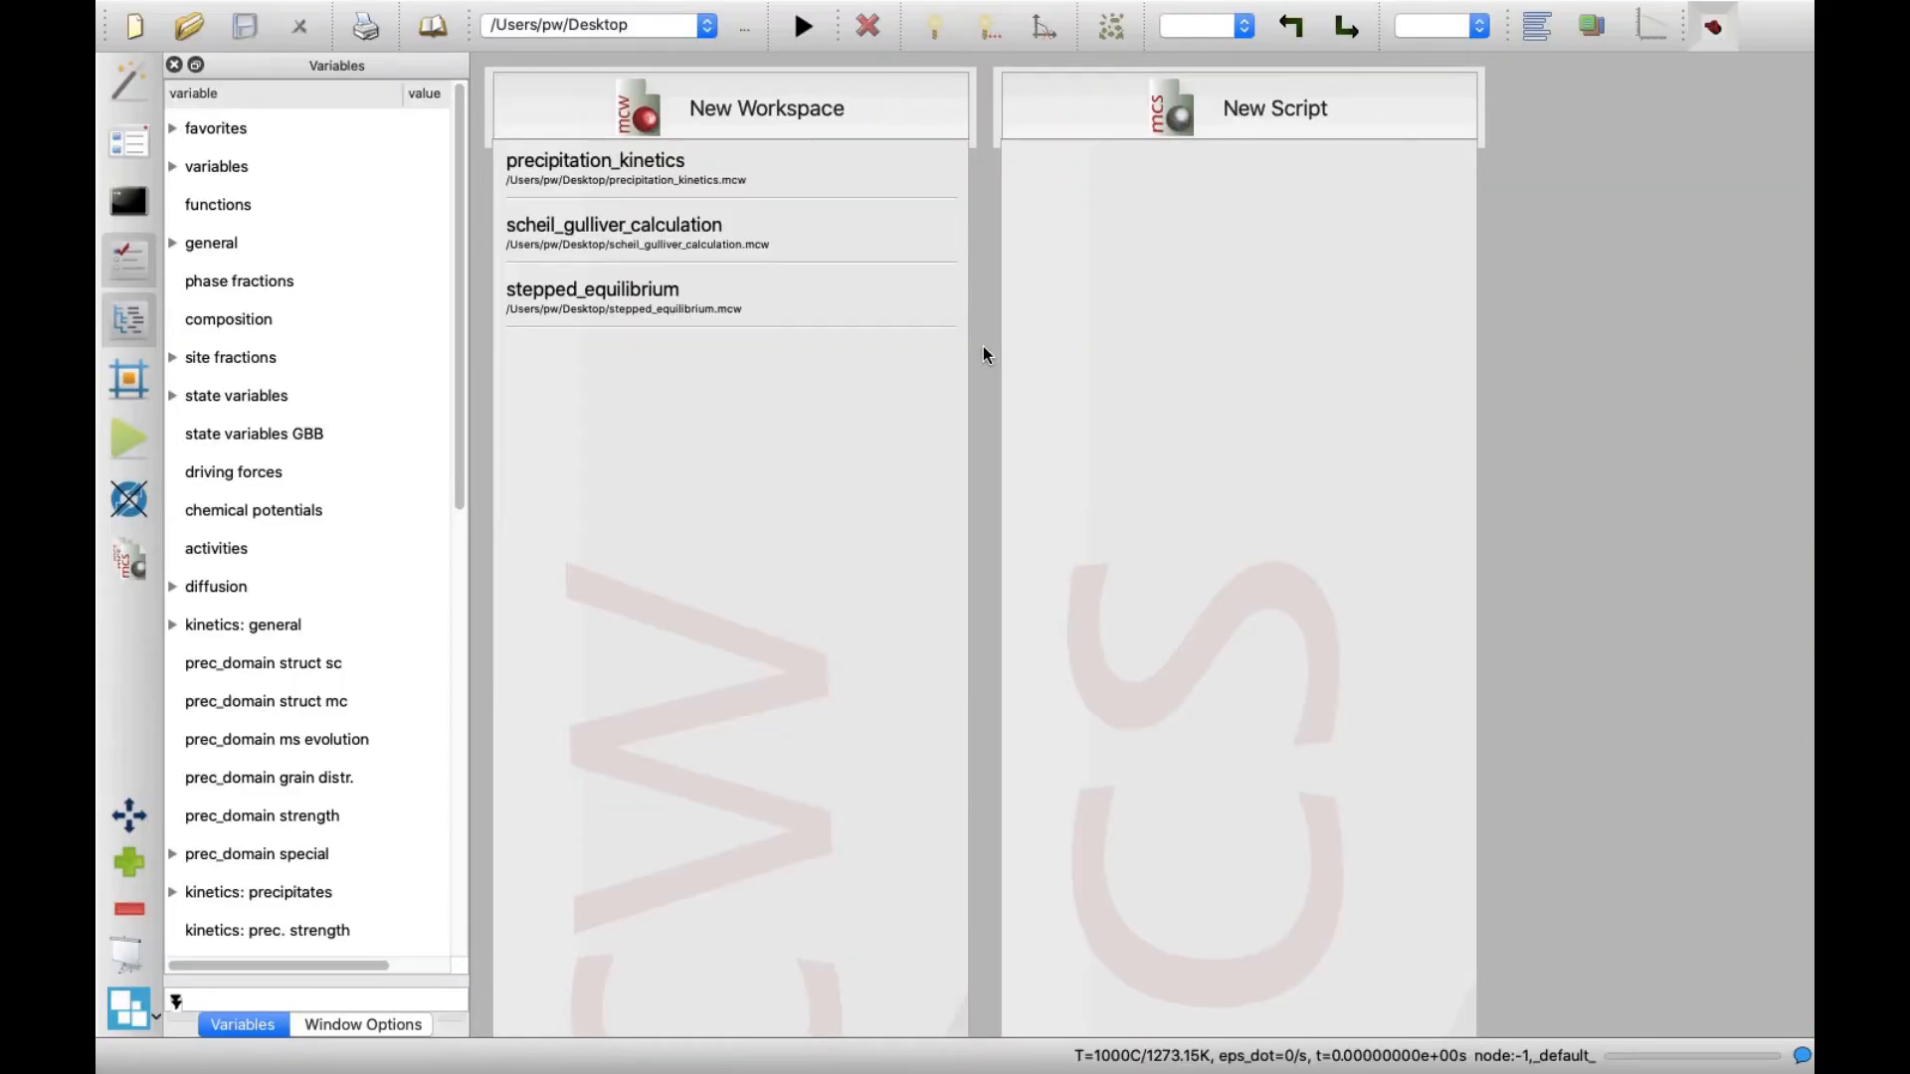
Step: Create a new empty workspace from the start page
left_click(730, 169)
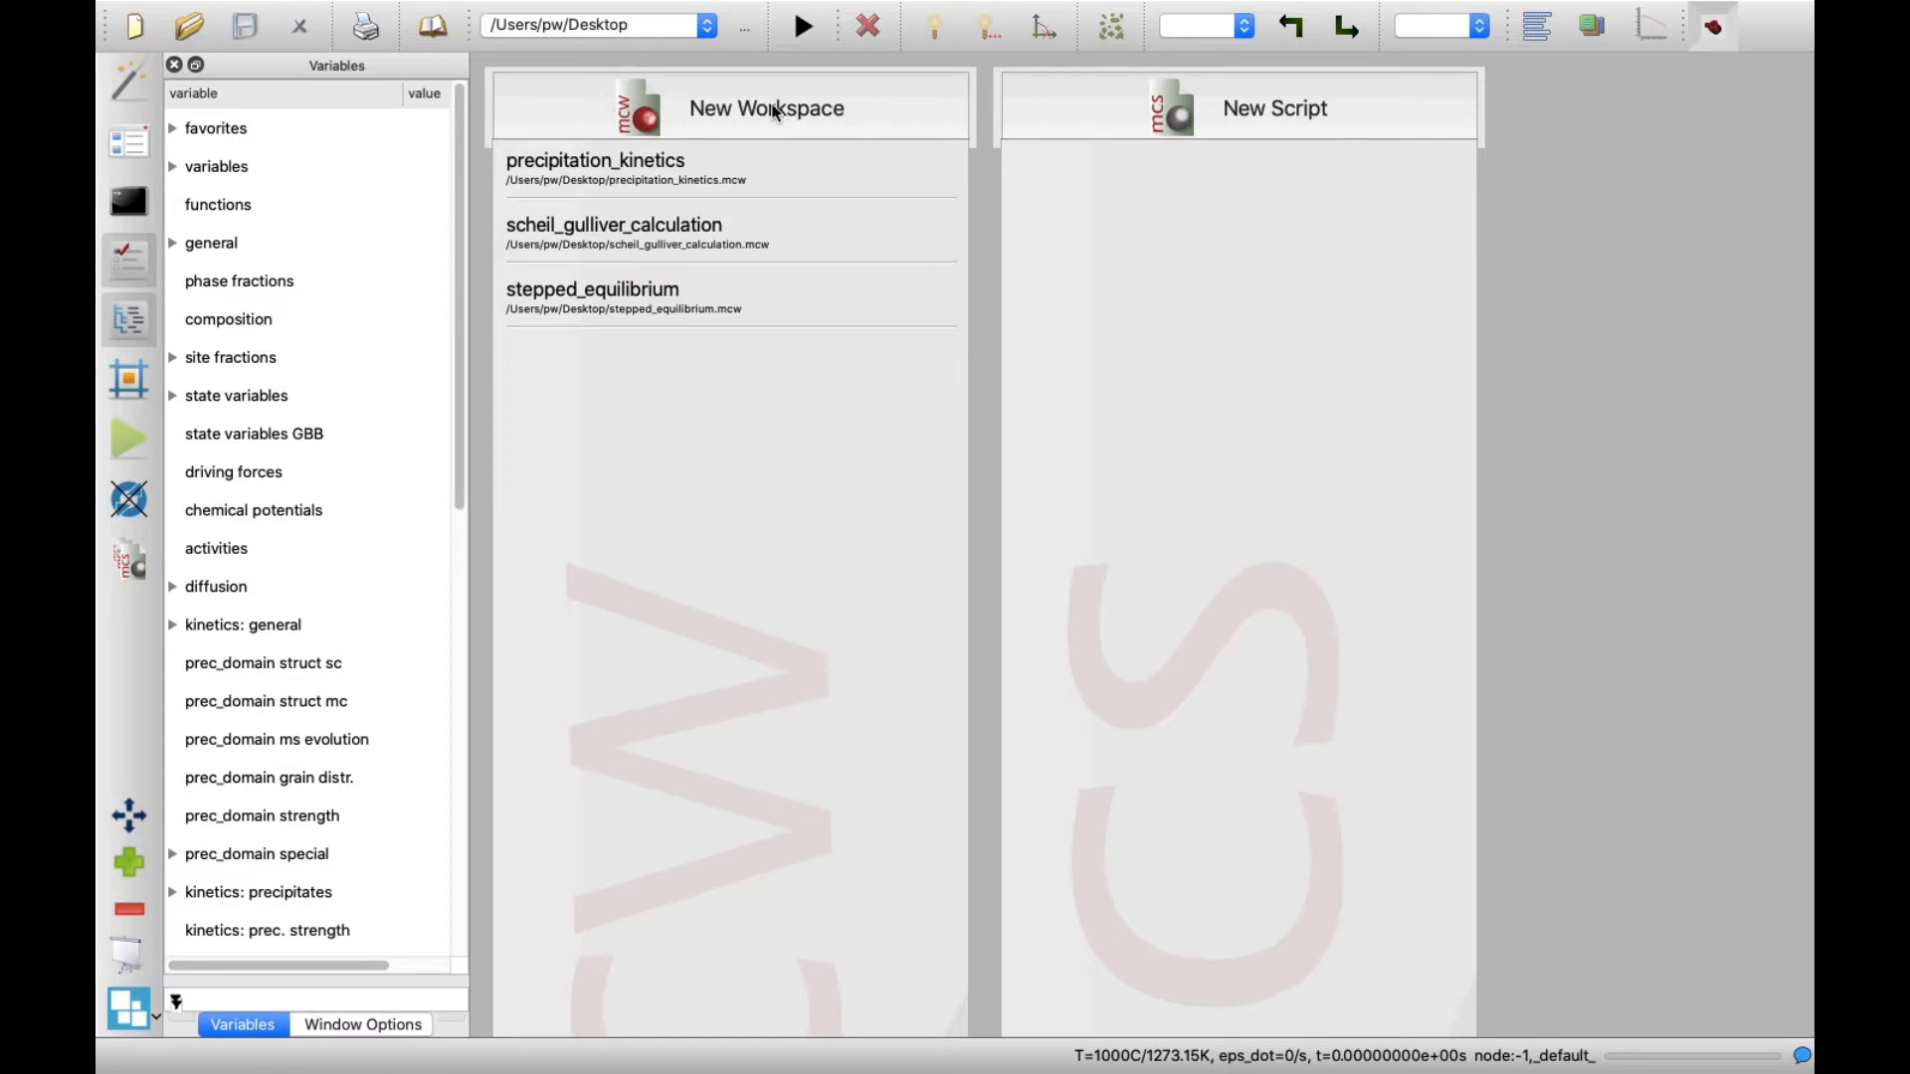
mouse_move(862, 110)
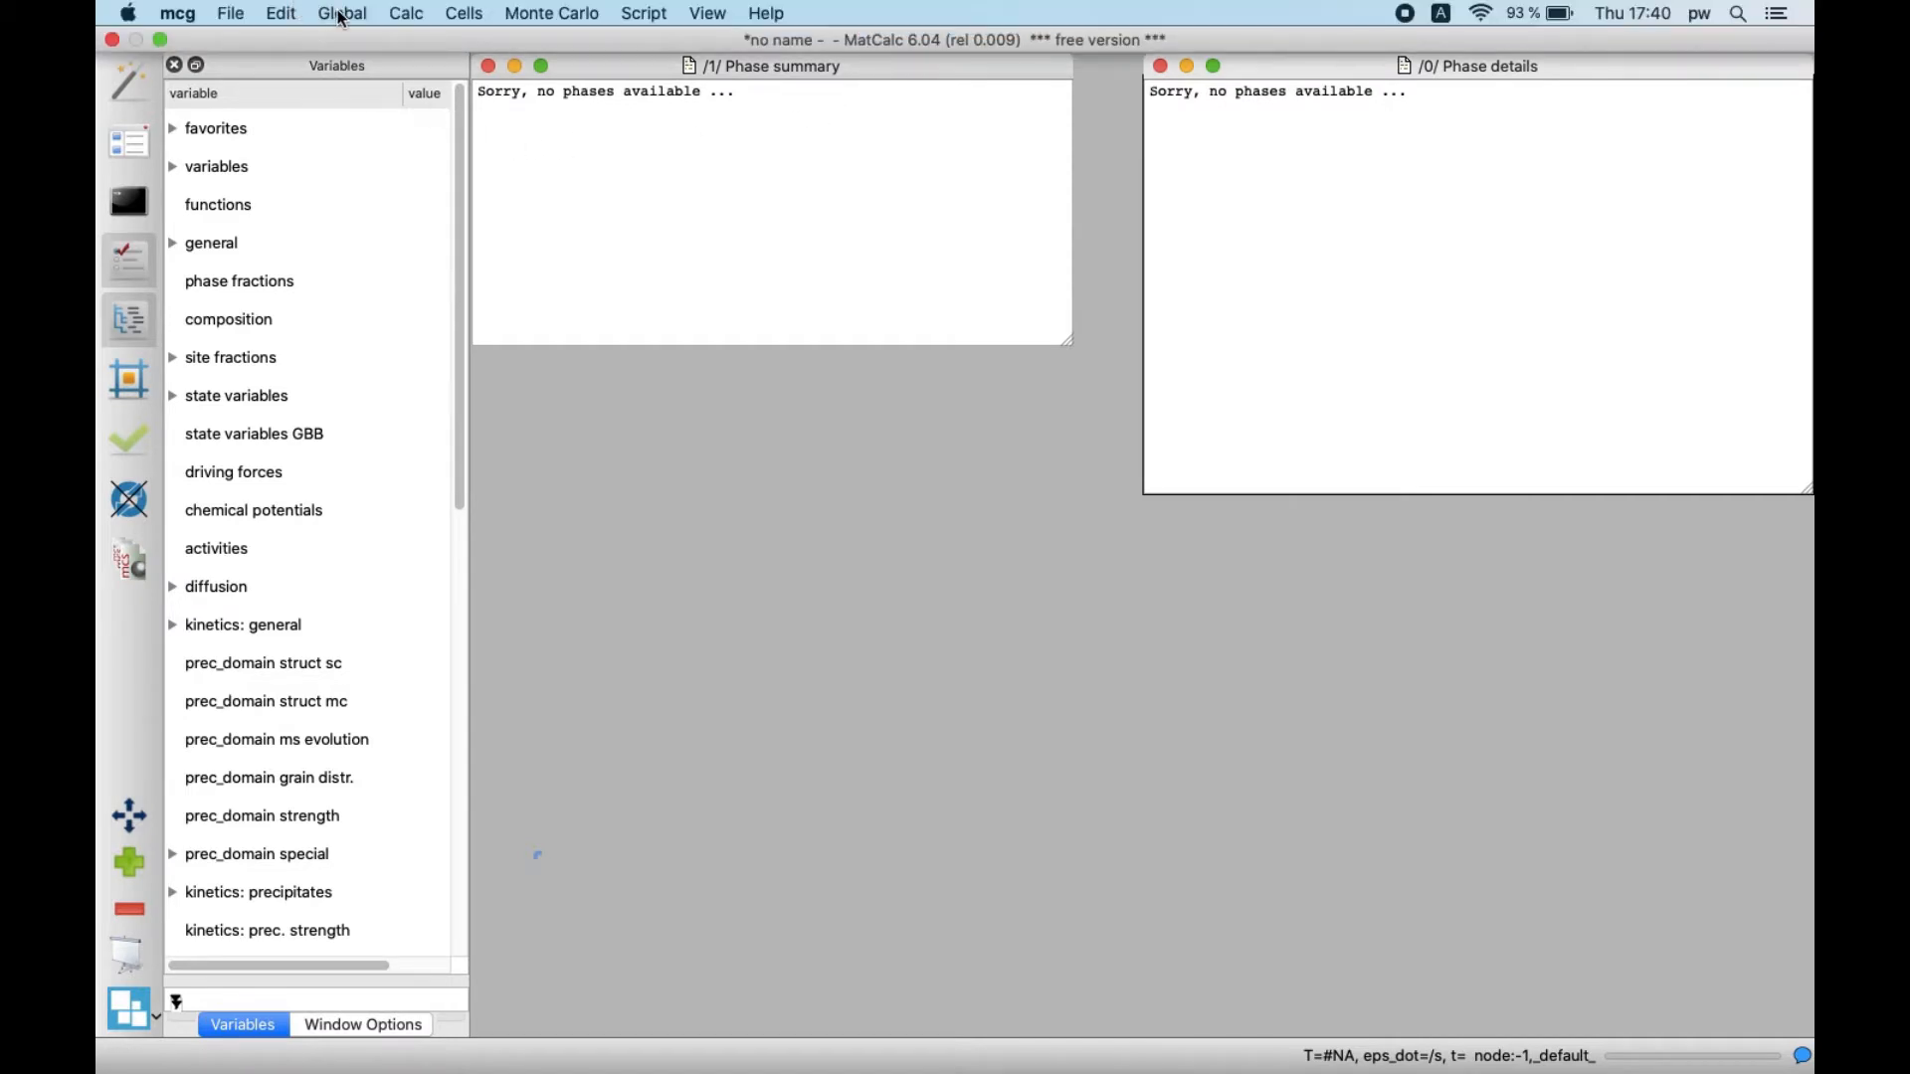
Step: In Global > Databases, clear the path and choose mc_fe.tdb as the thermodynamic database
left_click(342, 14)
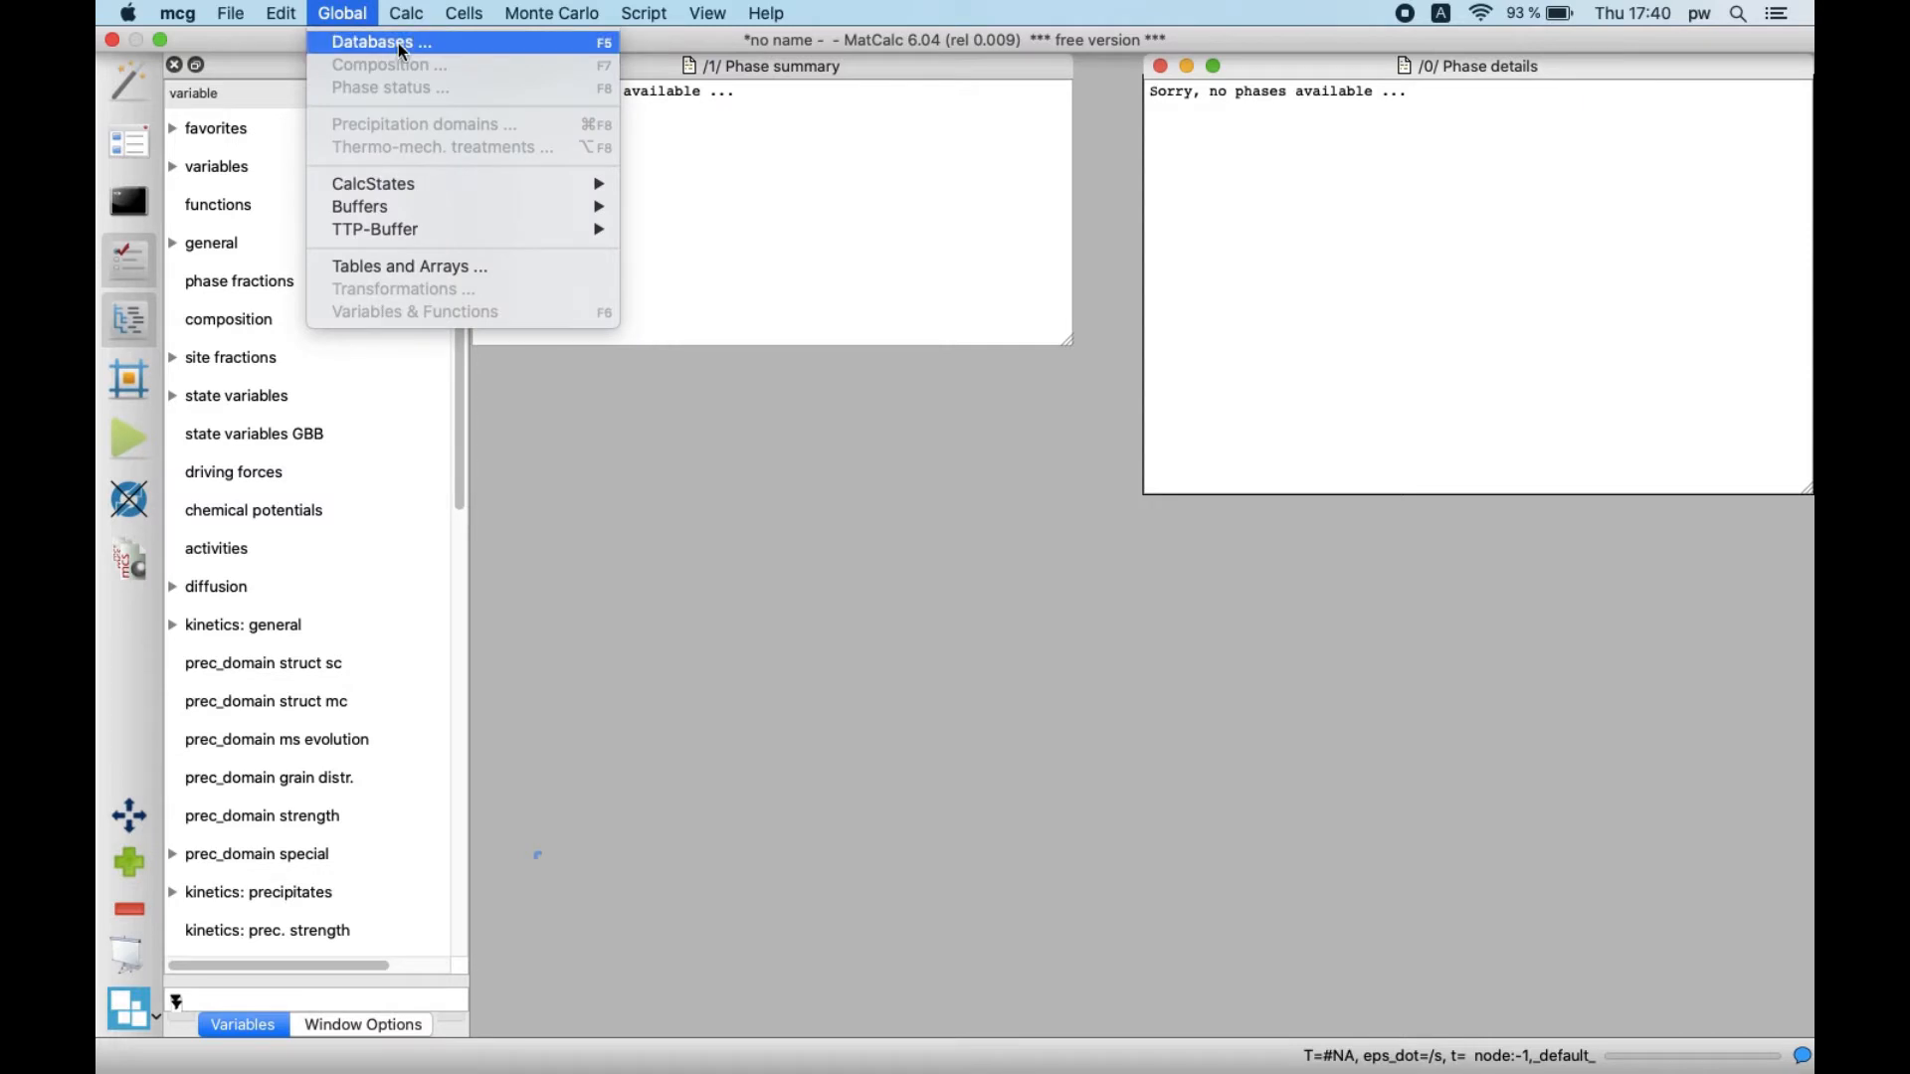
left_click(382, 42)
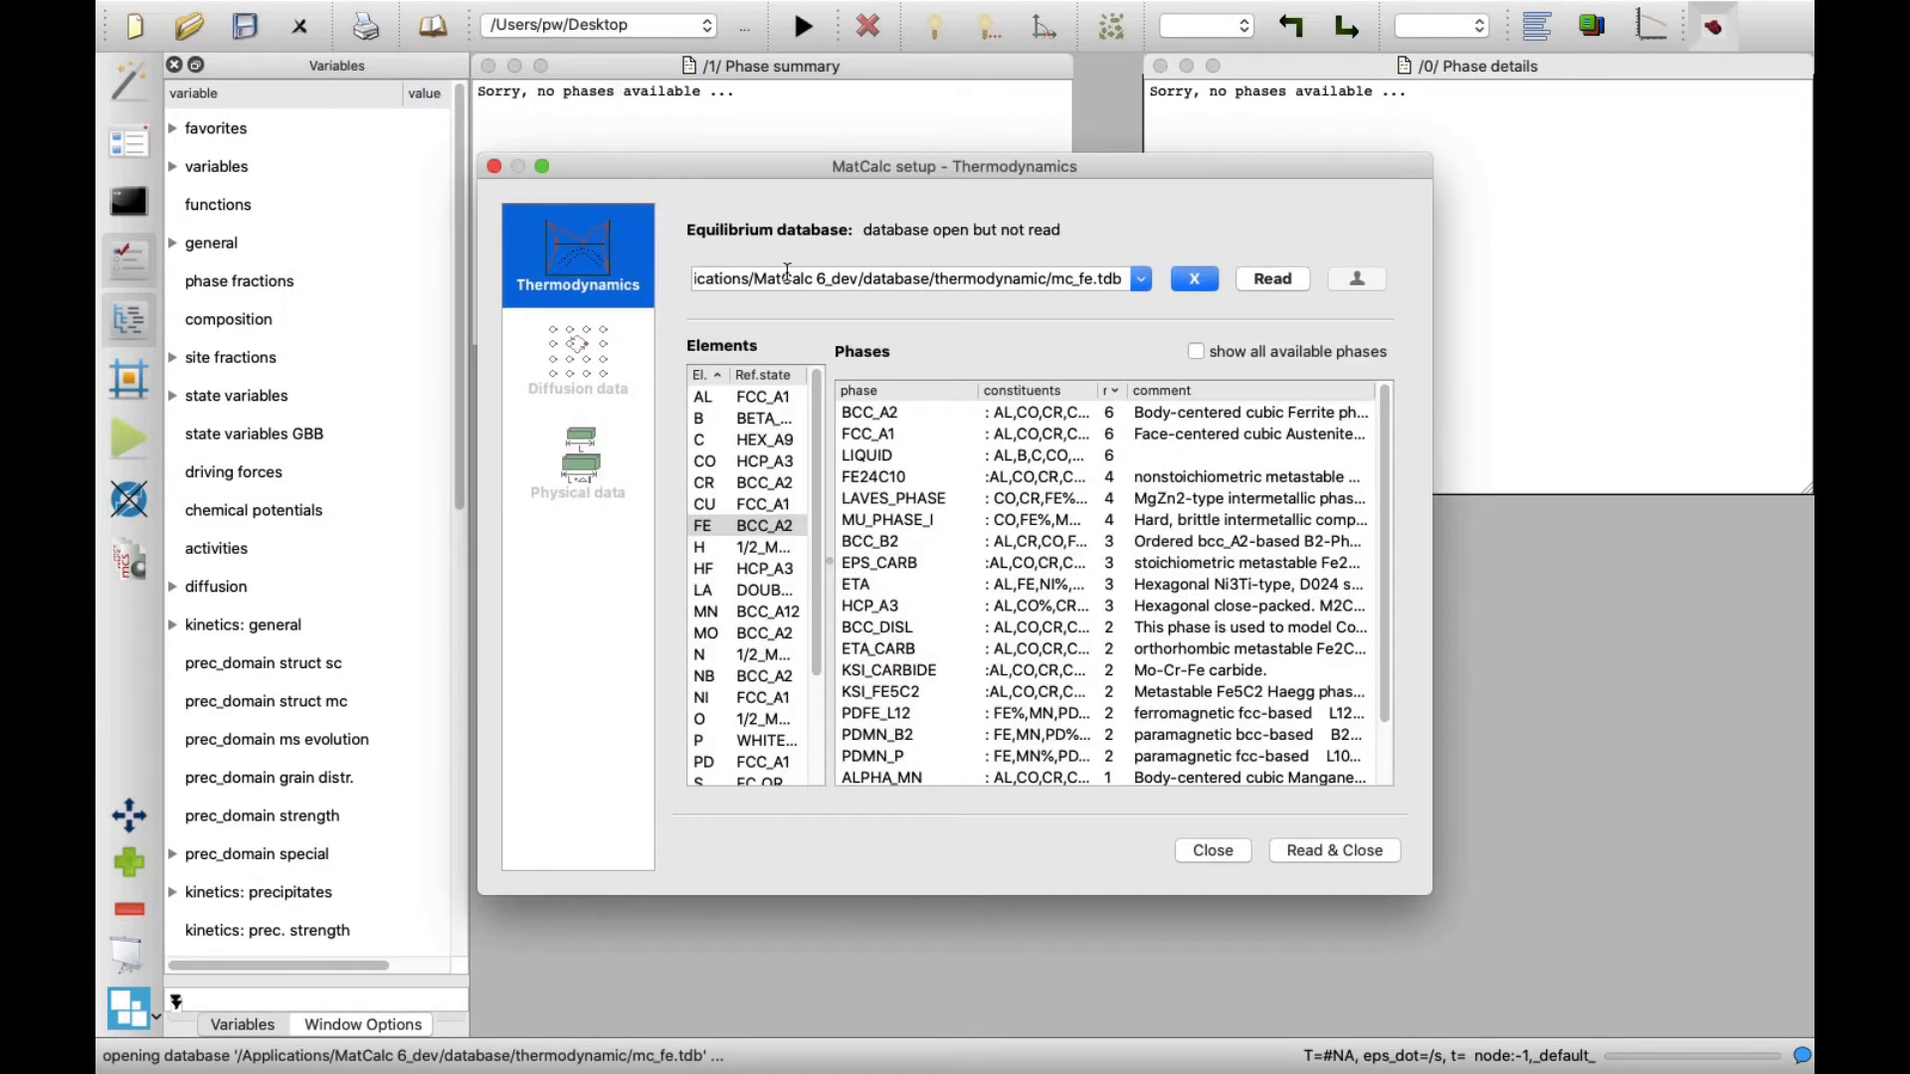
left_click(1139, 279)
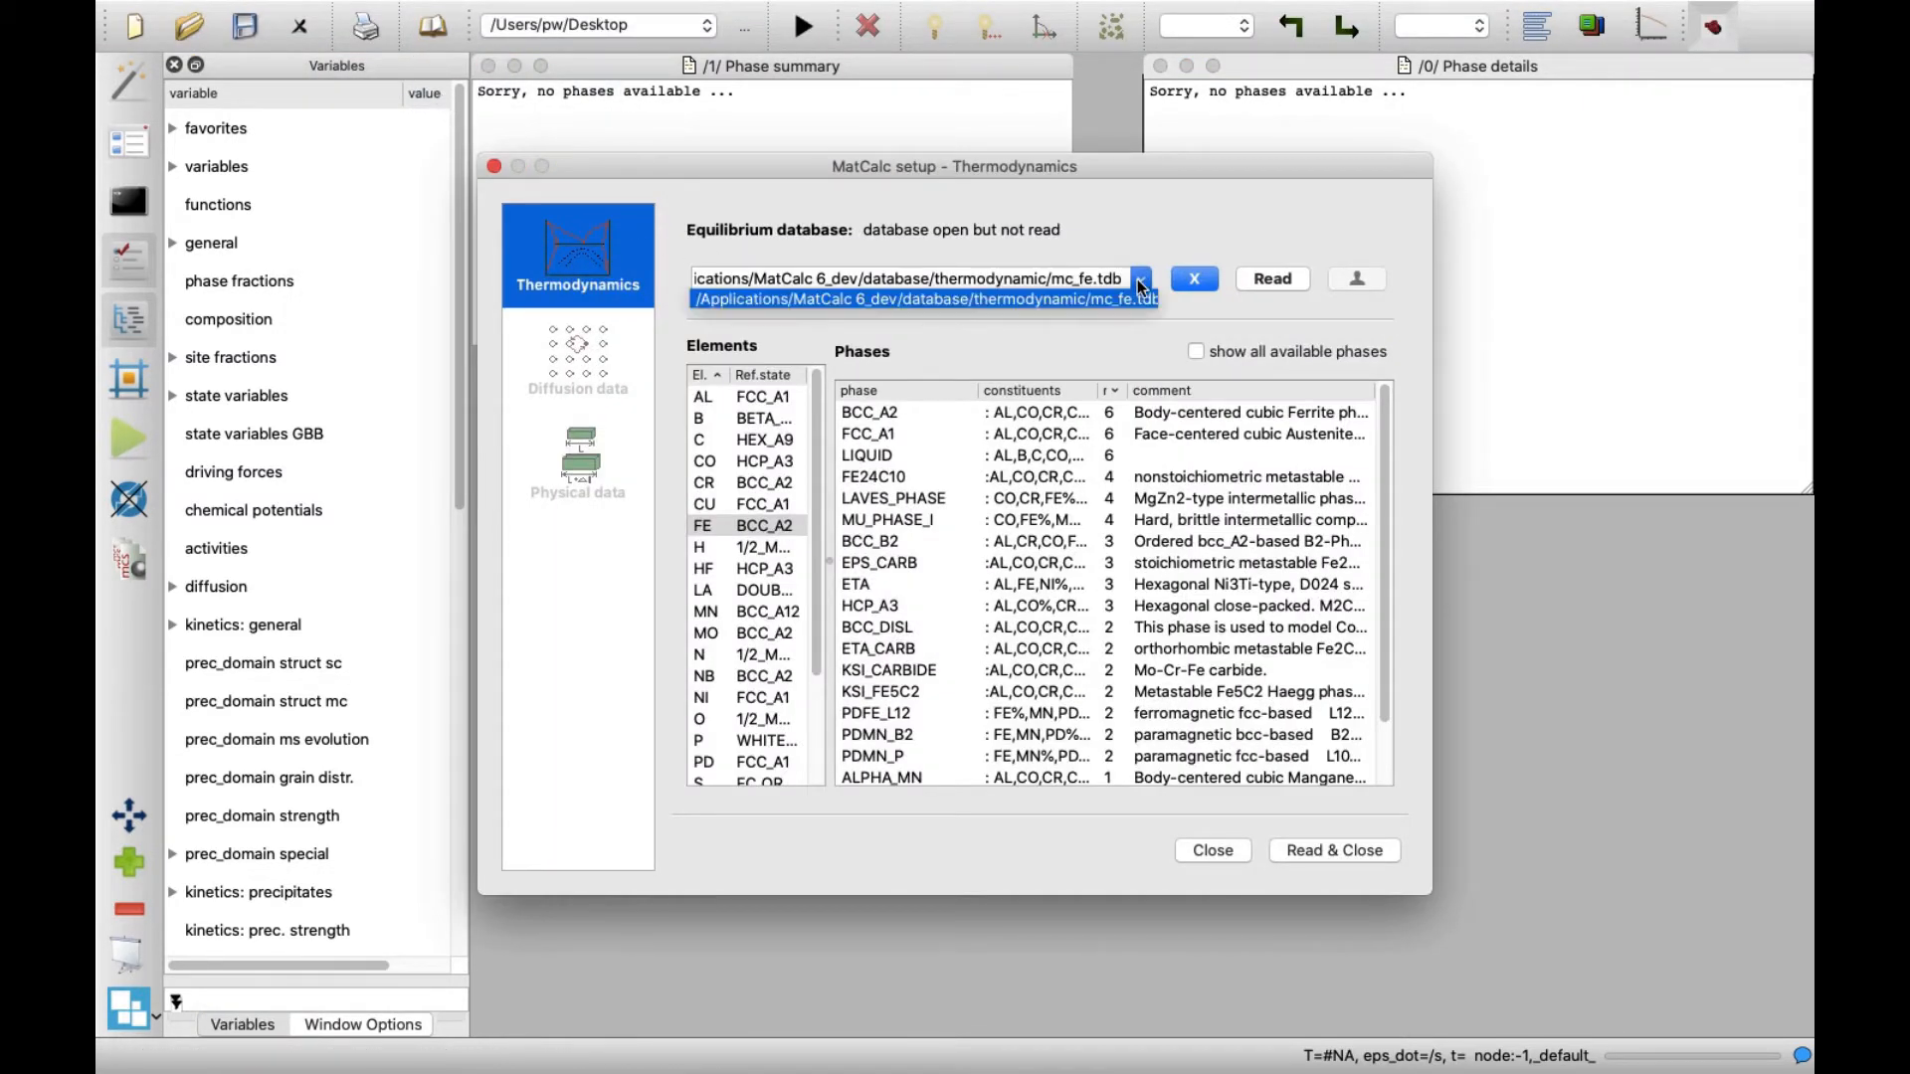
mouse_move(1122, 303)
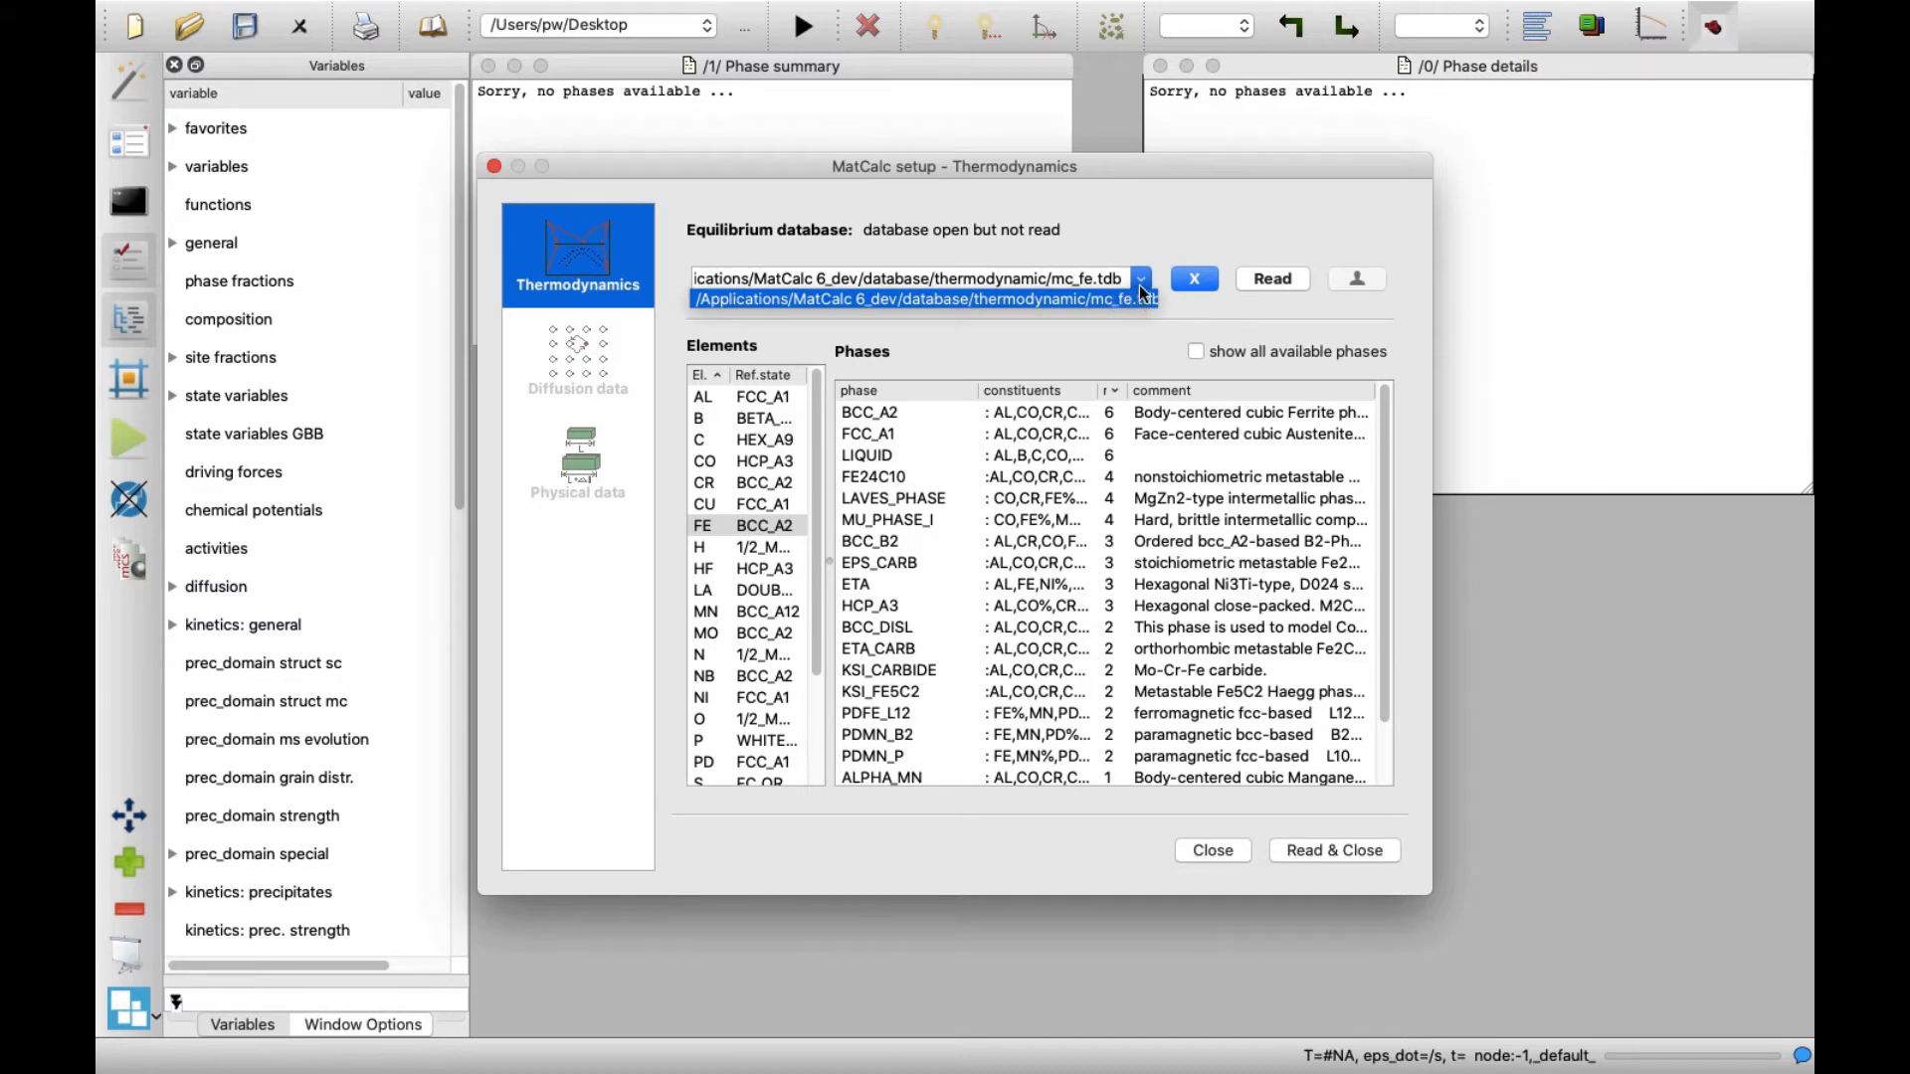
left_click(1138, 278)
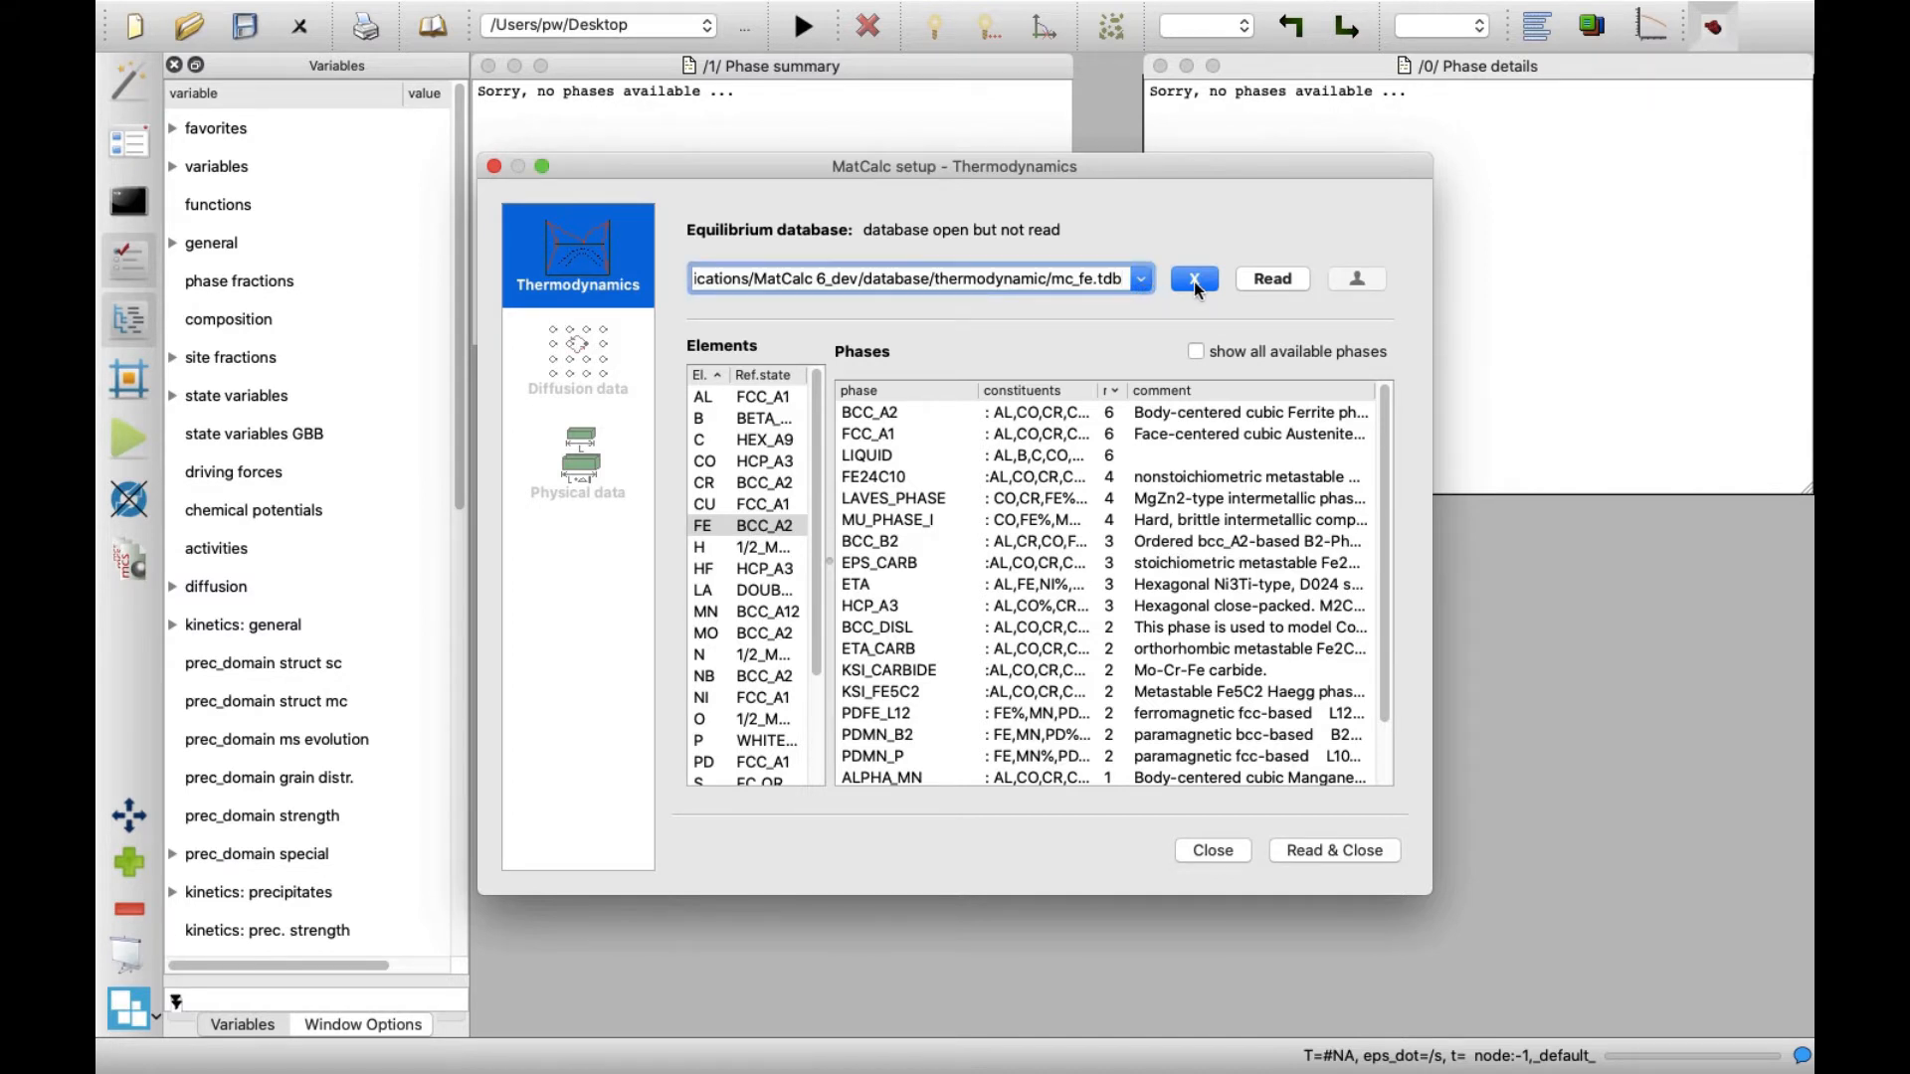
left_click(1194, 279)
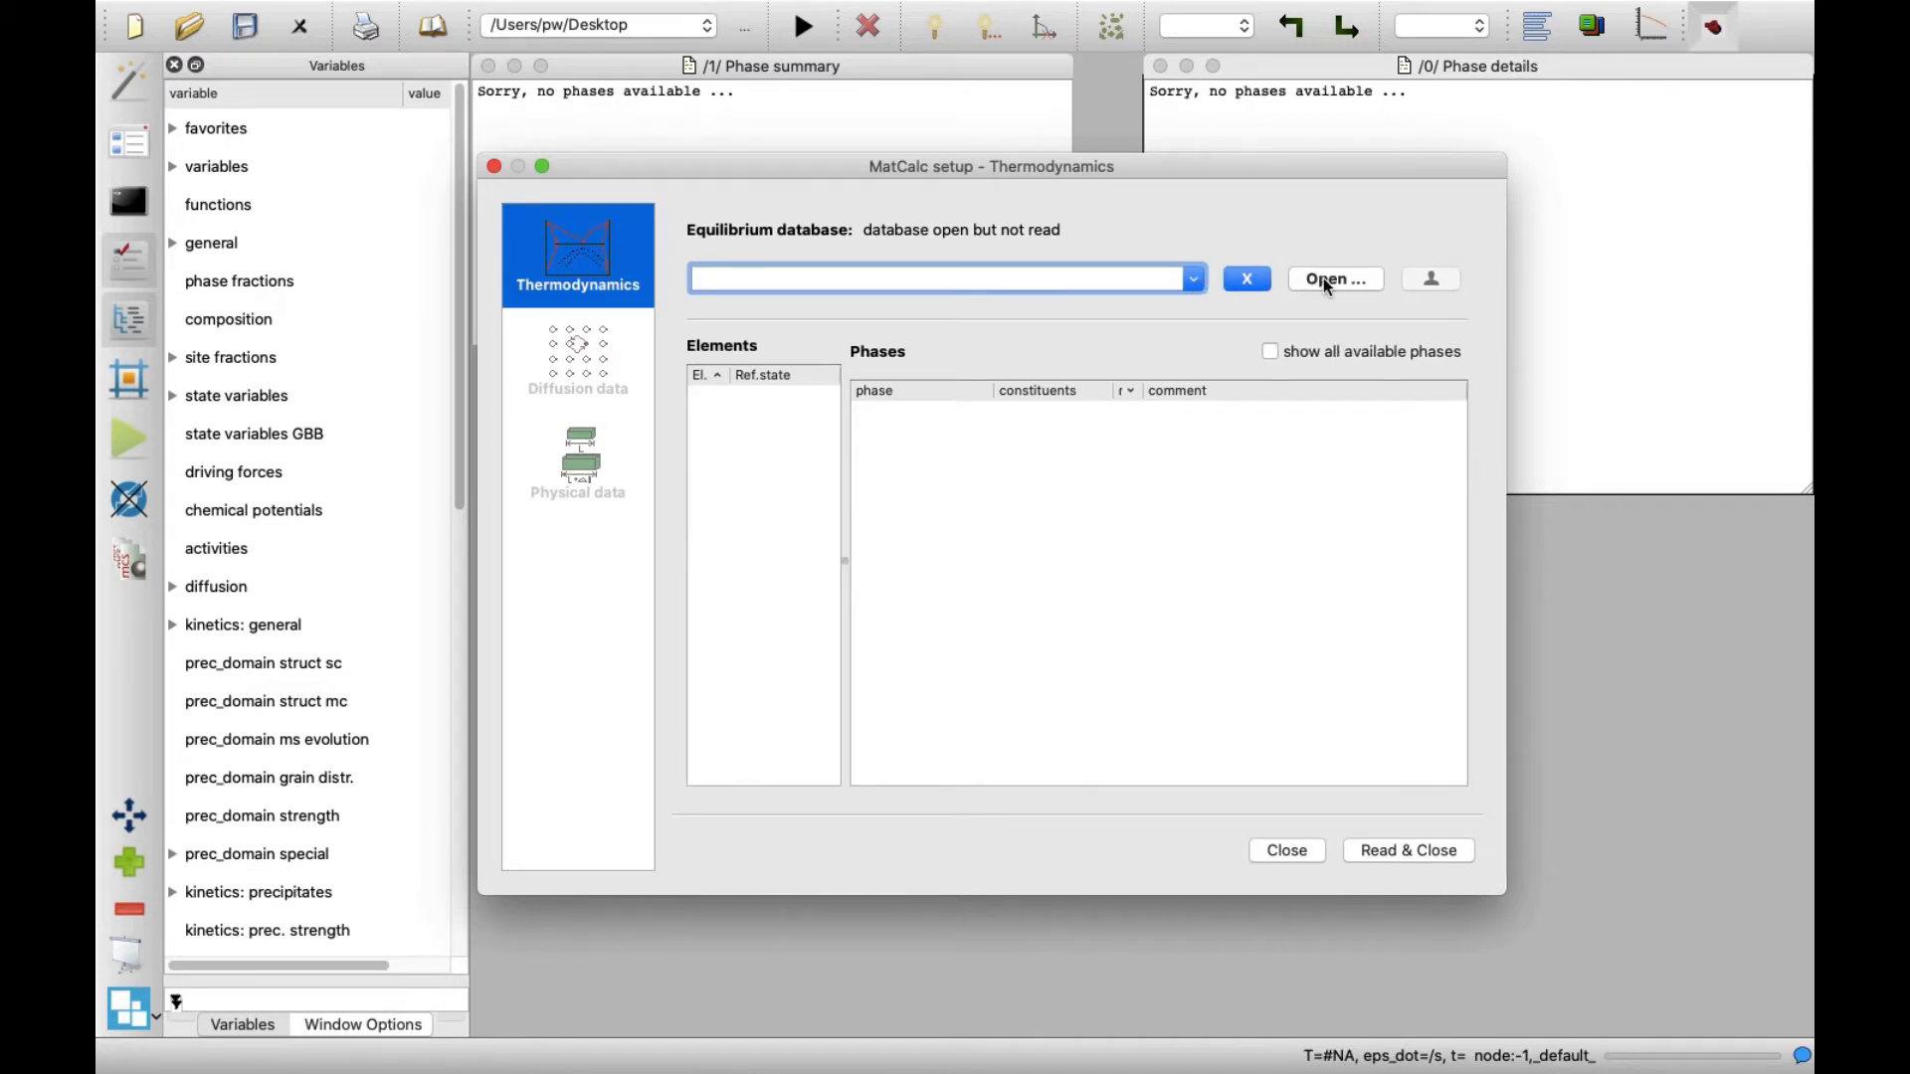
left_click(1335, 278)
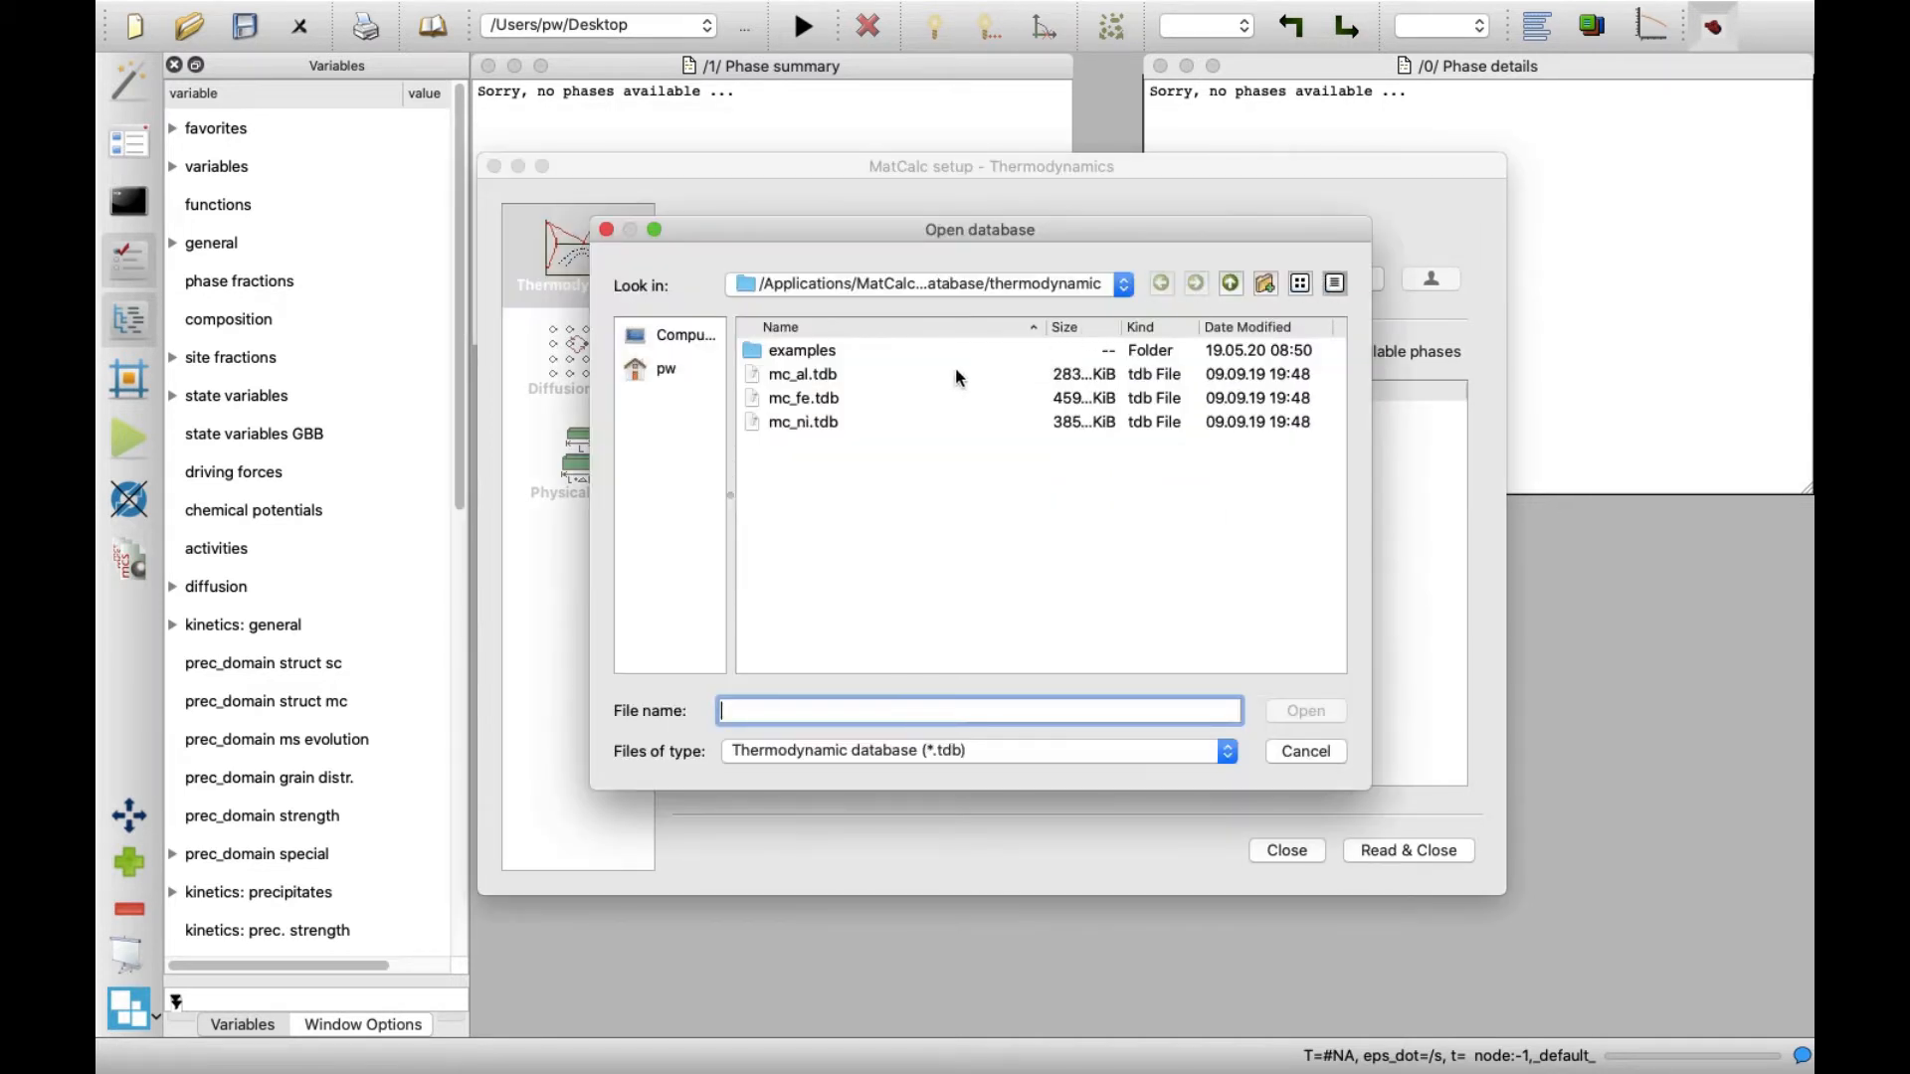
left_click(802, 398)
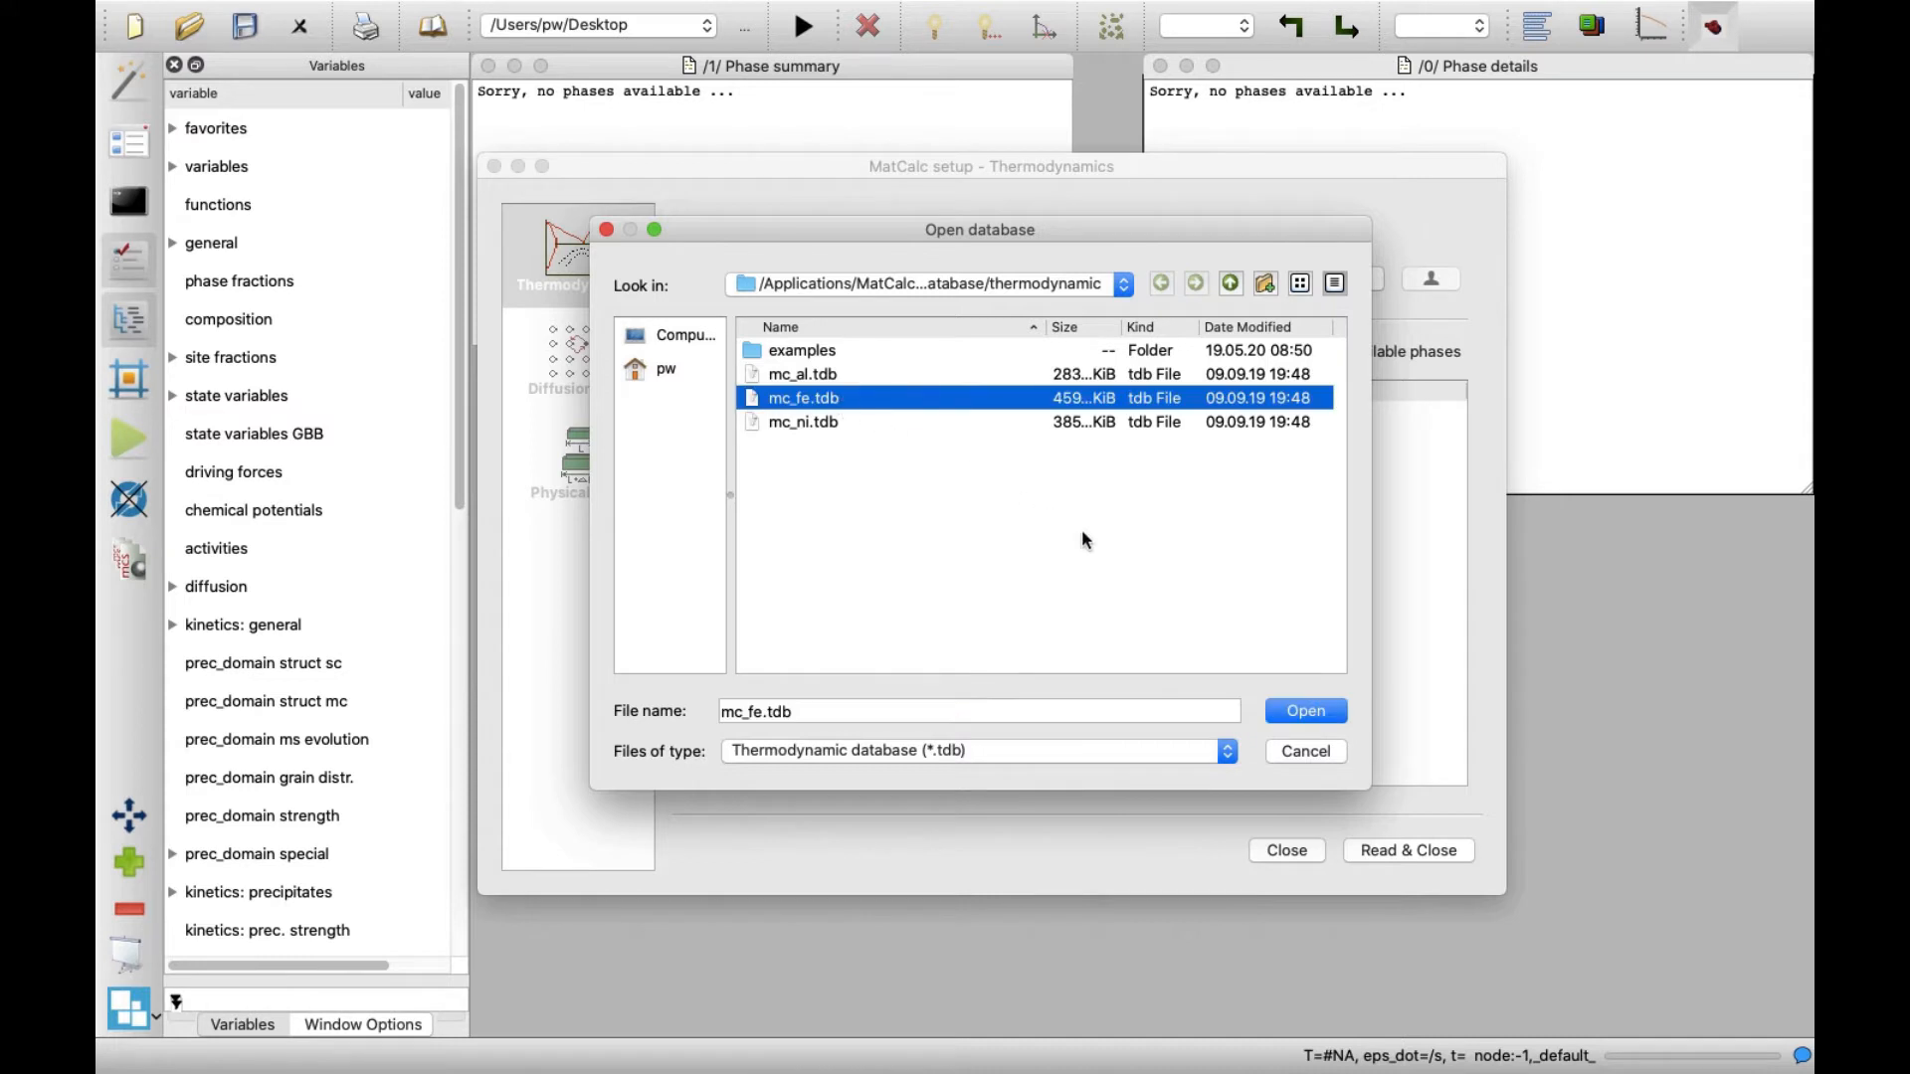
left_click(1301, 710)
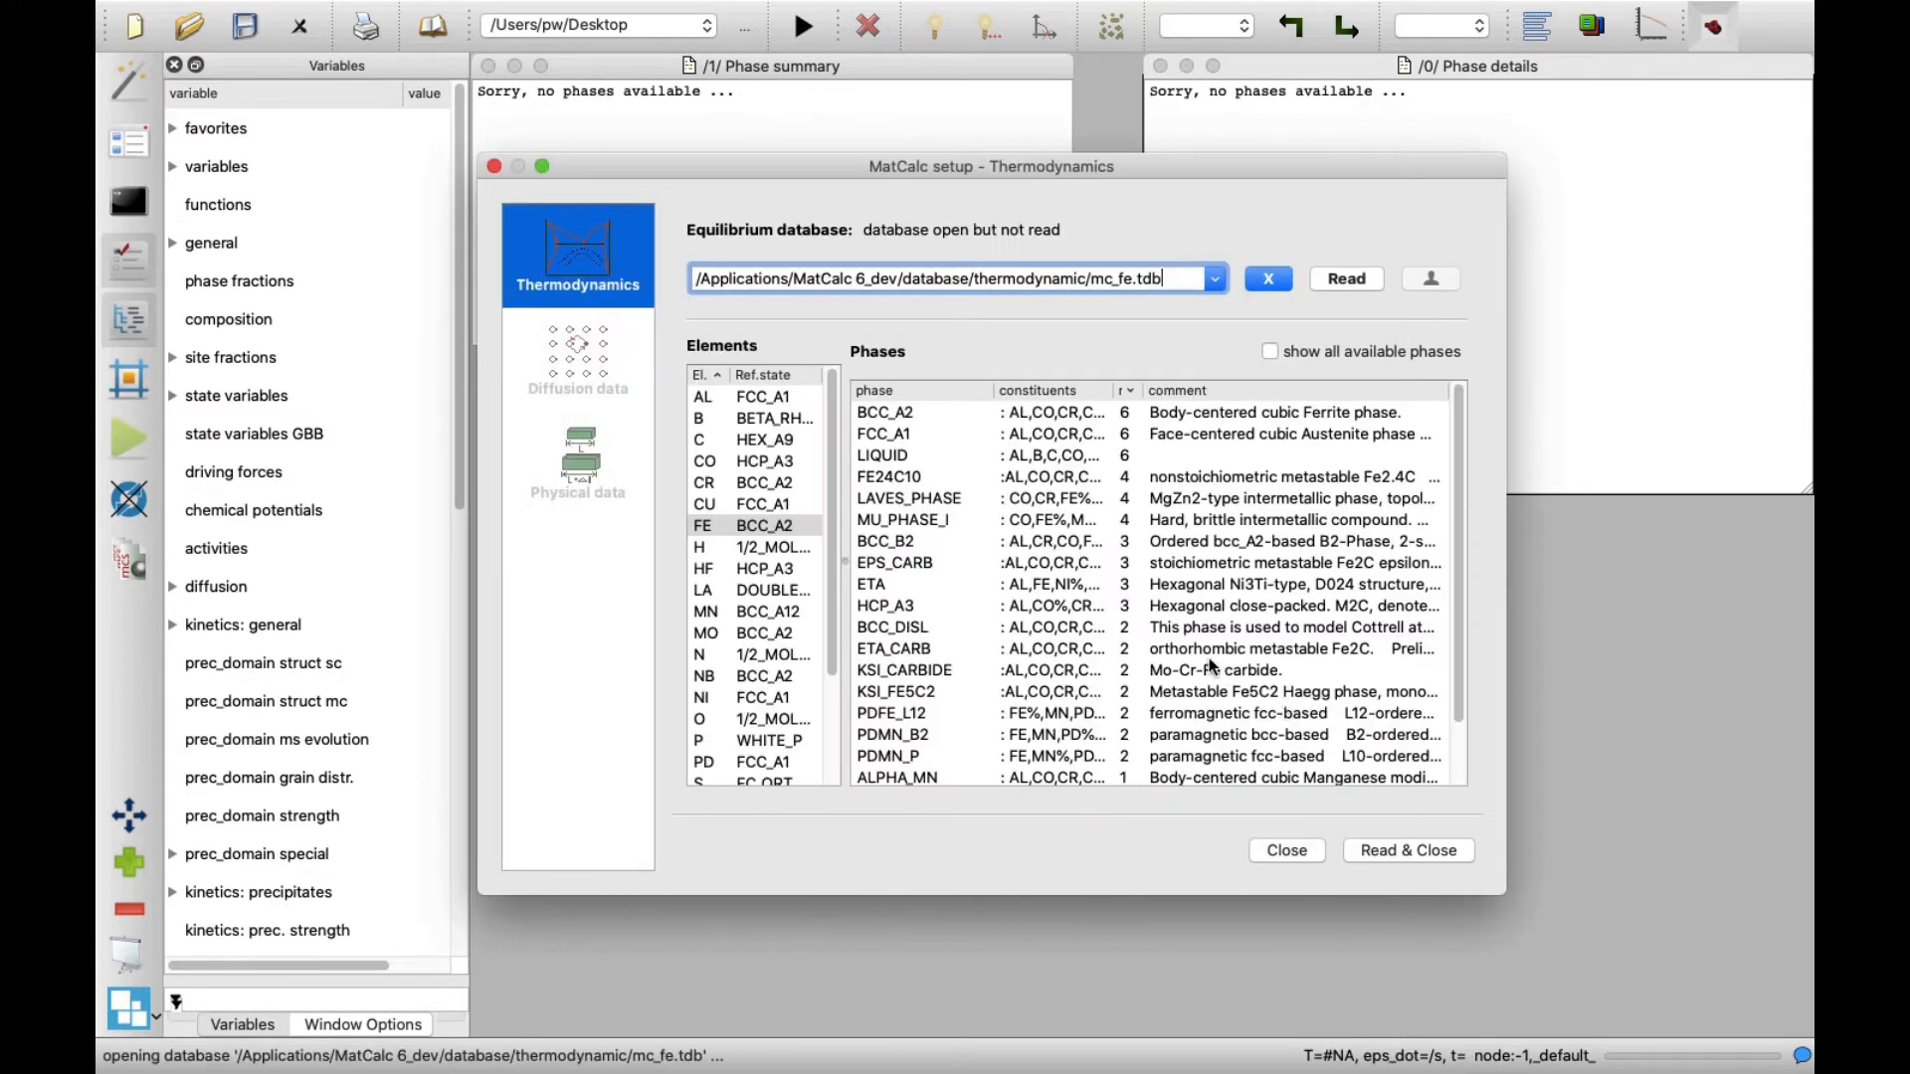
Step: Select elements C and Nb with Fe, phases BCC_A2, FCC_A1, LIQUID and CEMENTITE, and read the database
left_click(703, 437)
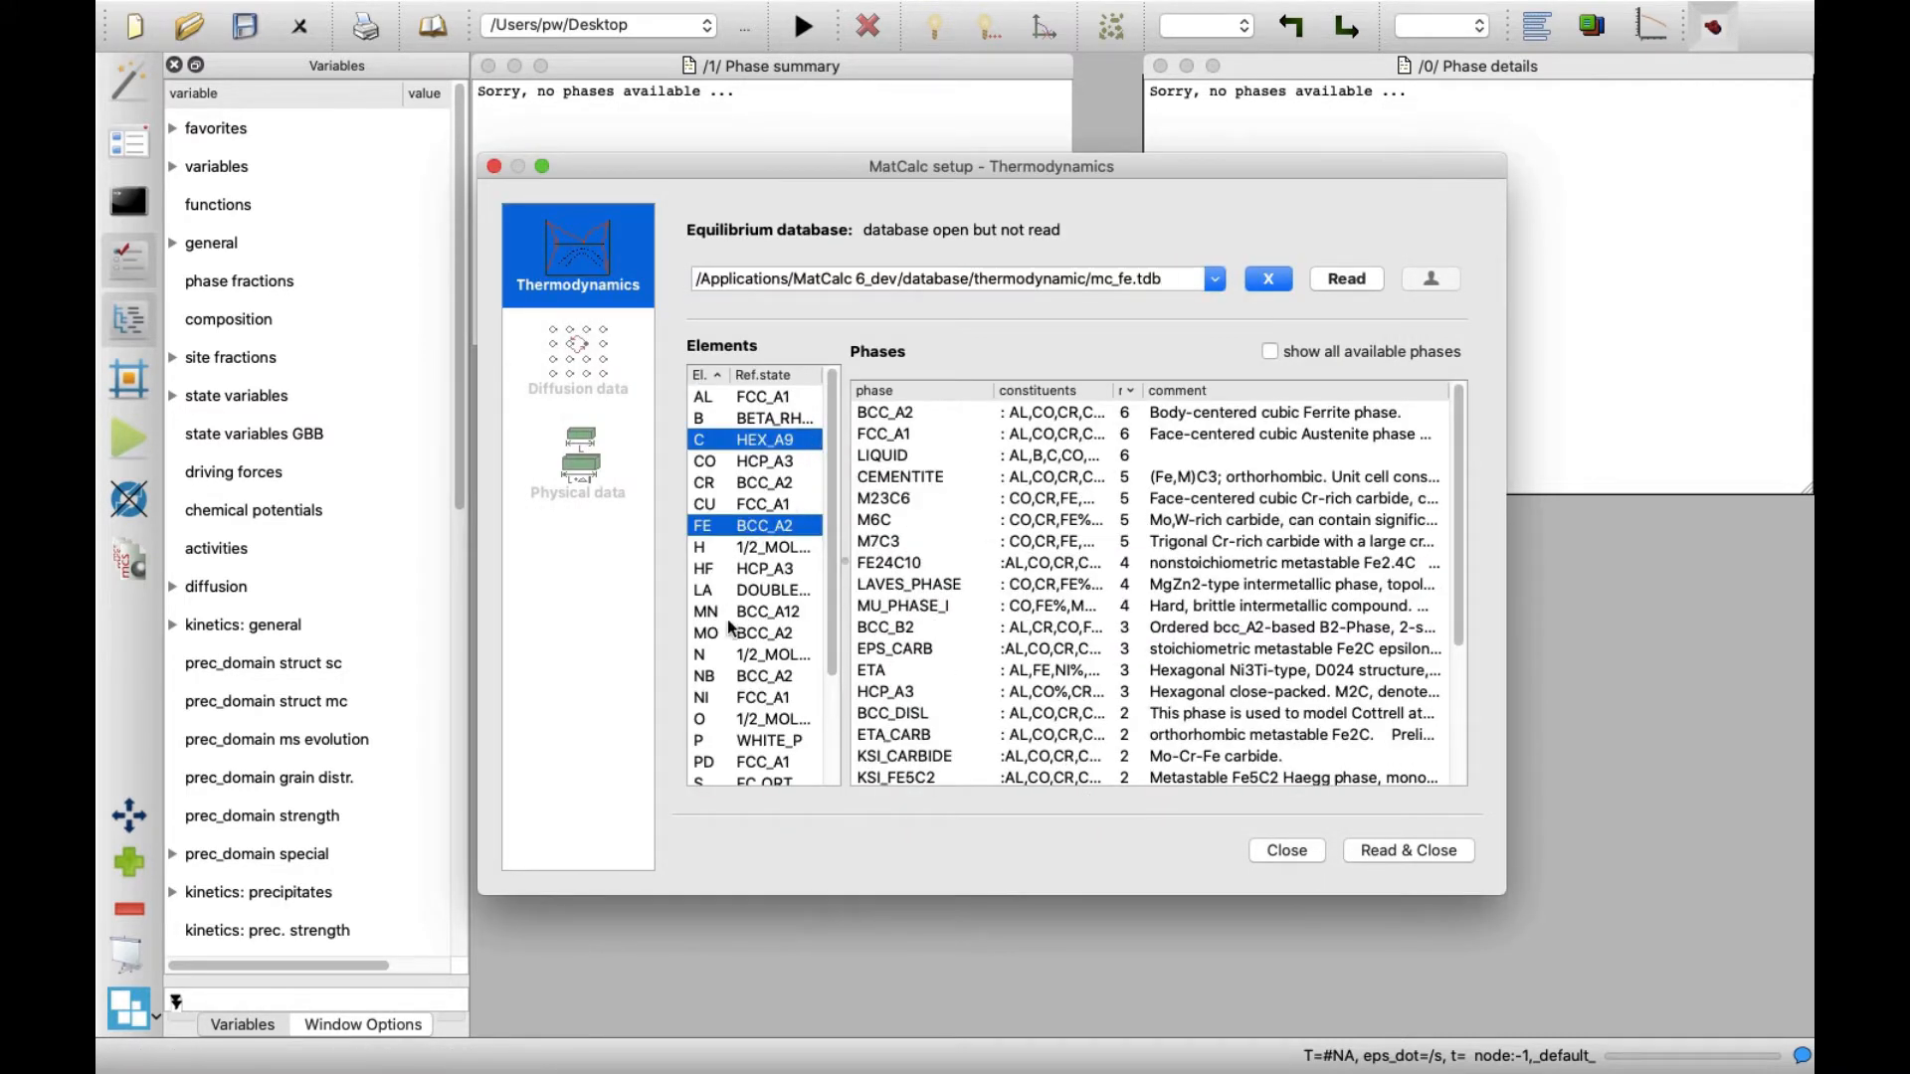
left_click(755, 676)
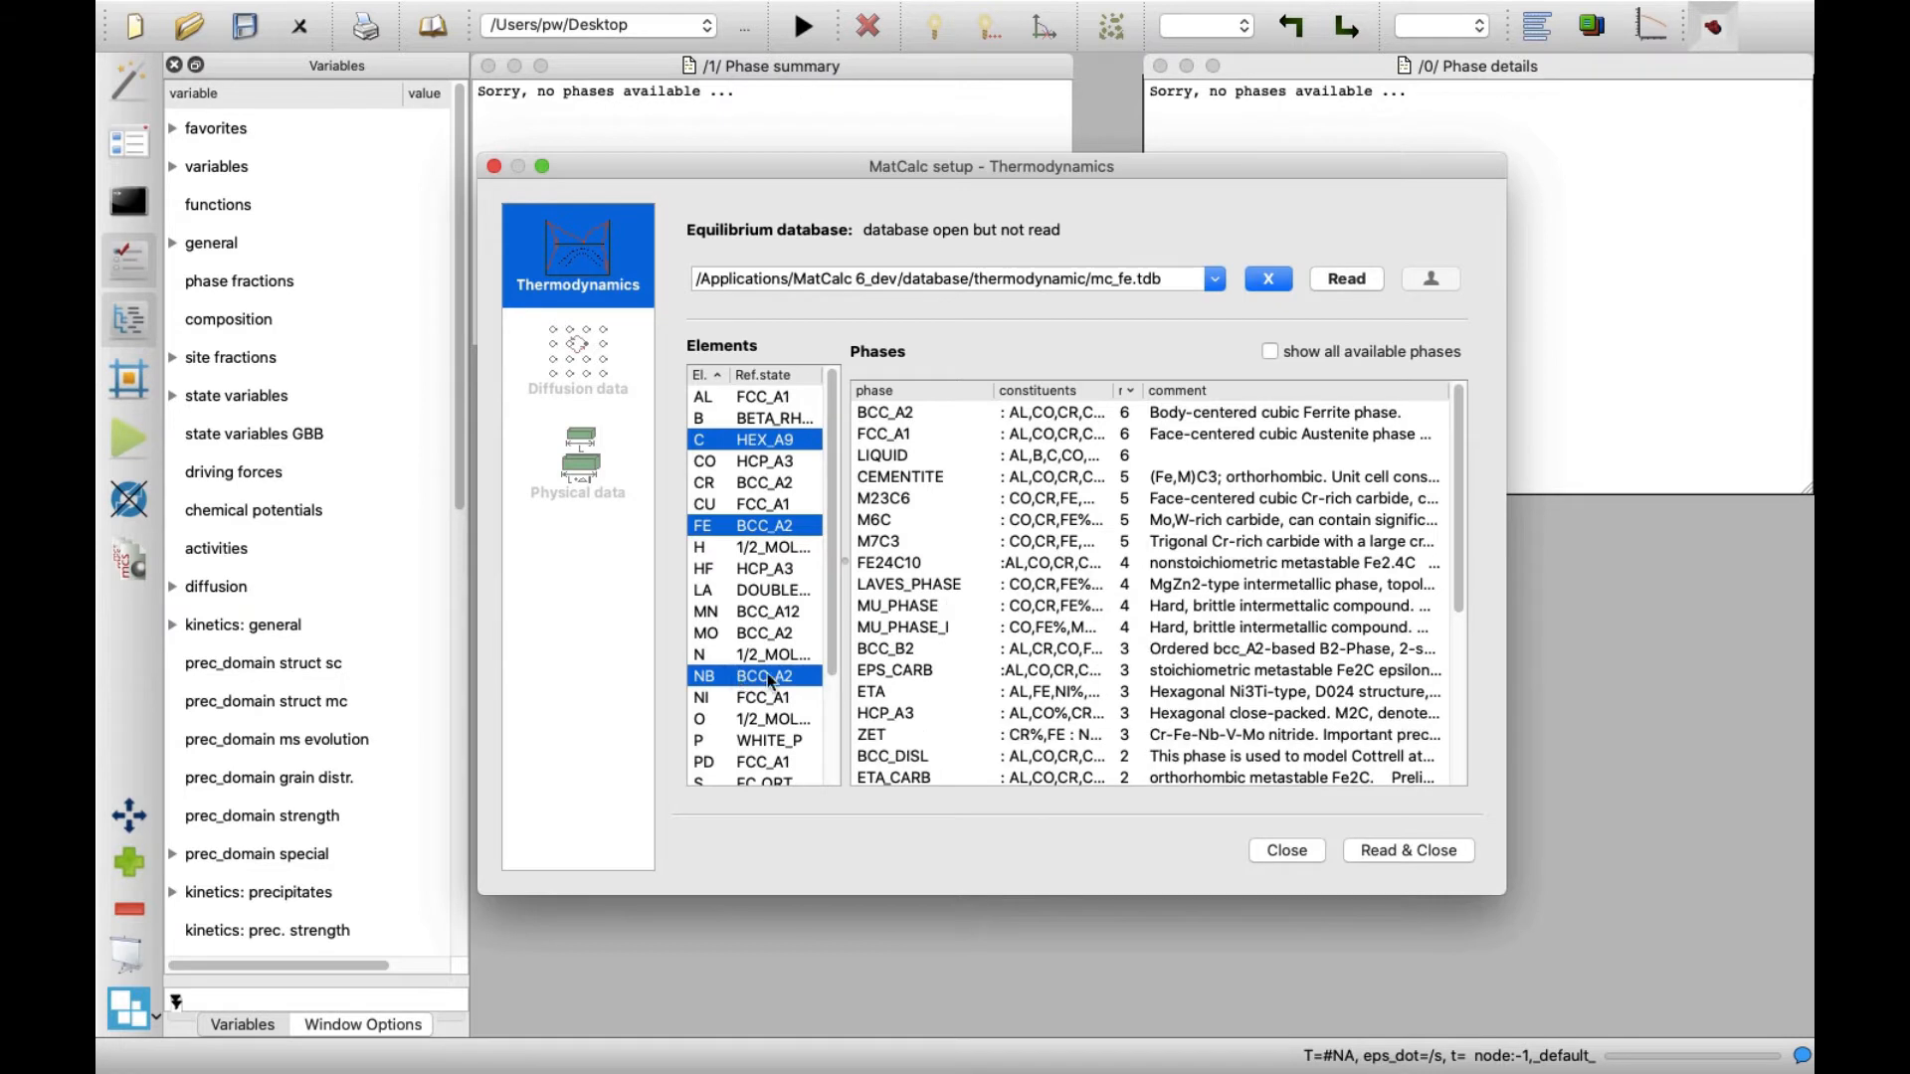
left_click(883, 412)
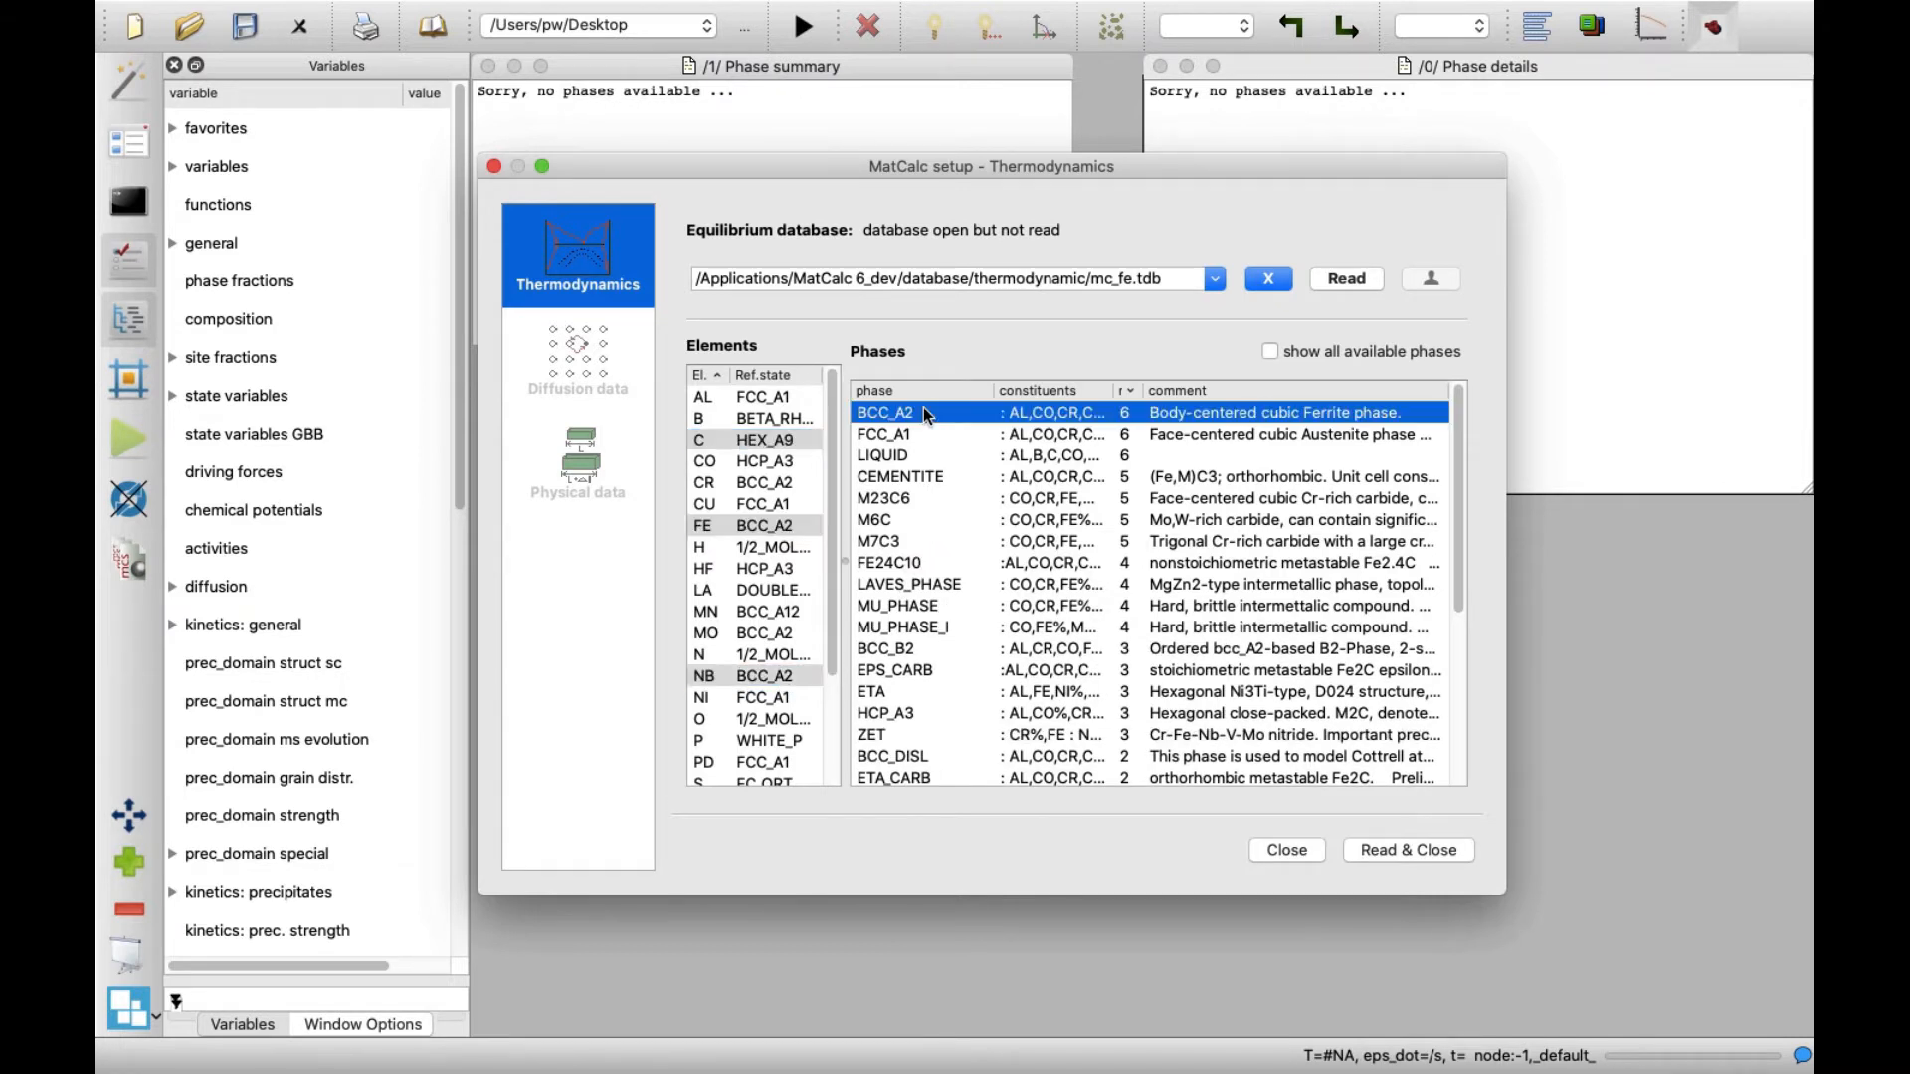
left_click(883, 434)
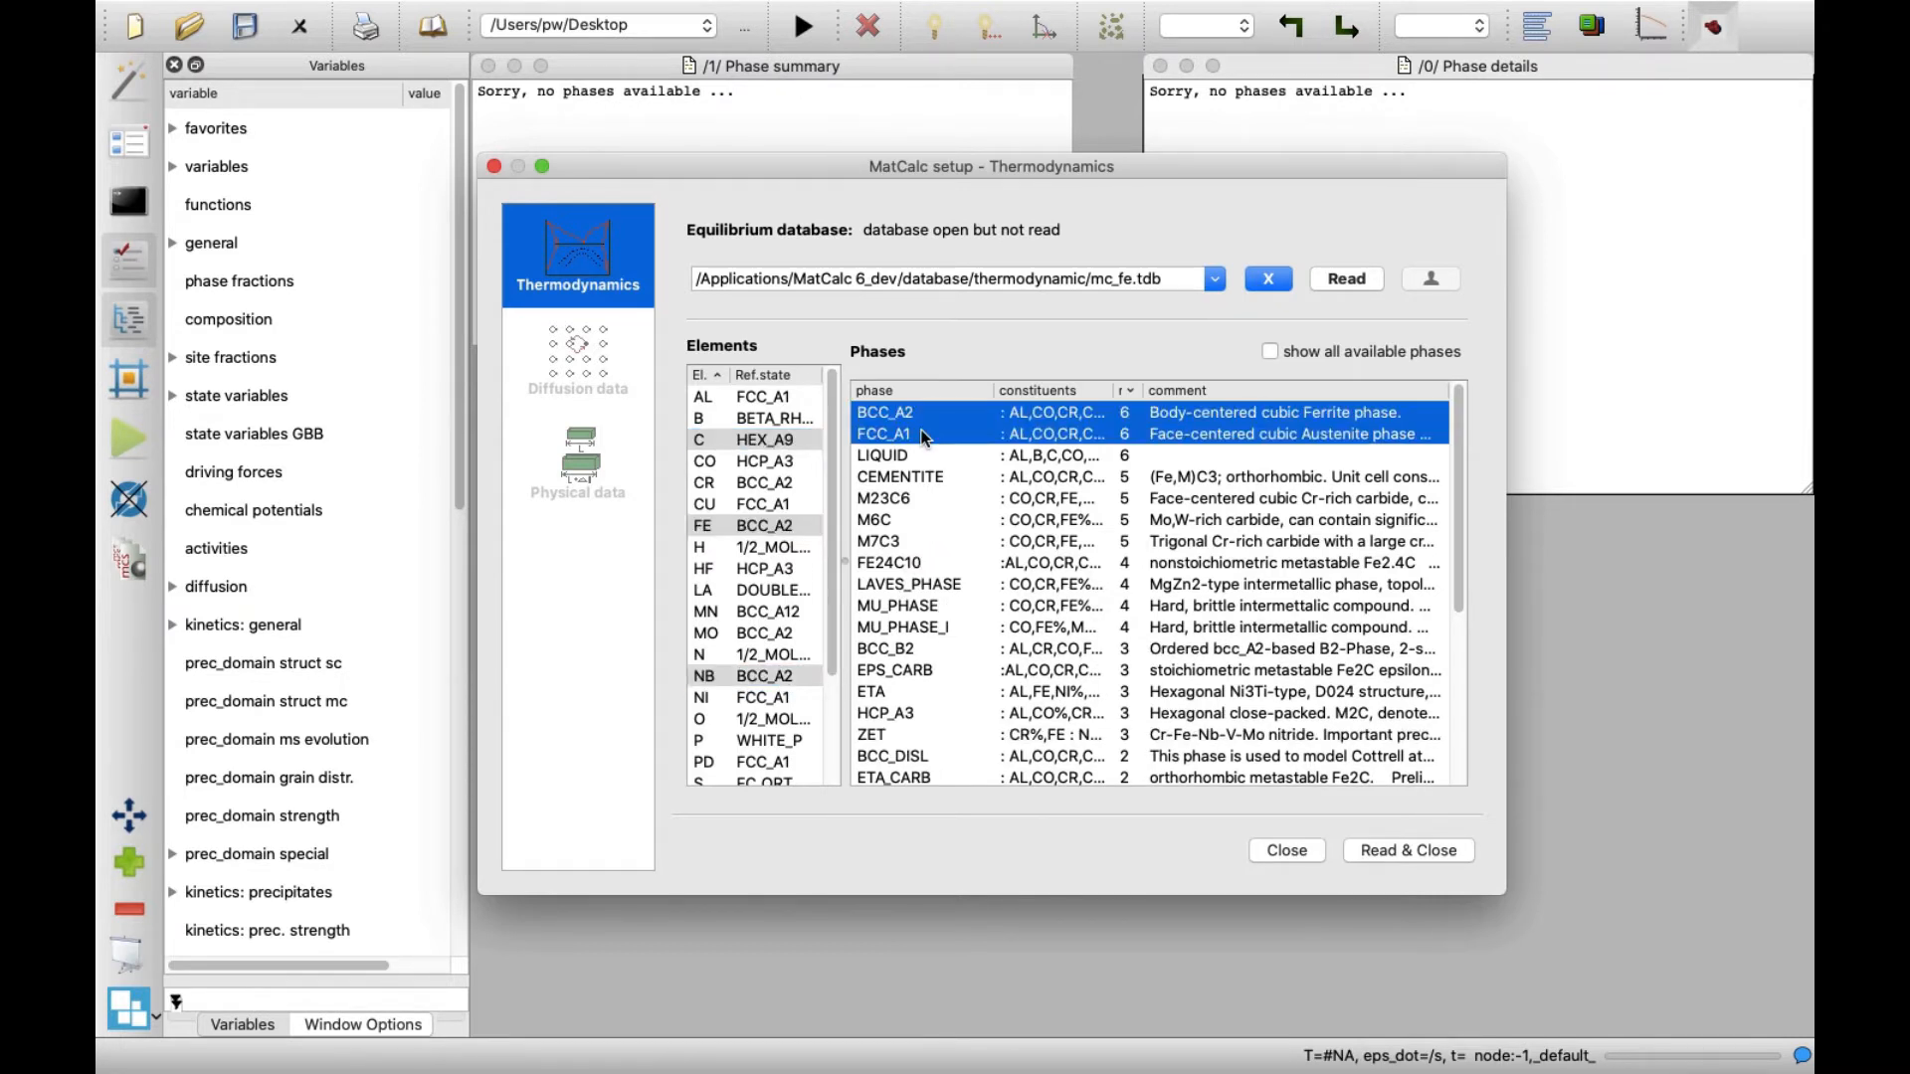
left_click(925, 454)
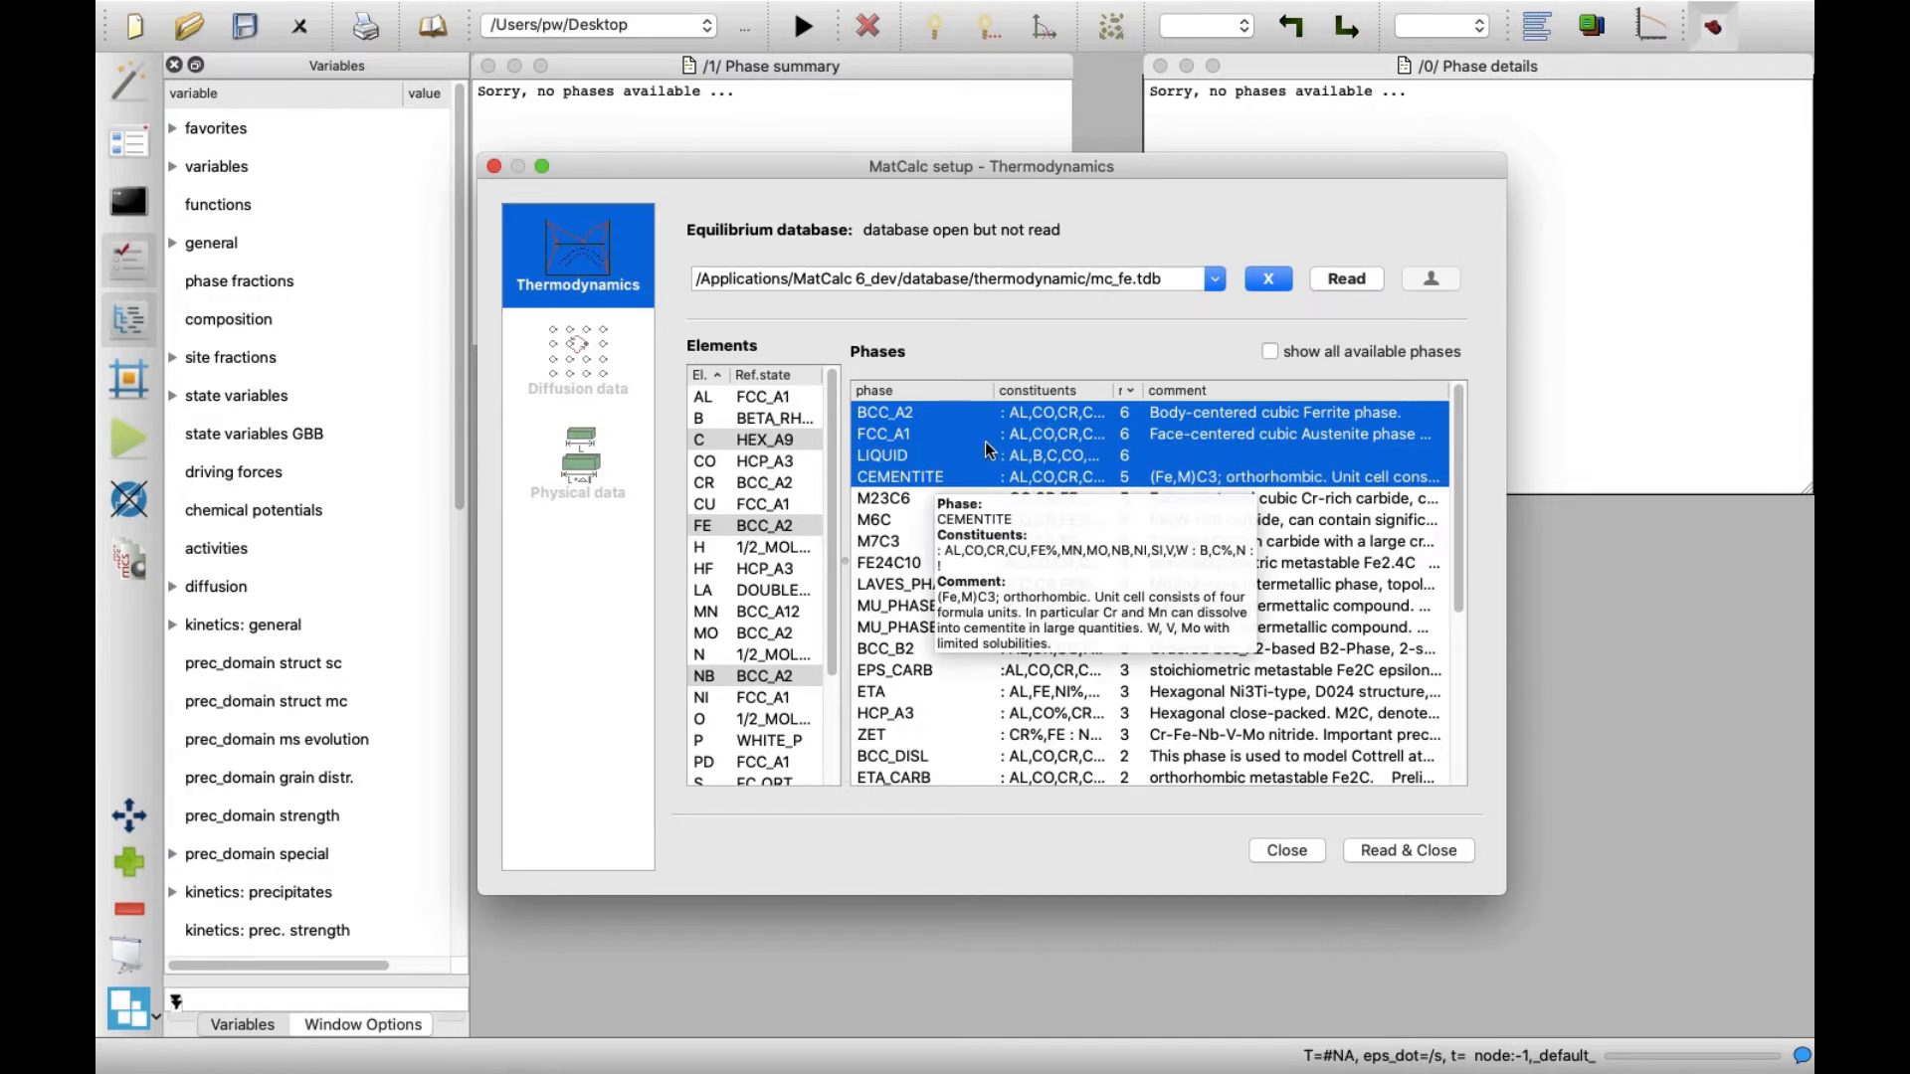
left_click(1345, 278)
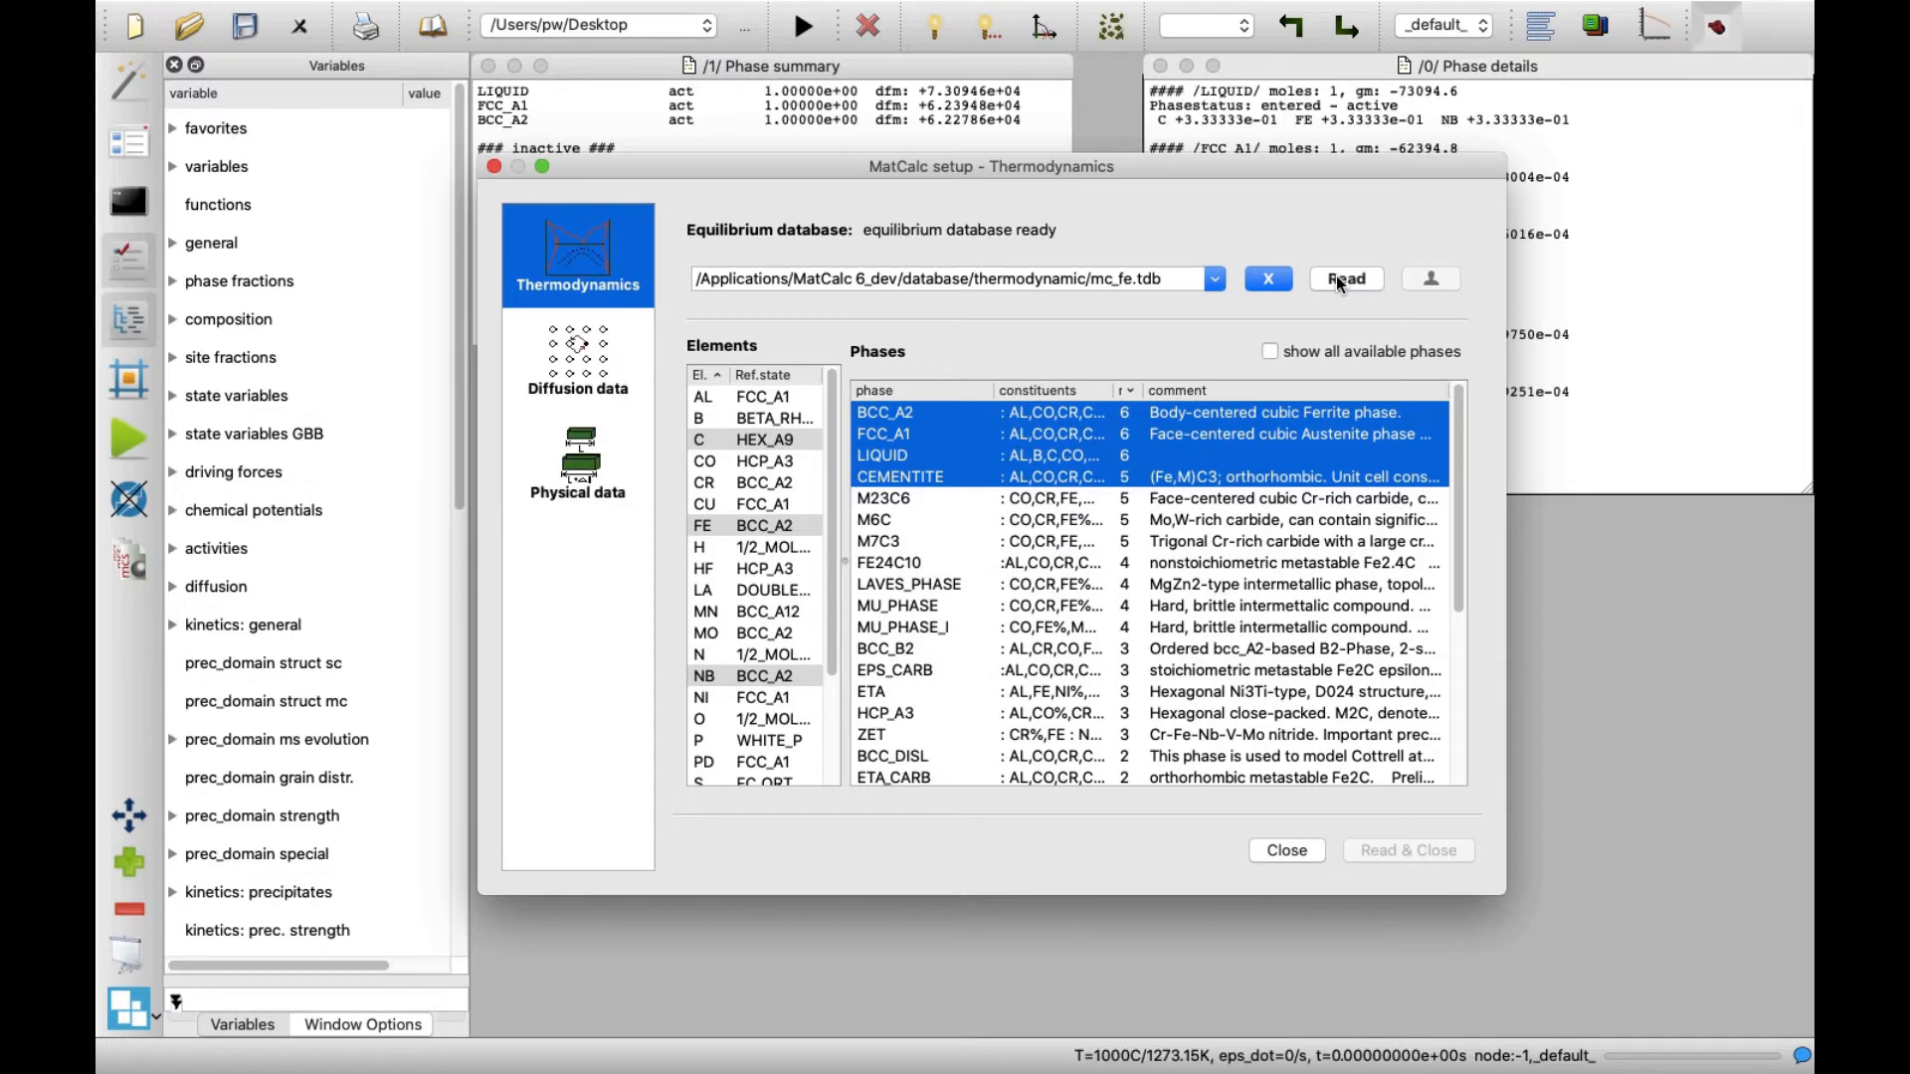
mouse_move(1170, 332)
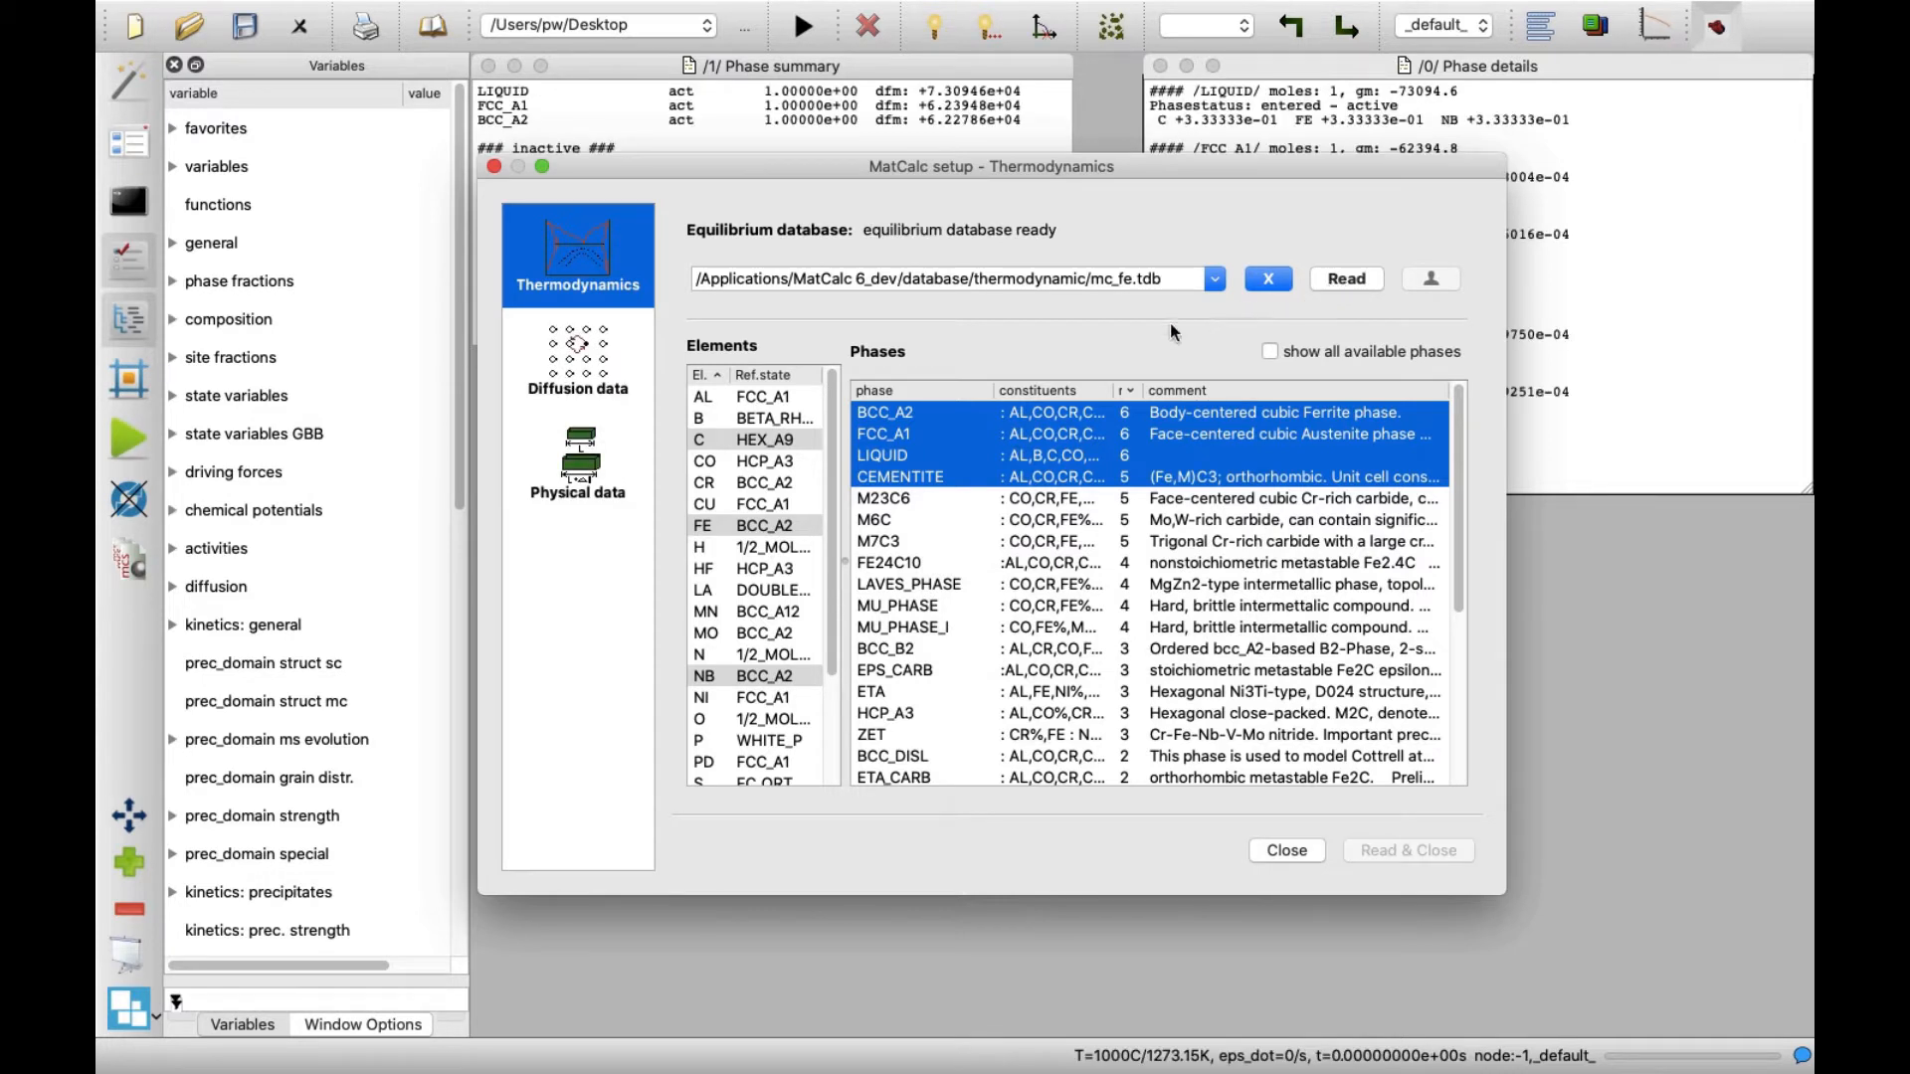
Step: Read the mc_fe.ddb diffusion database and close the database setup
left_click(577, 356)
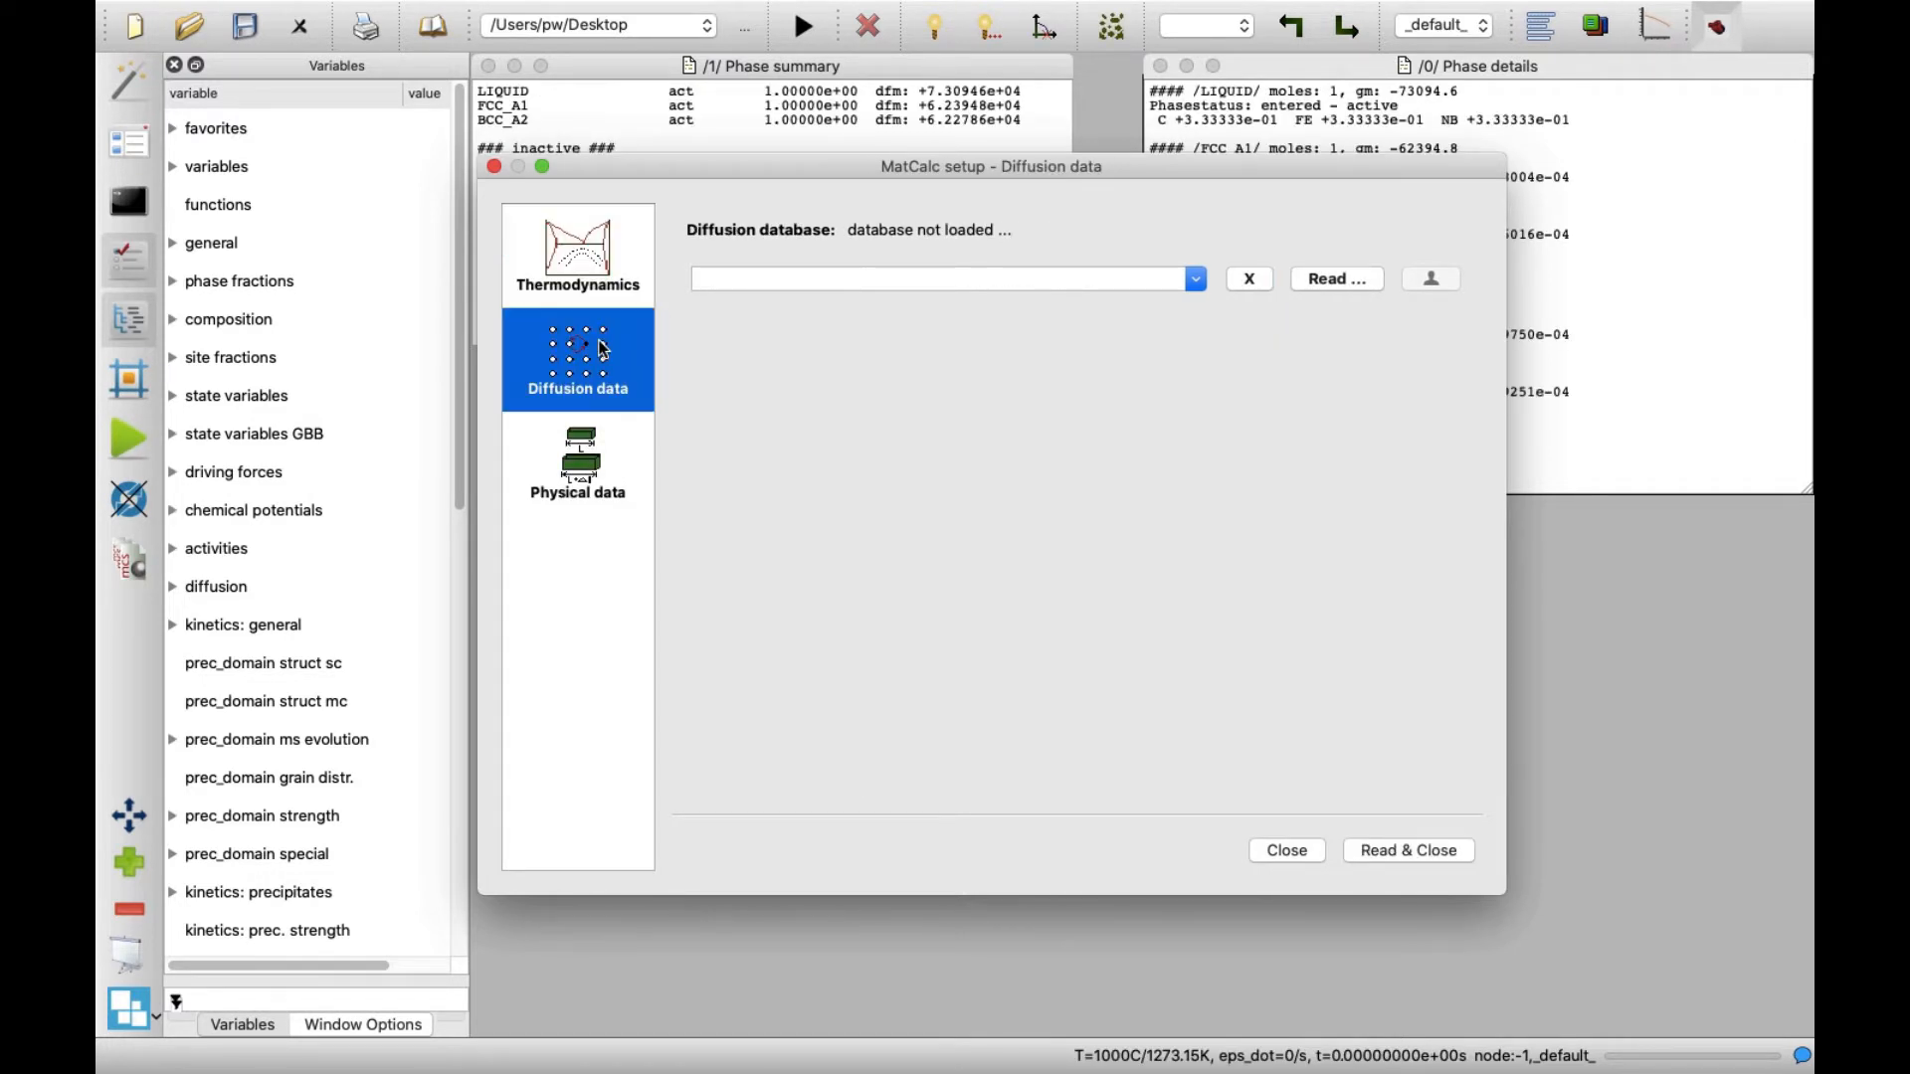
mouse_move(1296, 313)
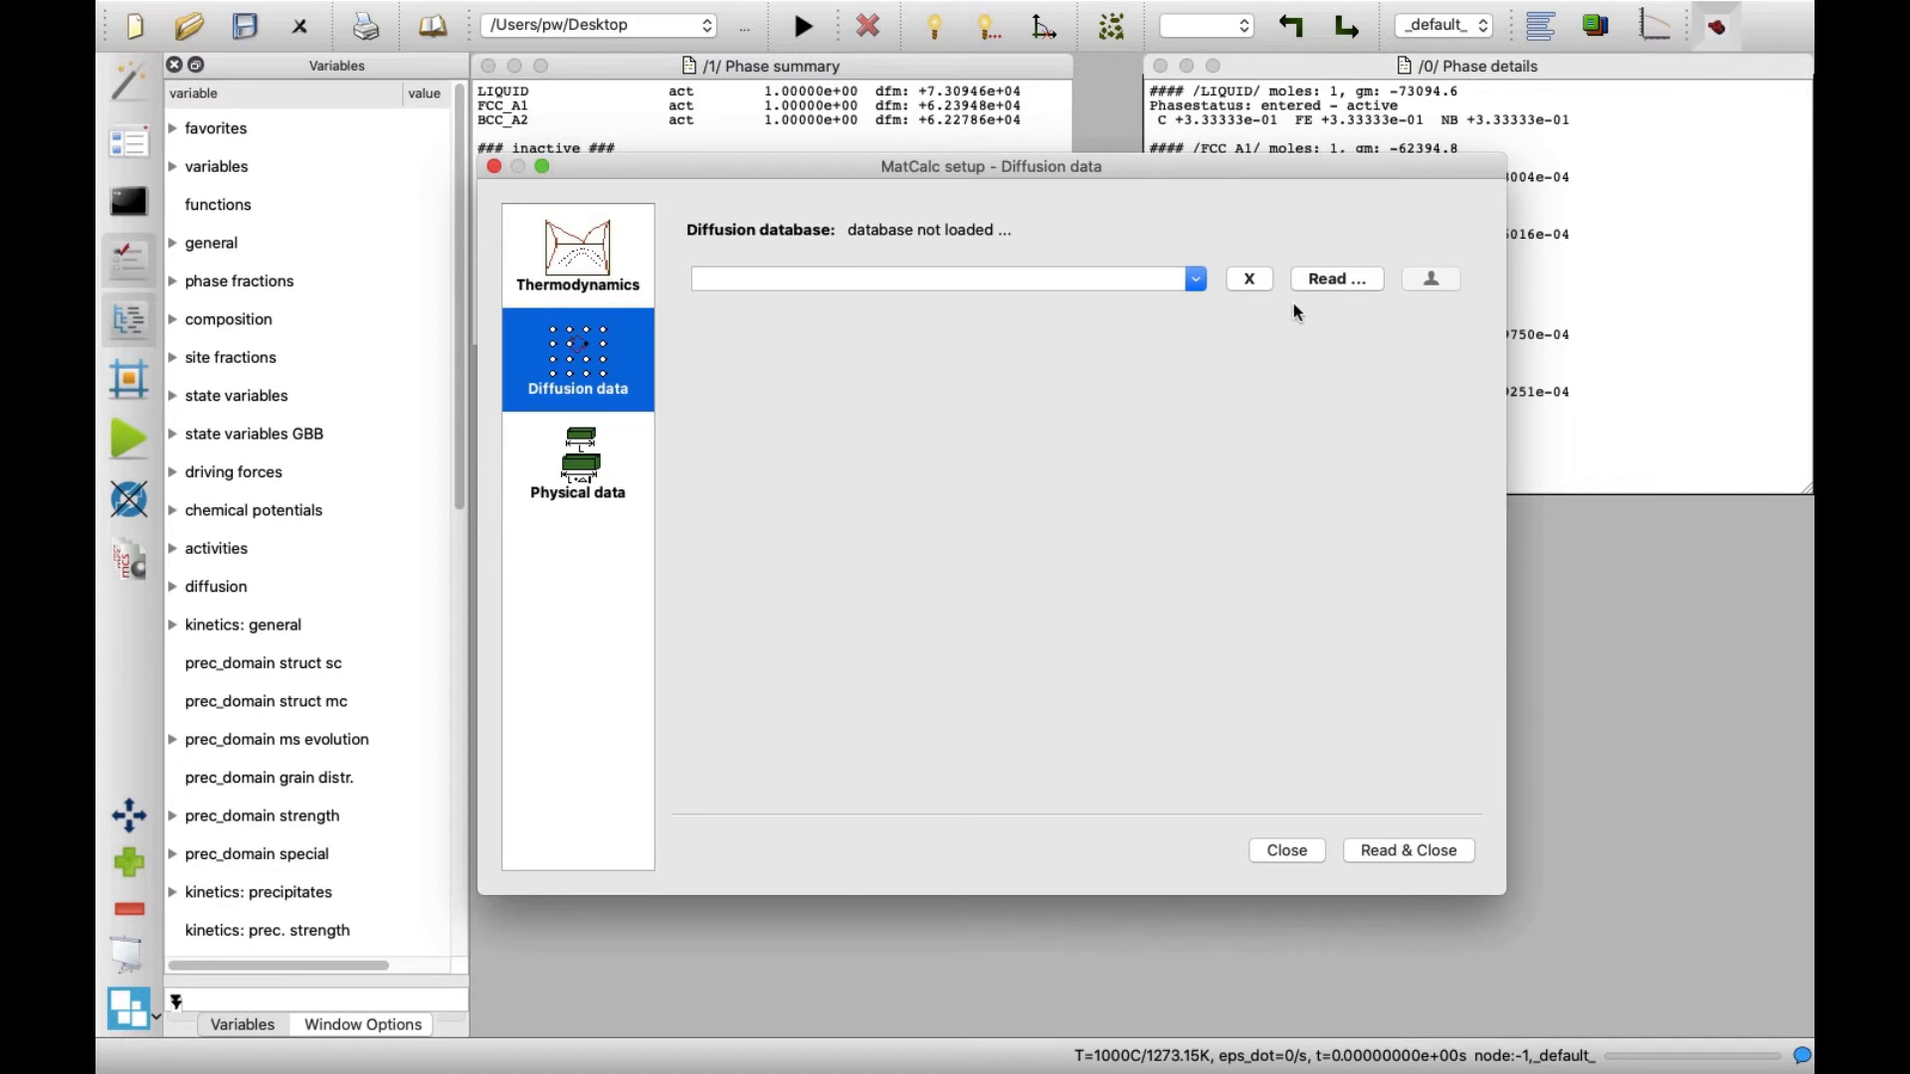
left_click(1335, 279)
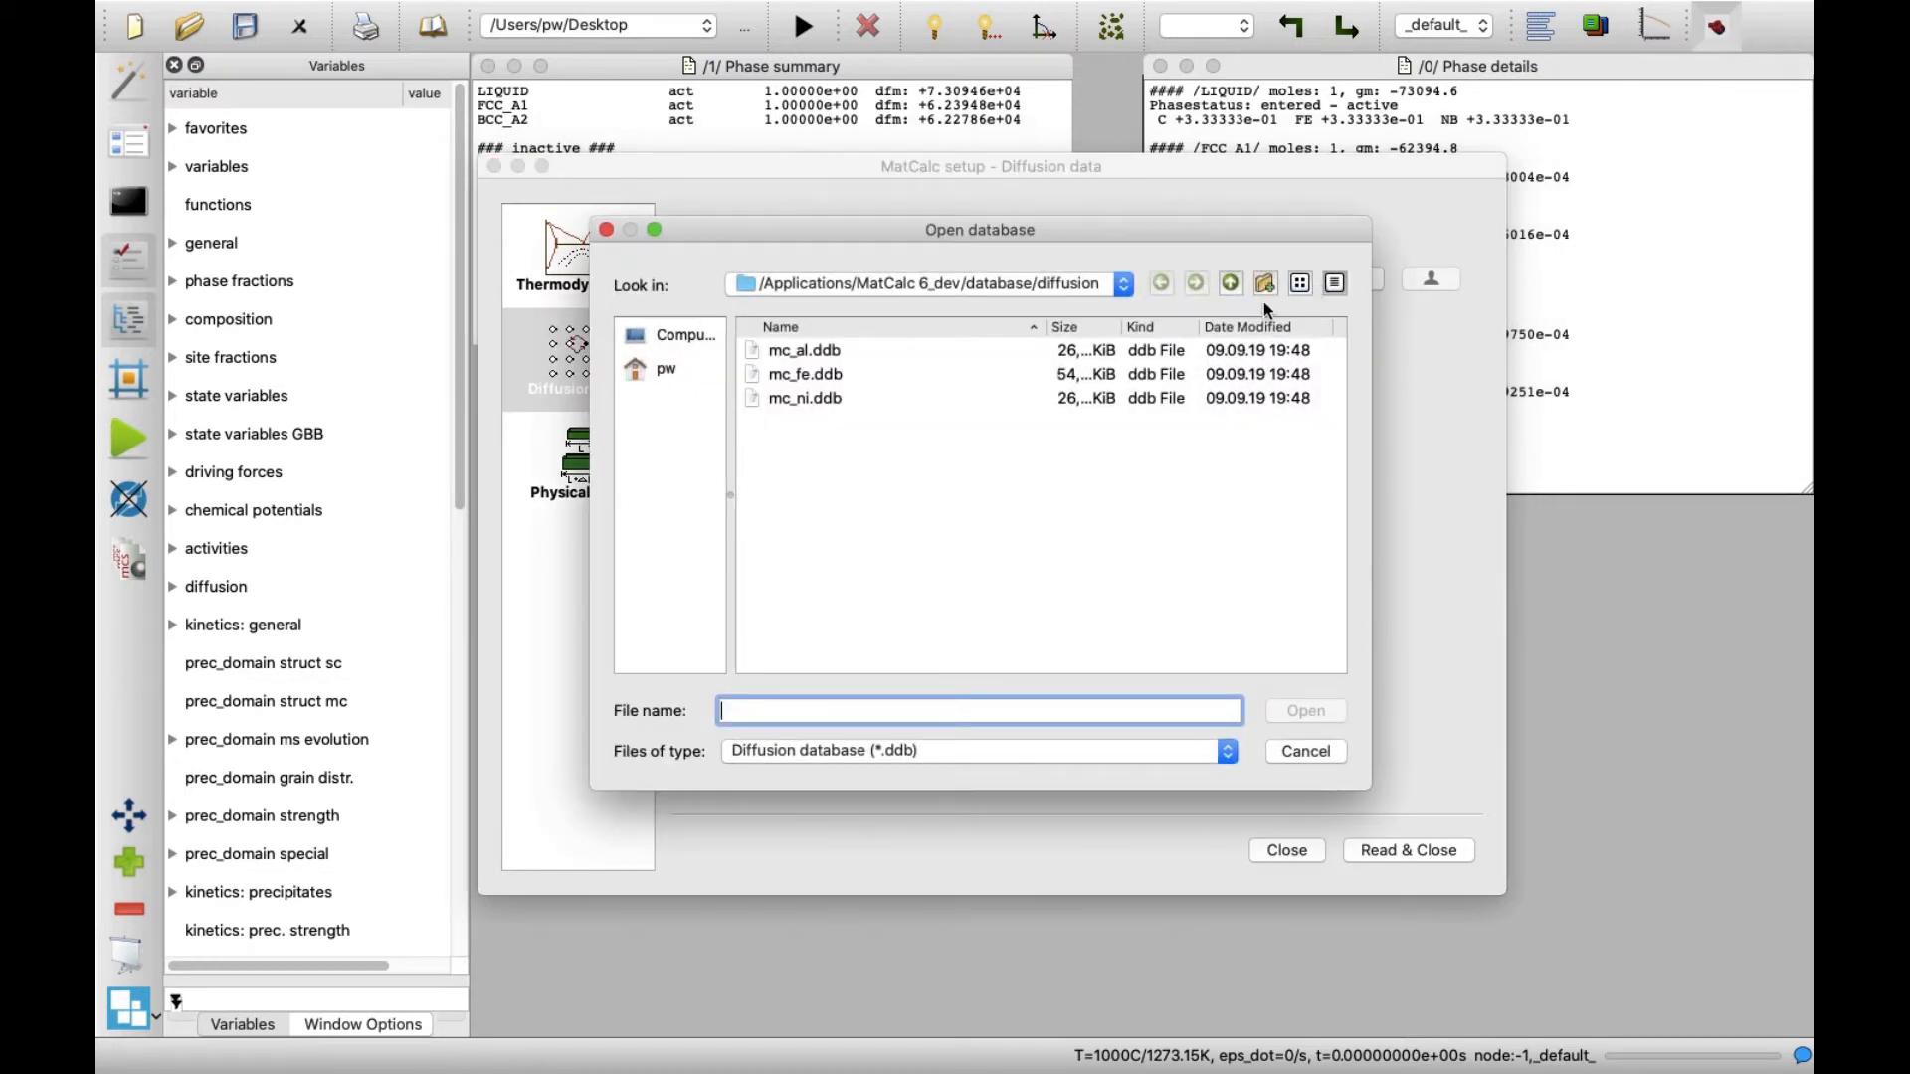
left_click(806, 374)
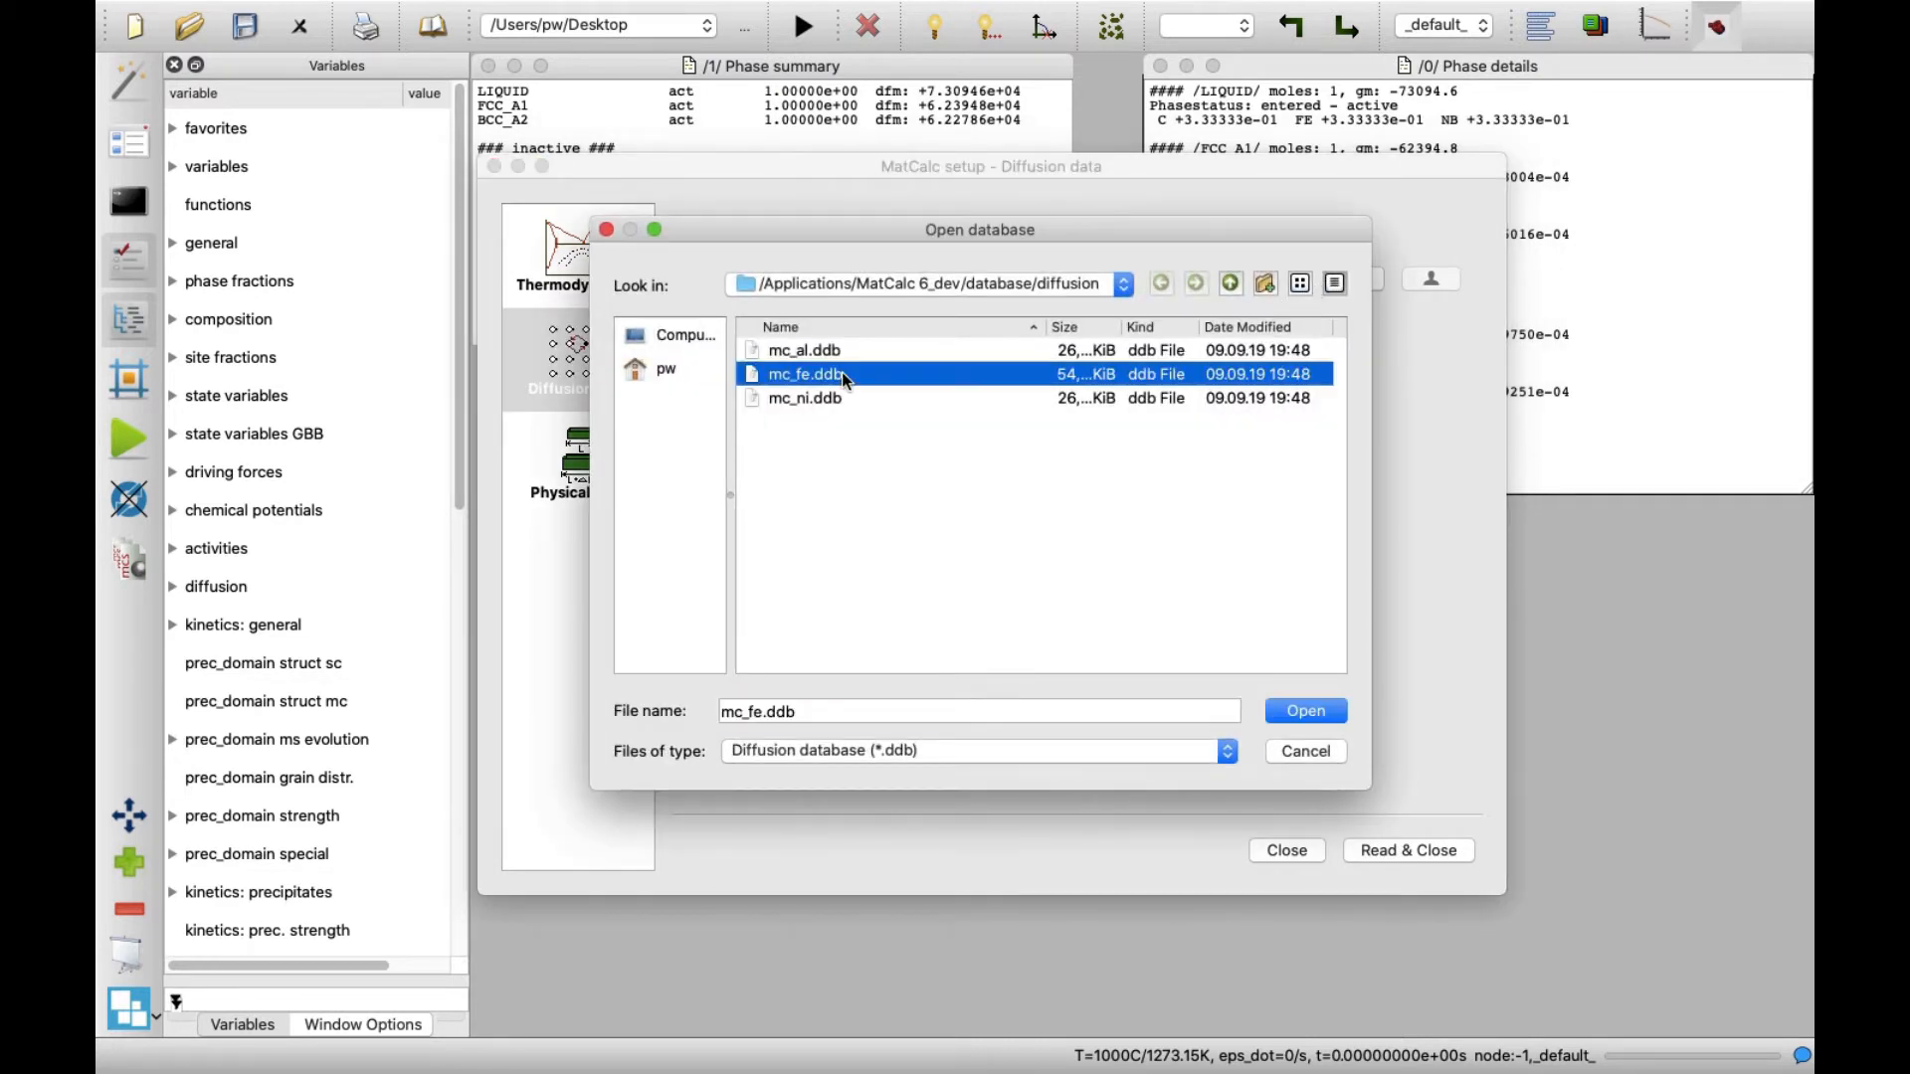
mouse_move(1239, 682)
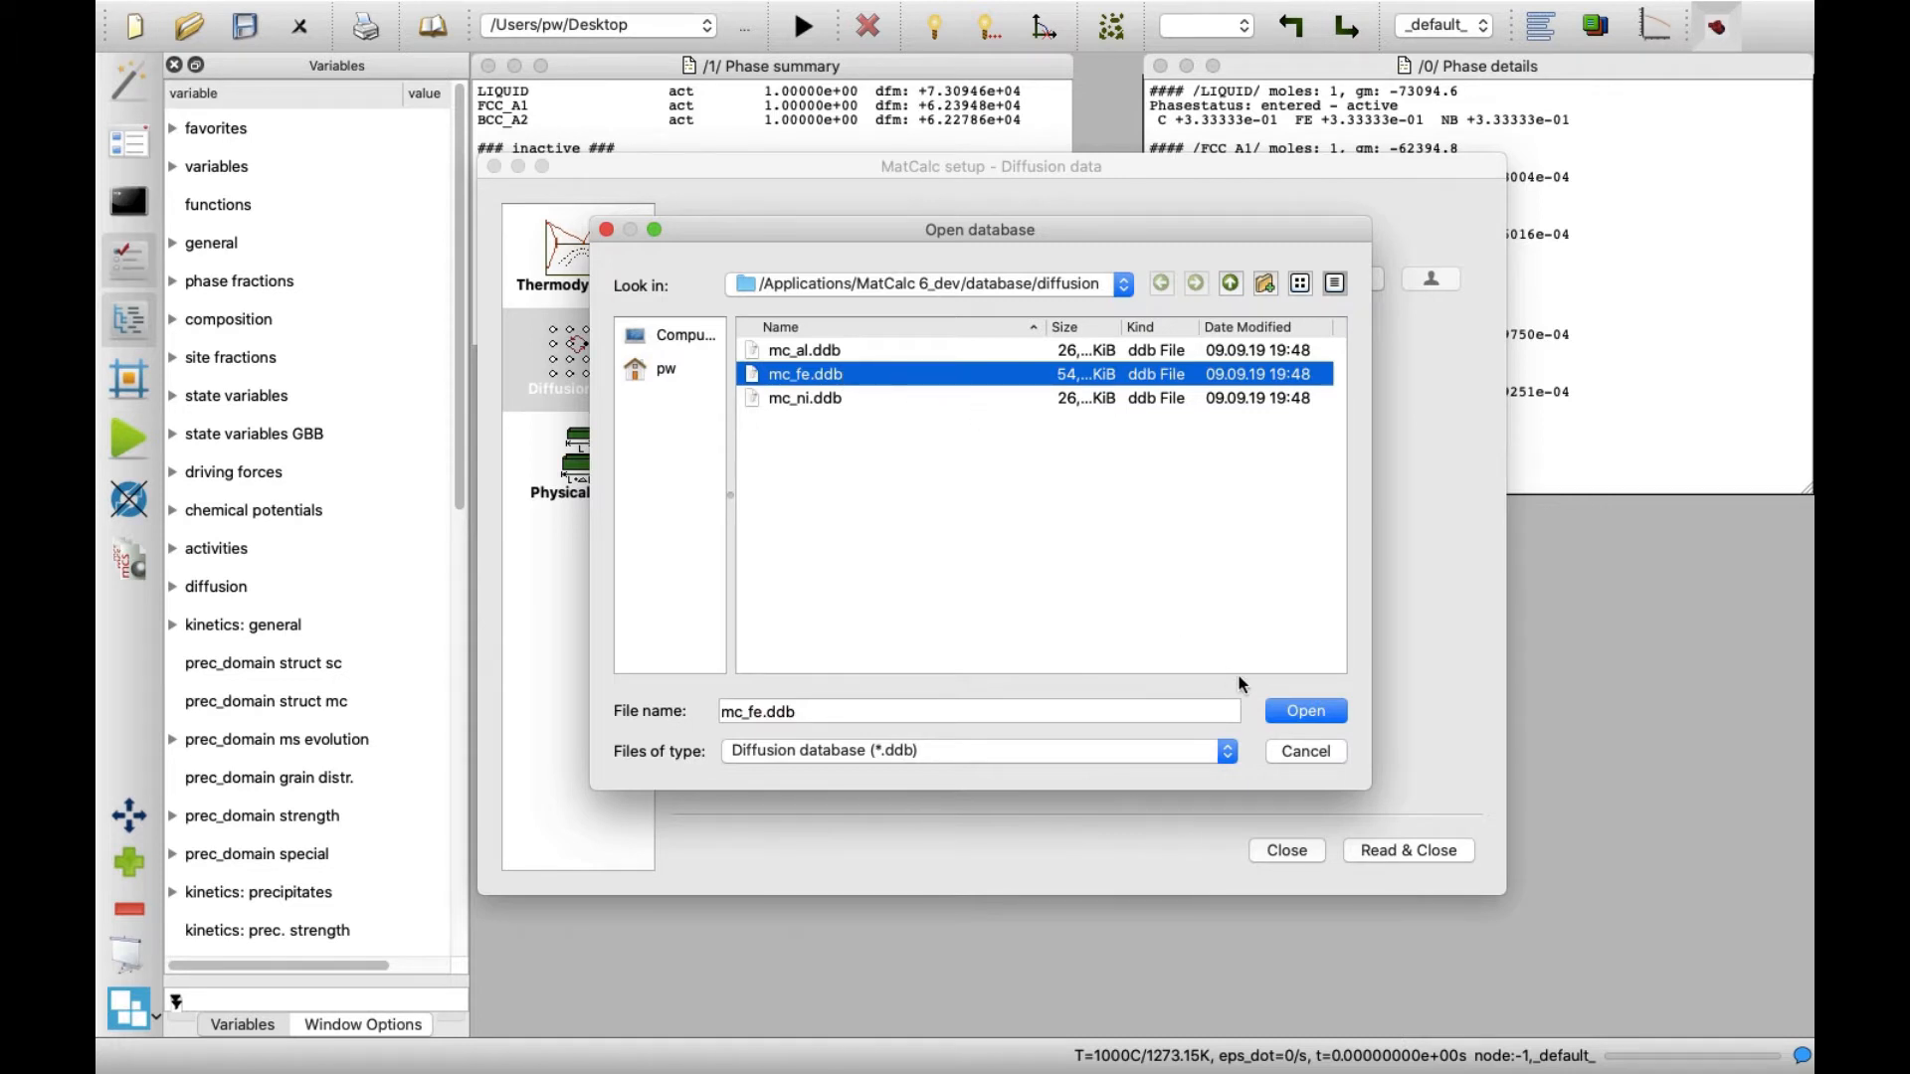
left_click(1303, 712)
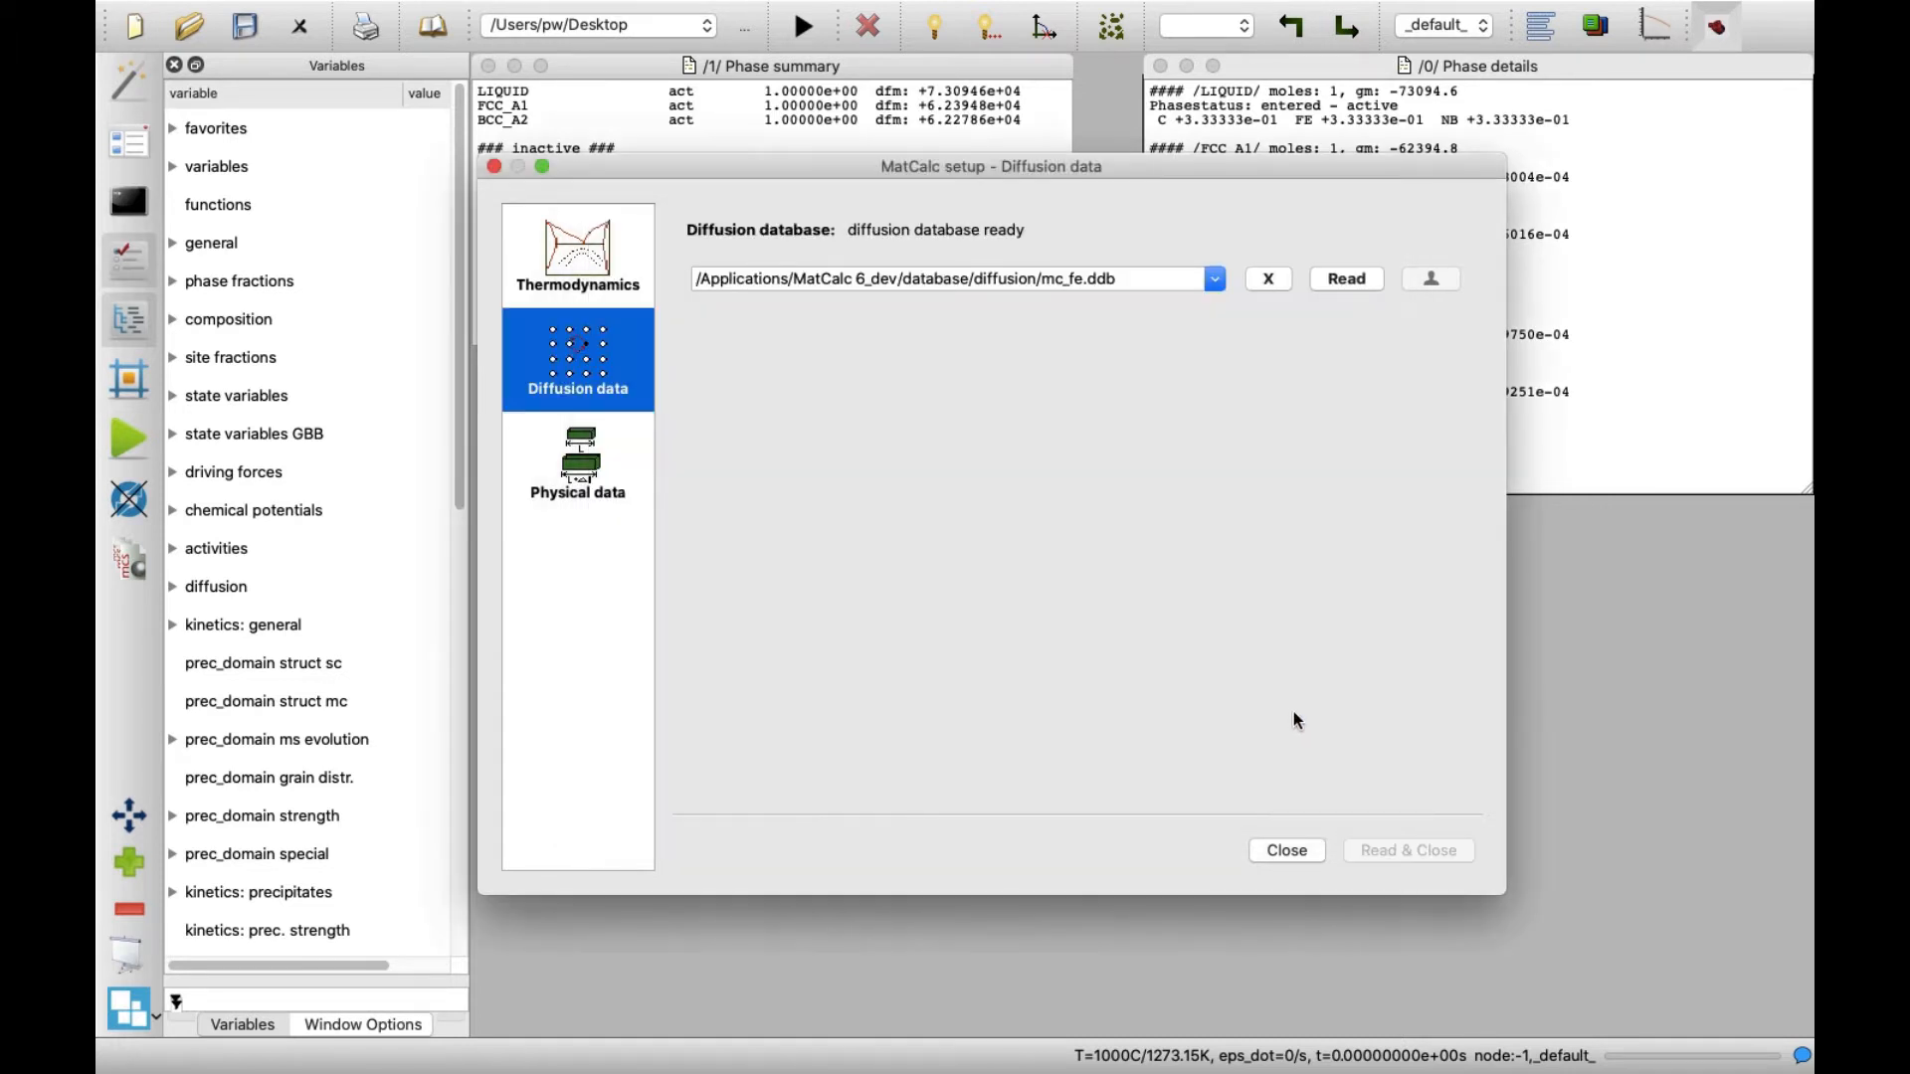
mouse_move(1285, 849)
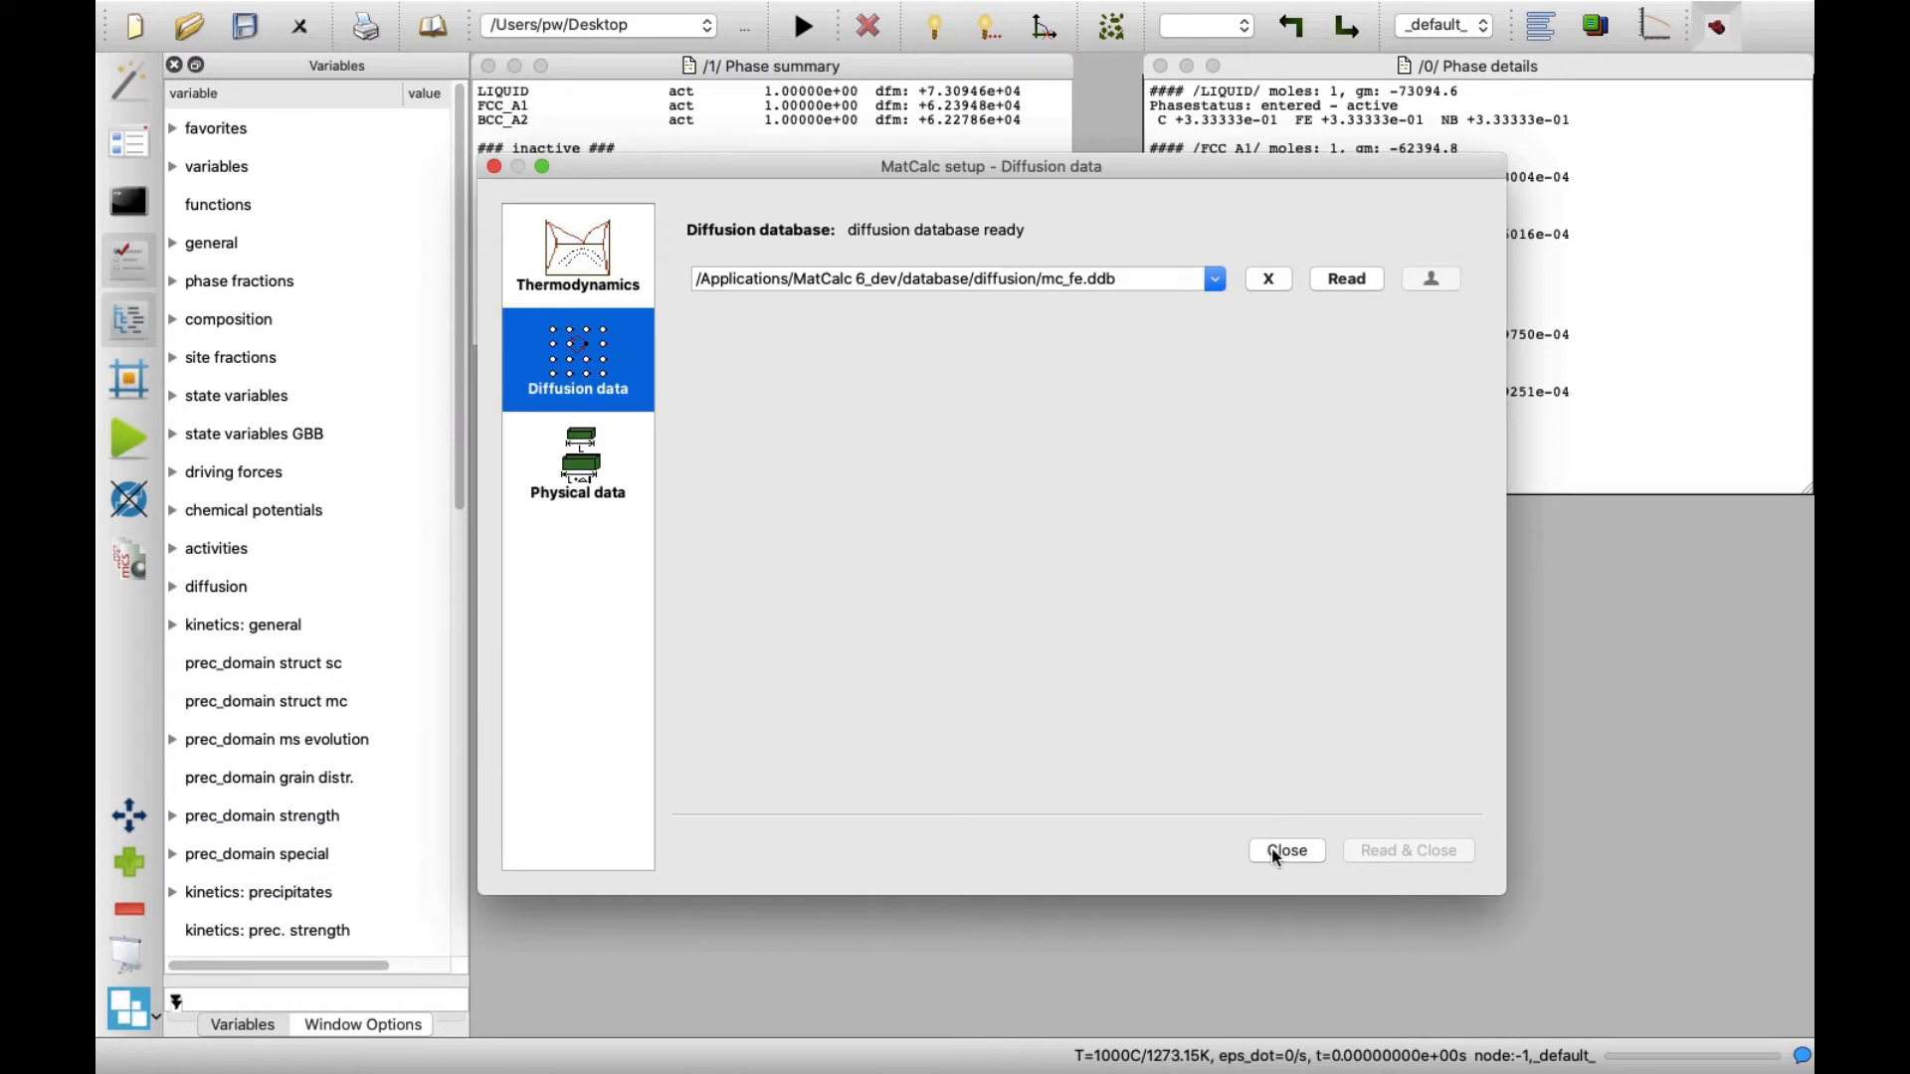
left_click(1285, 850)
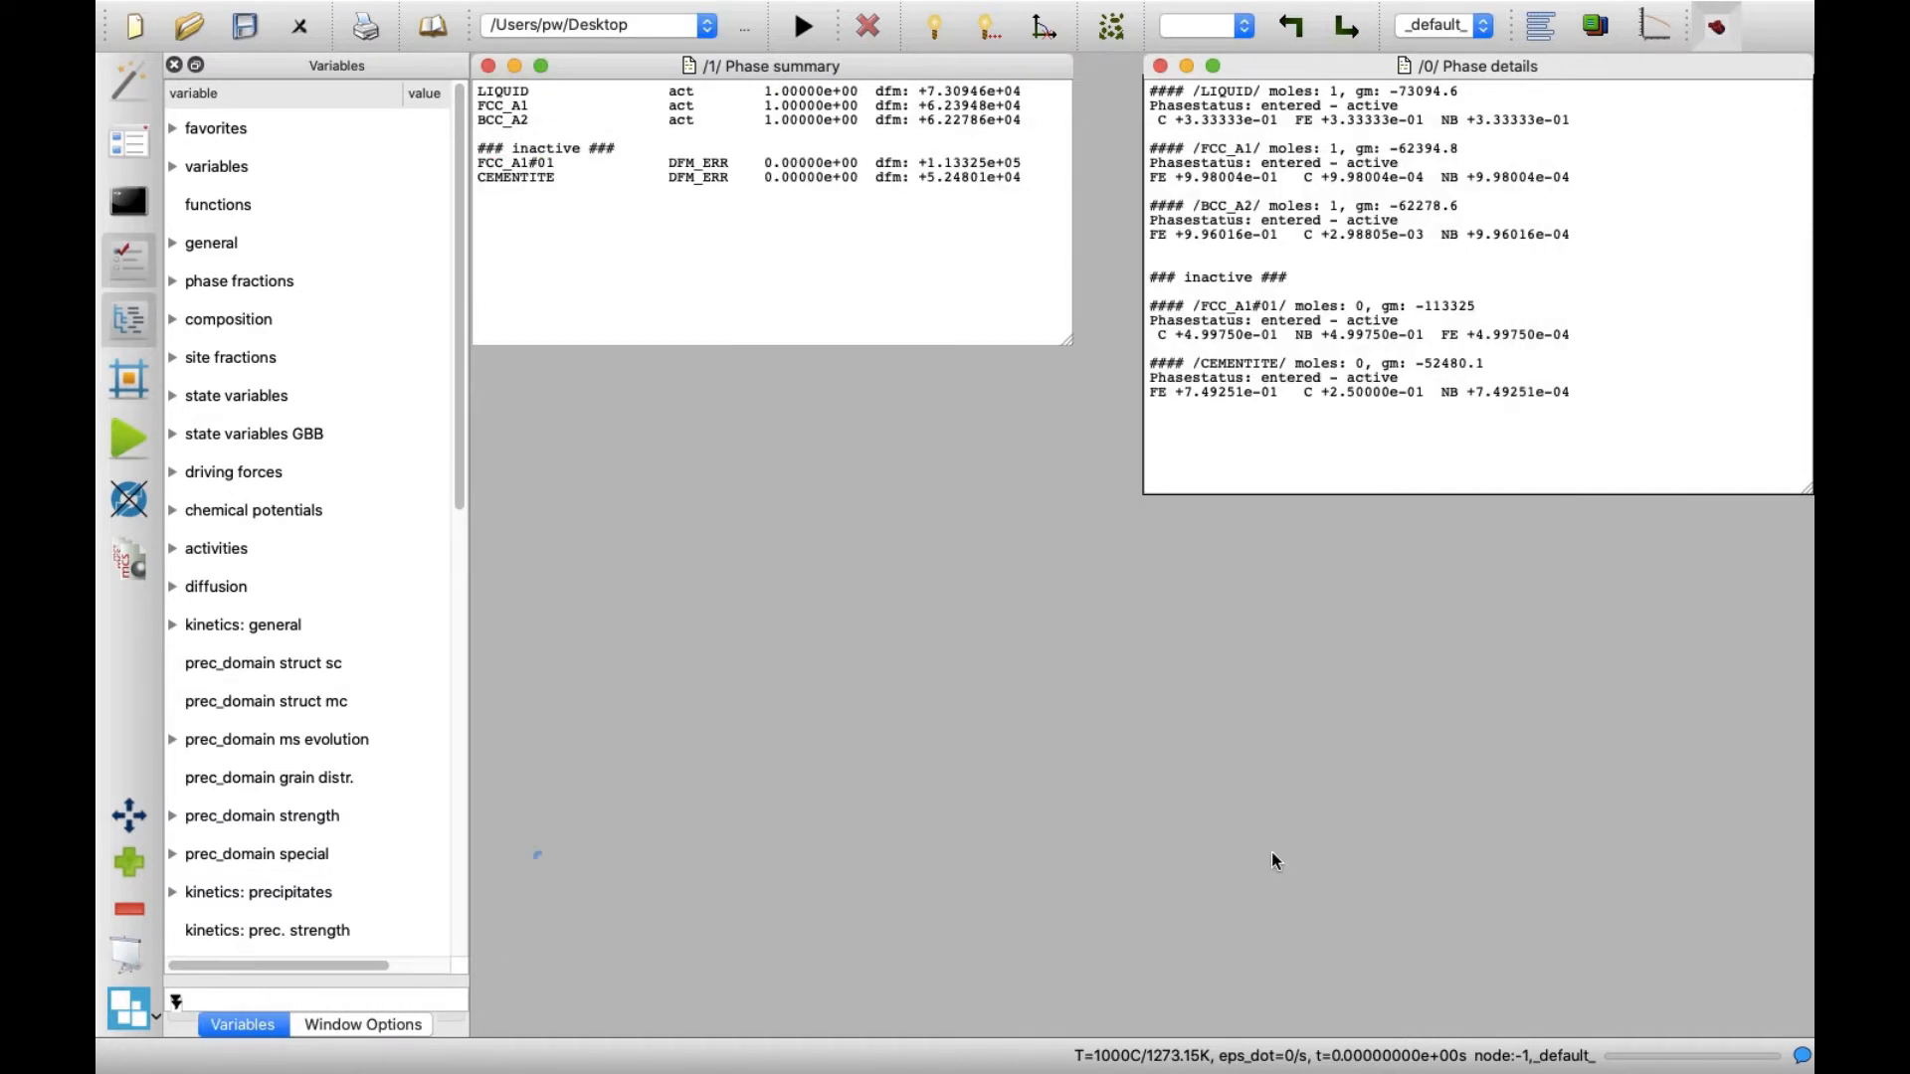
mouse_move(907, 595)
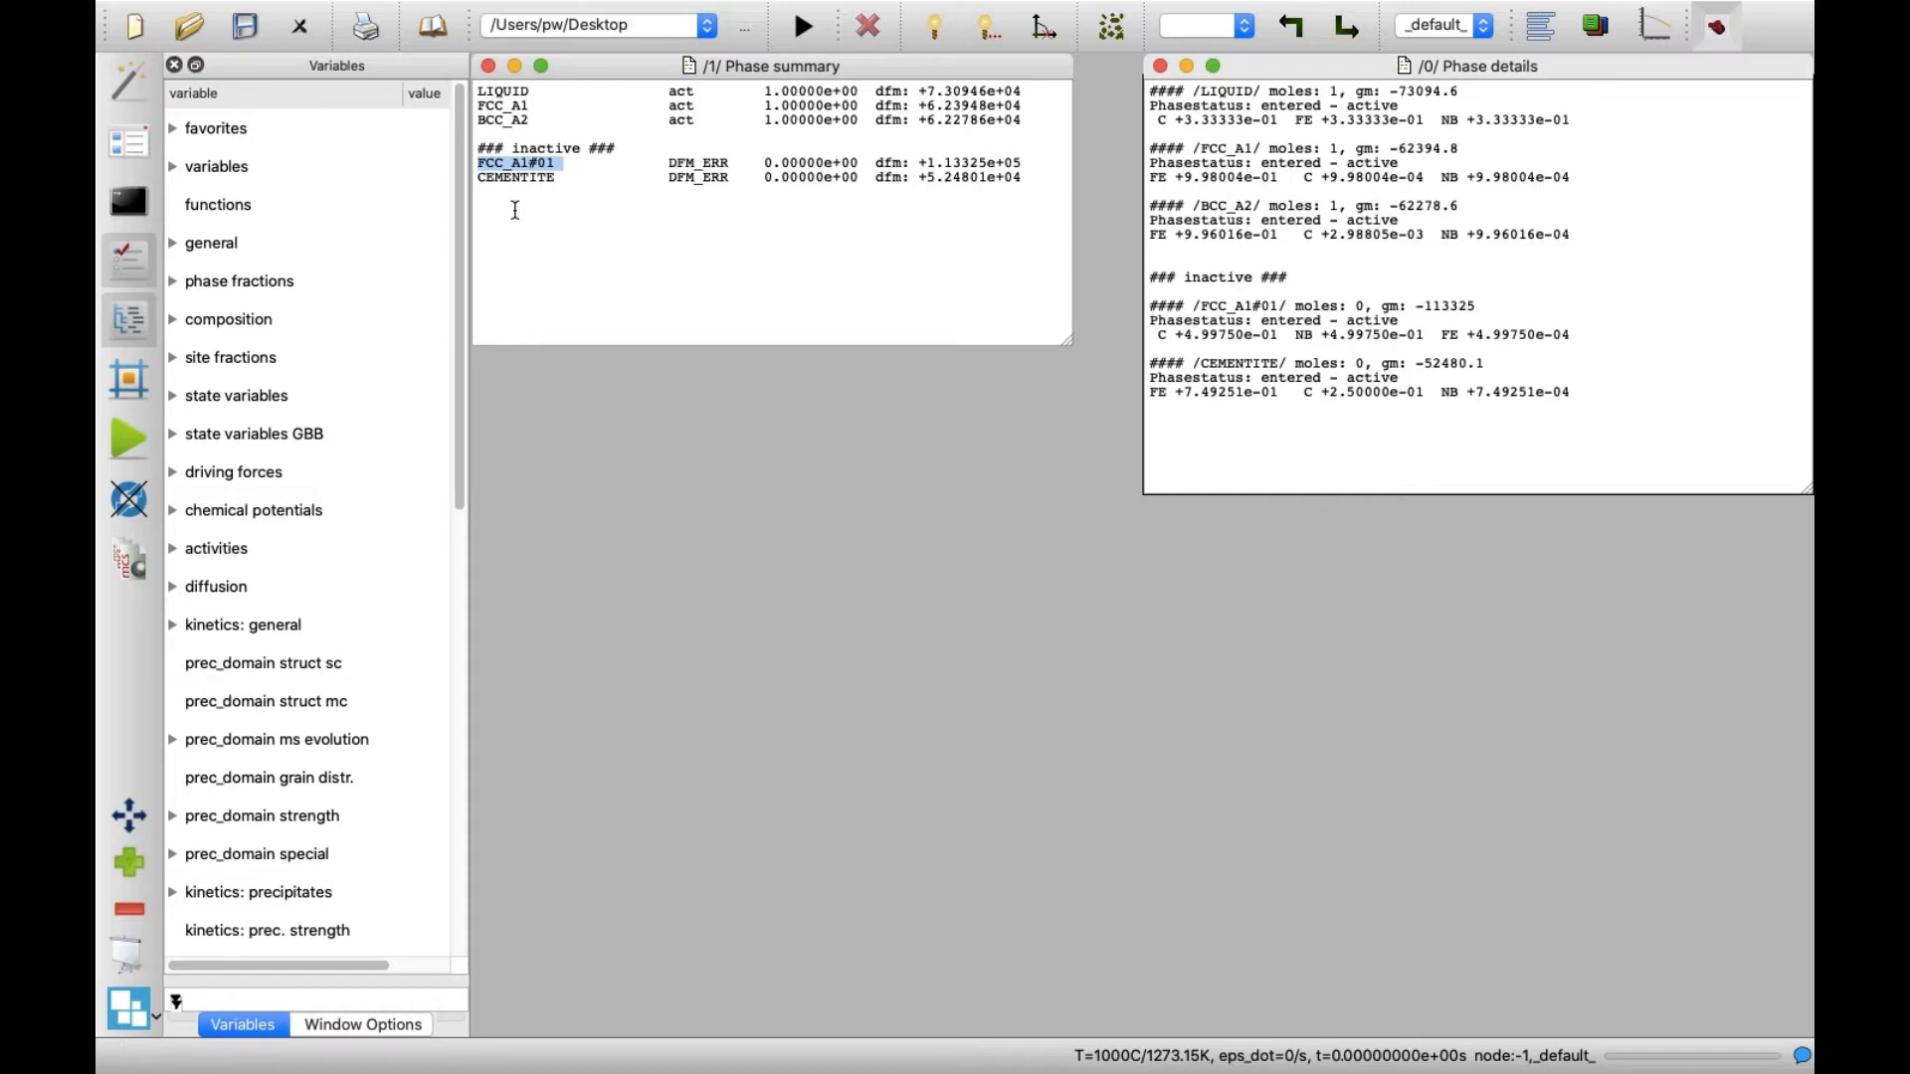
mouse_move(1085, 340)
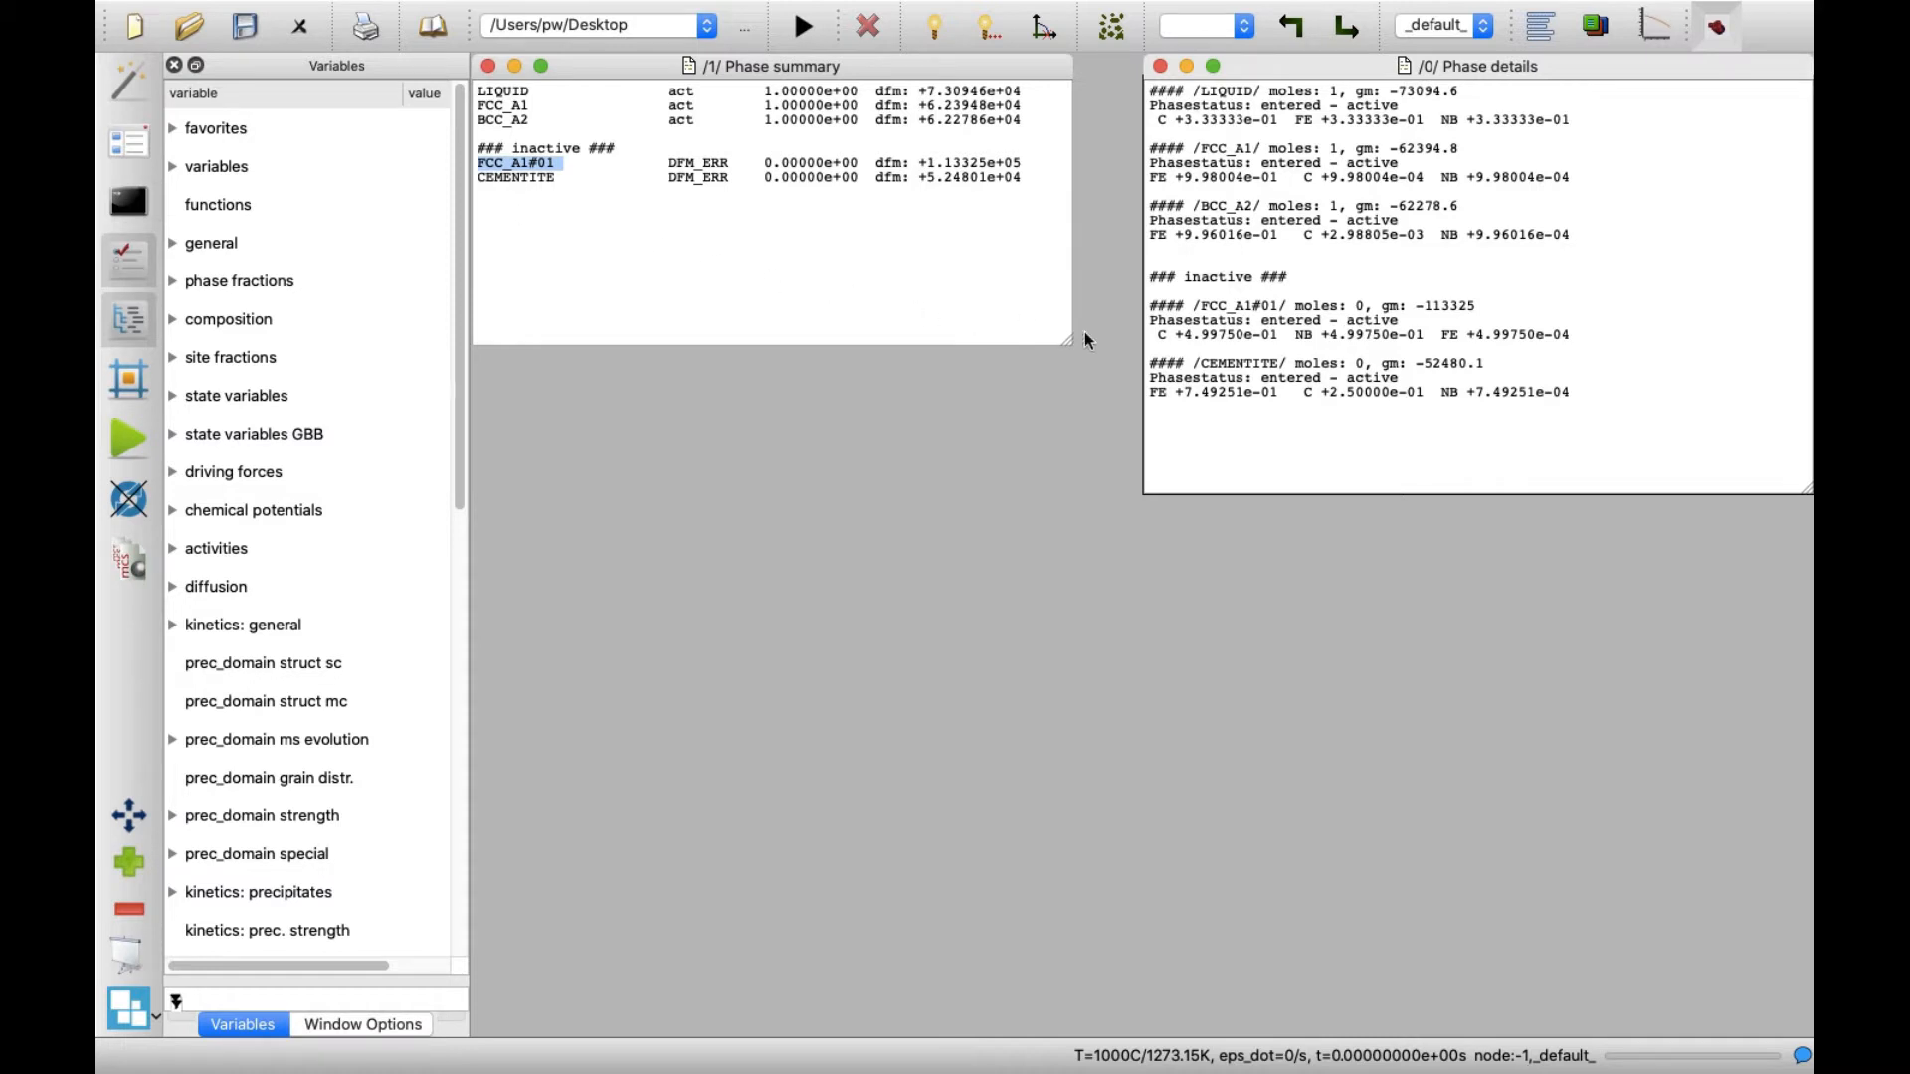
double_click(1236, 307)
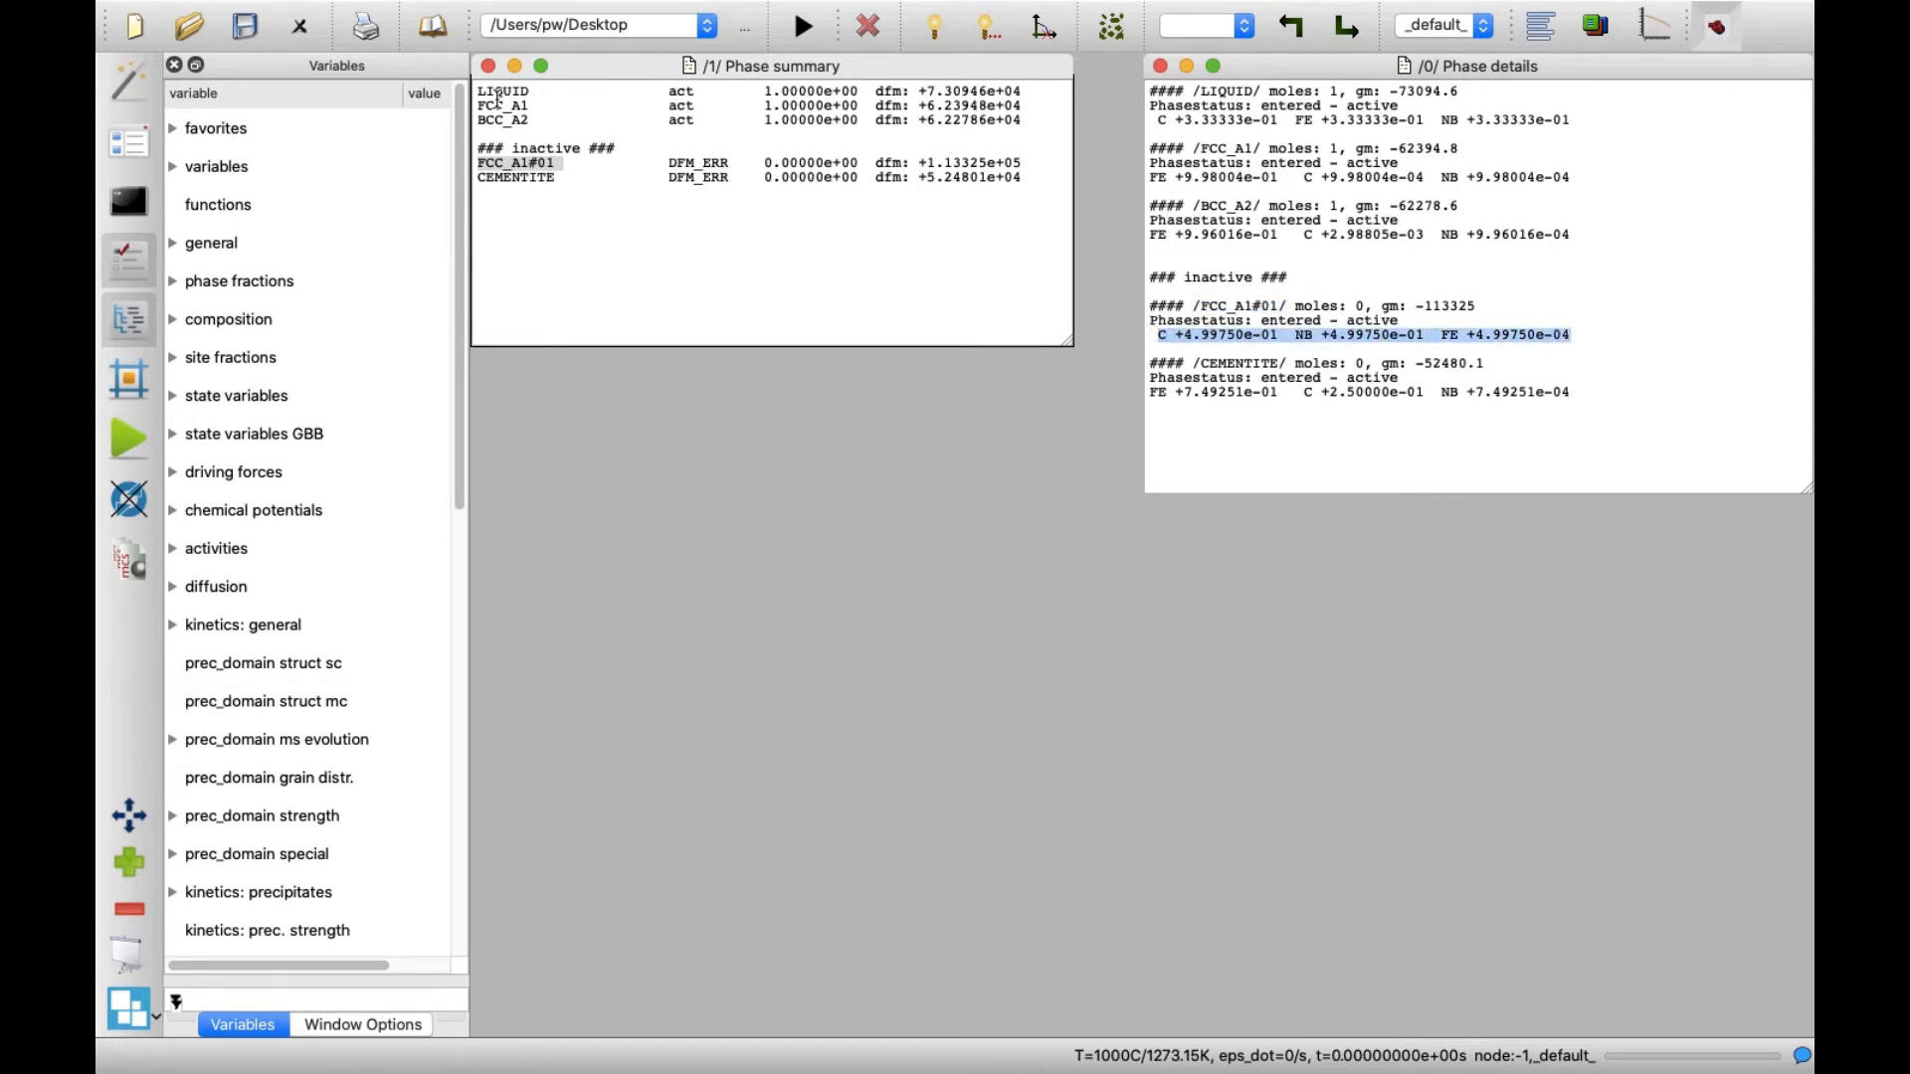
Step: In Global > Composition, enter 0,1 wt% for C and Nb with Fe as balance and confirm
left_click(342, 12)
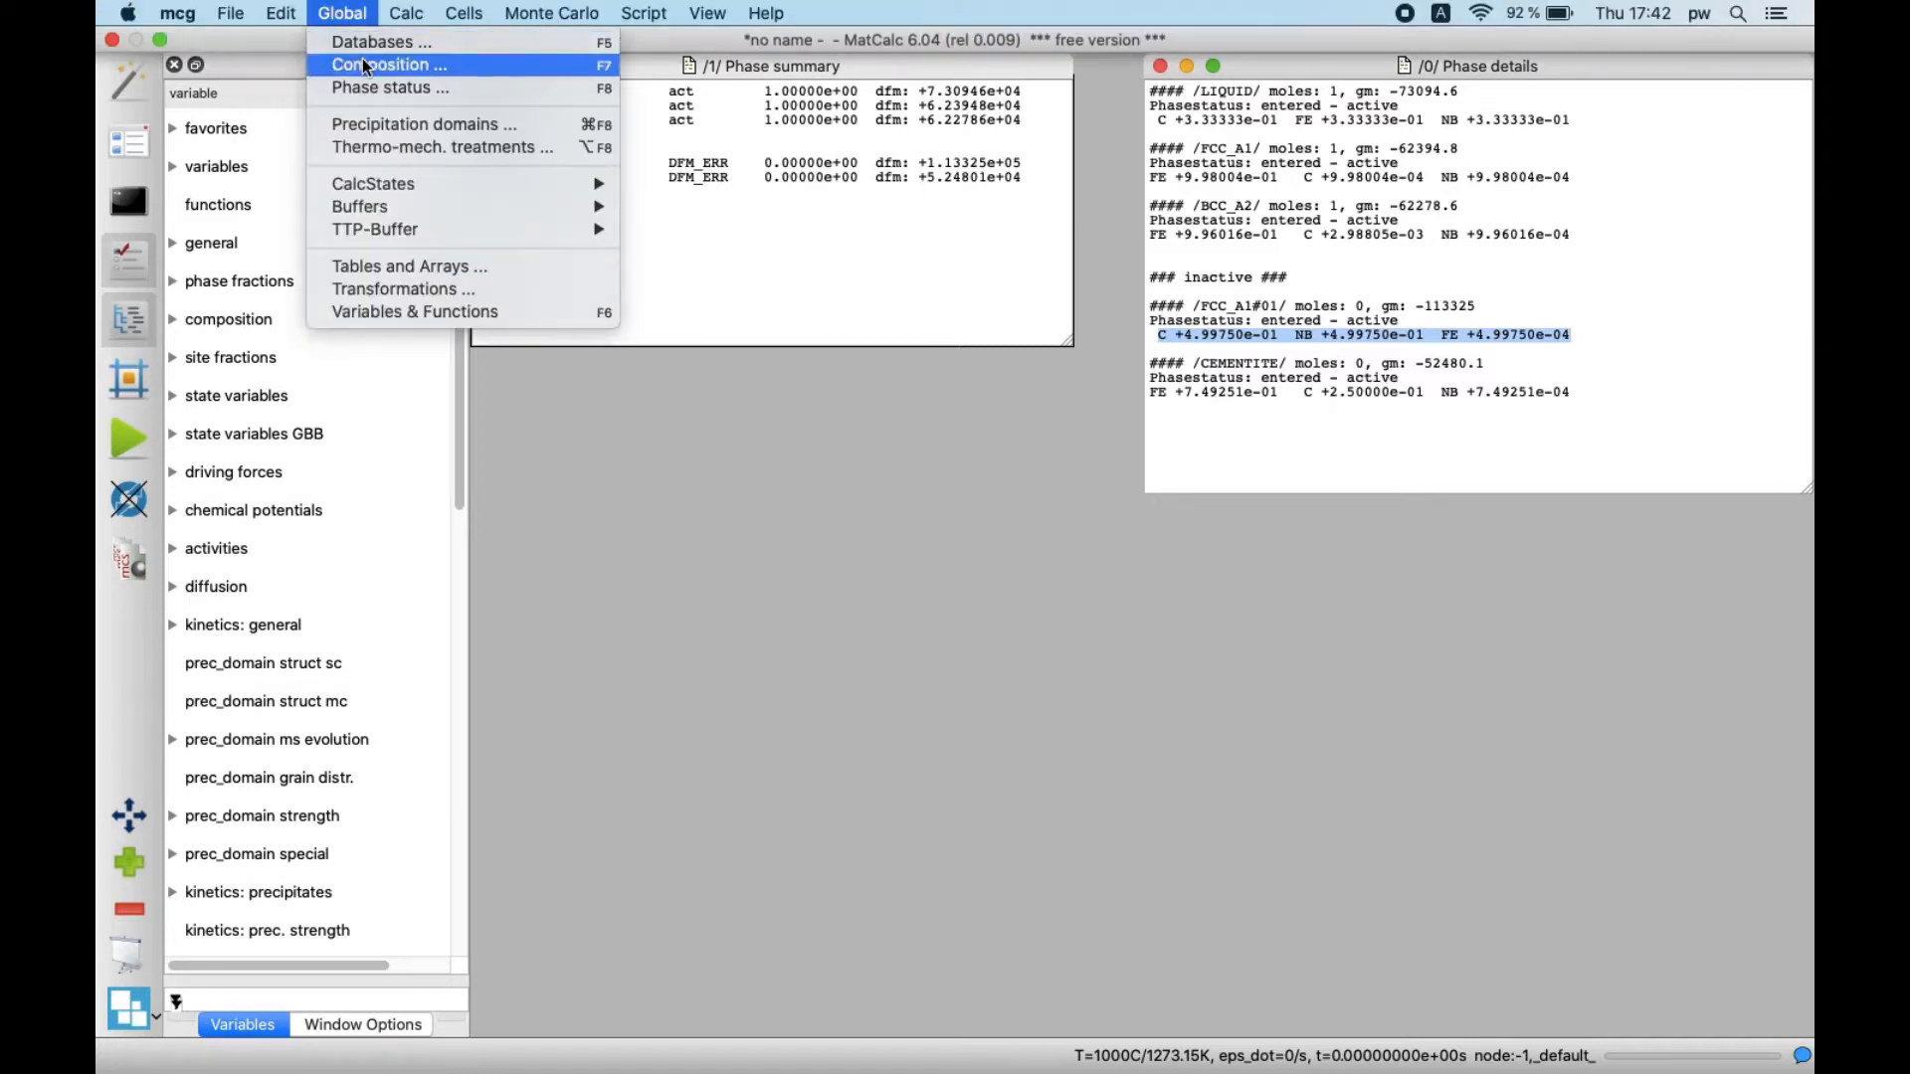
left_click(388, 63)
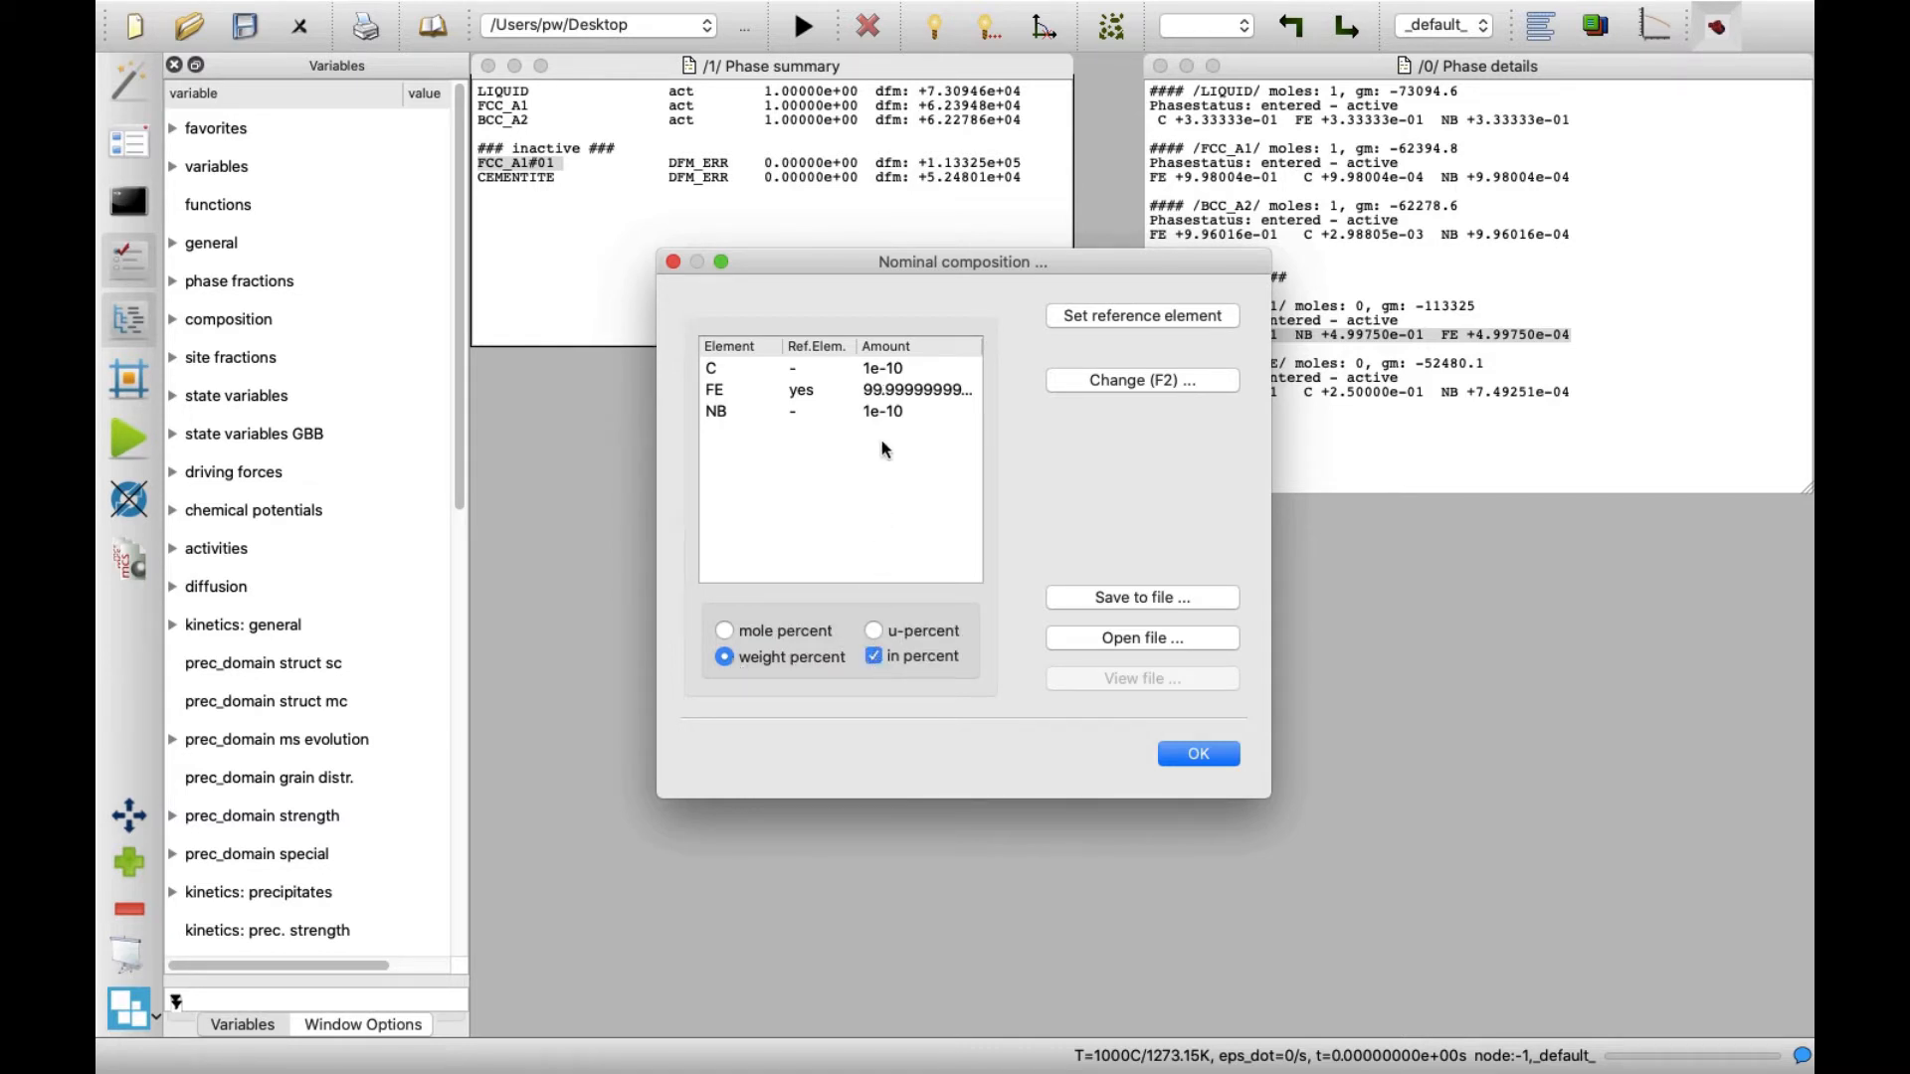
left_click(877, 368)
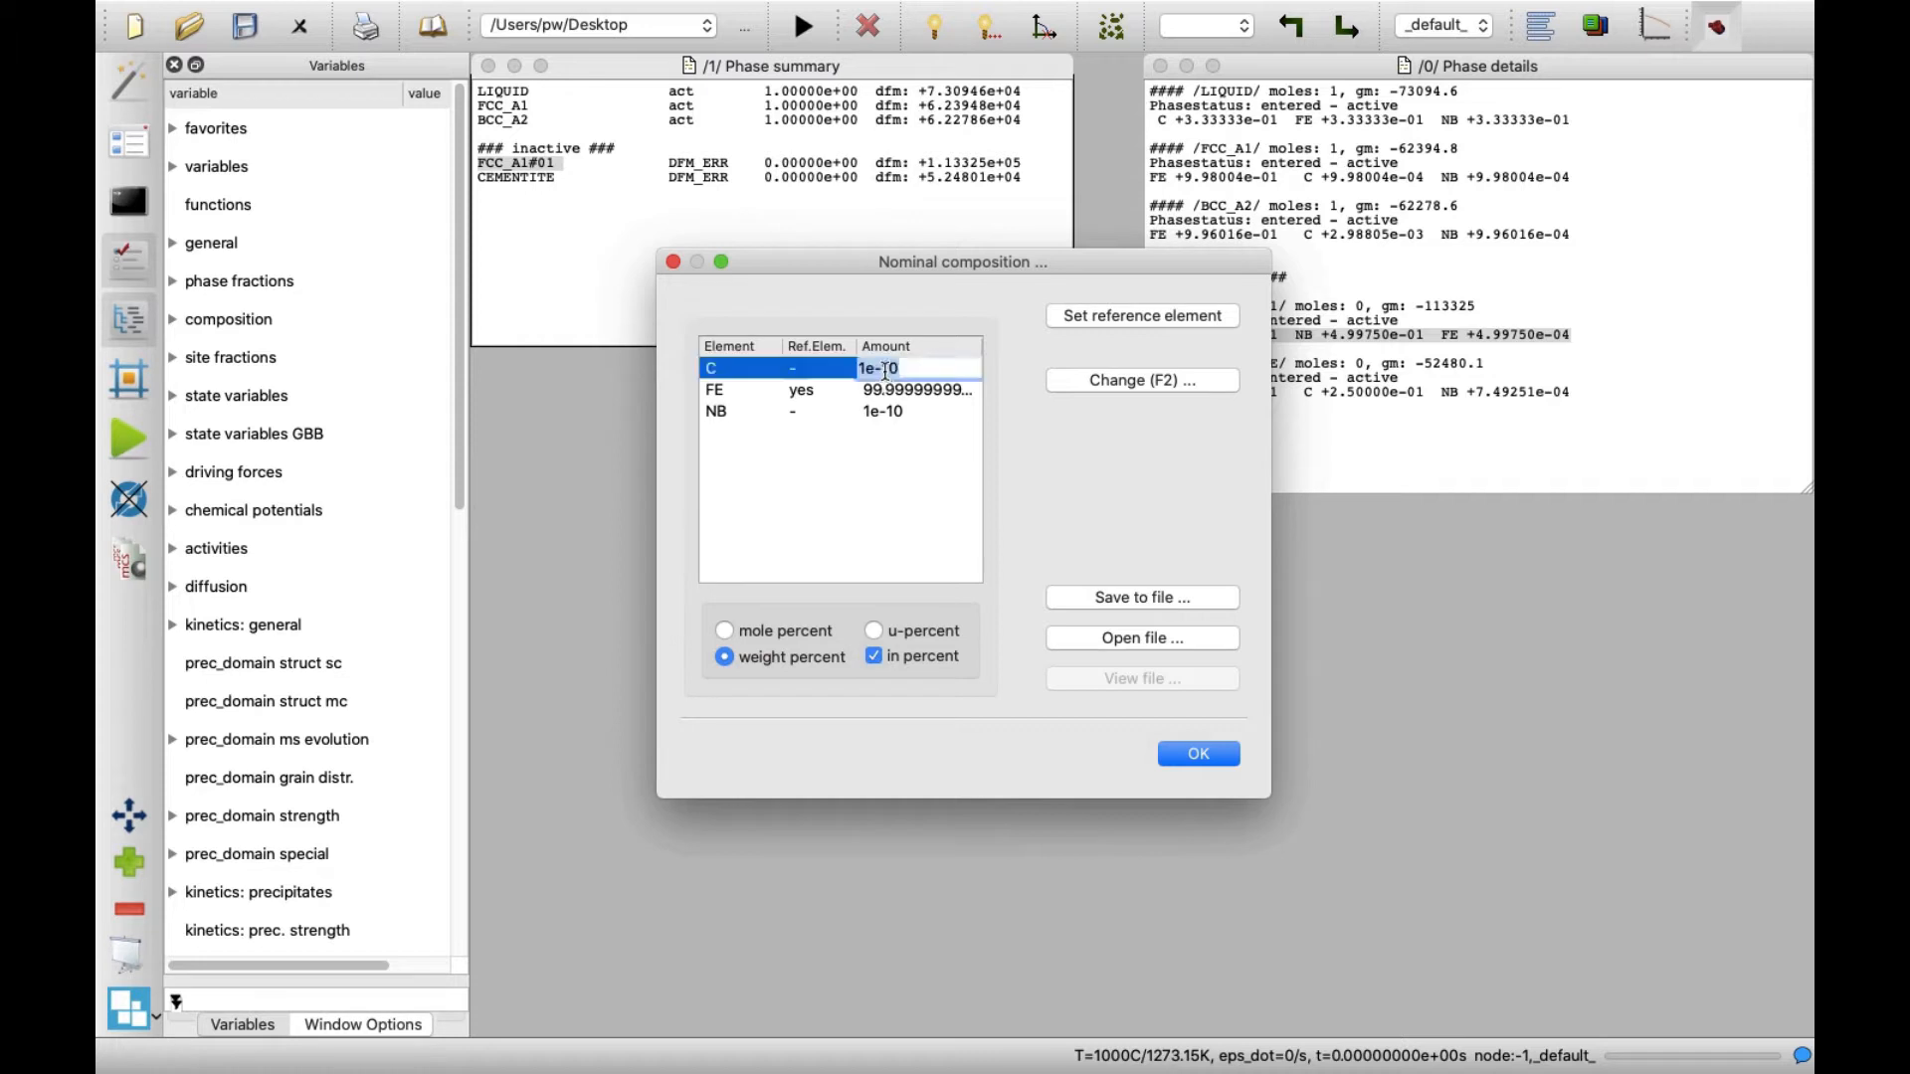
type("0,1")
left_click(919, 410)
type("0.1")
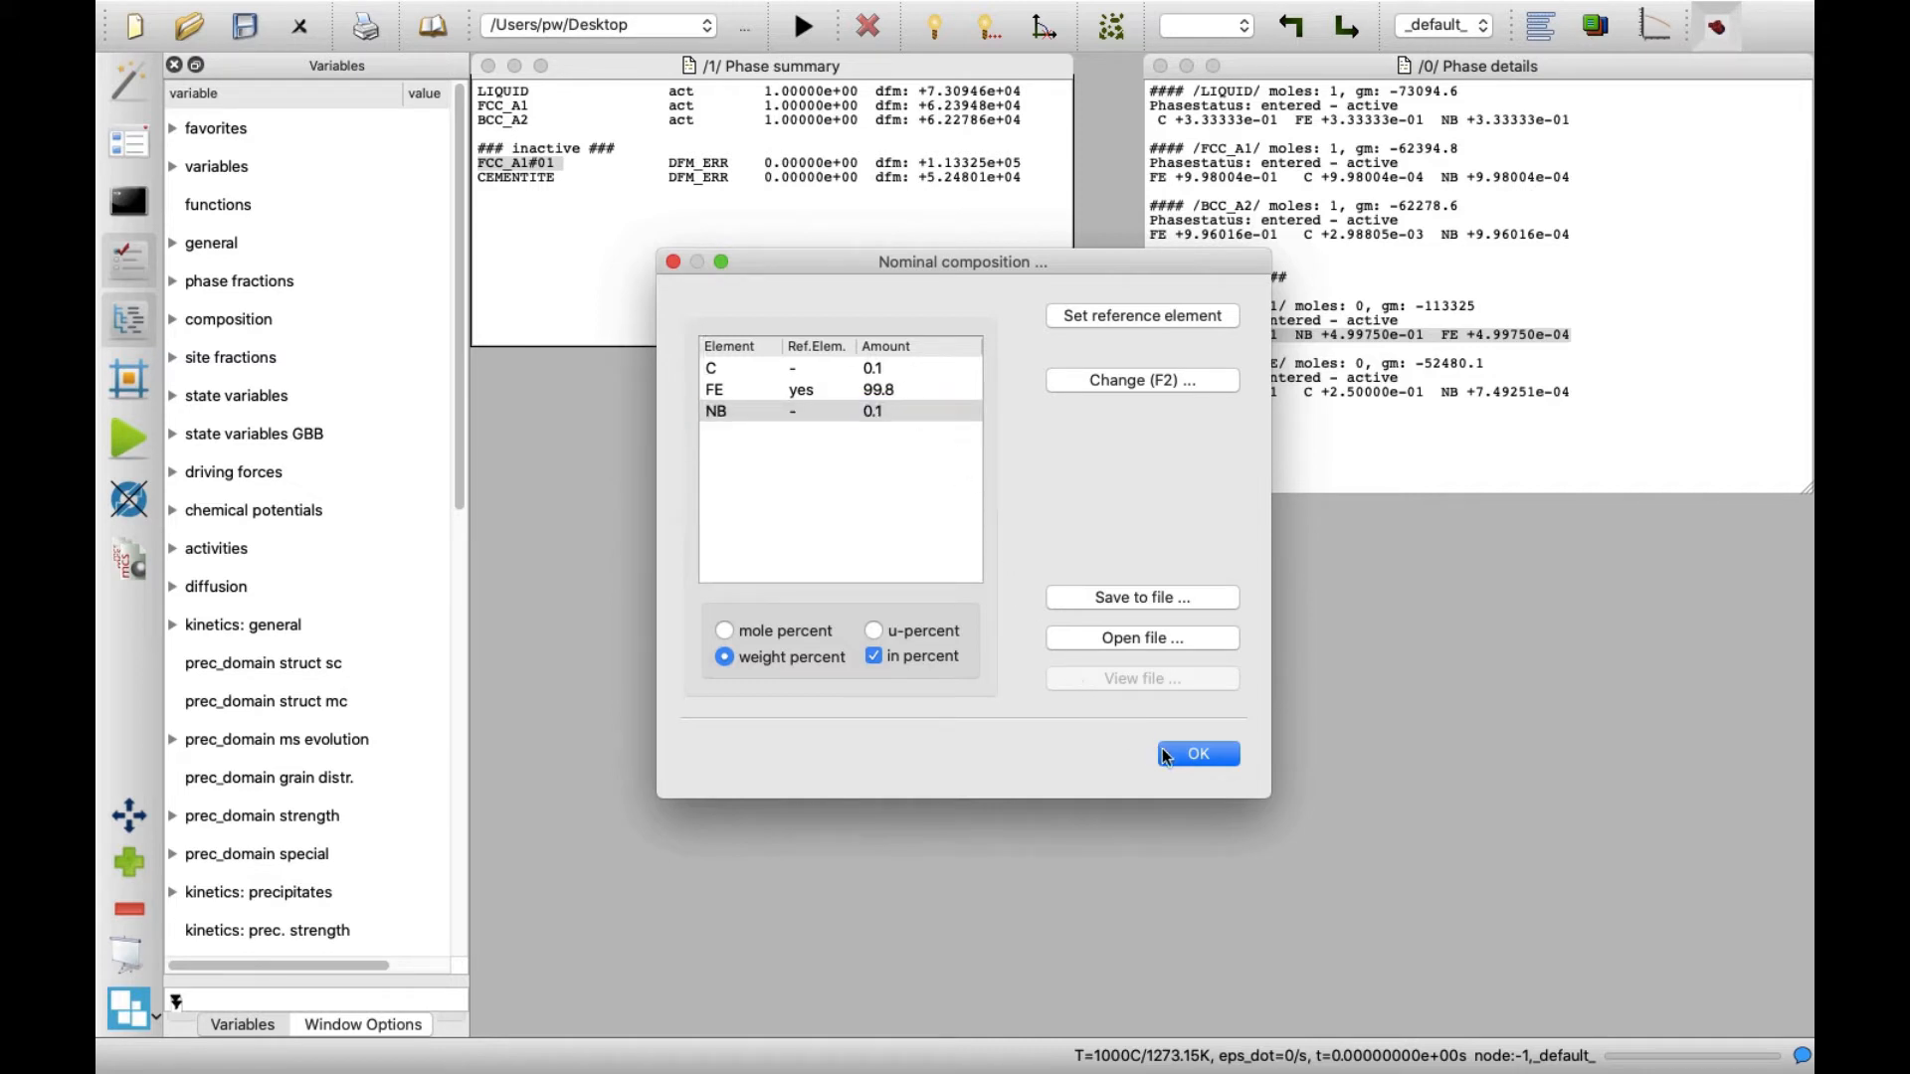
left_click(1195, 754)
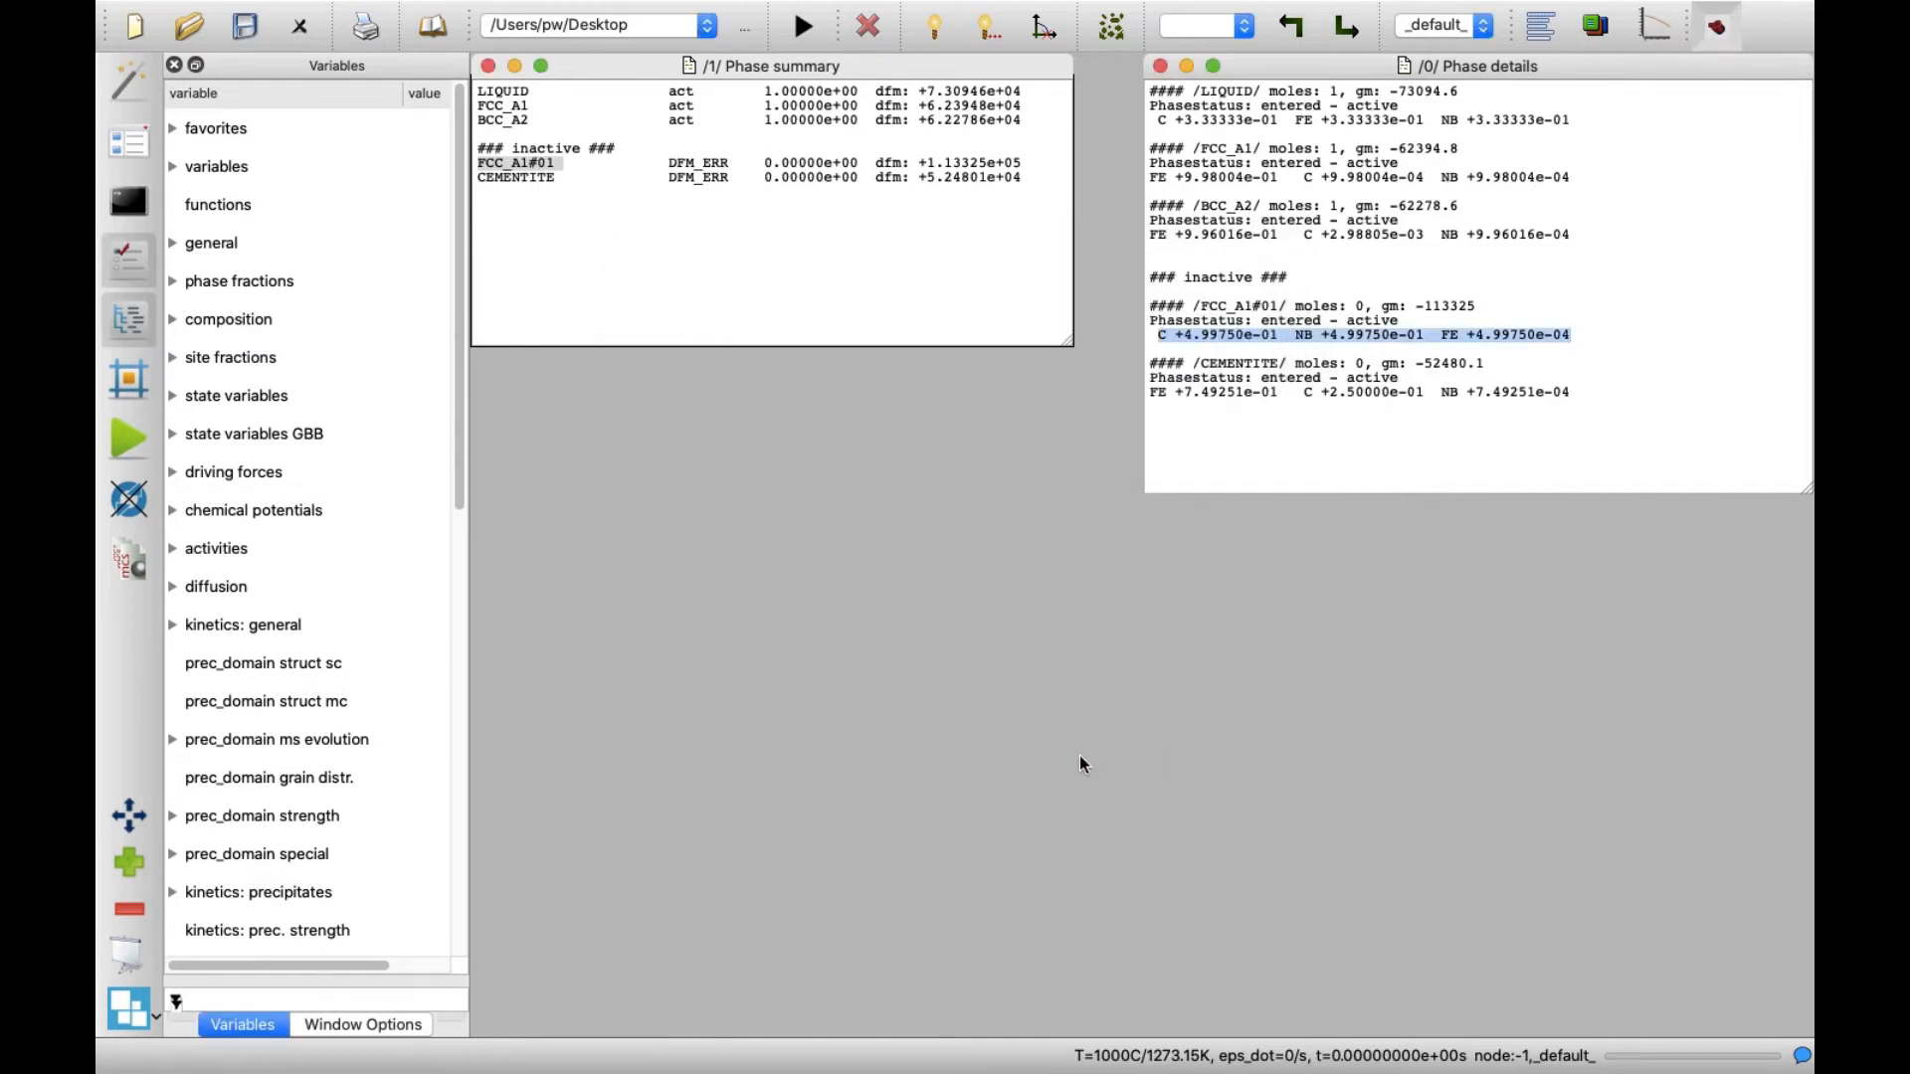
mouse_move(642, 418)
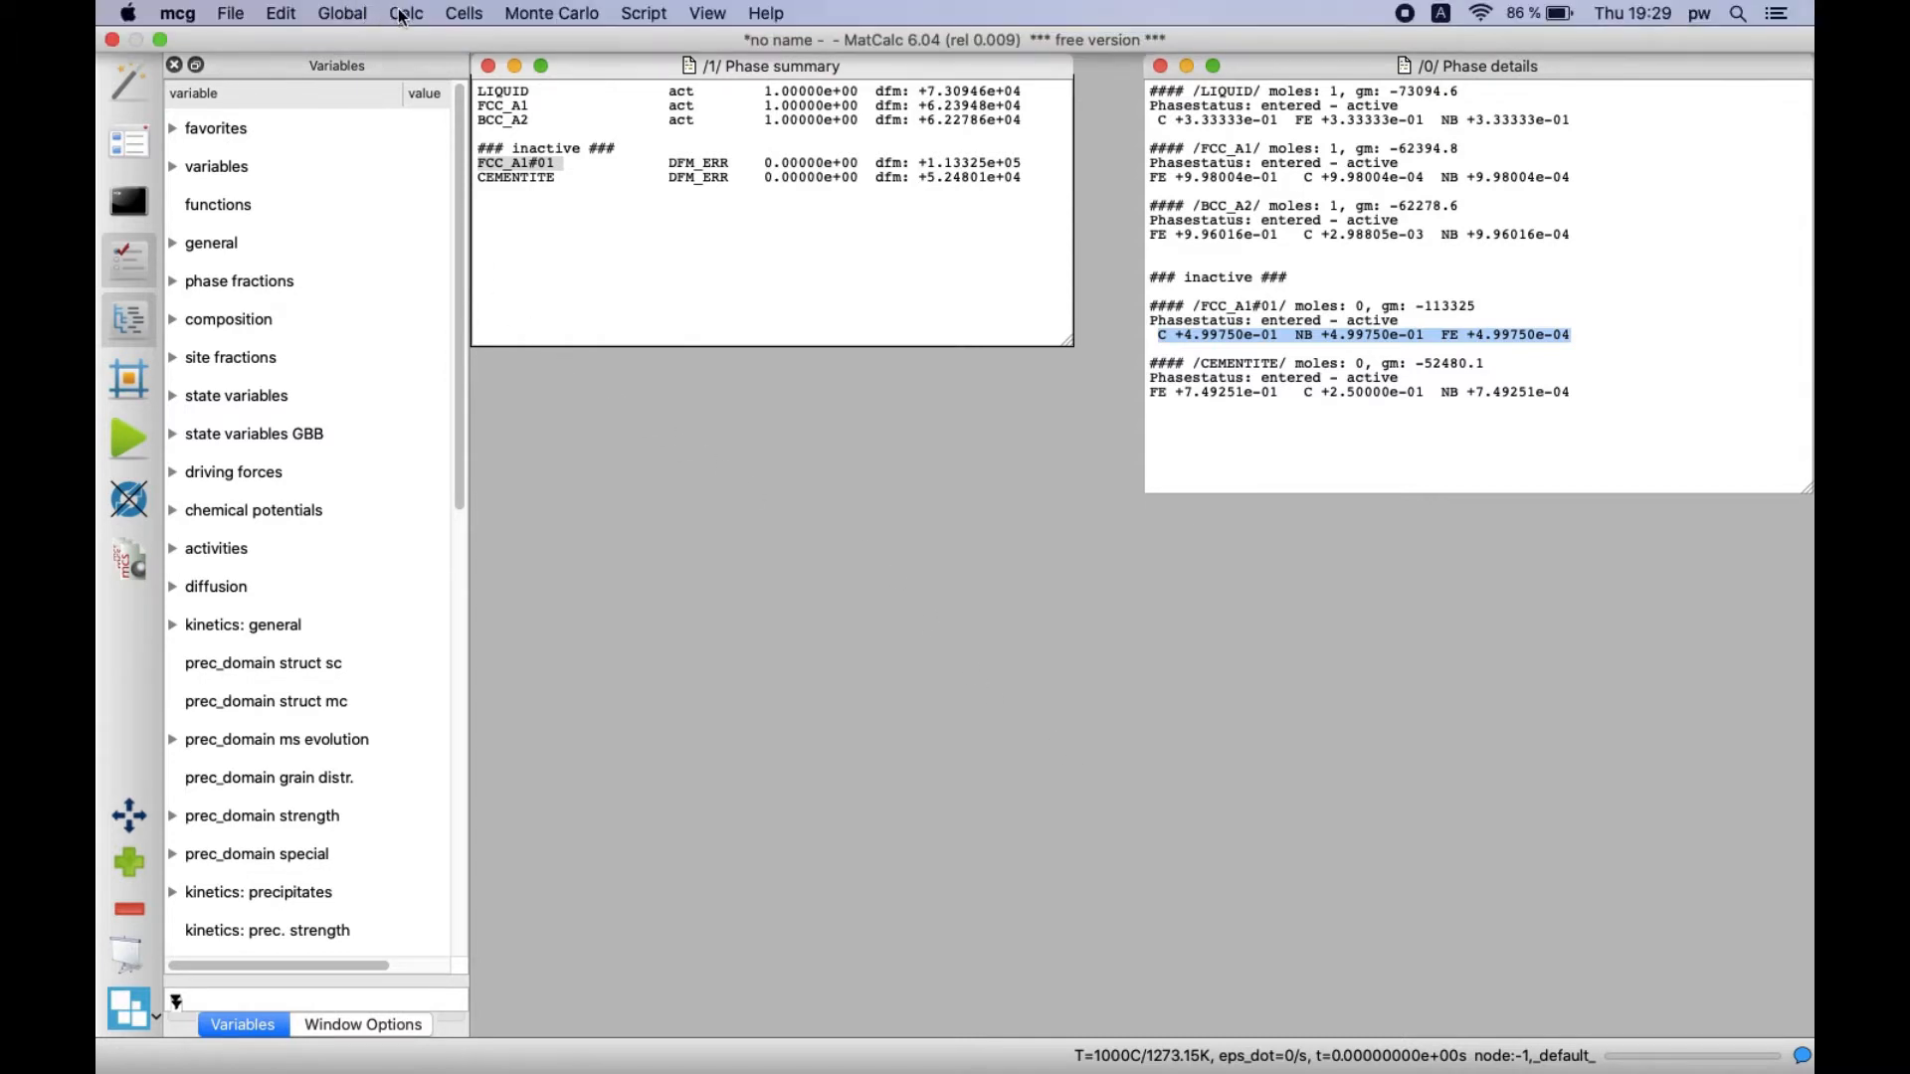
Step: Run Calc > Calculate equilibrium at the default 1000 °C and 101325 Pa
left_click(406, 14)
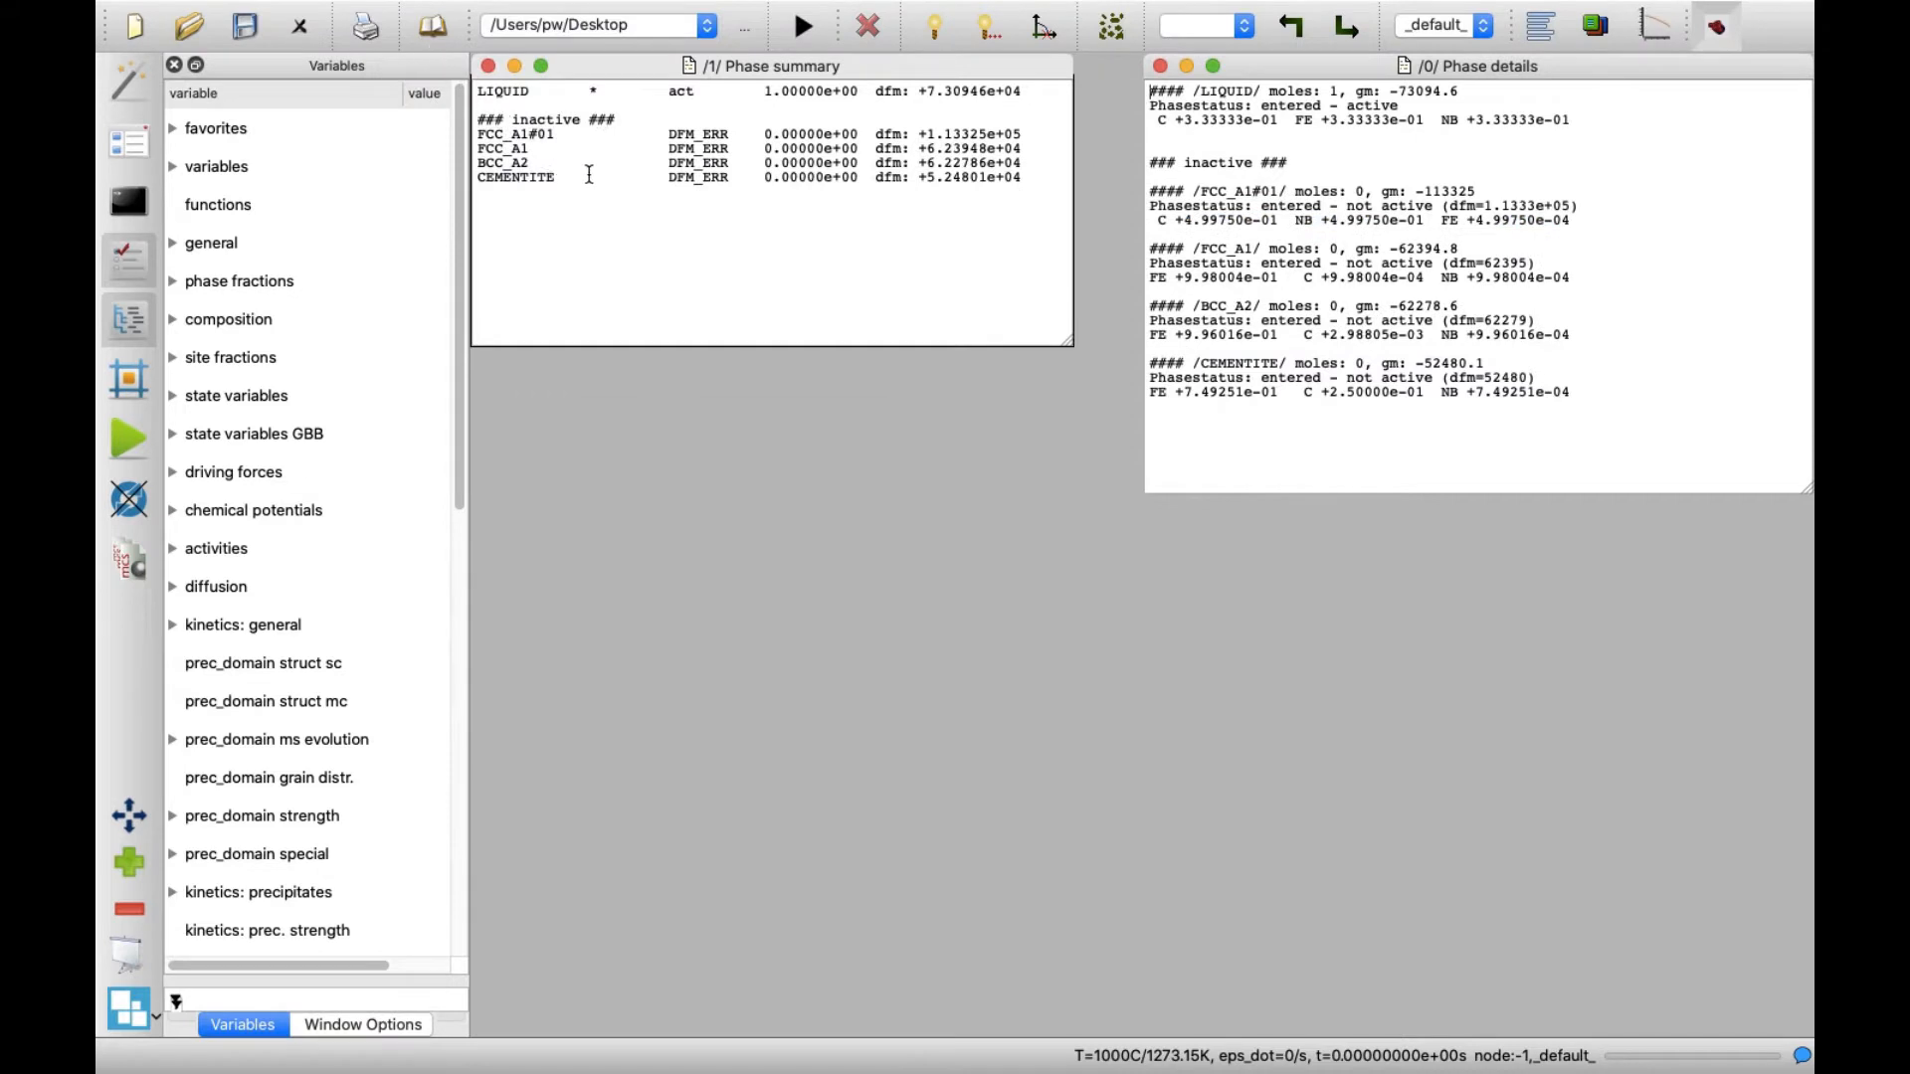
mouse_move(871, 105)
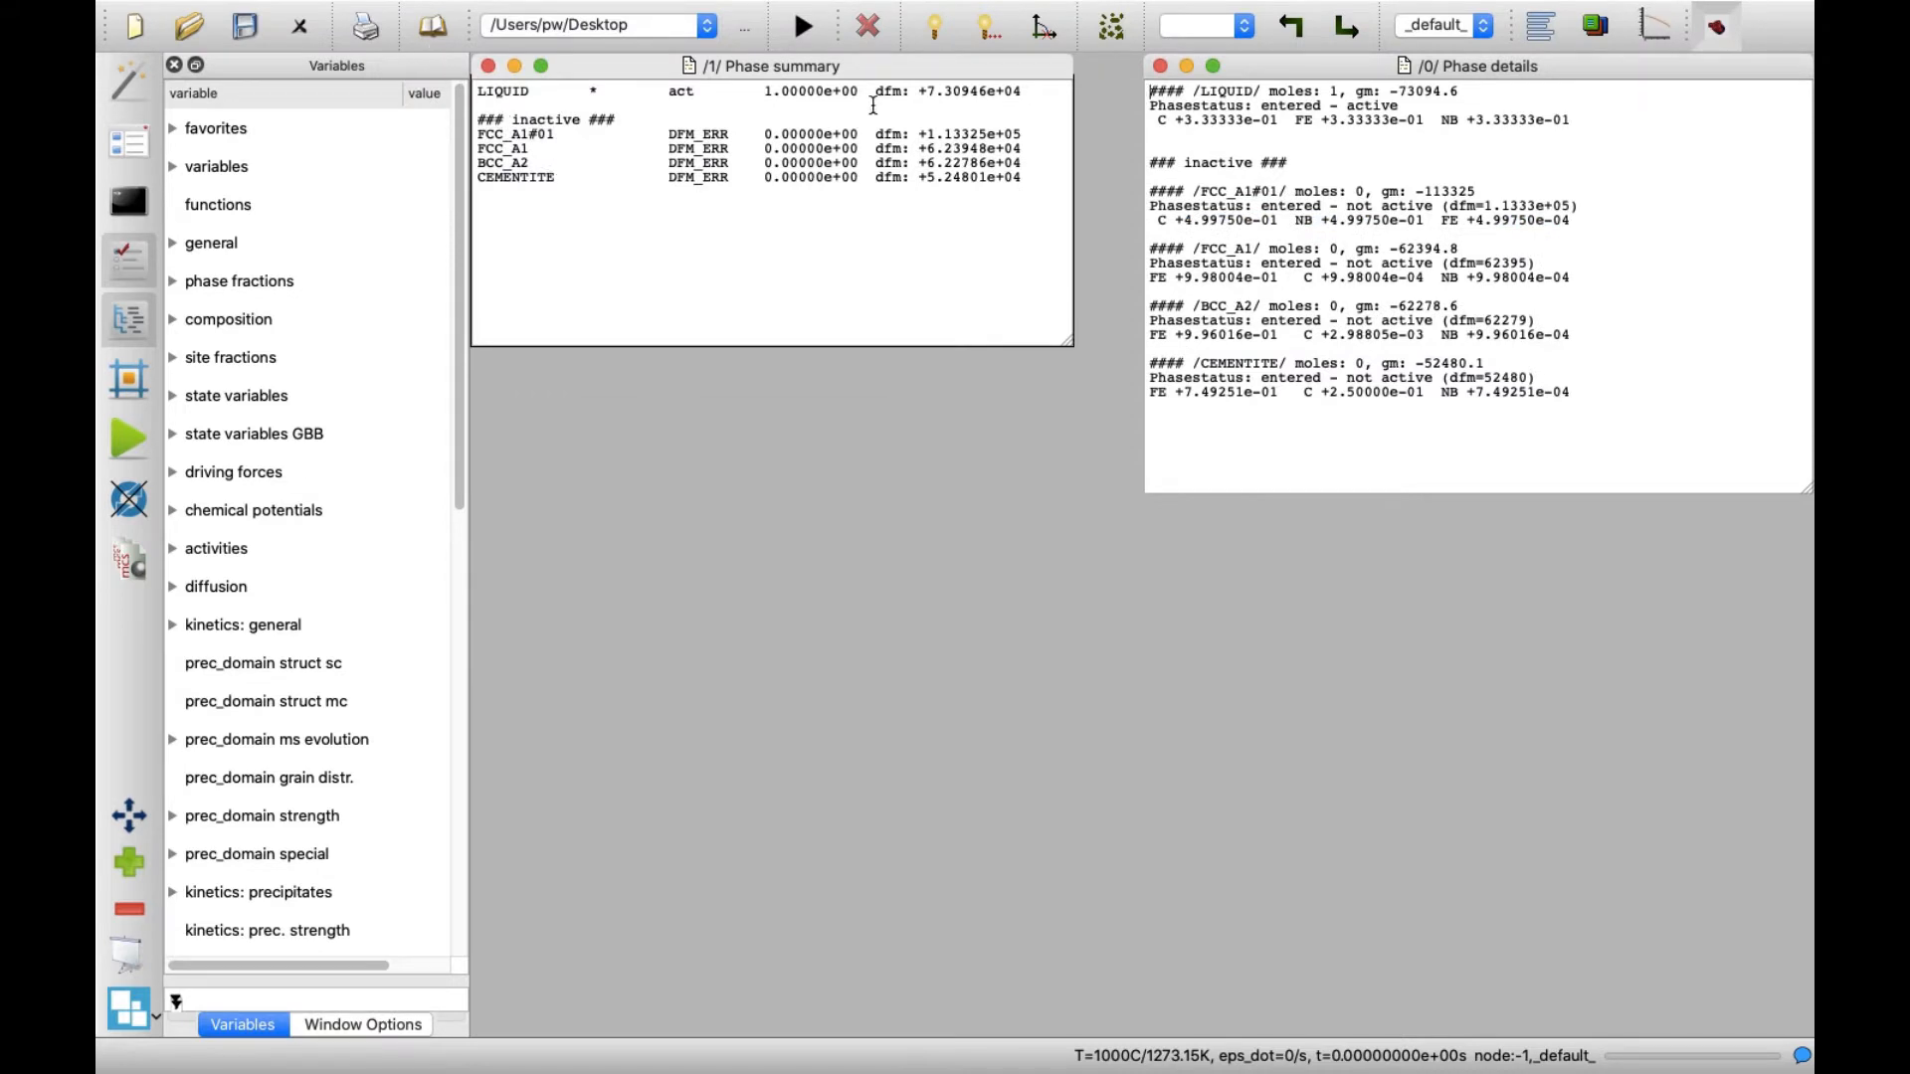
left_click(933, 24)
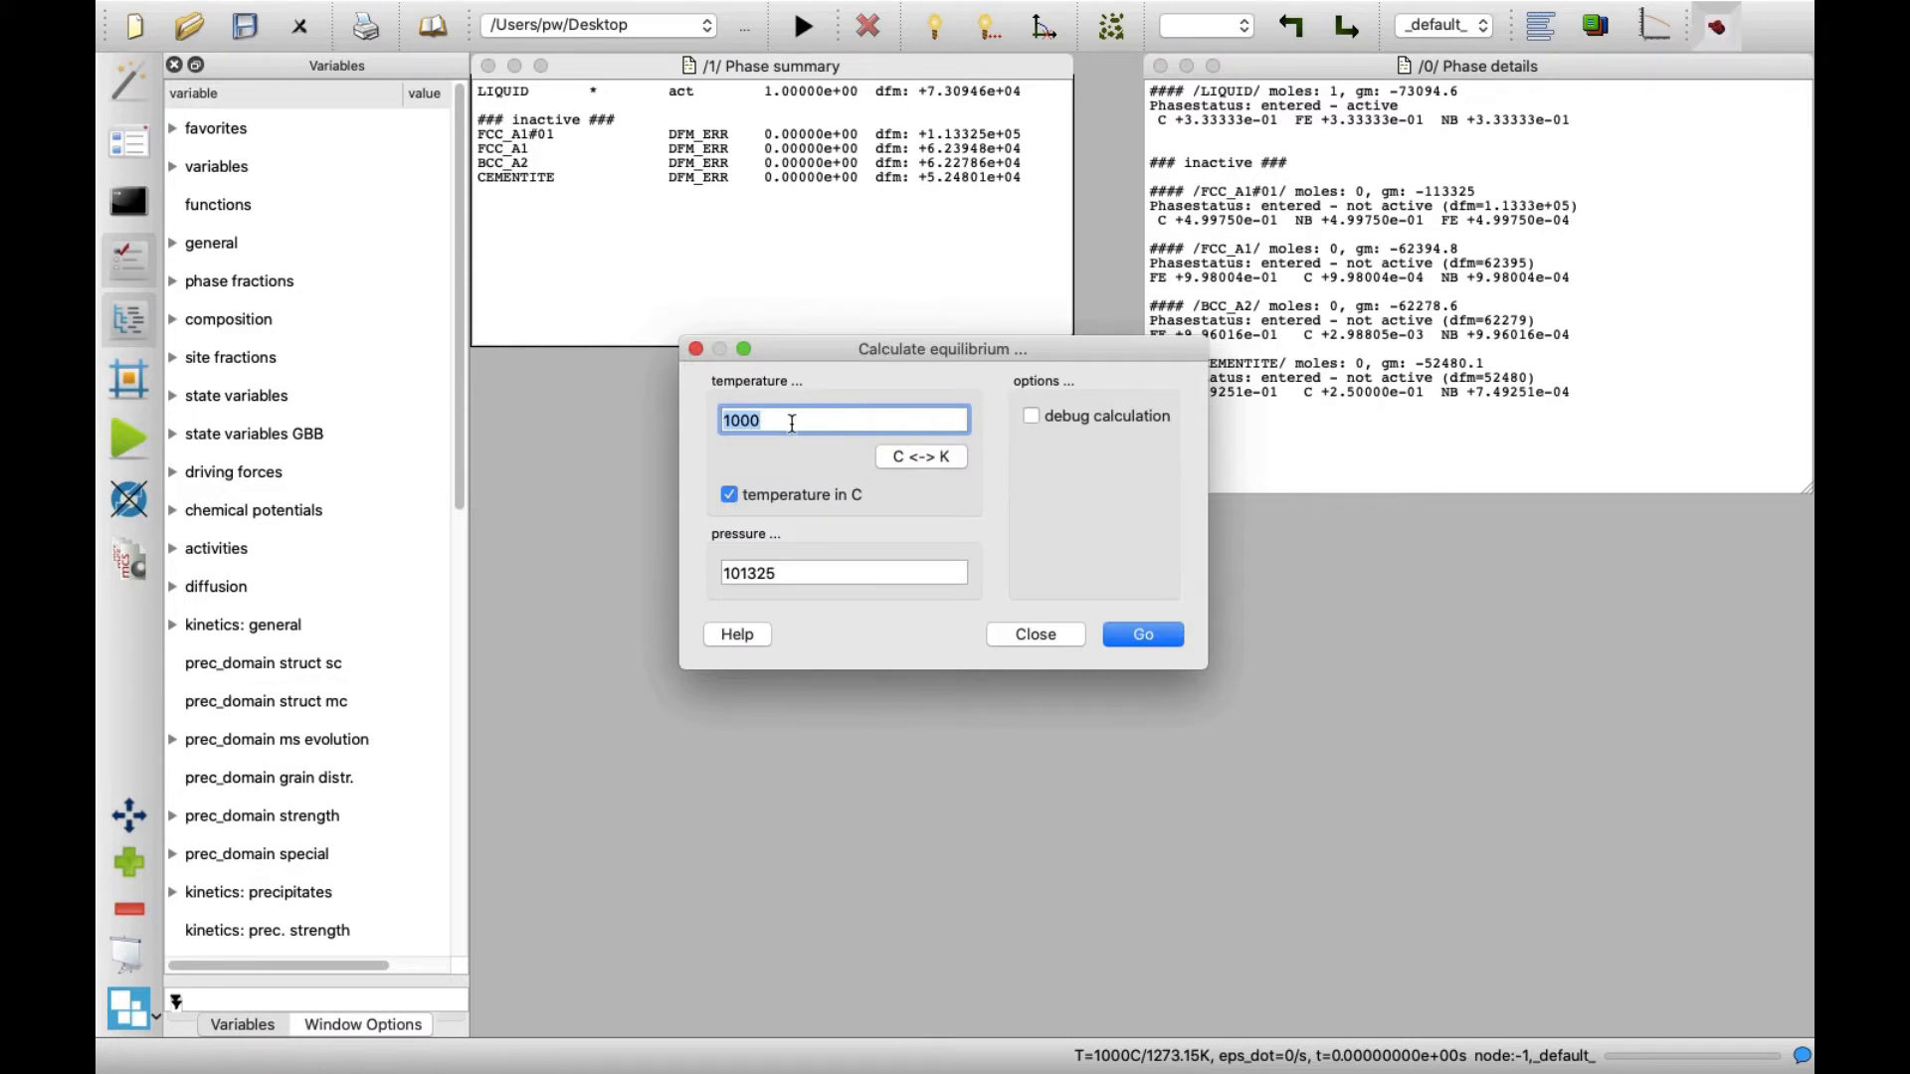
mouse_move(981, 465)
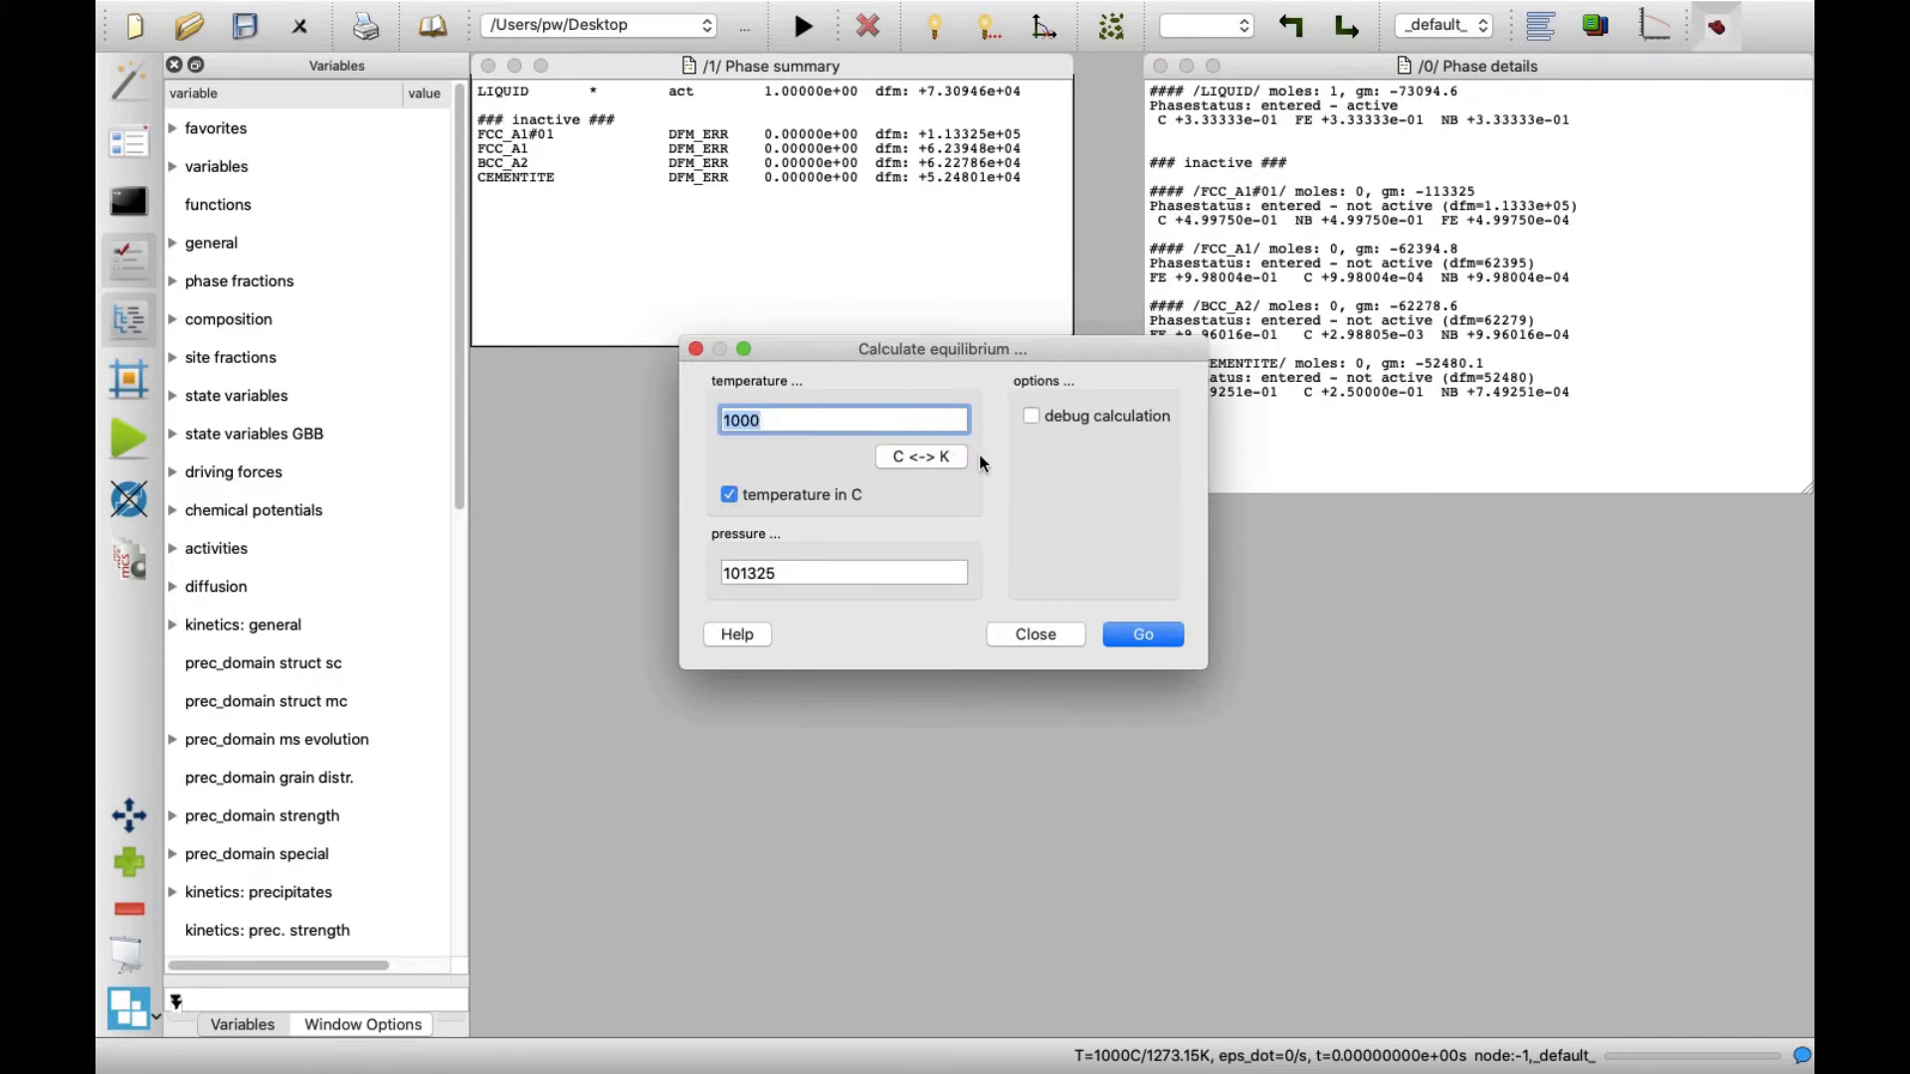
left_click(1140, 633)
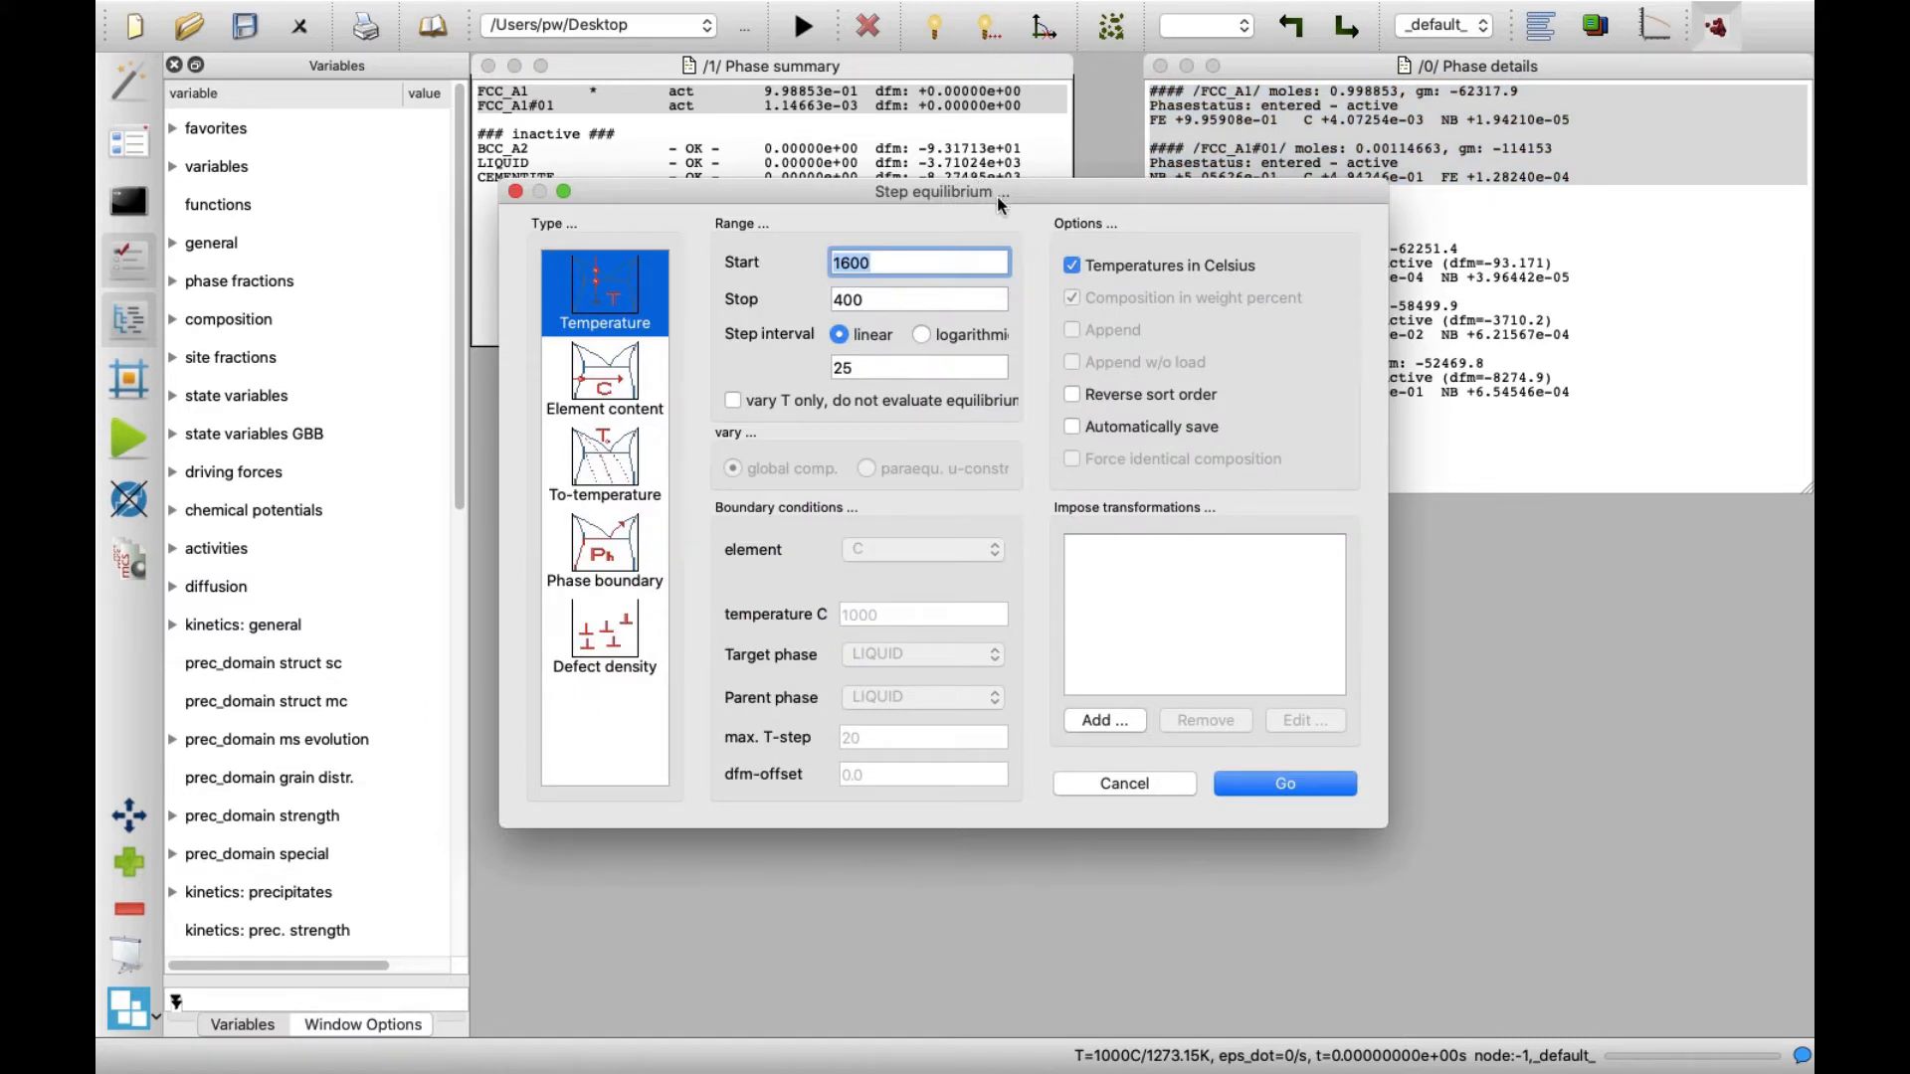
Step: Keep start 1600, stop 400 and interval 25 in the step equilibrium setup and run it
left_click(919, 299)
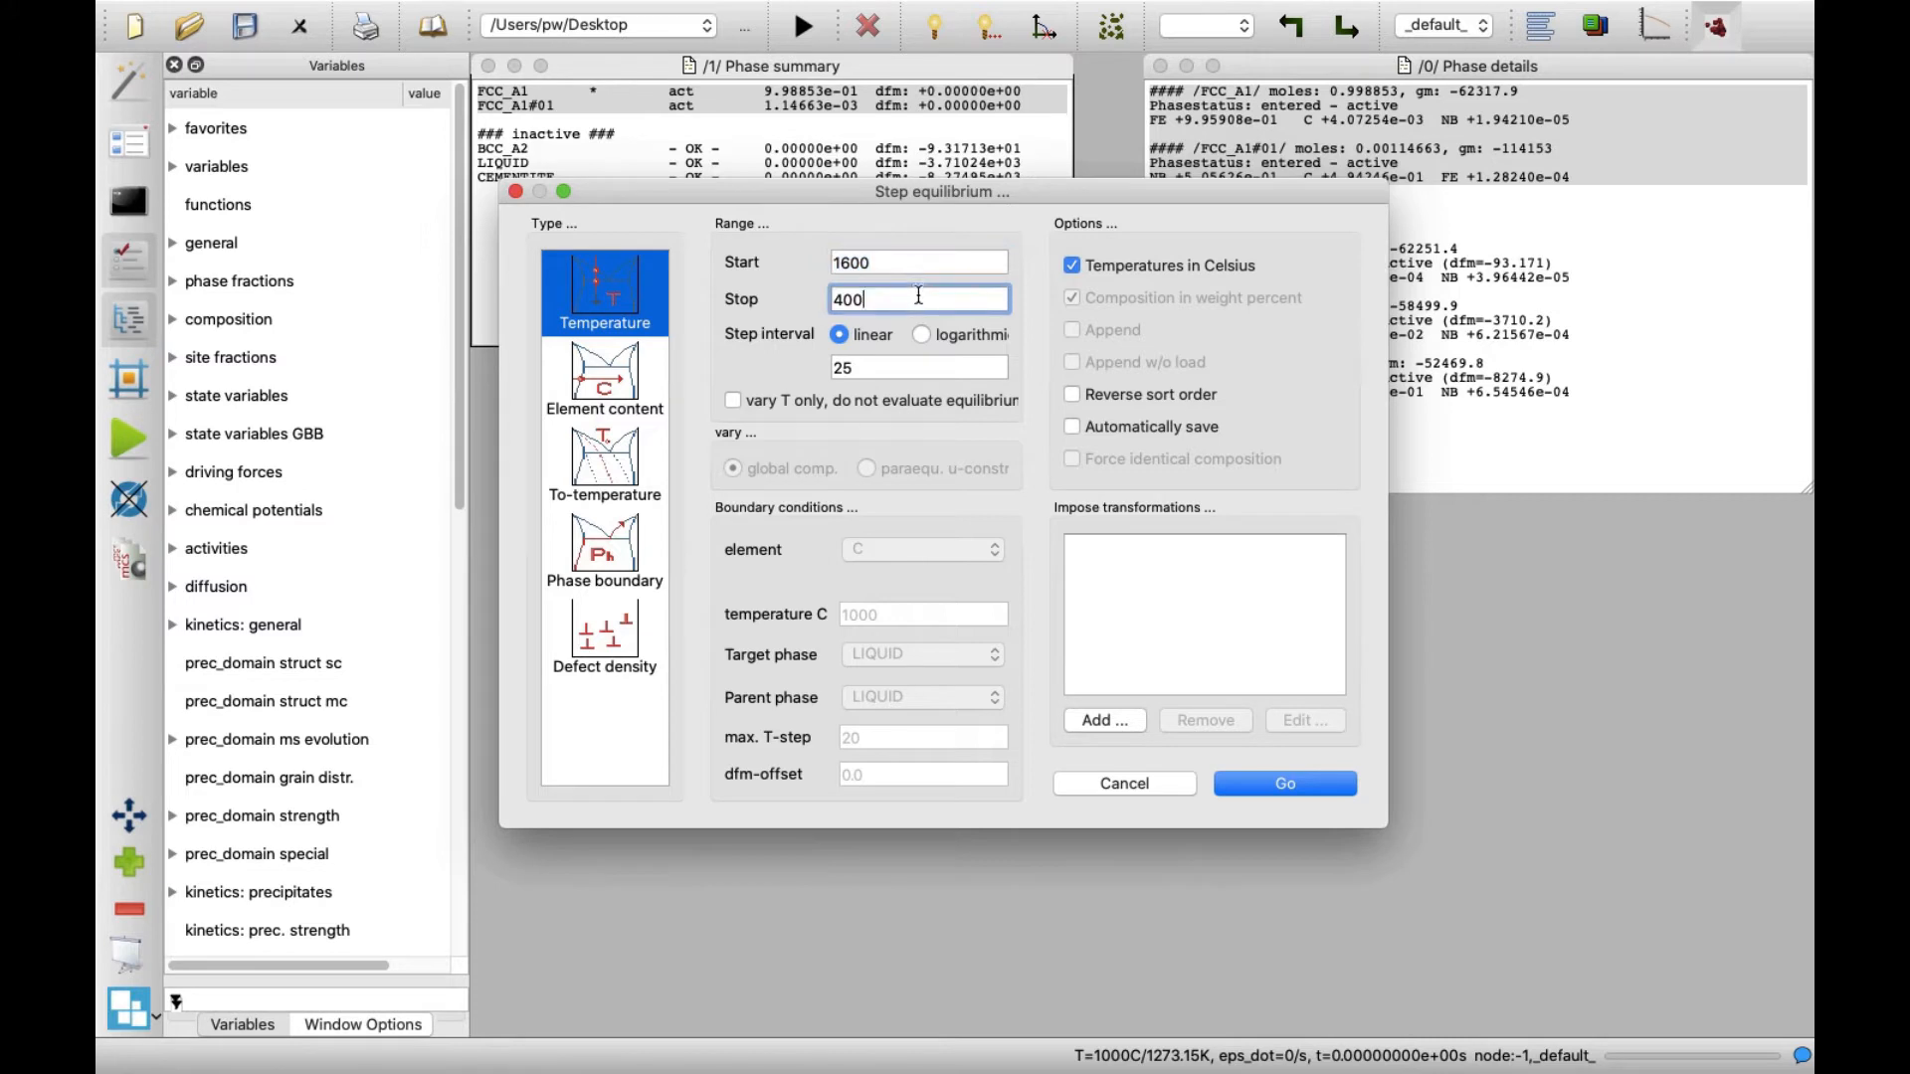
left_click(919, 260)
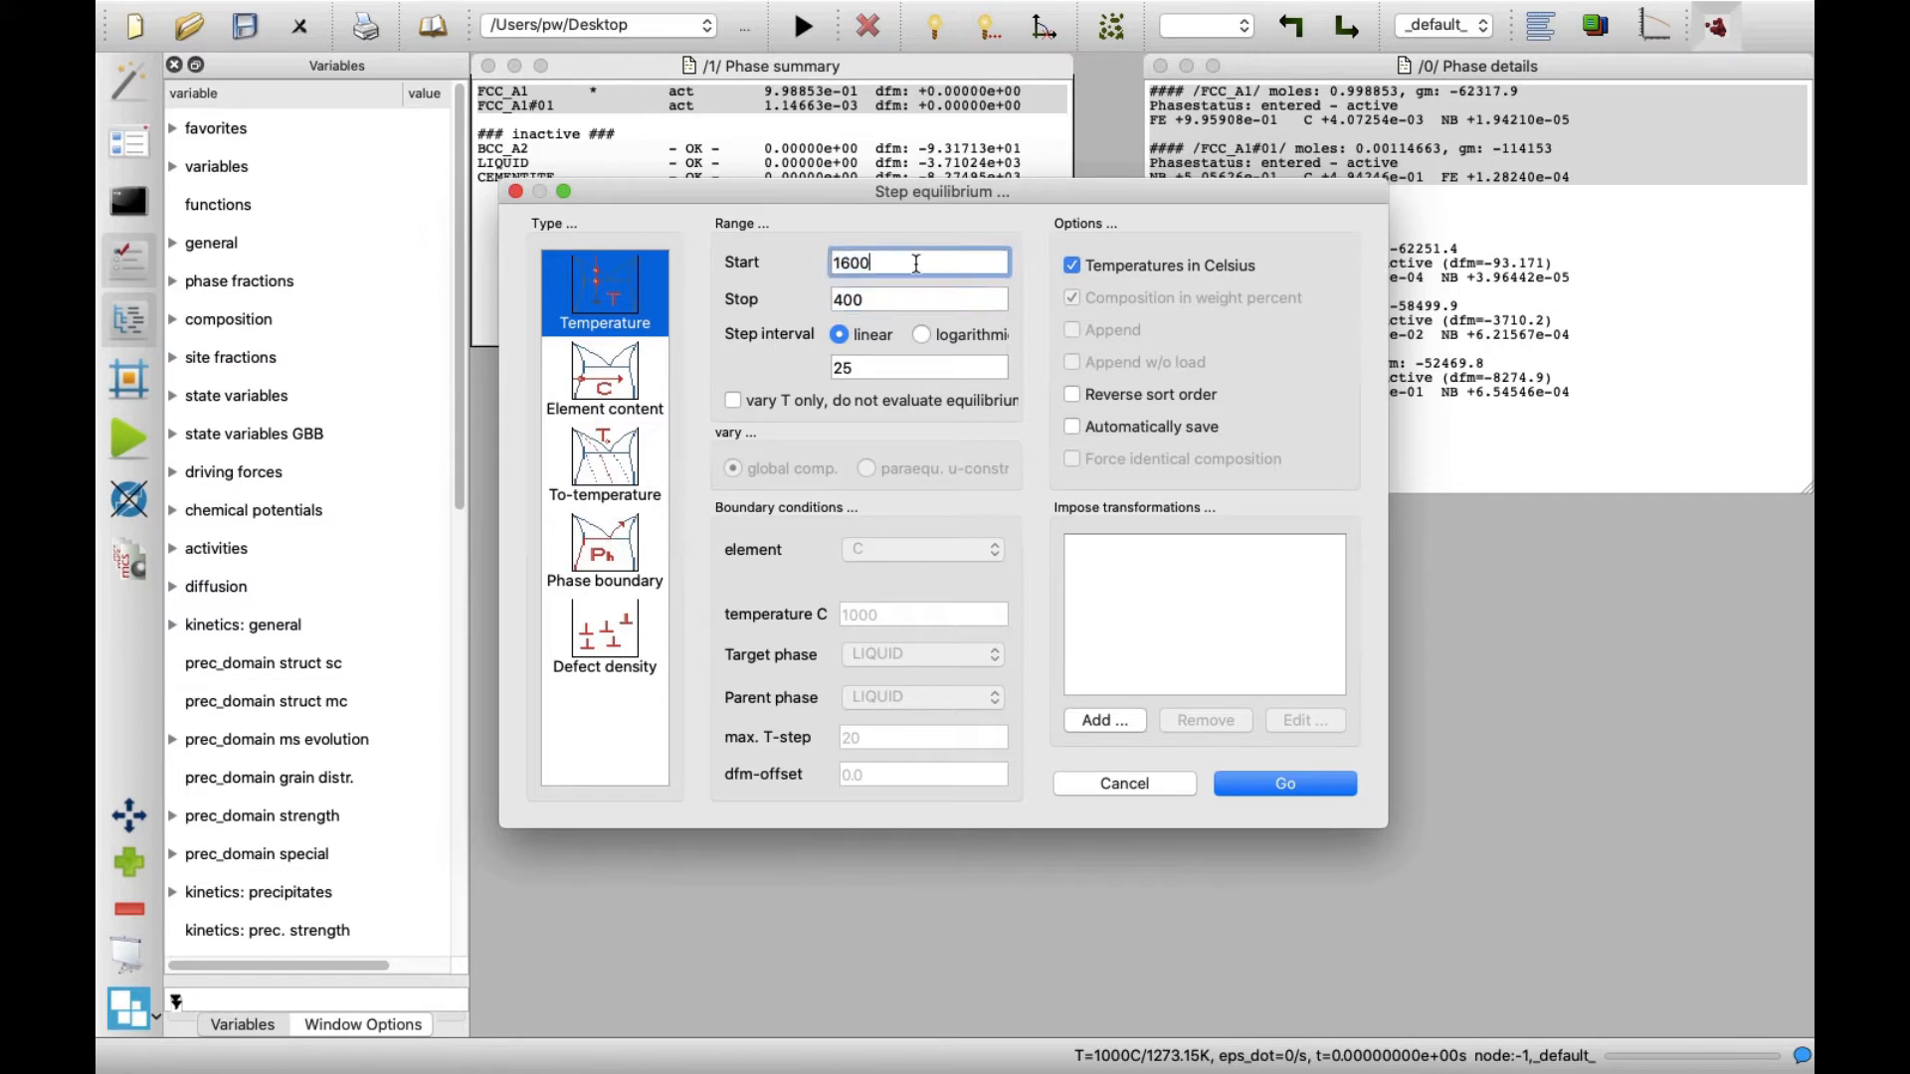
left_click(919, 366)
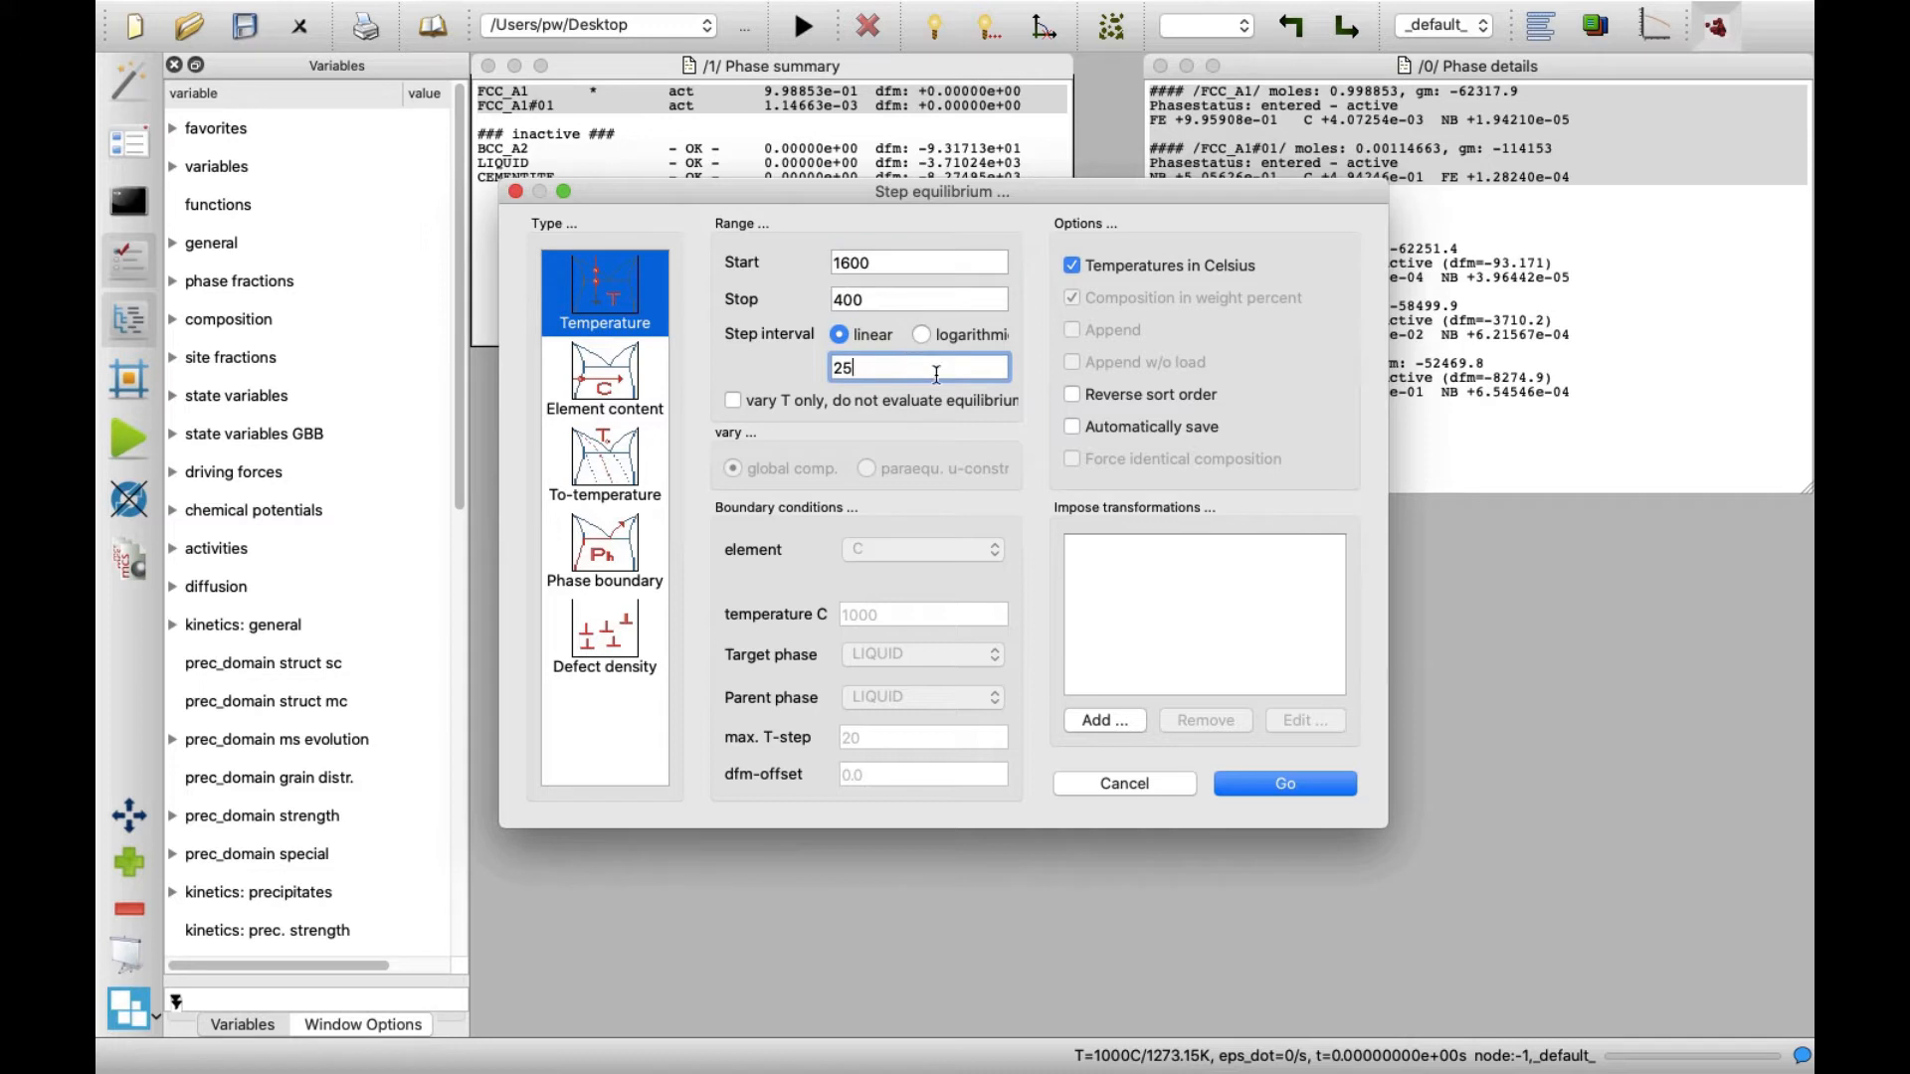
left_click(1283, 784)
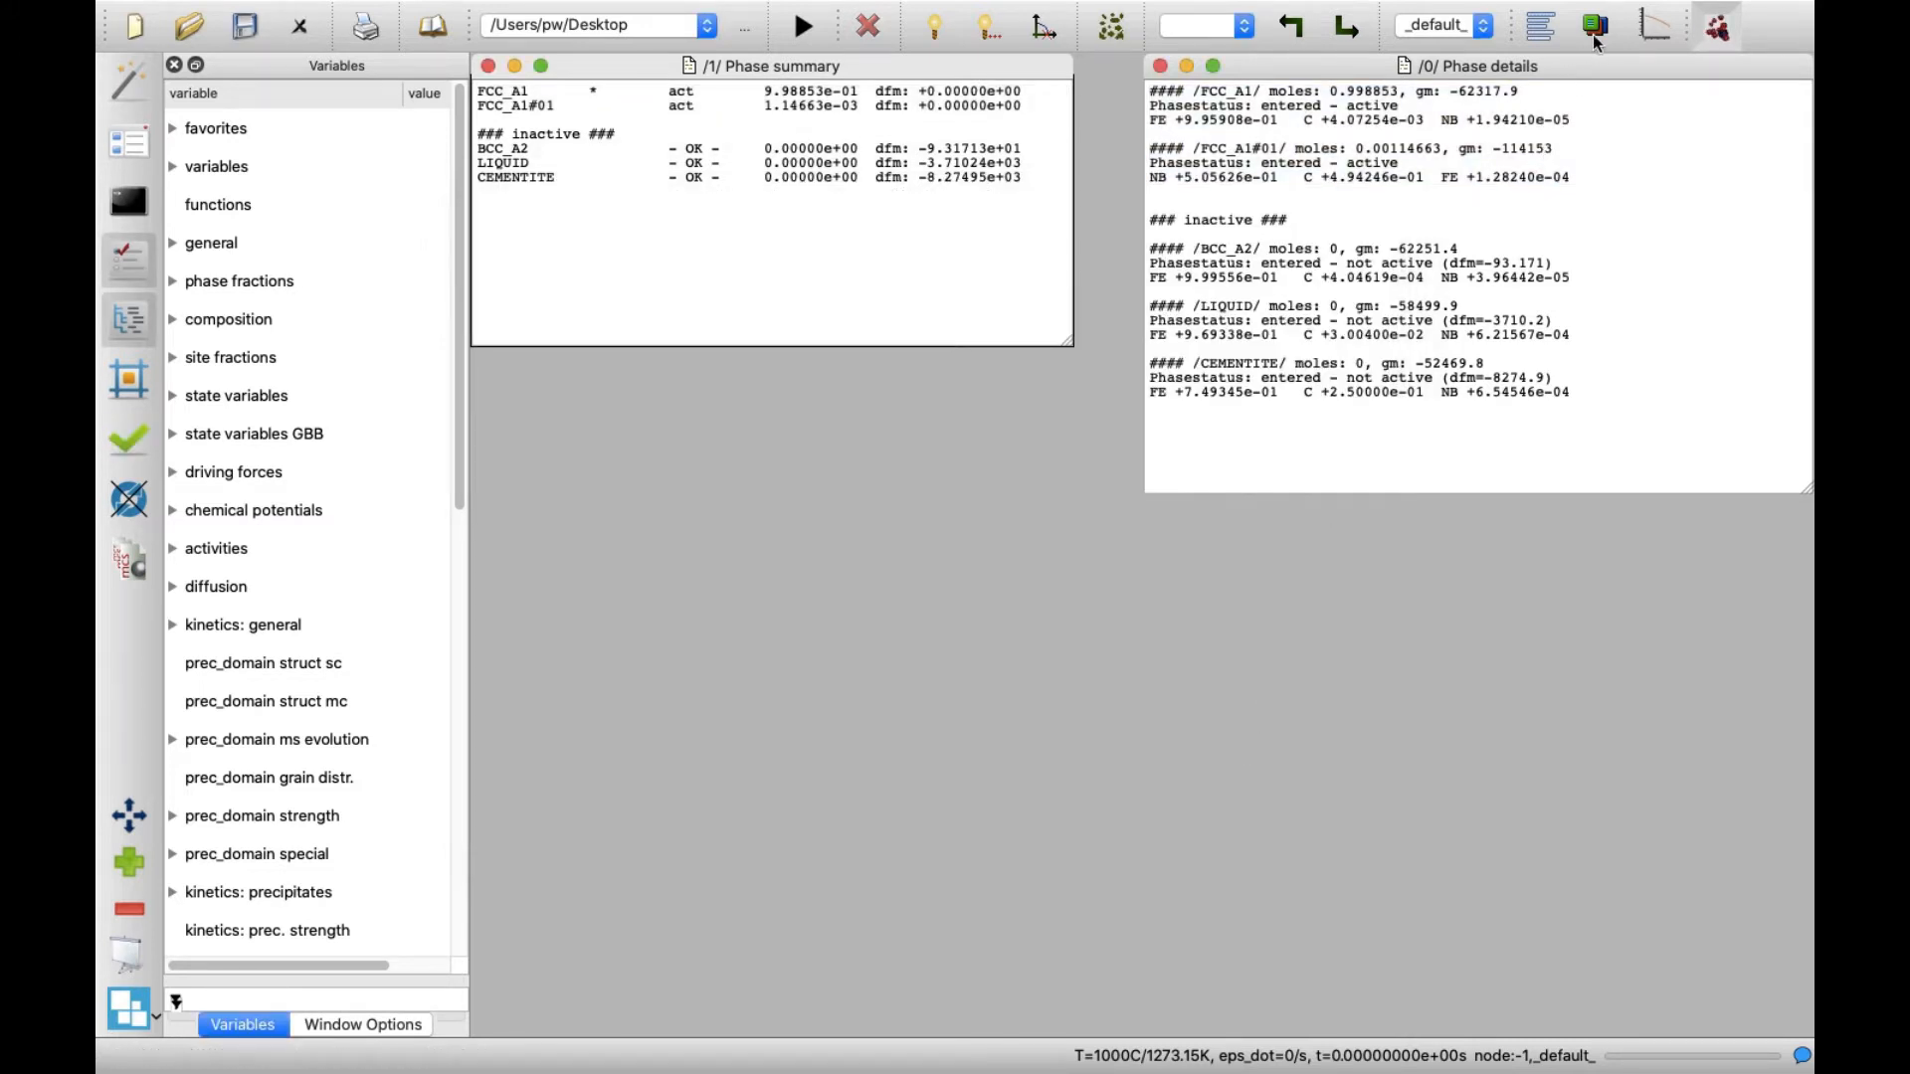
Step: Create a new window from the user-defined template 01_all_phase_fractions over T_celsius_logY
left_click(1595, 24)
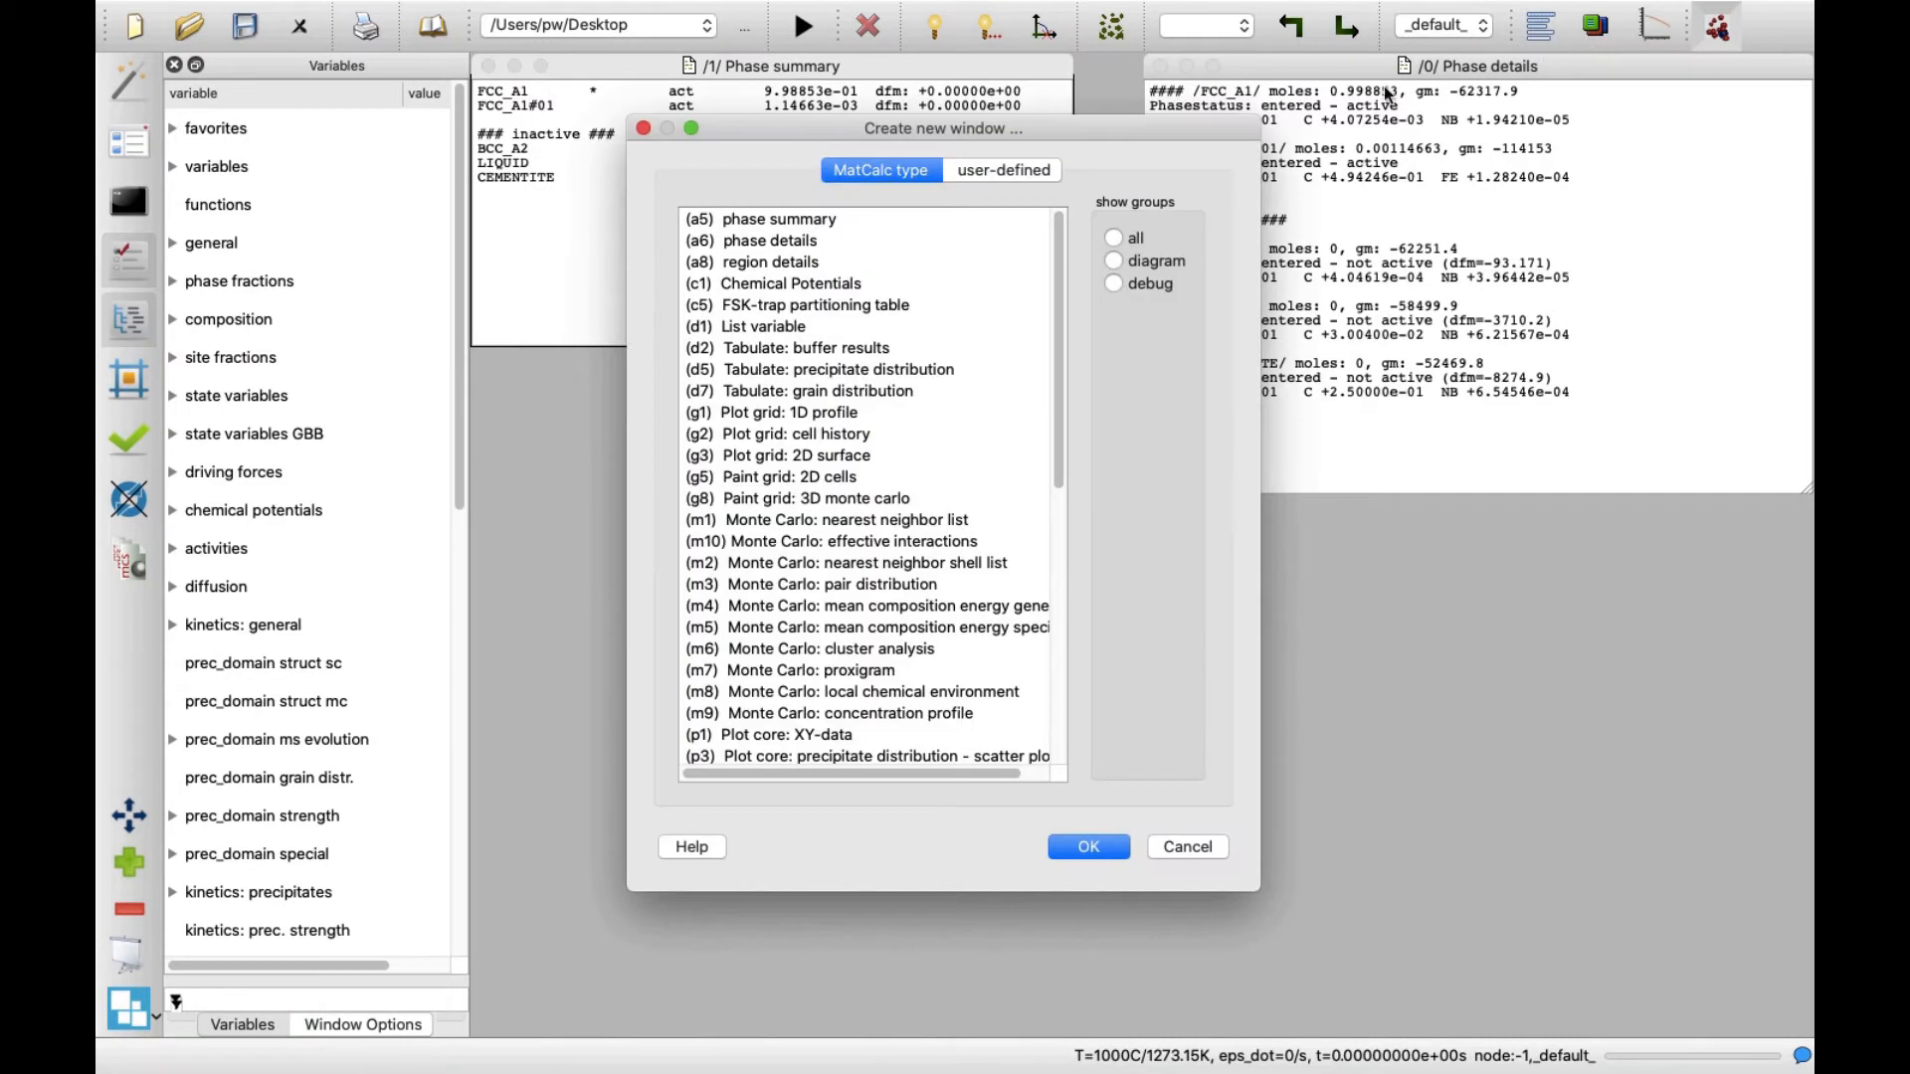
left_click(1003, 169)
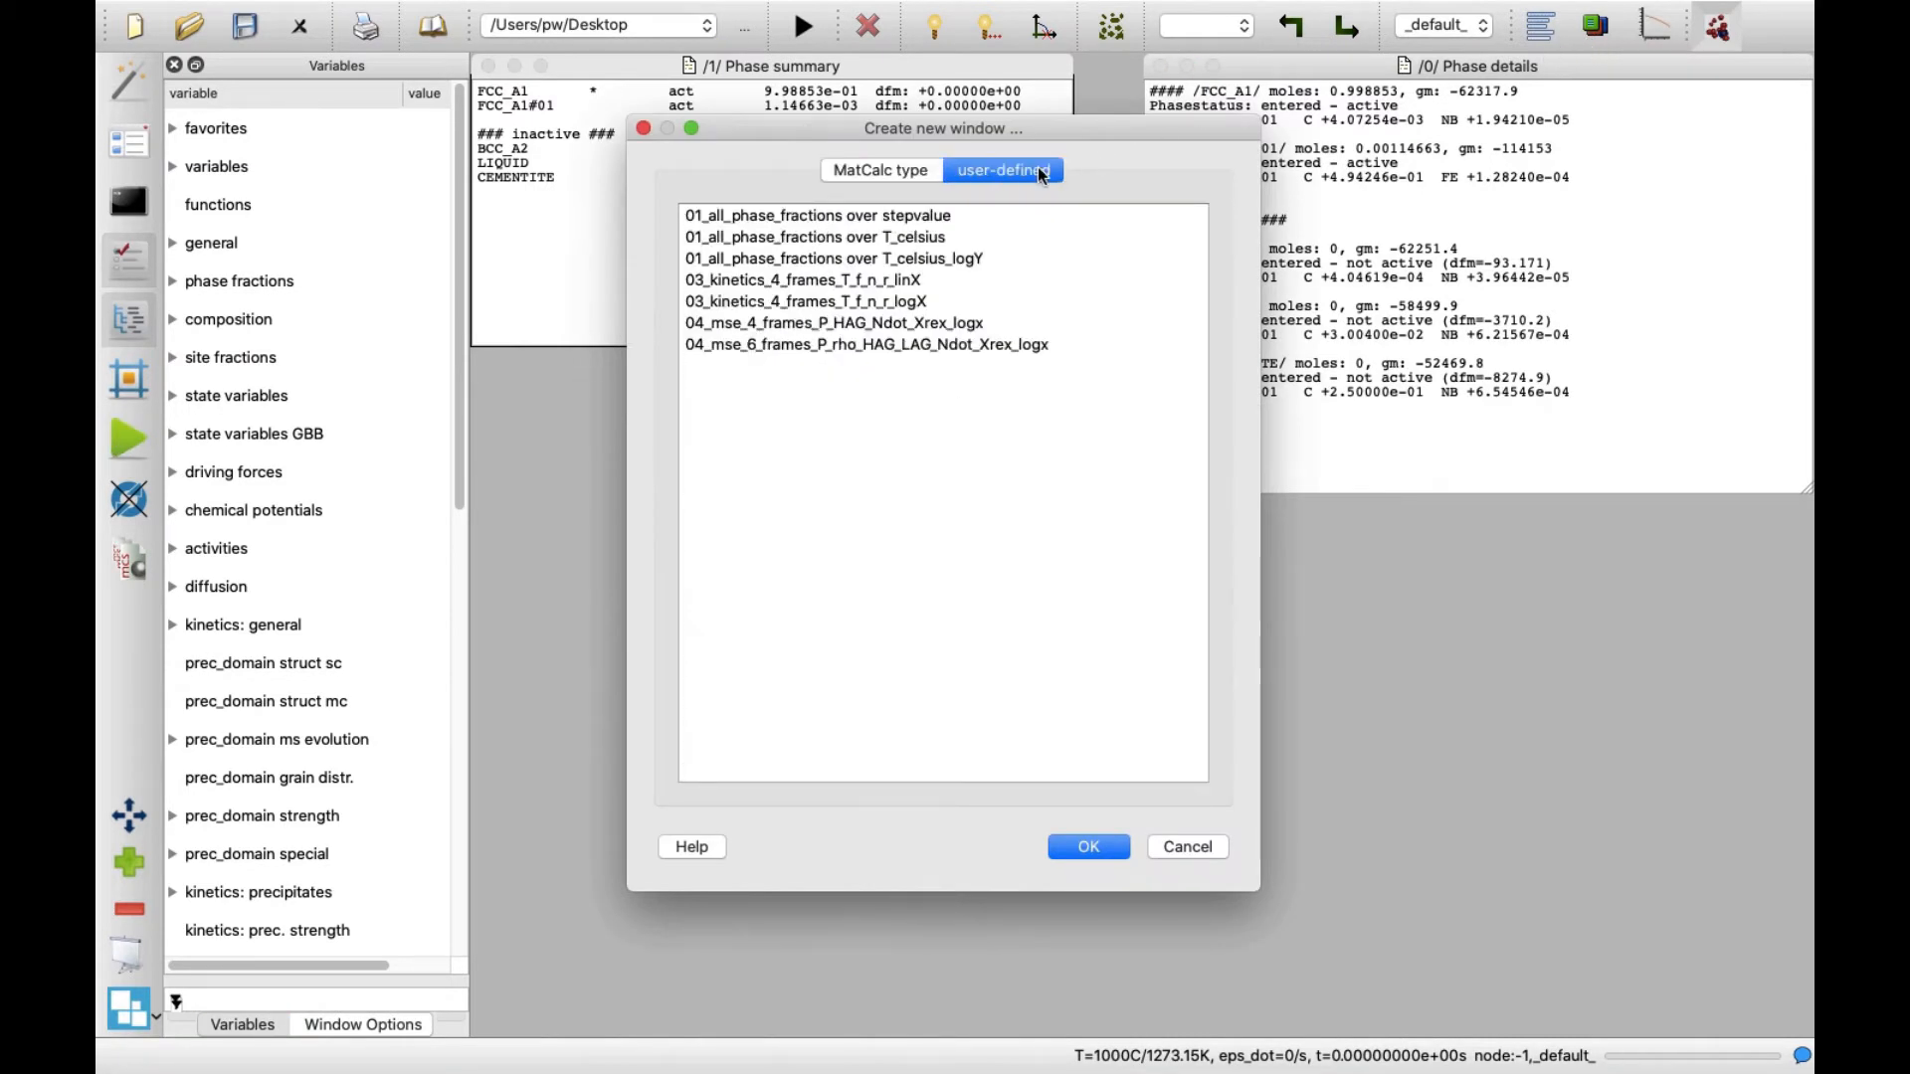
left_click(834, 259)
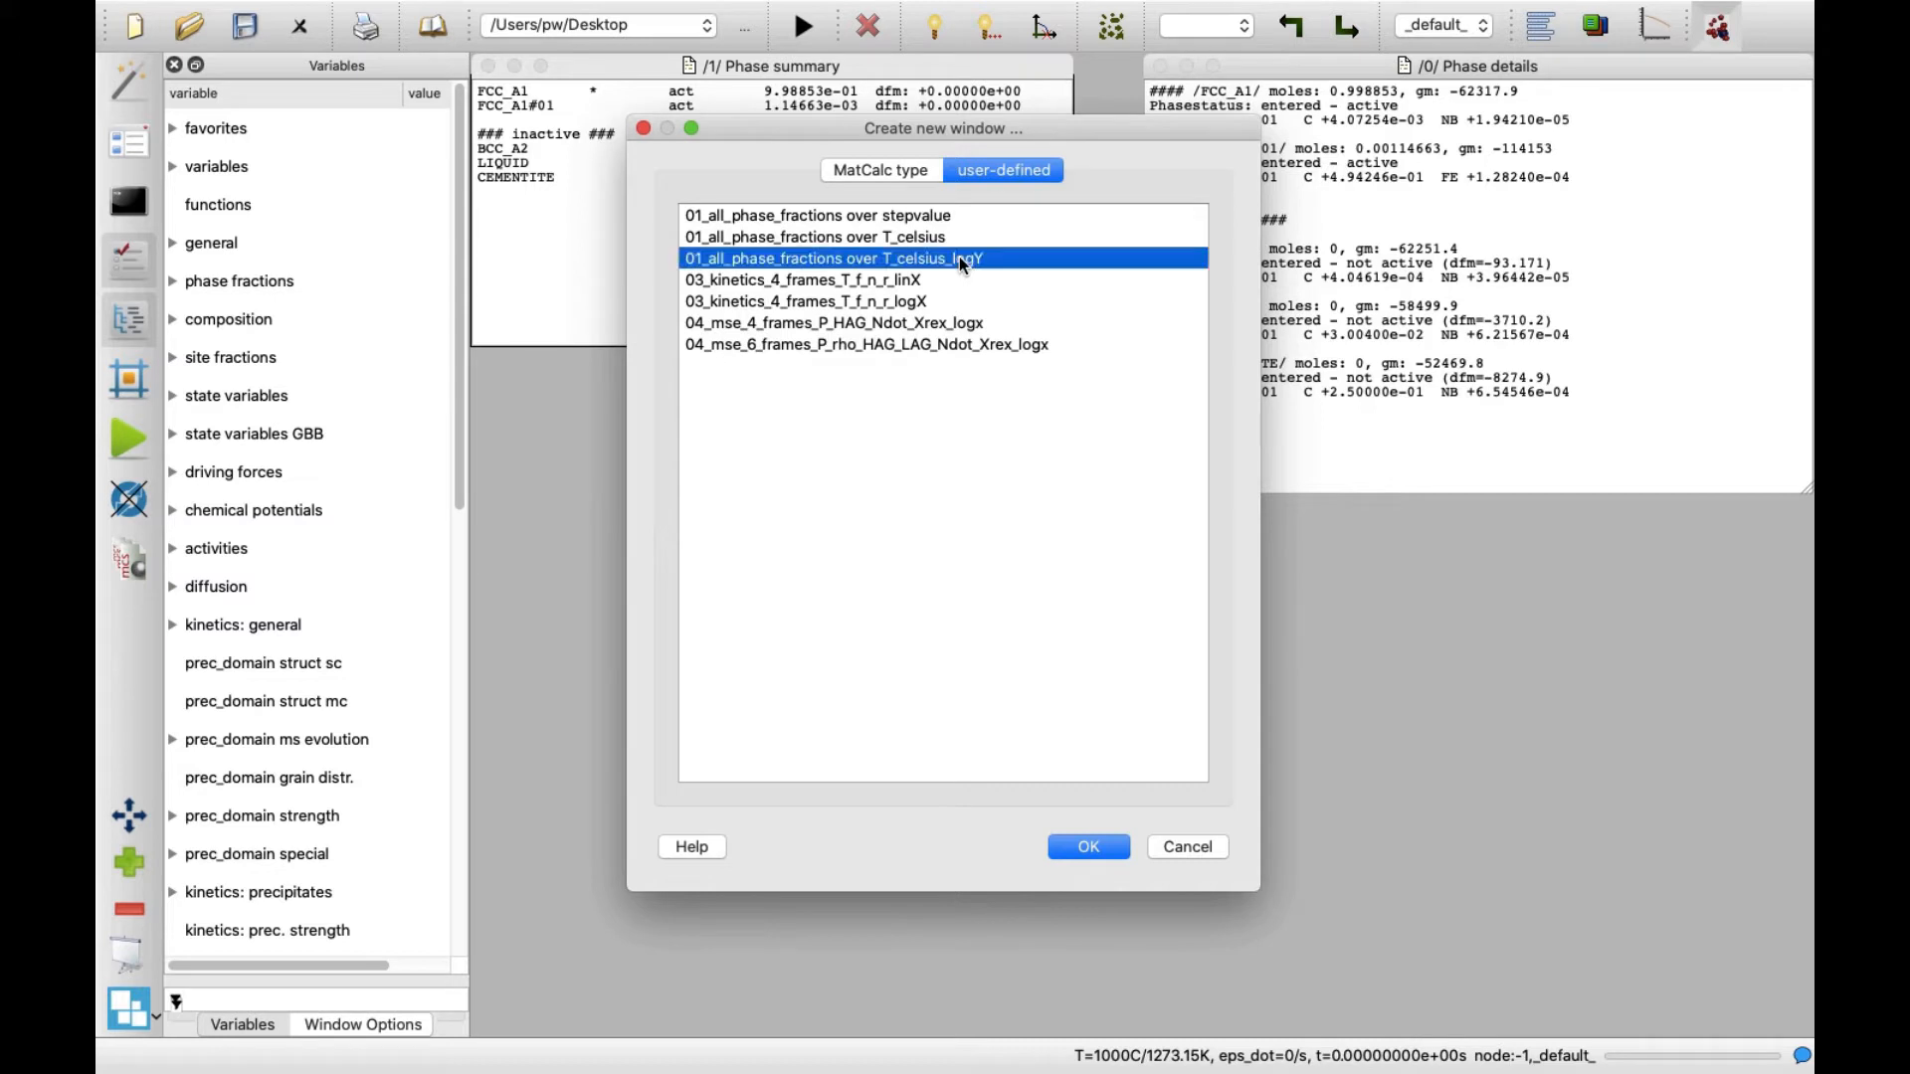
mouse_move(1019, 269)
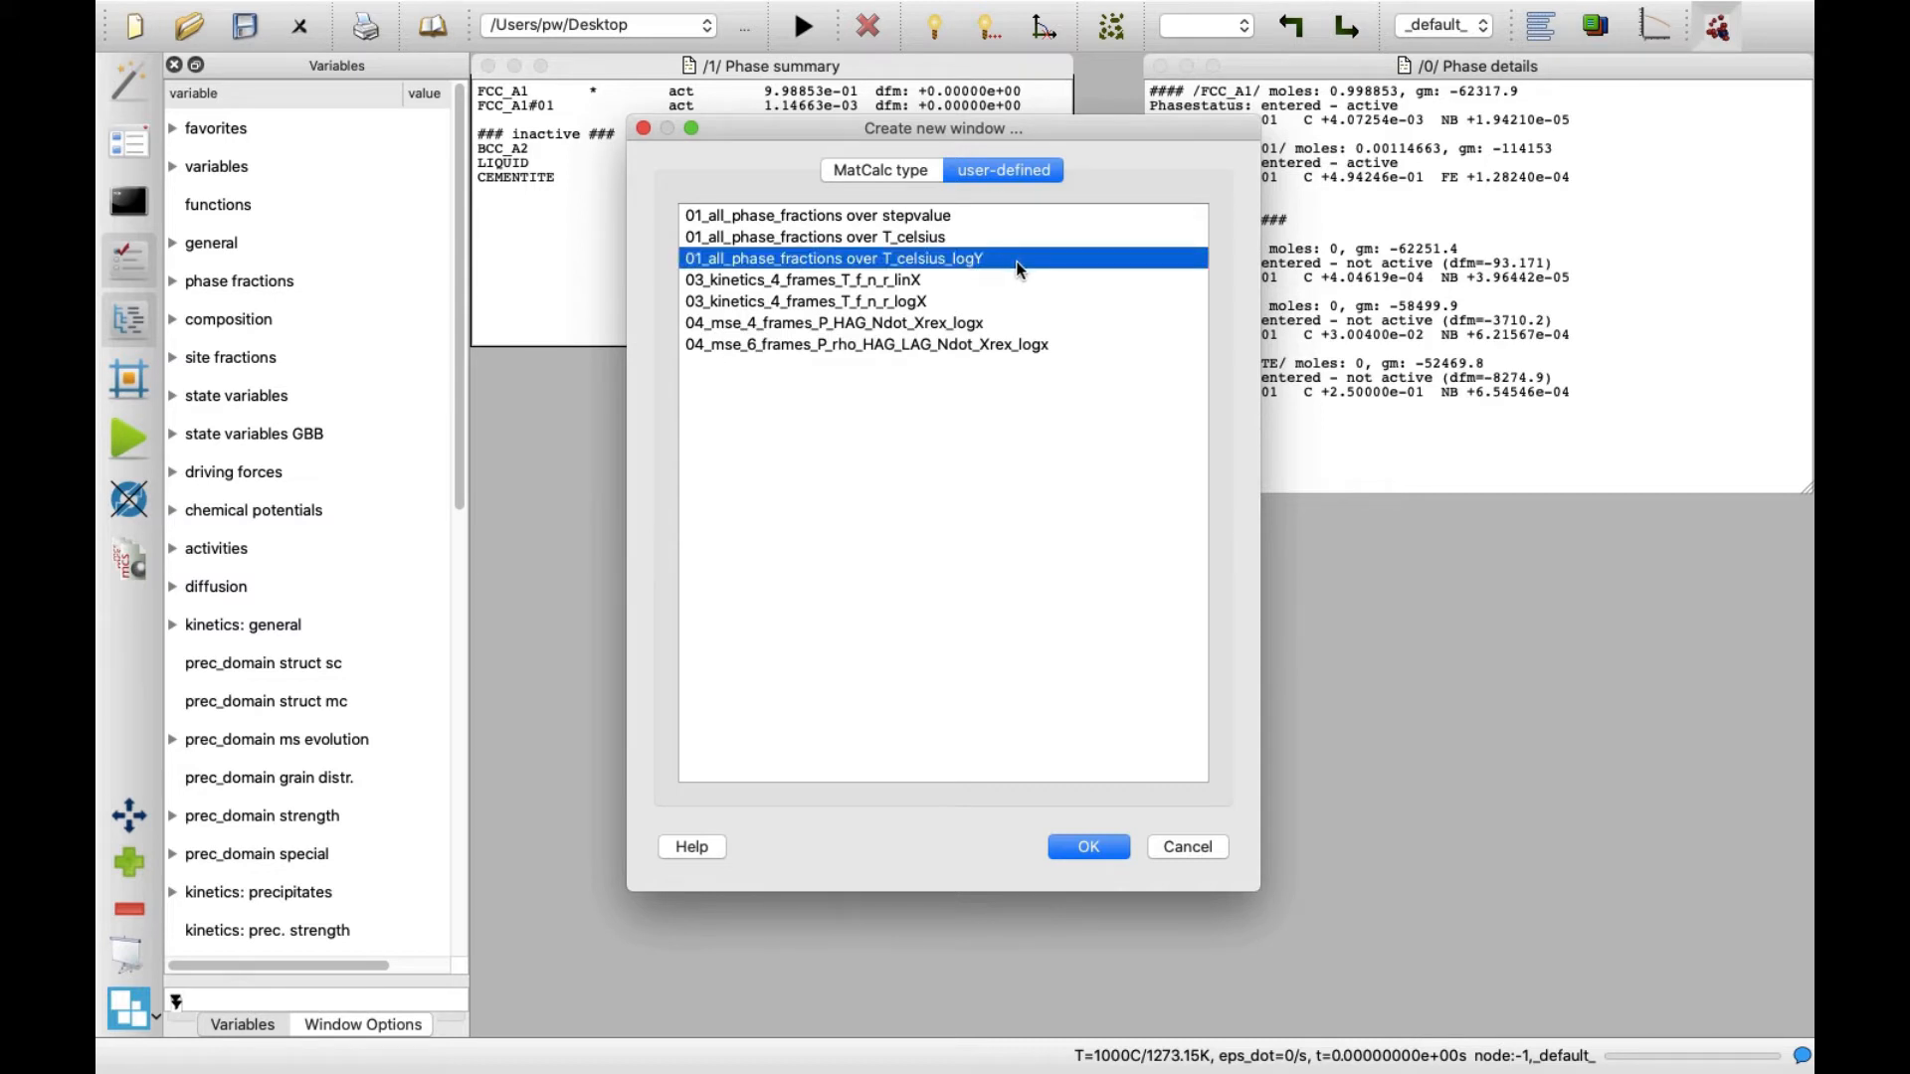
mouse_move(1089, 847)
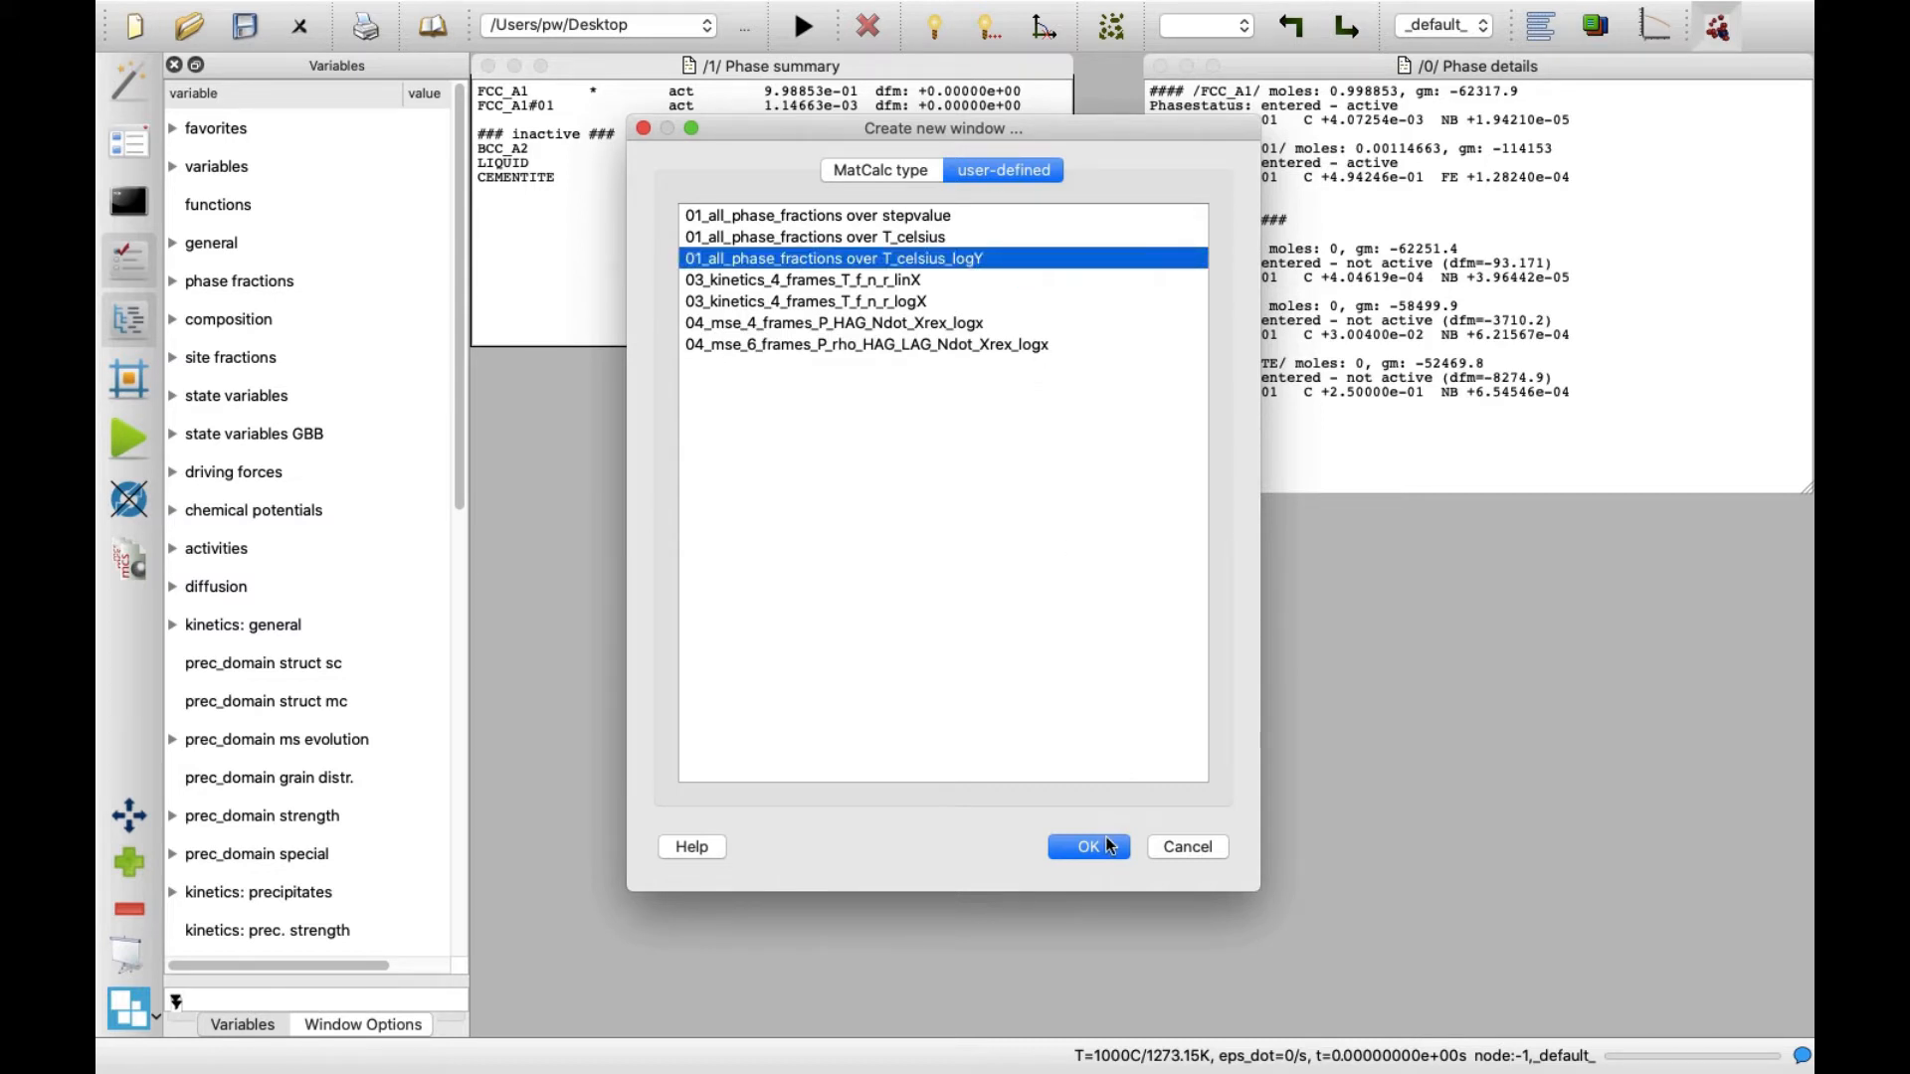
left_click(1086, 848)
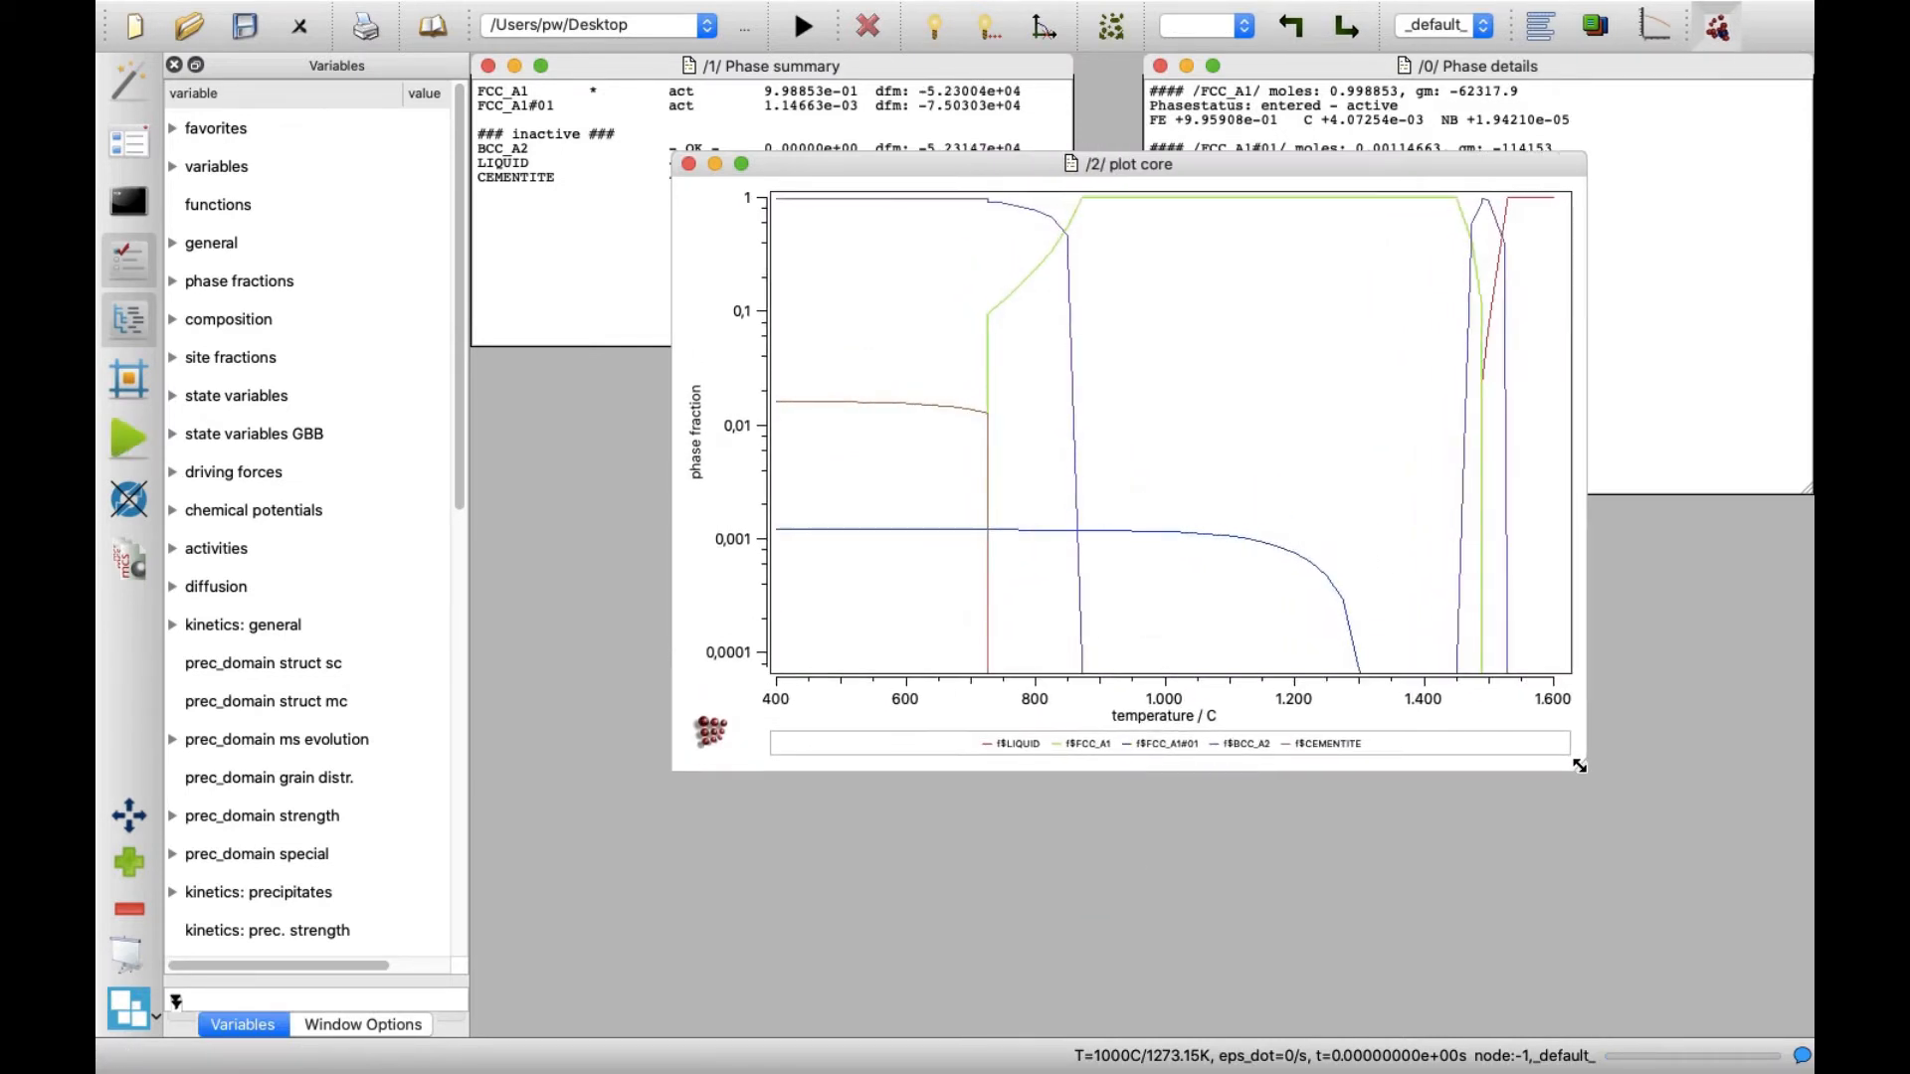
mouse_move(1419, 788)
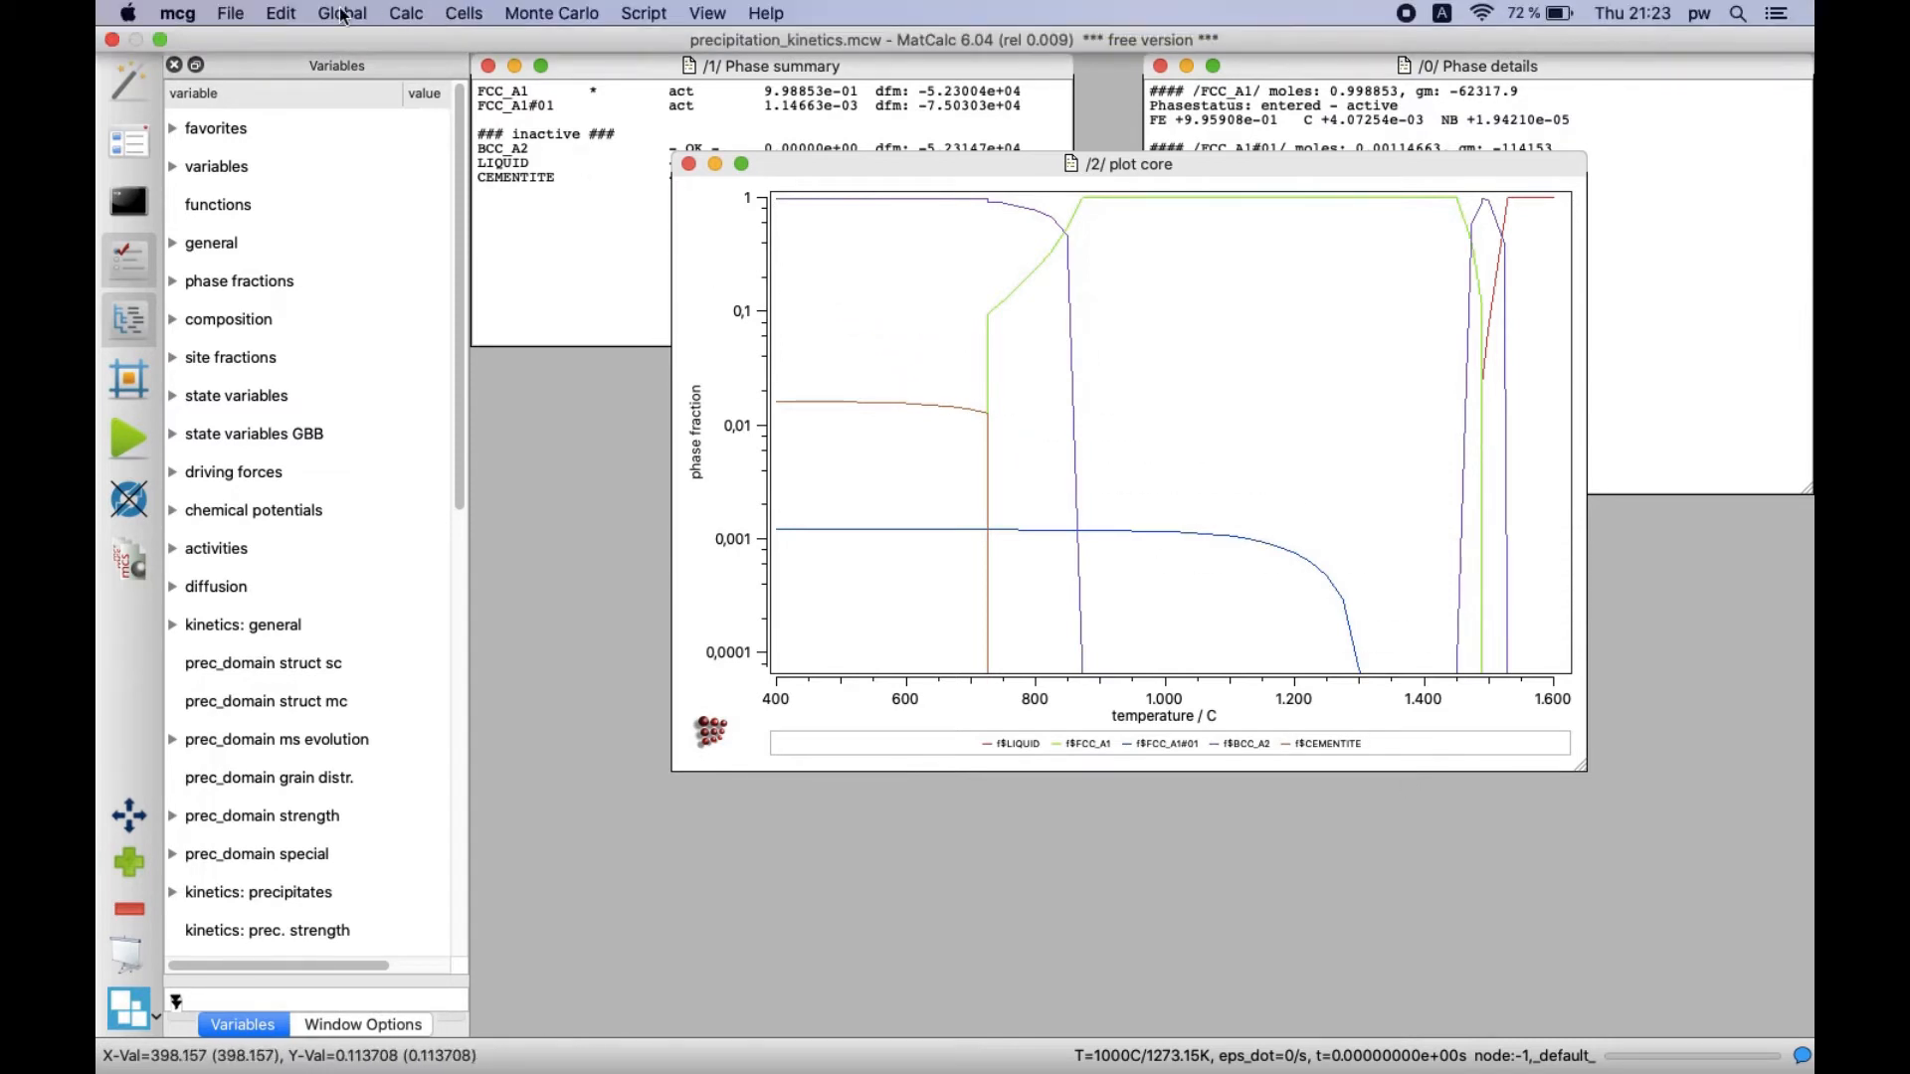
Step: In Phase status, create precipitate phases from FCC_A1#01 and CEMENTITE
left_click(342, 14)
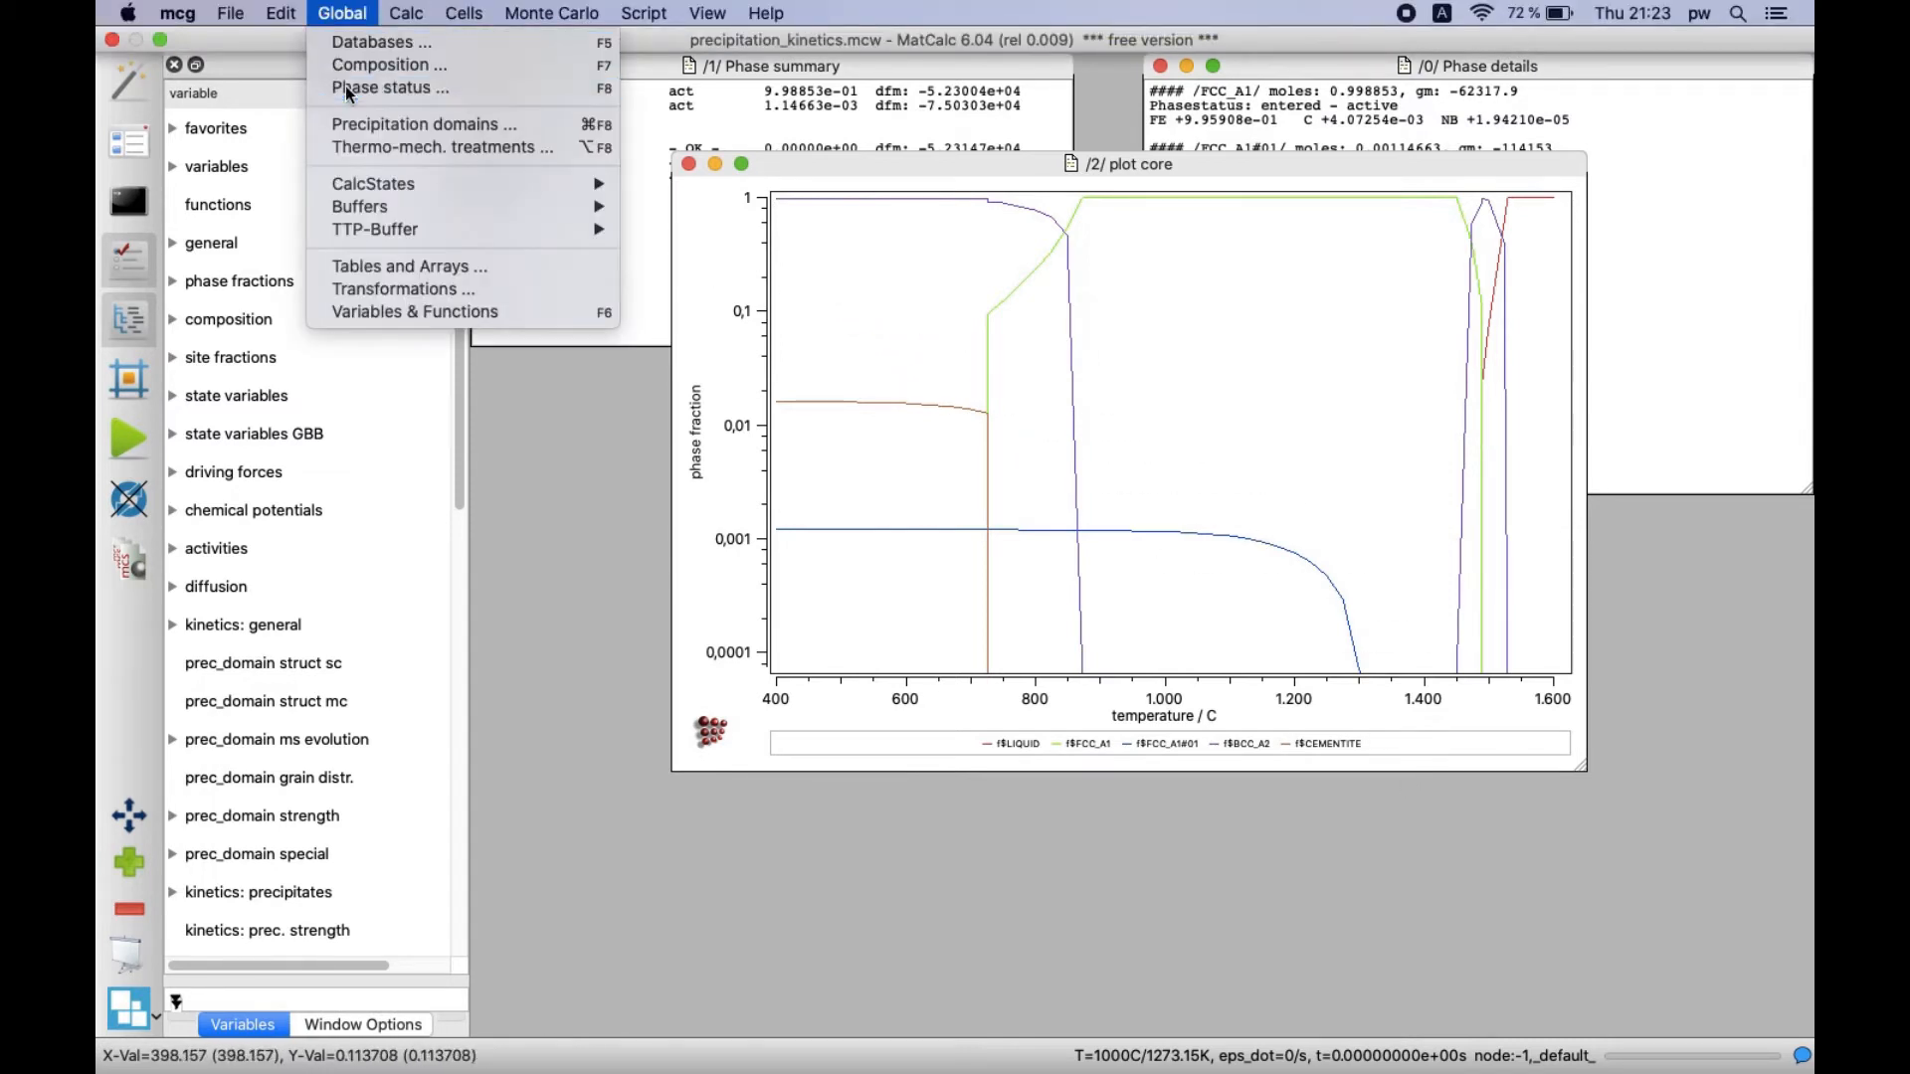
left_click(388, 86)
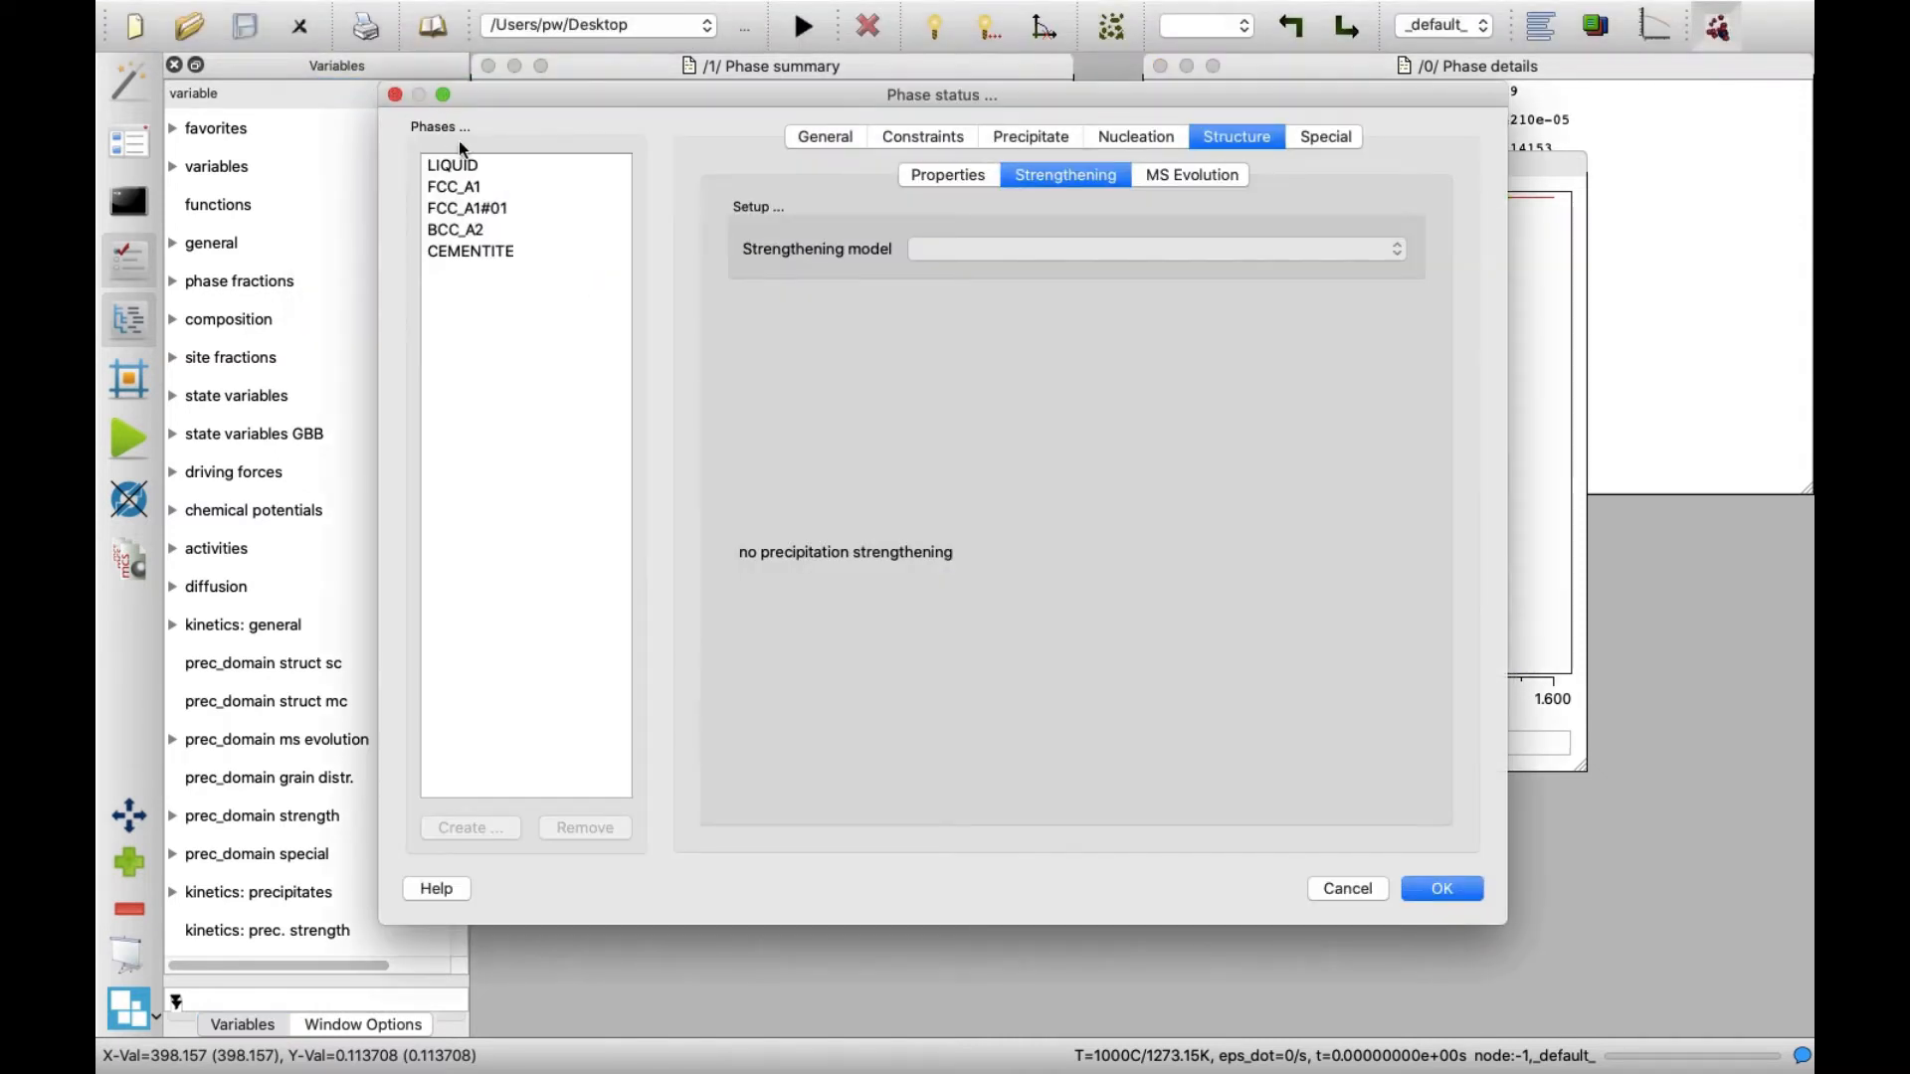
left_click(465, 207)
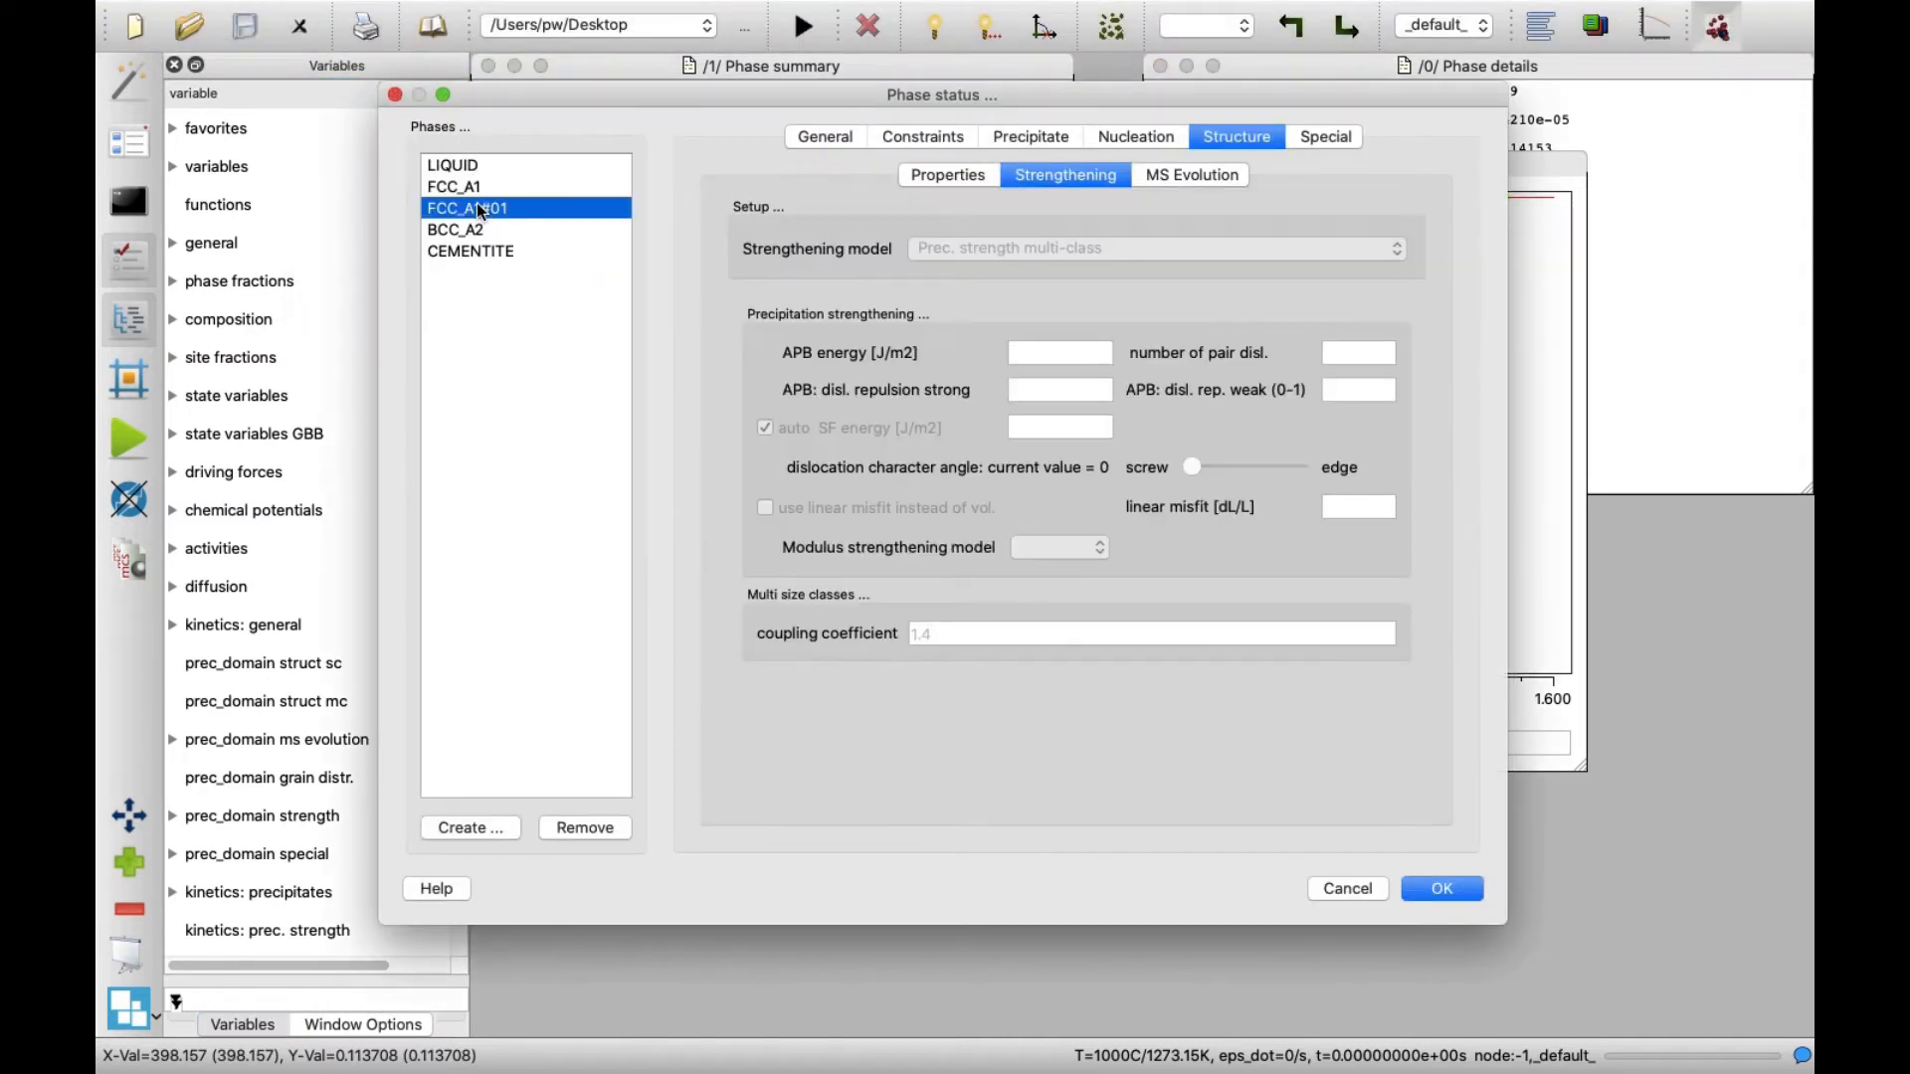
left_click(469, 250)
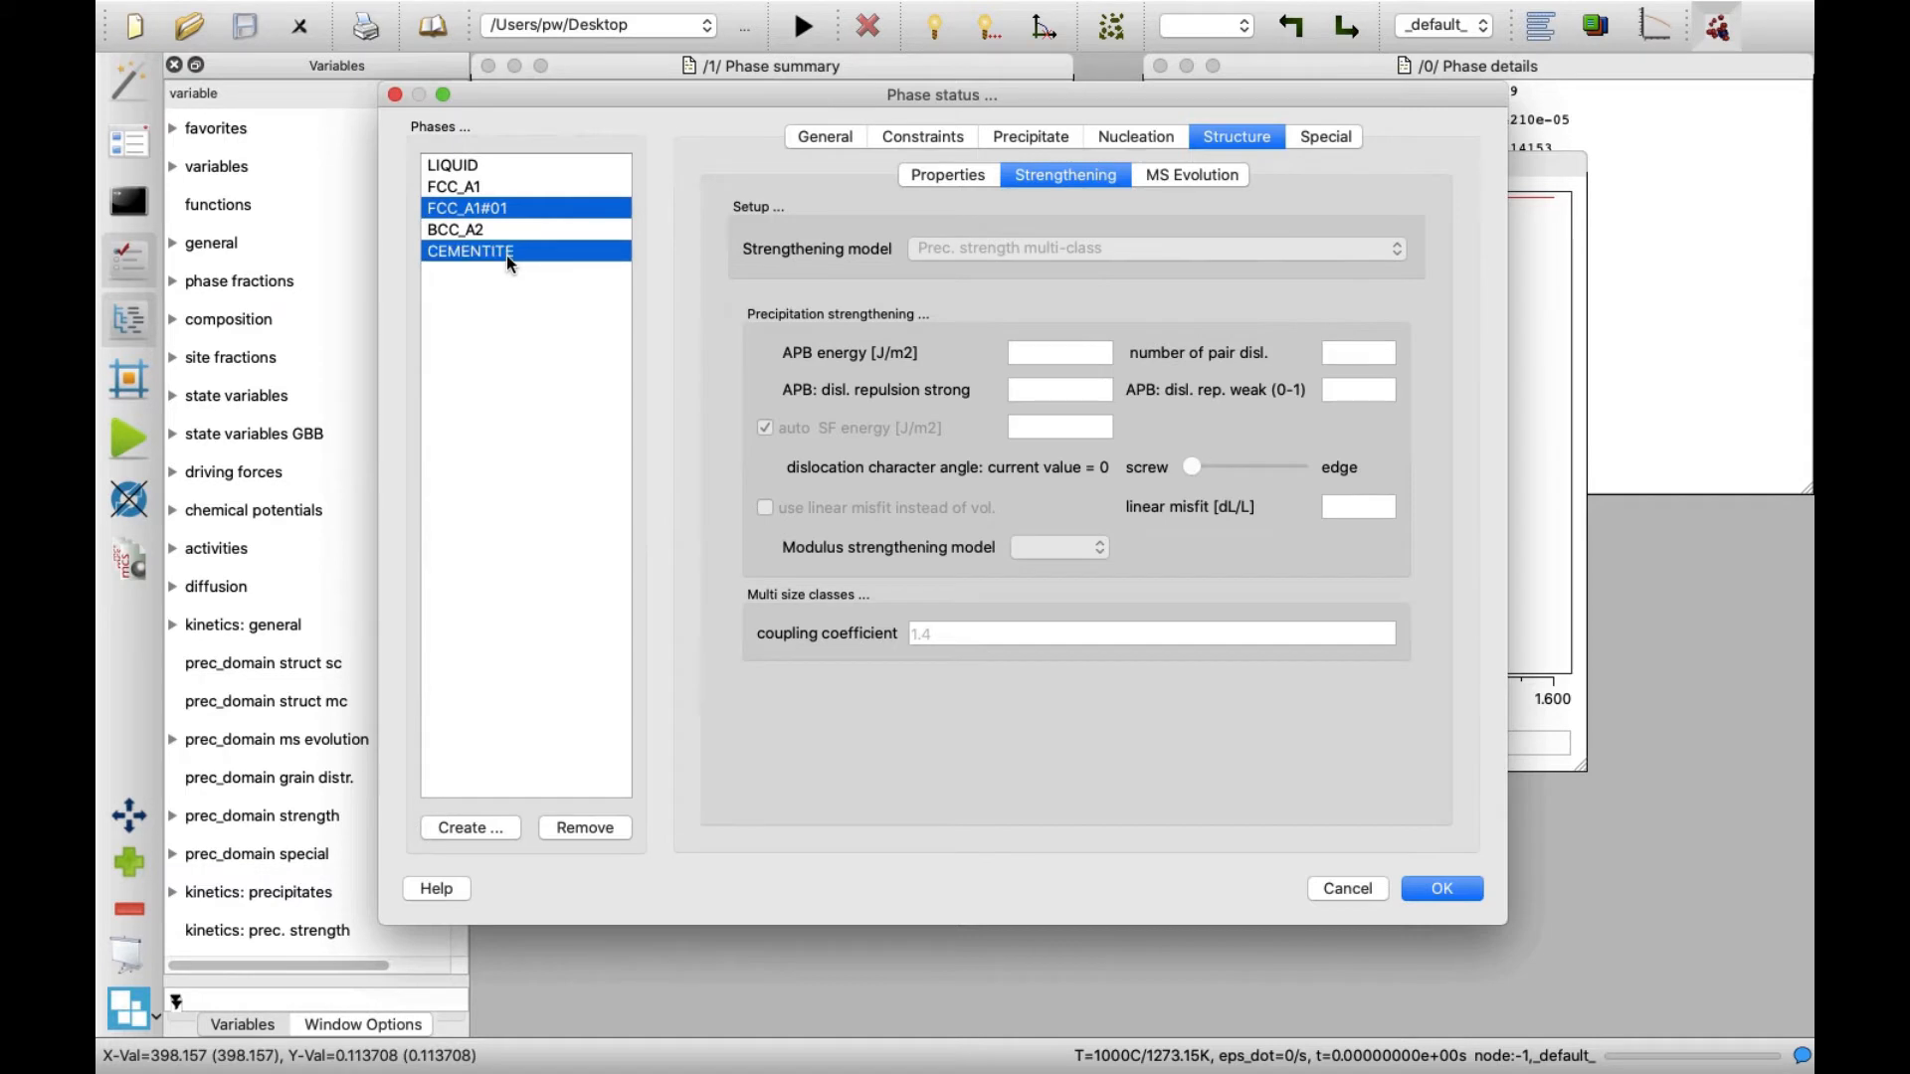
mouse_move(473, 770)
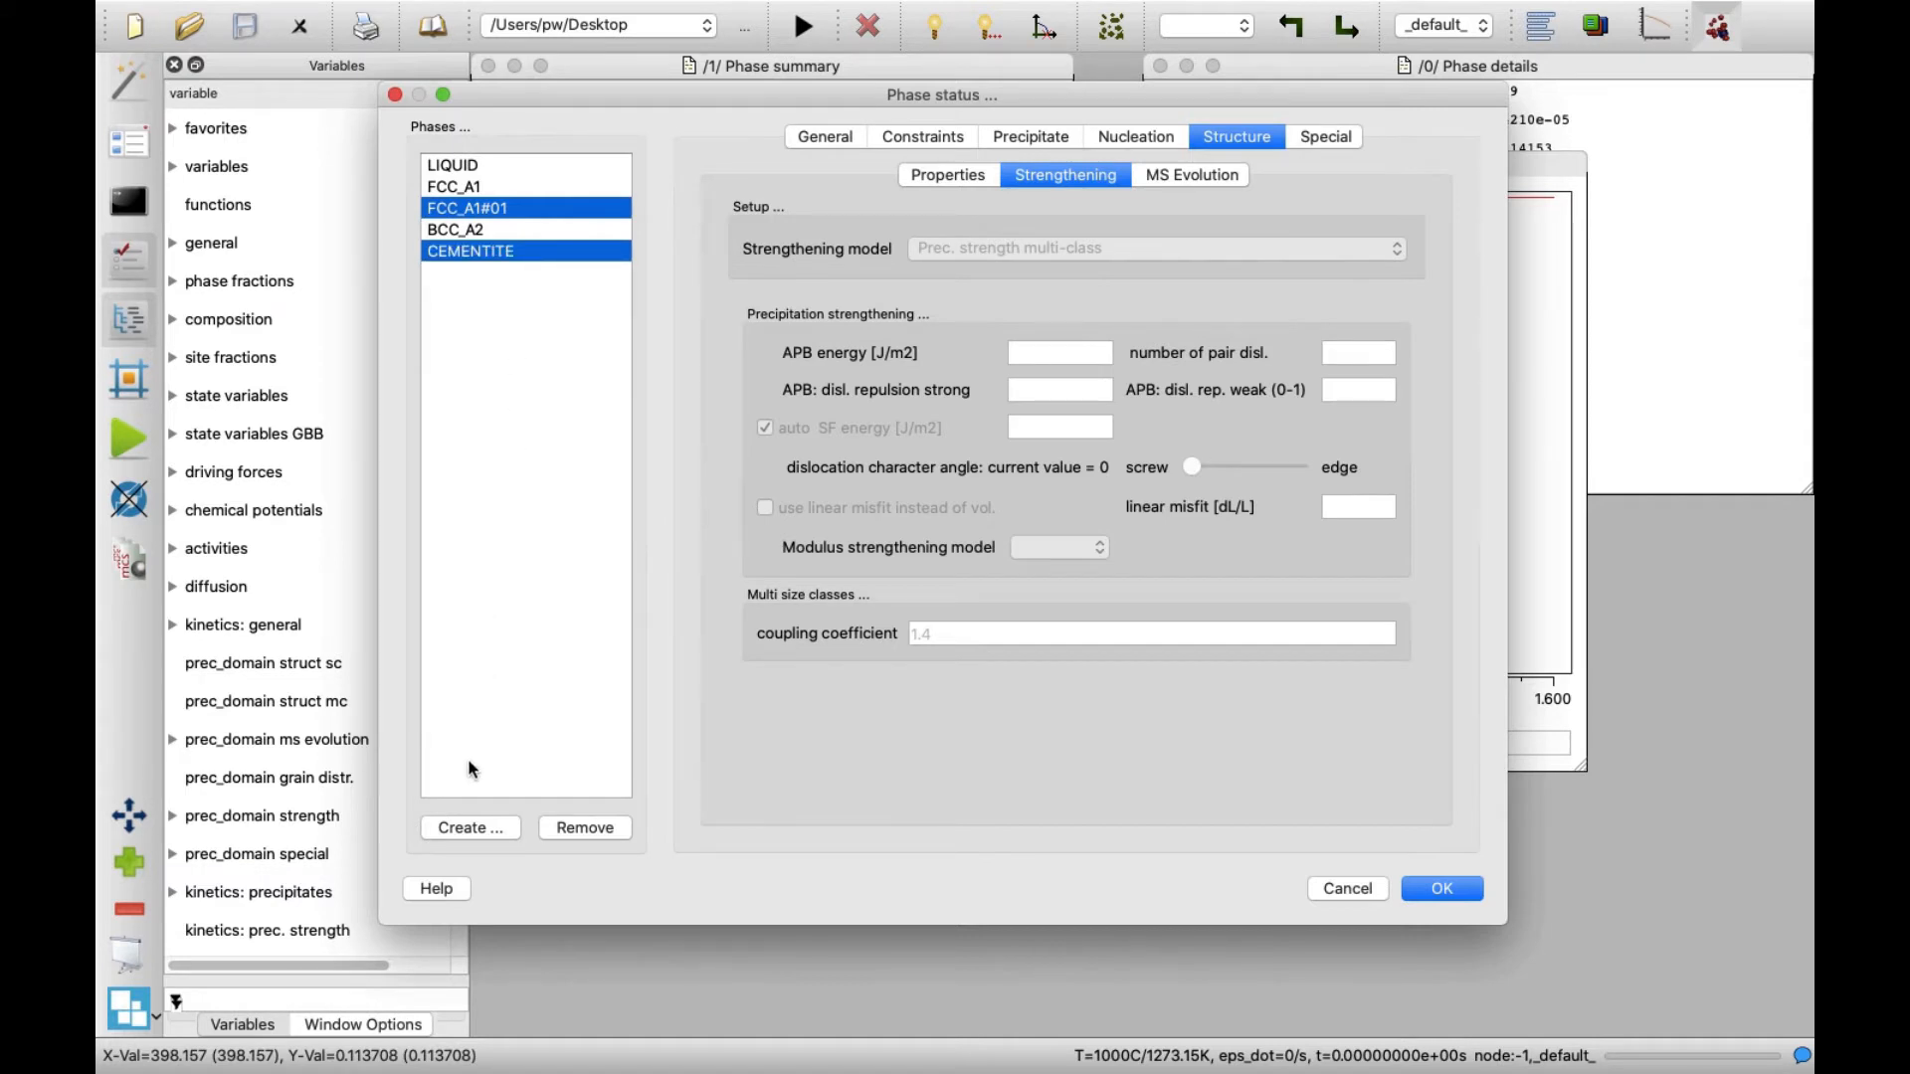
left_click(470, 828)
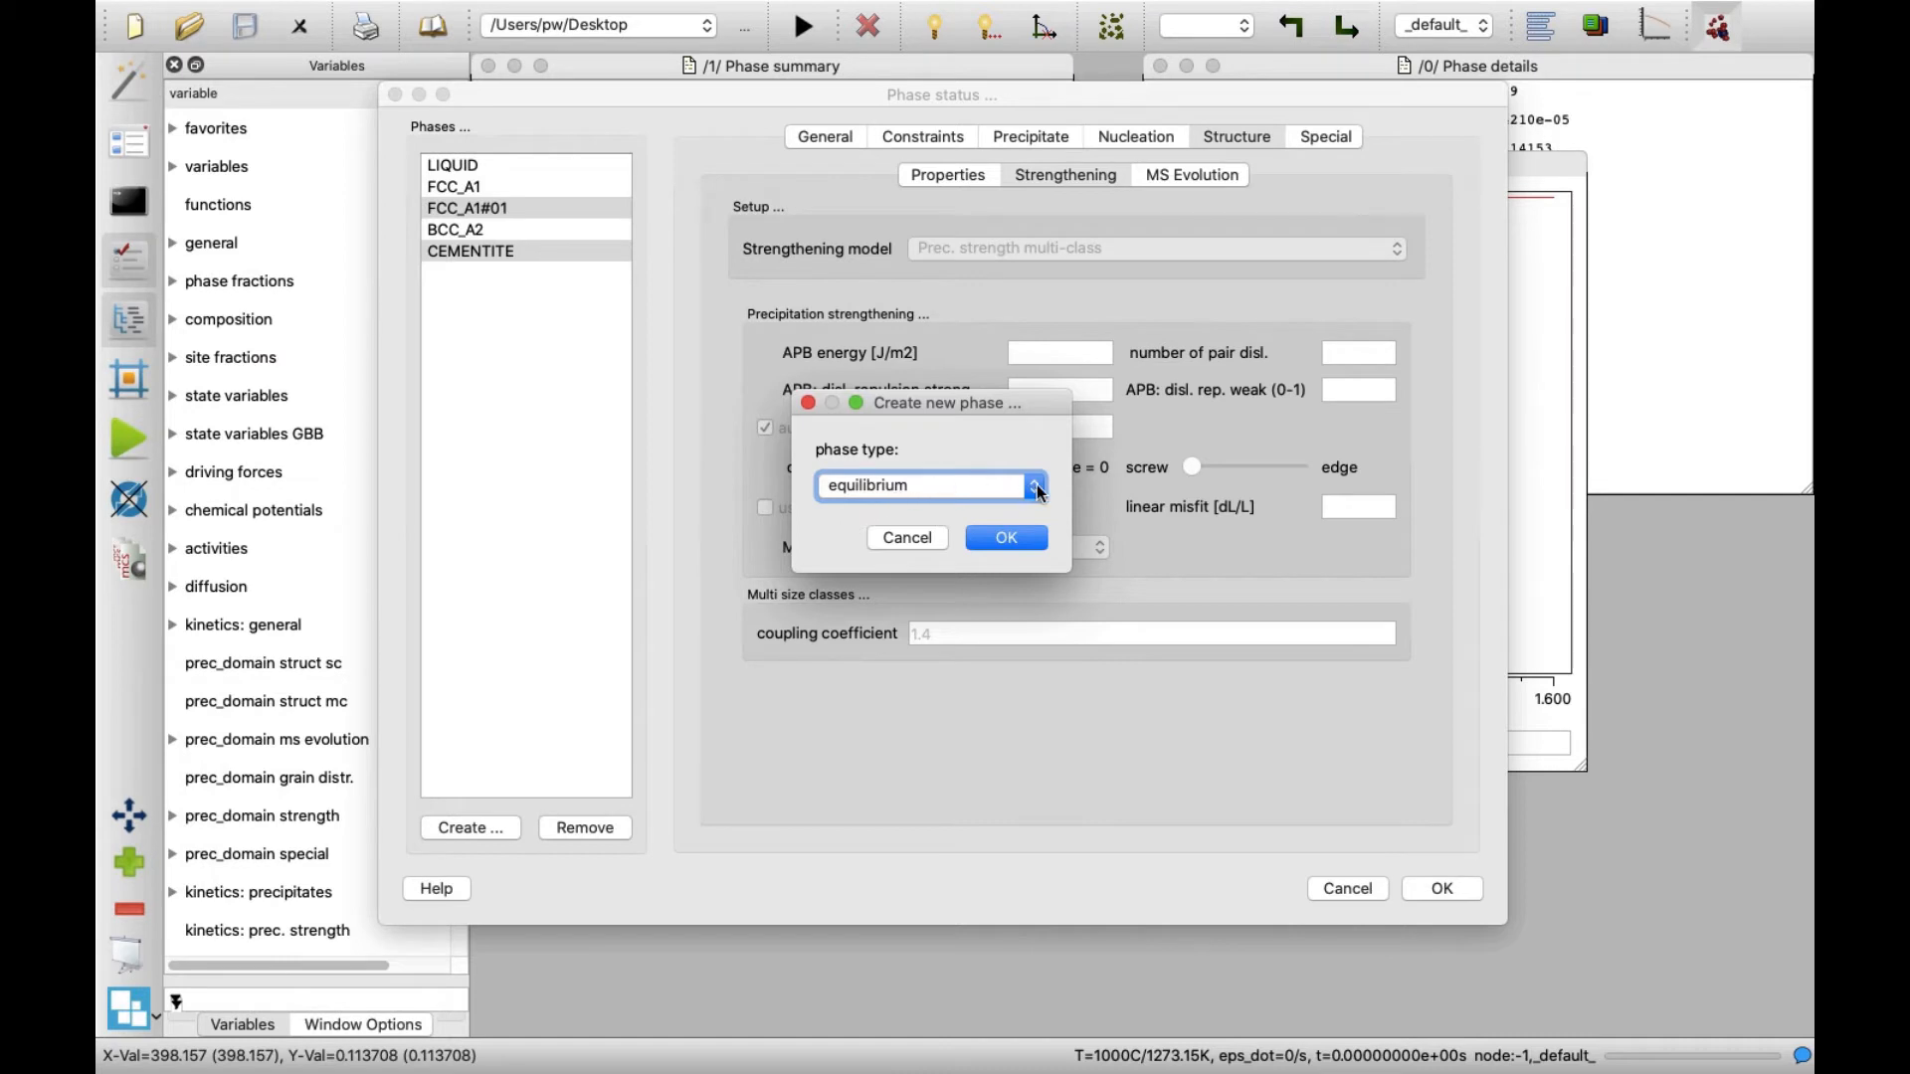
left_click(1033, 485)
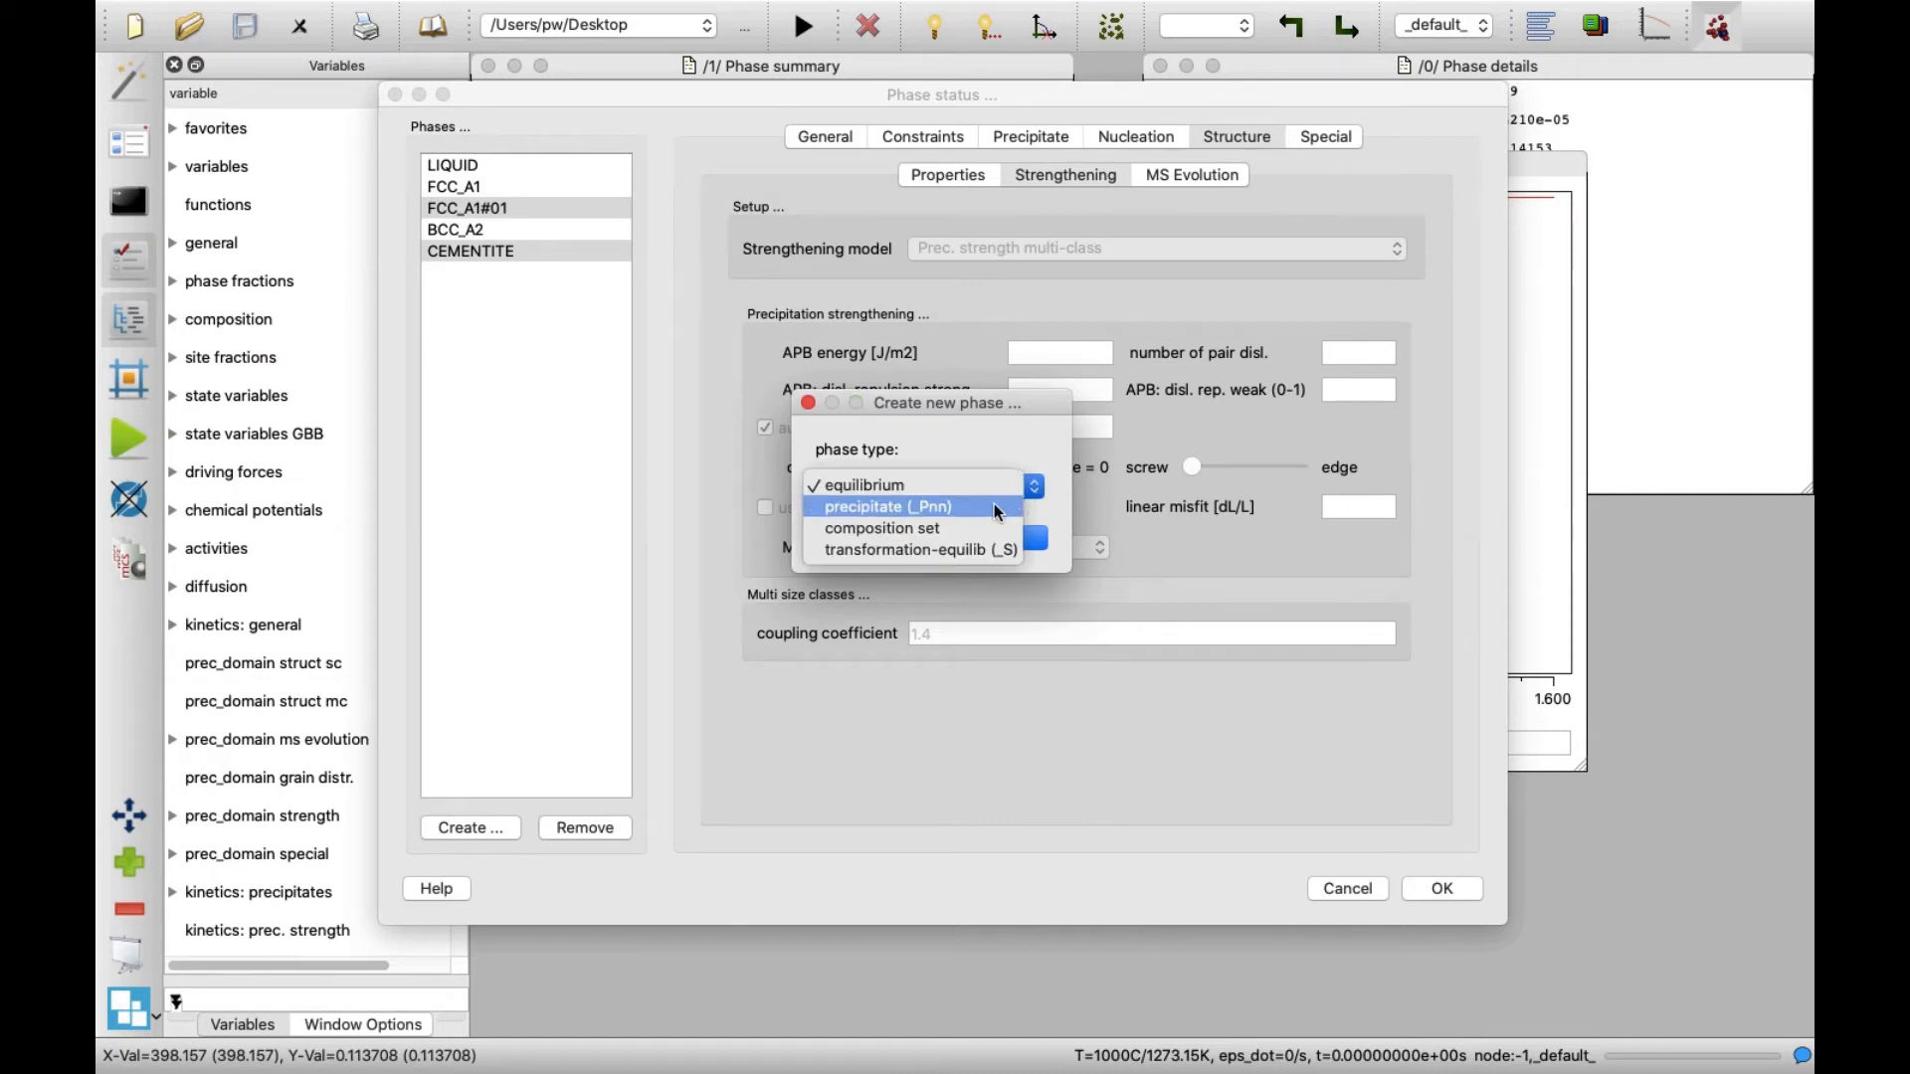
left_click(888, 508)
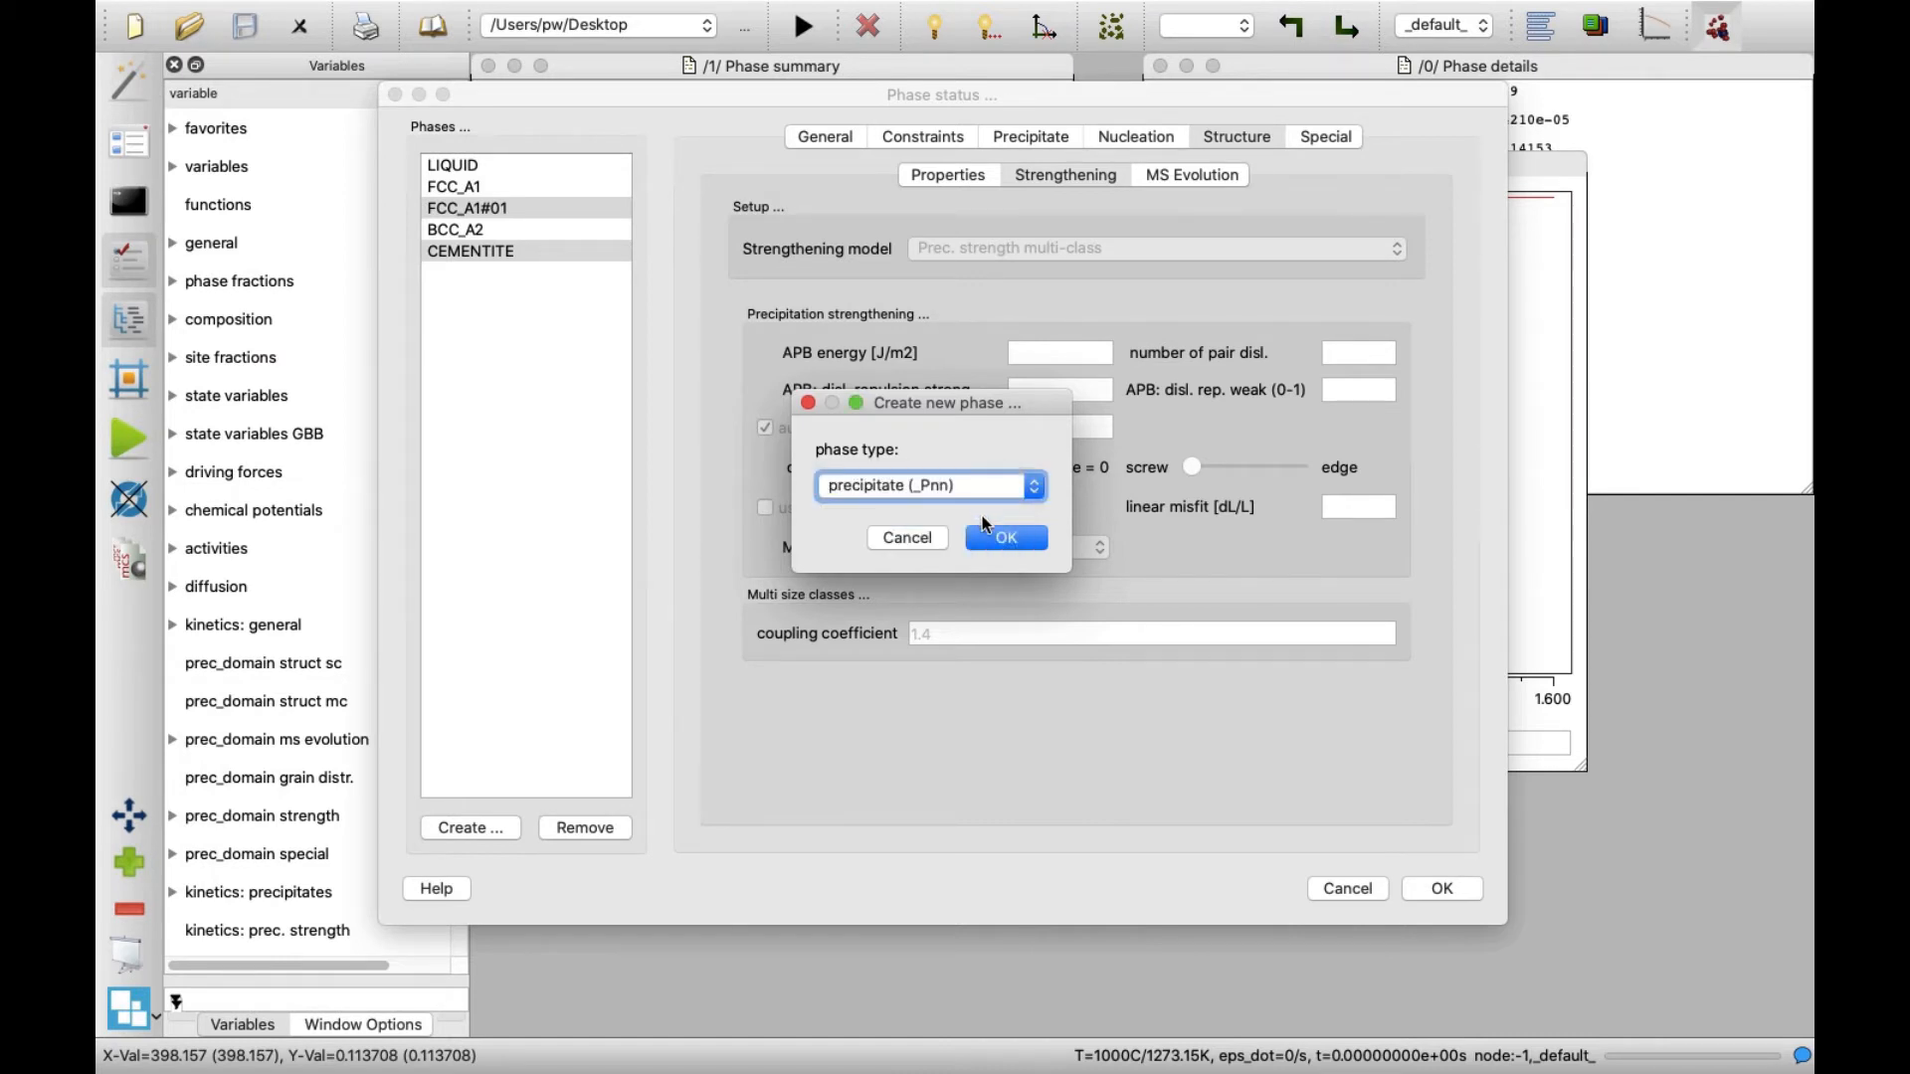
left_click(1007, 537)
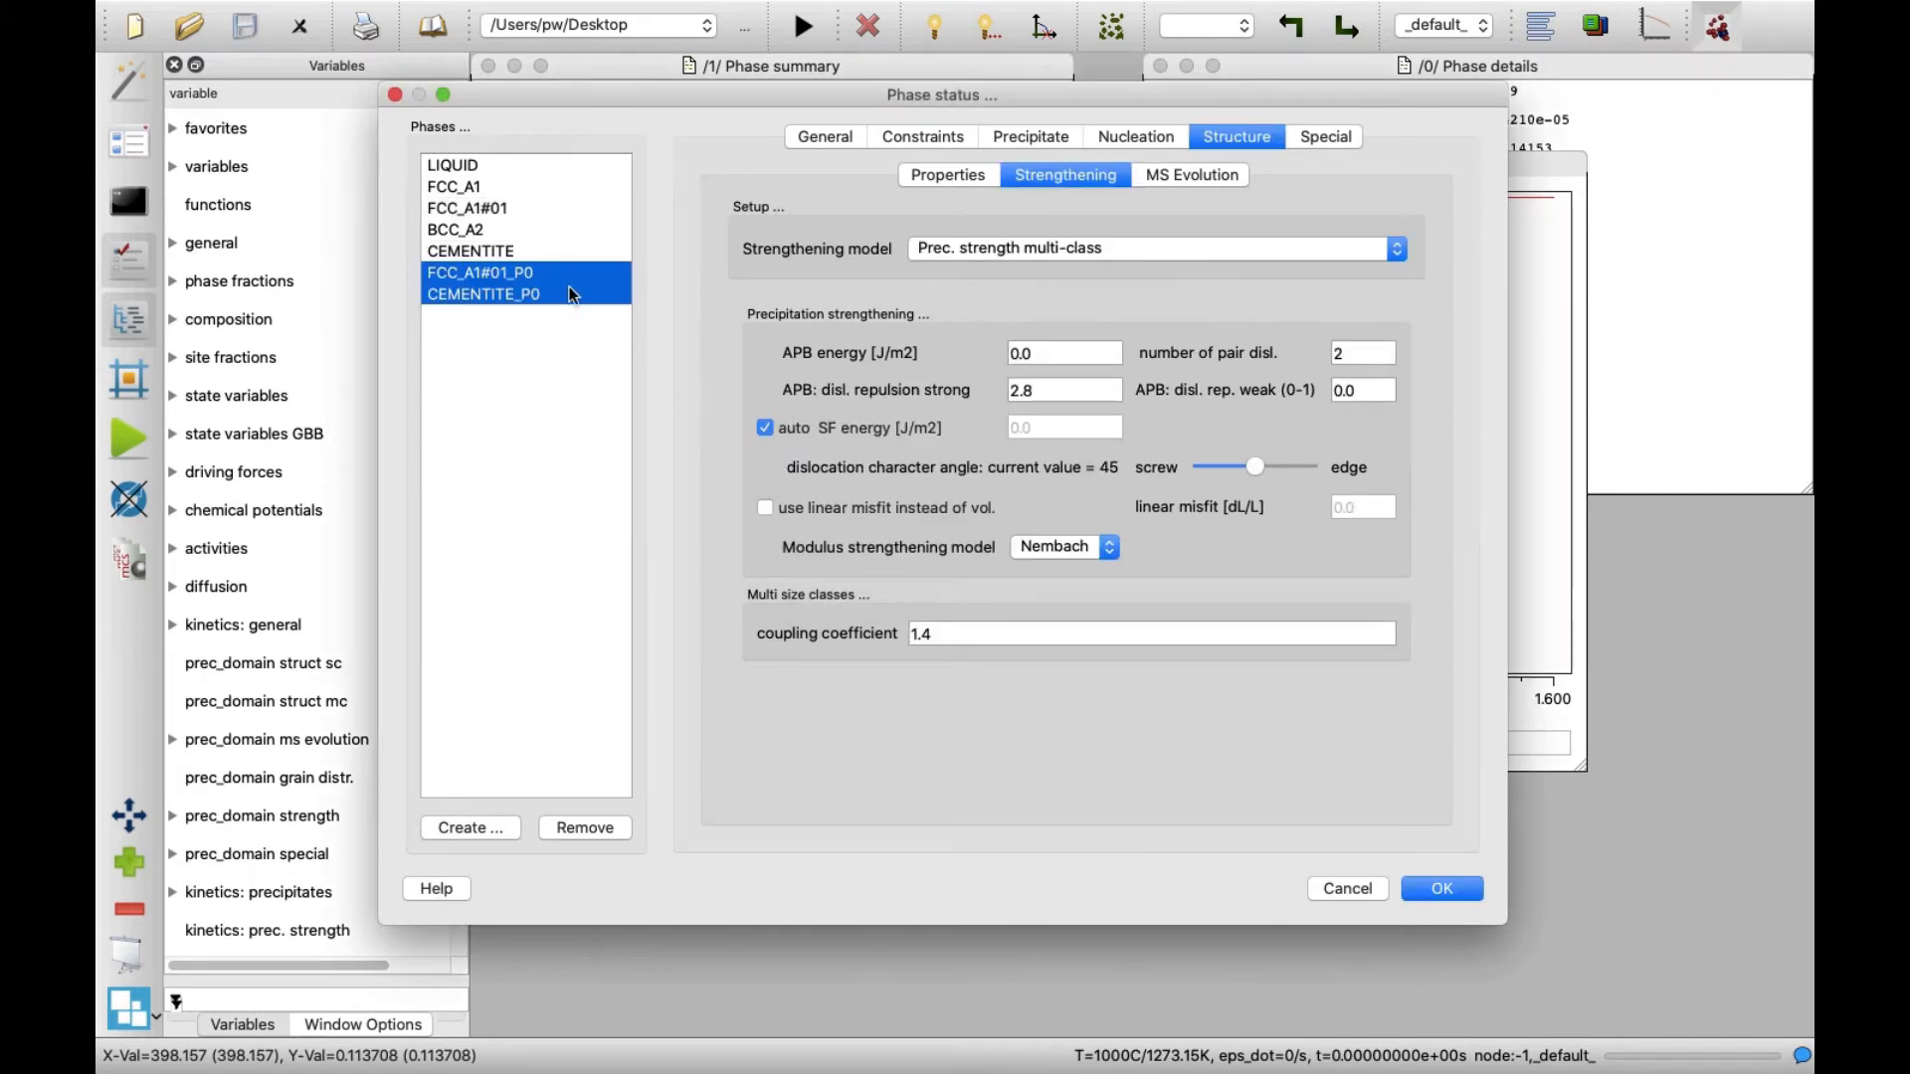
mouse_move(561, 305)
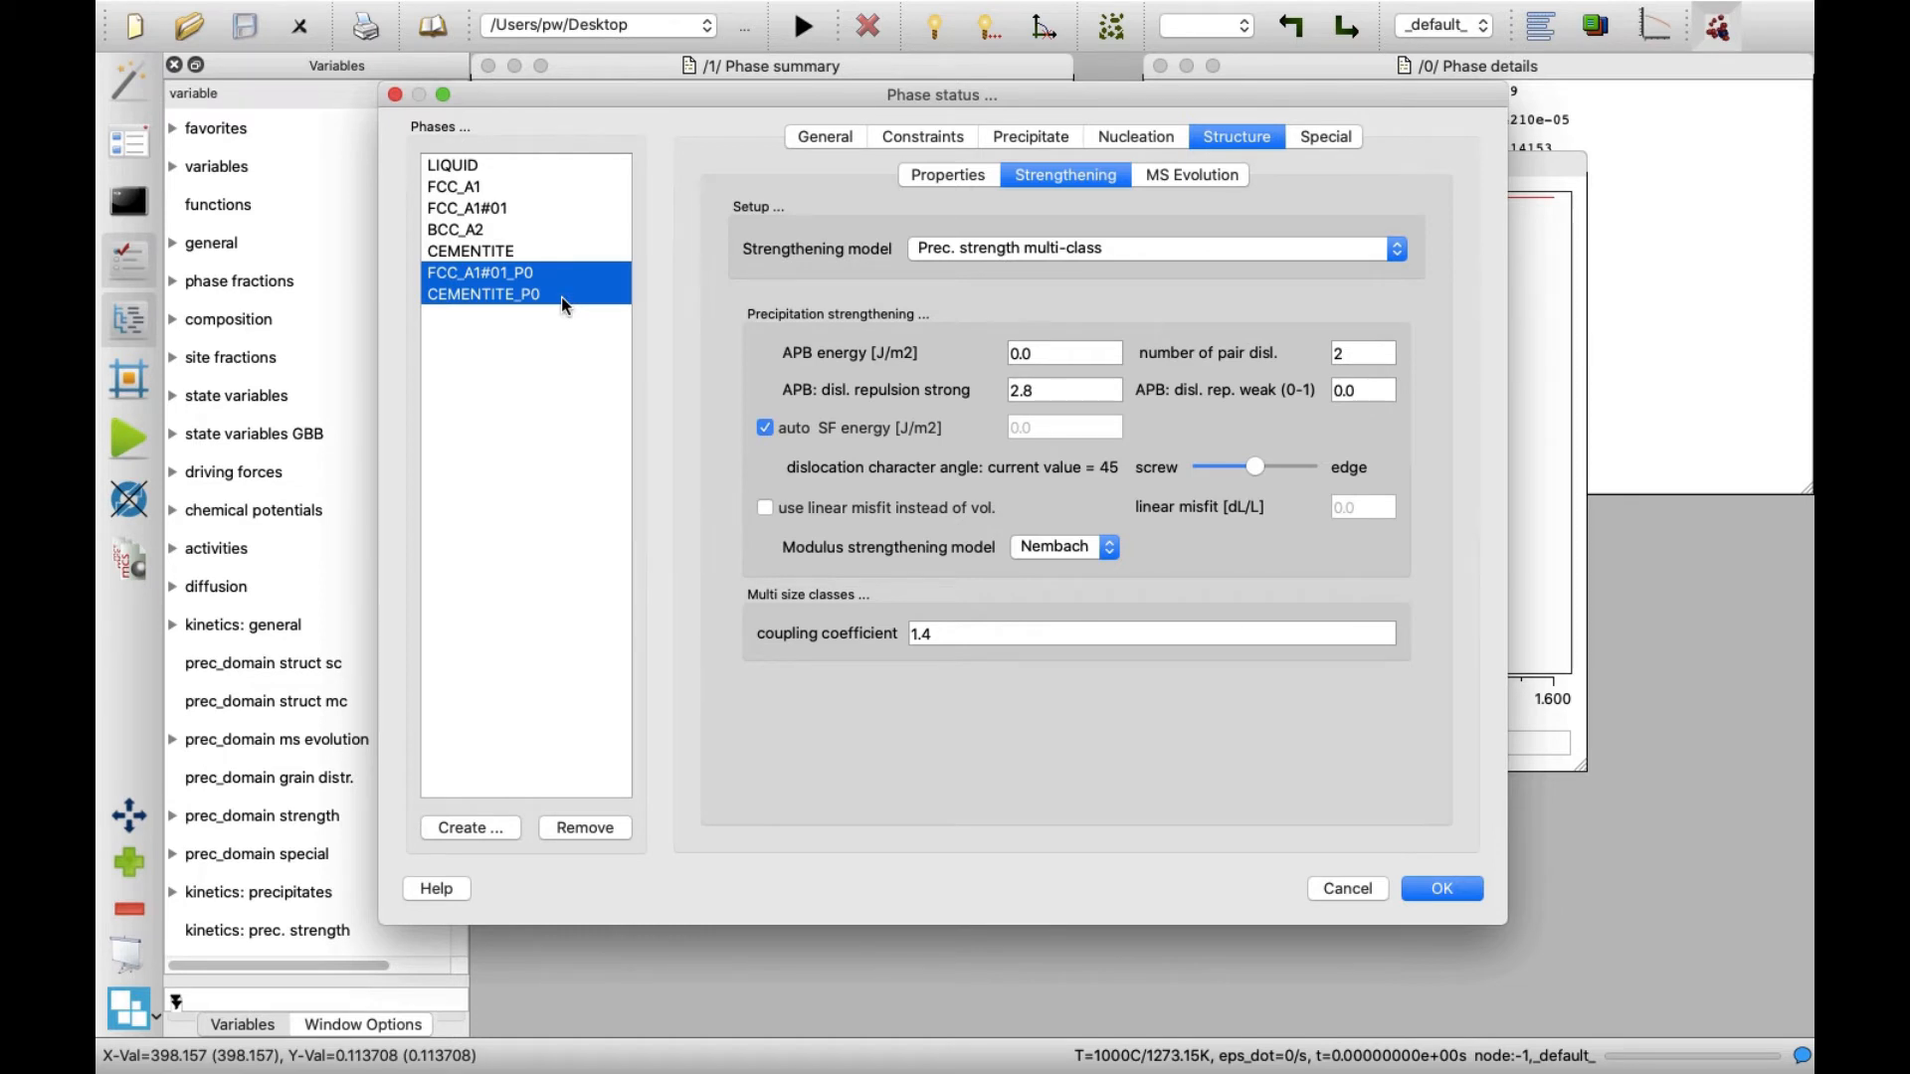
mouse_move(569, 316)
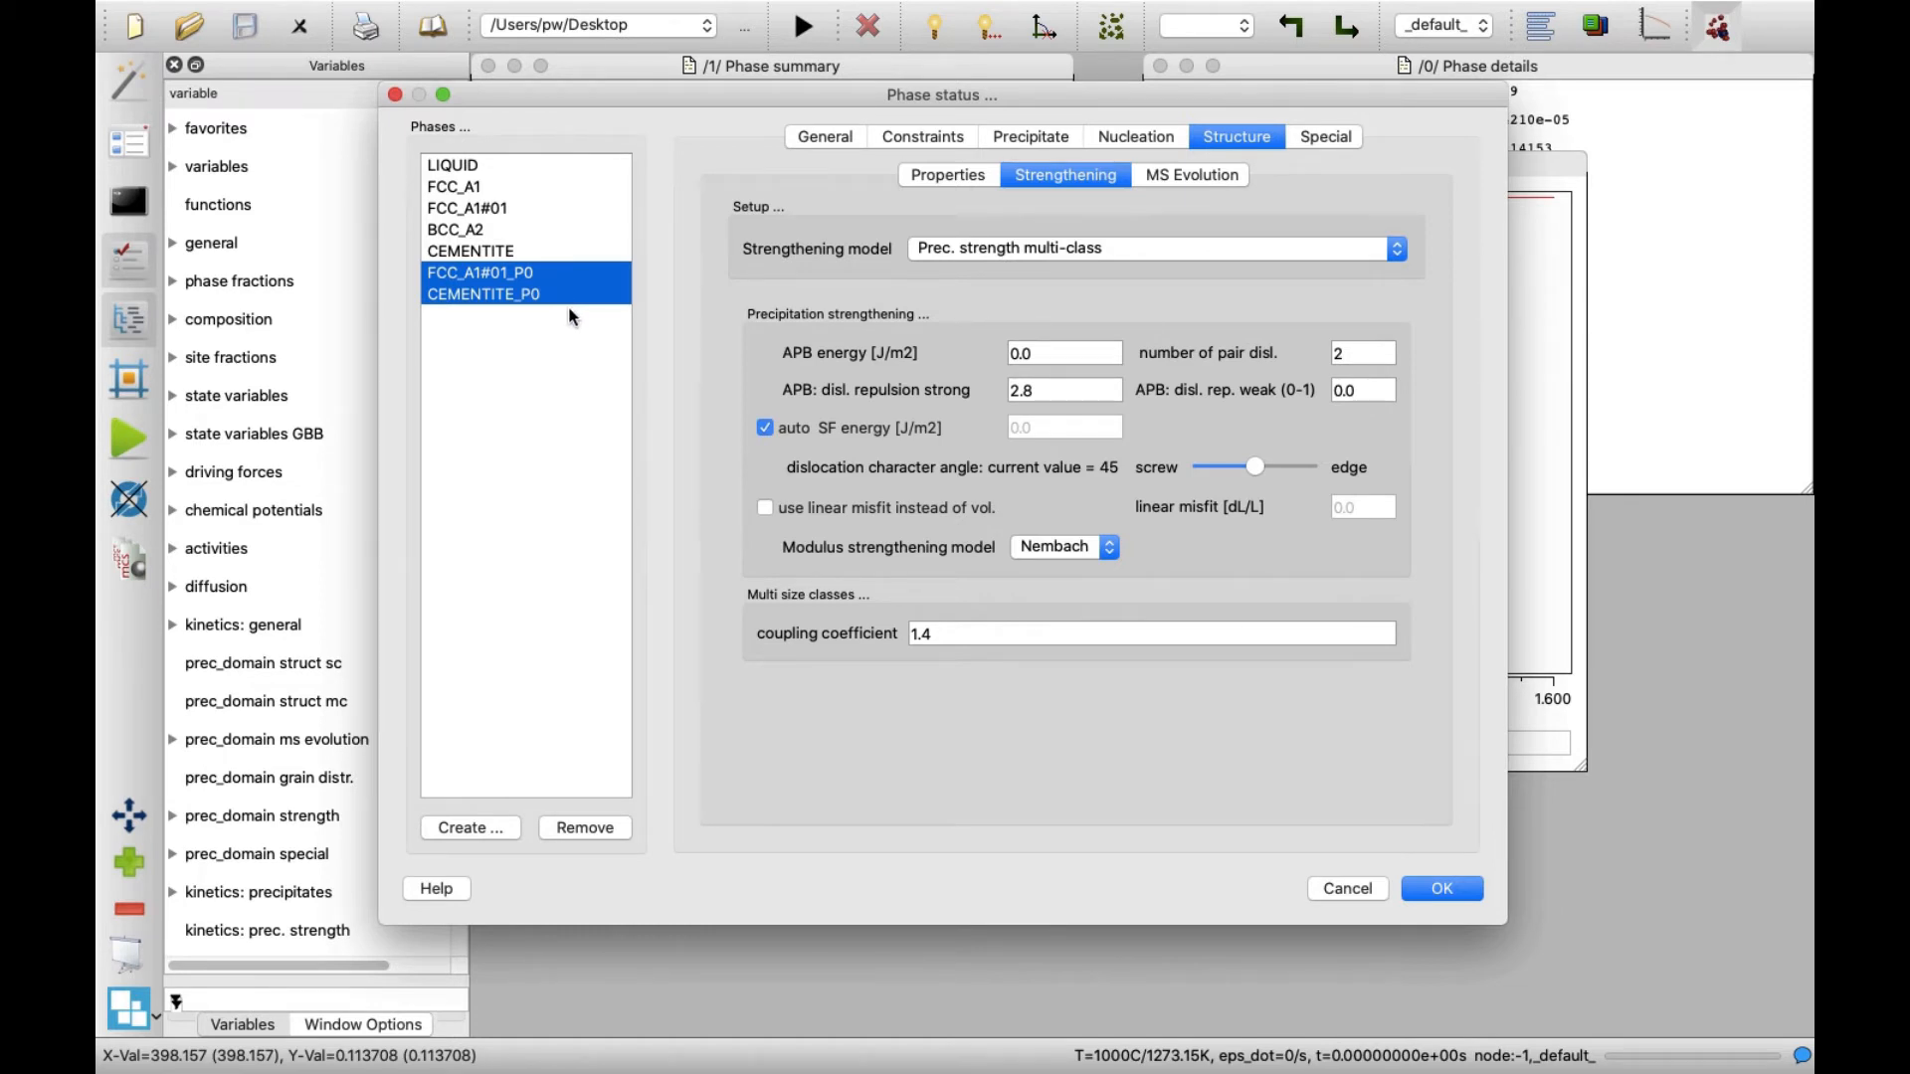
Step: For FCC_A1#01_P0, untick bulk homogeneous nucleation and select dislocations as nucleation sites
left_click(479, 273)
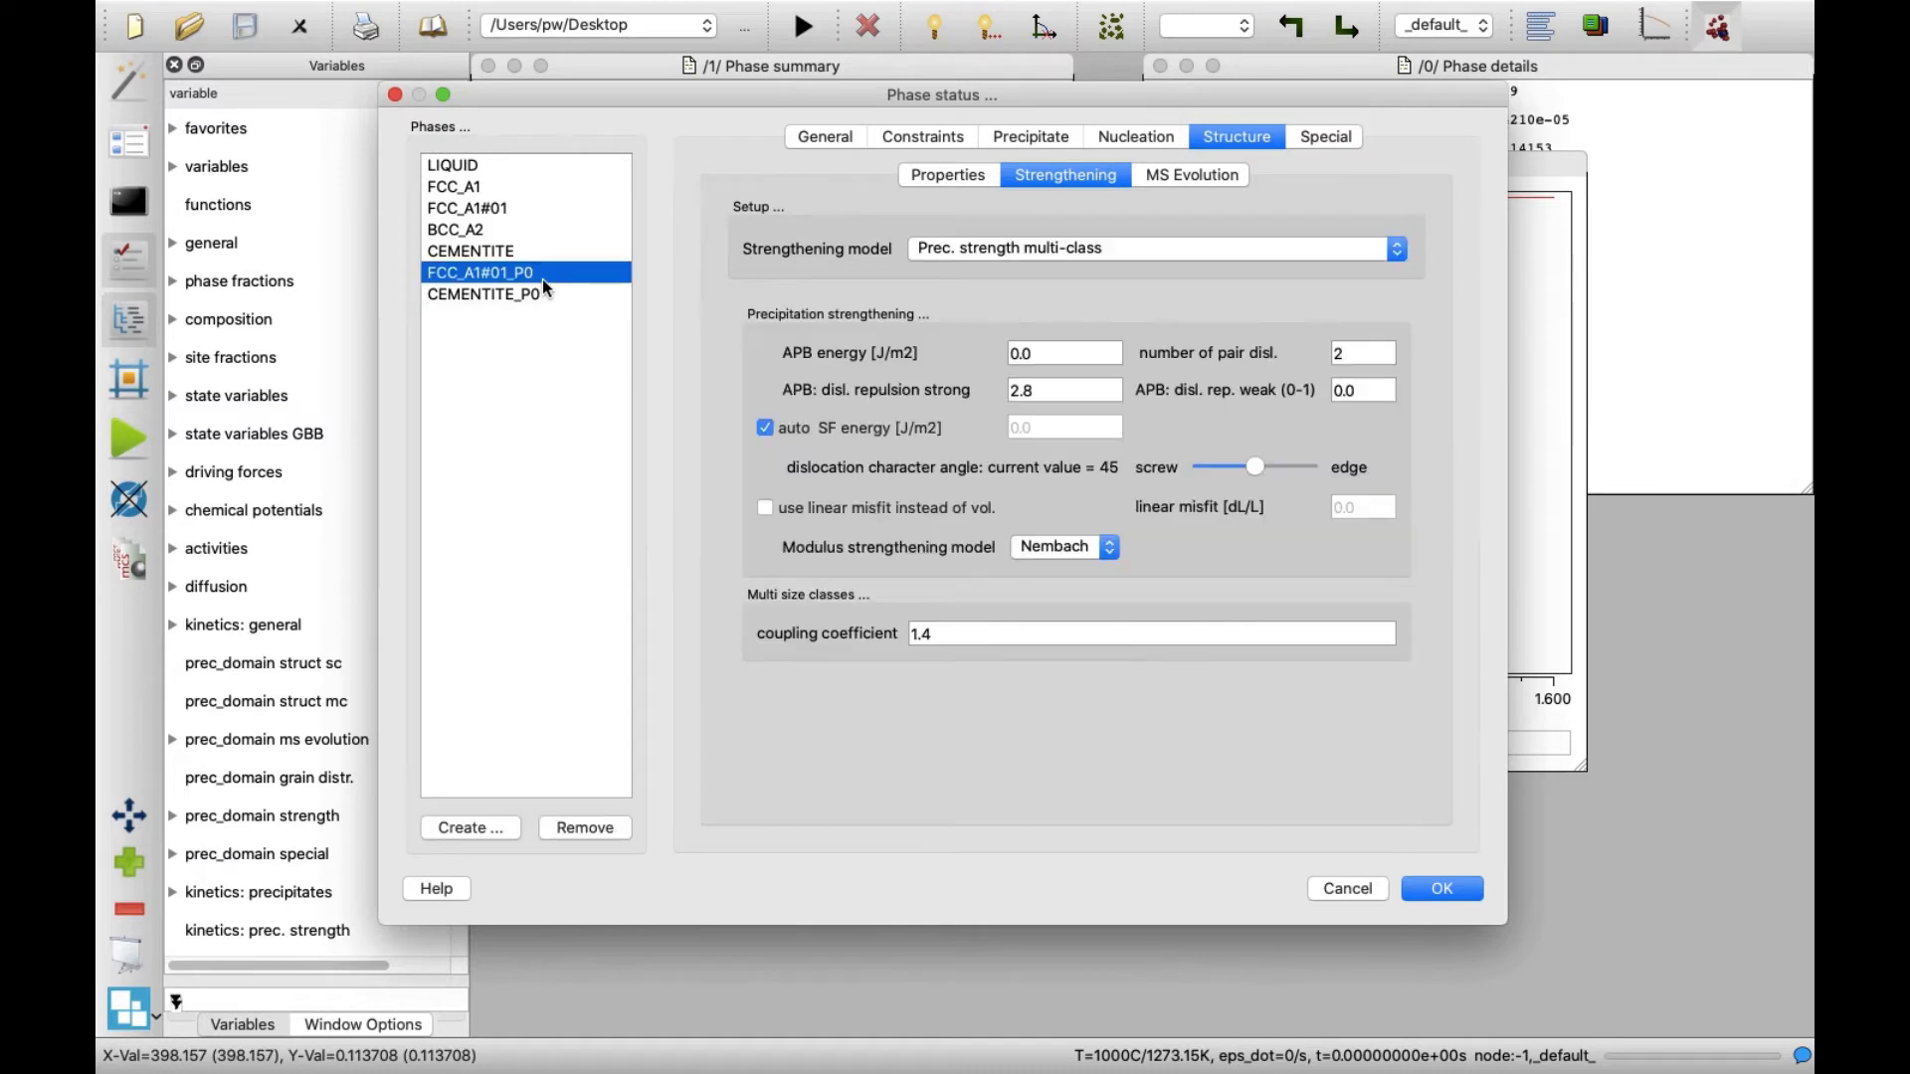
mouse_move(1110, 140)
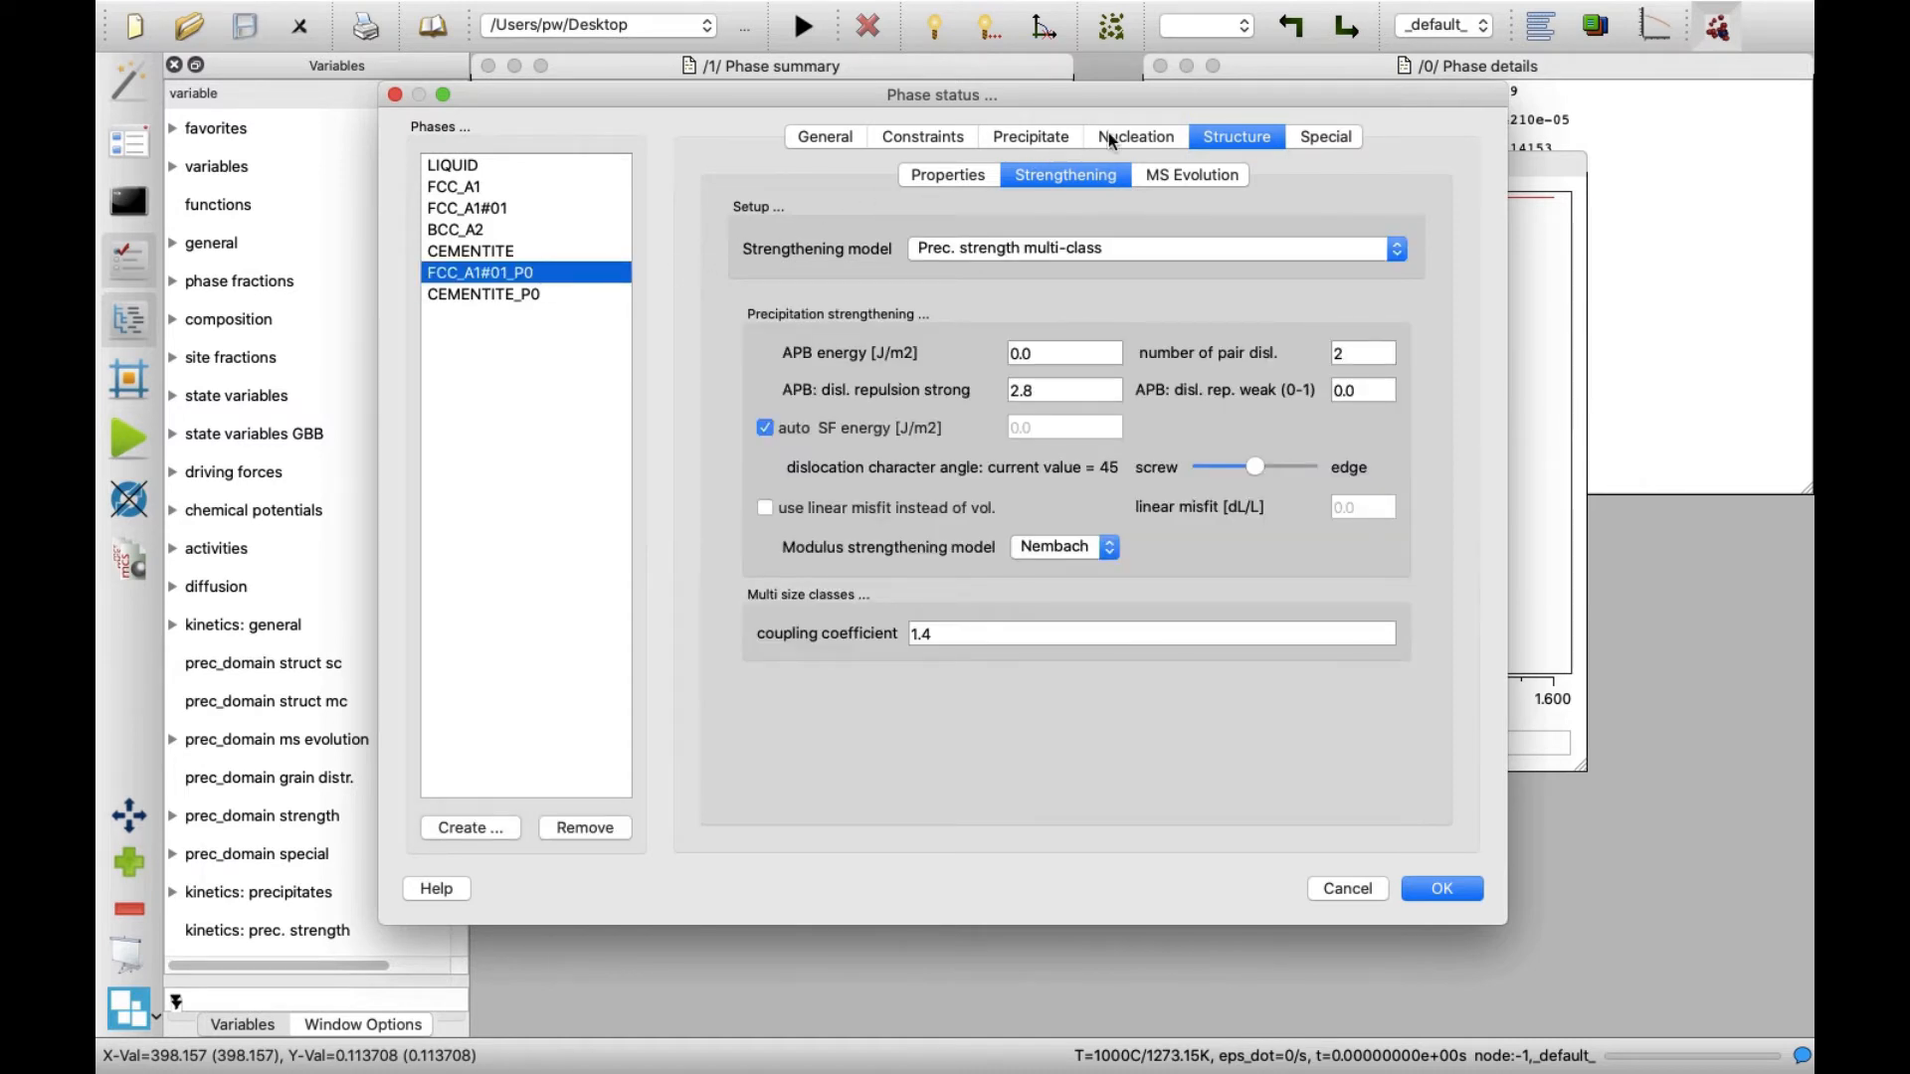
left_click(1142, 135)
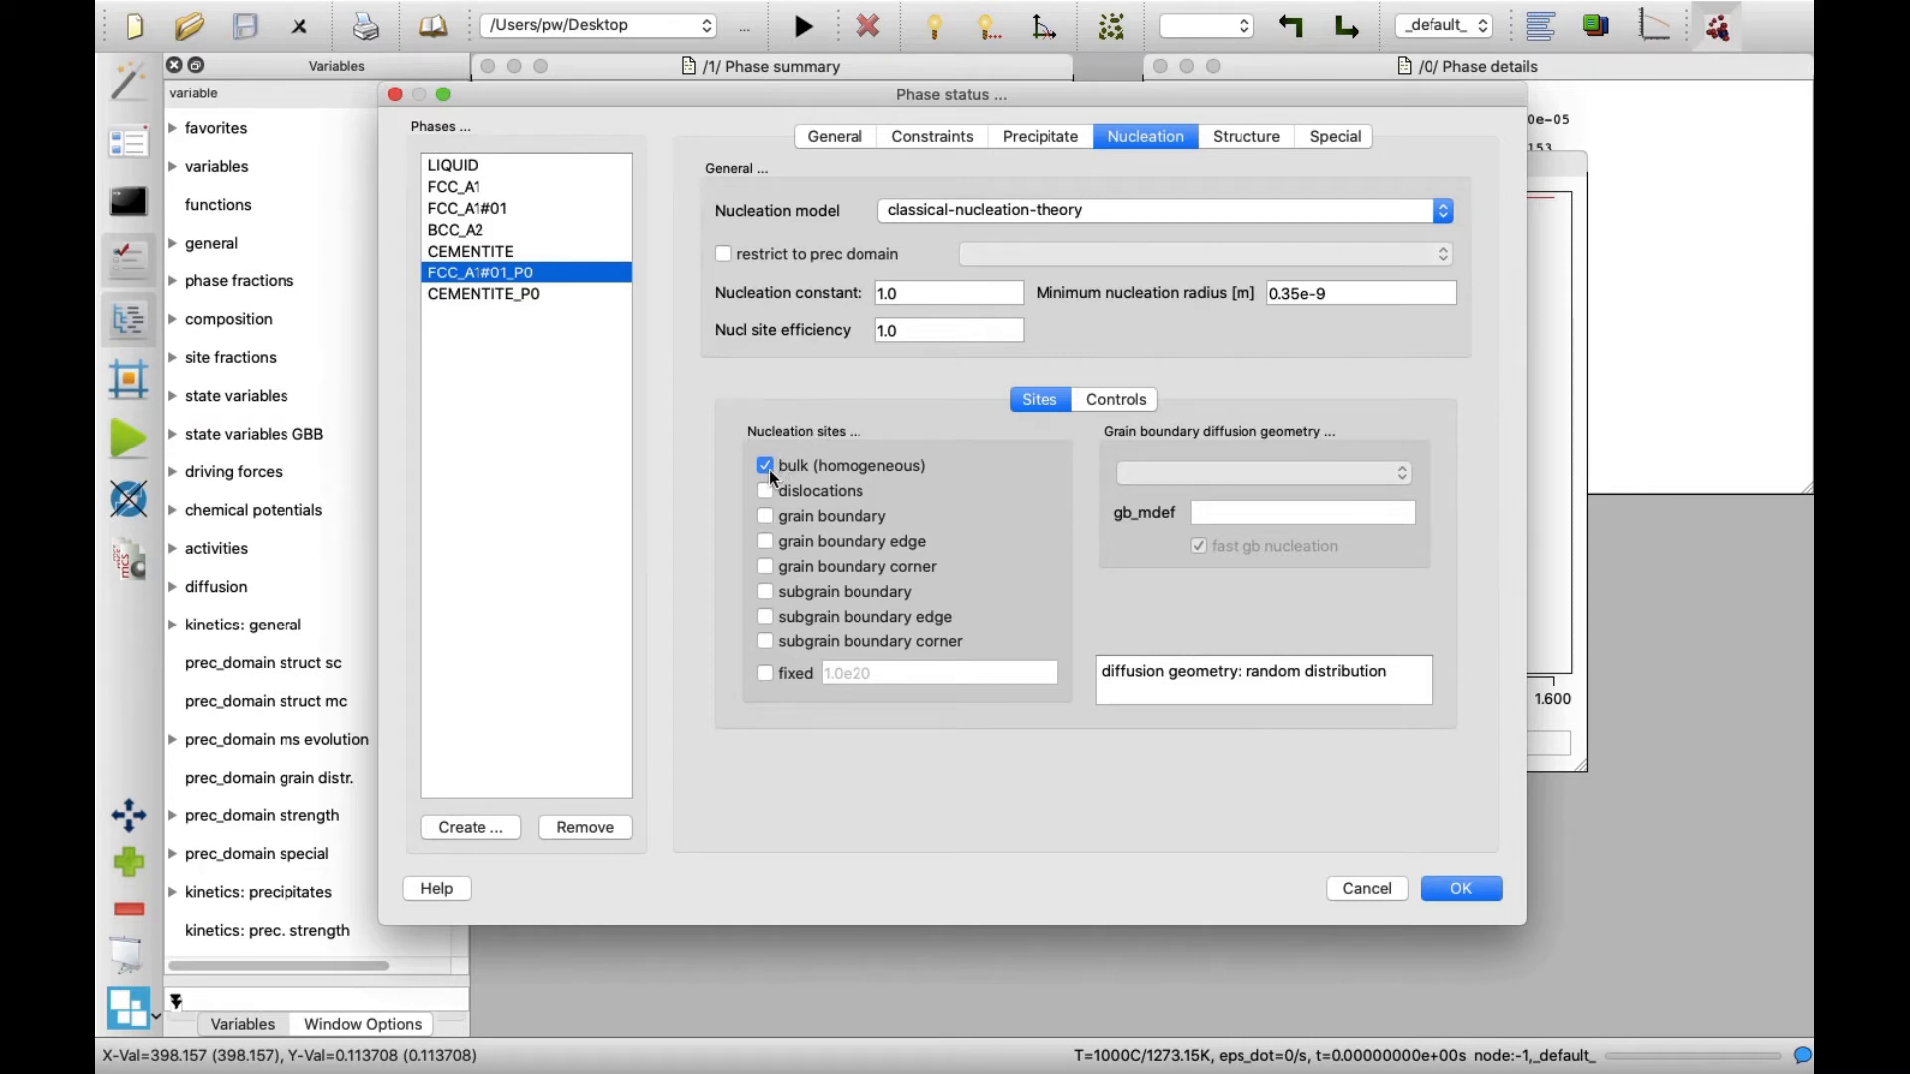
left_click(764, 465)
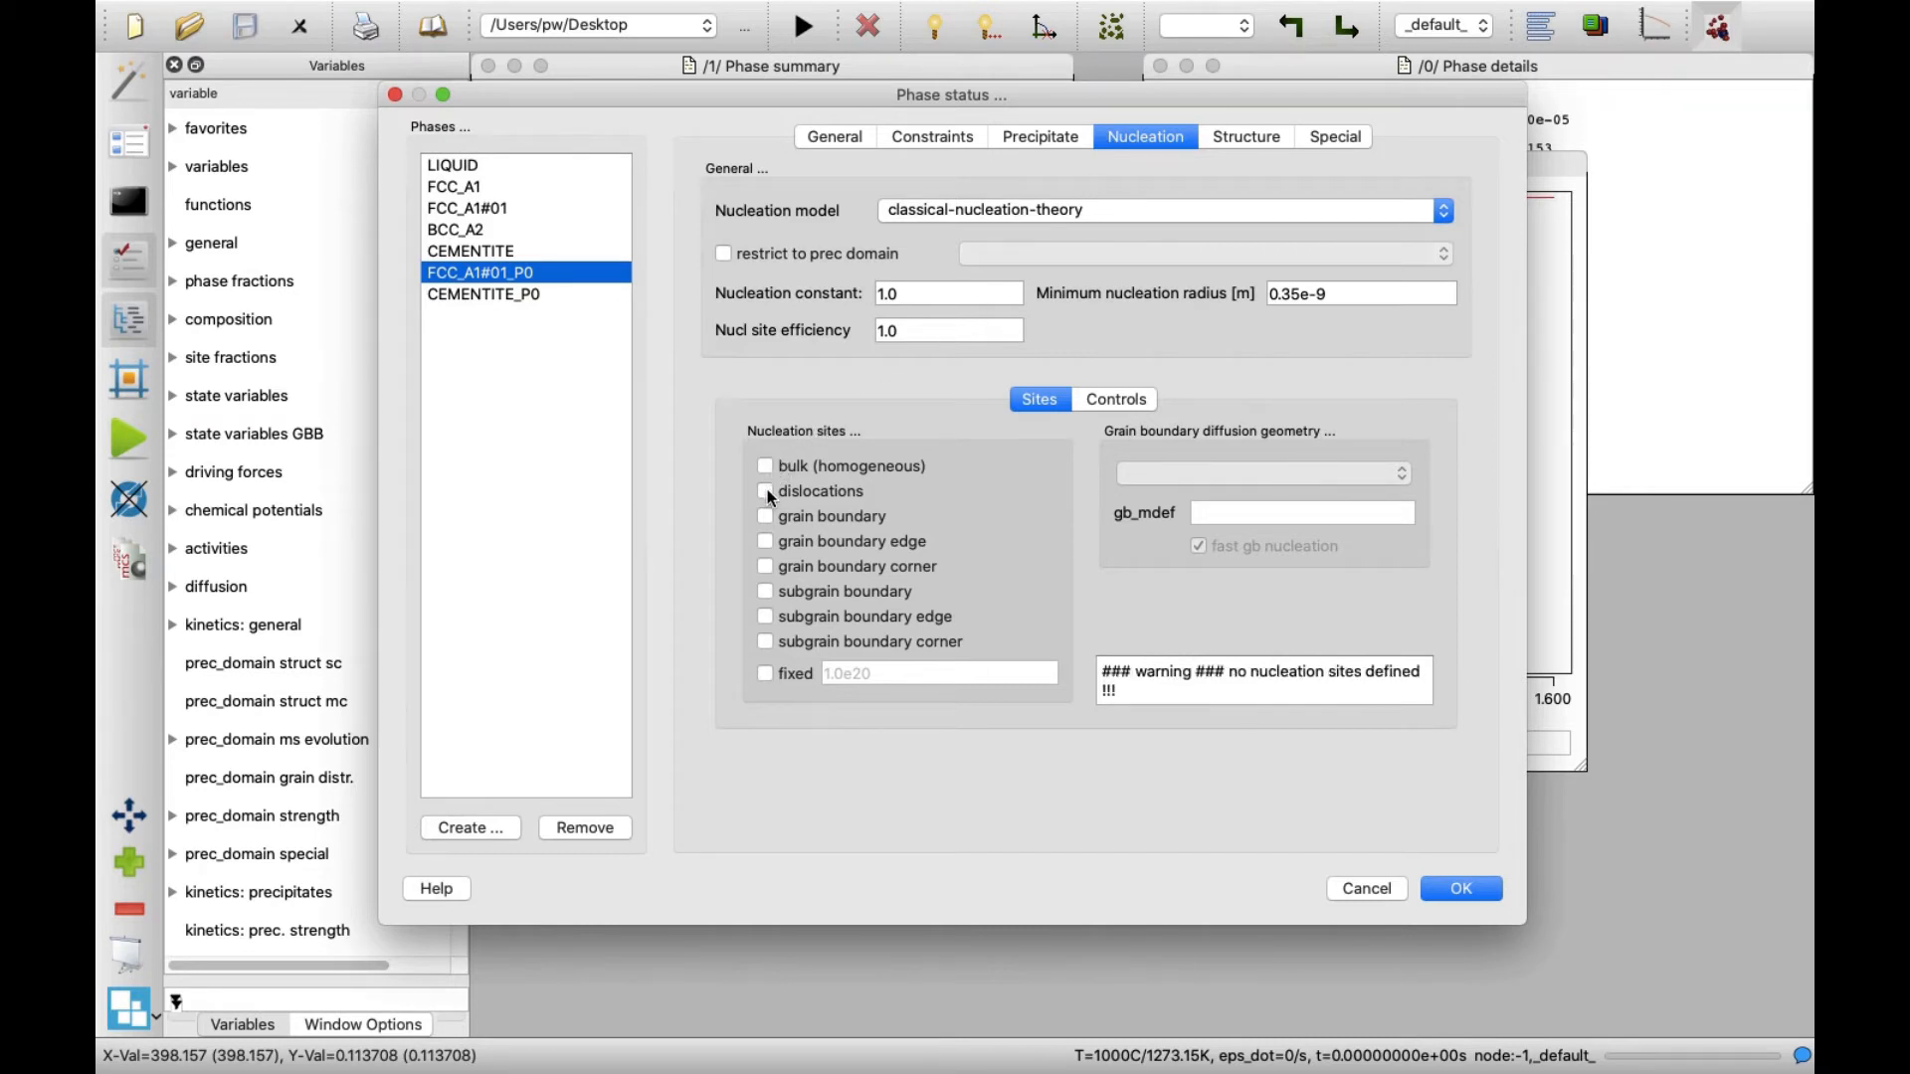
left_click(764, 491)
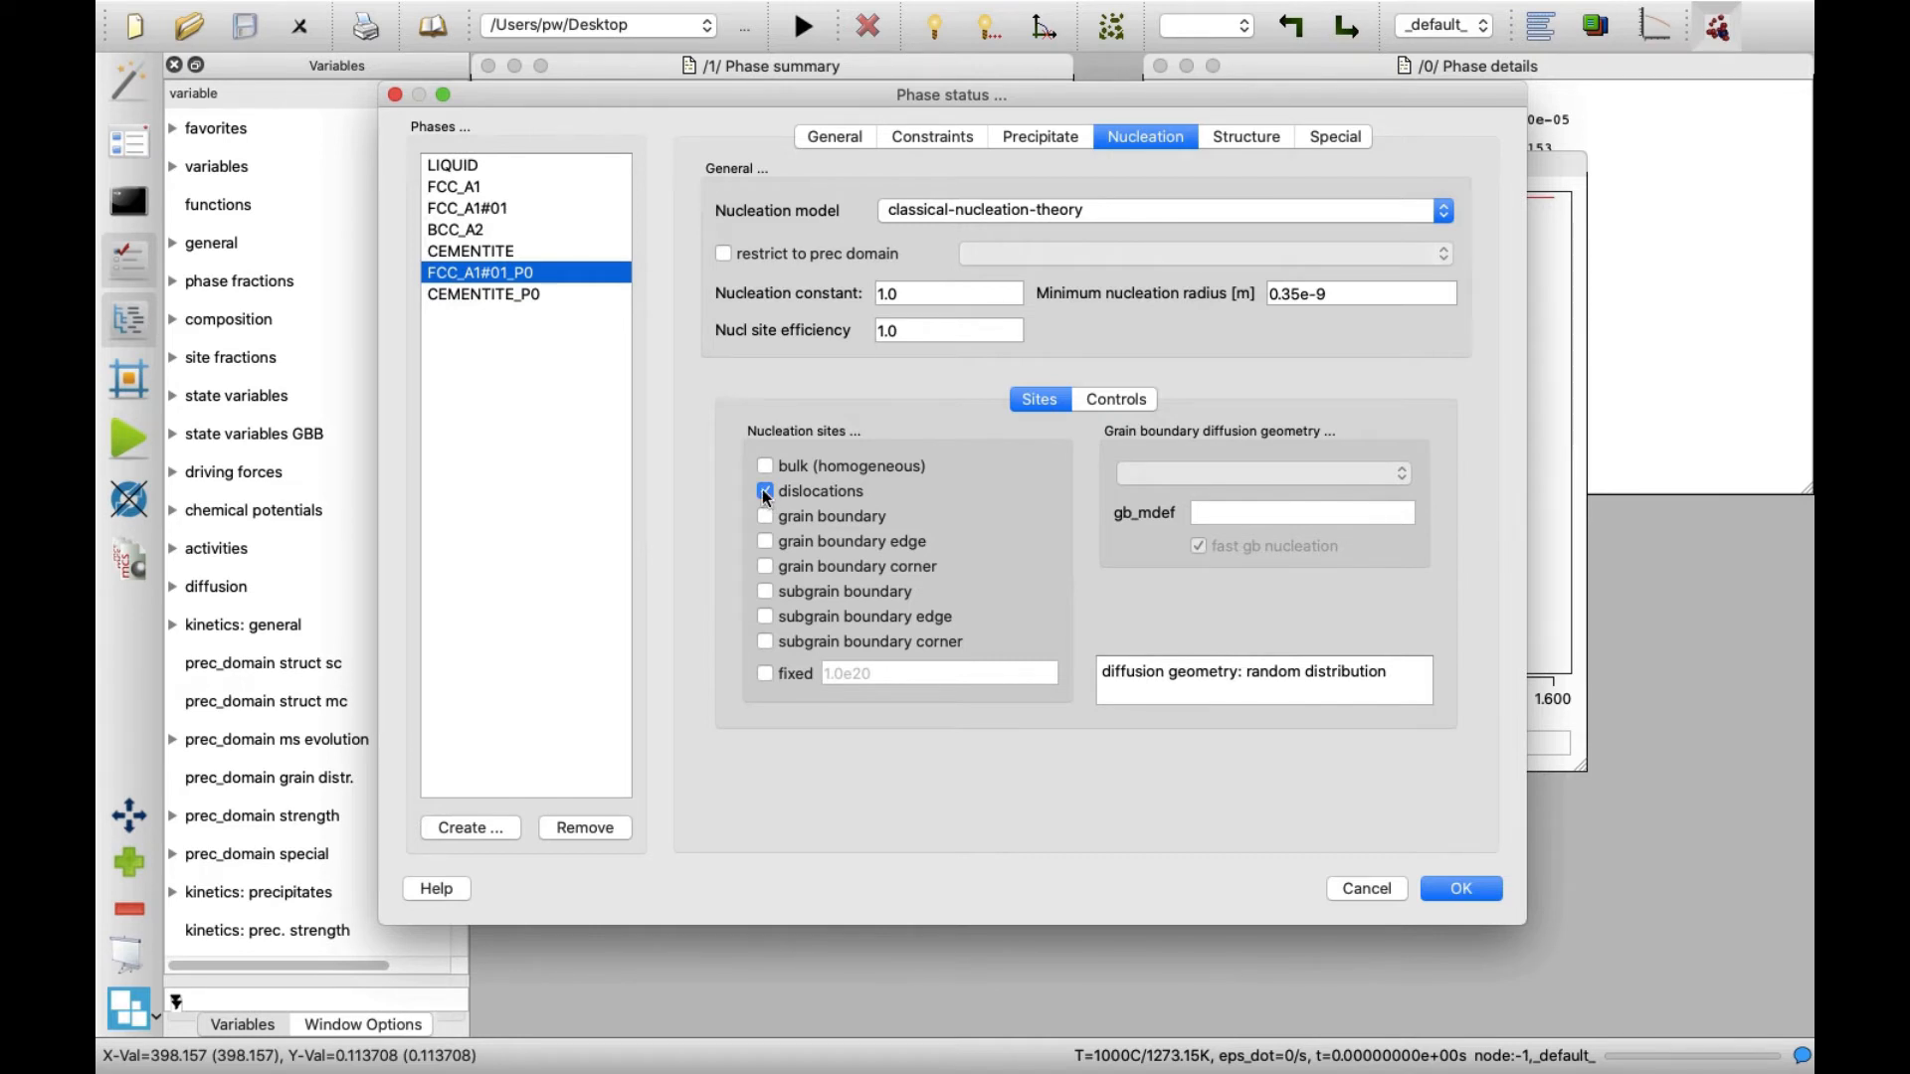
left_click(764, 491)
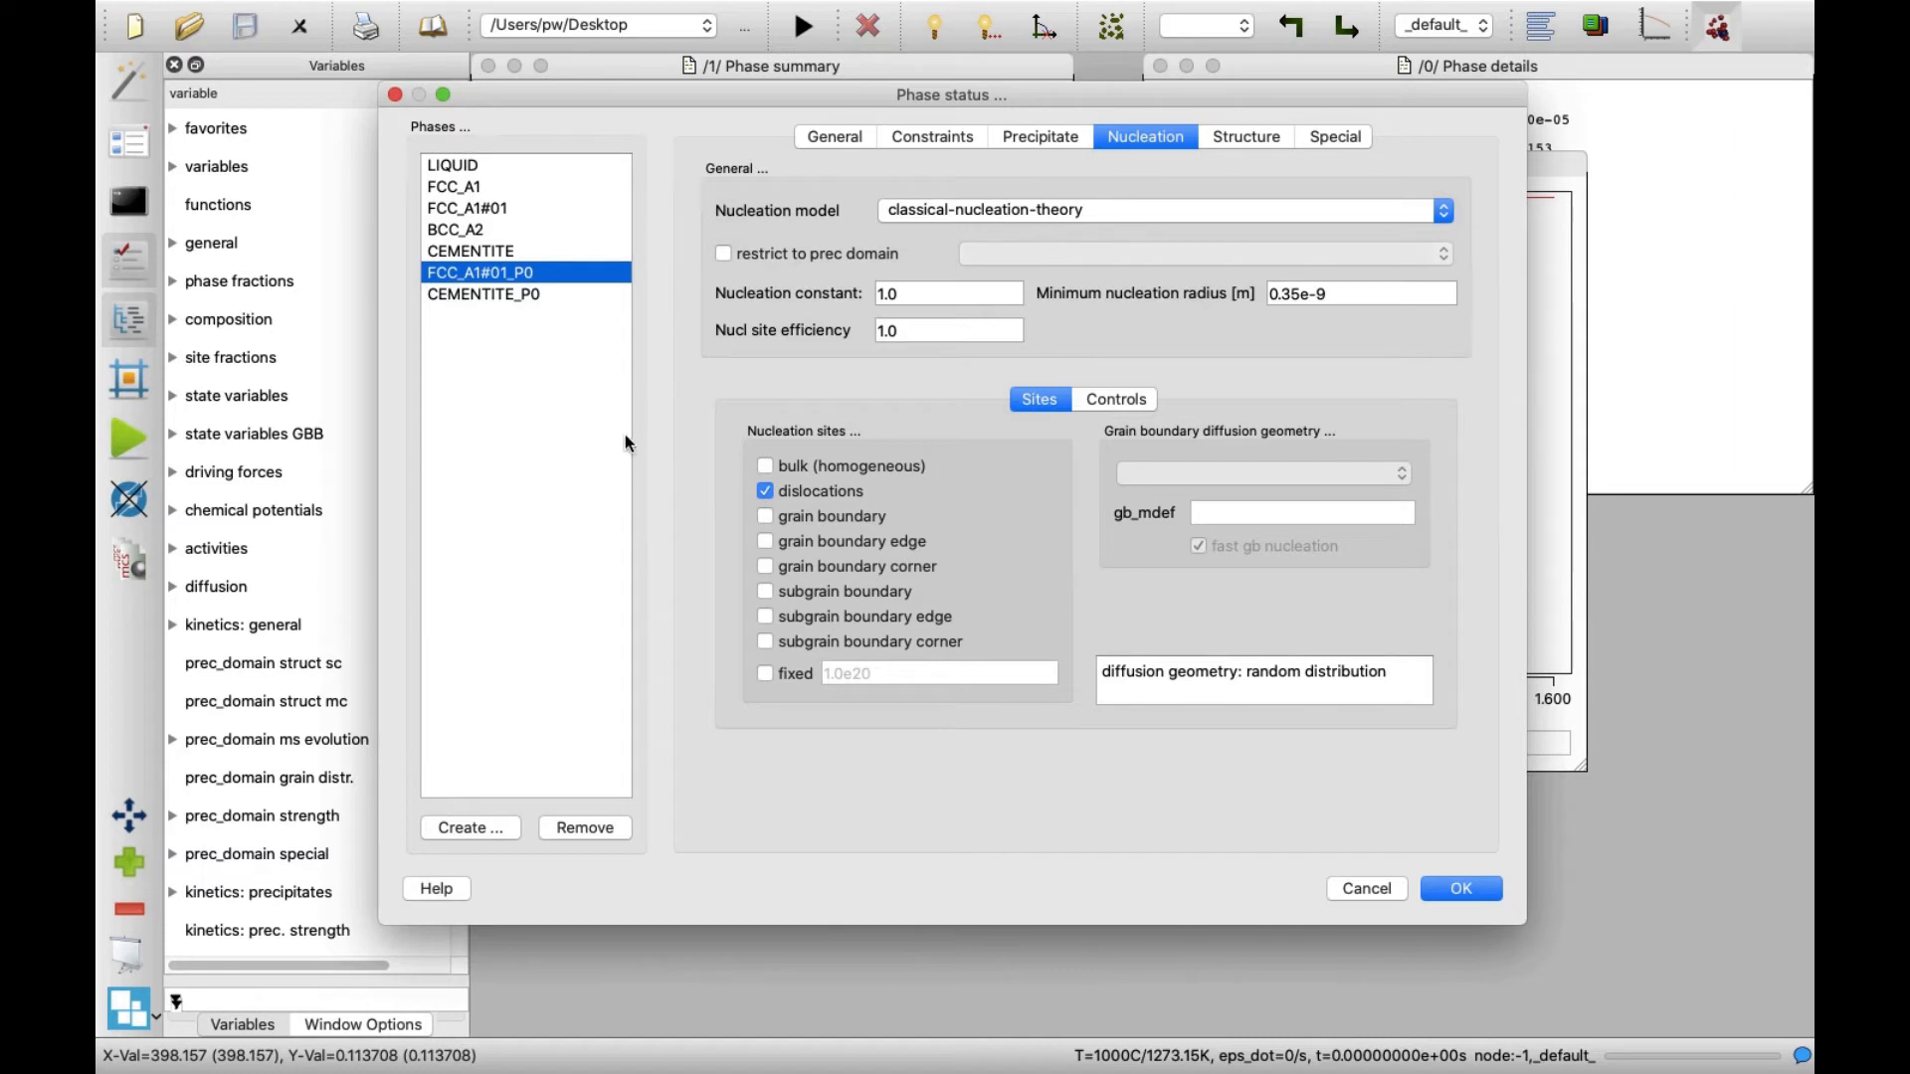
mouse_move(593, 263)
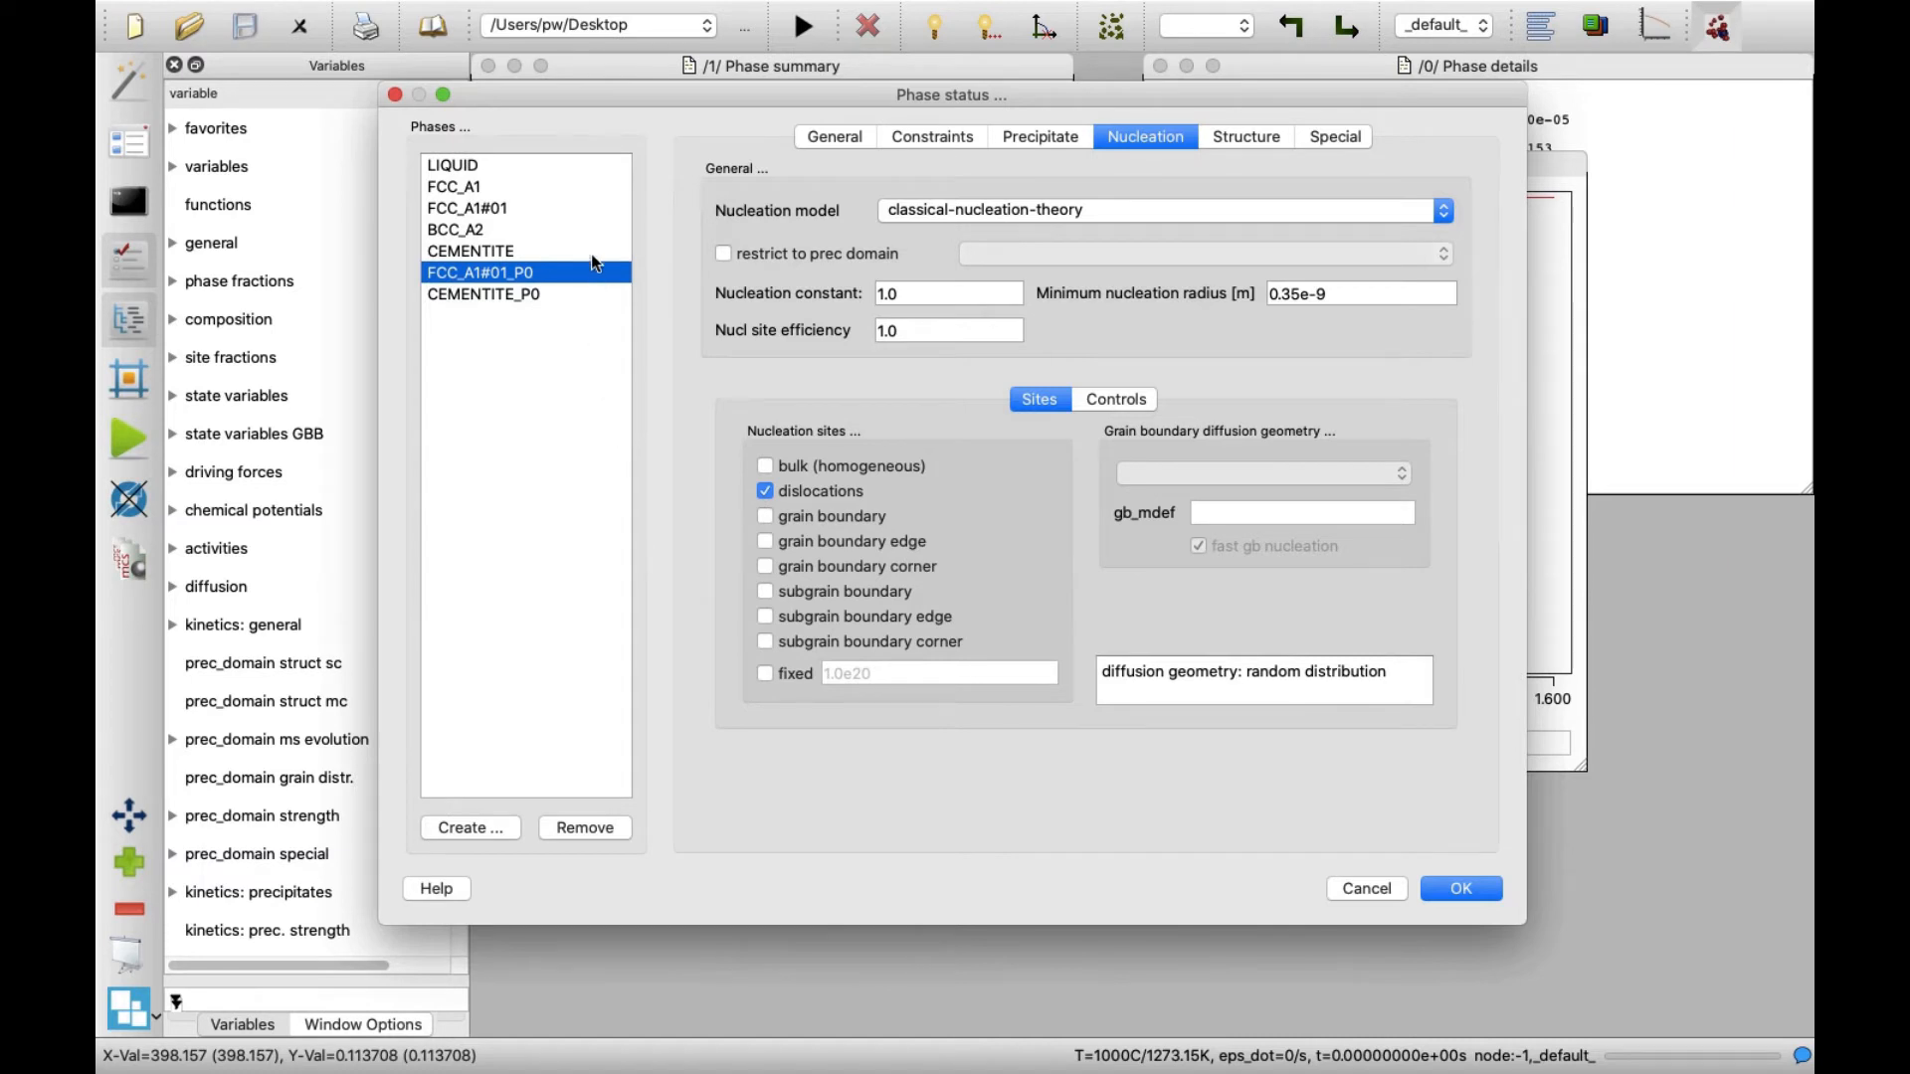
mouse_move(599, 241)
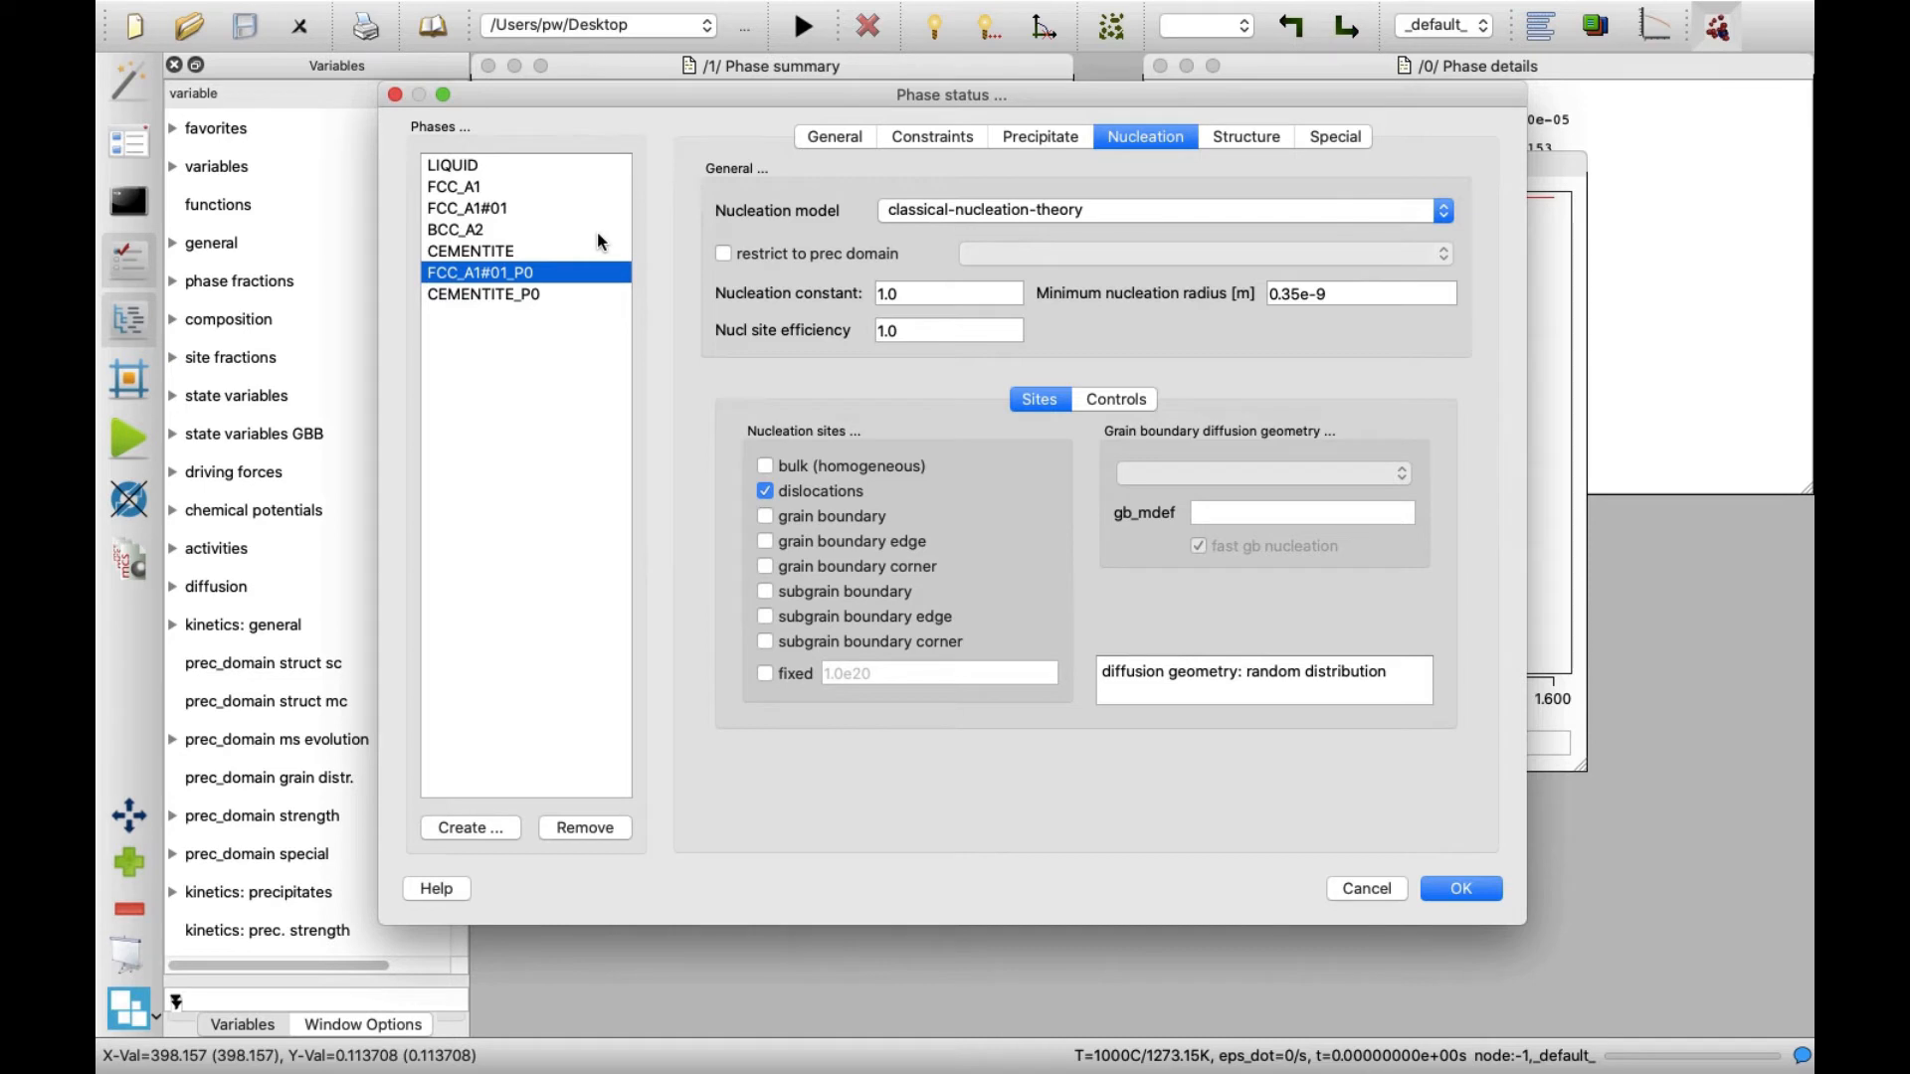
Step: Duplicate FCC_A1 as a new equilibrium phase FCC_A1#02 and apply the phase settings
left_click(454, 229)
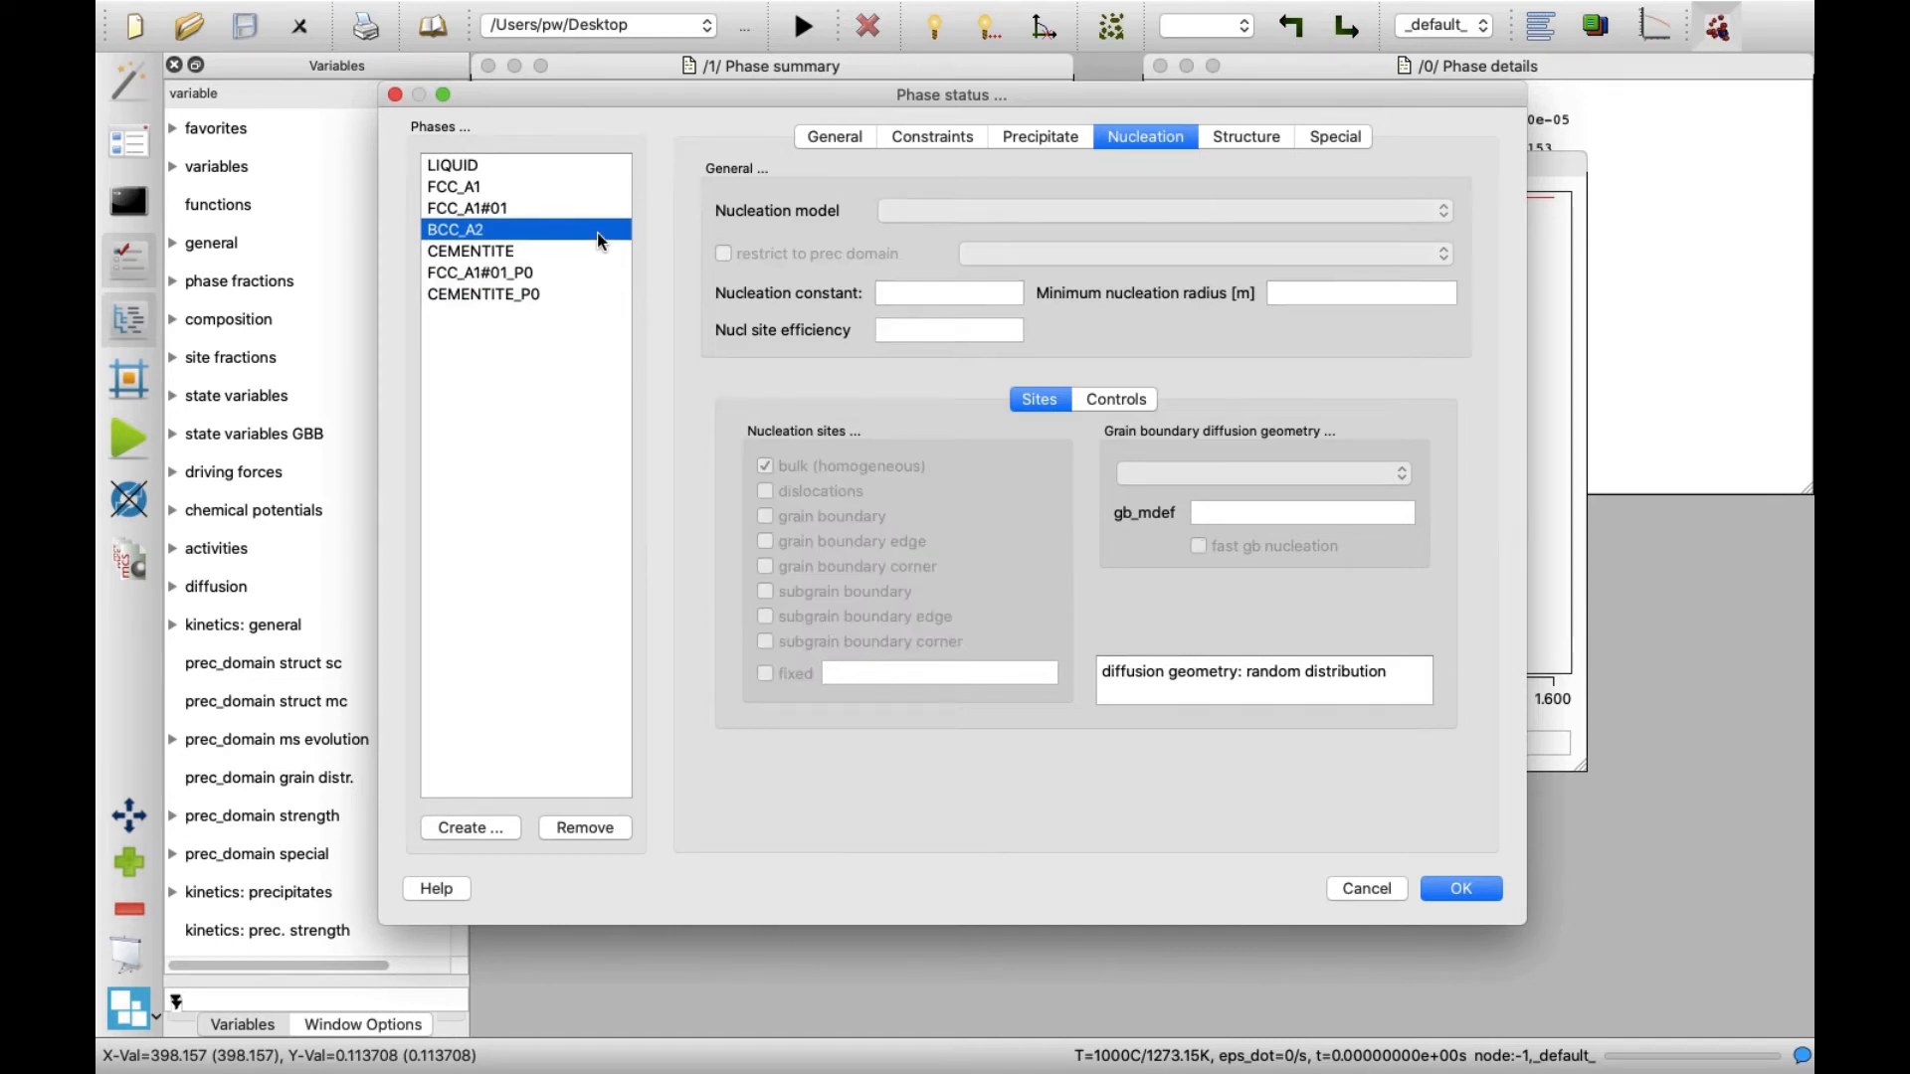
left_click(454, 187)
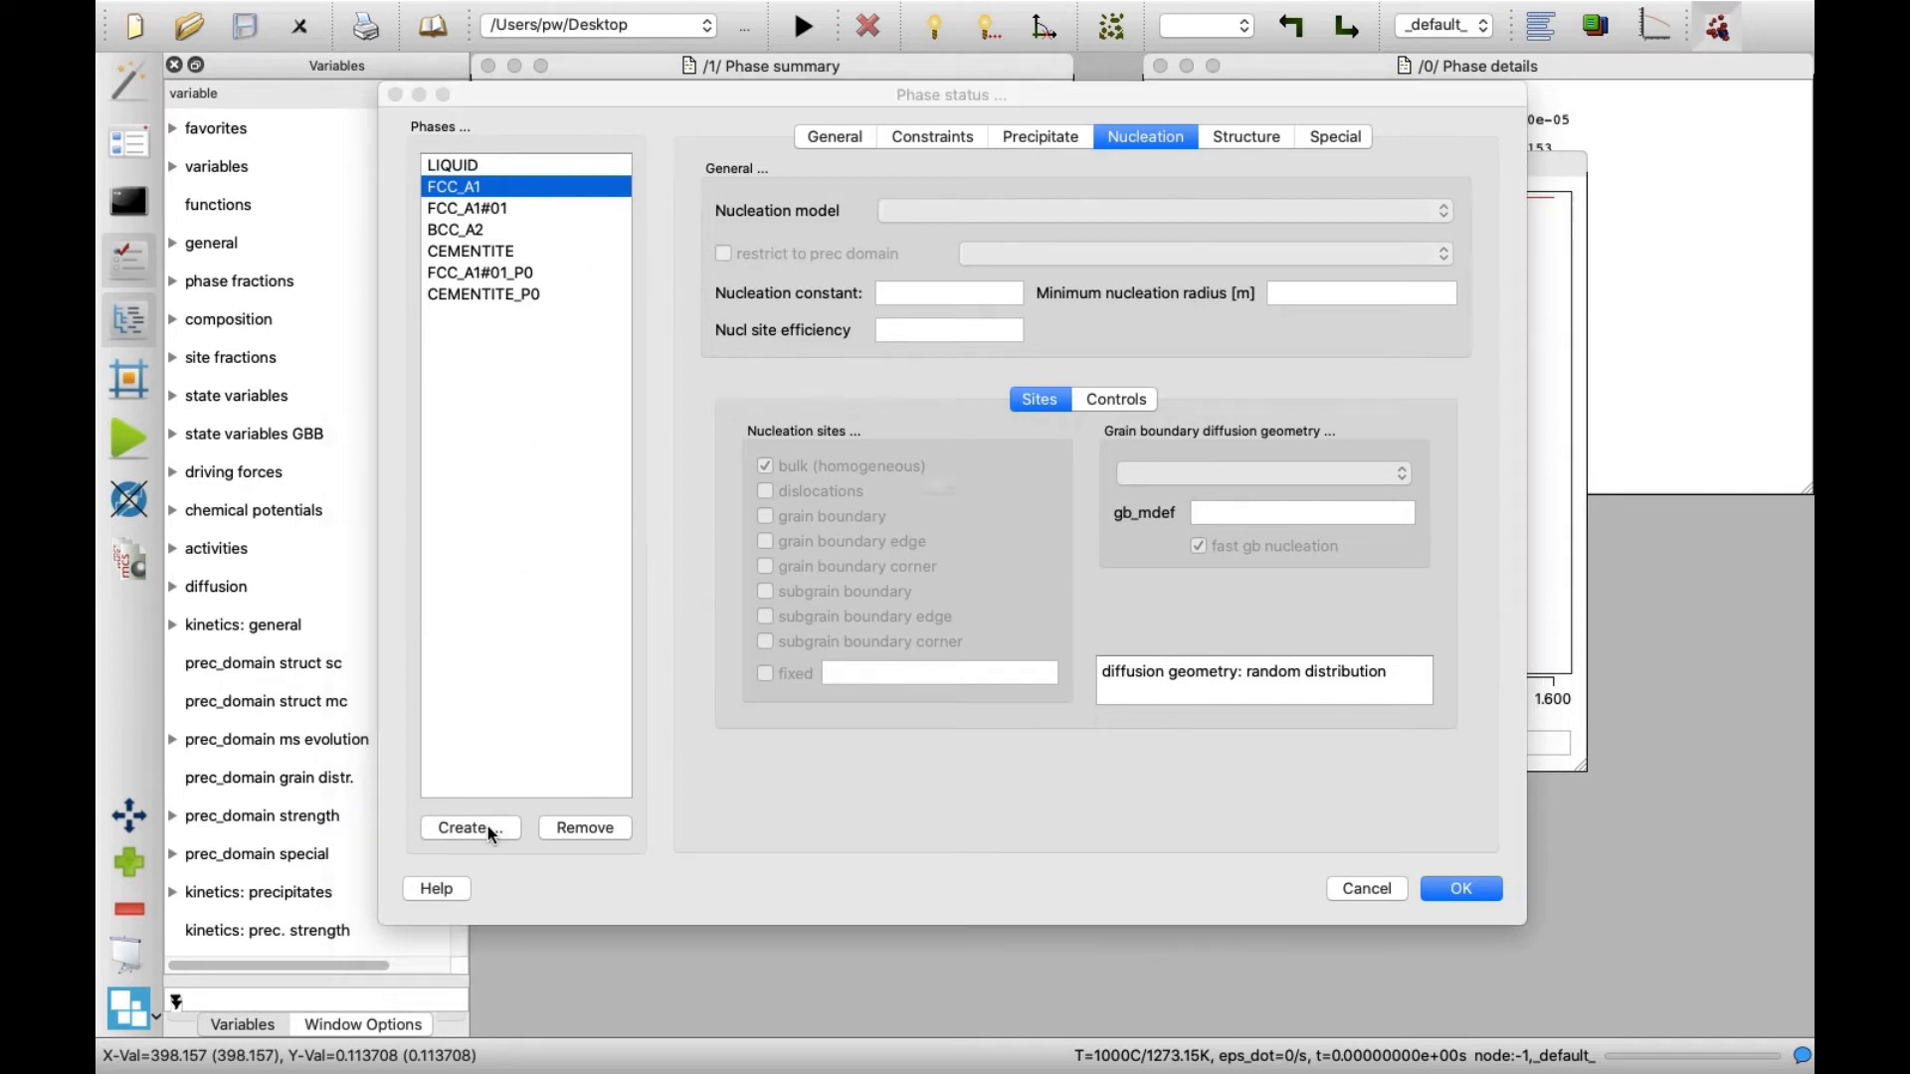
left_click(470, 828)
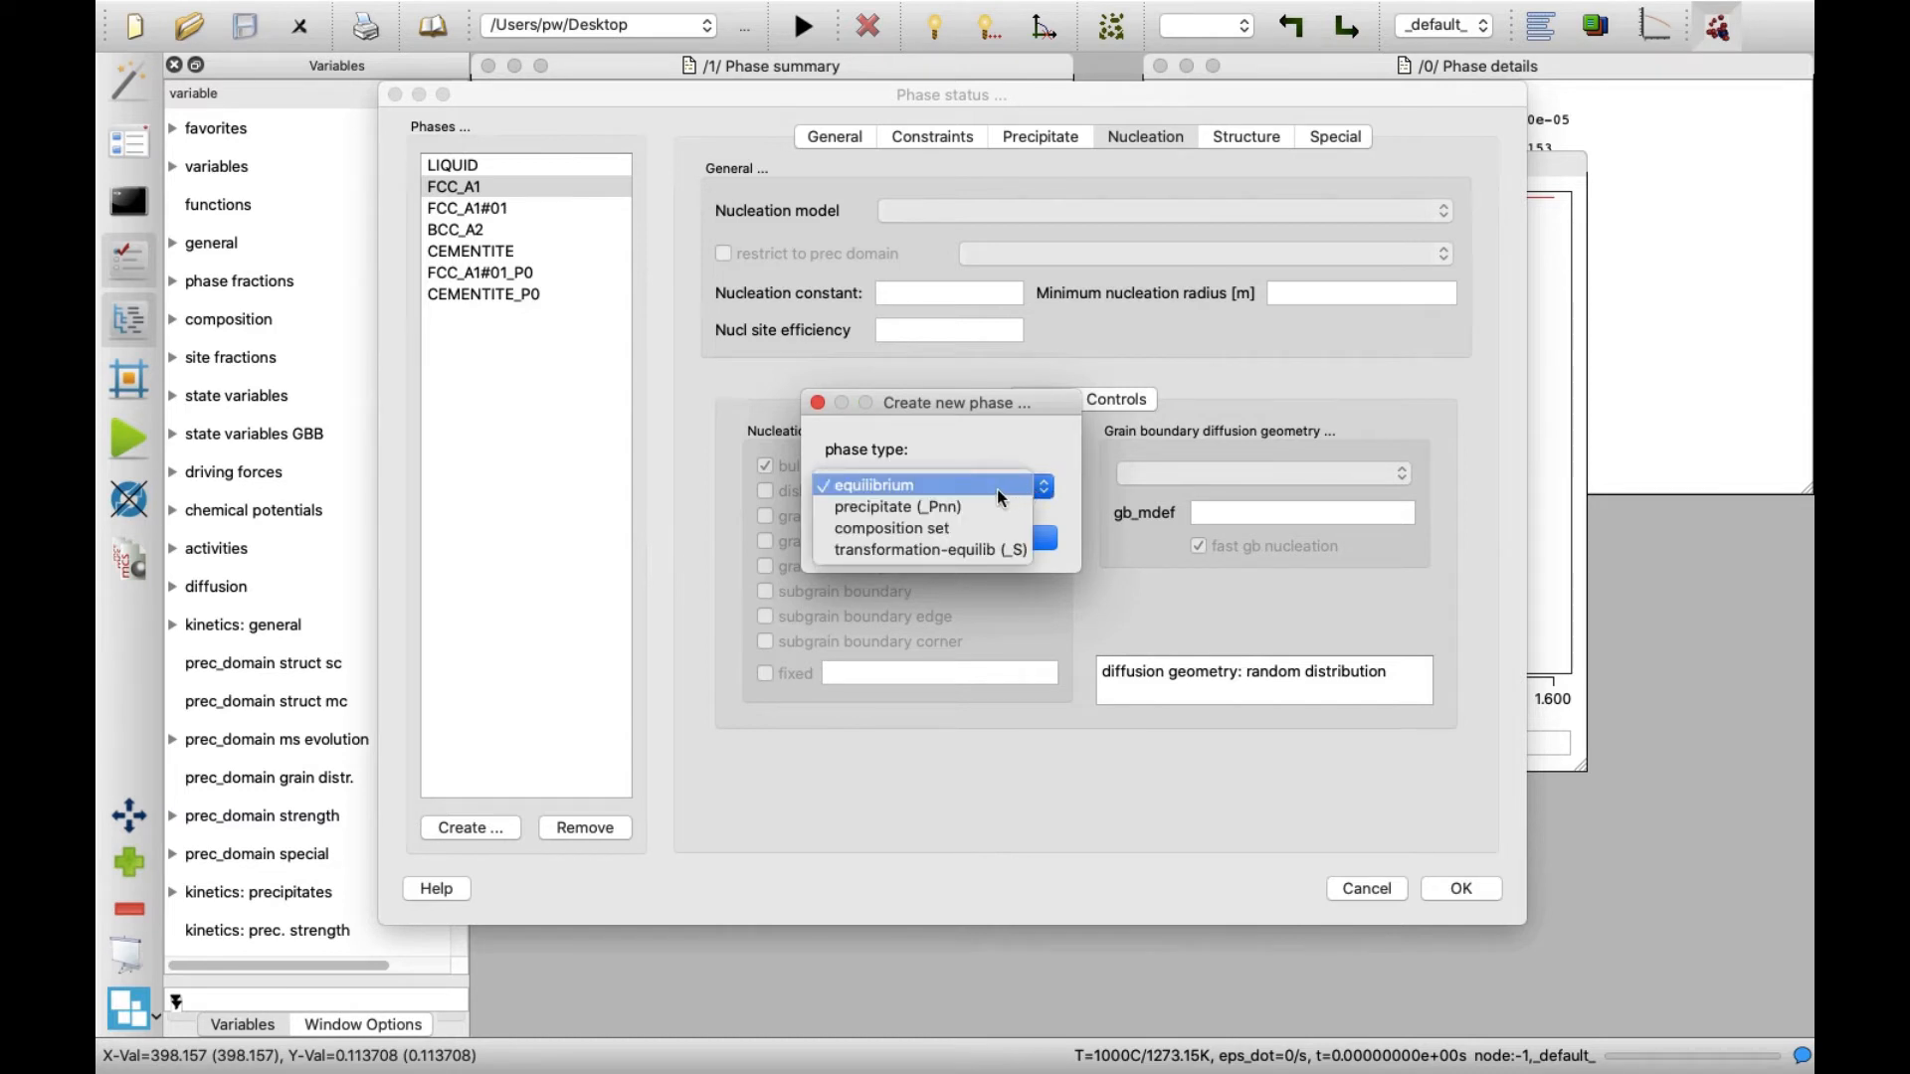
left_click(875, 486)
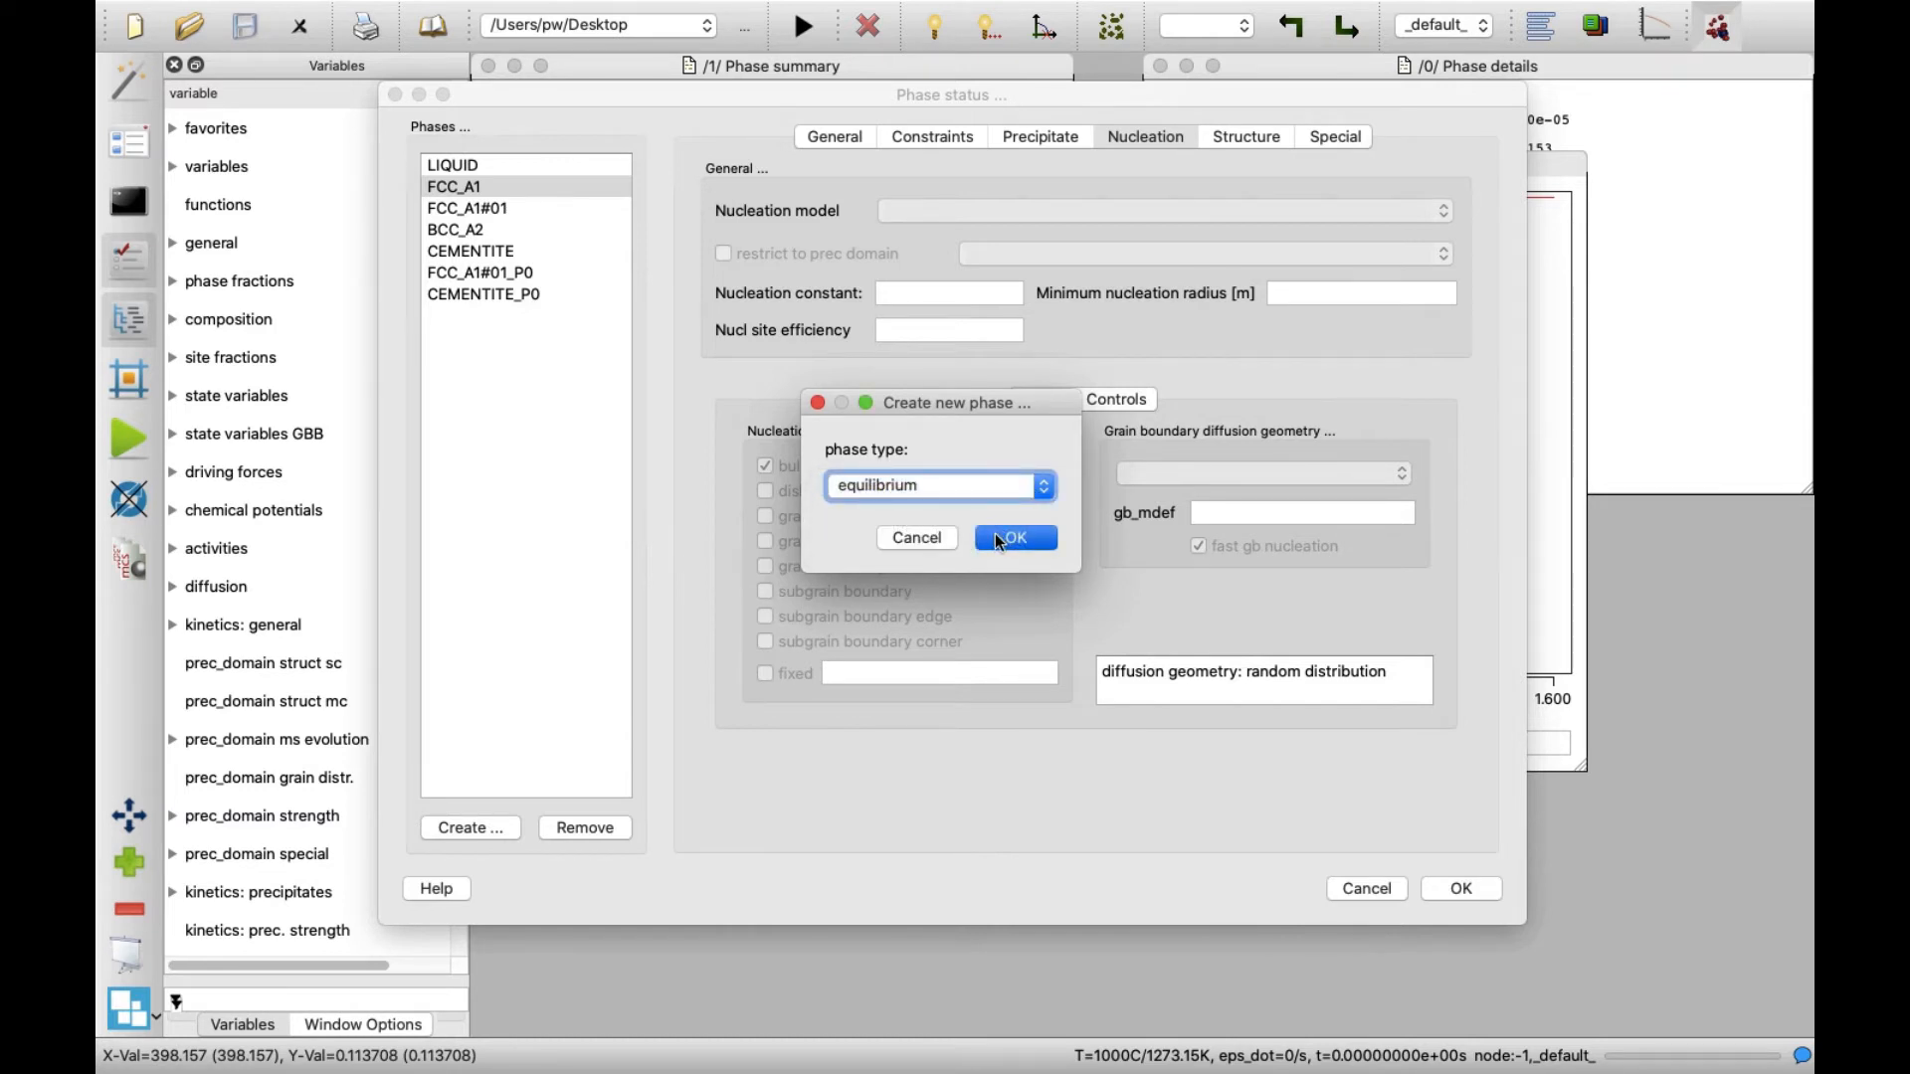
left_click(1015, 537)
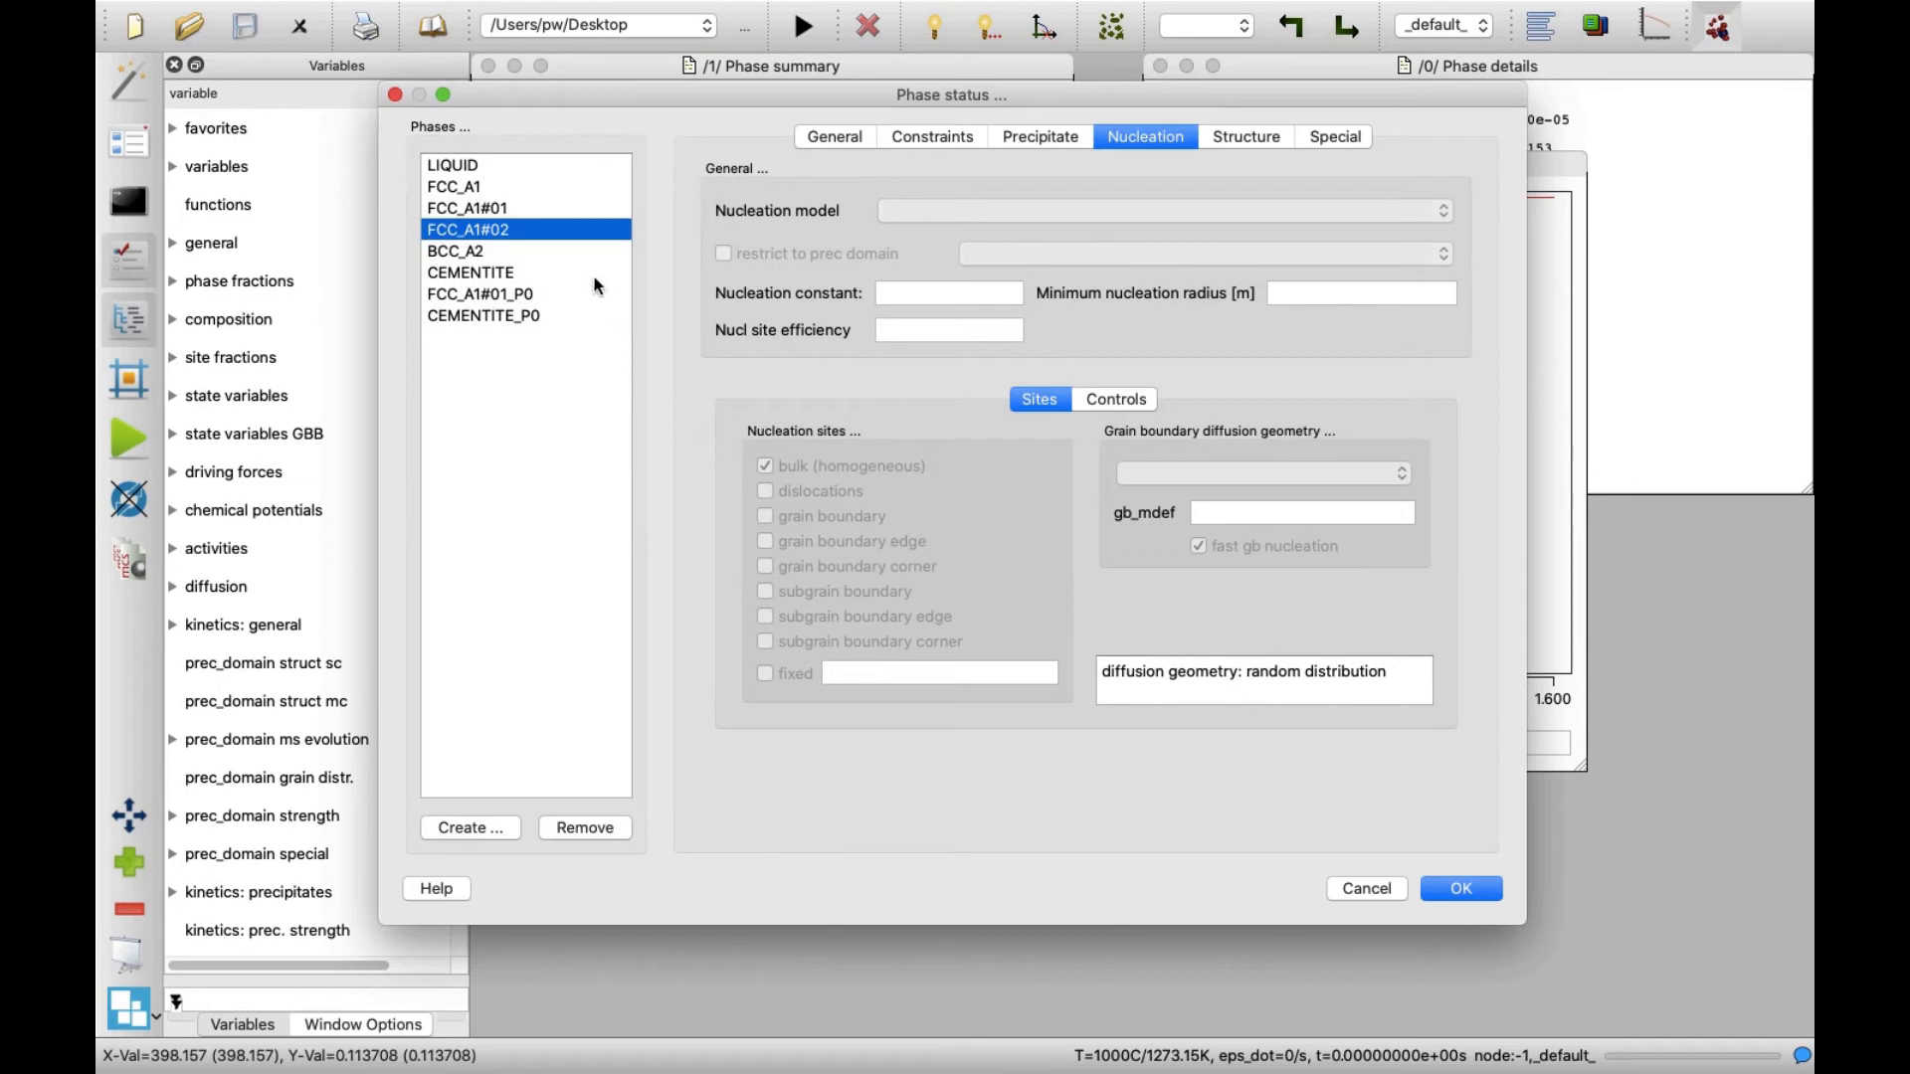
mouse_move(541, 241)
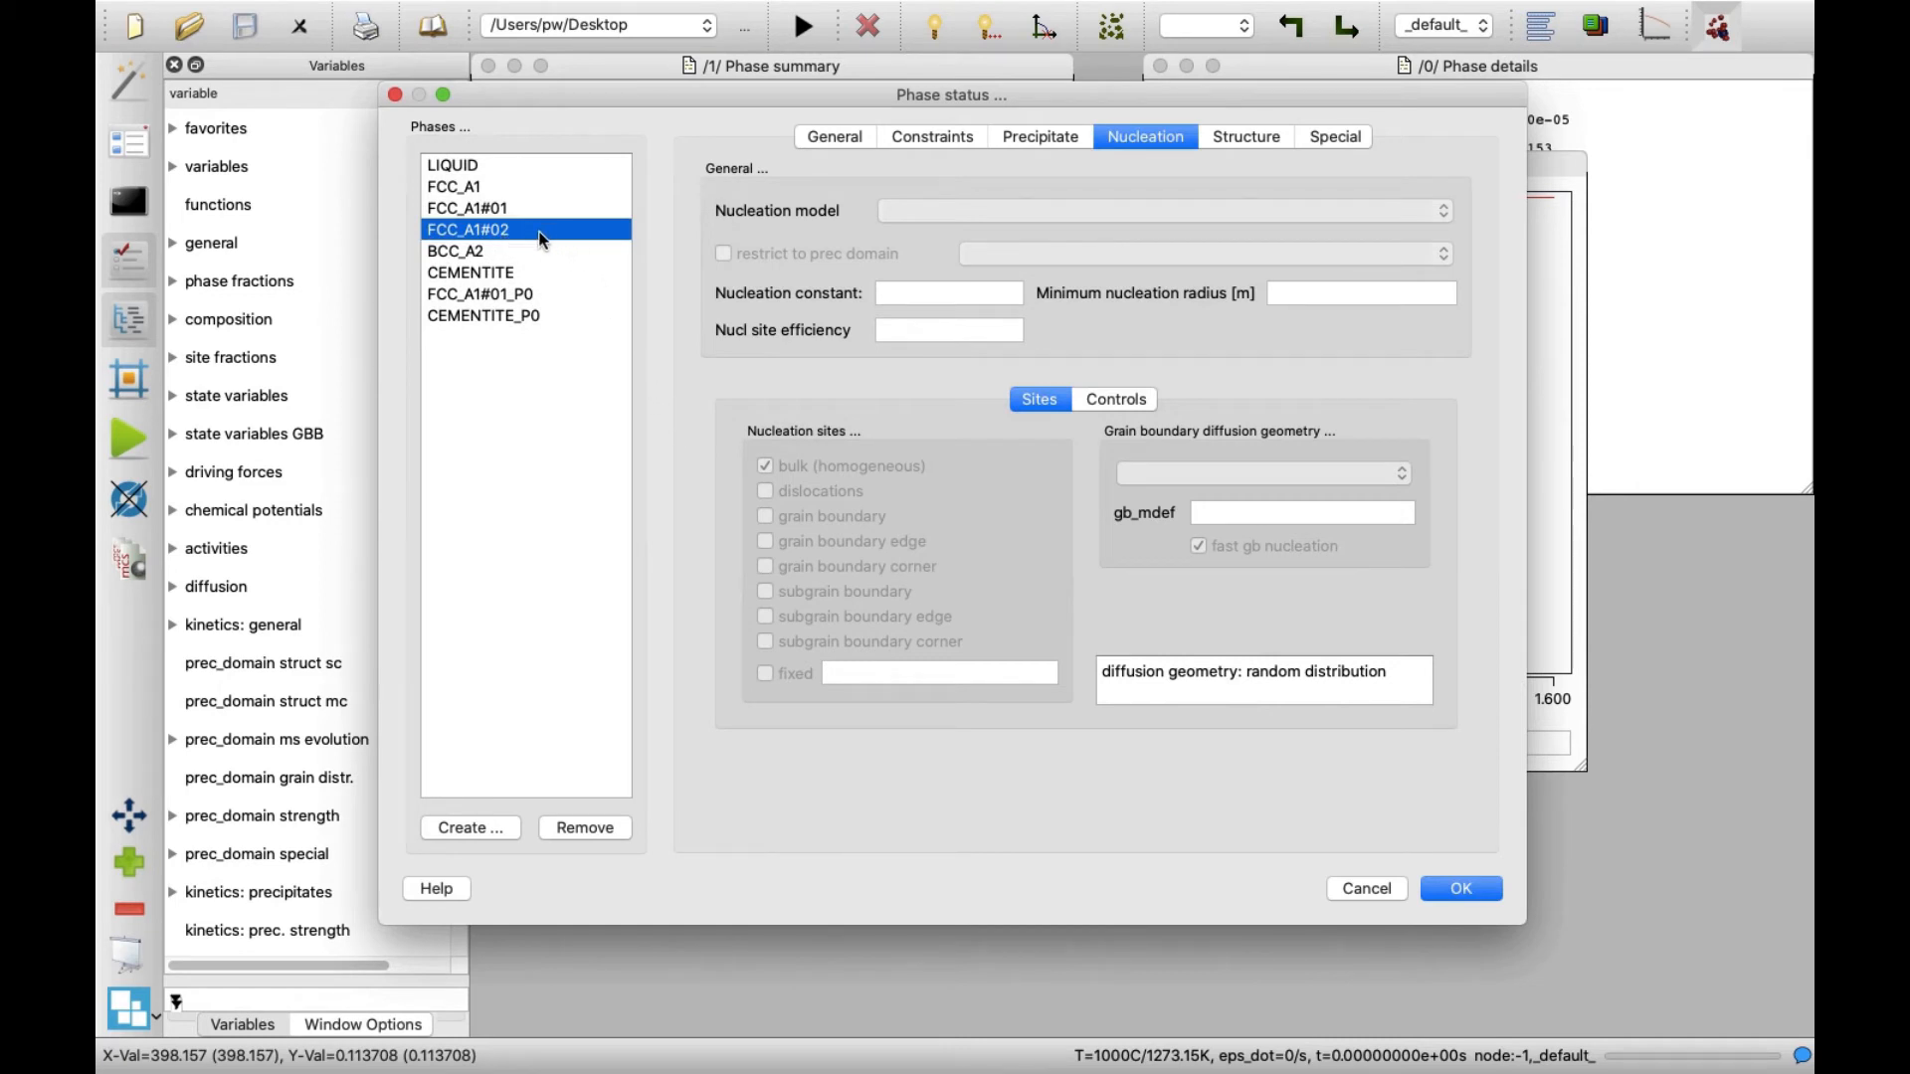
mouse_move(575, 237)
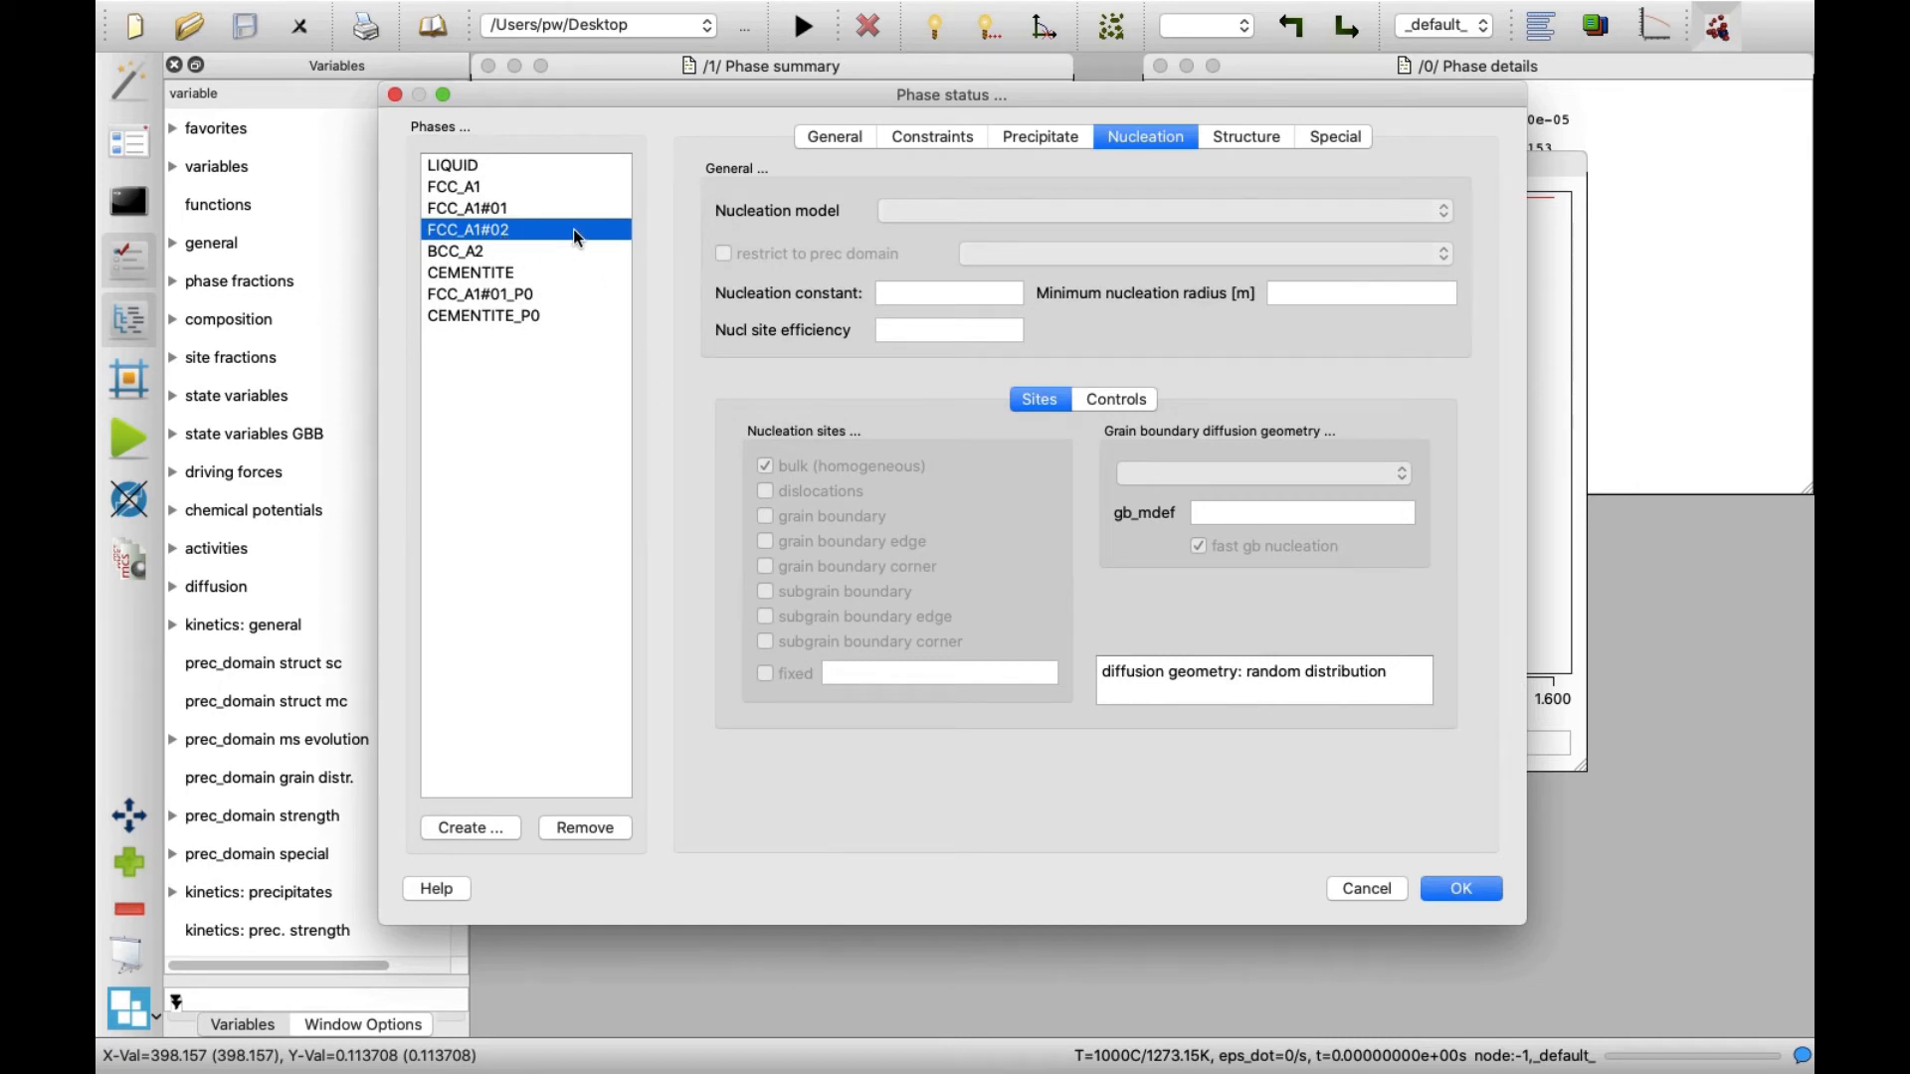
mouse_move(716, 362)
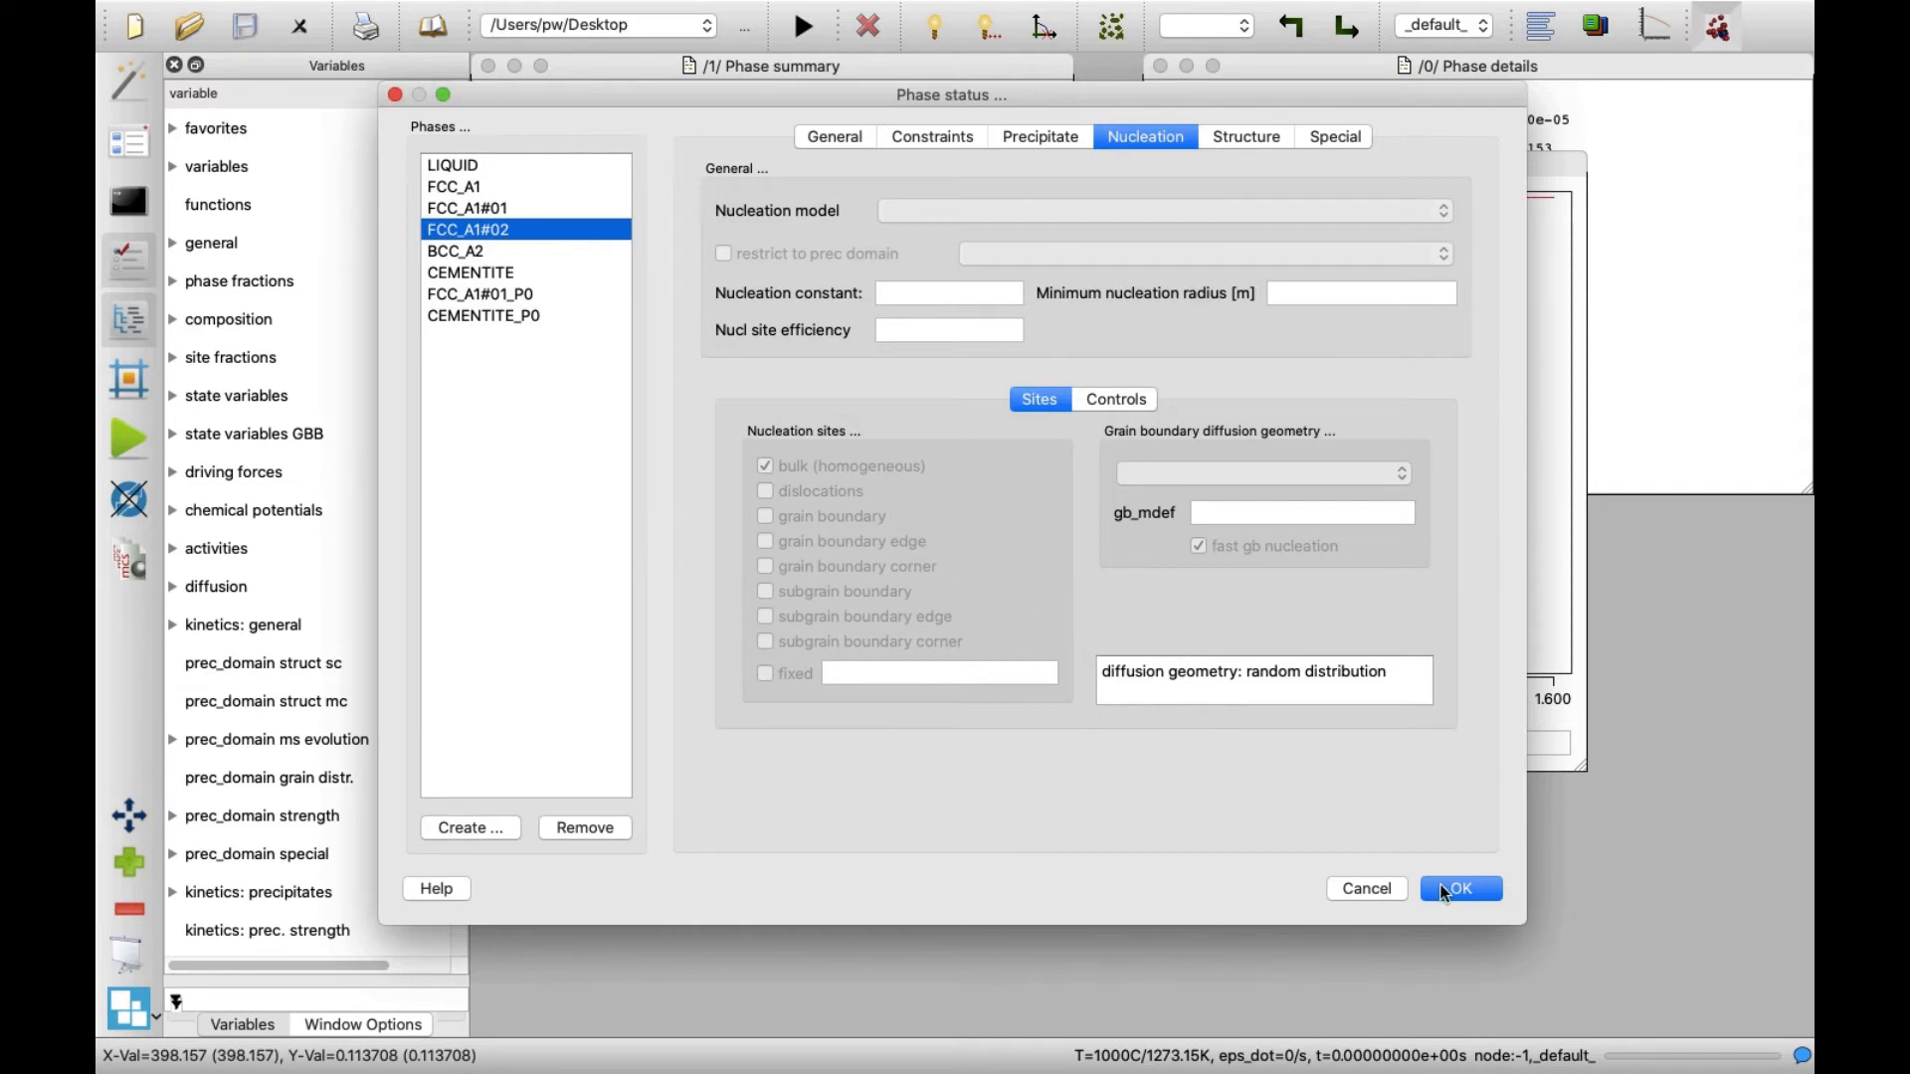
left_click(1459, 887)
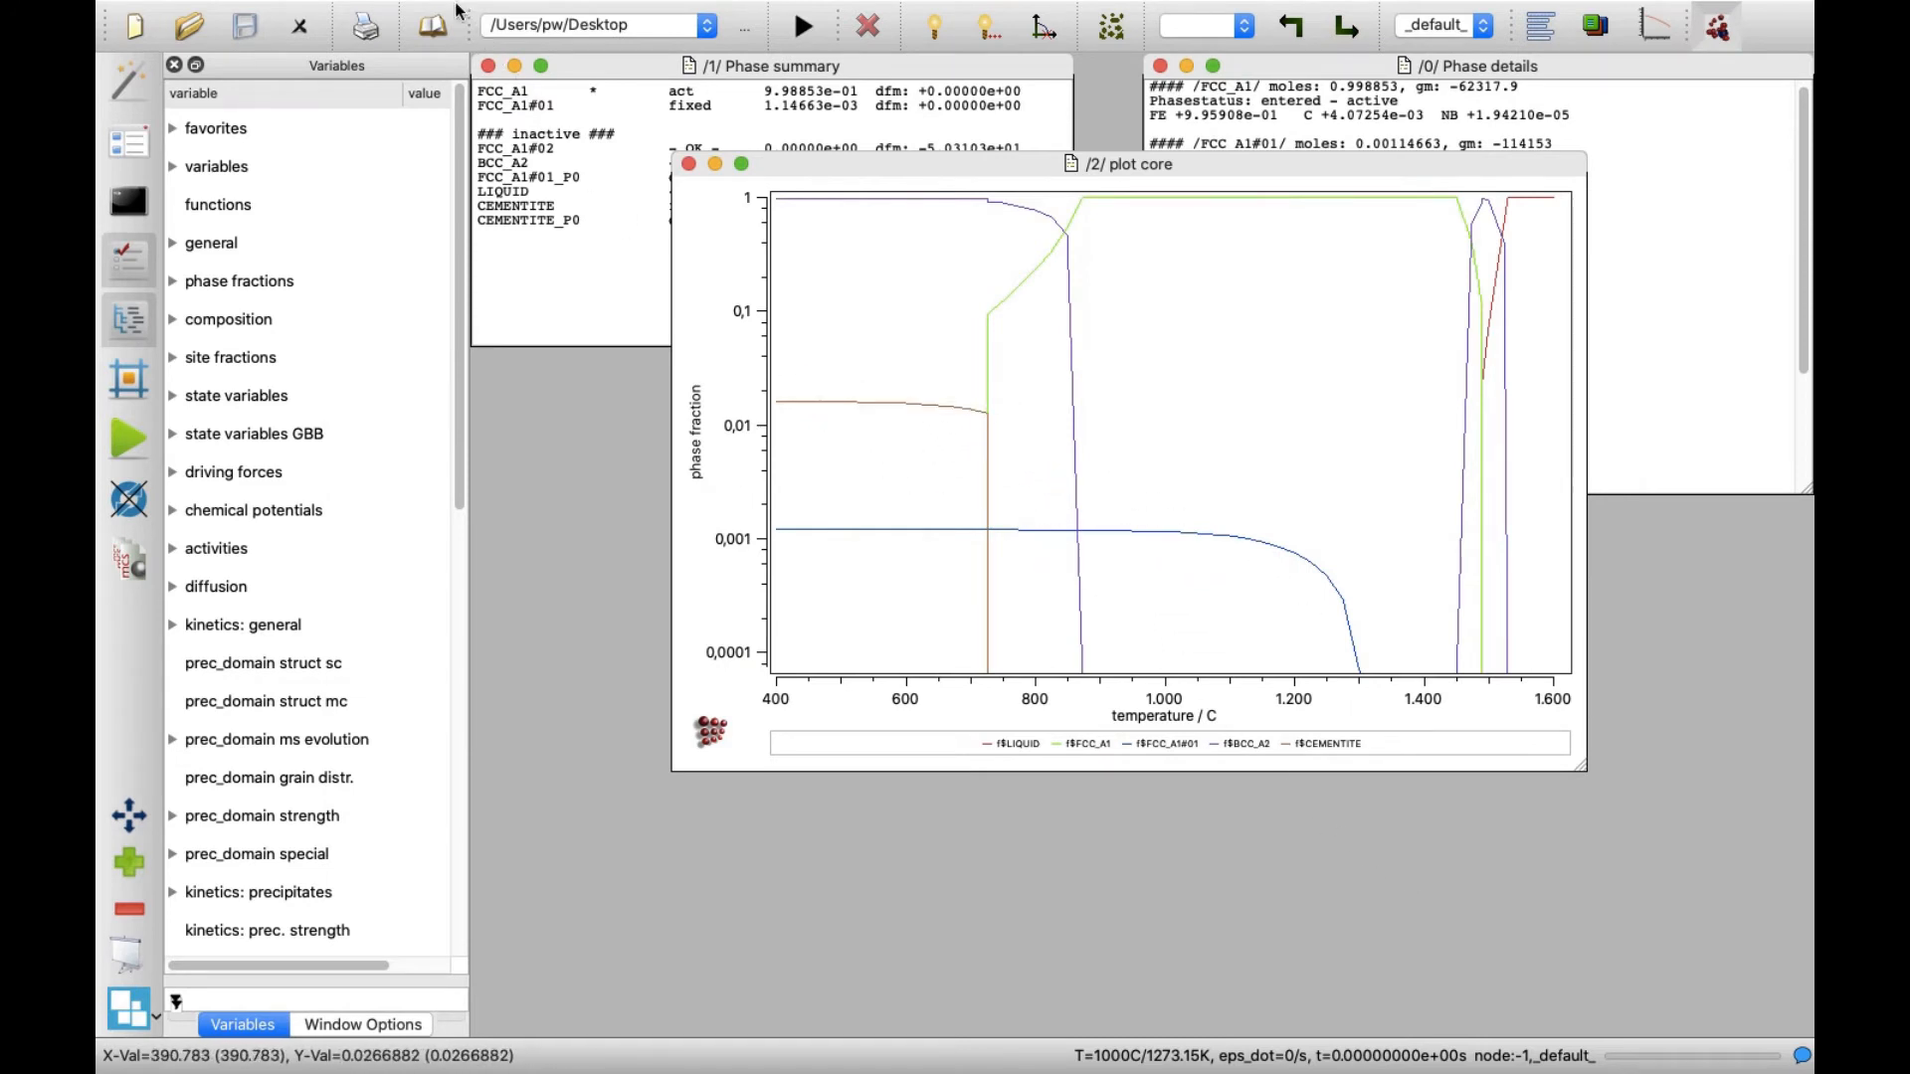
Step: Create a new precipitation domain named ferrite from the Global precipitation domains editor
left_click(342, 14)
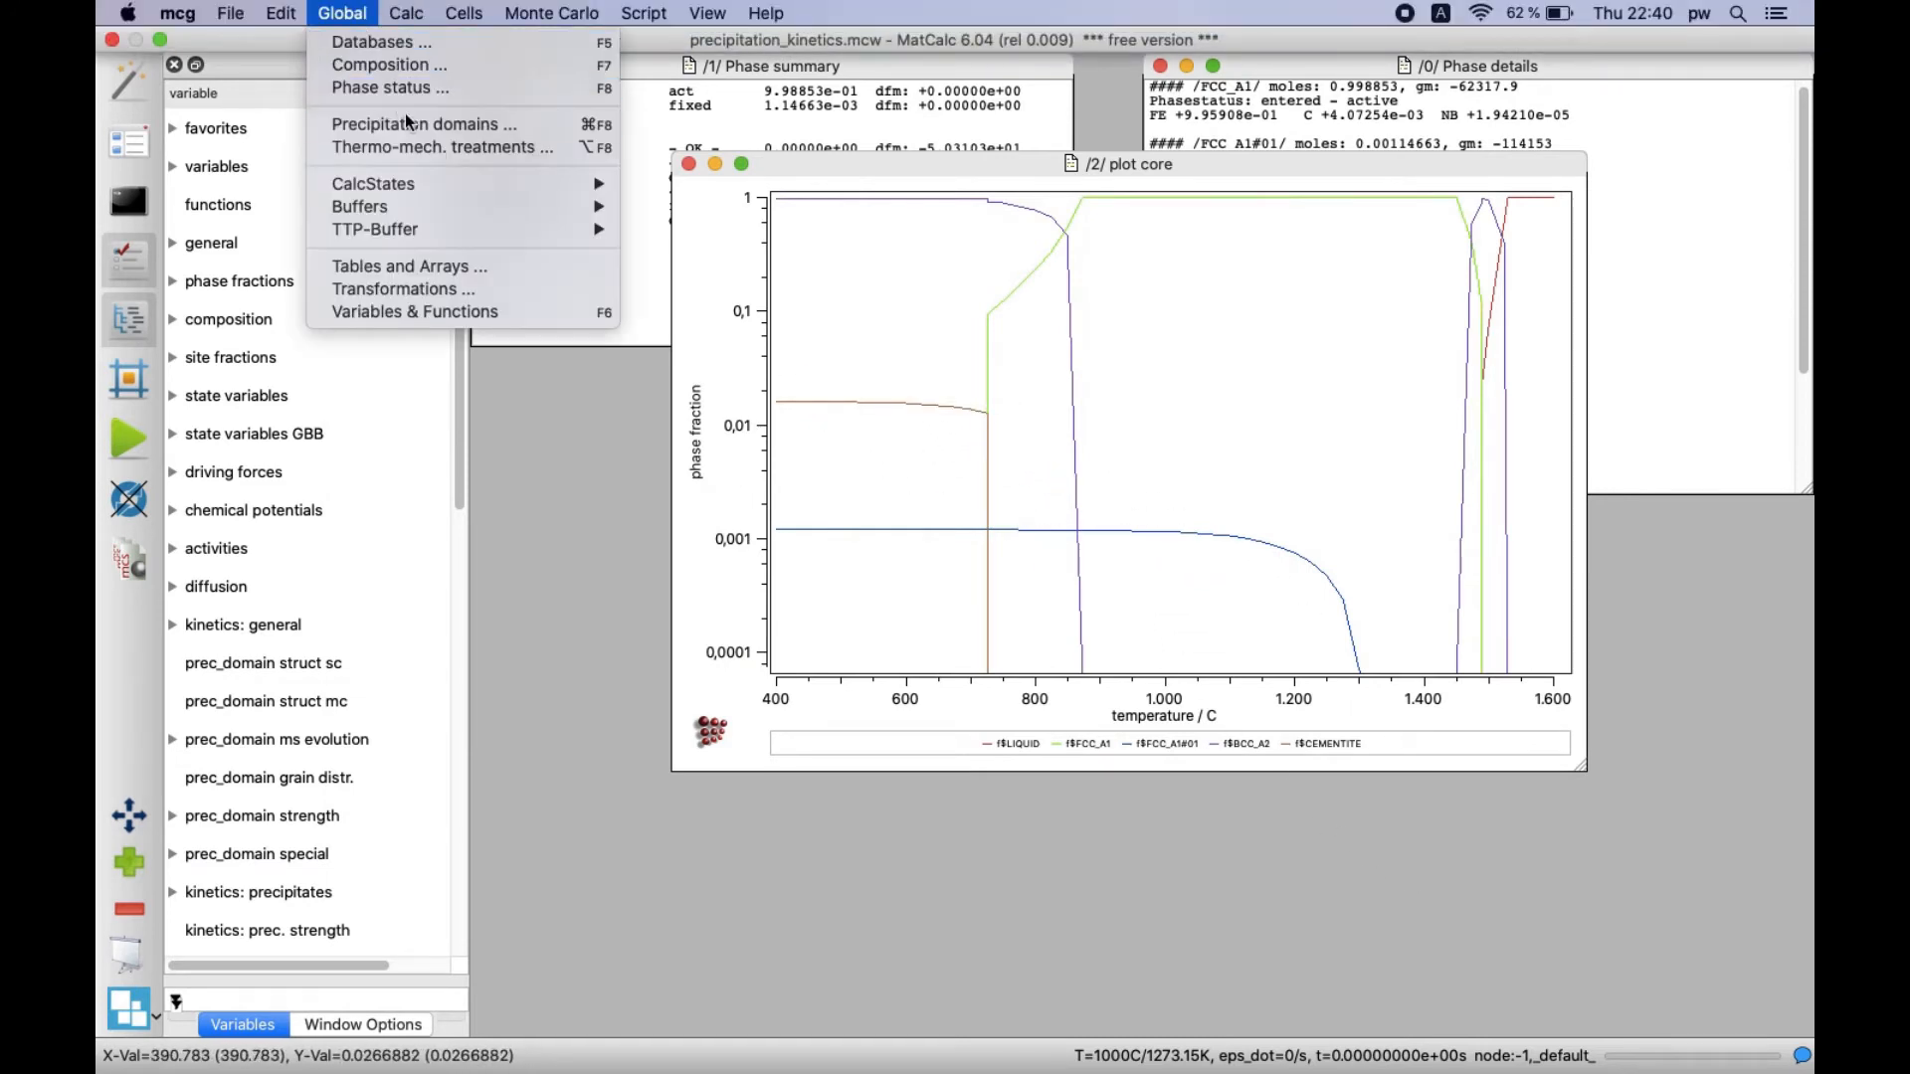
left_click(424, 123)
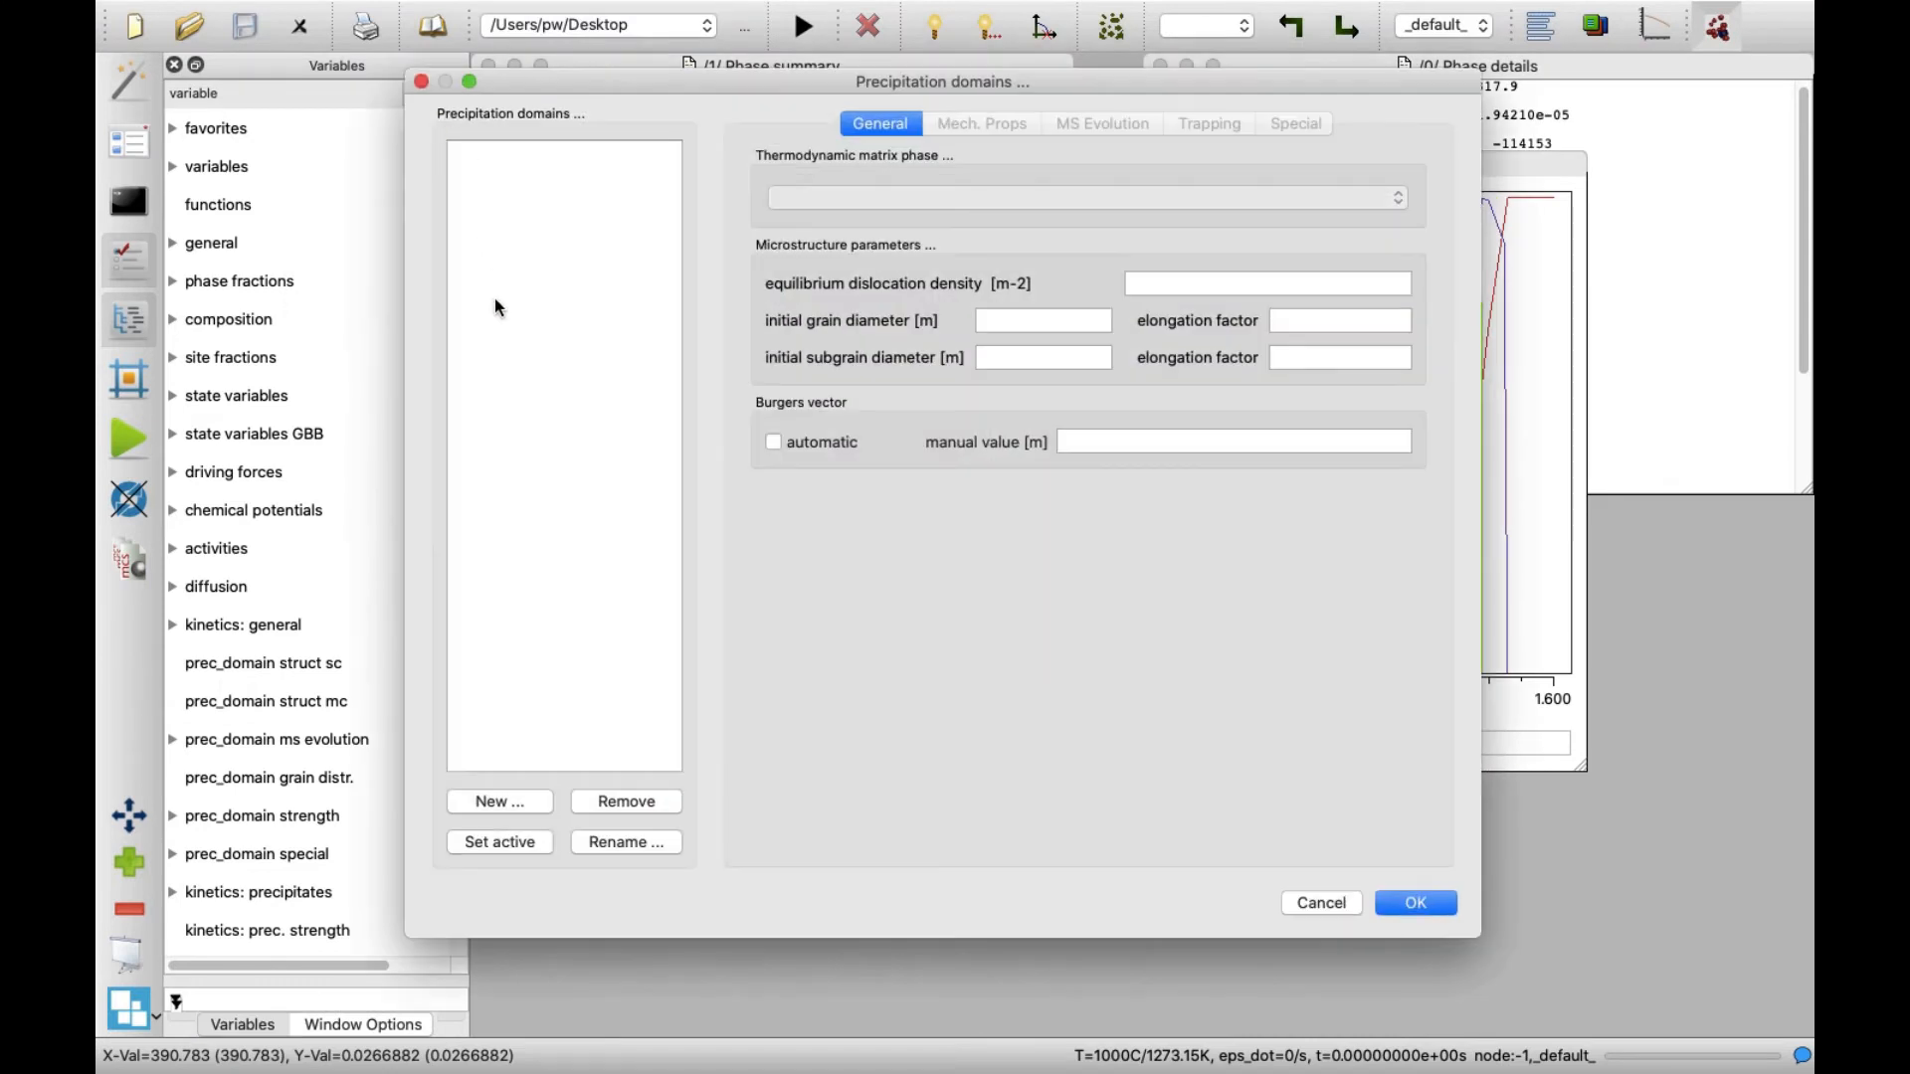
left_click(497, 802)
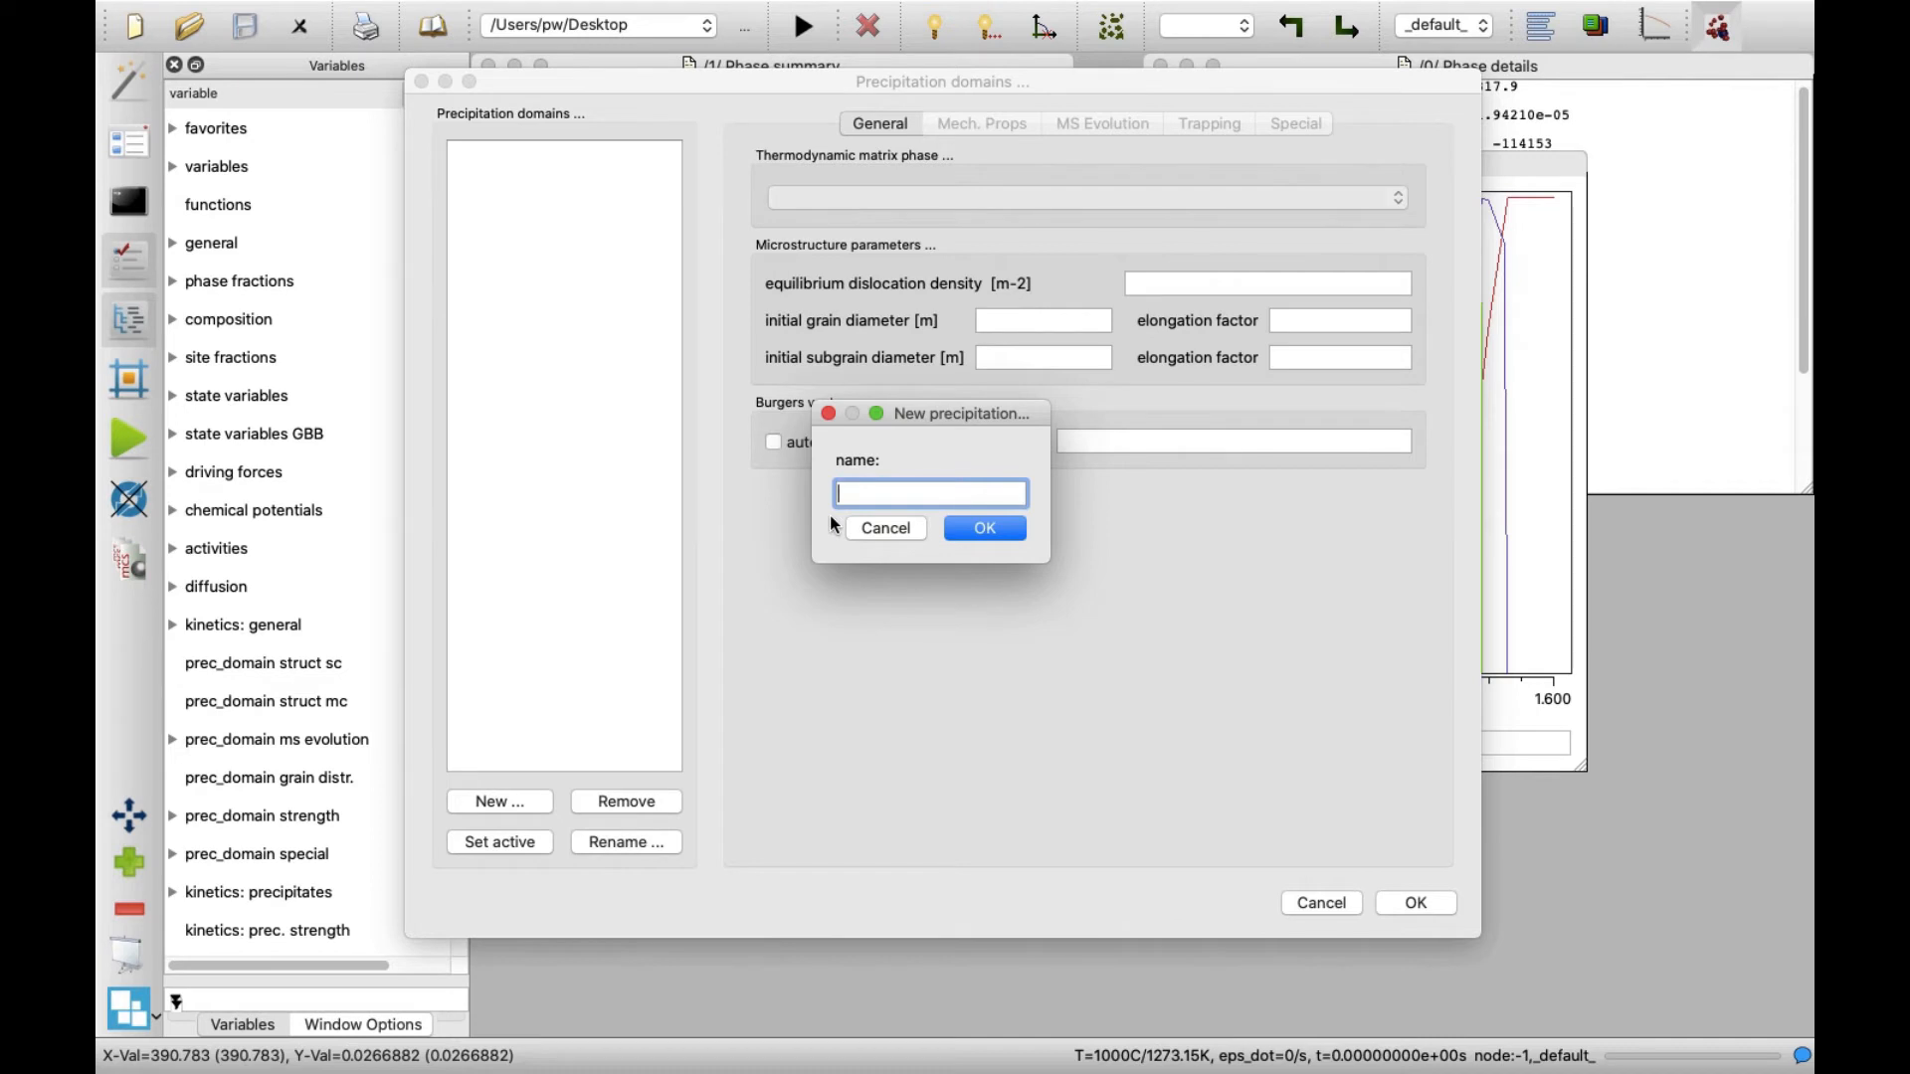
type("ferrite")
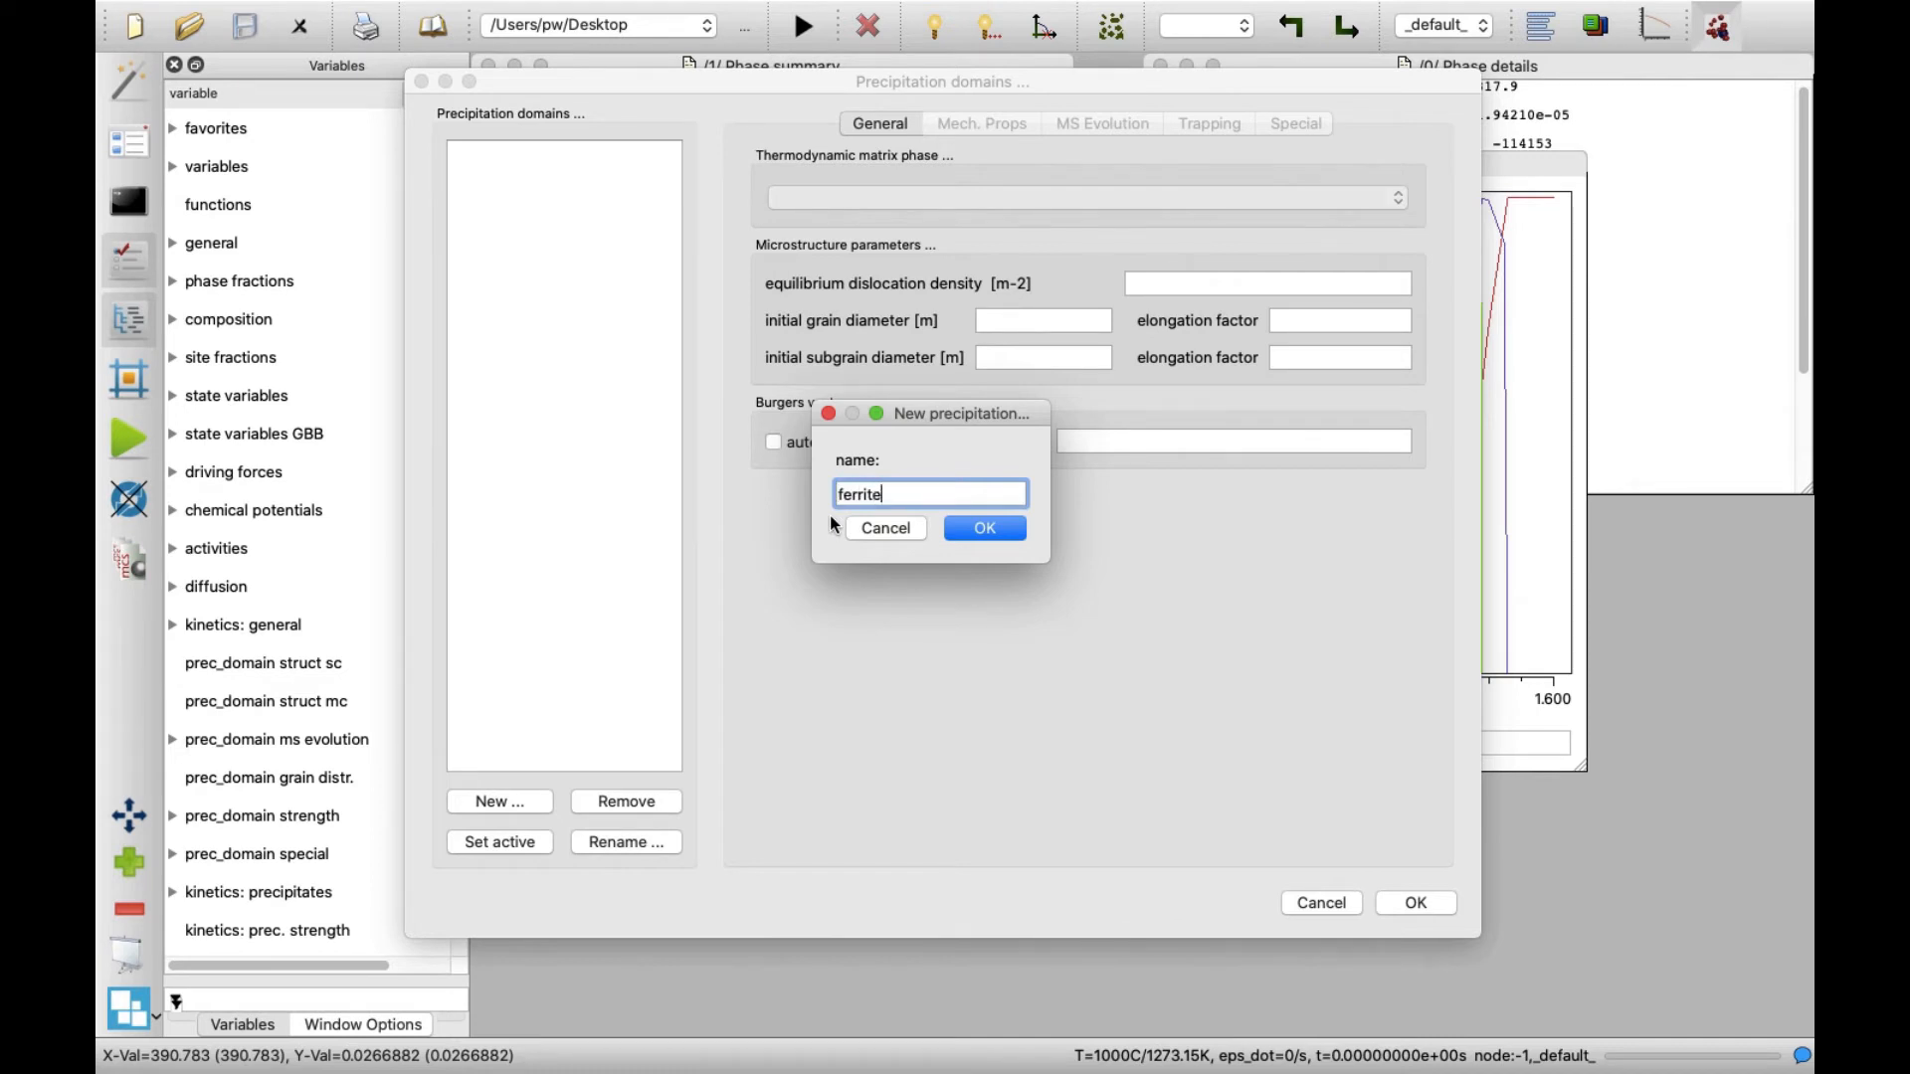
left_click(983, 527)
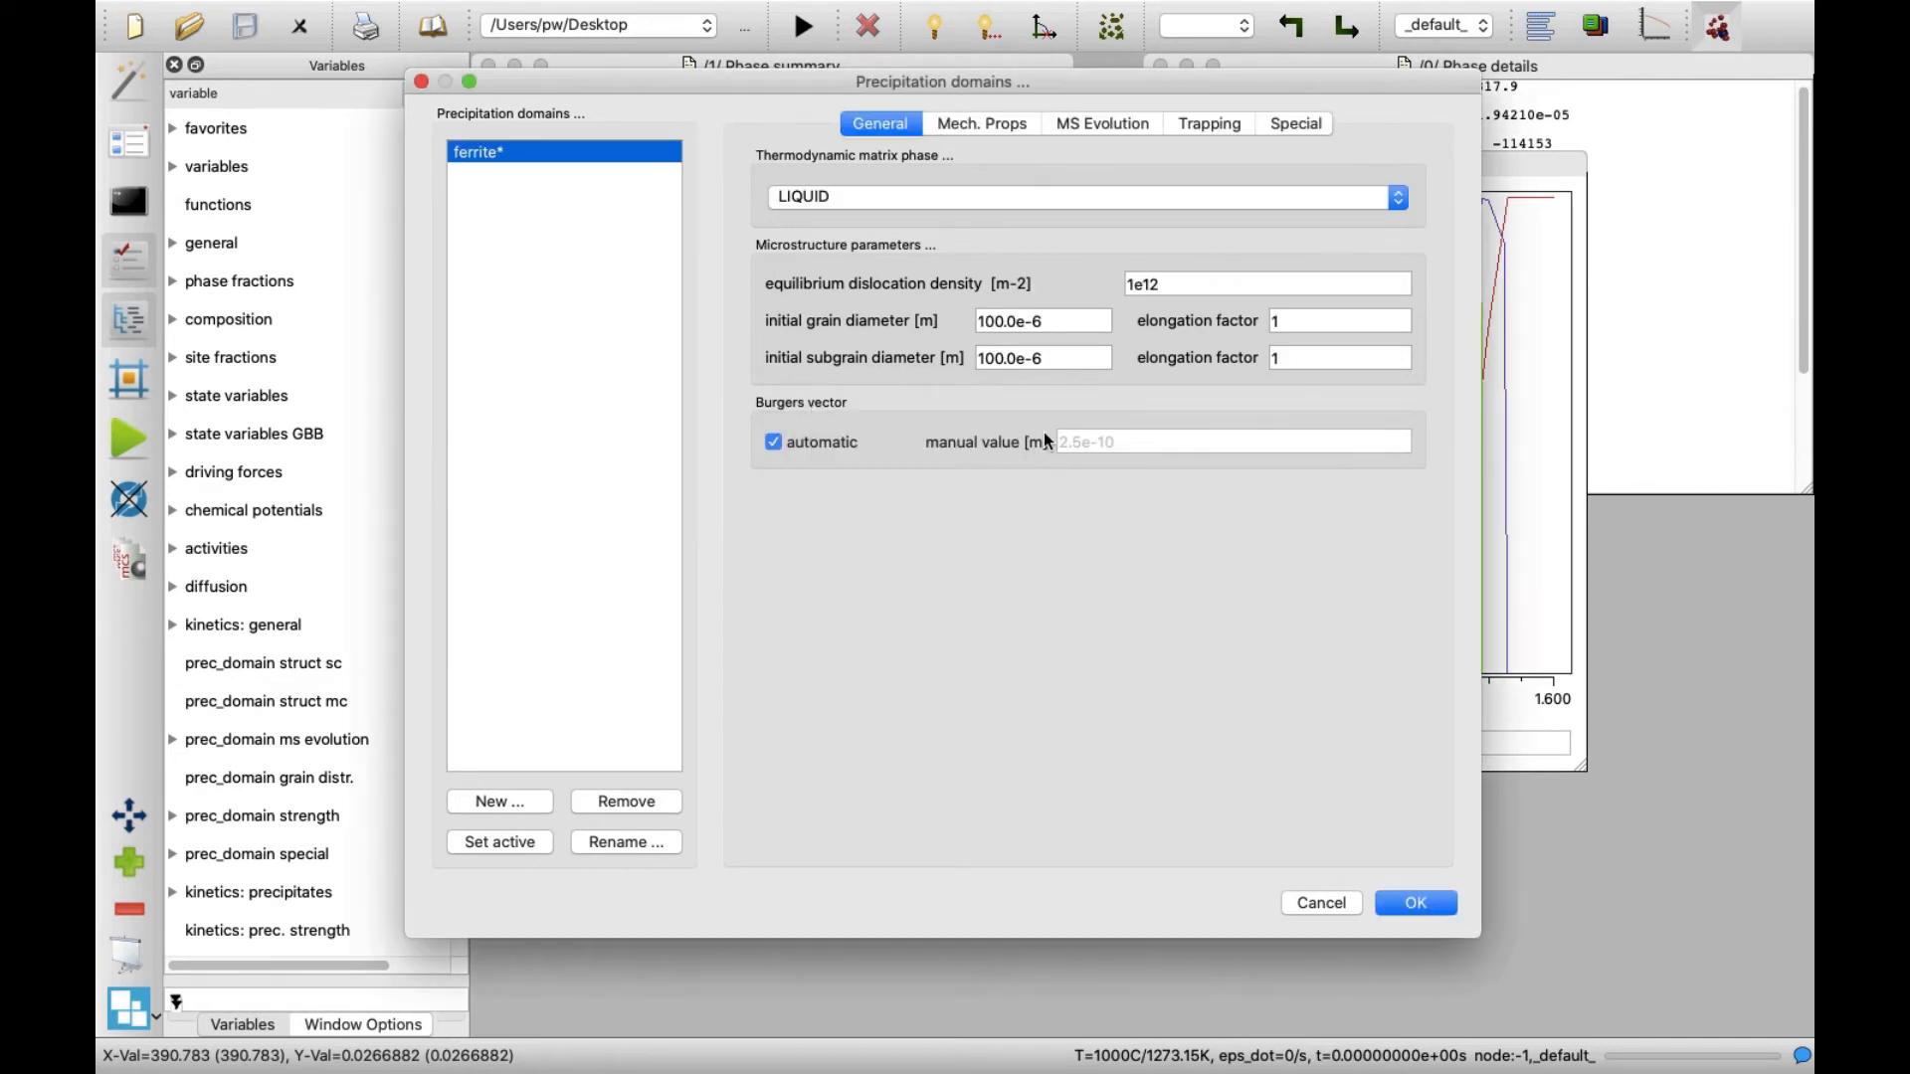
Step: Set ferrite's thermodynamic matrix phase to BCC_A2 and begin a second domain
left_click(1396, 197)
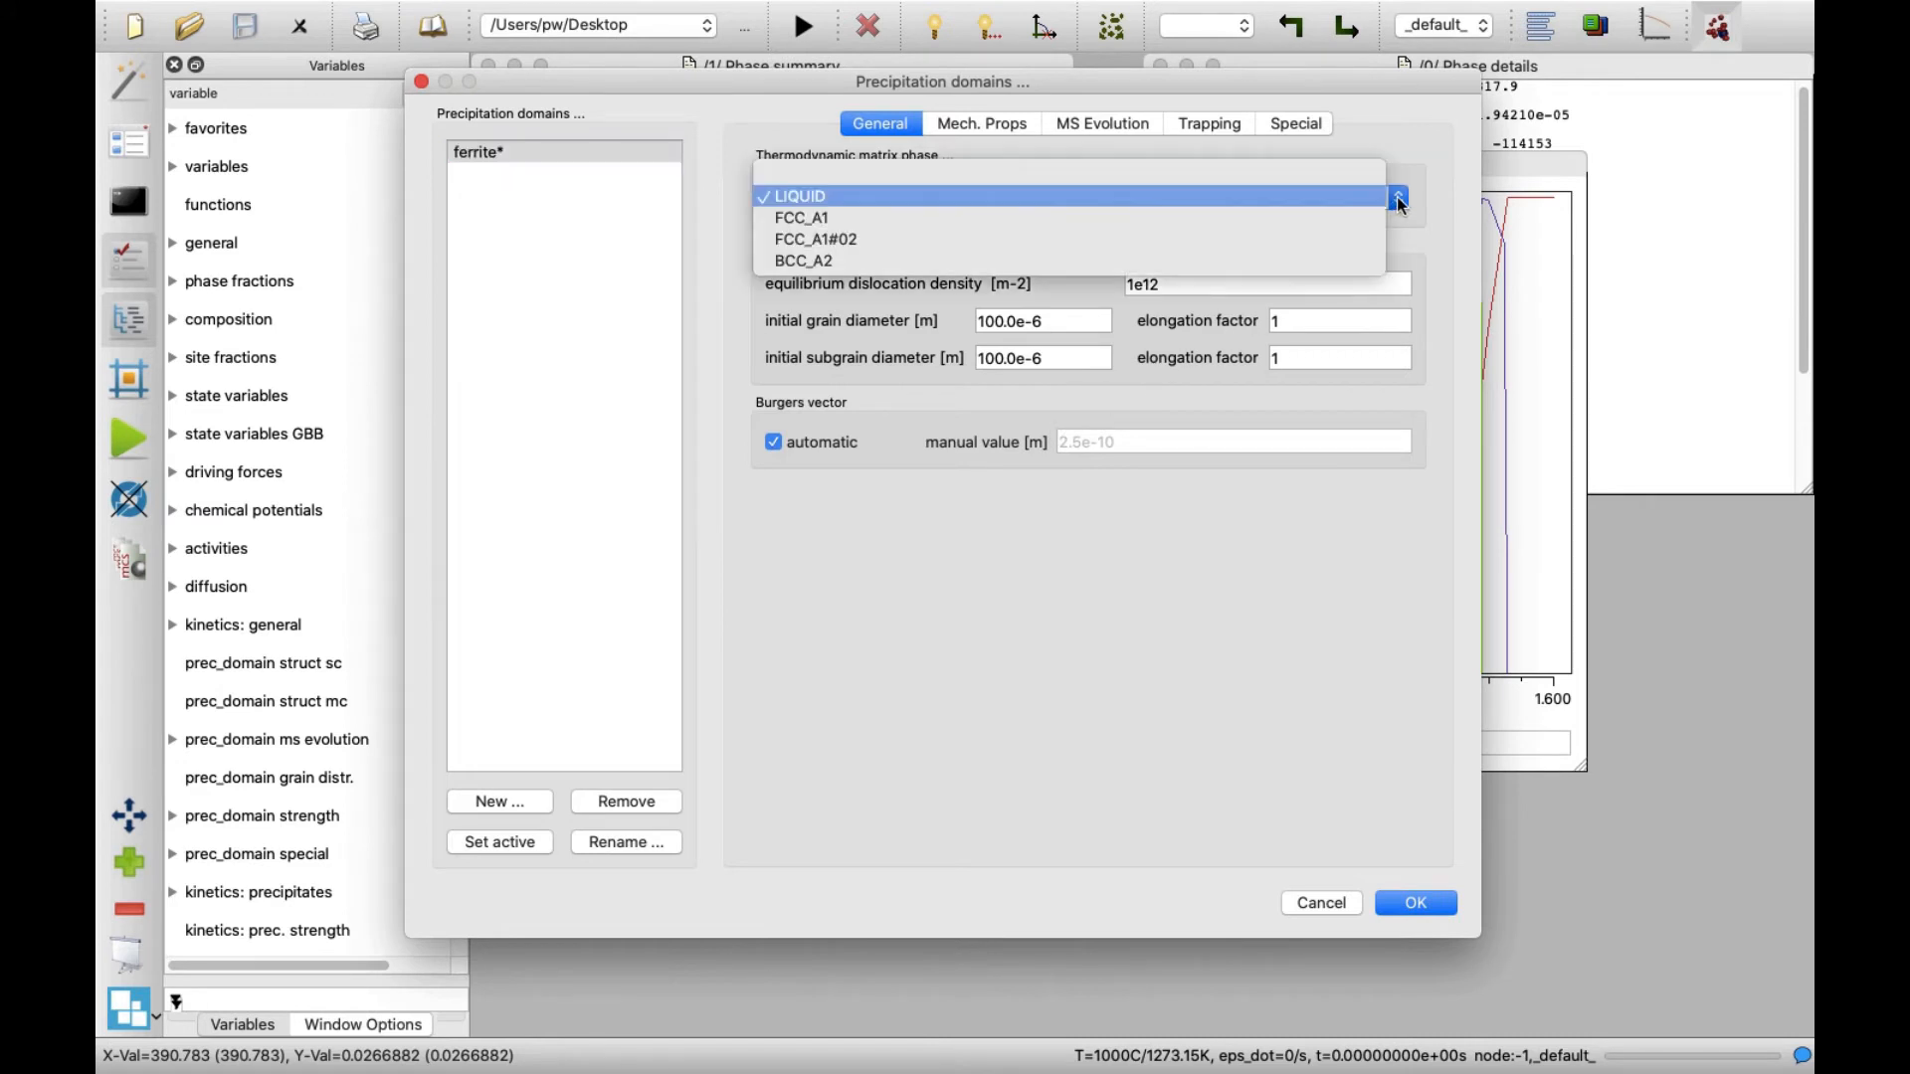
mouse_move(1349, 261)
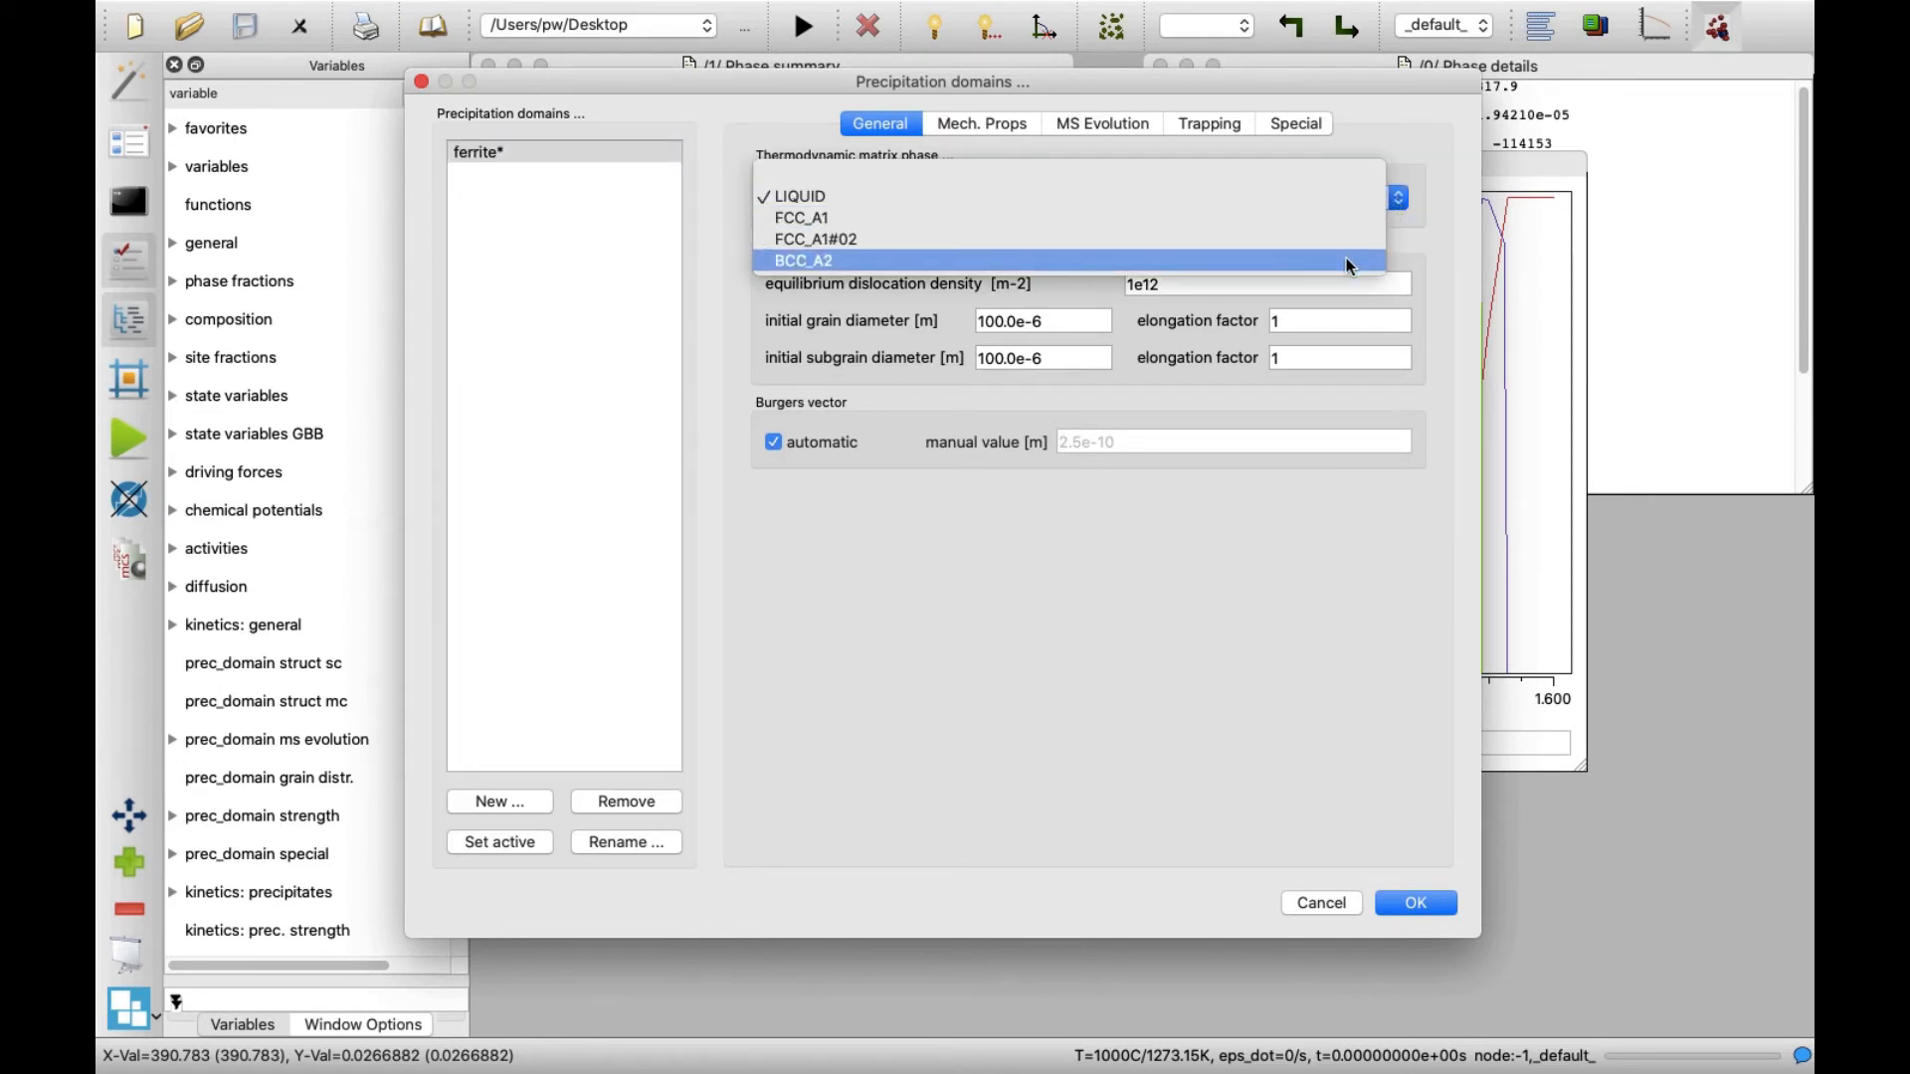
left_click(802, 260)
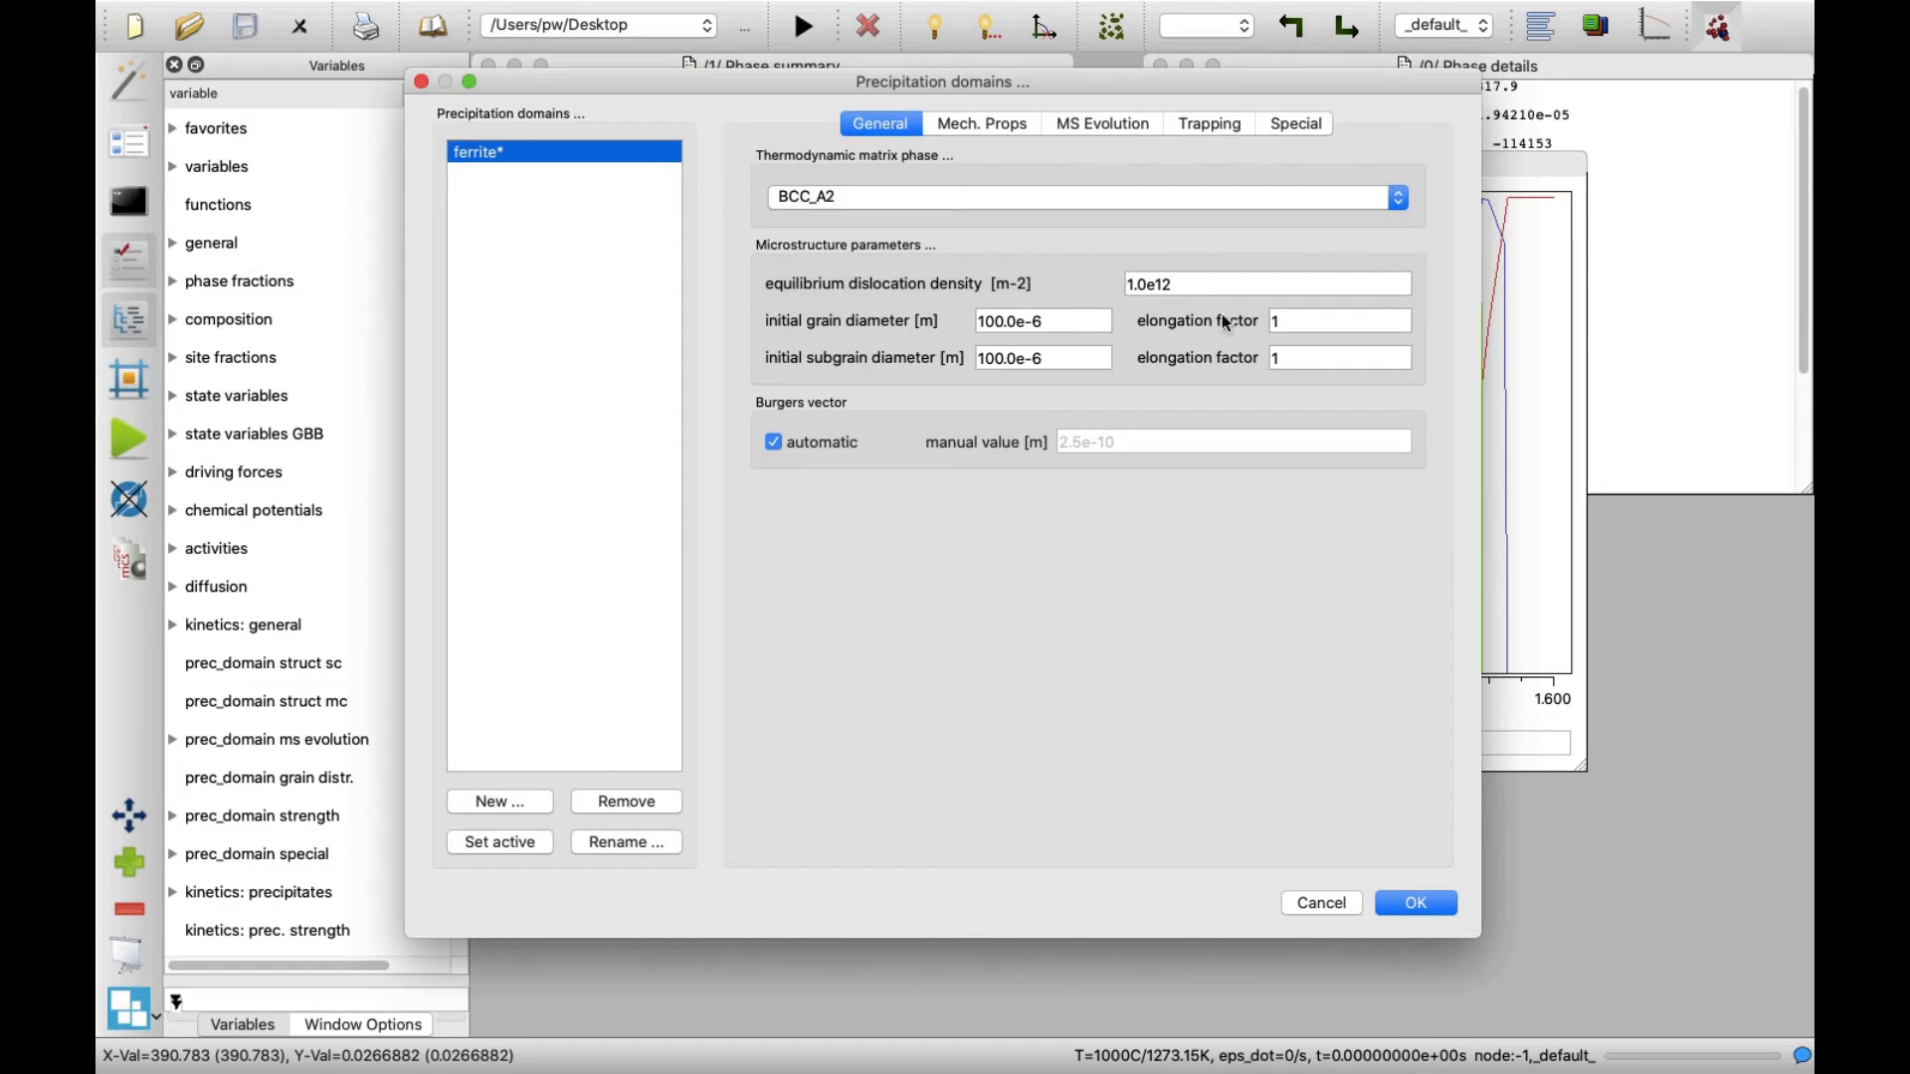
left_click(497, 802)
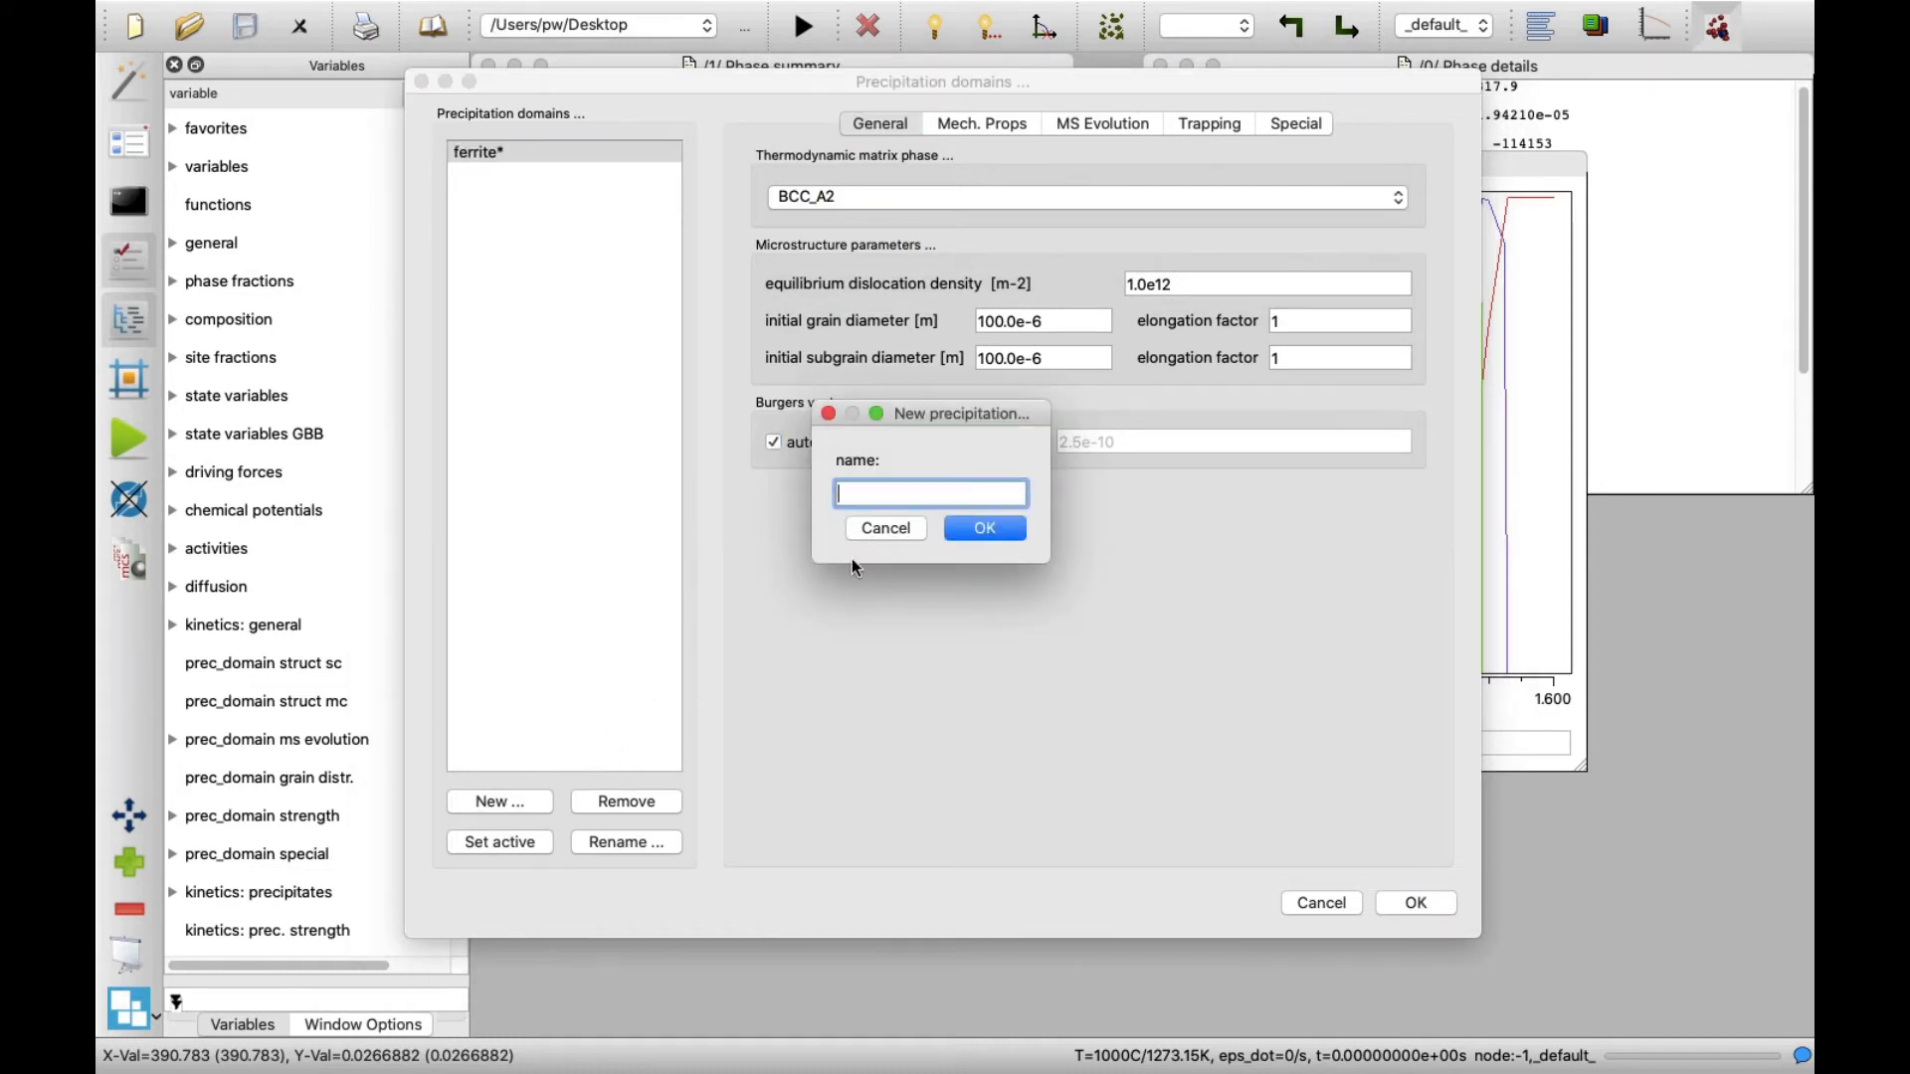
Step: Name the new domain austenite_1 and give it FCC_A1 as matrix phase
type("auste")
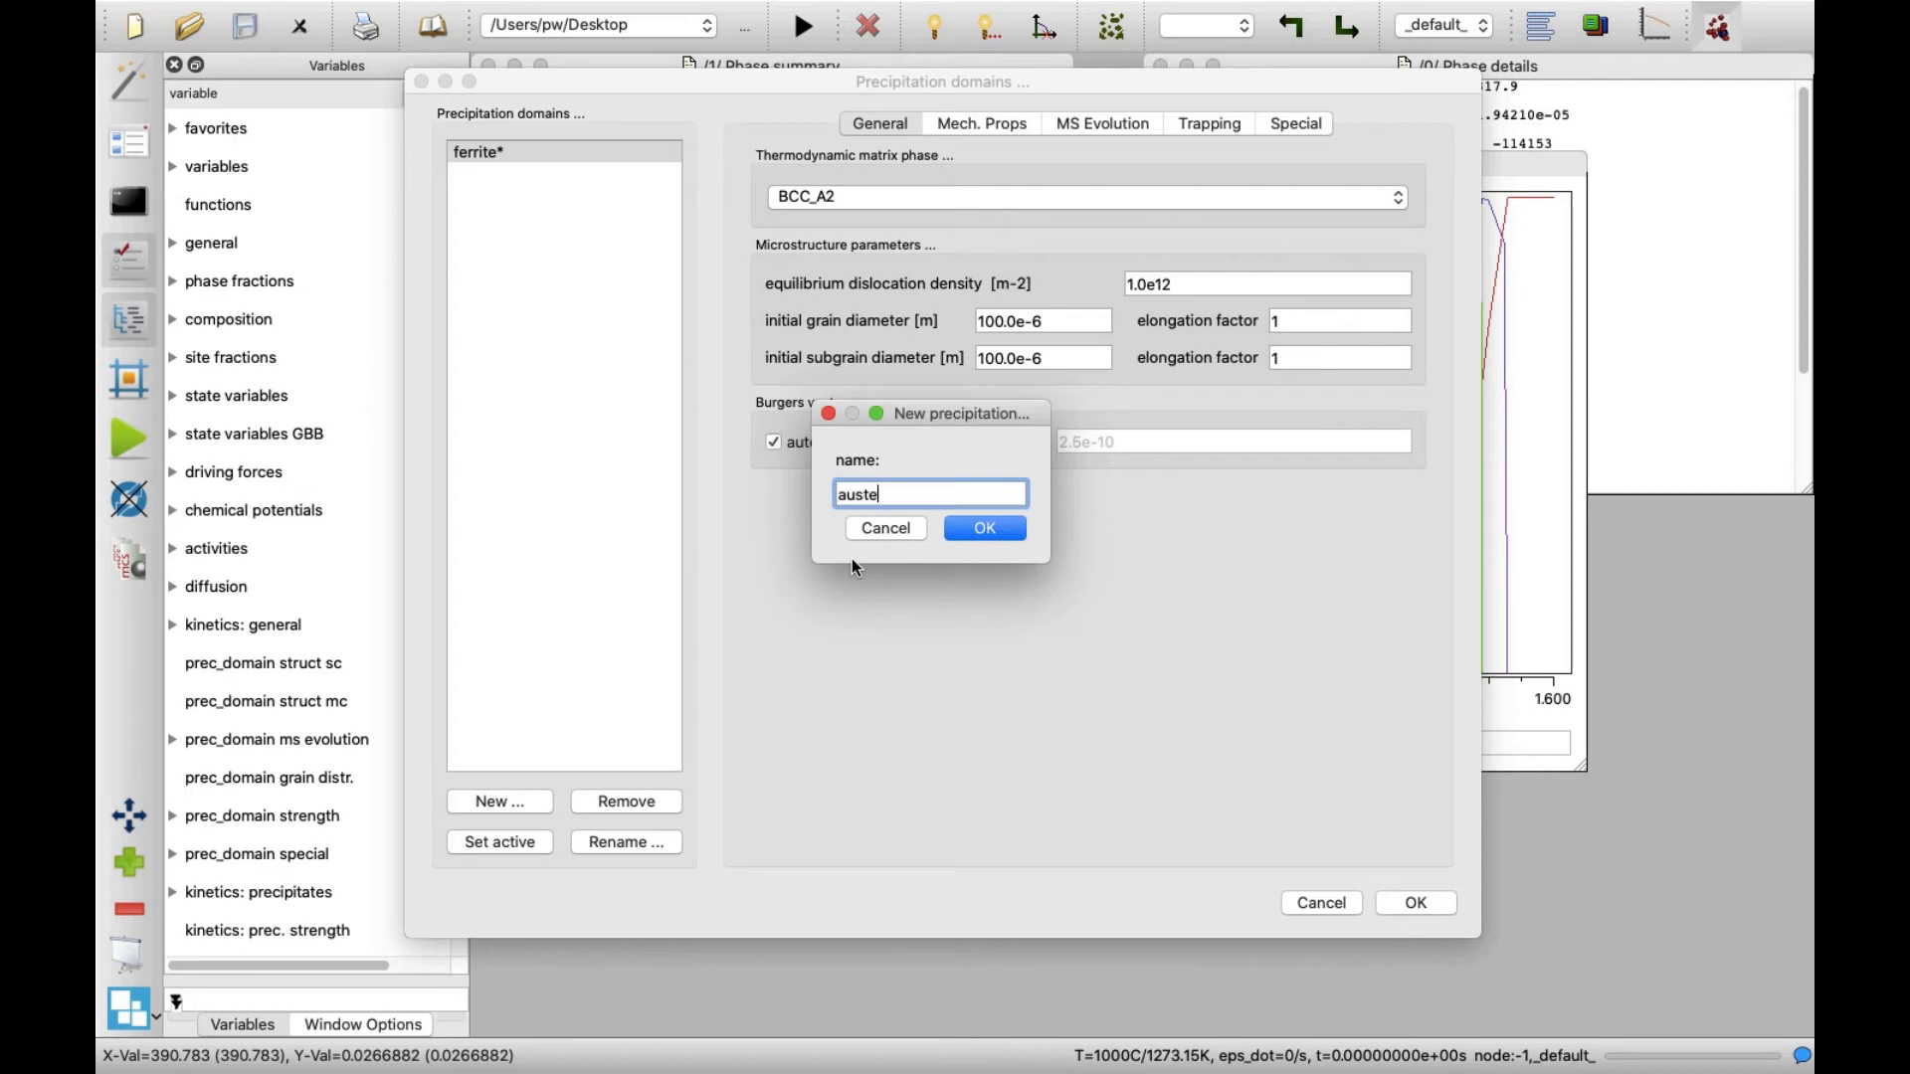
type("nite_1")
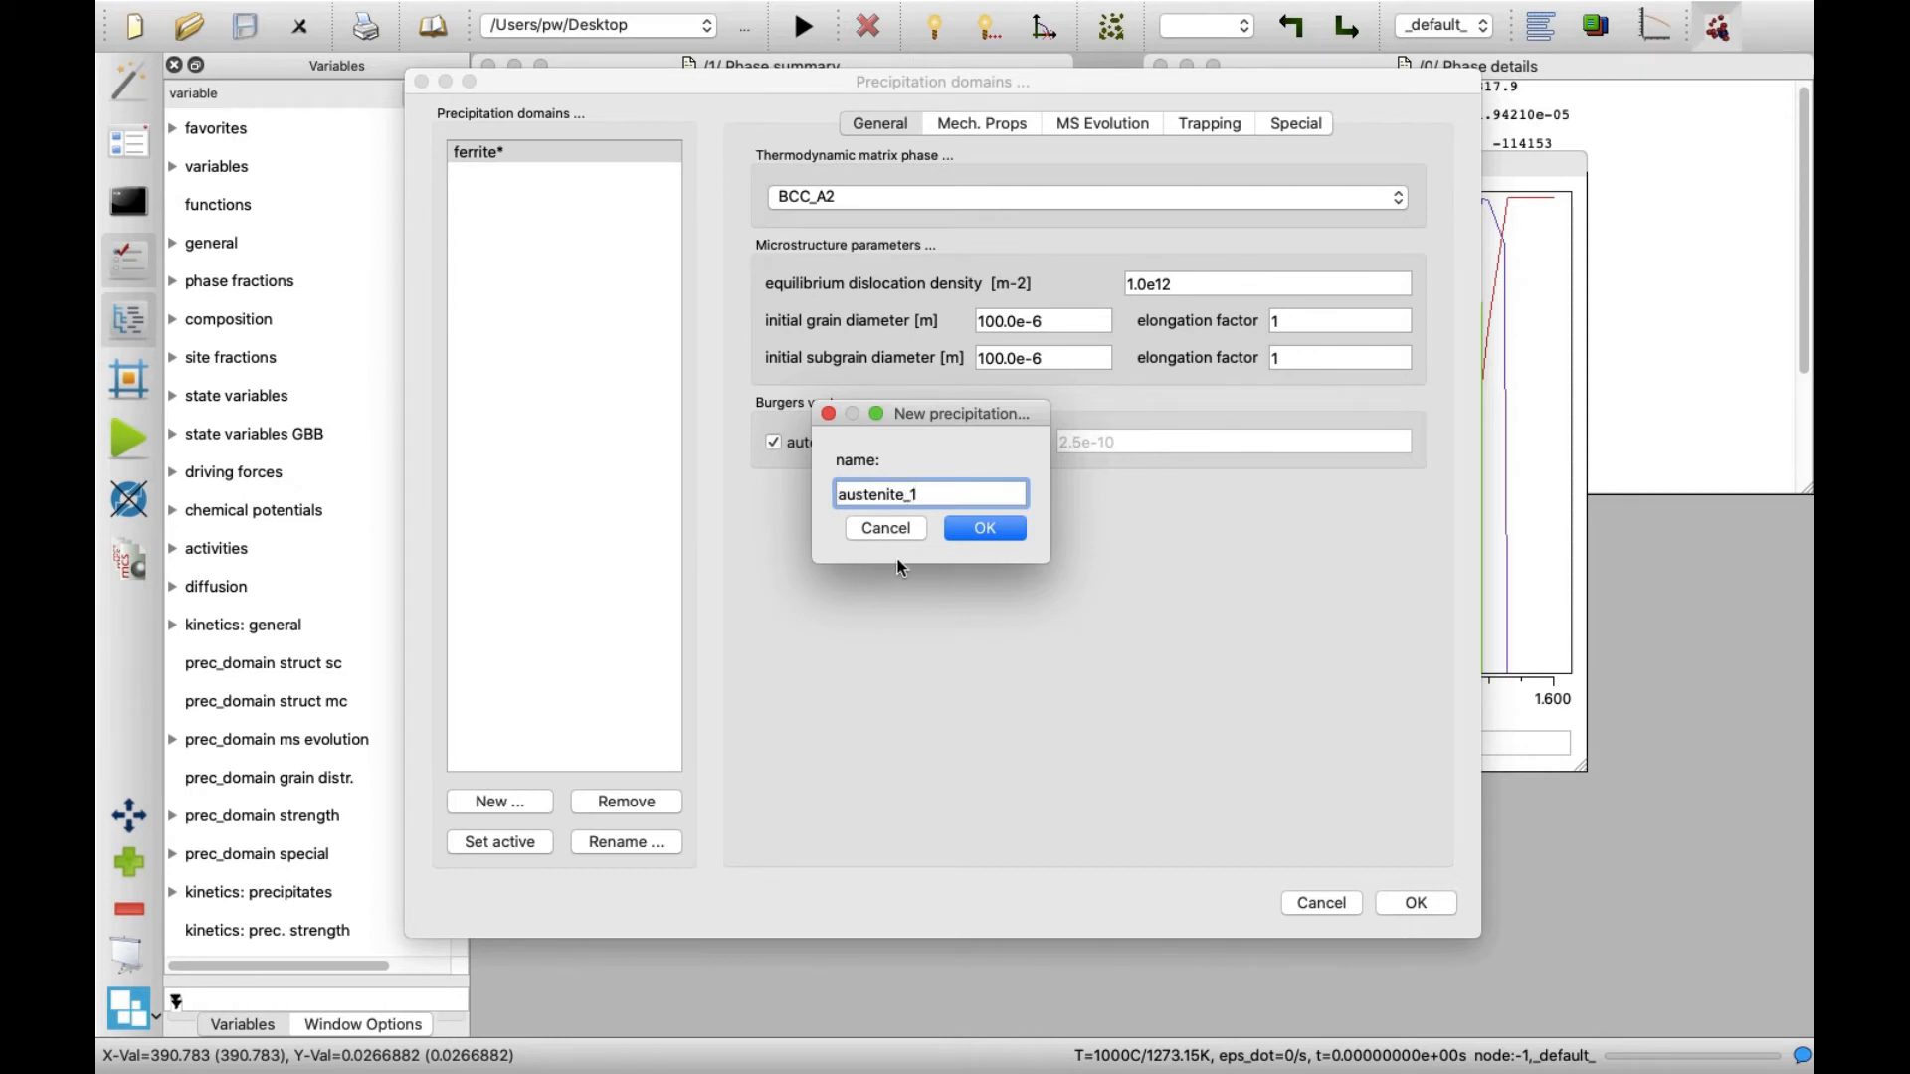
left_click(983, 527)
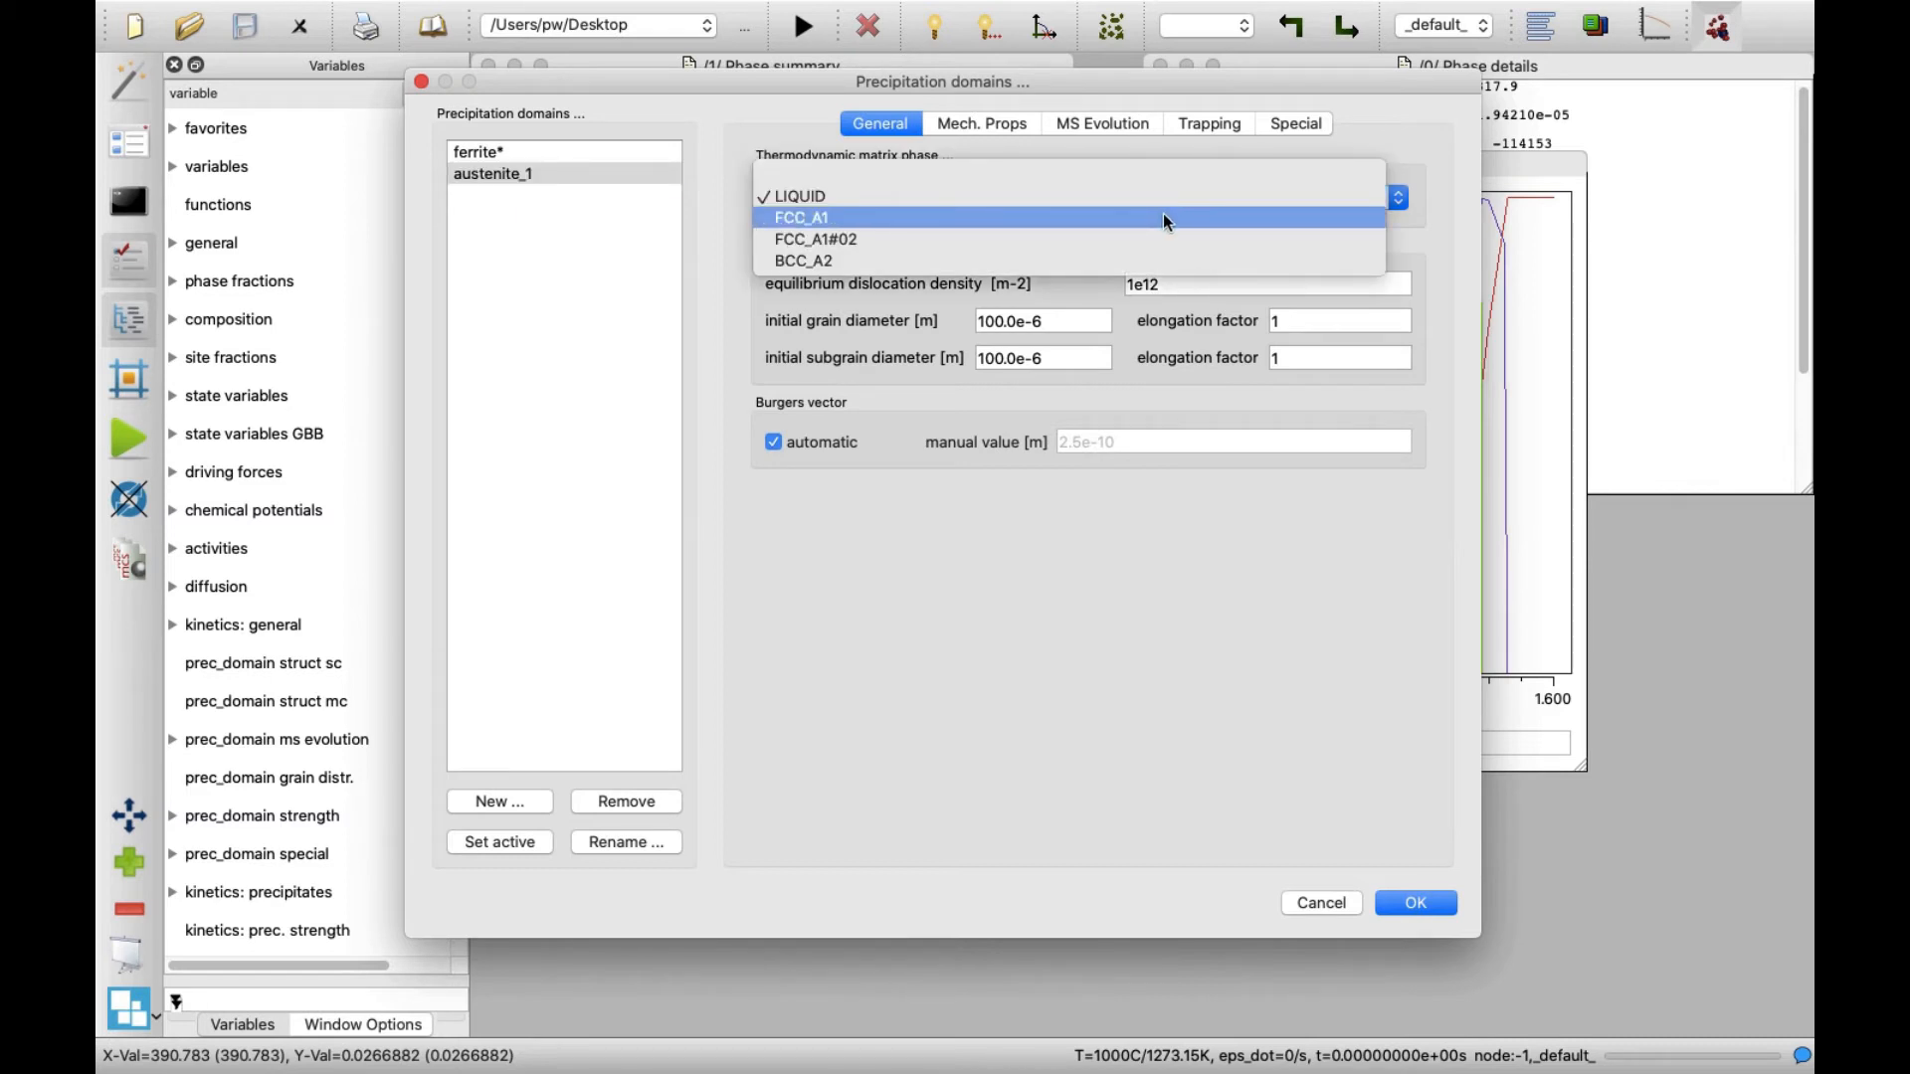
left_click(799, 217)
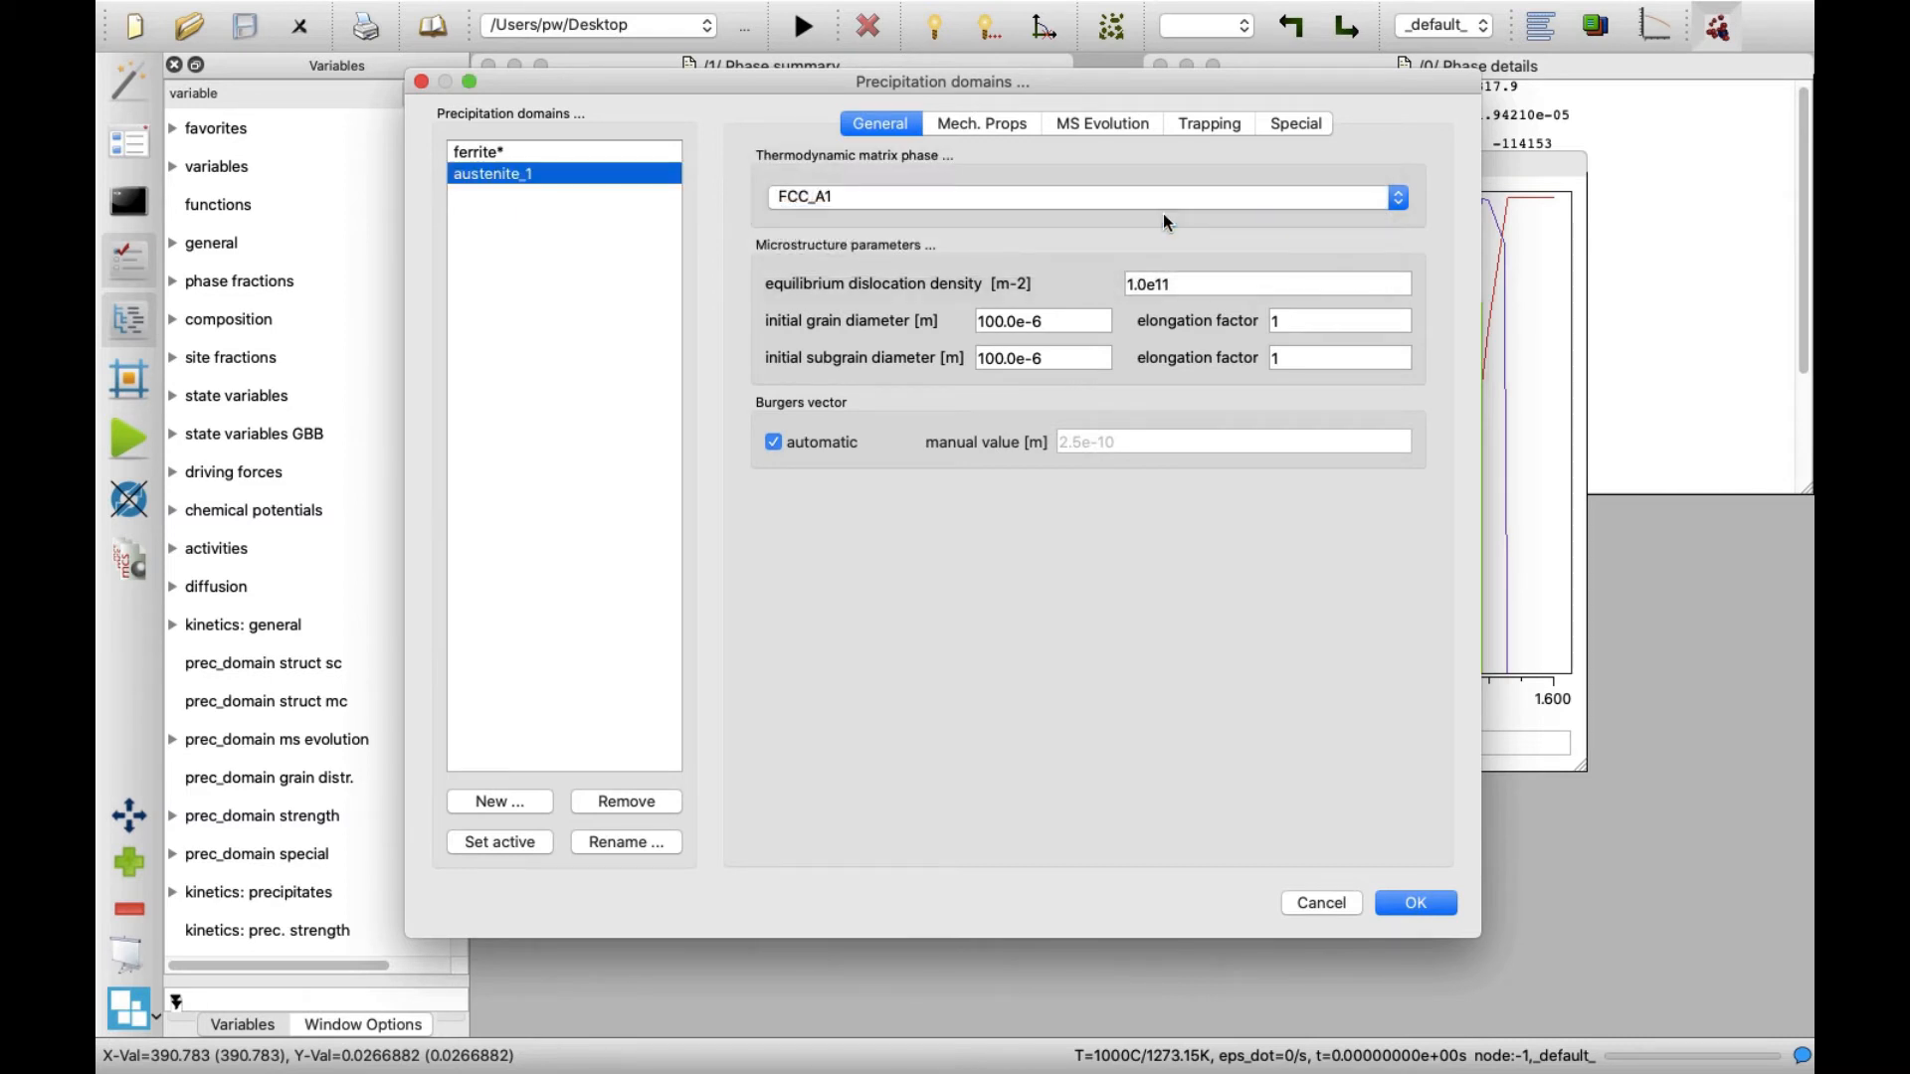
mouse_move(889, 525)
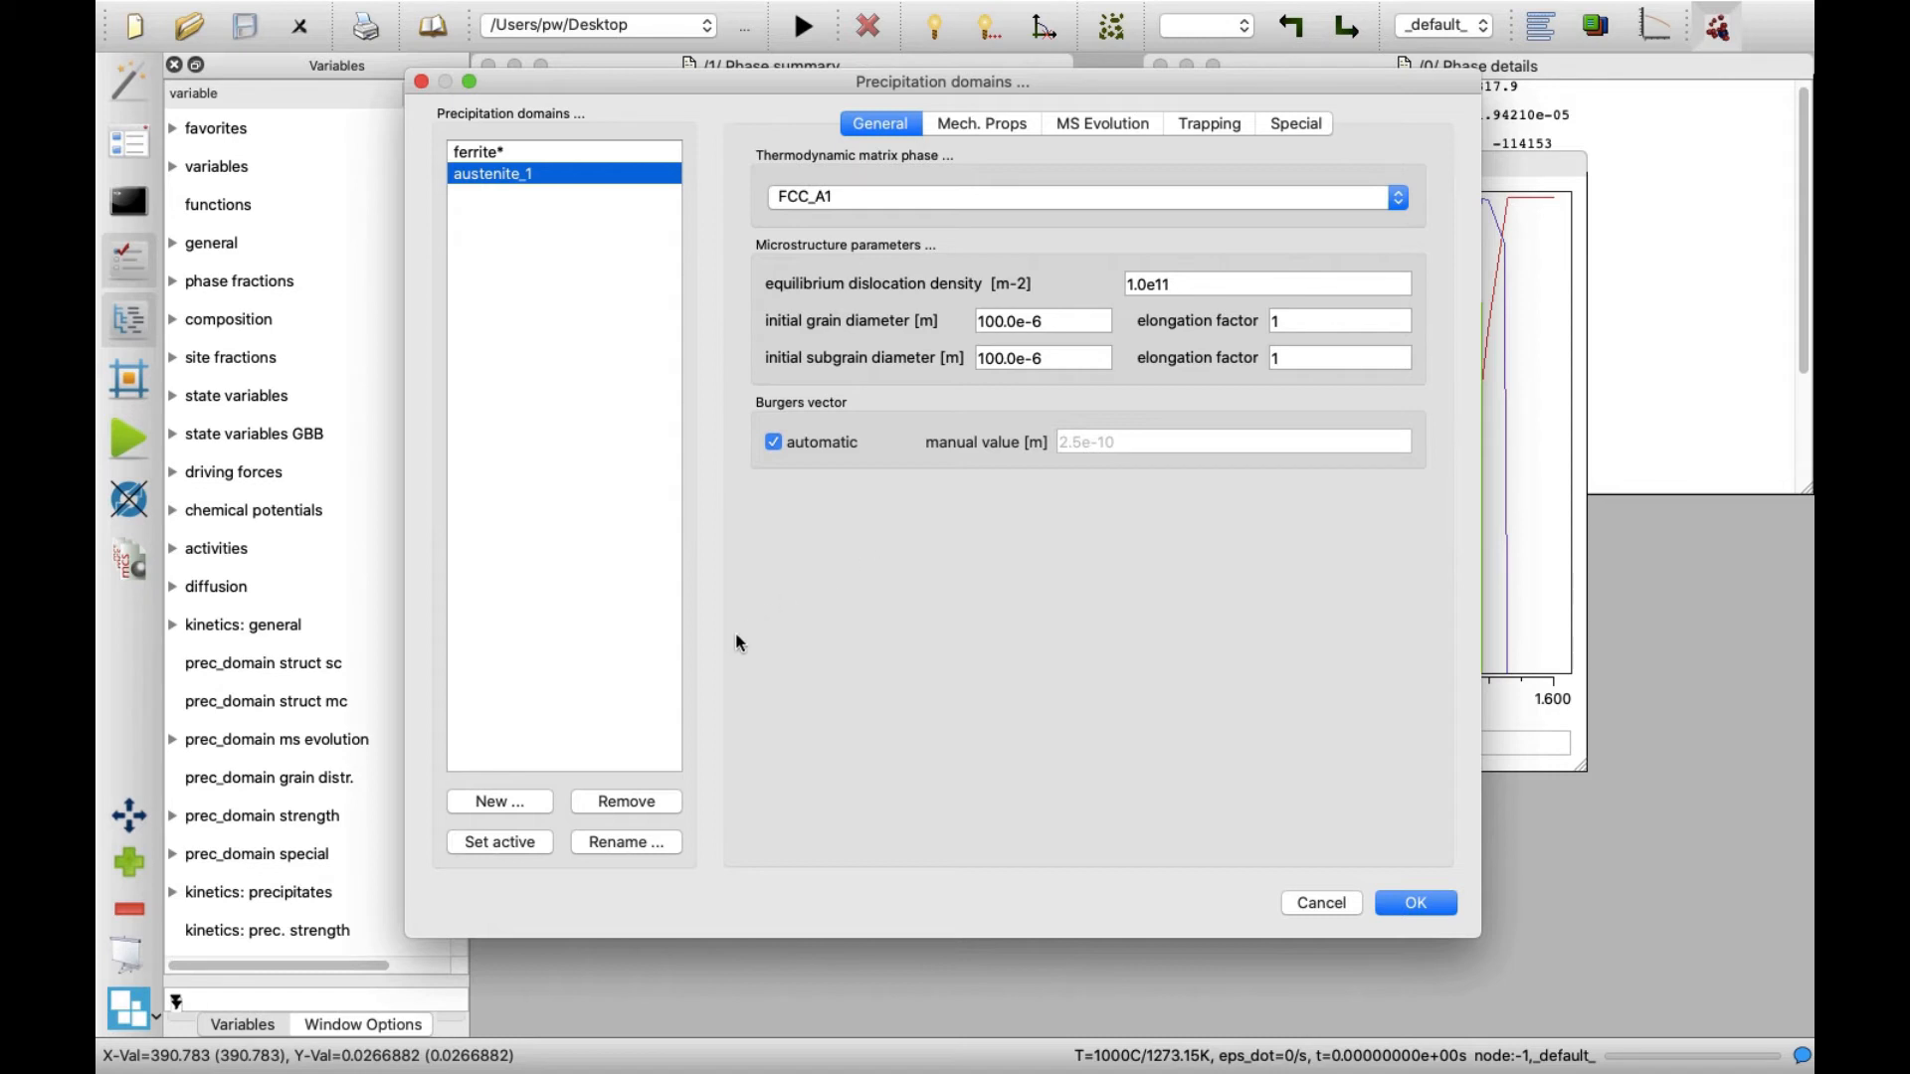
Step: Create a third domain austenite_2 with FCC_A1#02 as its matrix phase
left_click(497, 802)
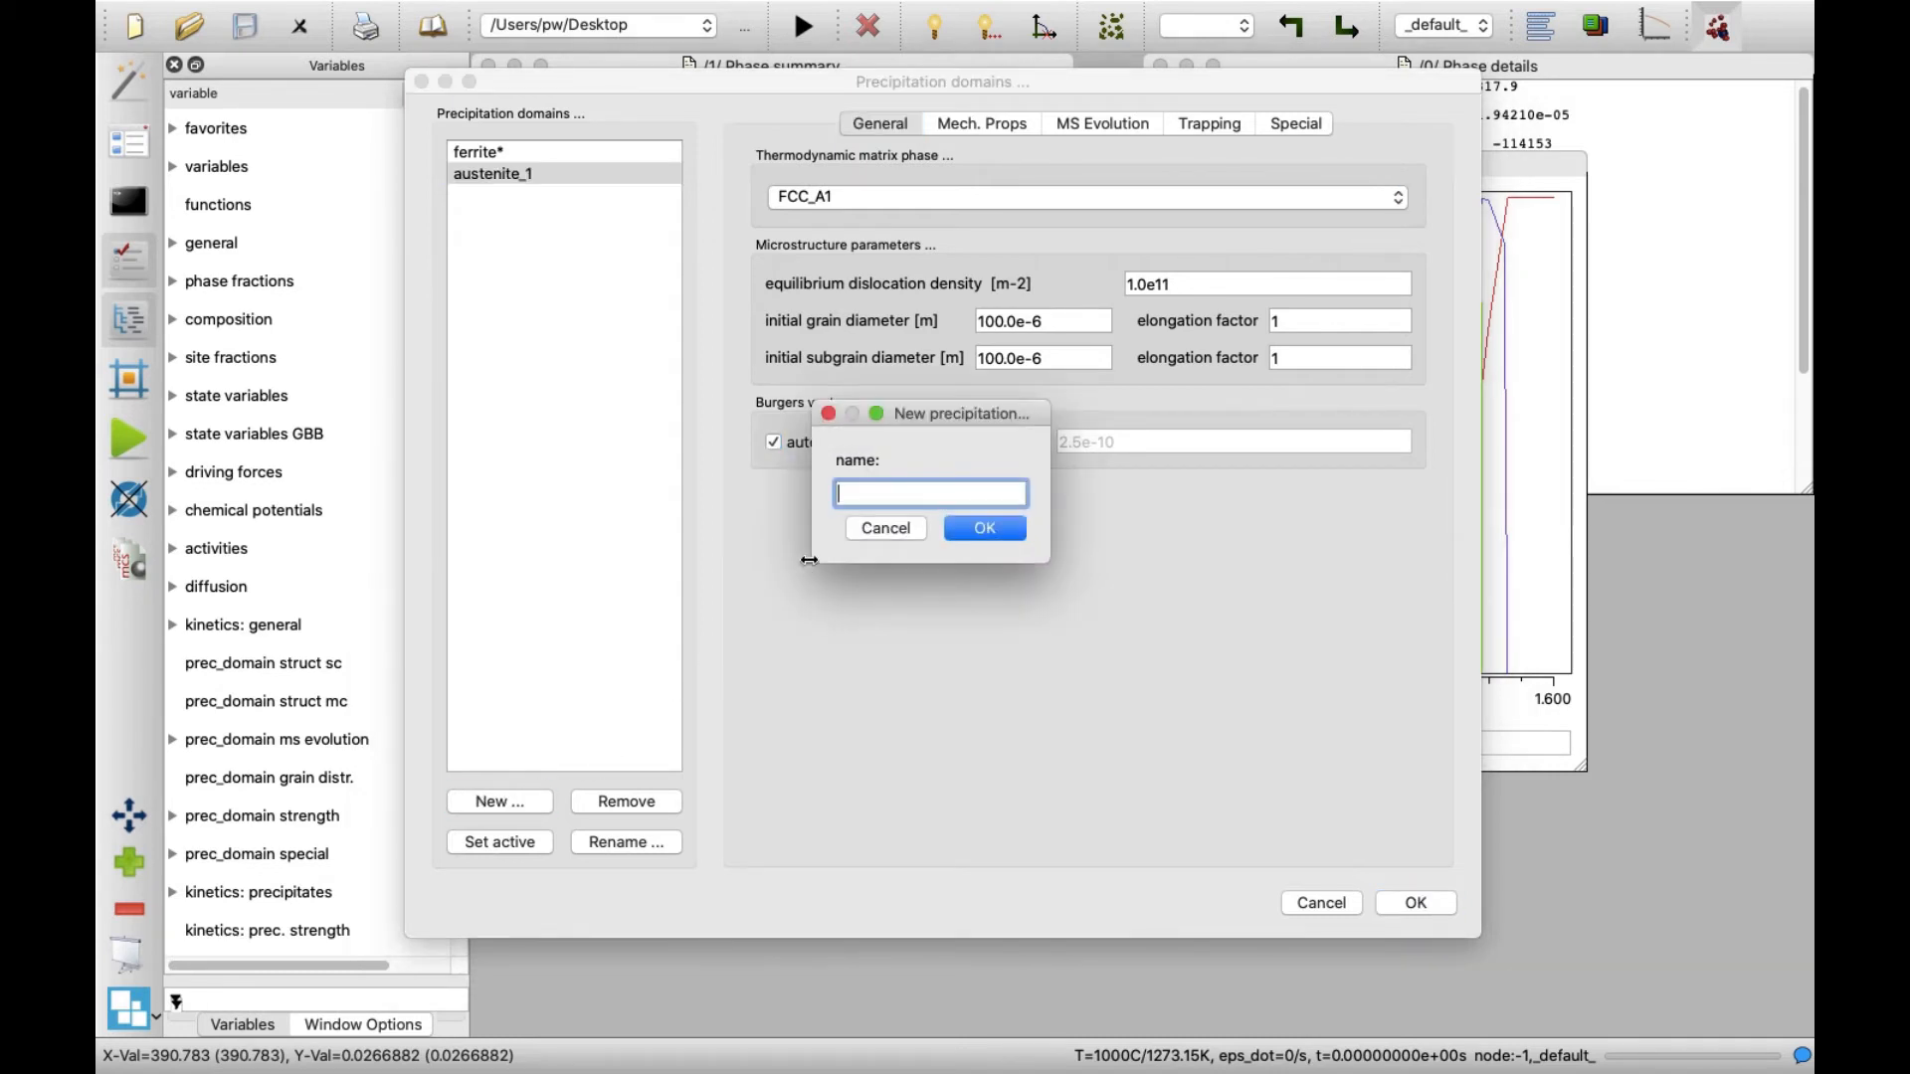
type("austenite_2")
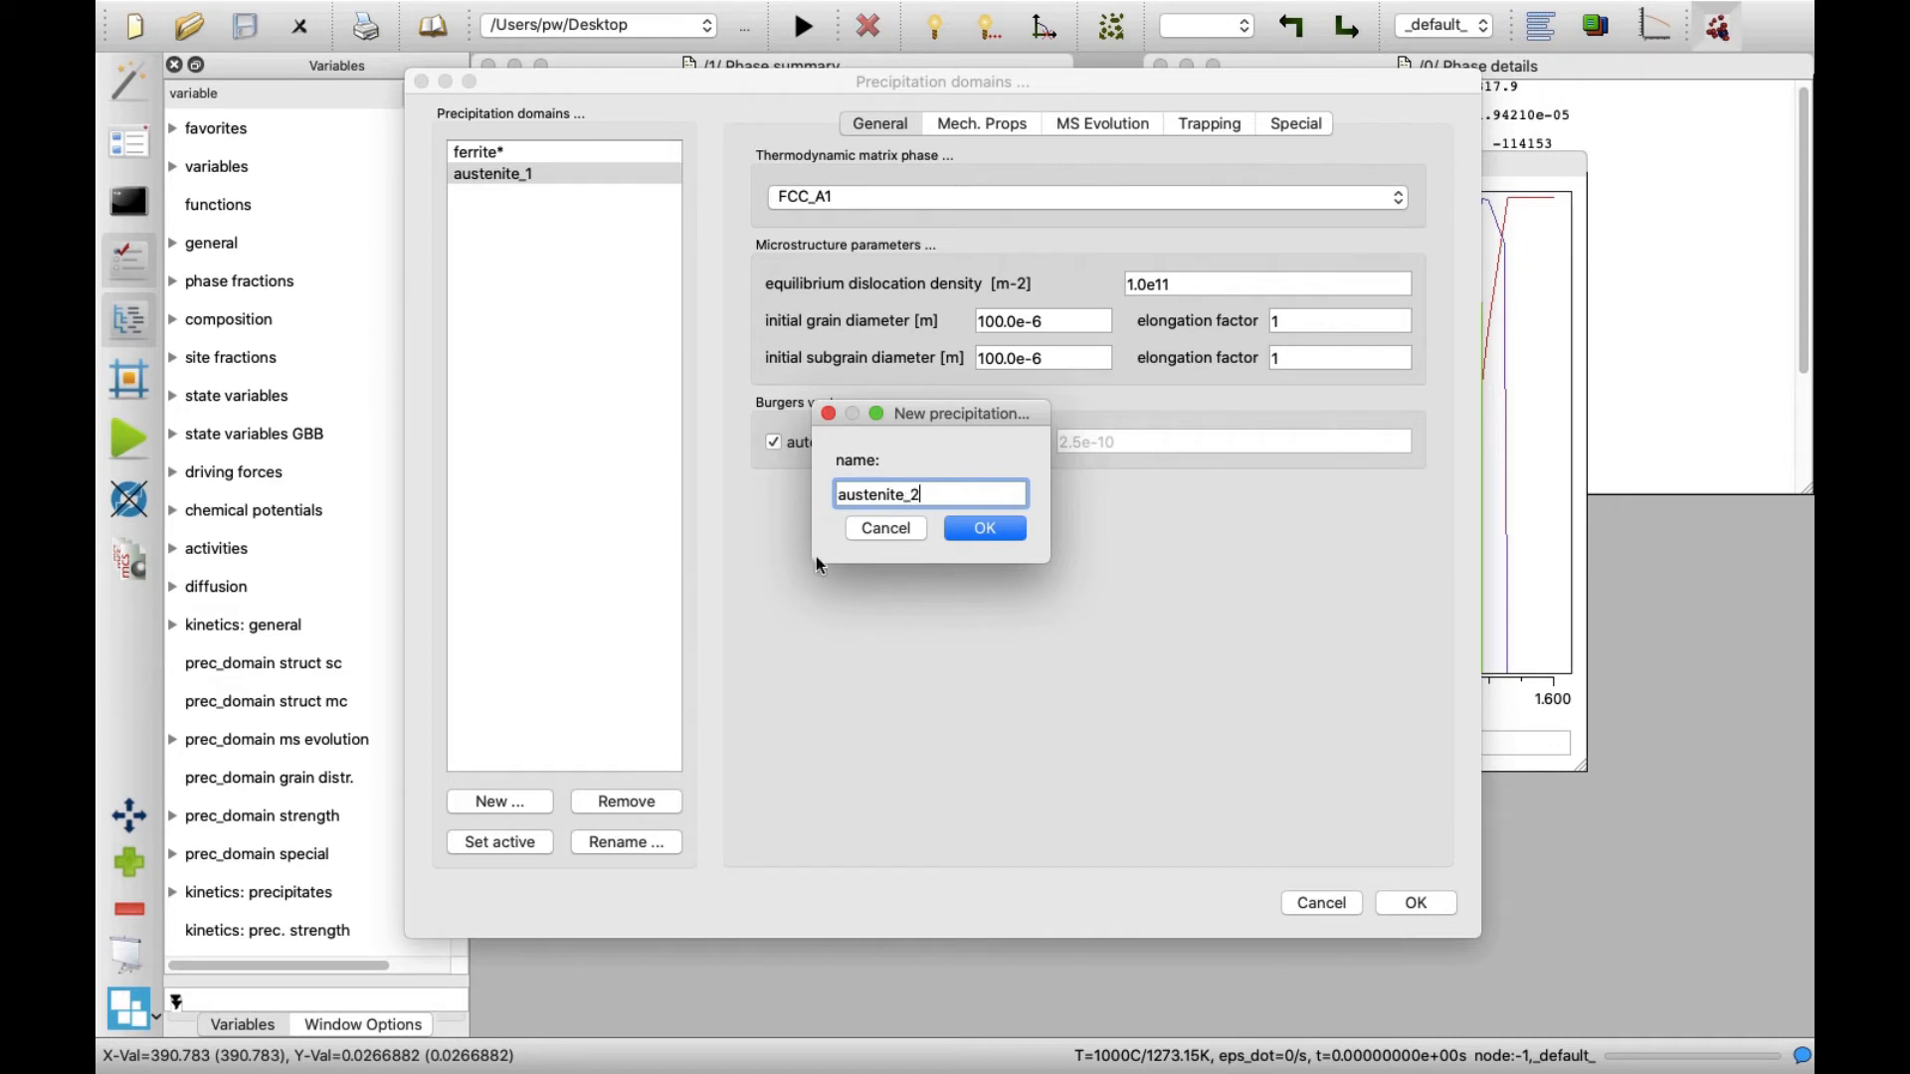
left_click(983, 527)
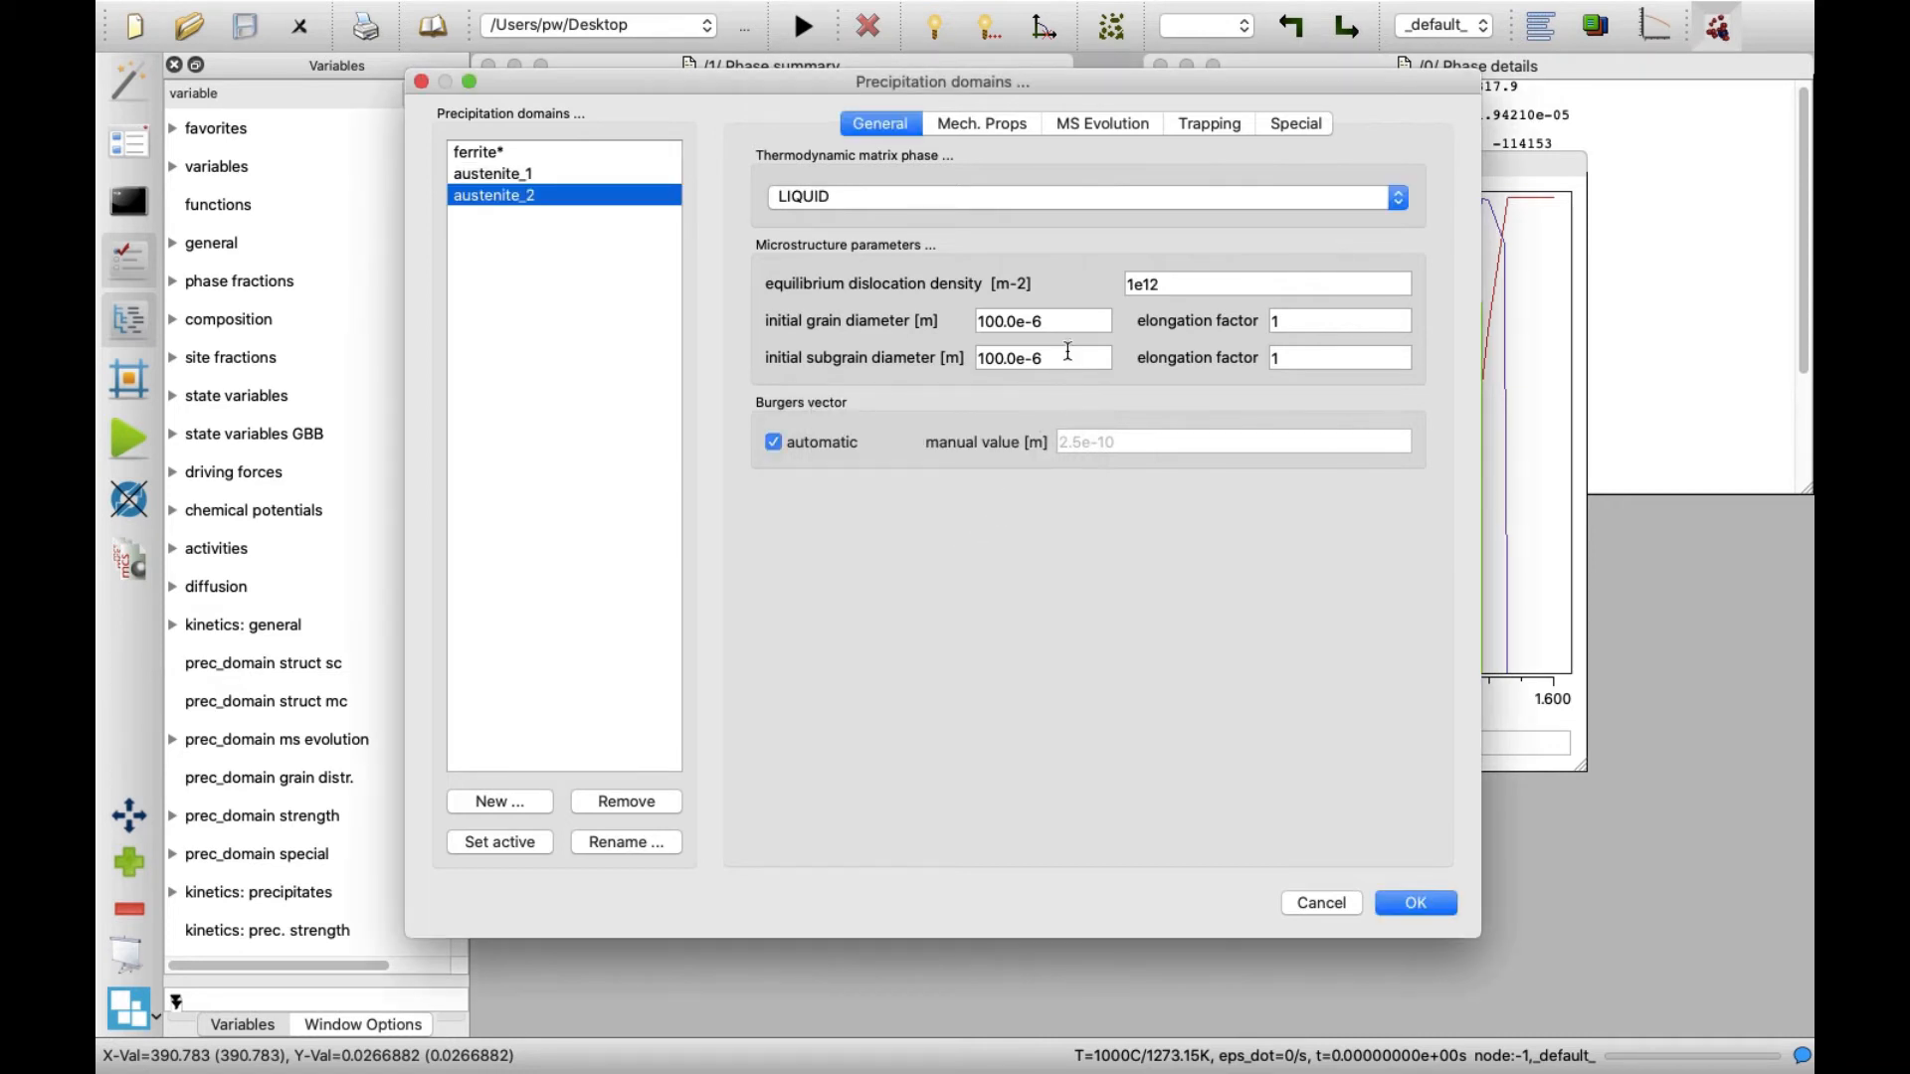
left_click(1394, 197)
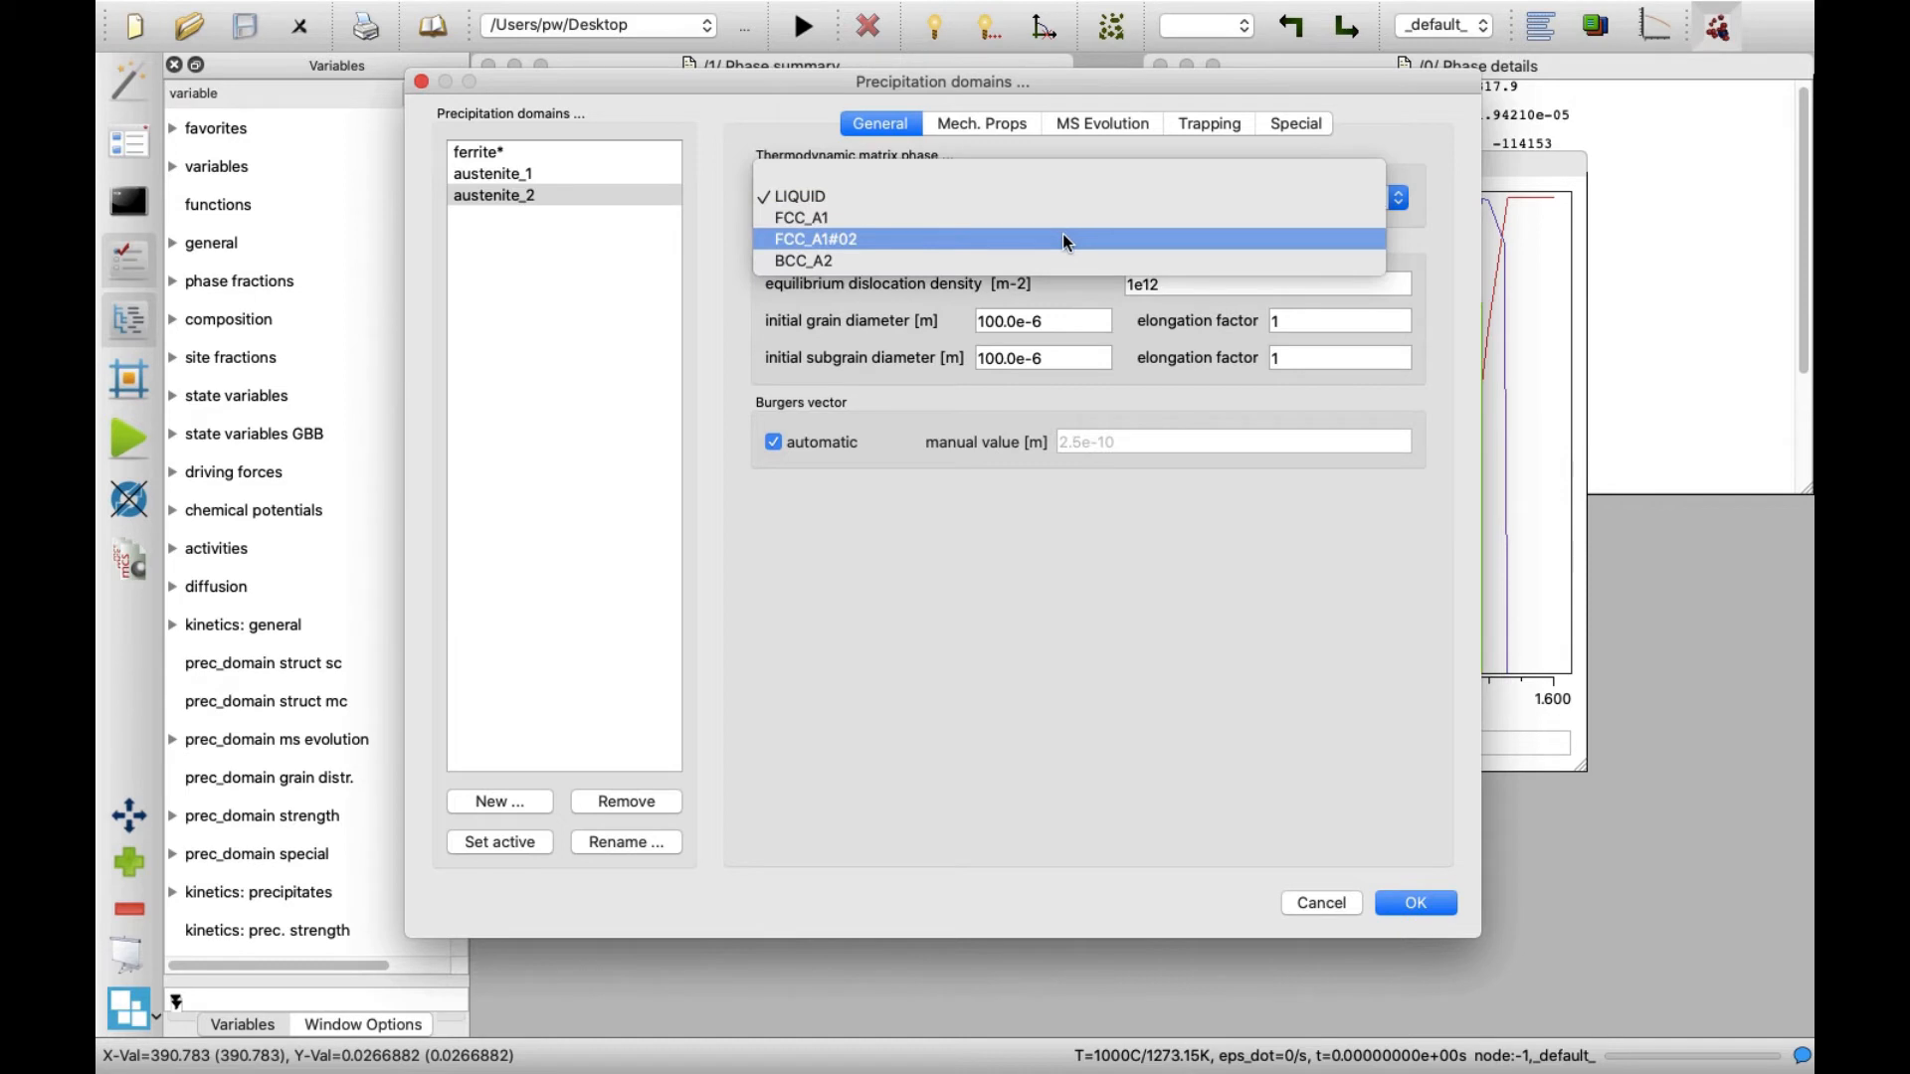
left_click(816, 238)
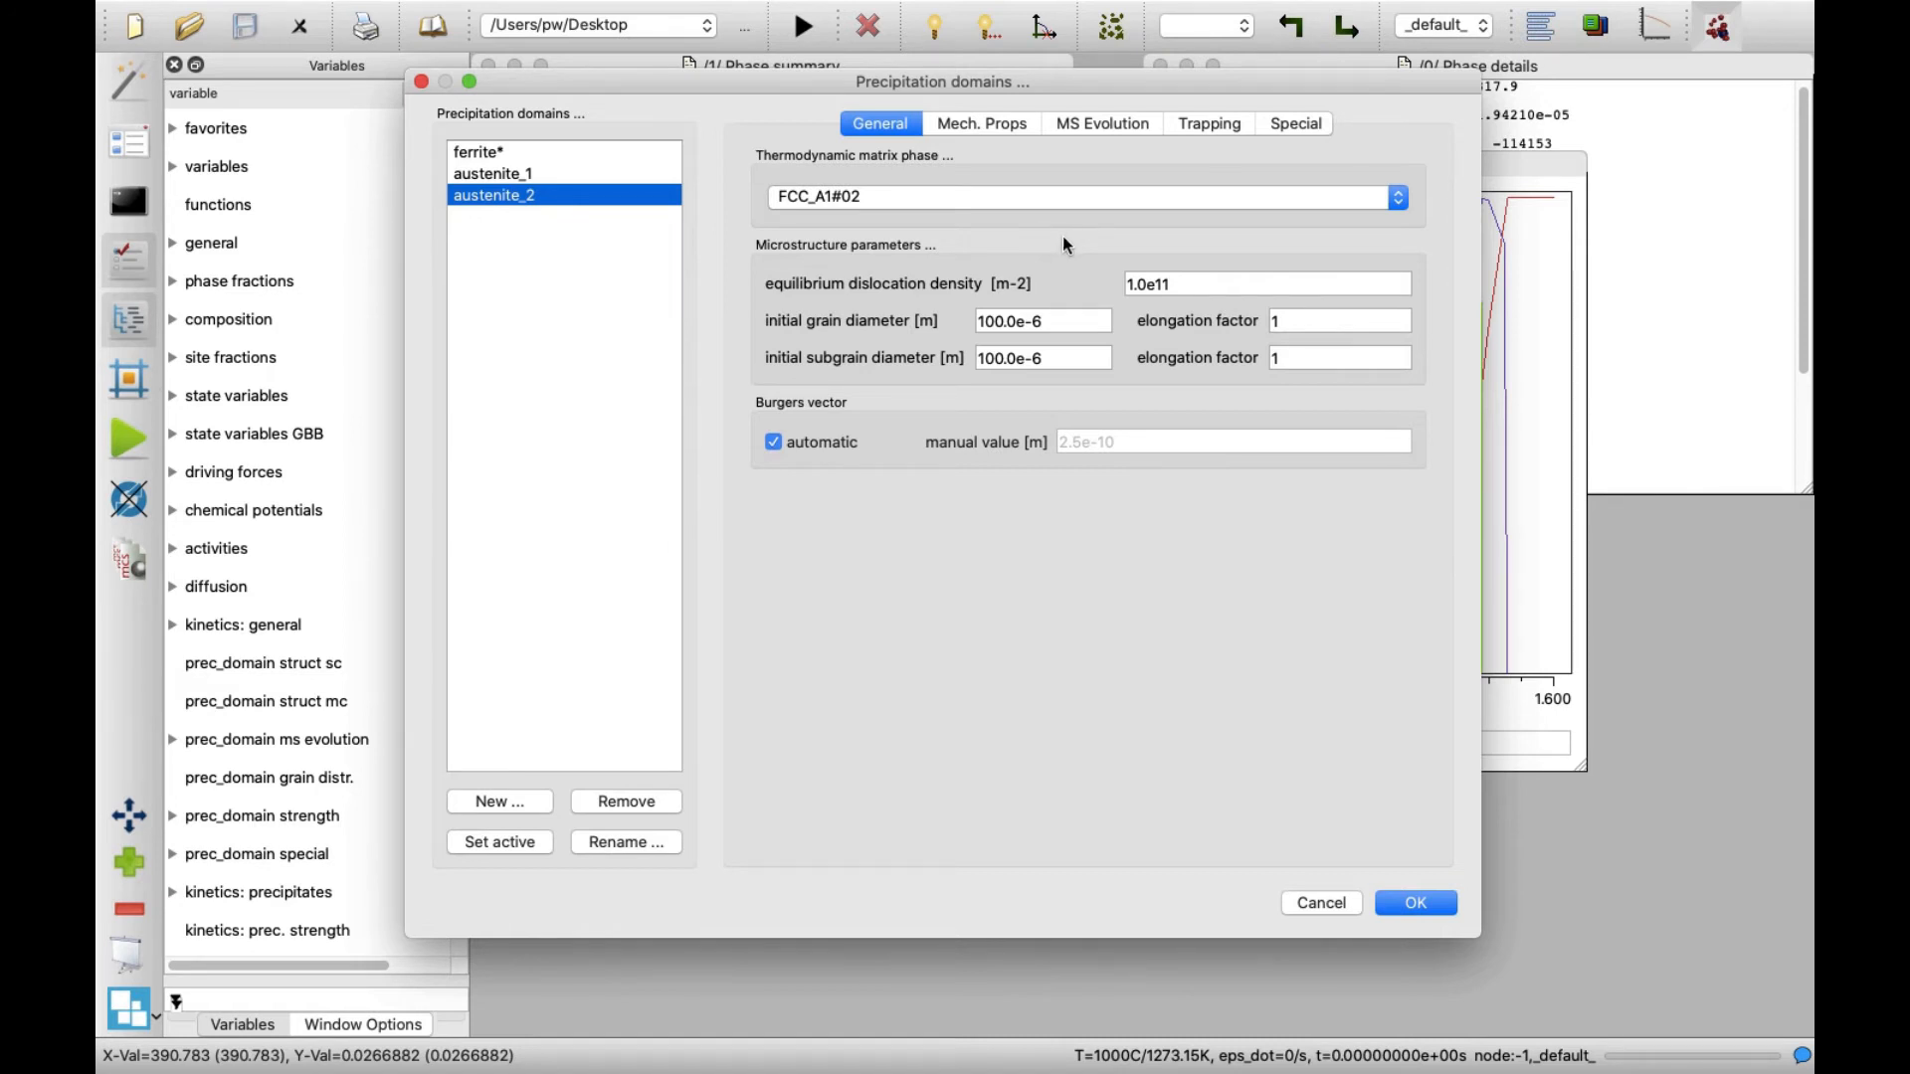
Step: Set austenite_2's initial grain diameter to 1e-6 m
left_click(1040, 320)
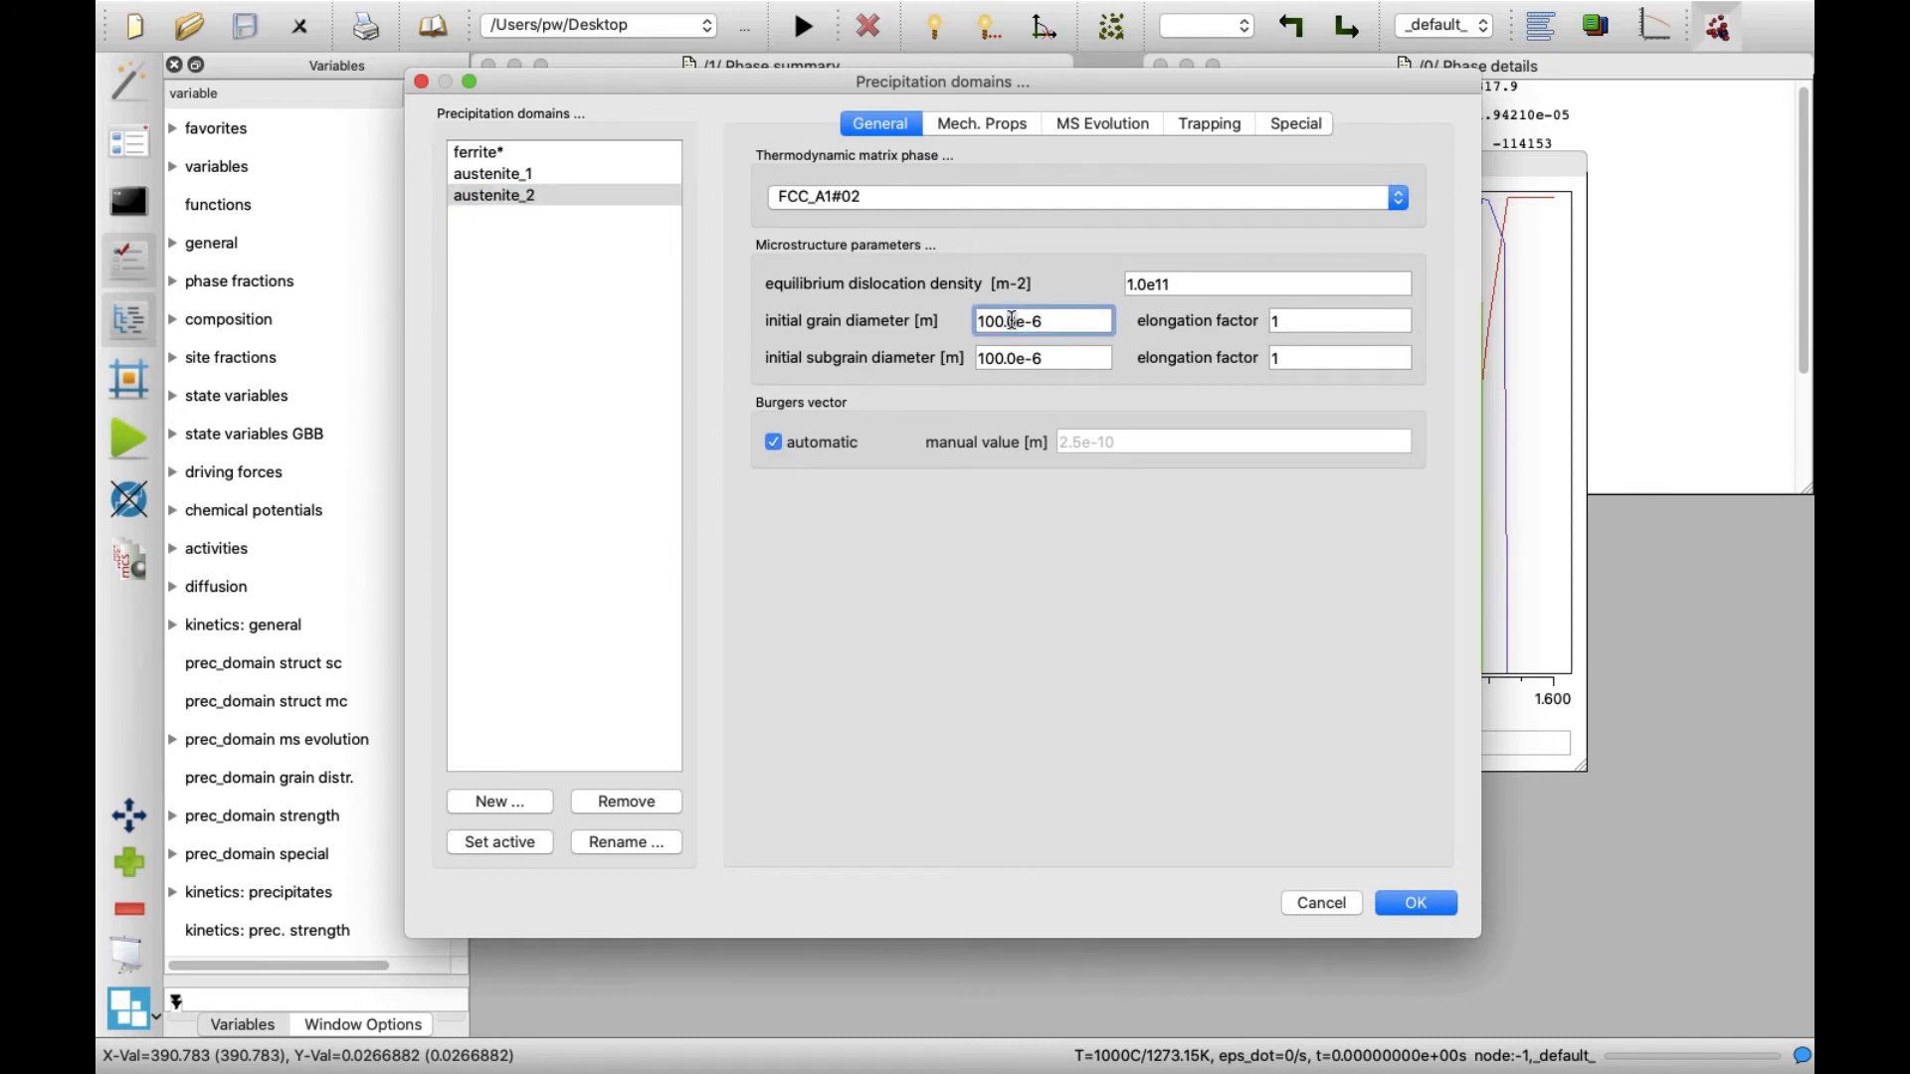
triple_click(1040, 321)
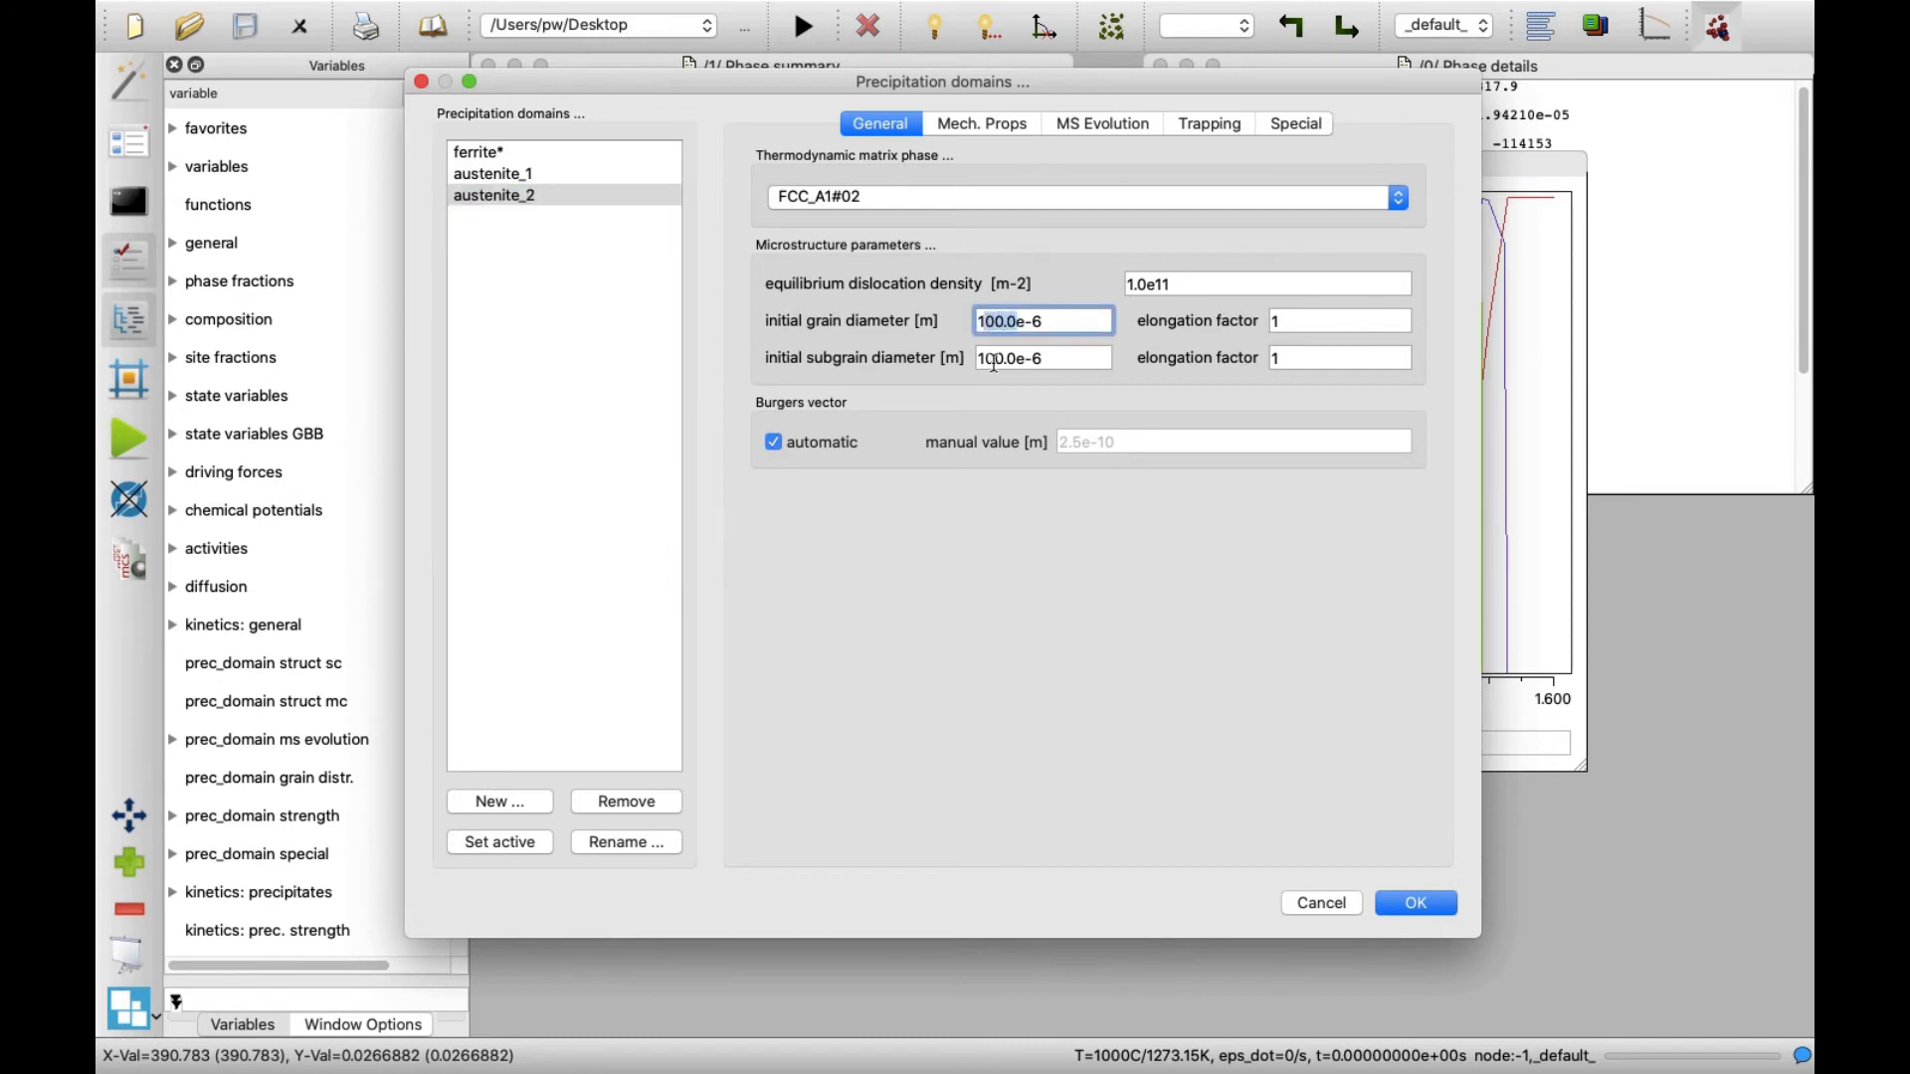
type("1e-6")
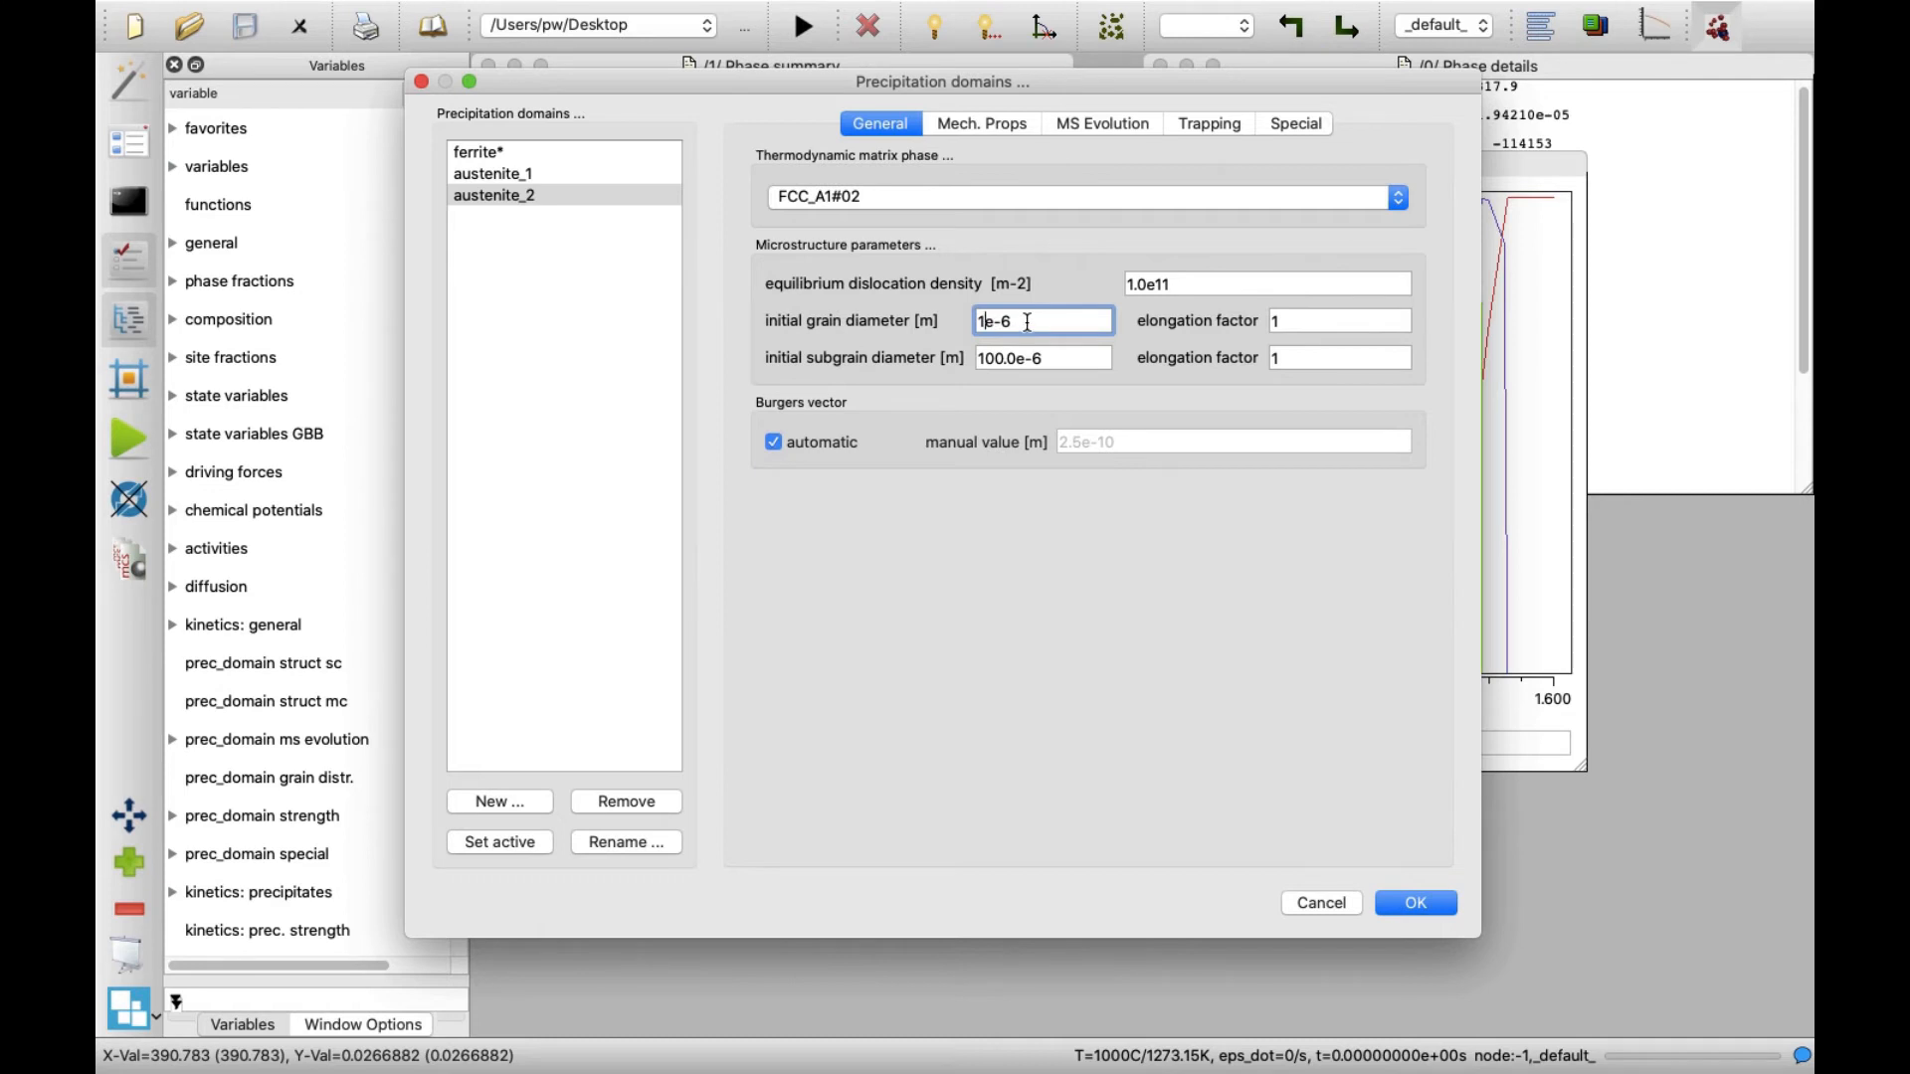
mouse_move(1076, 193)
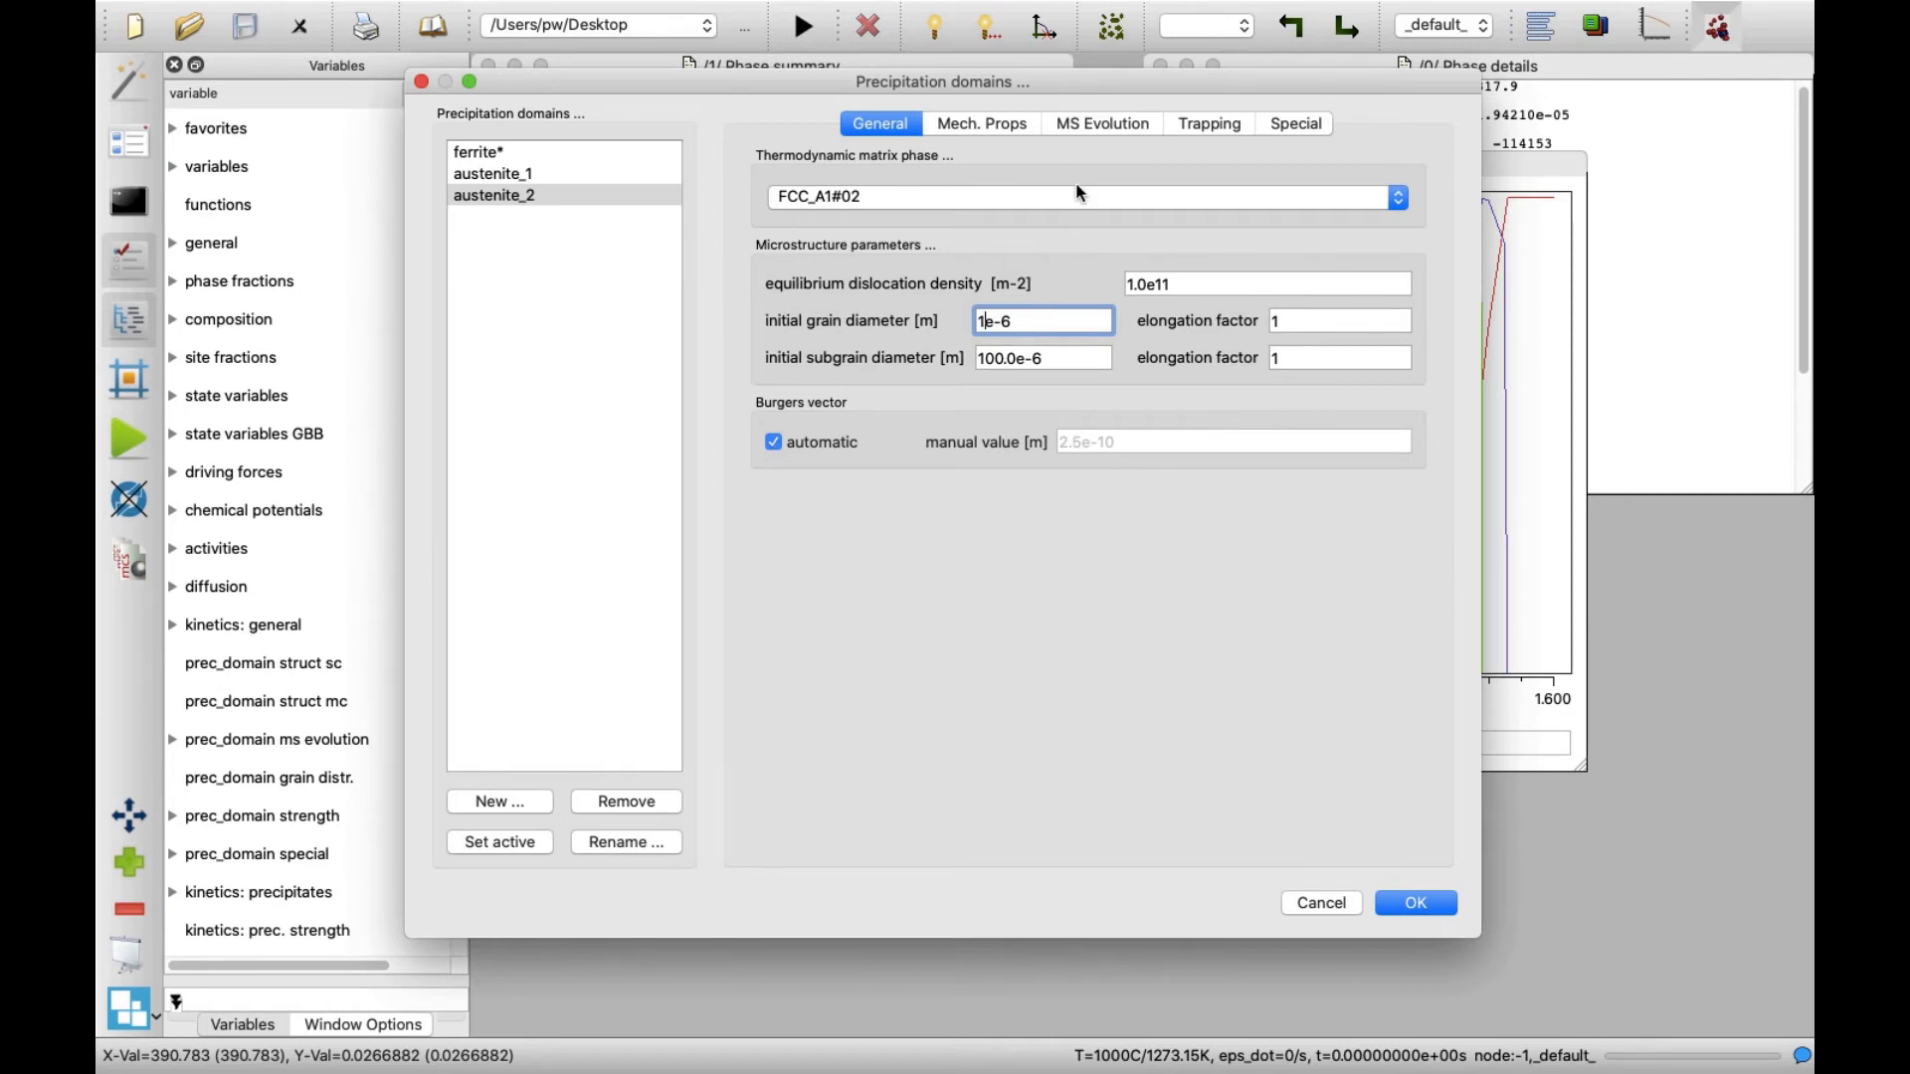
Step: Choose the single class grainsize evolution model for austenite_2 and confirm the domain settings
left_click(1101, 123)
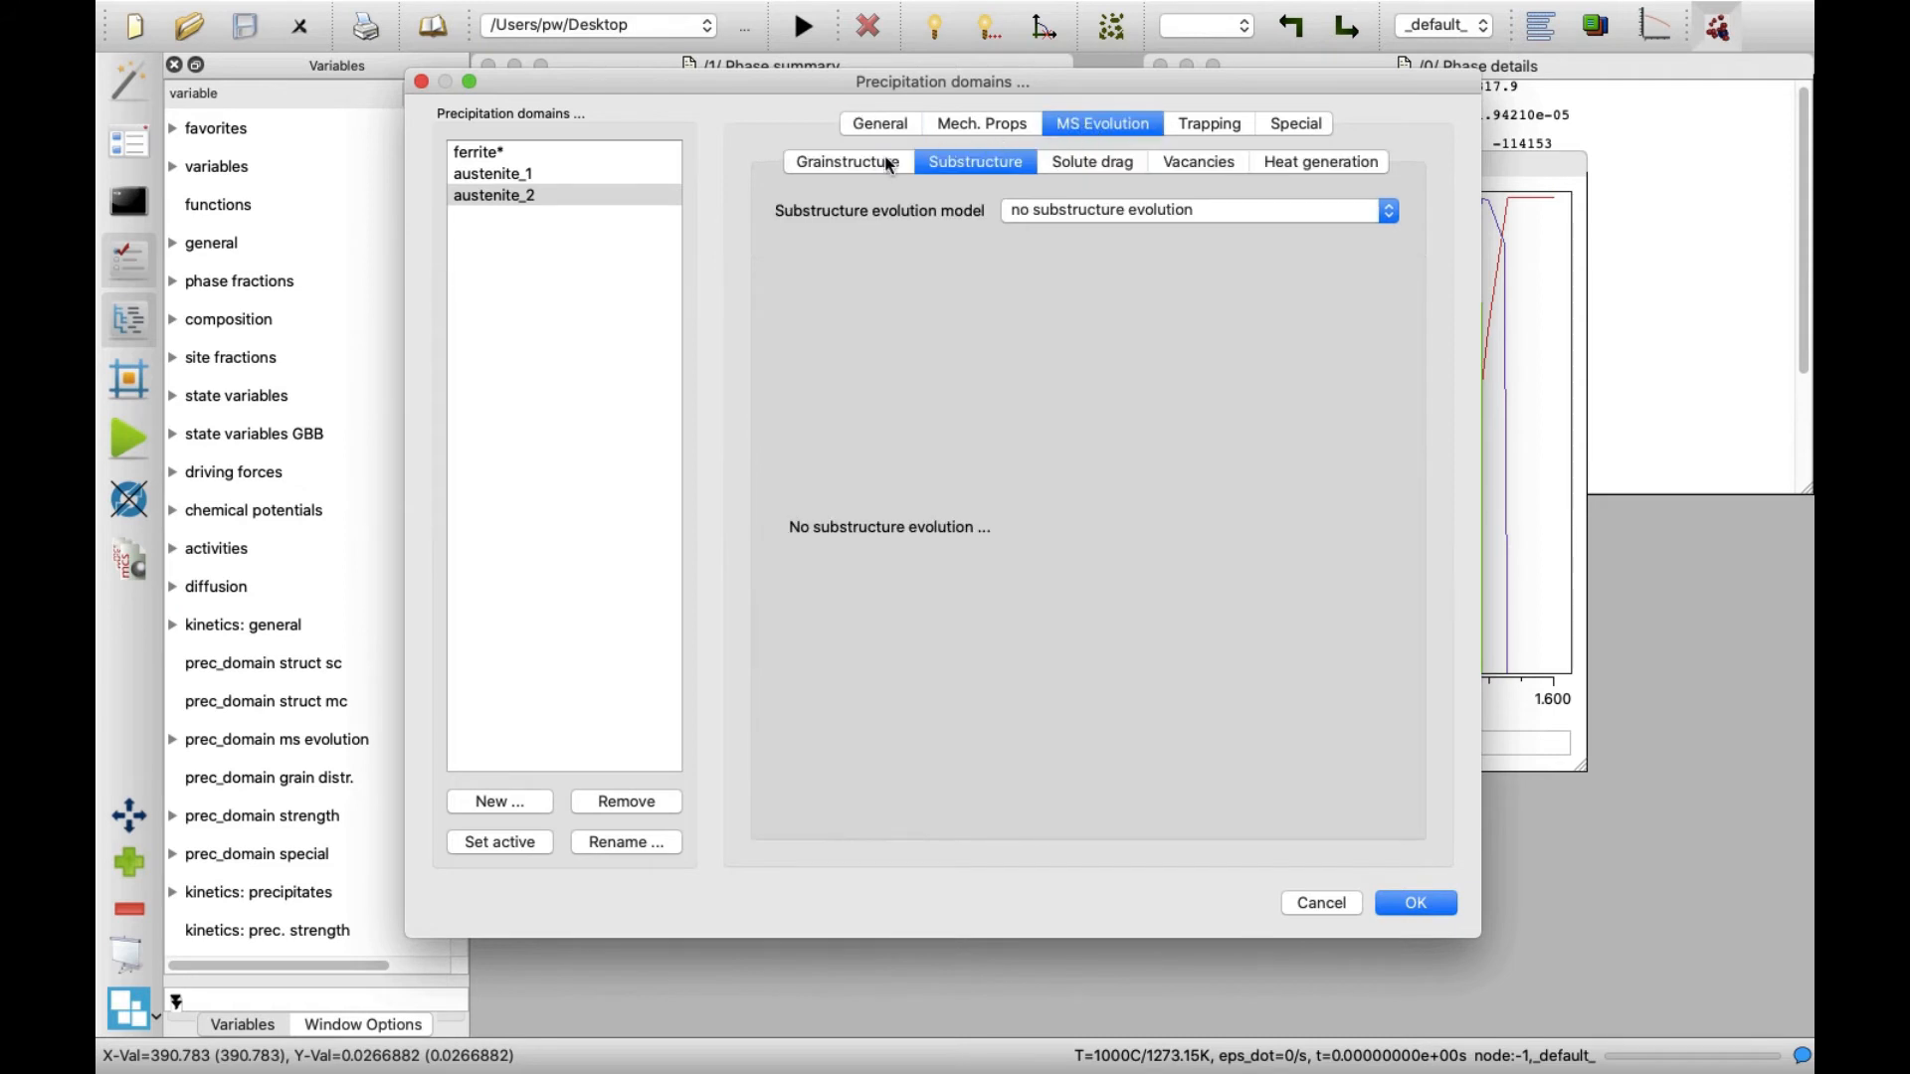
left_click(848, 161)
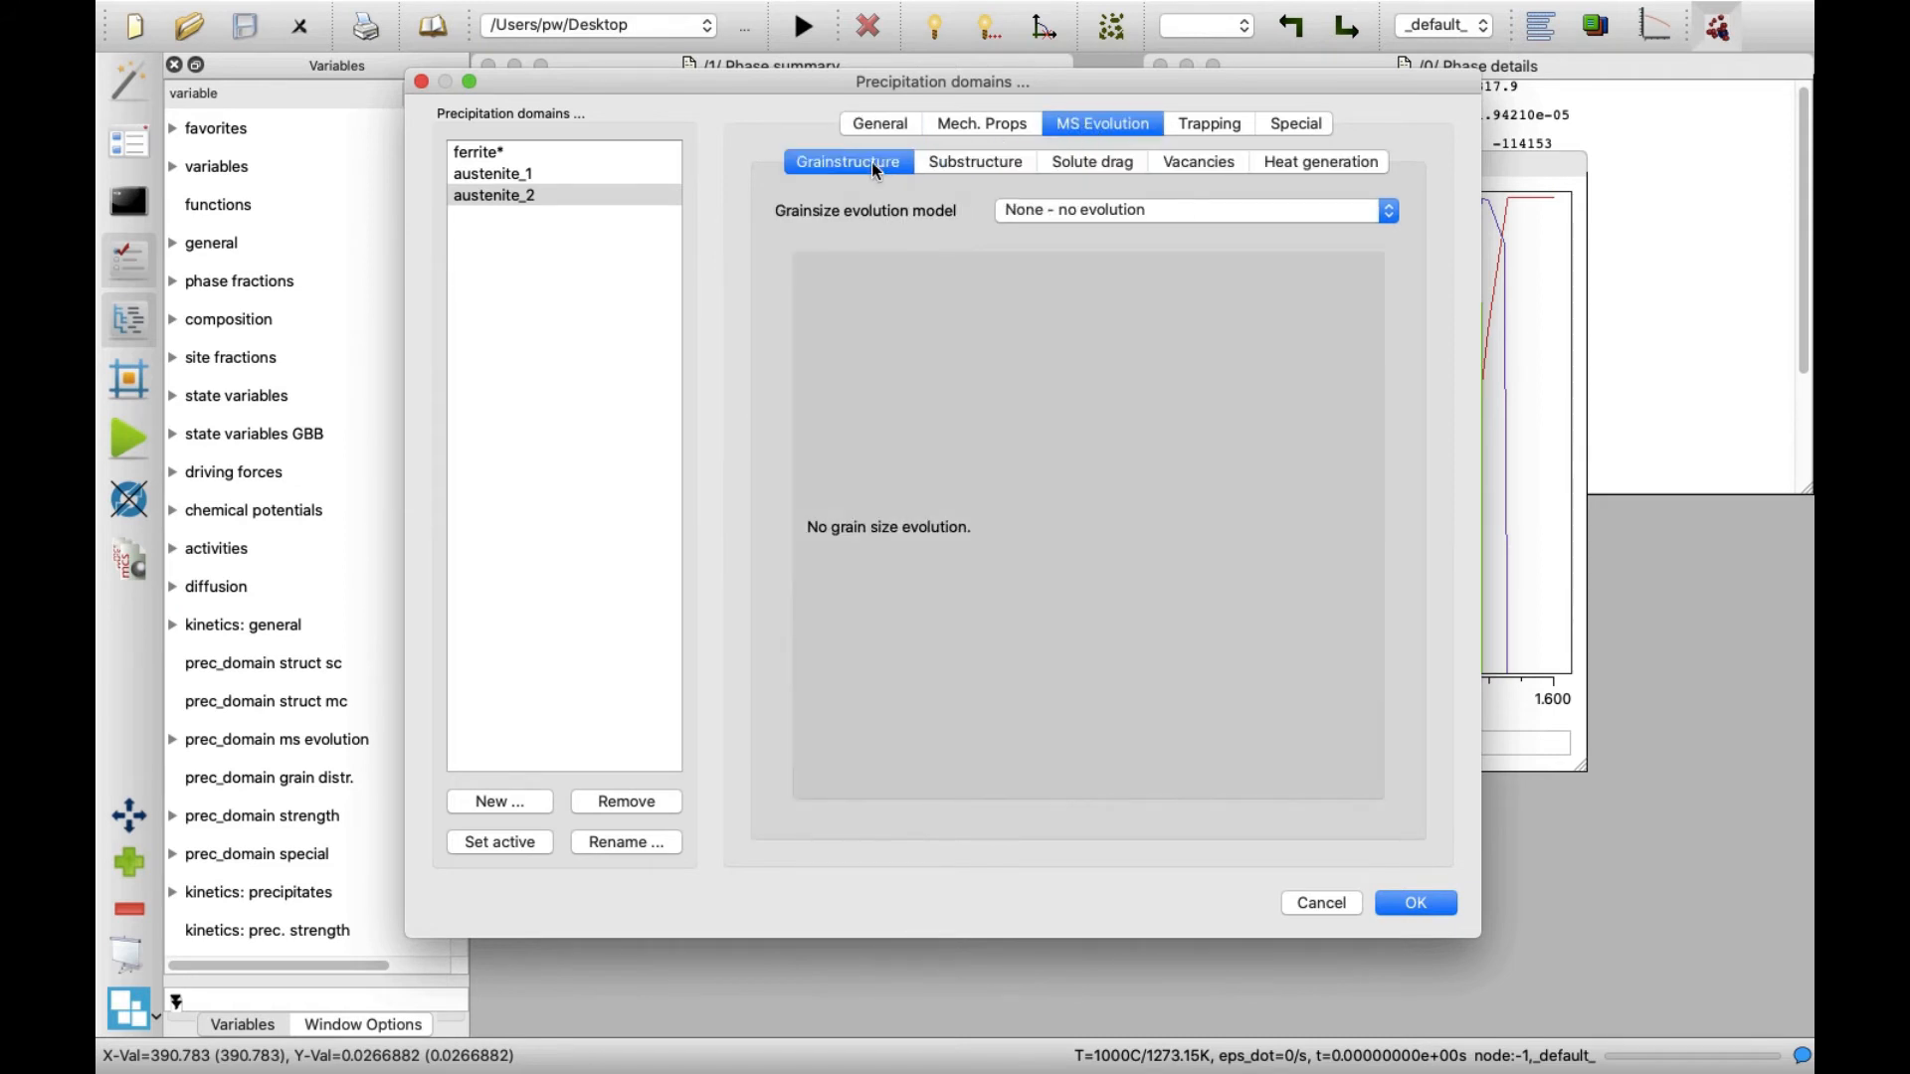
mouse_move(1213, 219)
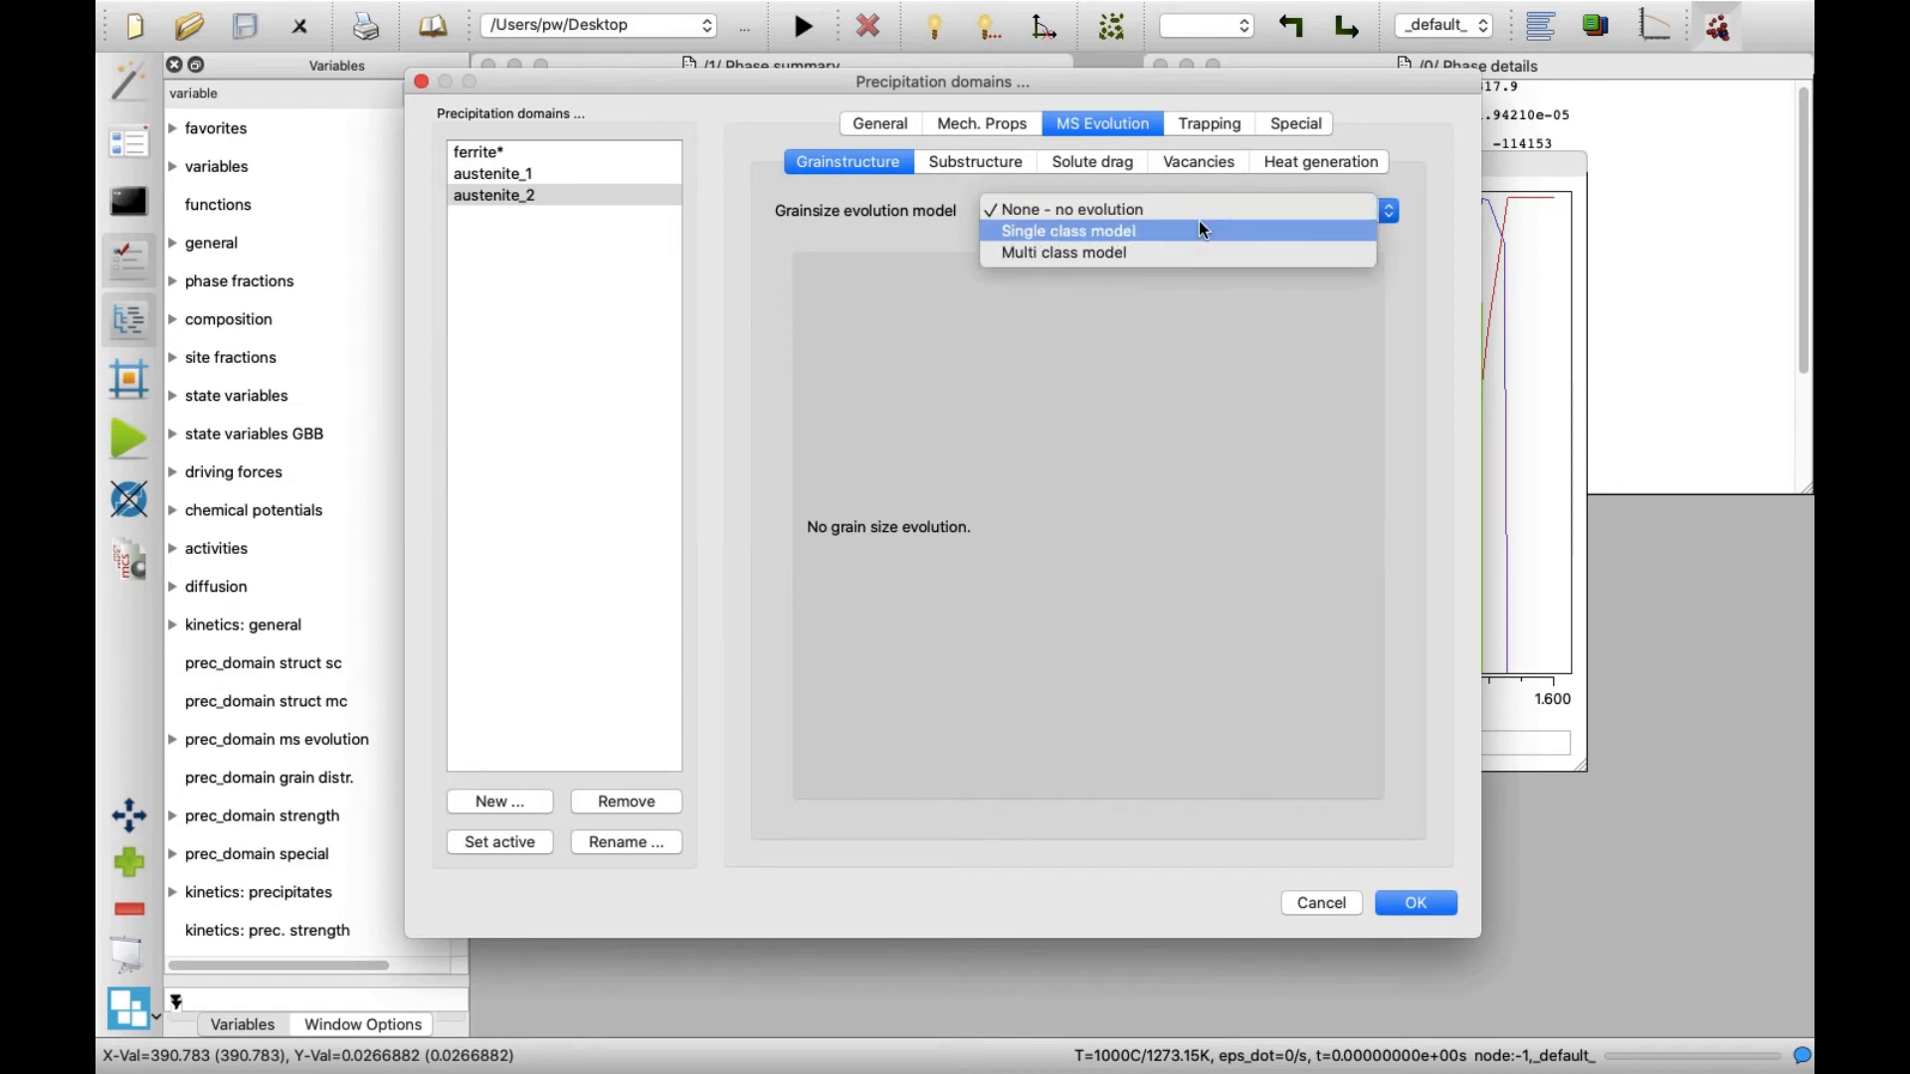
mouse_move(1194, 237)
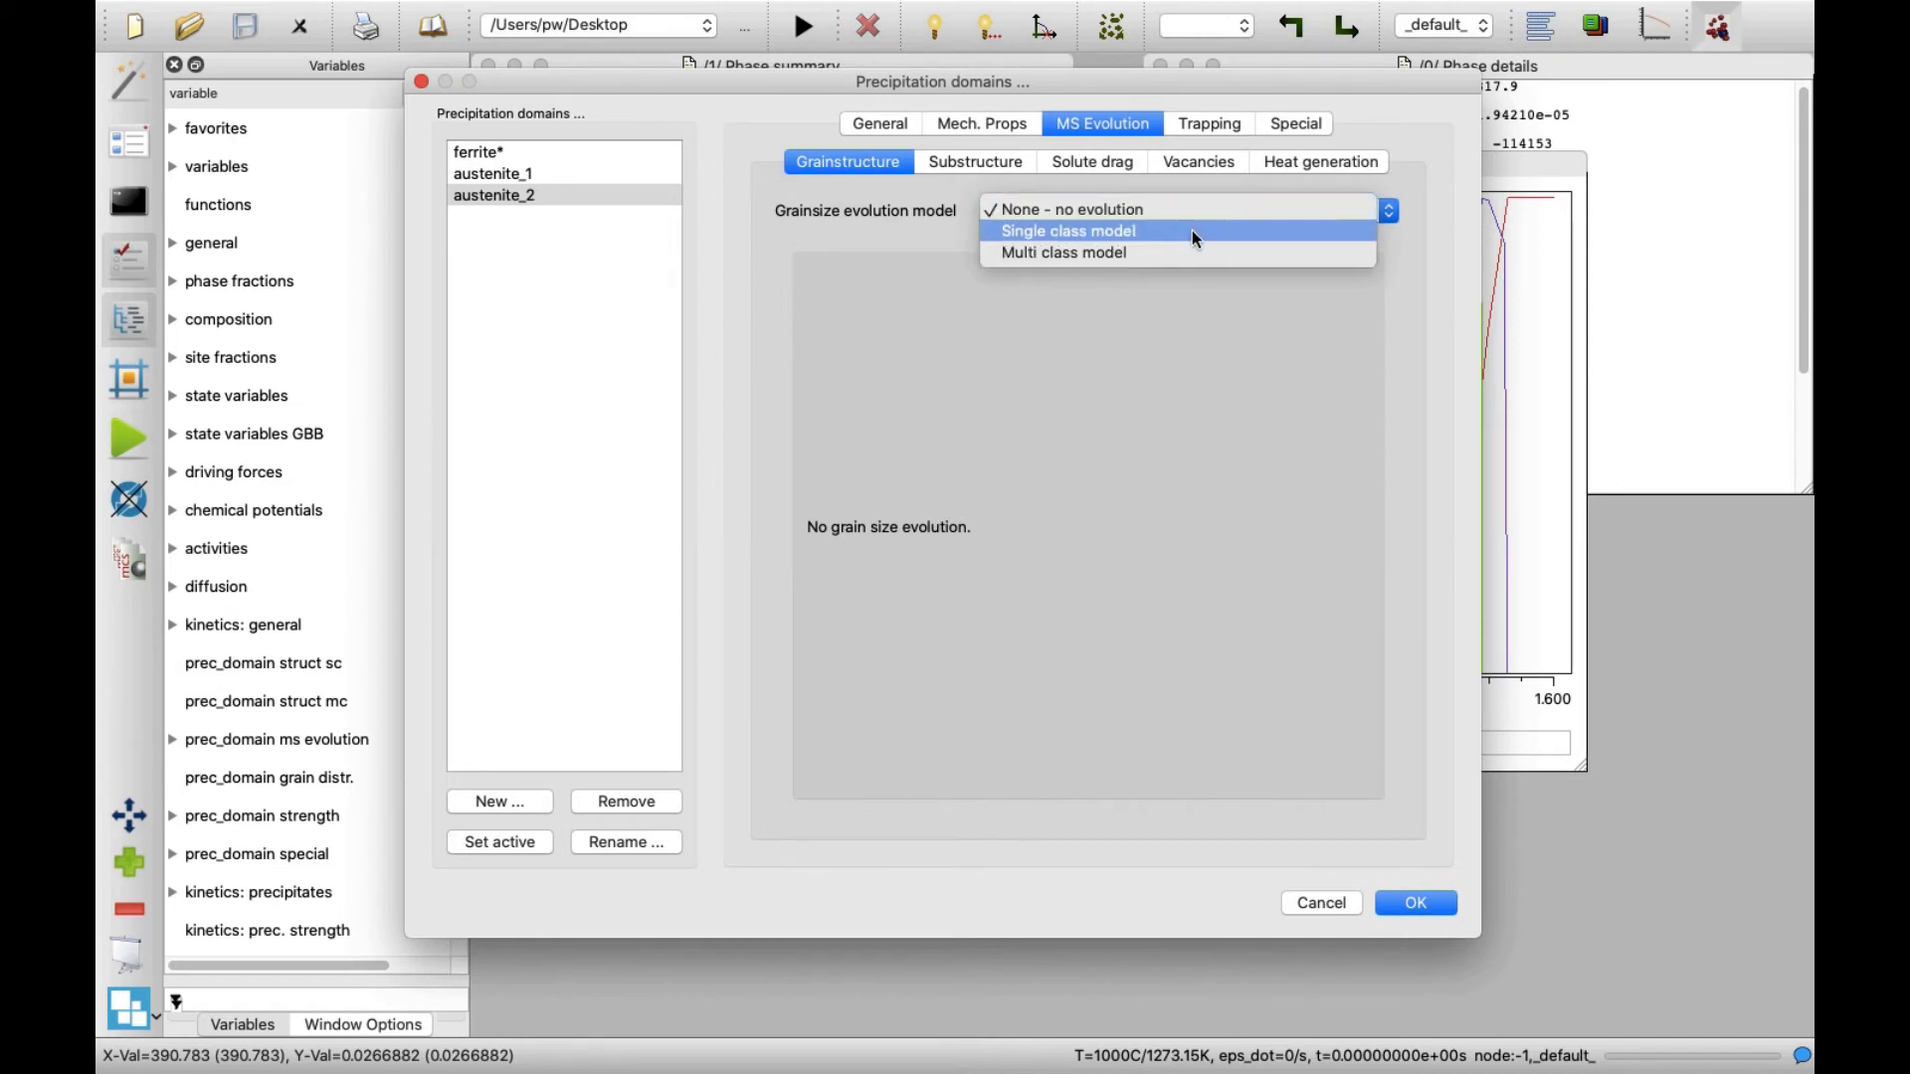
left_click(1068, 230)
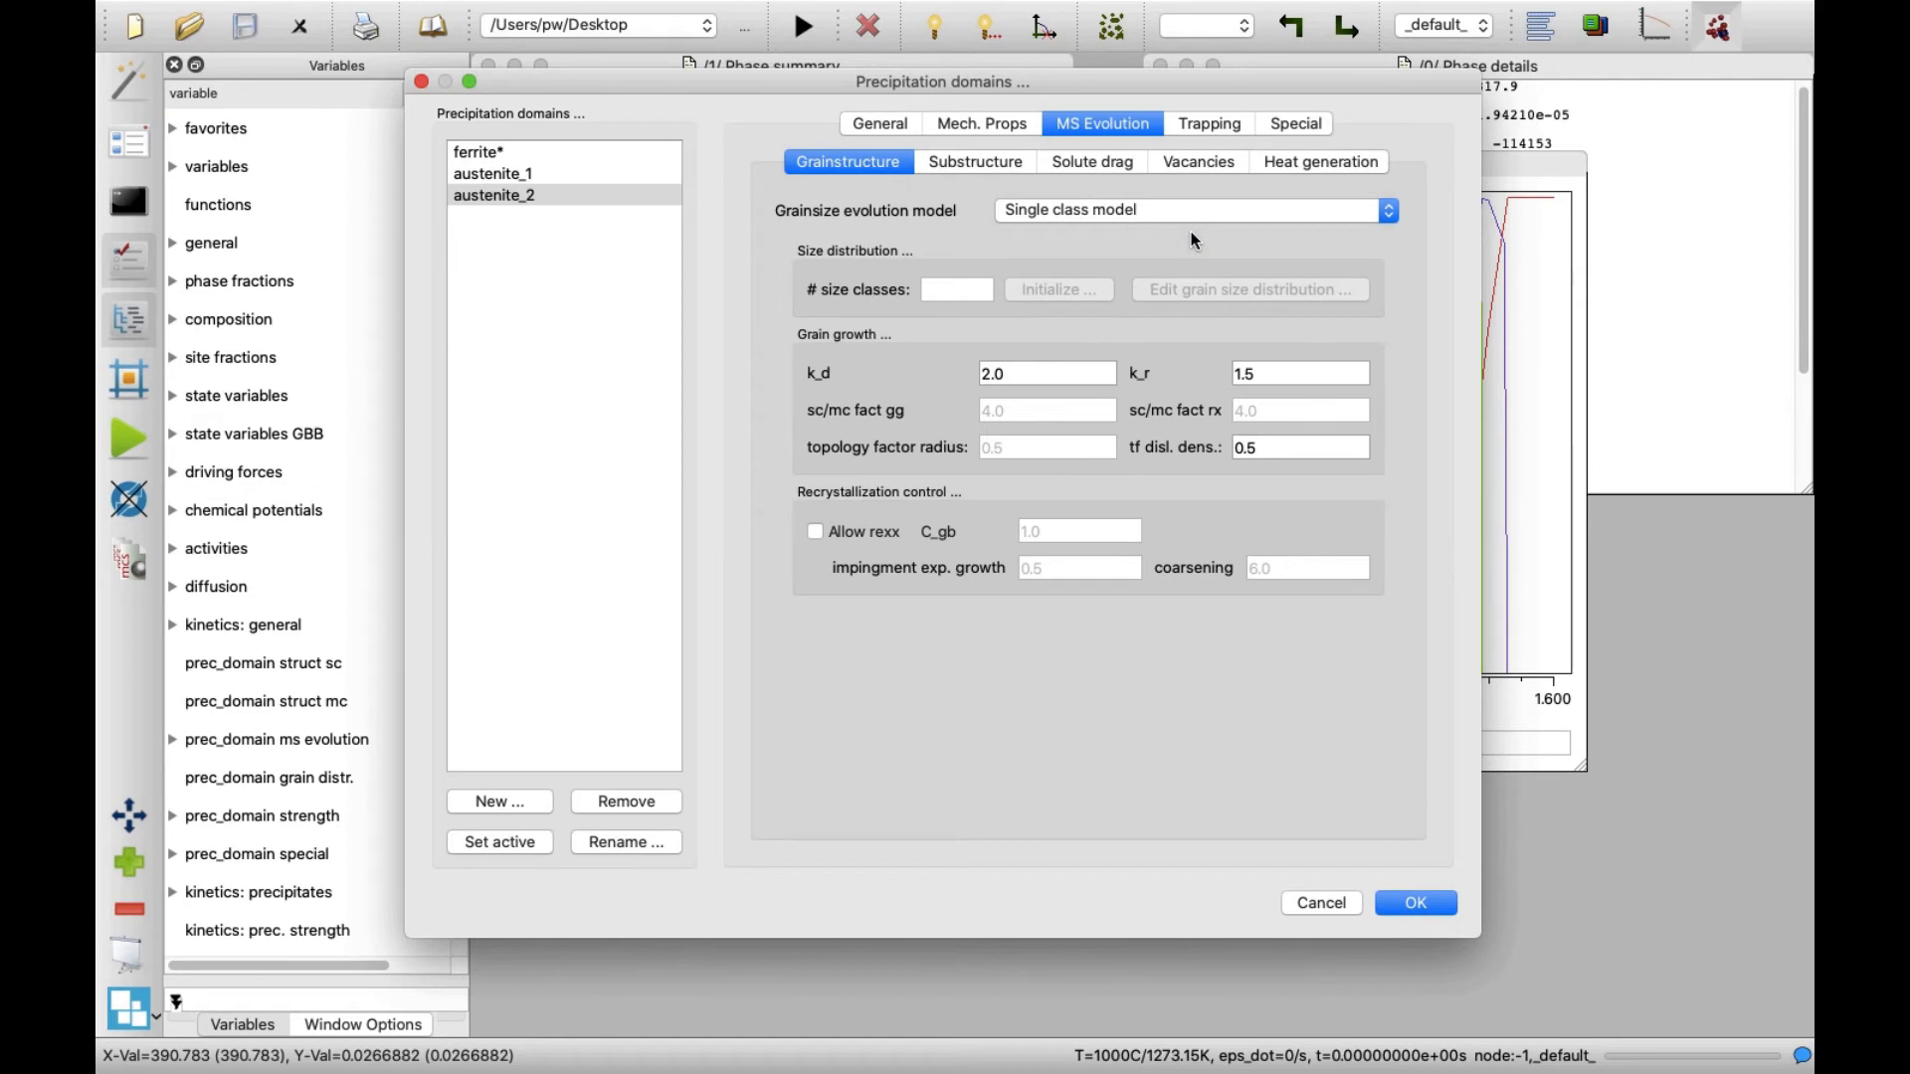
mouse_move(1213, 306)
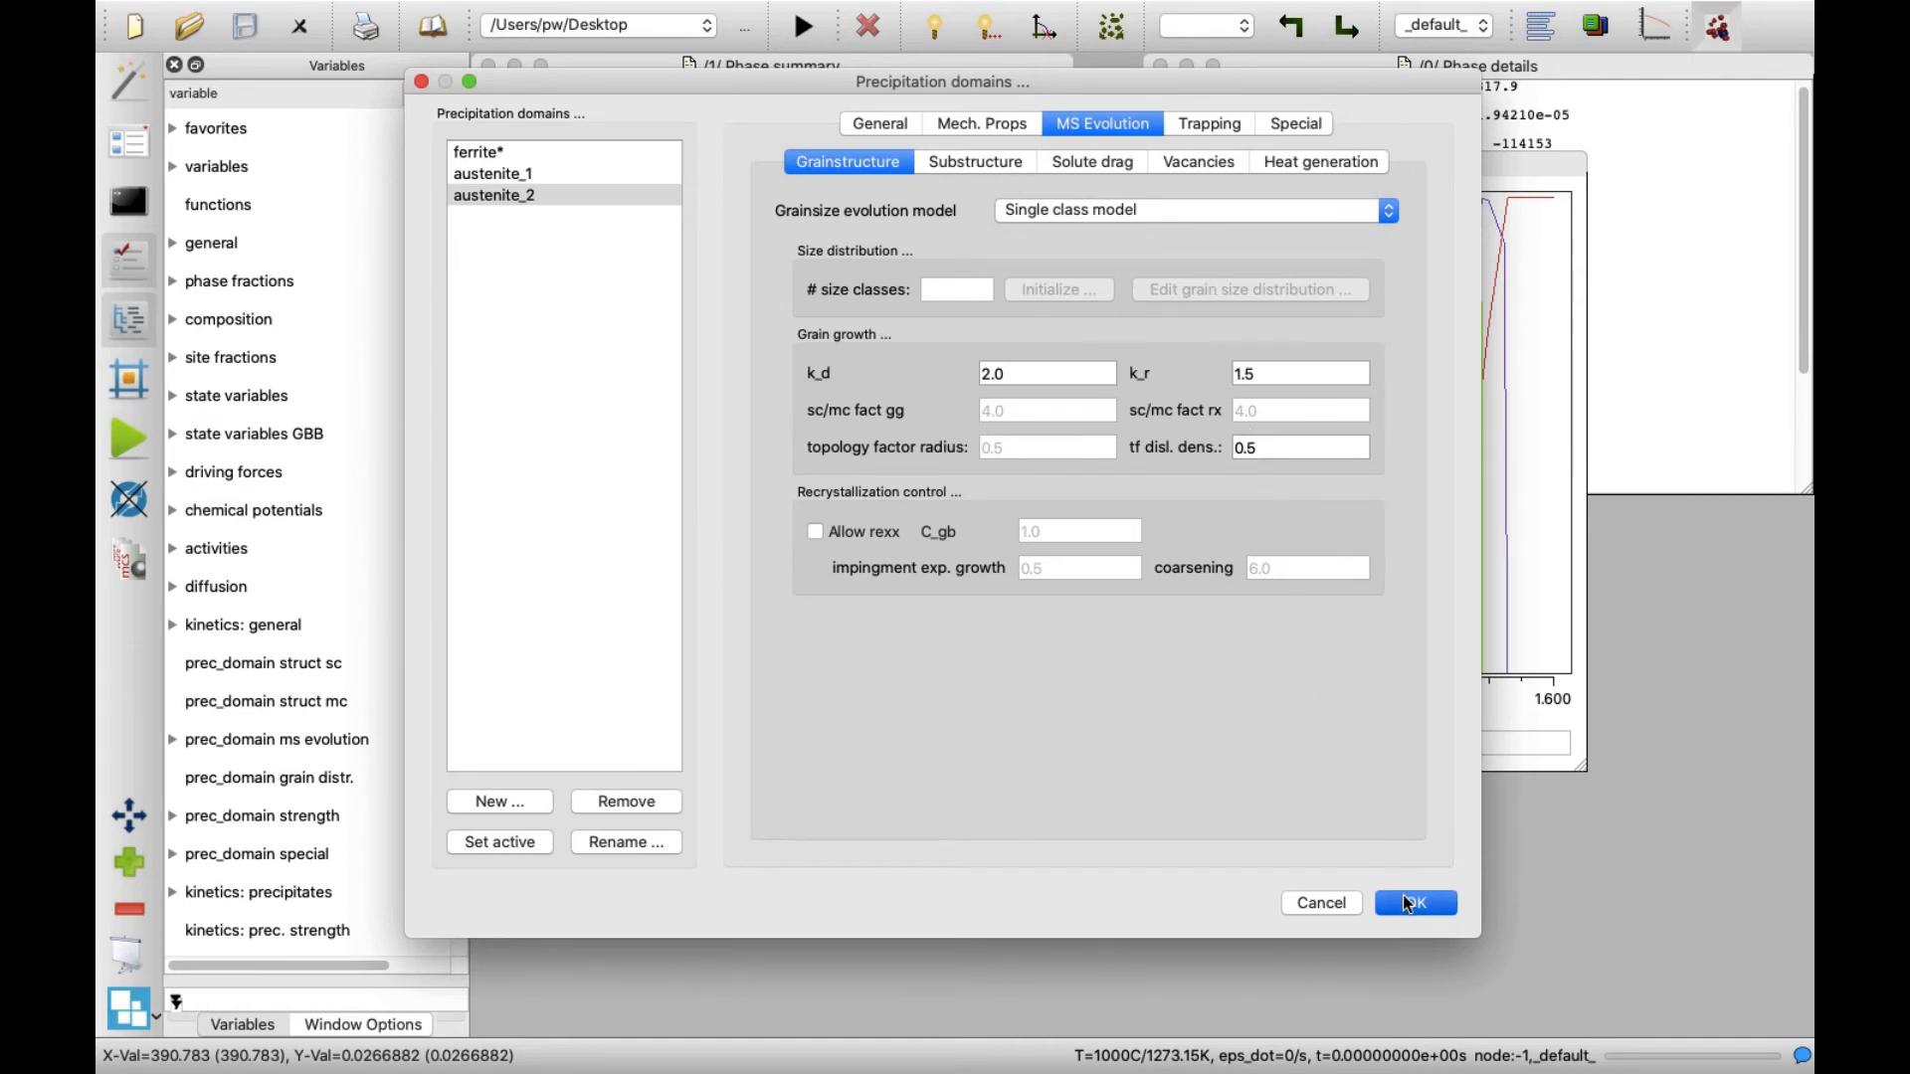
left_click(1412, 903)
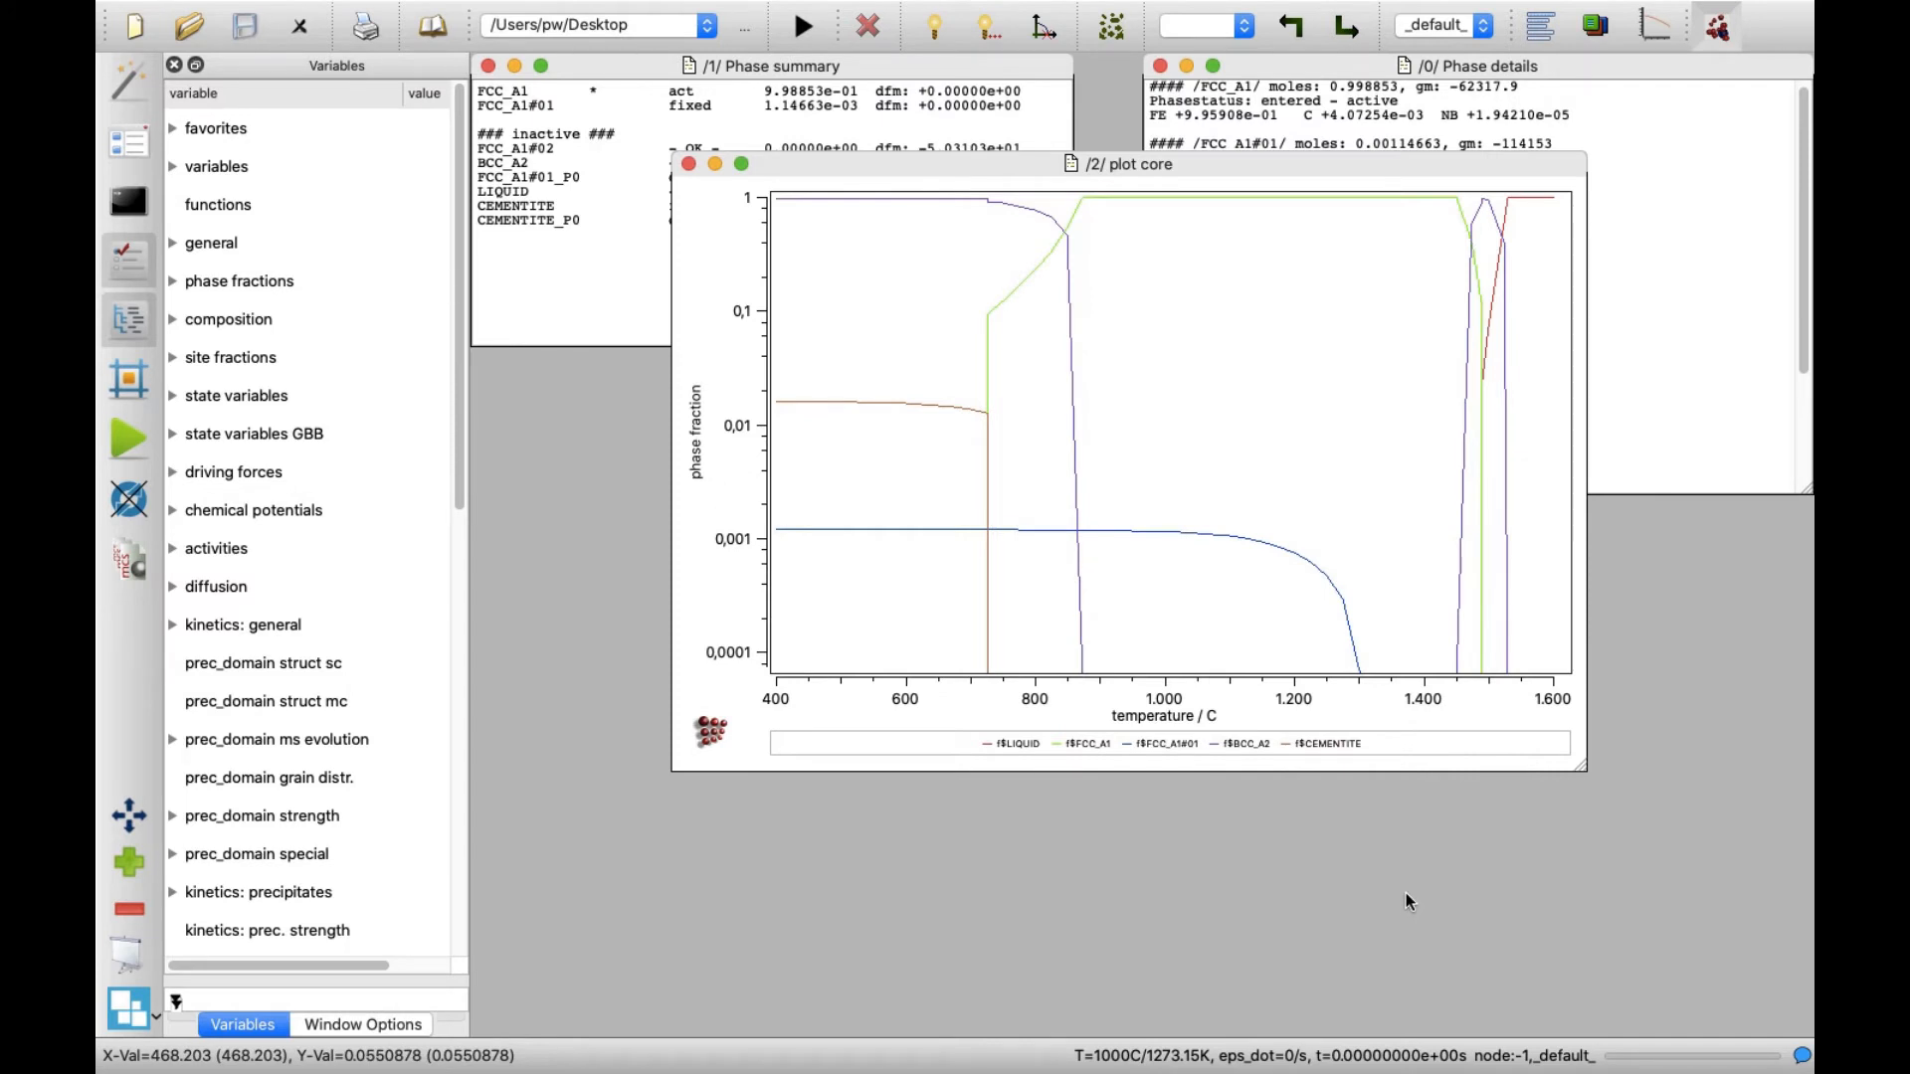
mouse_move(418, 8)
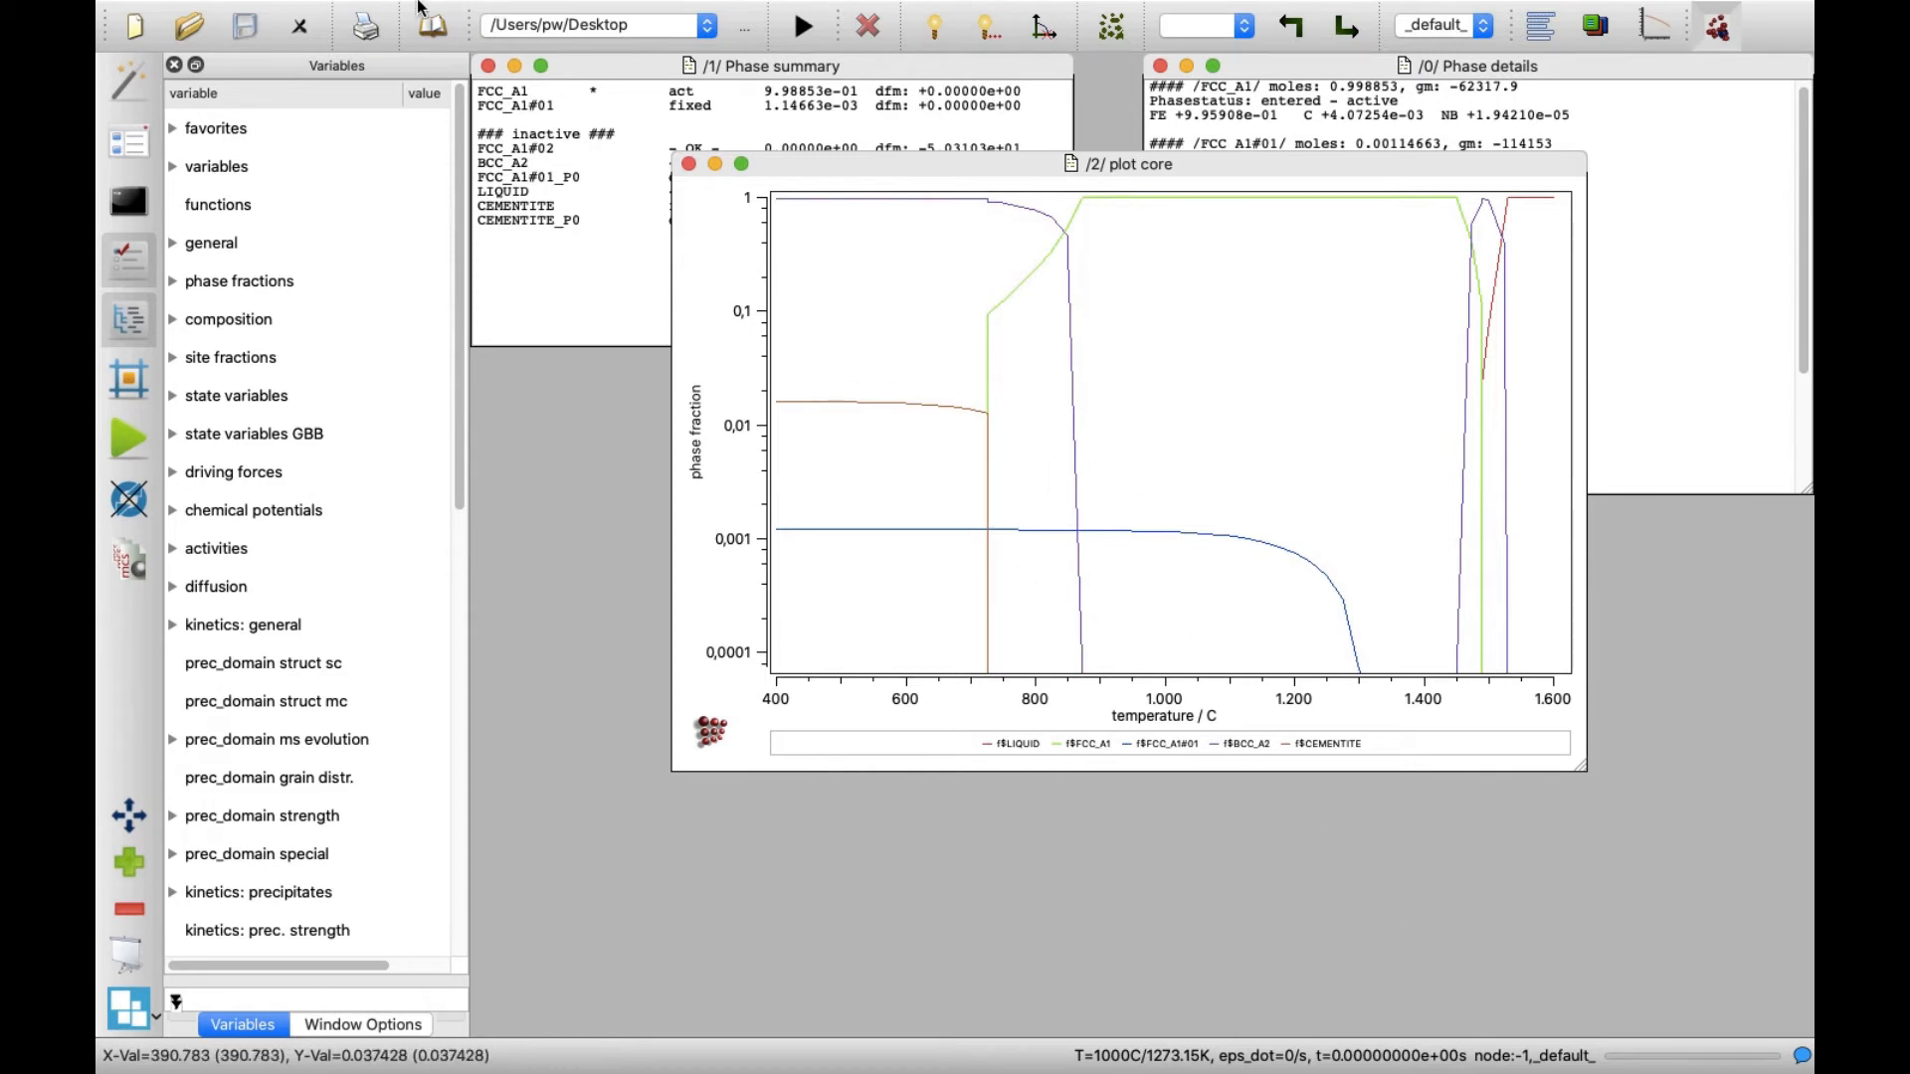
Step: Create a new thermo-mechanical treatment named treatment via Global thermo-mech. treatments
left_click(342, 14)
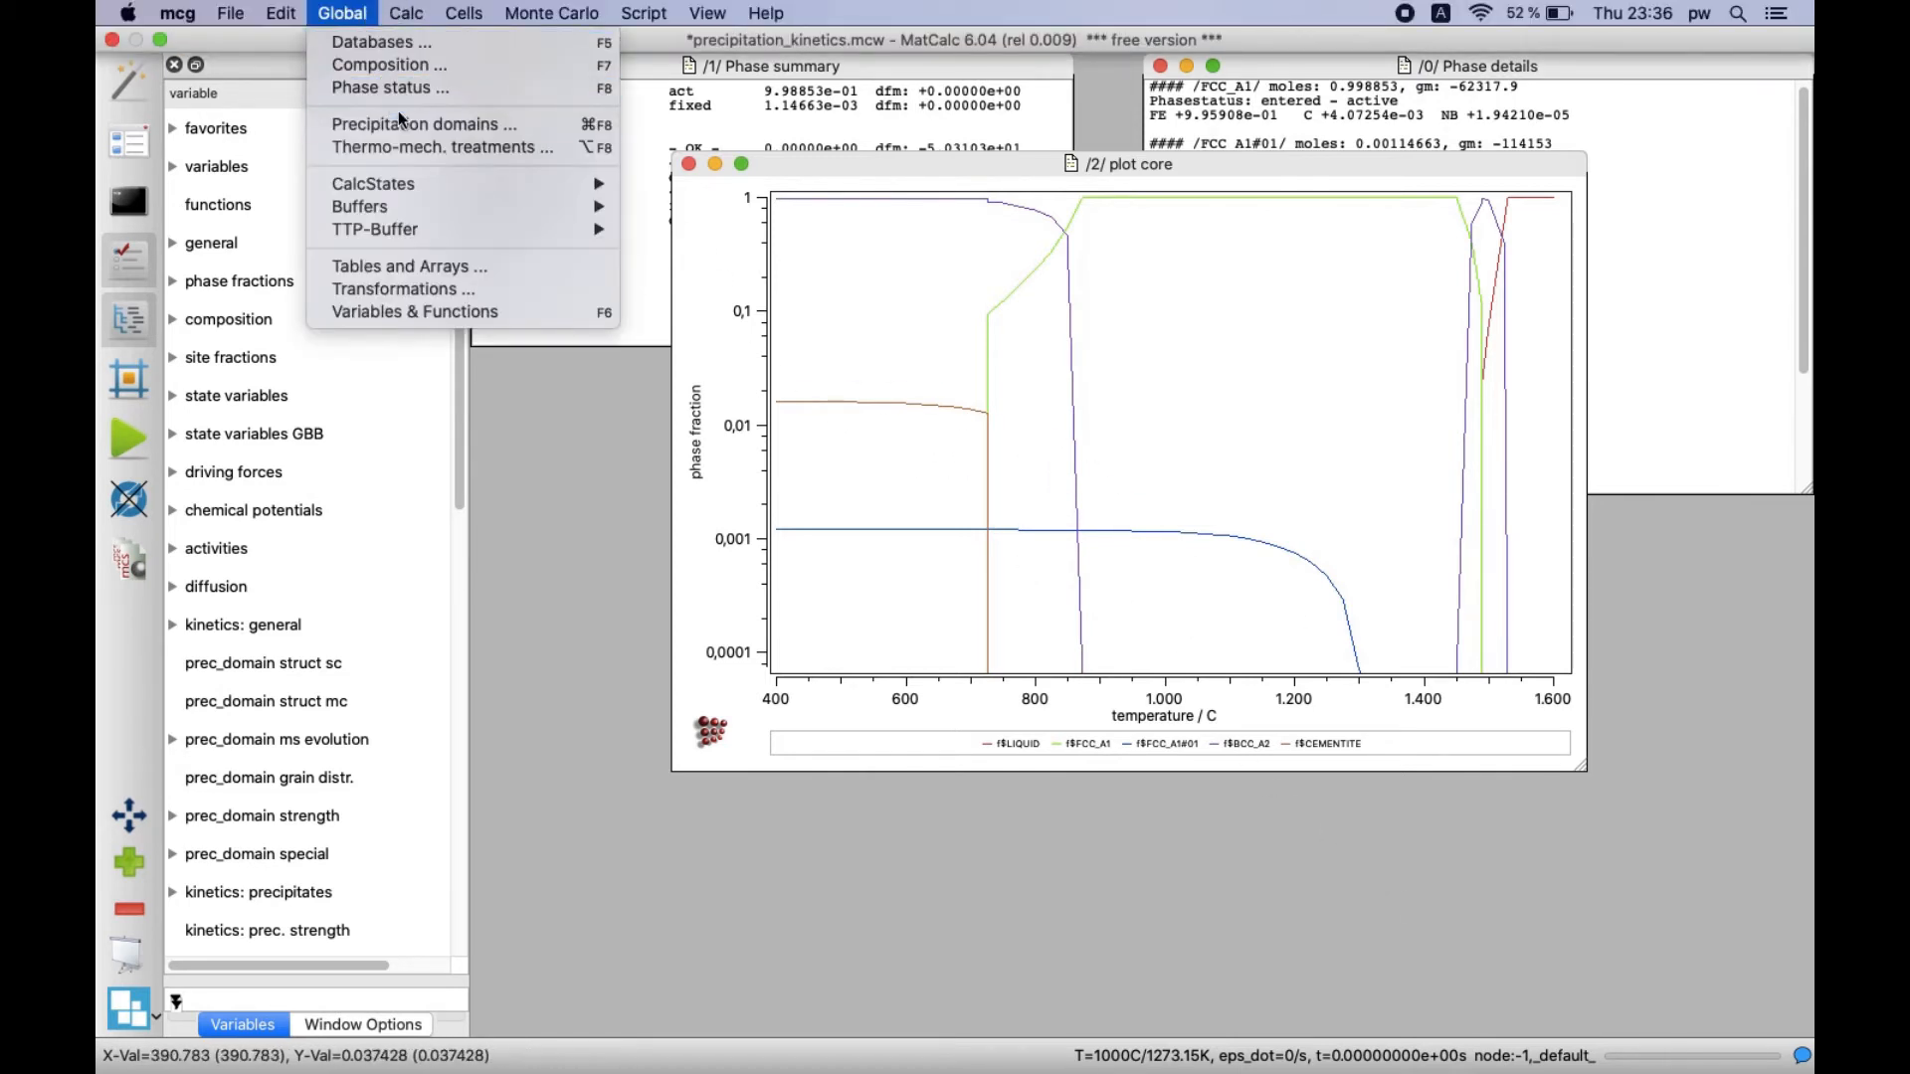
left_click(441, 146)
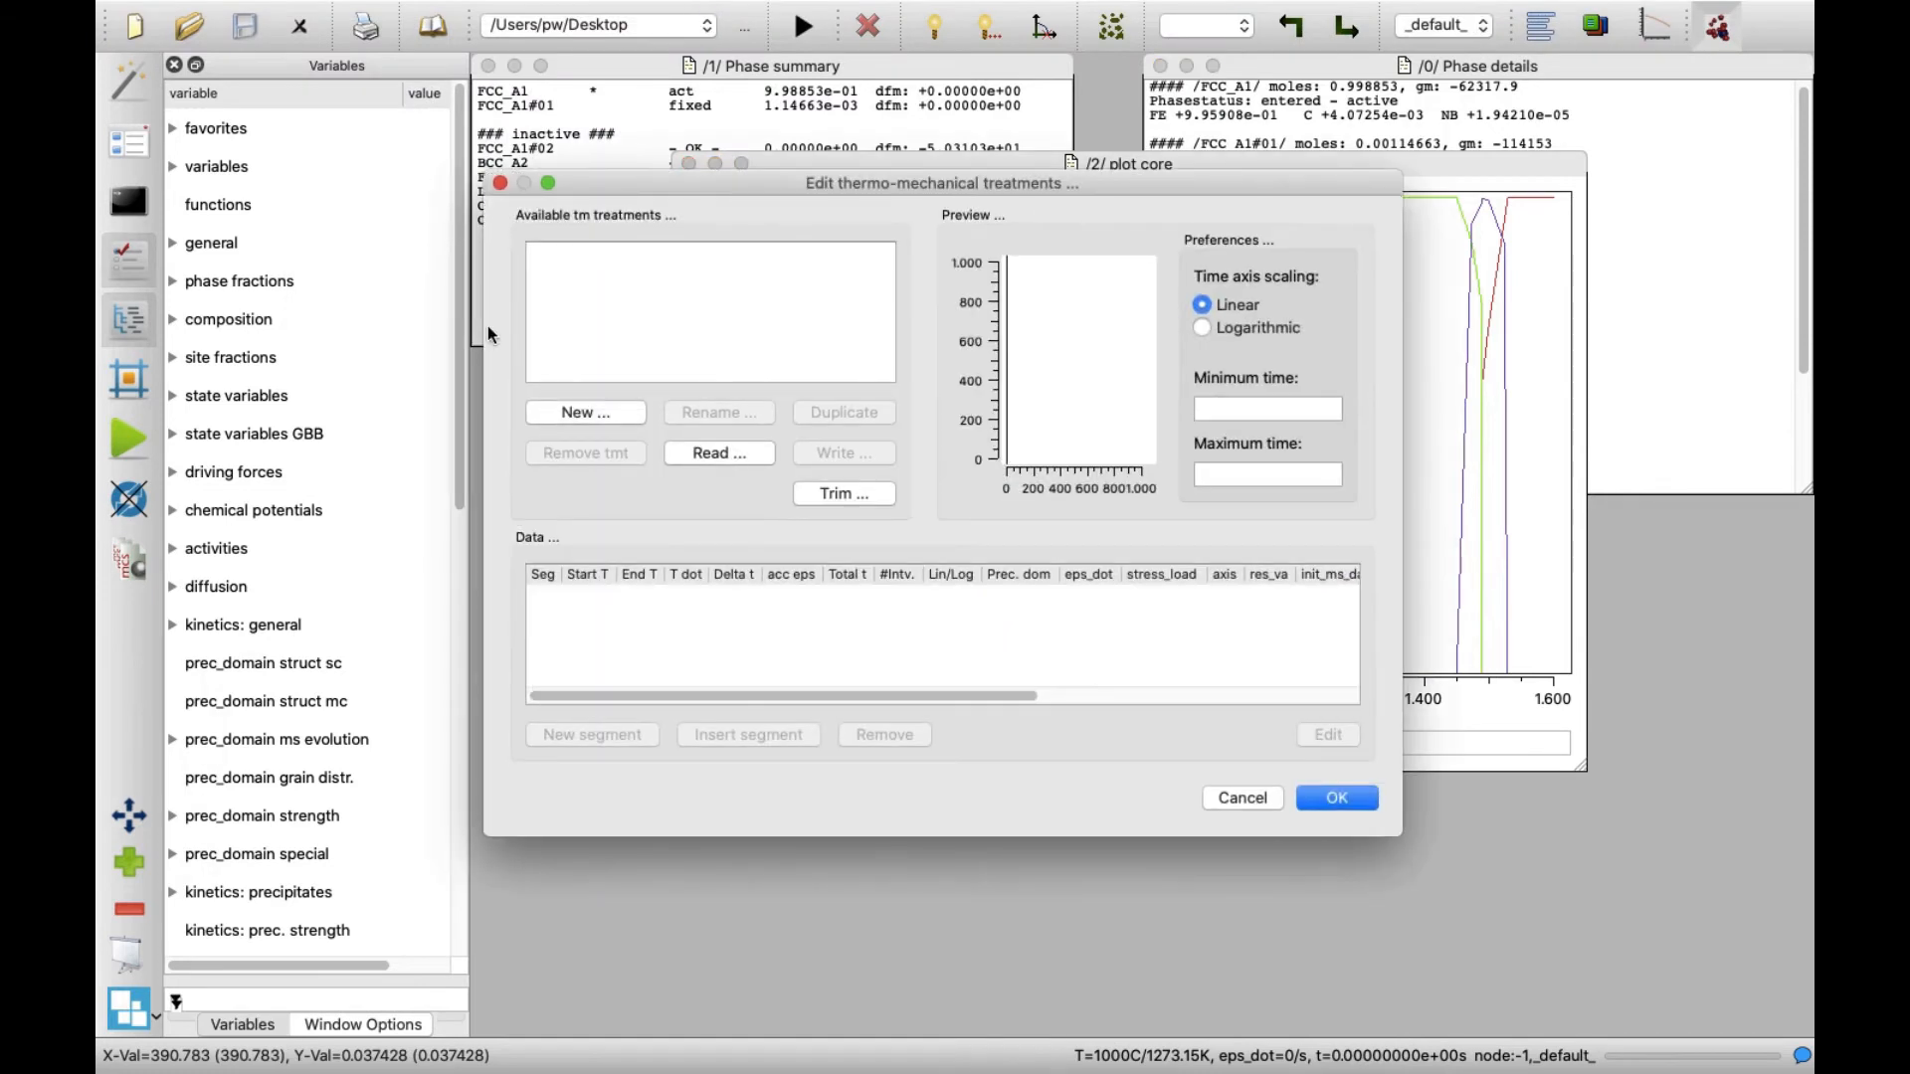
left_click(584, 411)
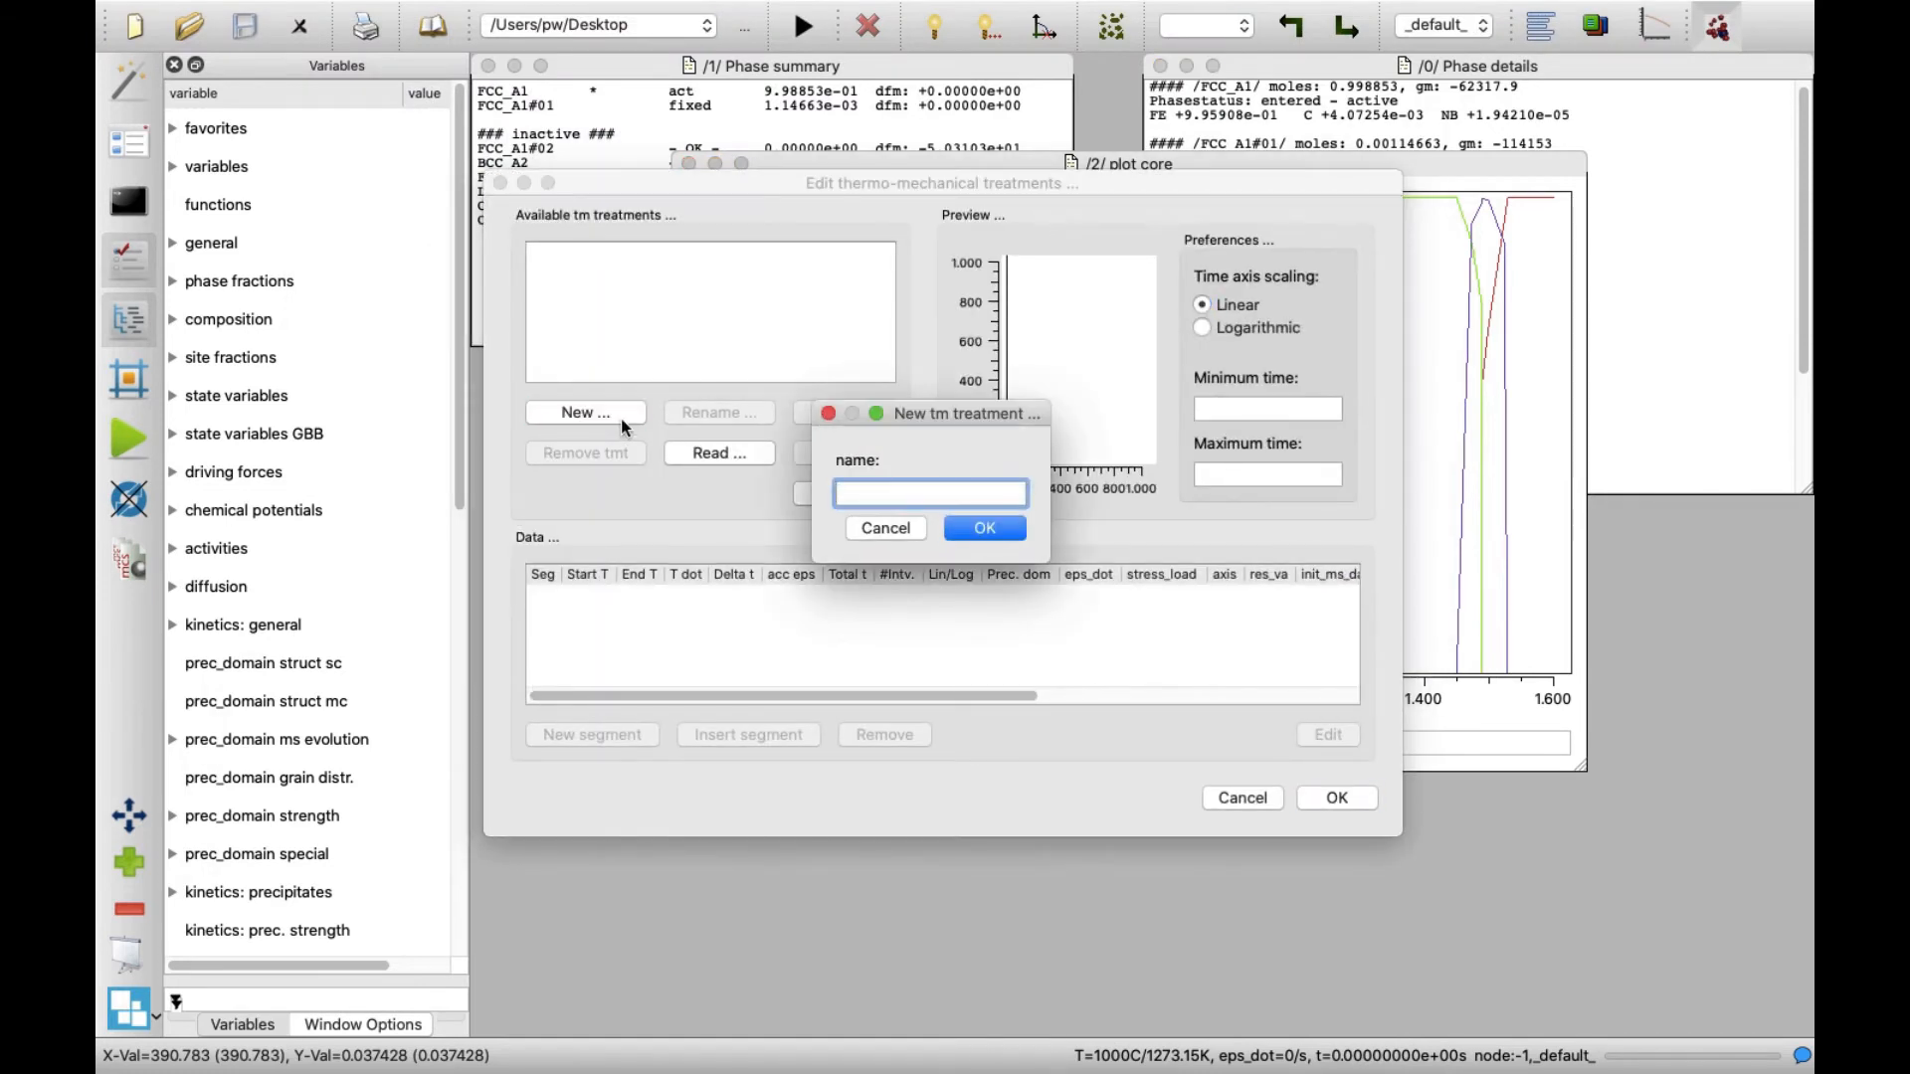
type("treat")
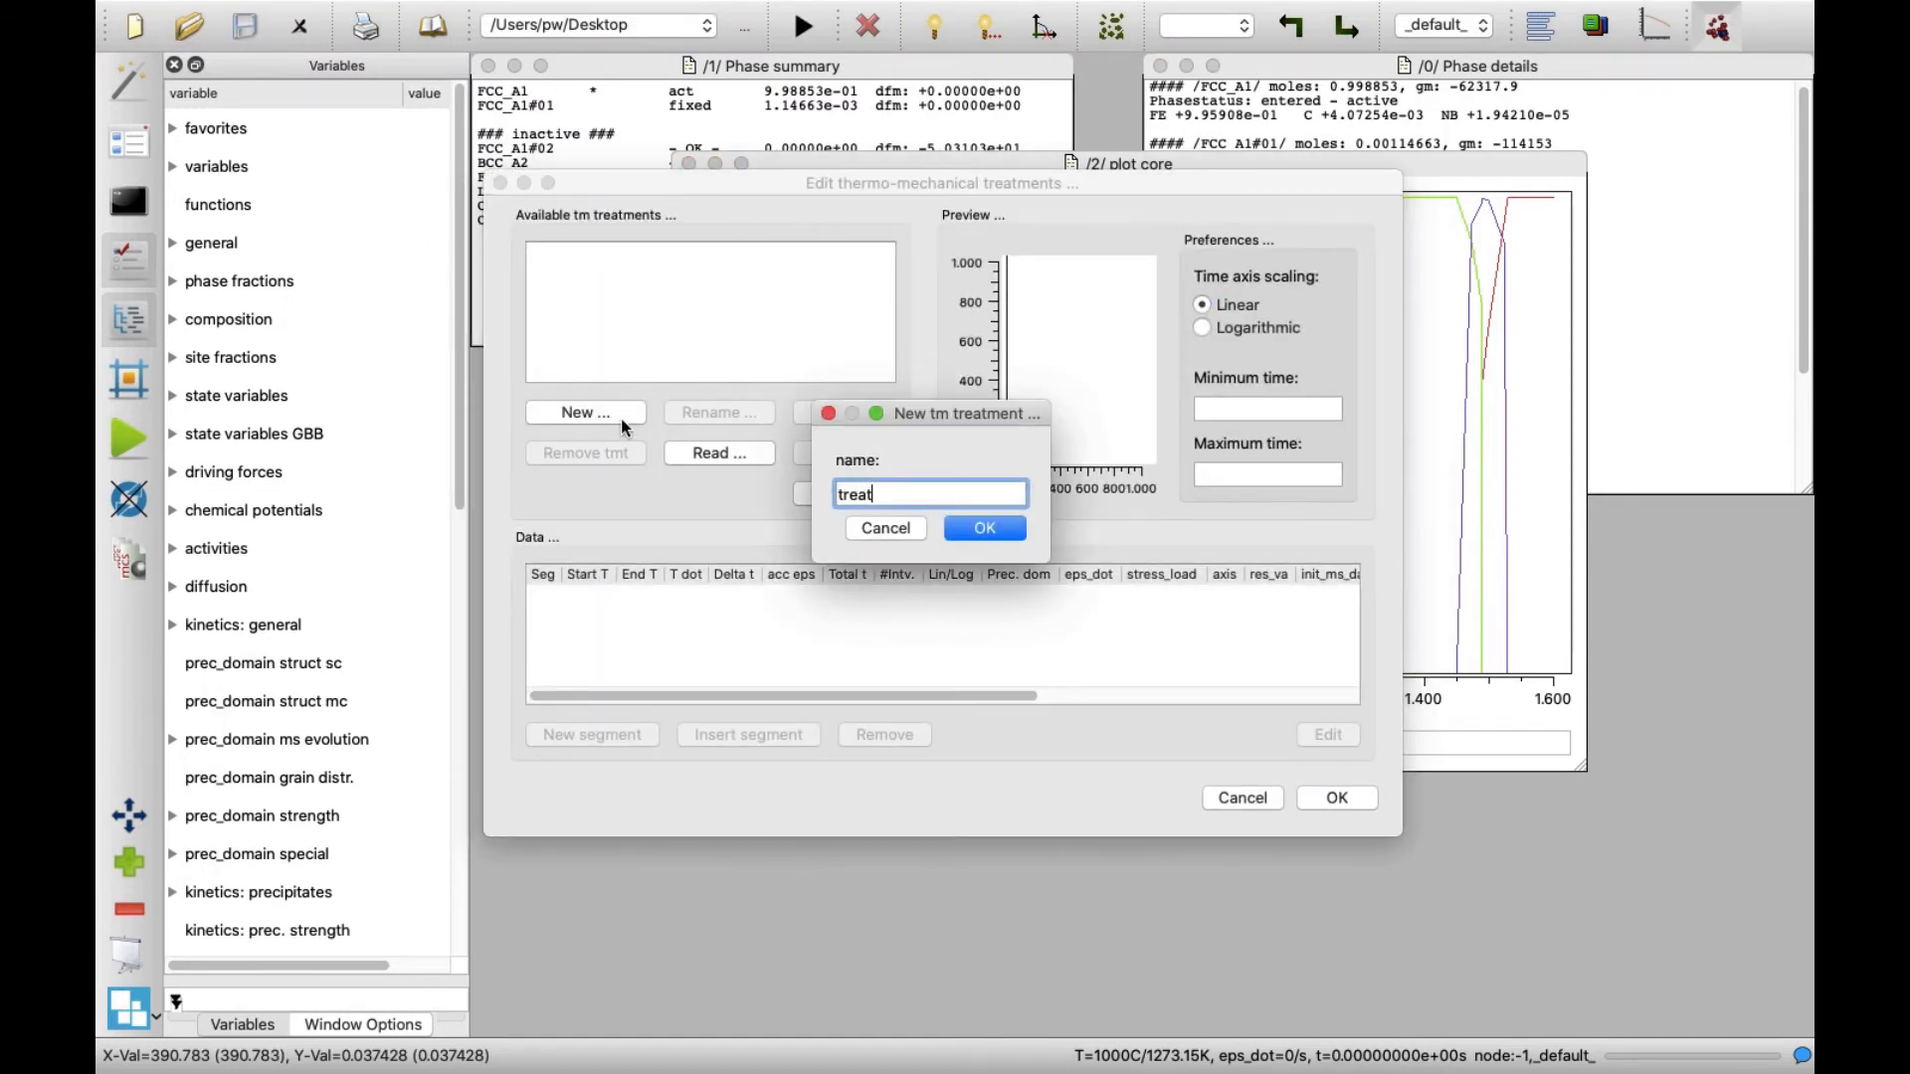
type("ment")
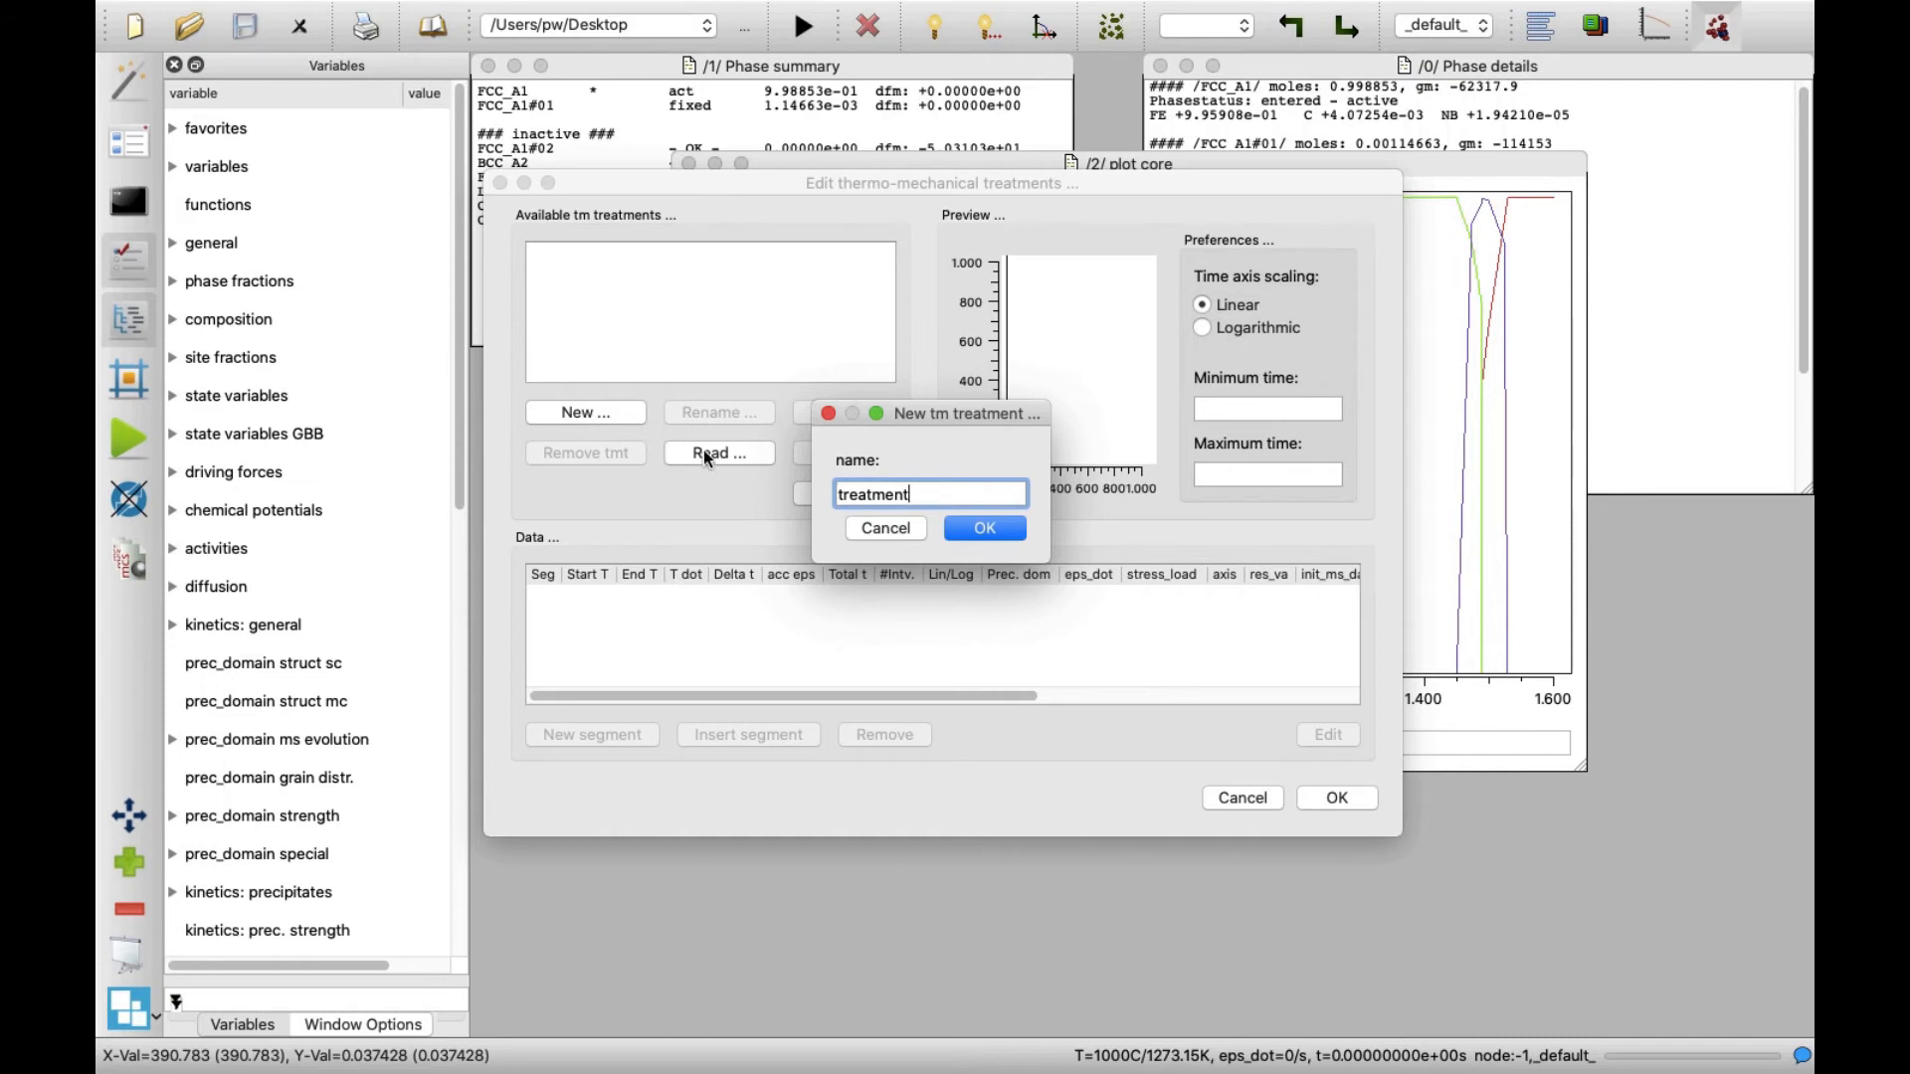
left_click(985, 527)
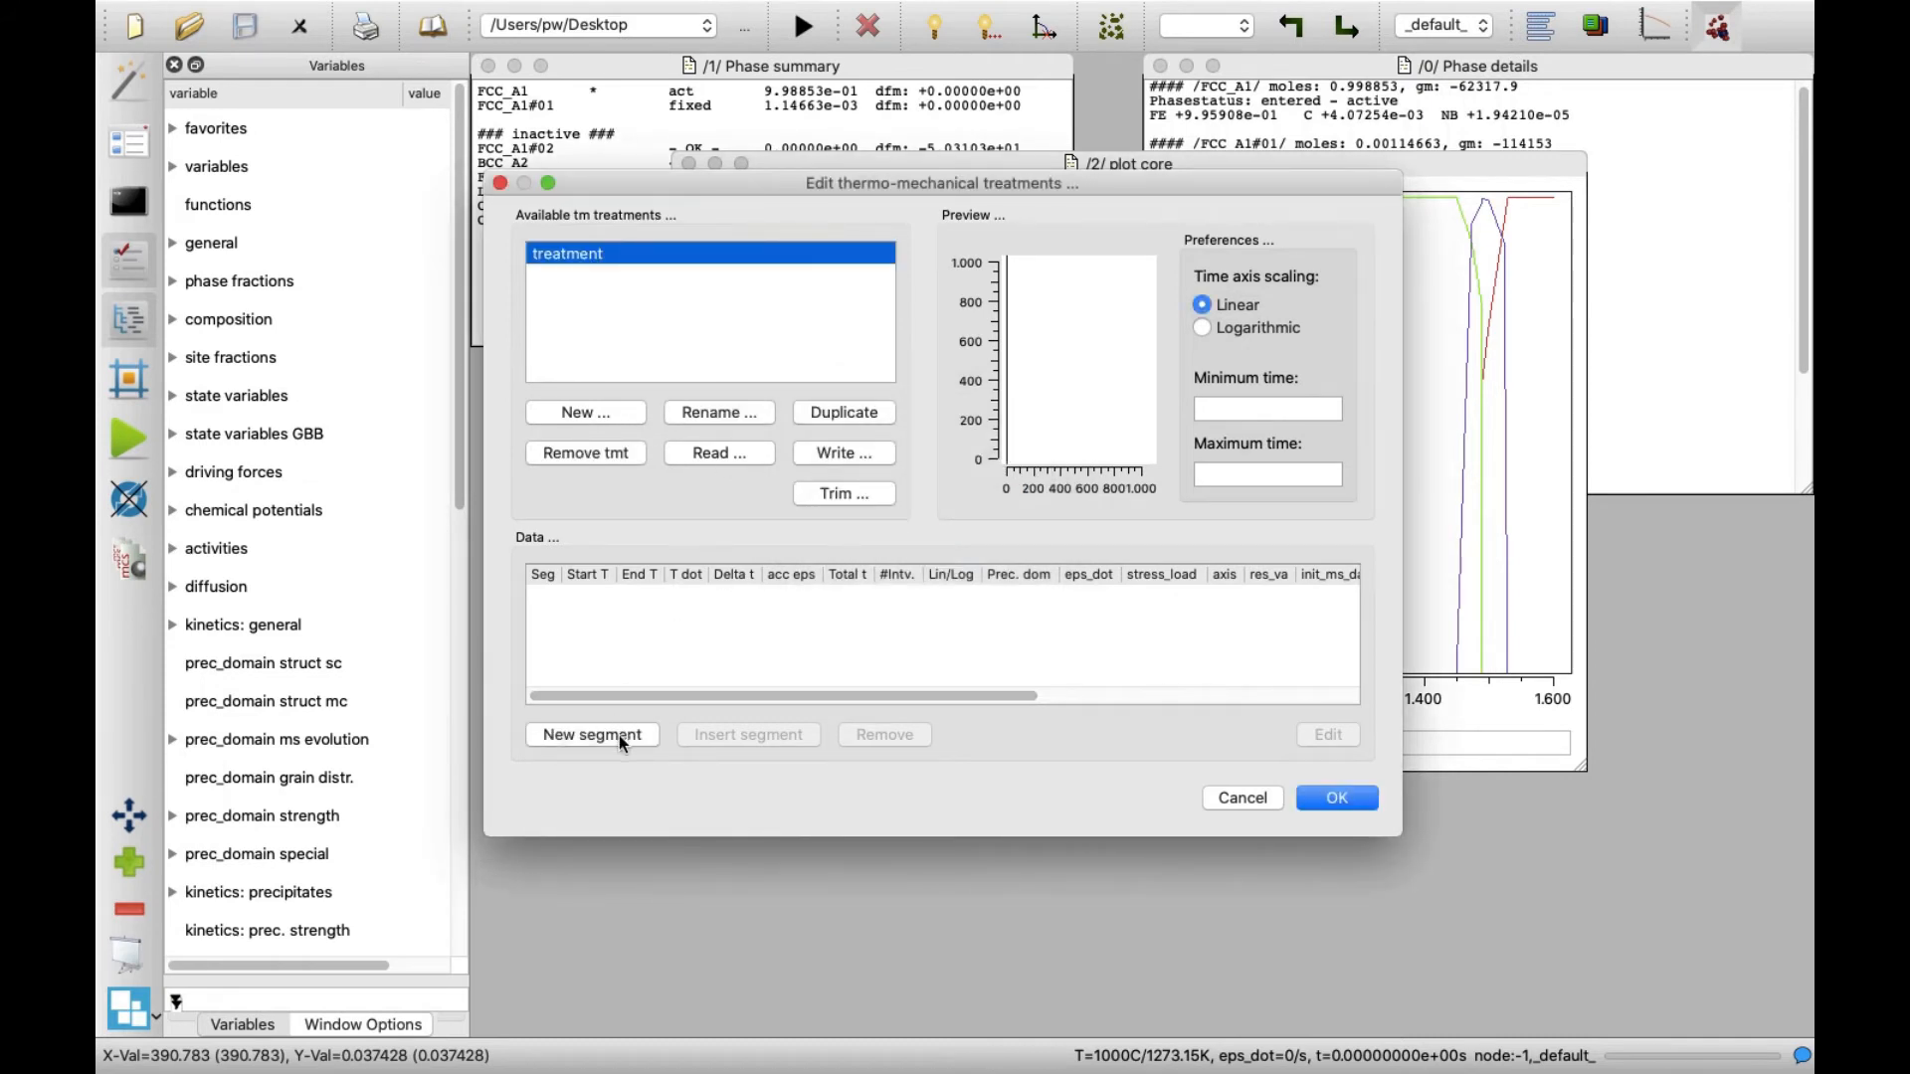
Step: Add a first segment cooling from 1400 to 720 at rate 0,1 in the austenite_1 domain
left_click(591, 734)
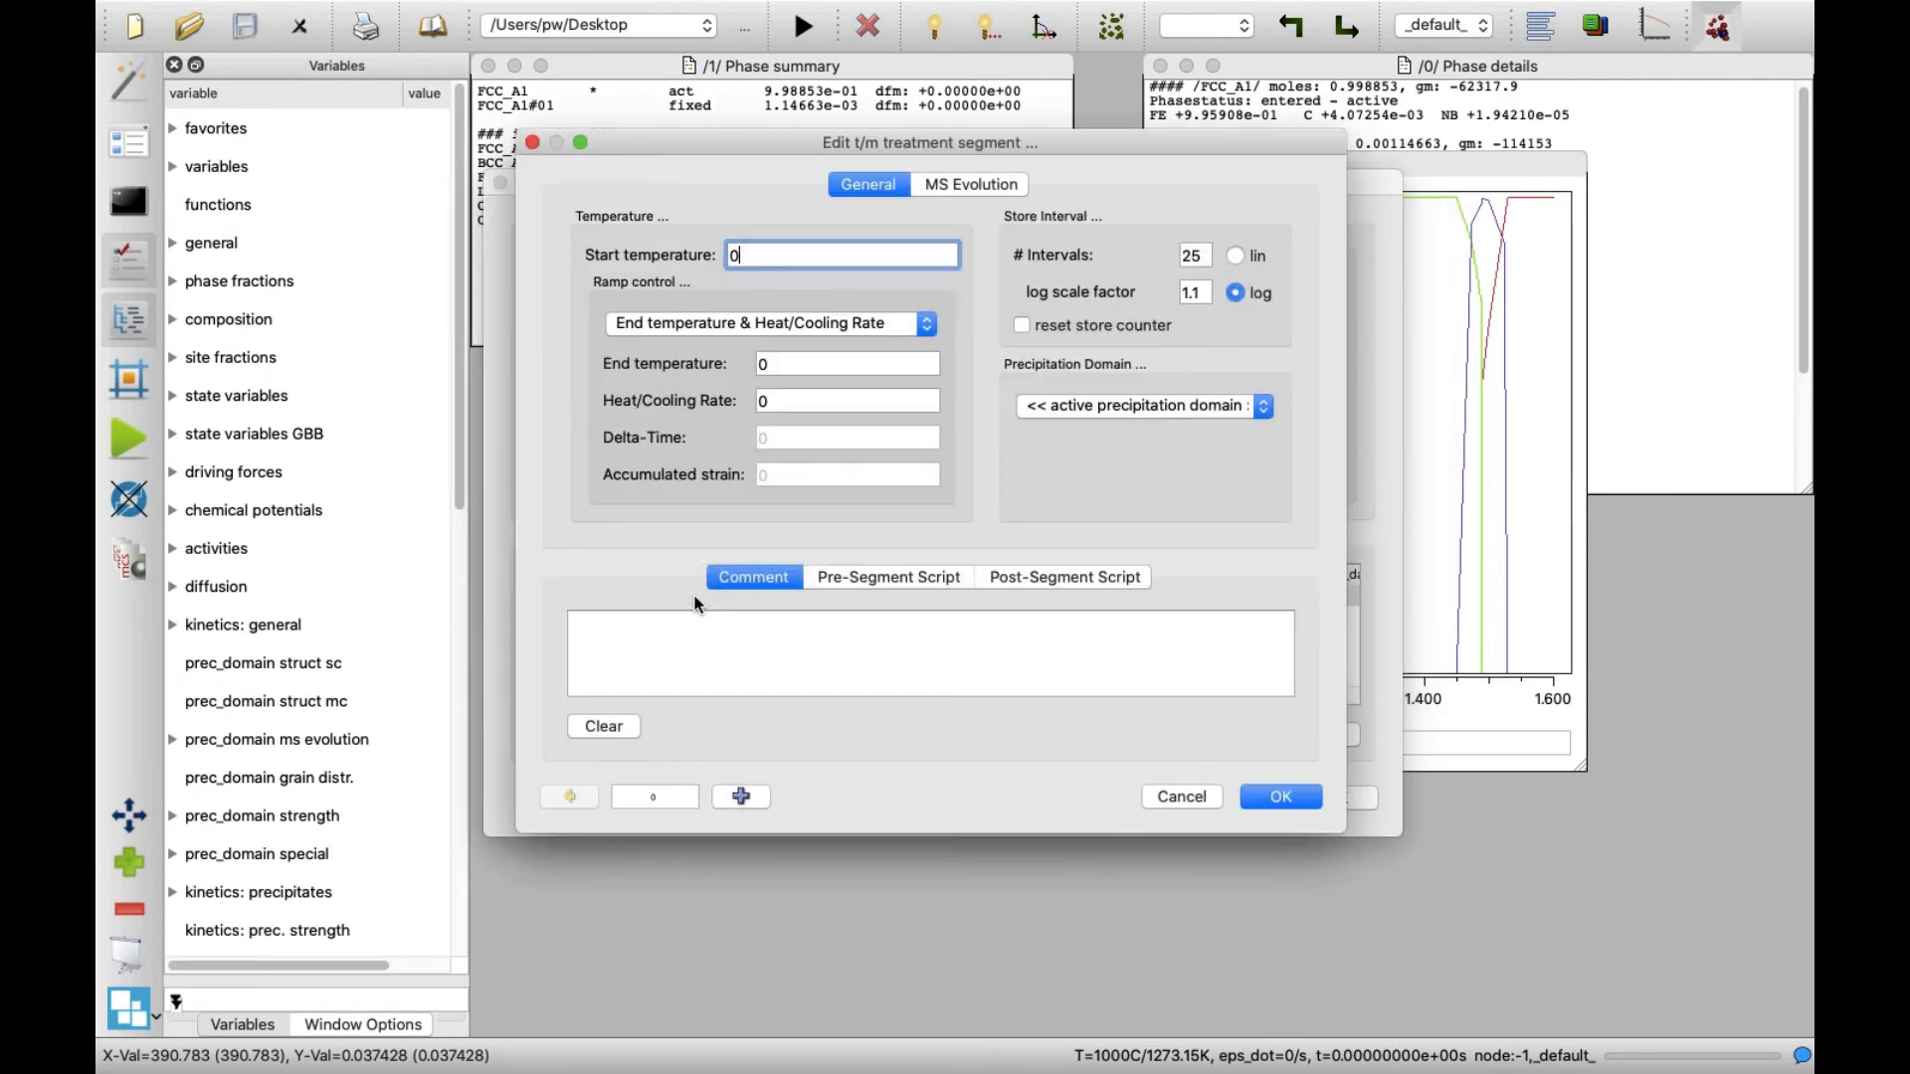
mouse_move(675, 579)
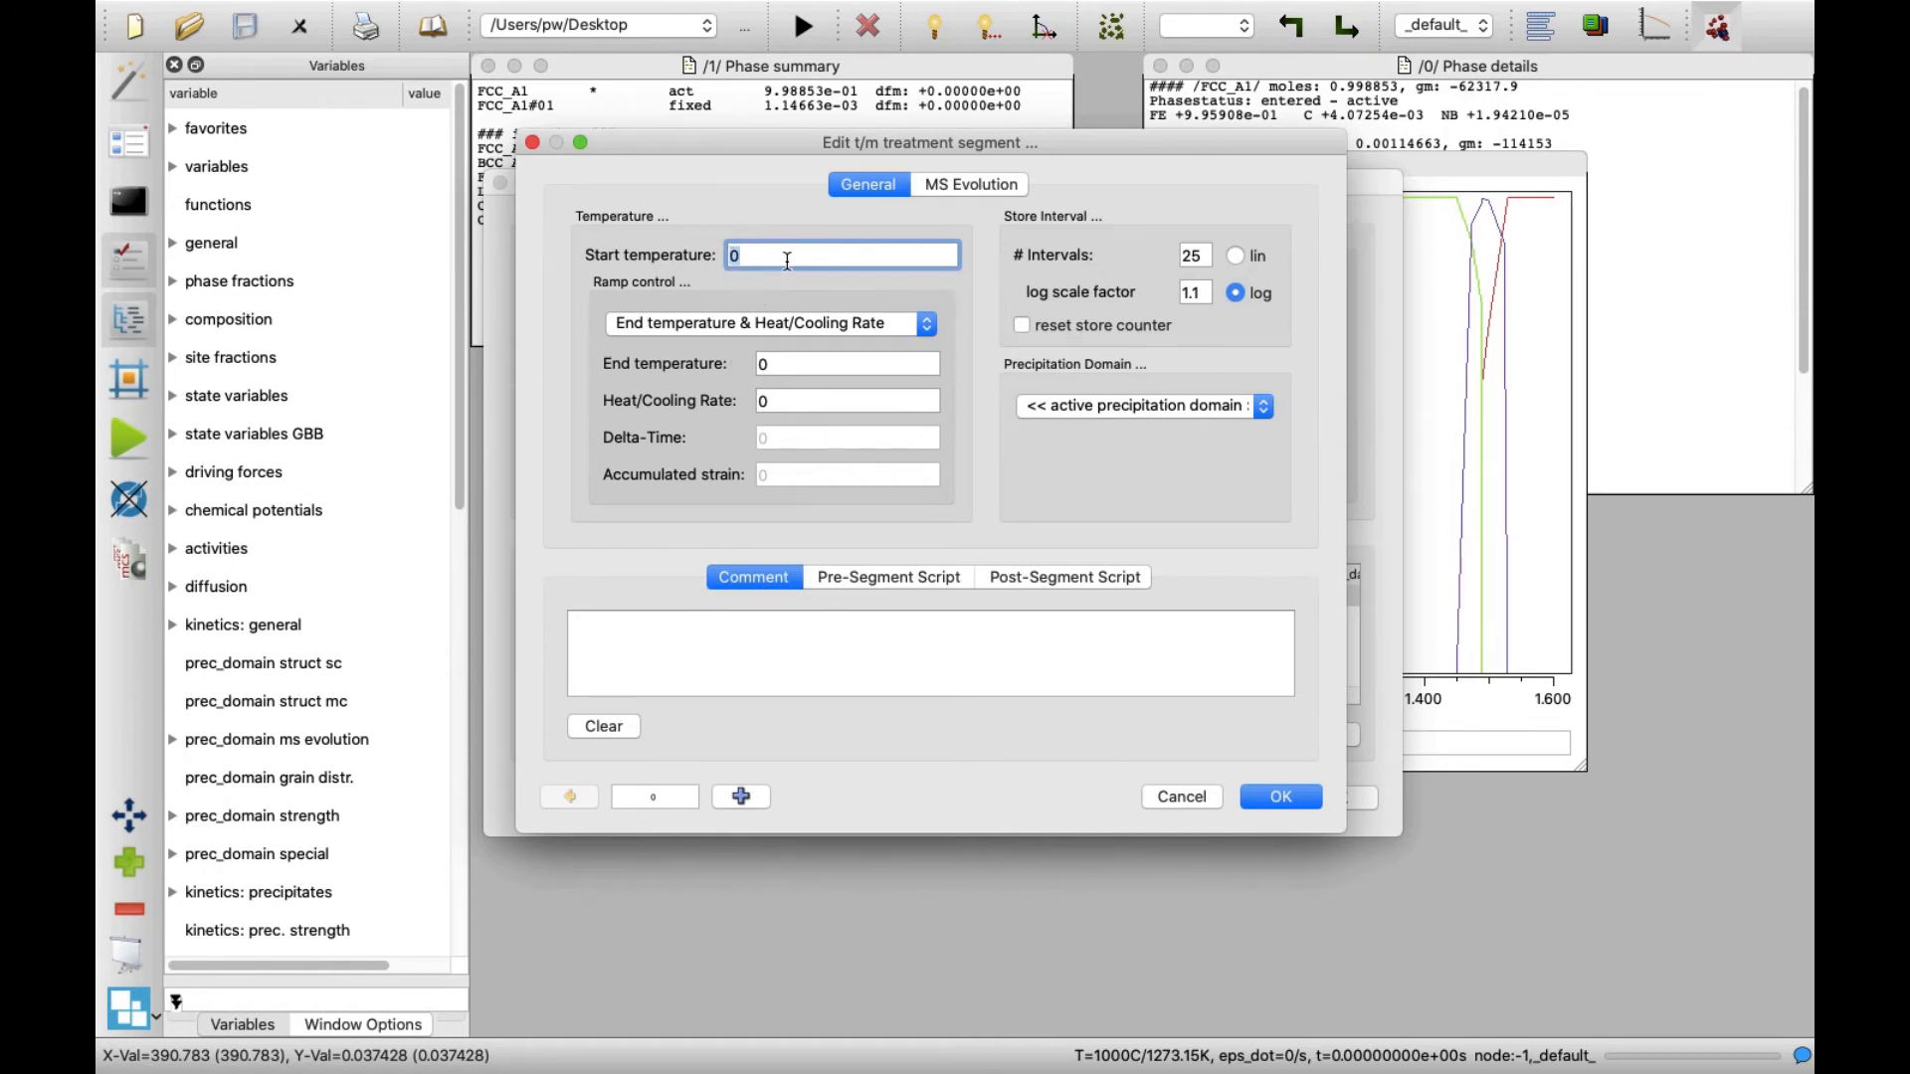
type("140")
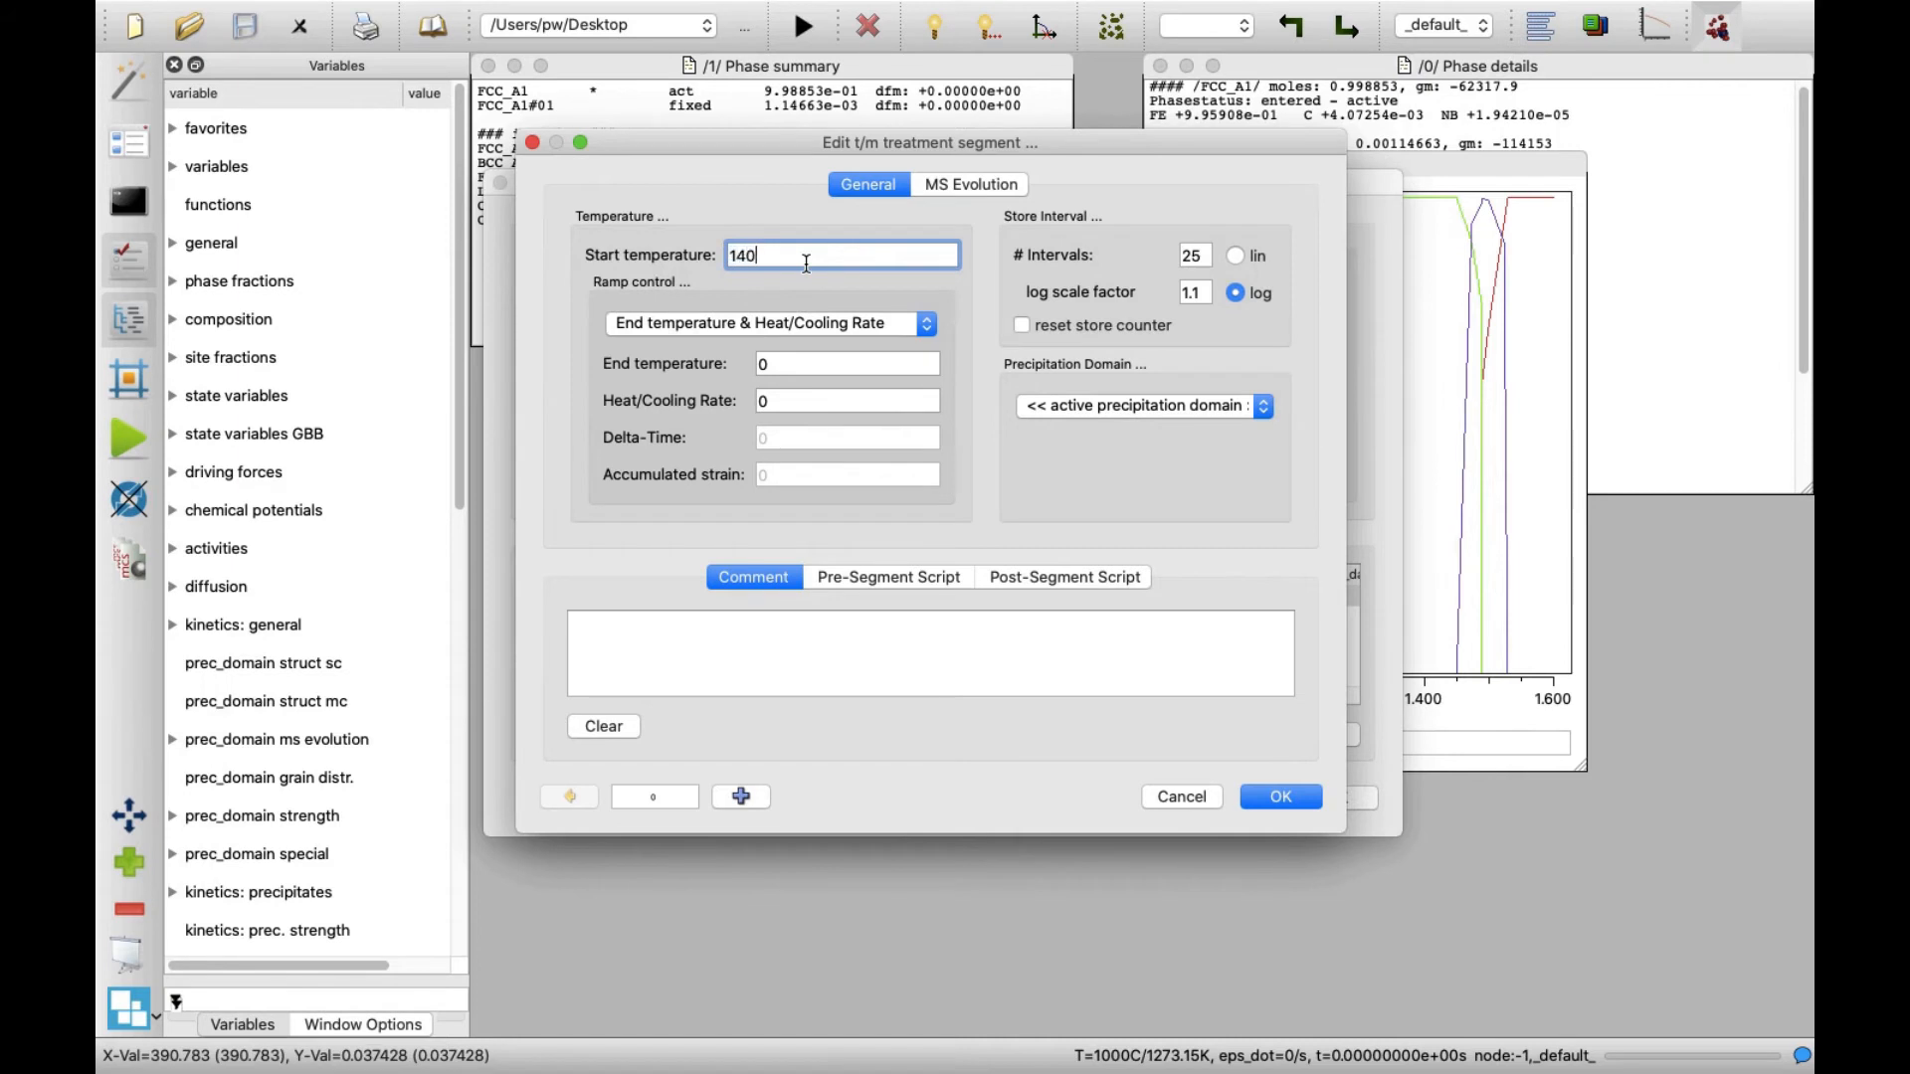
type("0")
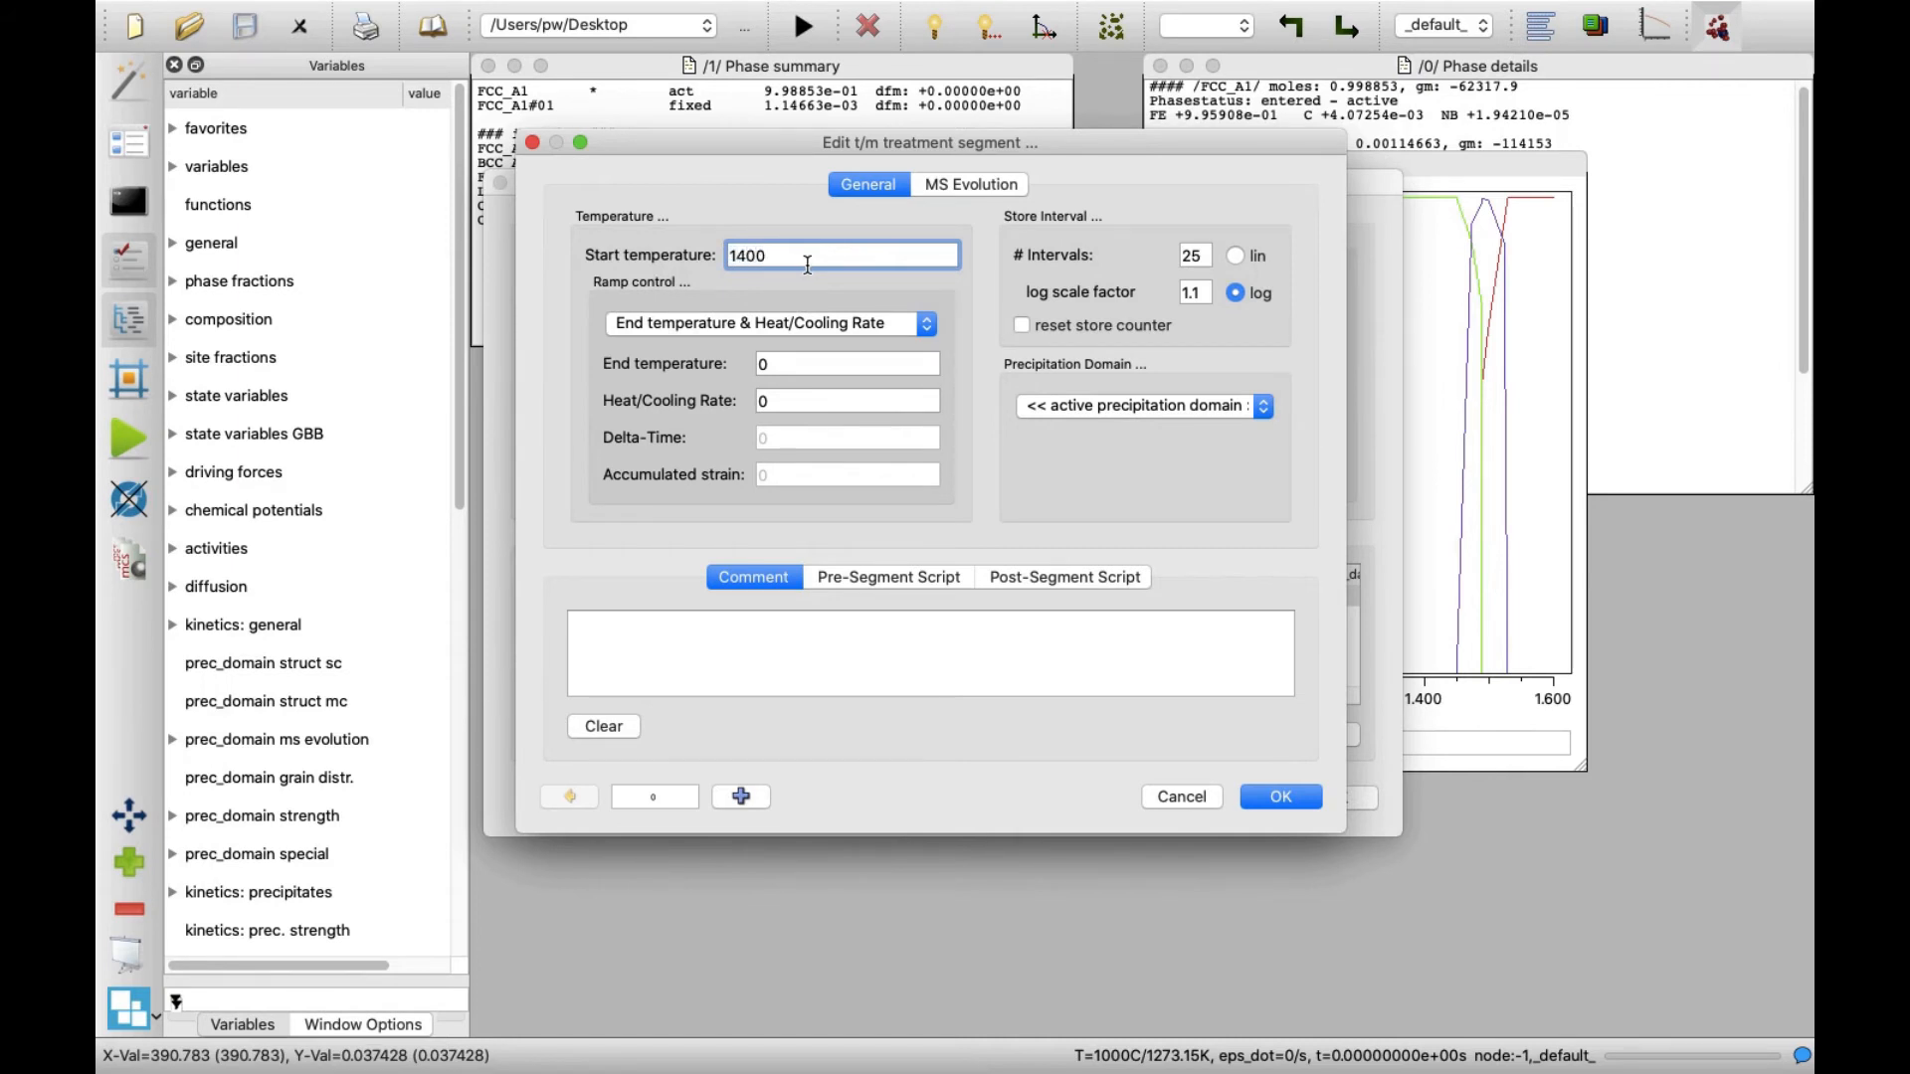
mouse_move(887, 325)
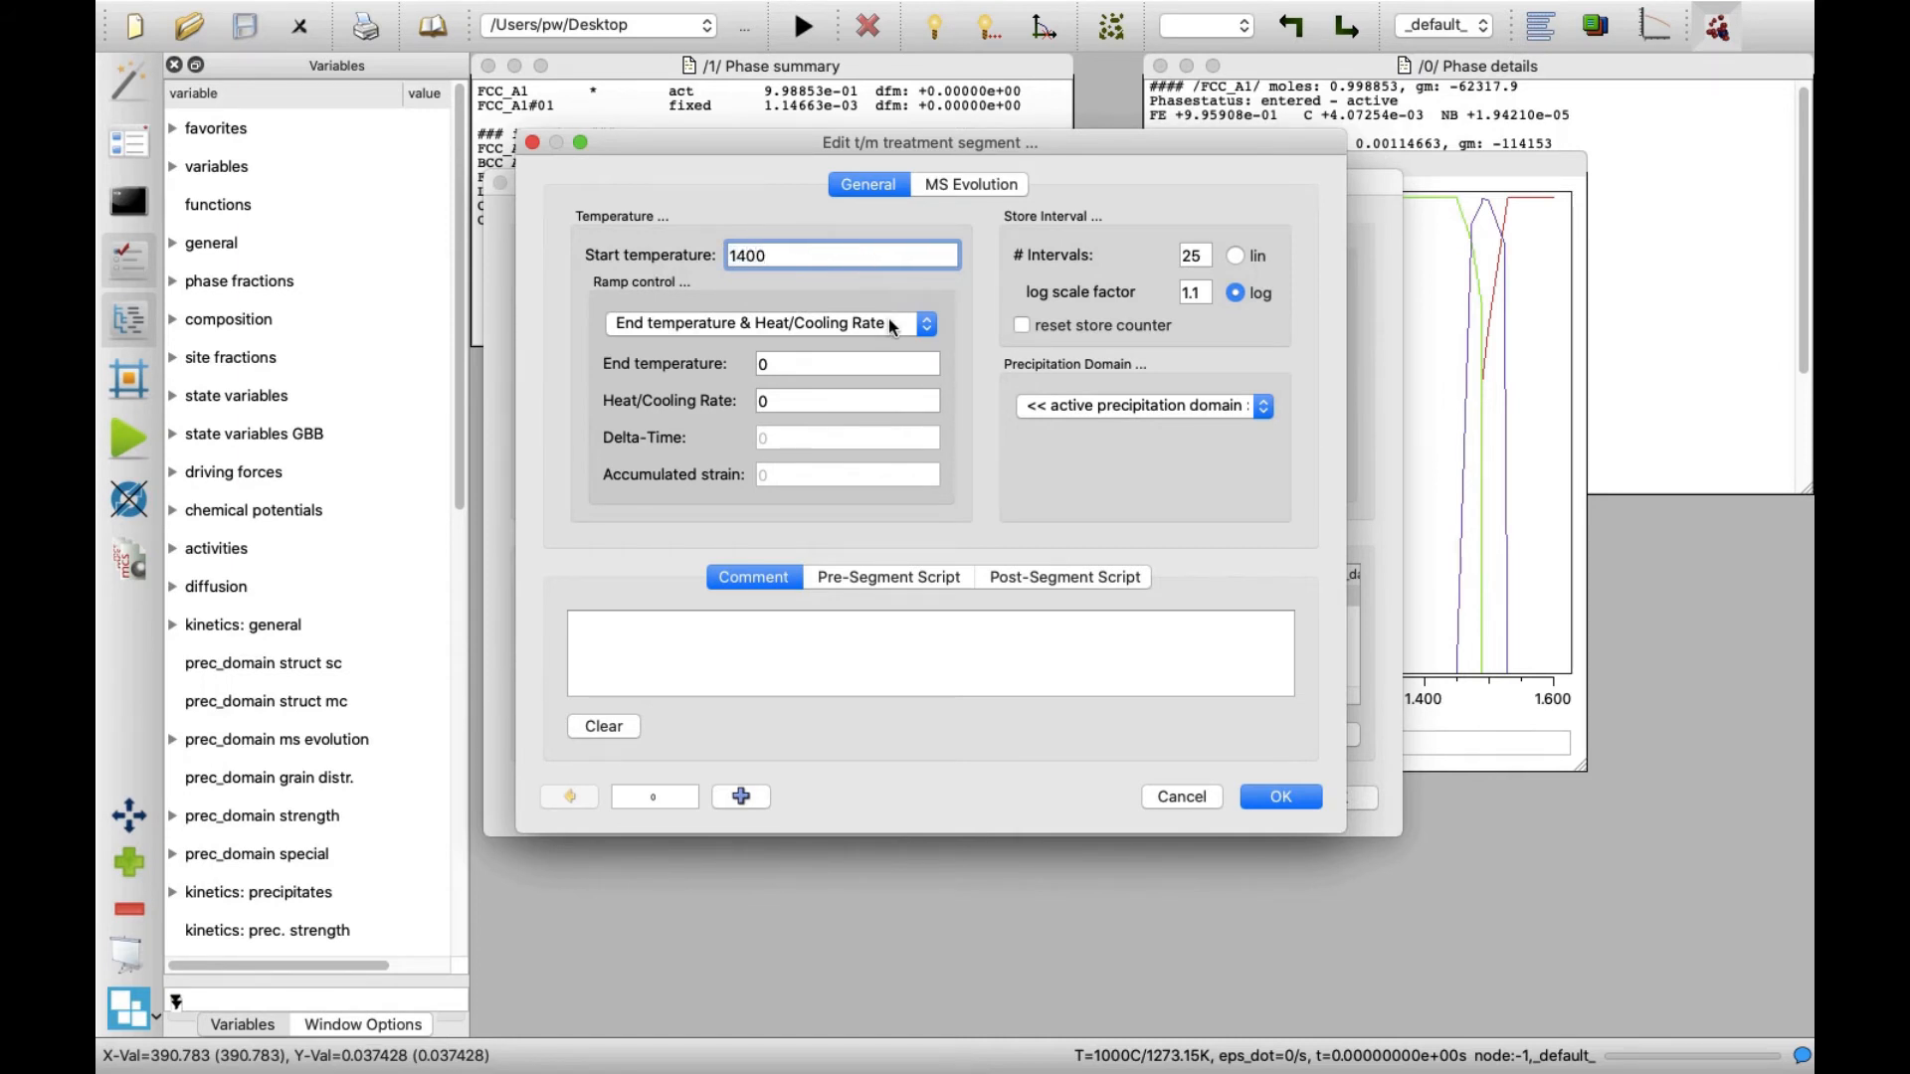
left_click(848, 362)
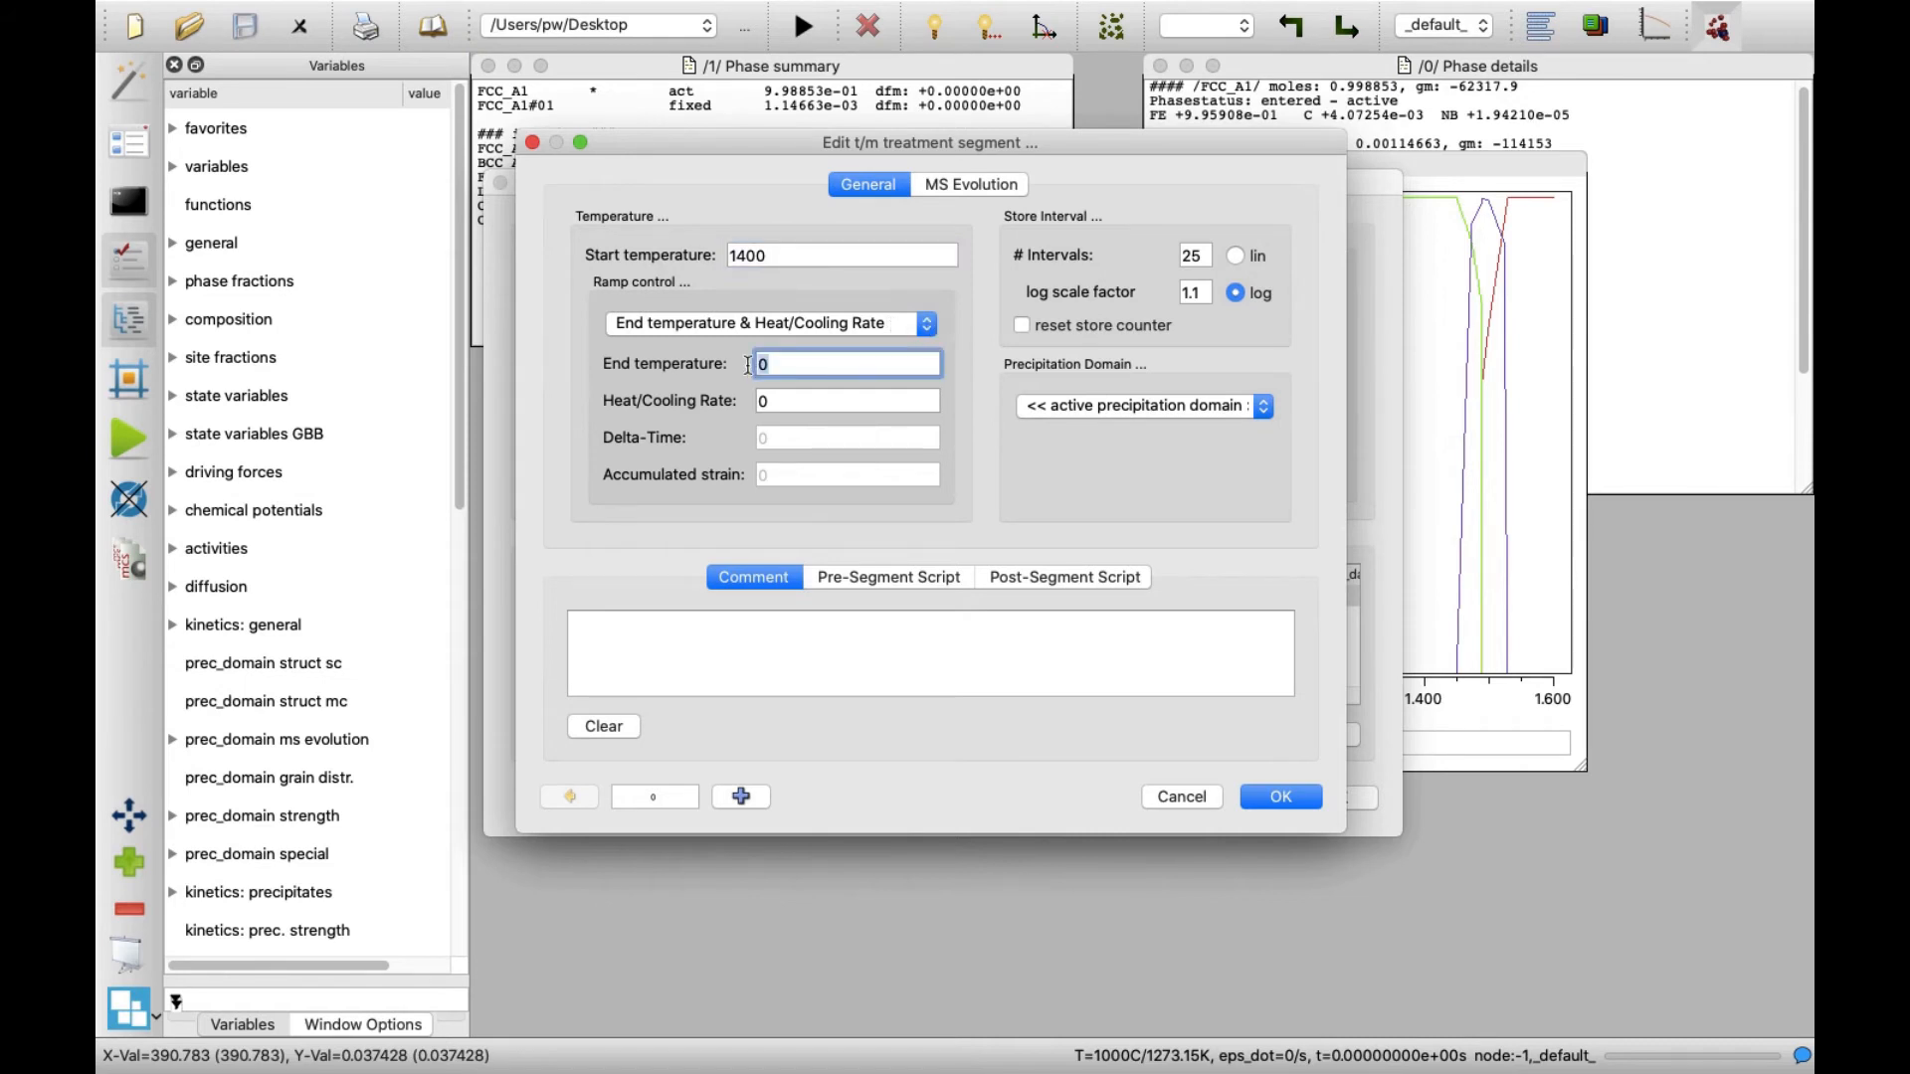
type("72")
left_click(845, 402)
type(",")
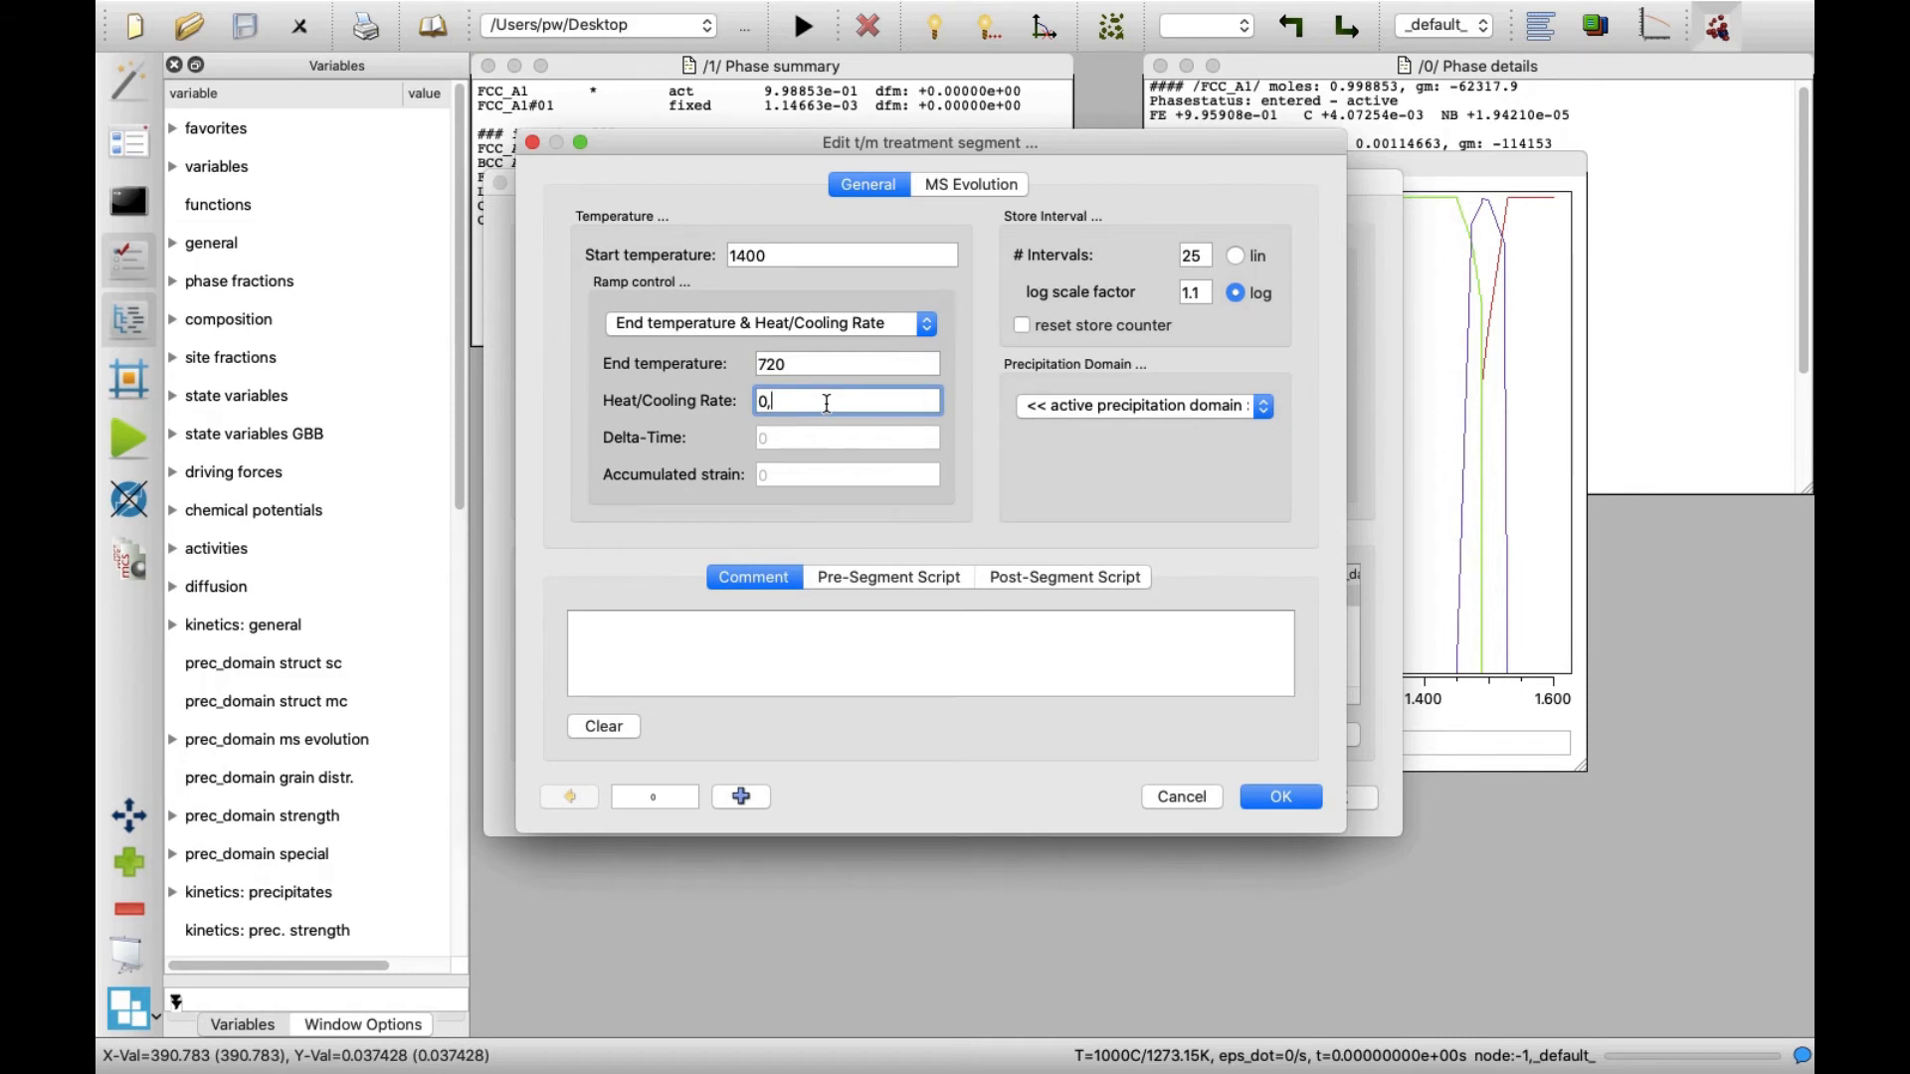
type("1")
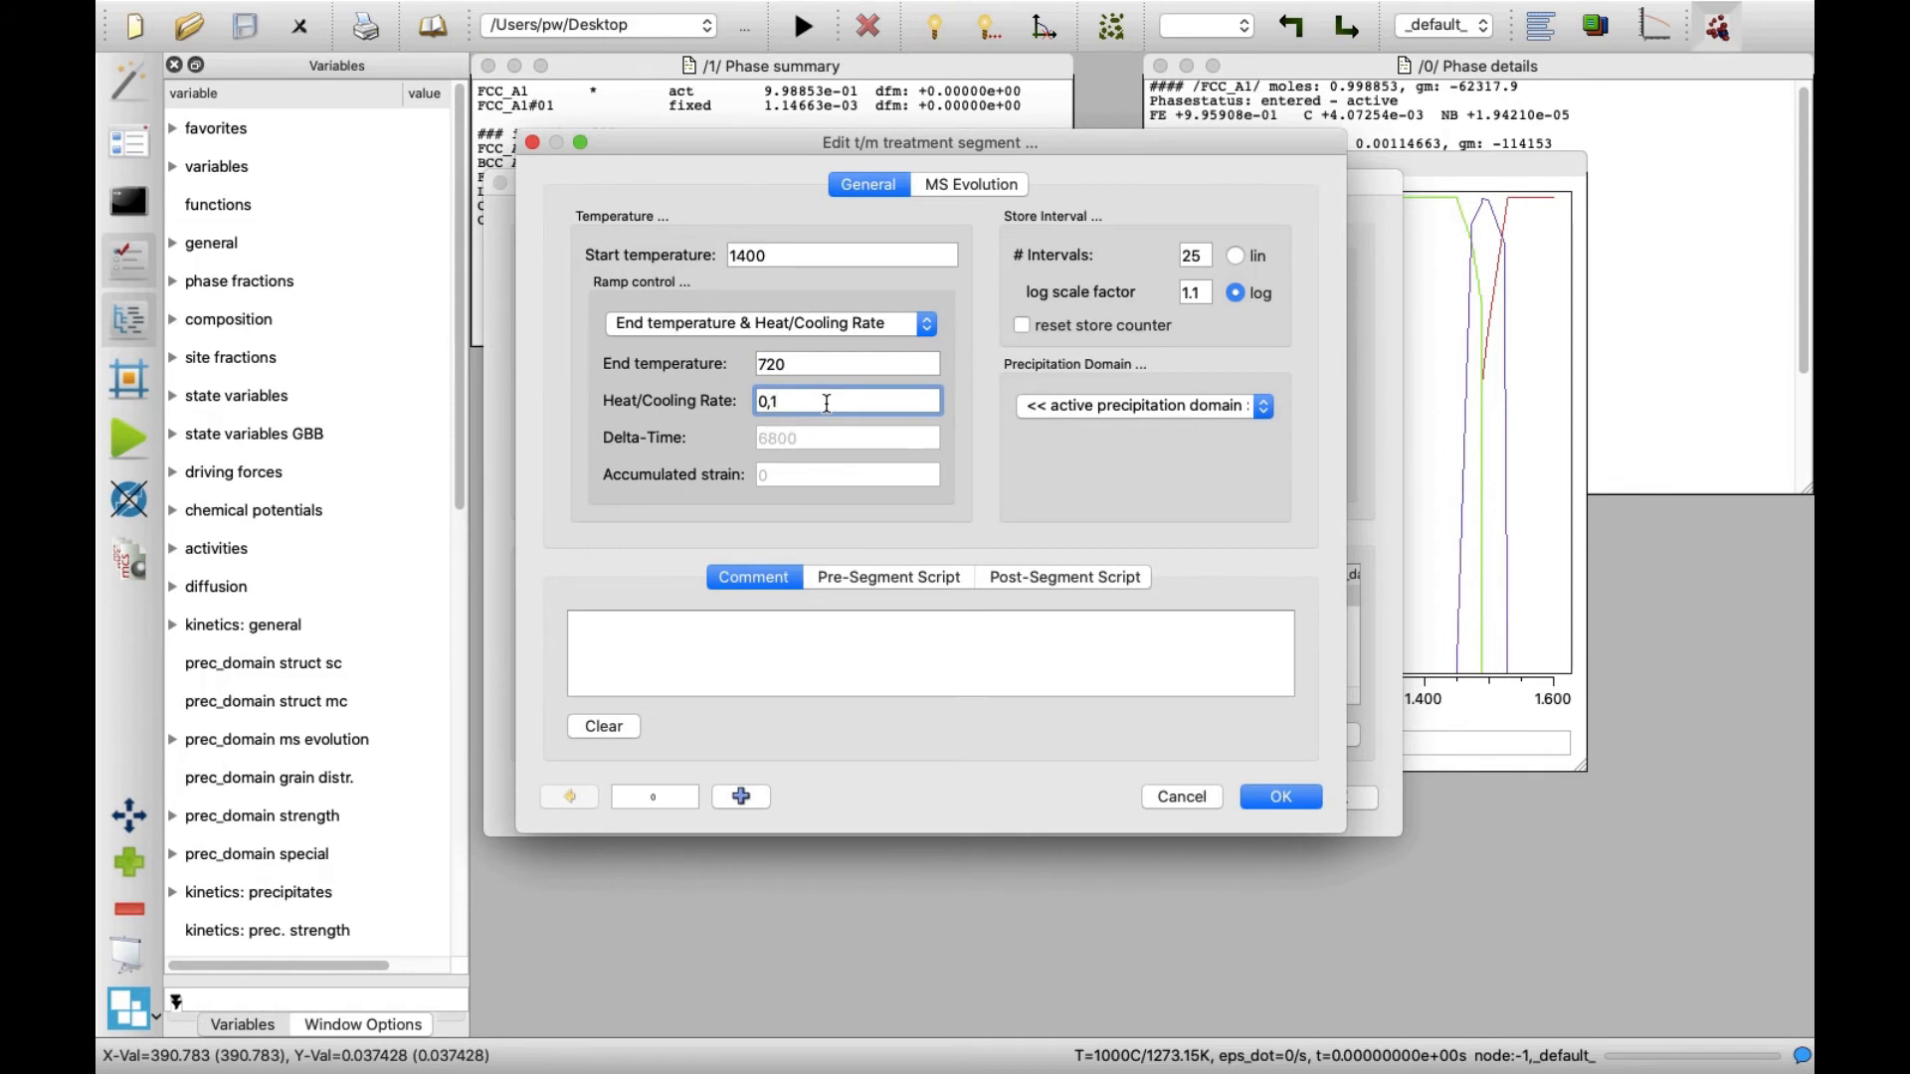
left_click(1140, 404)
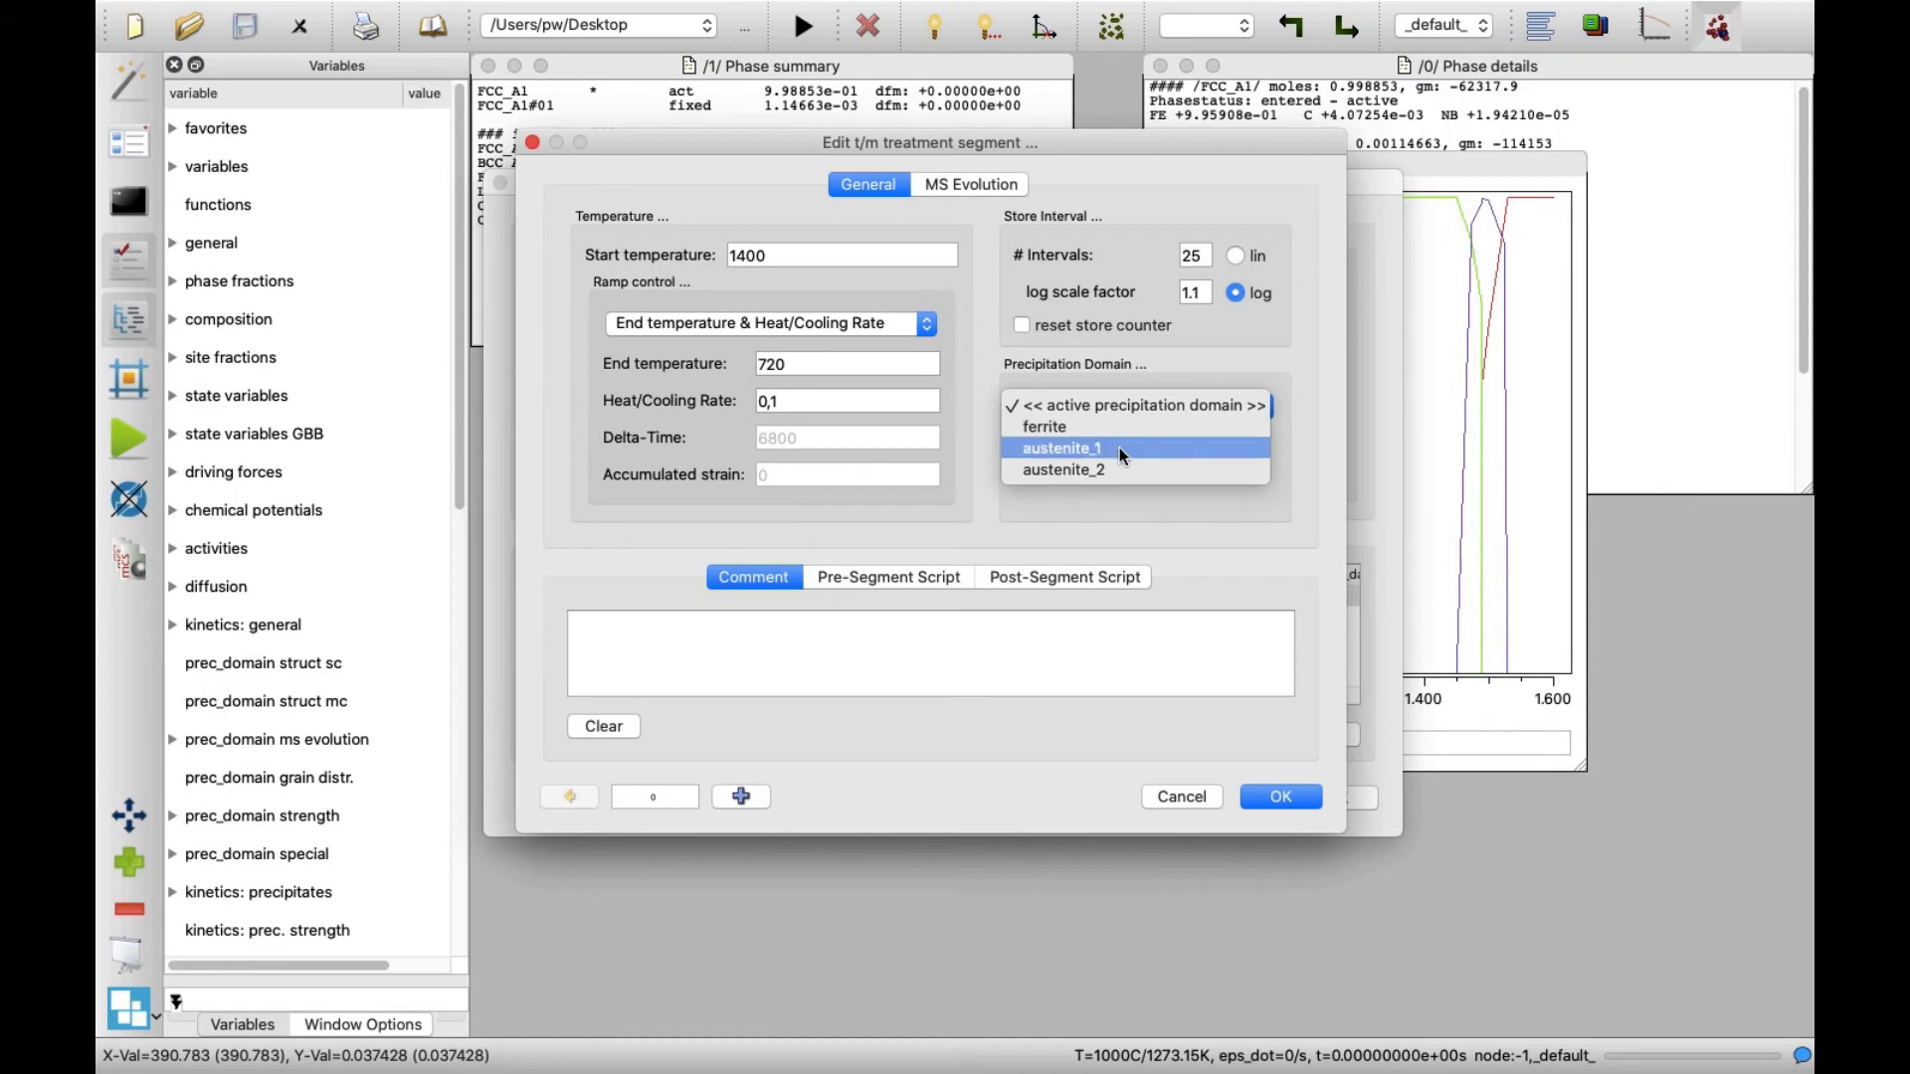
left_click(1060, 447)
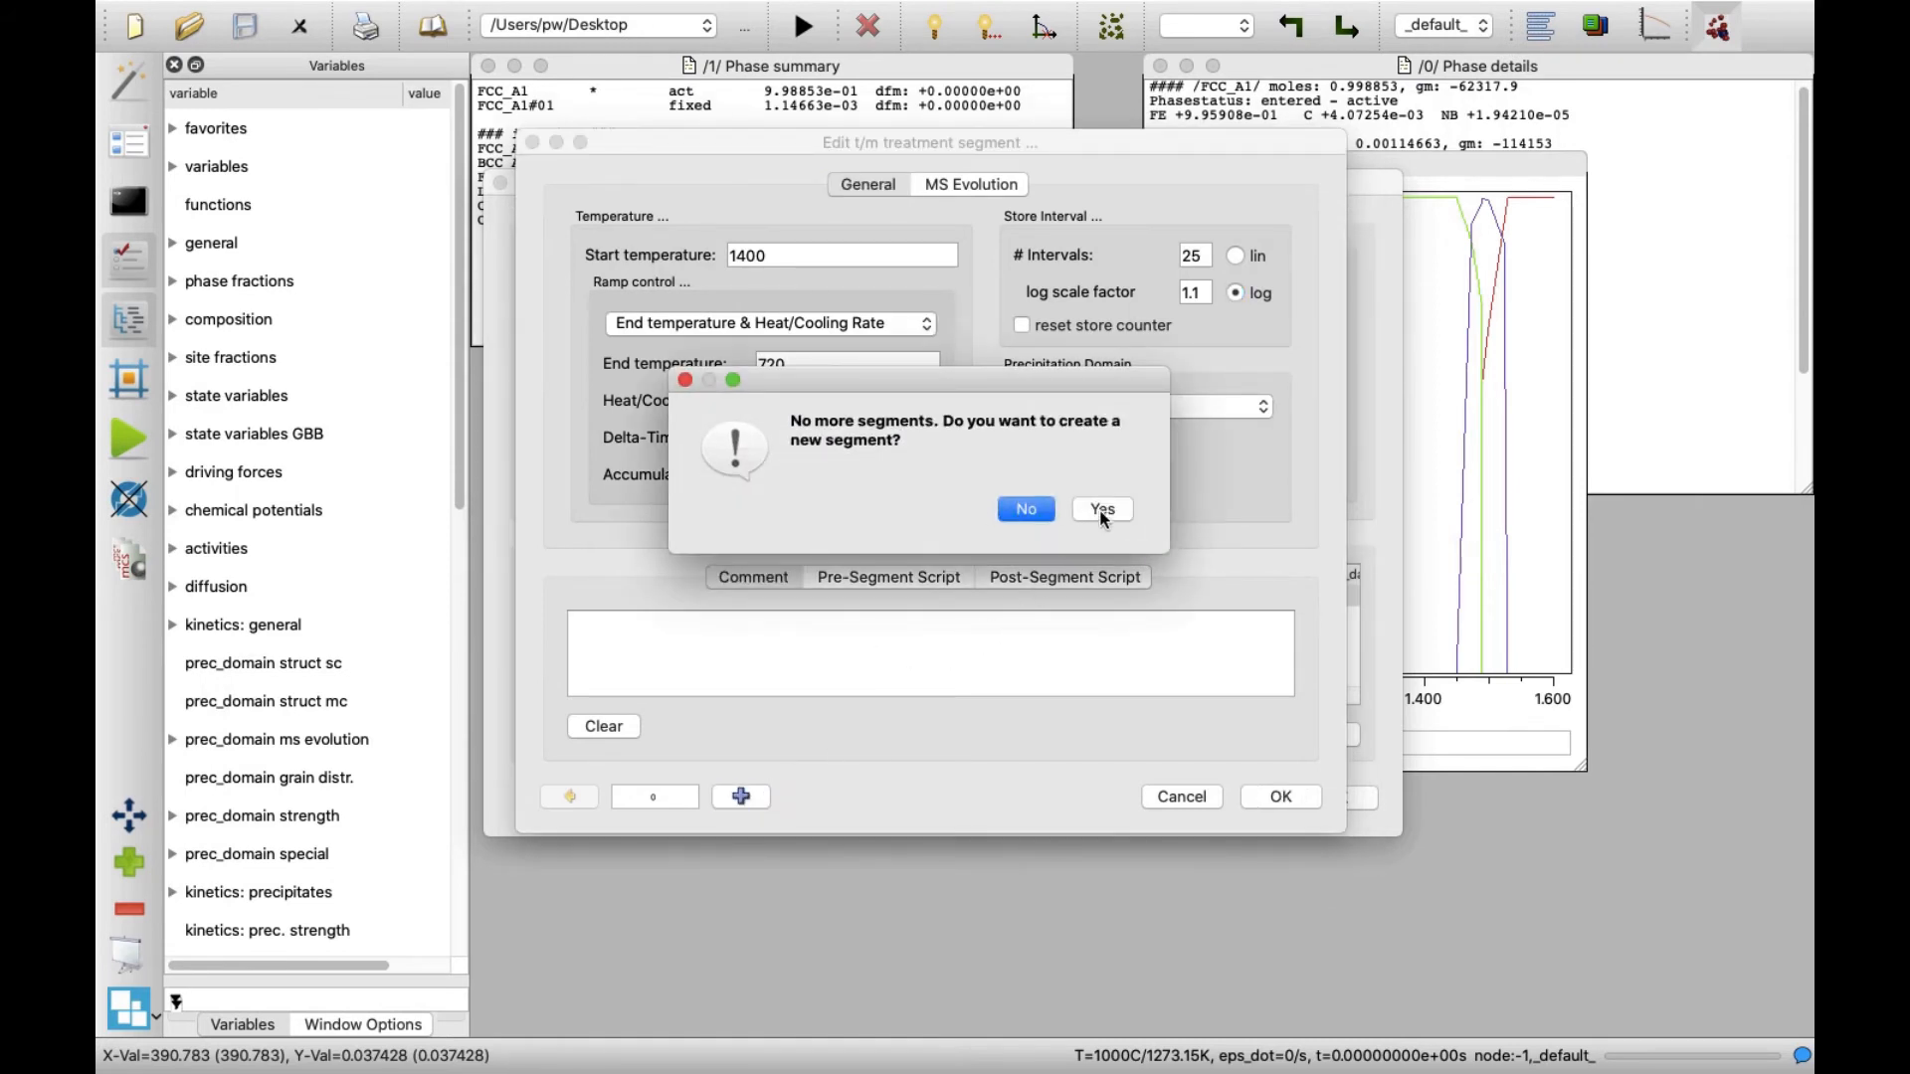
Step: Add a second segment cooling to 600 in the ferrite domain
left_click(1100, 508)
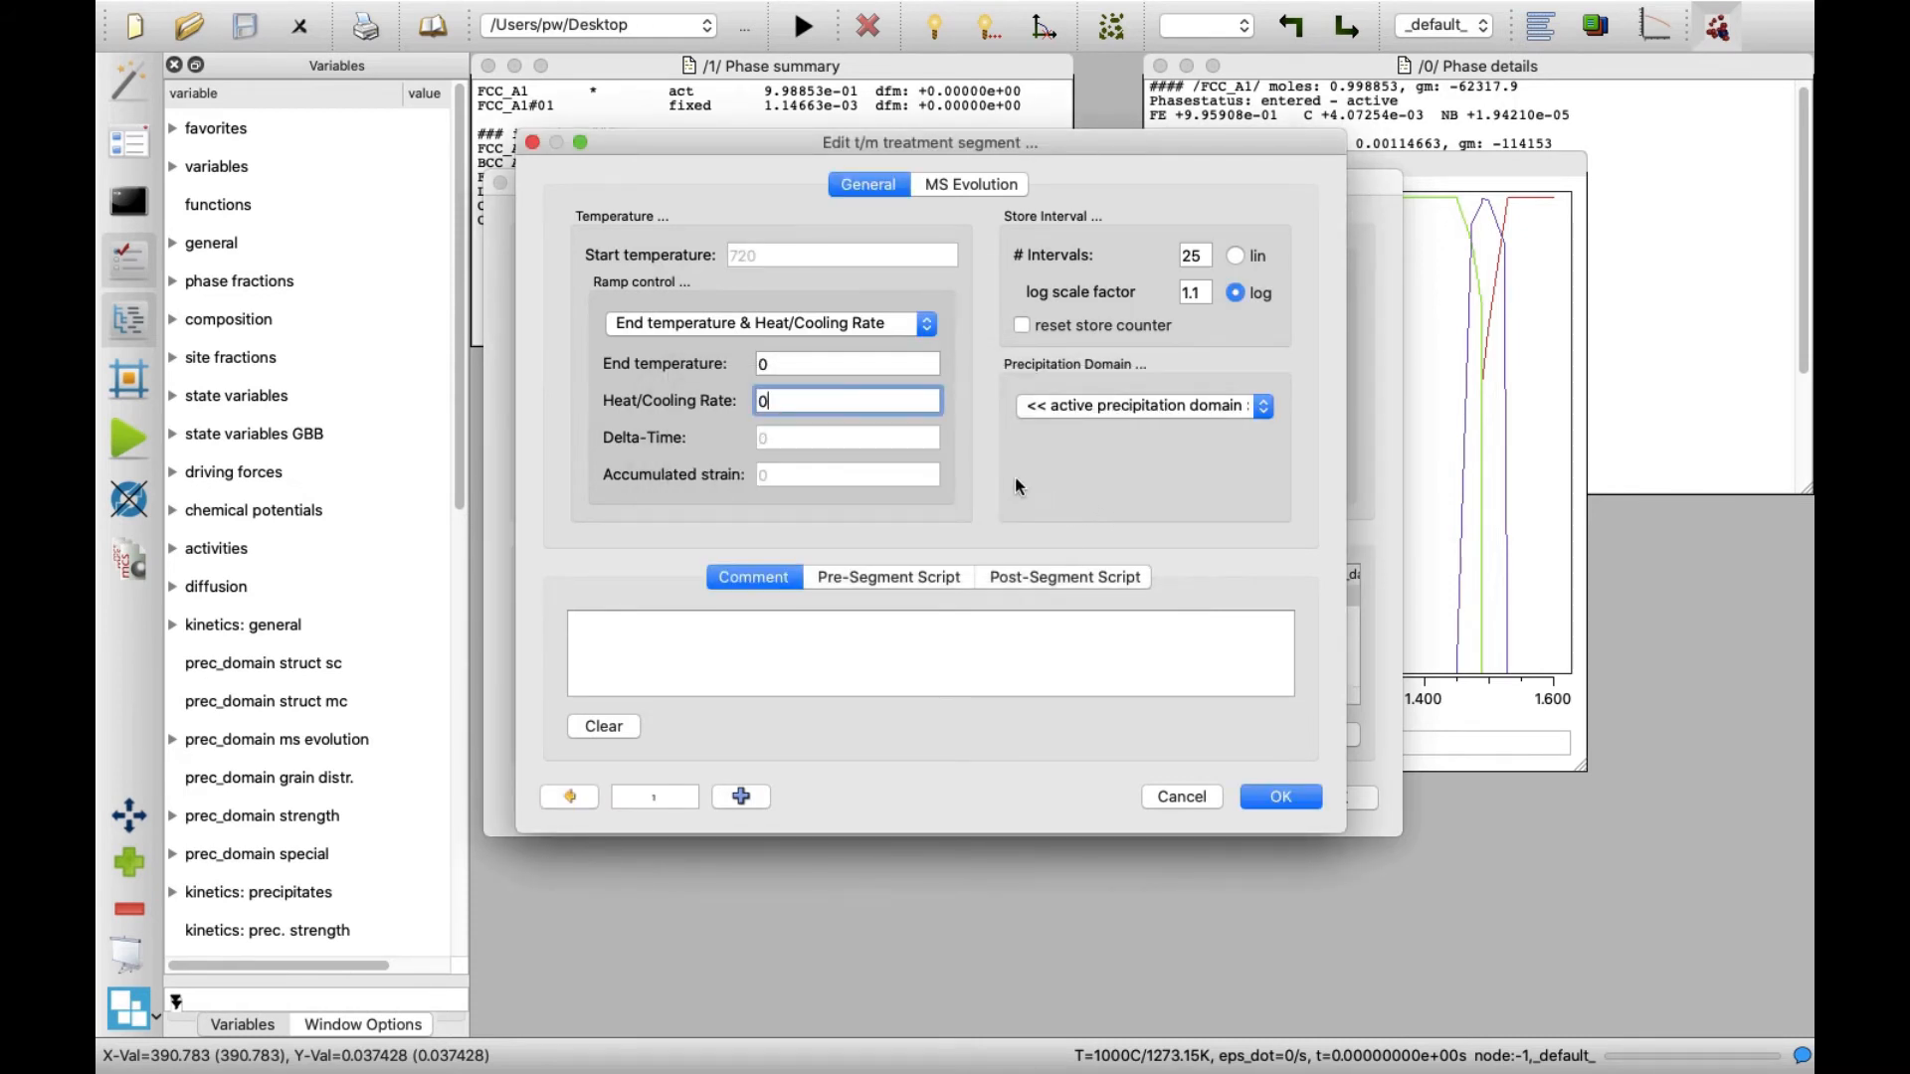
left_click(845, 362)
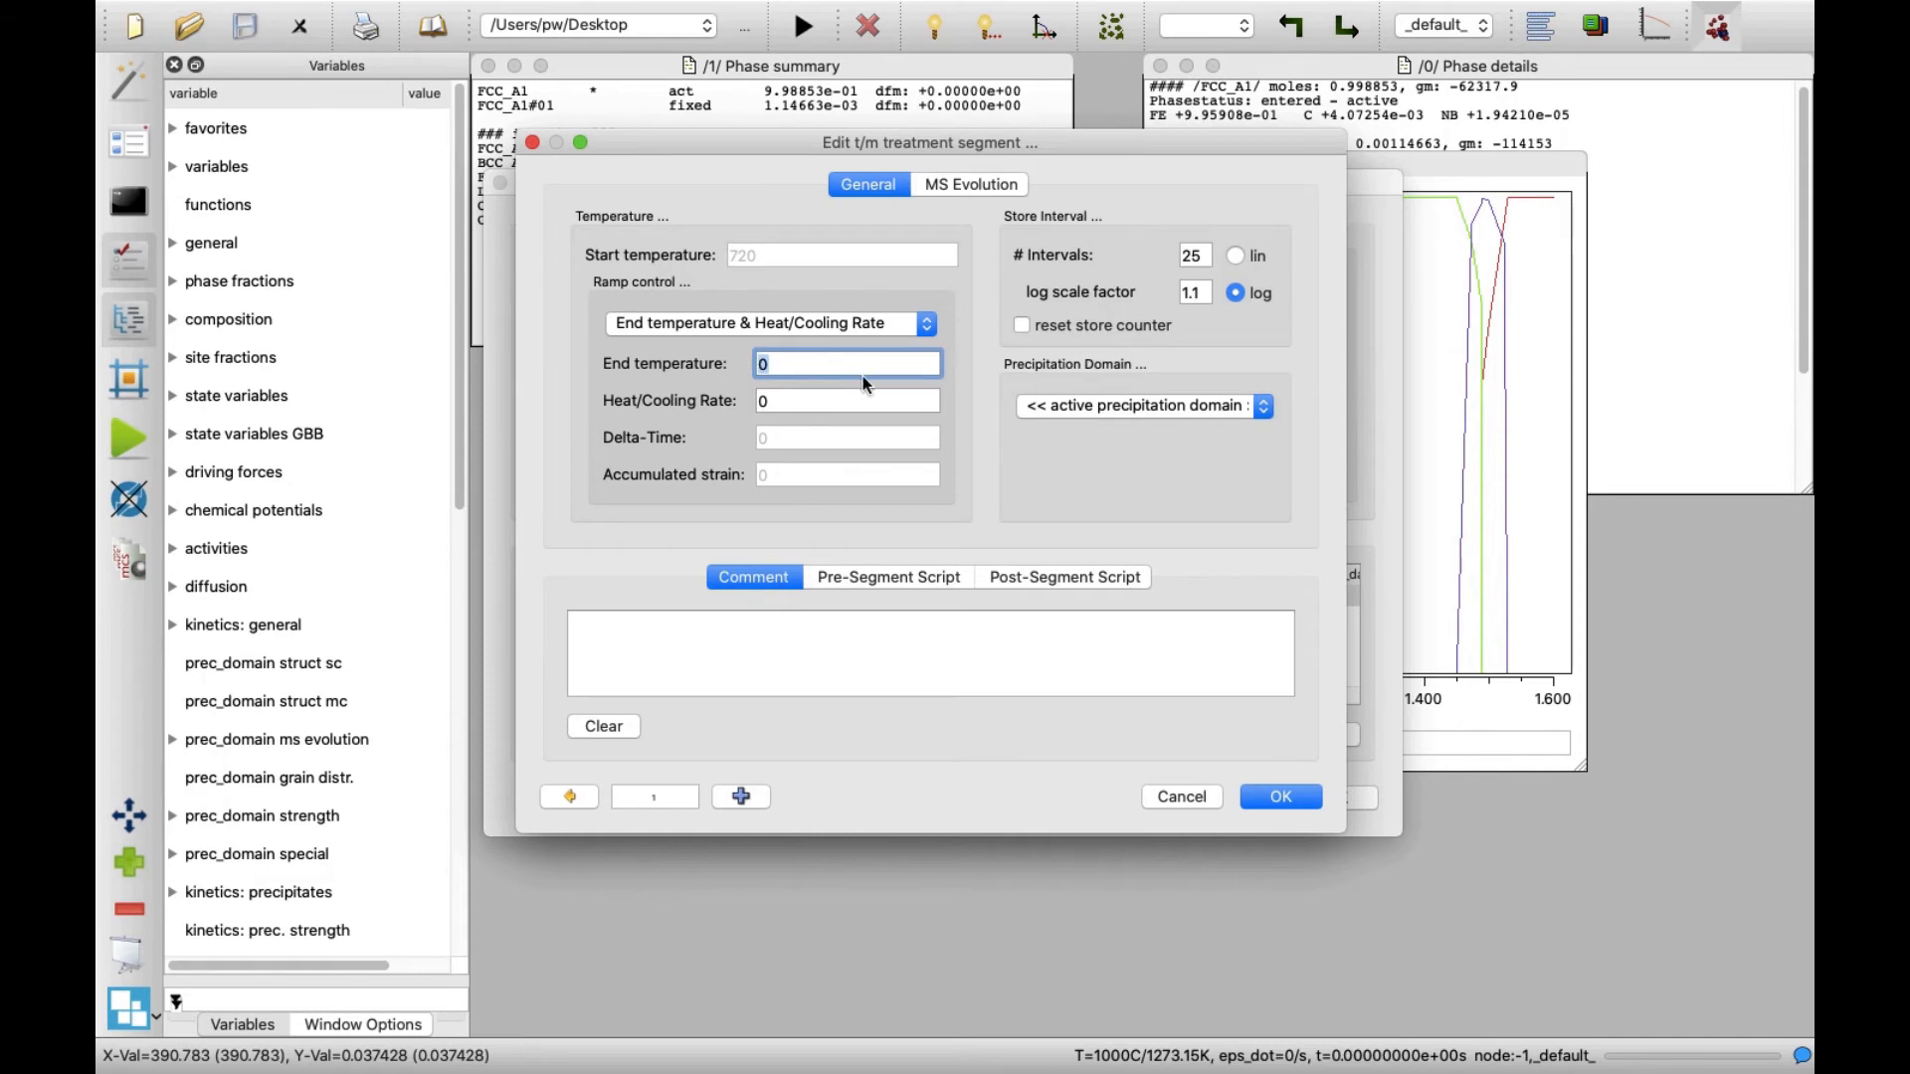
type("600")
left_click(846, 400)
type(",1")
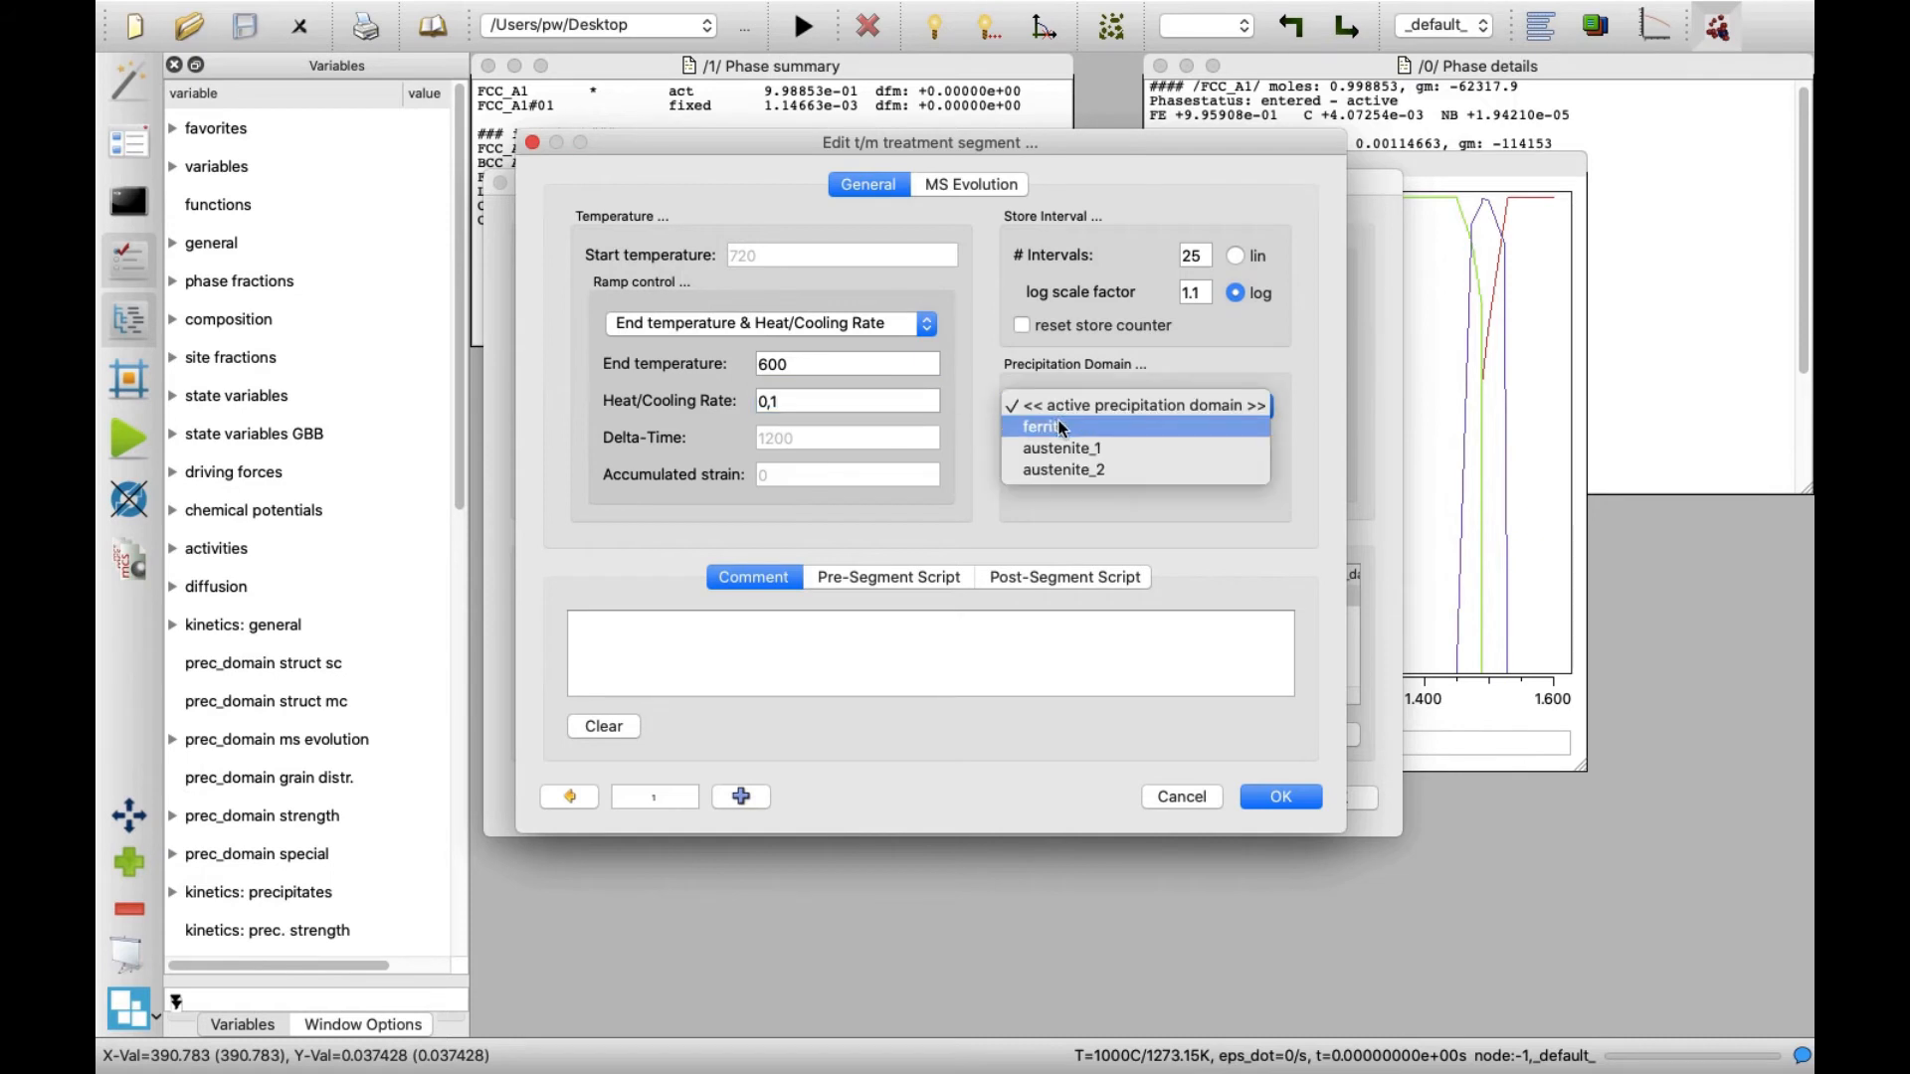
left_click(1041, 426)
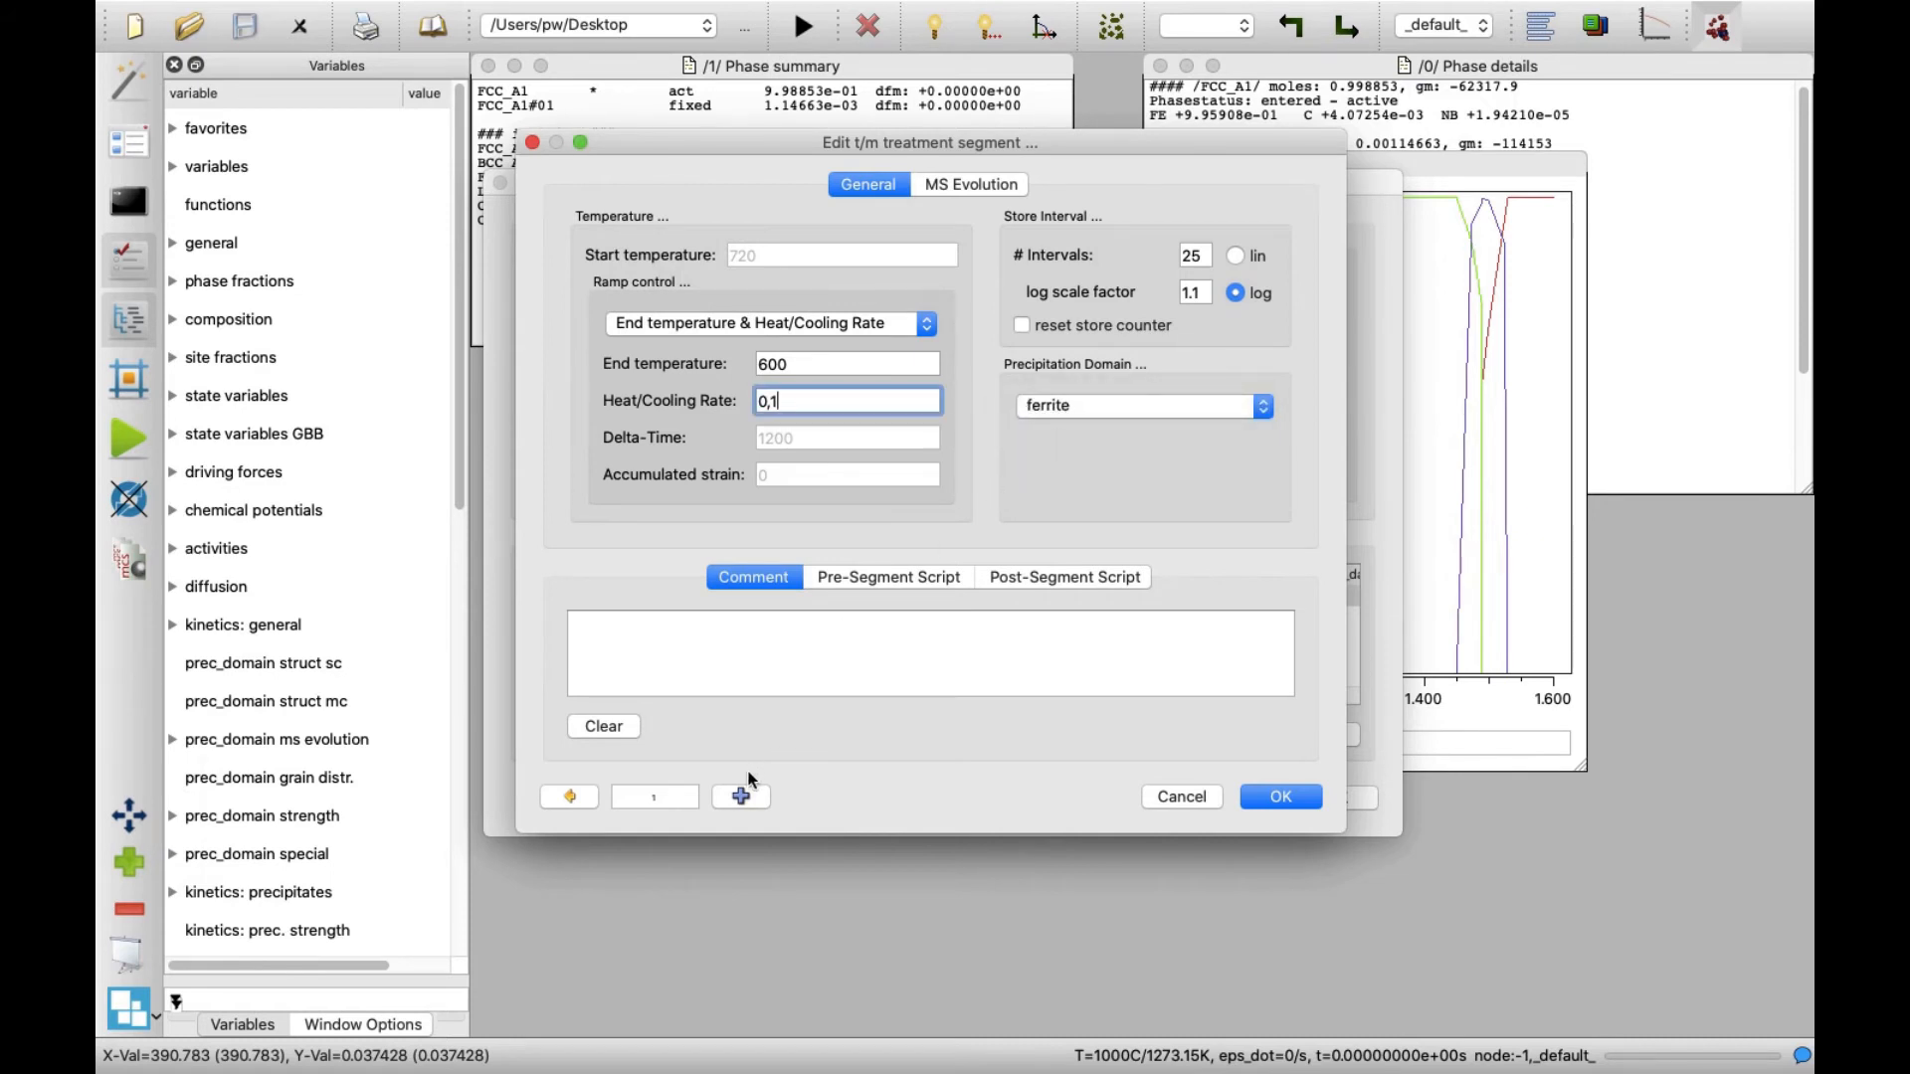
left_click(740, 796)
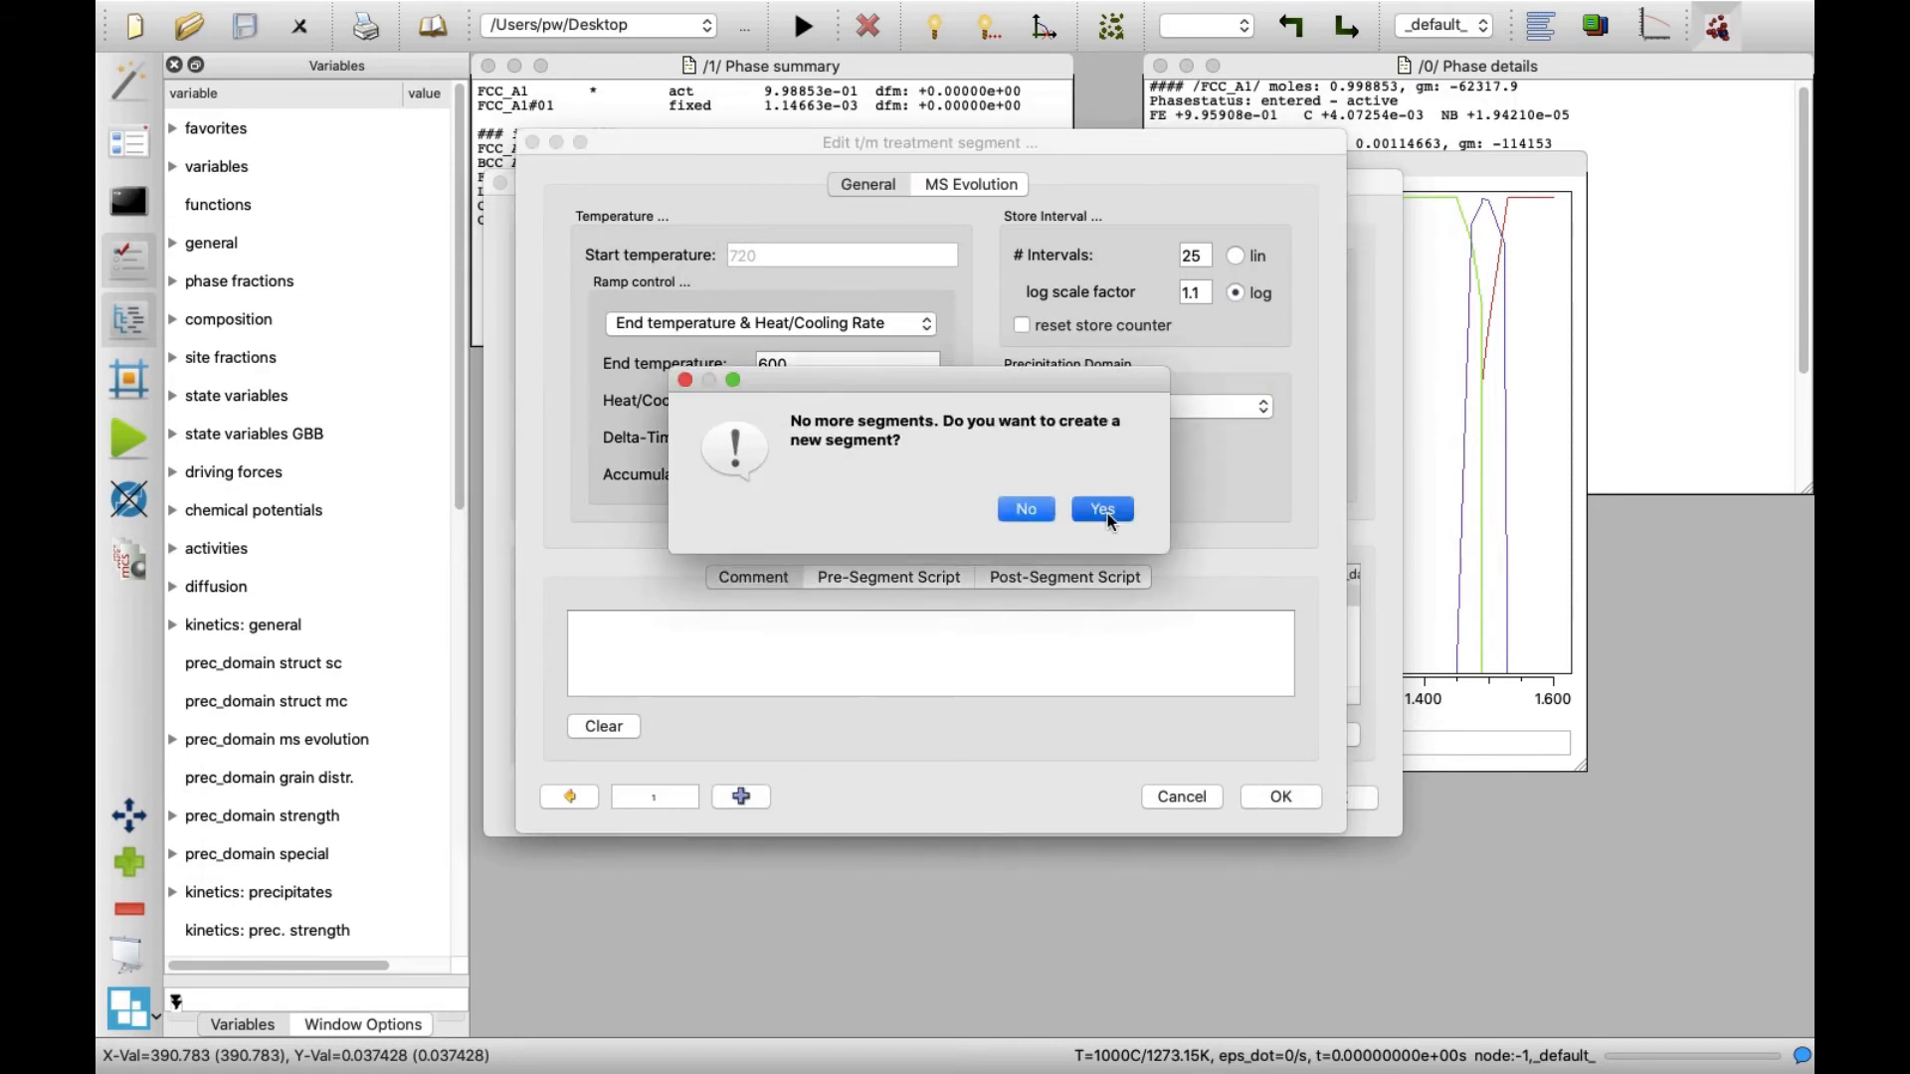
Step: Add heating segments to 880 and 1000 at rate 1, the last in austenite_2
left_click(1100, 508)
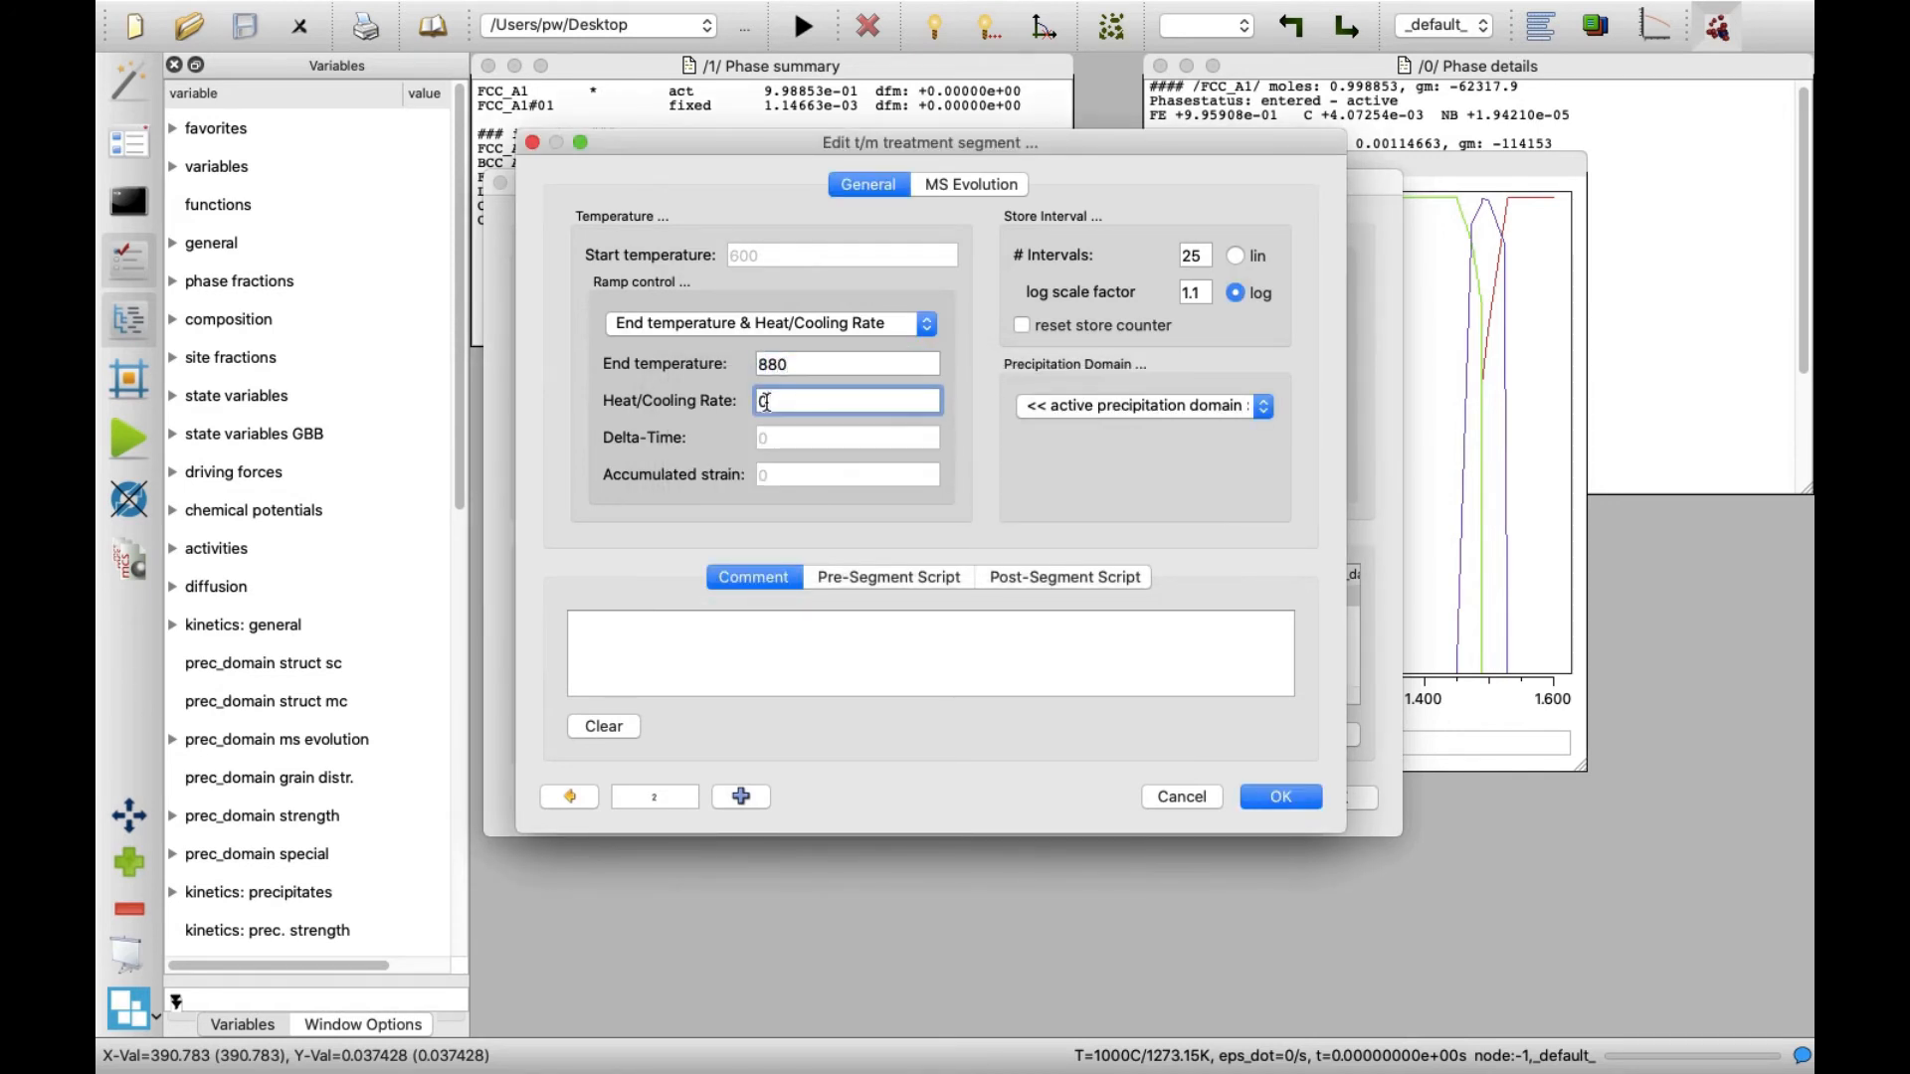
type("1")
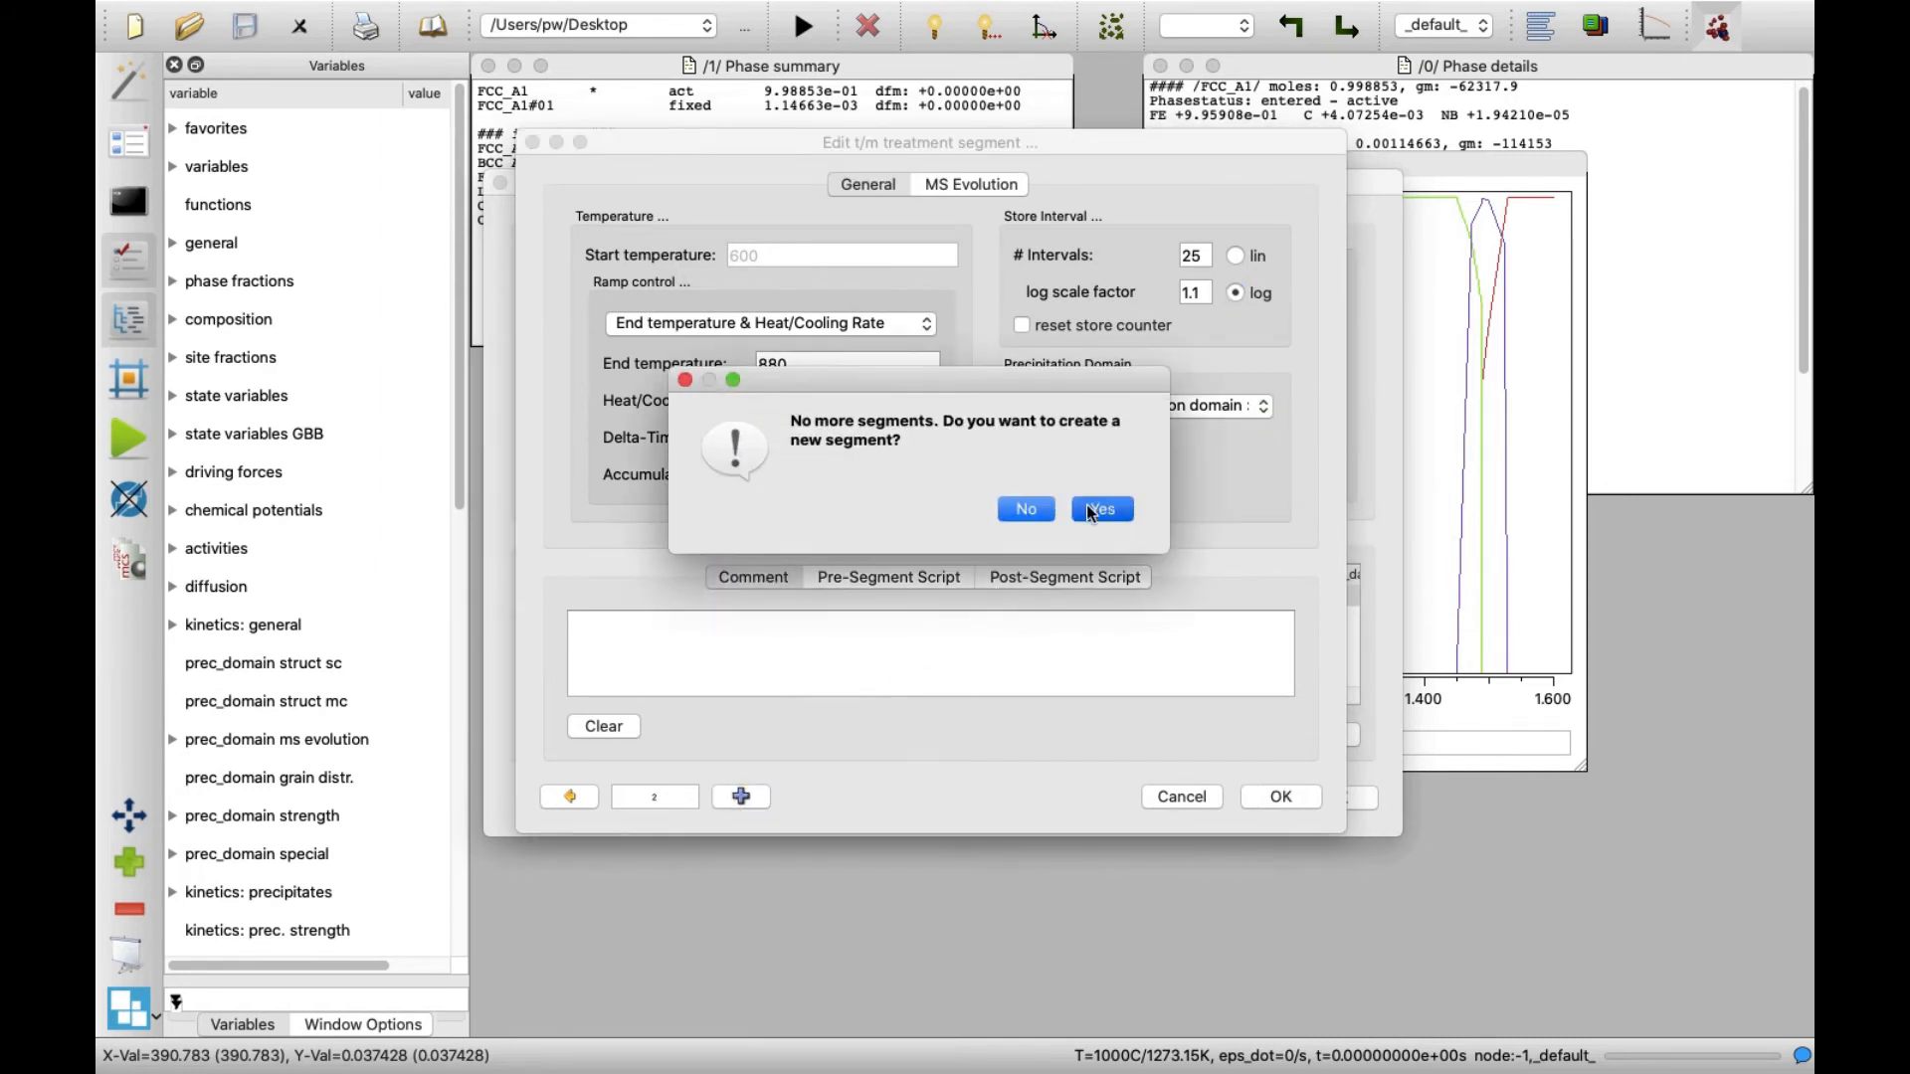
left_click(1099, 507)
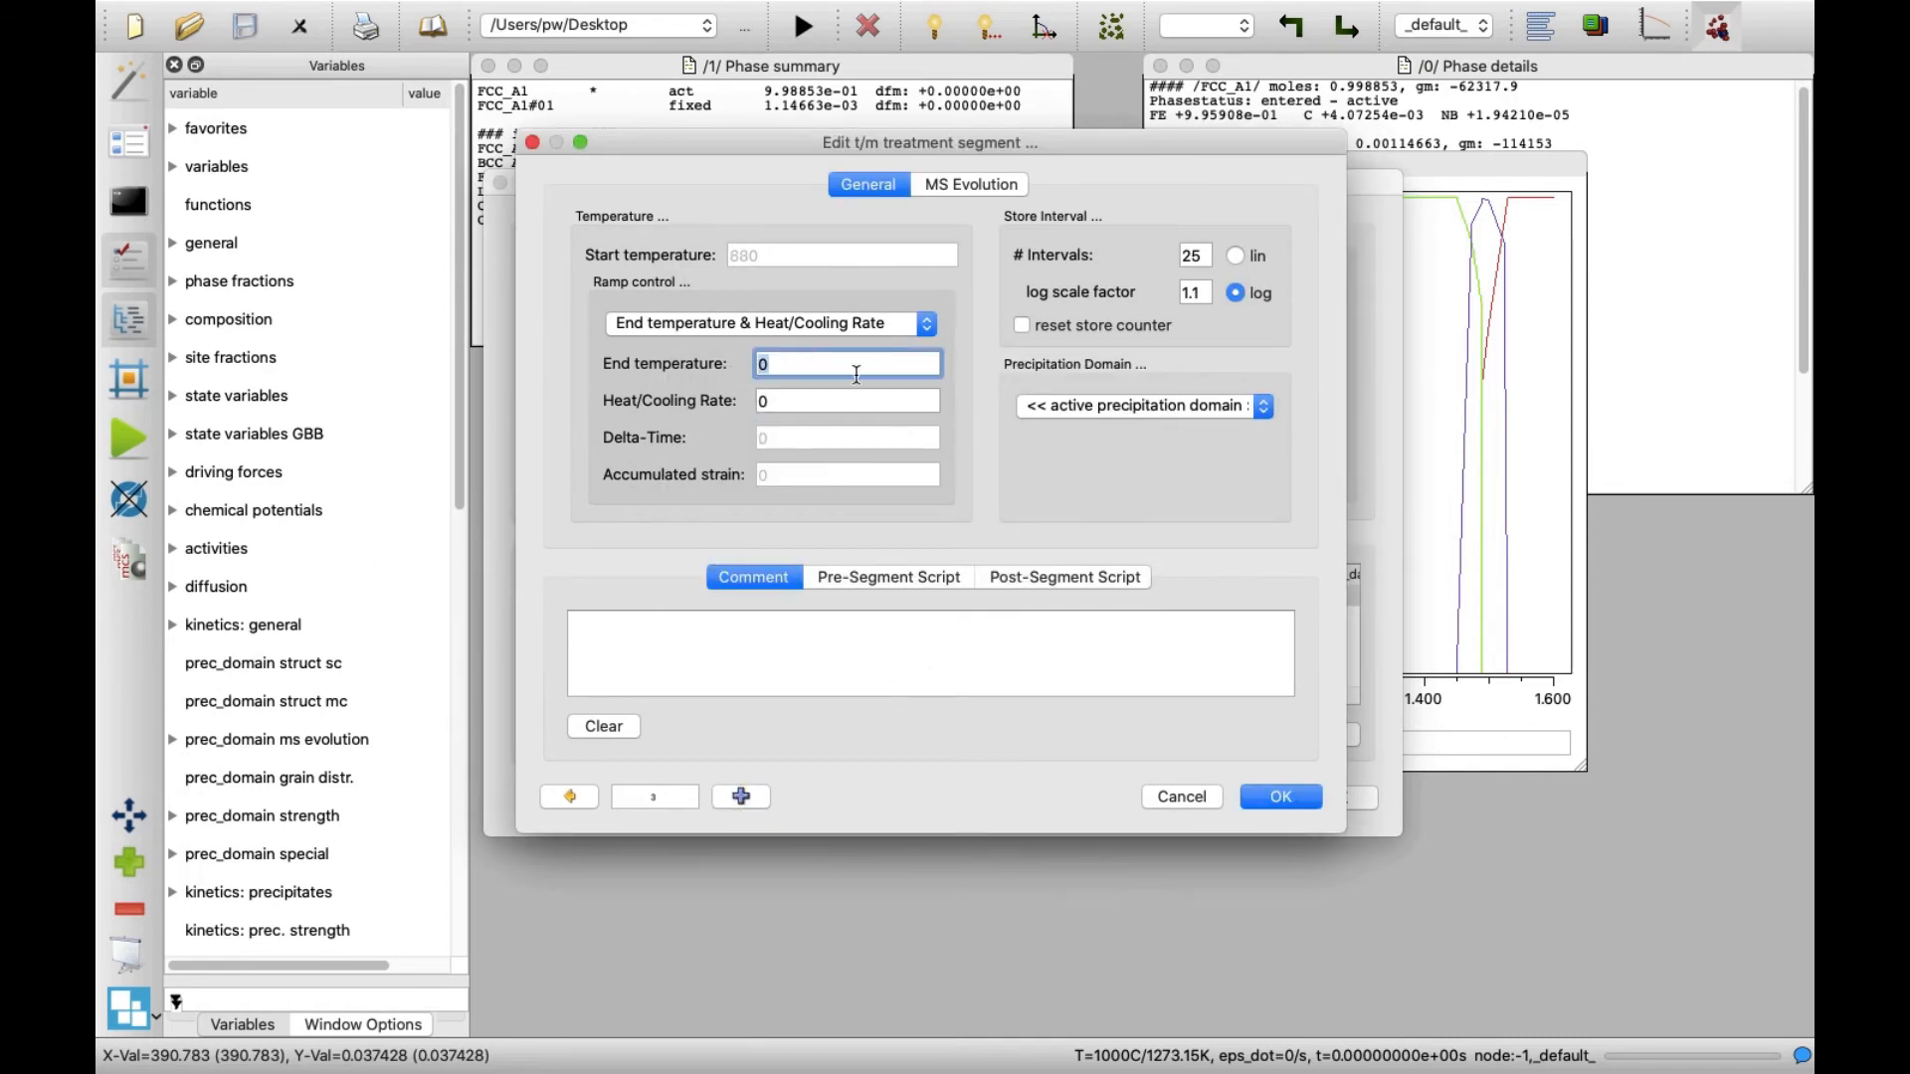
type("1000")
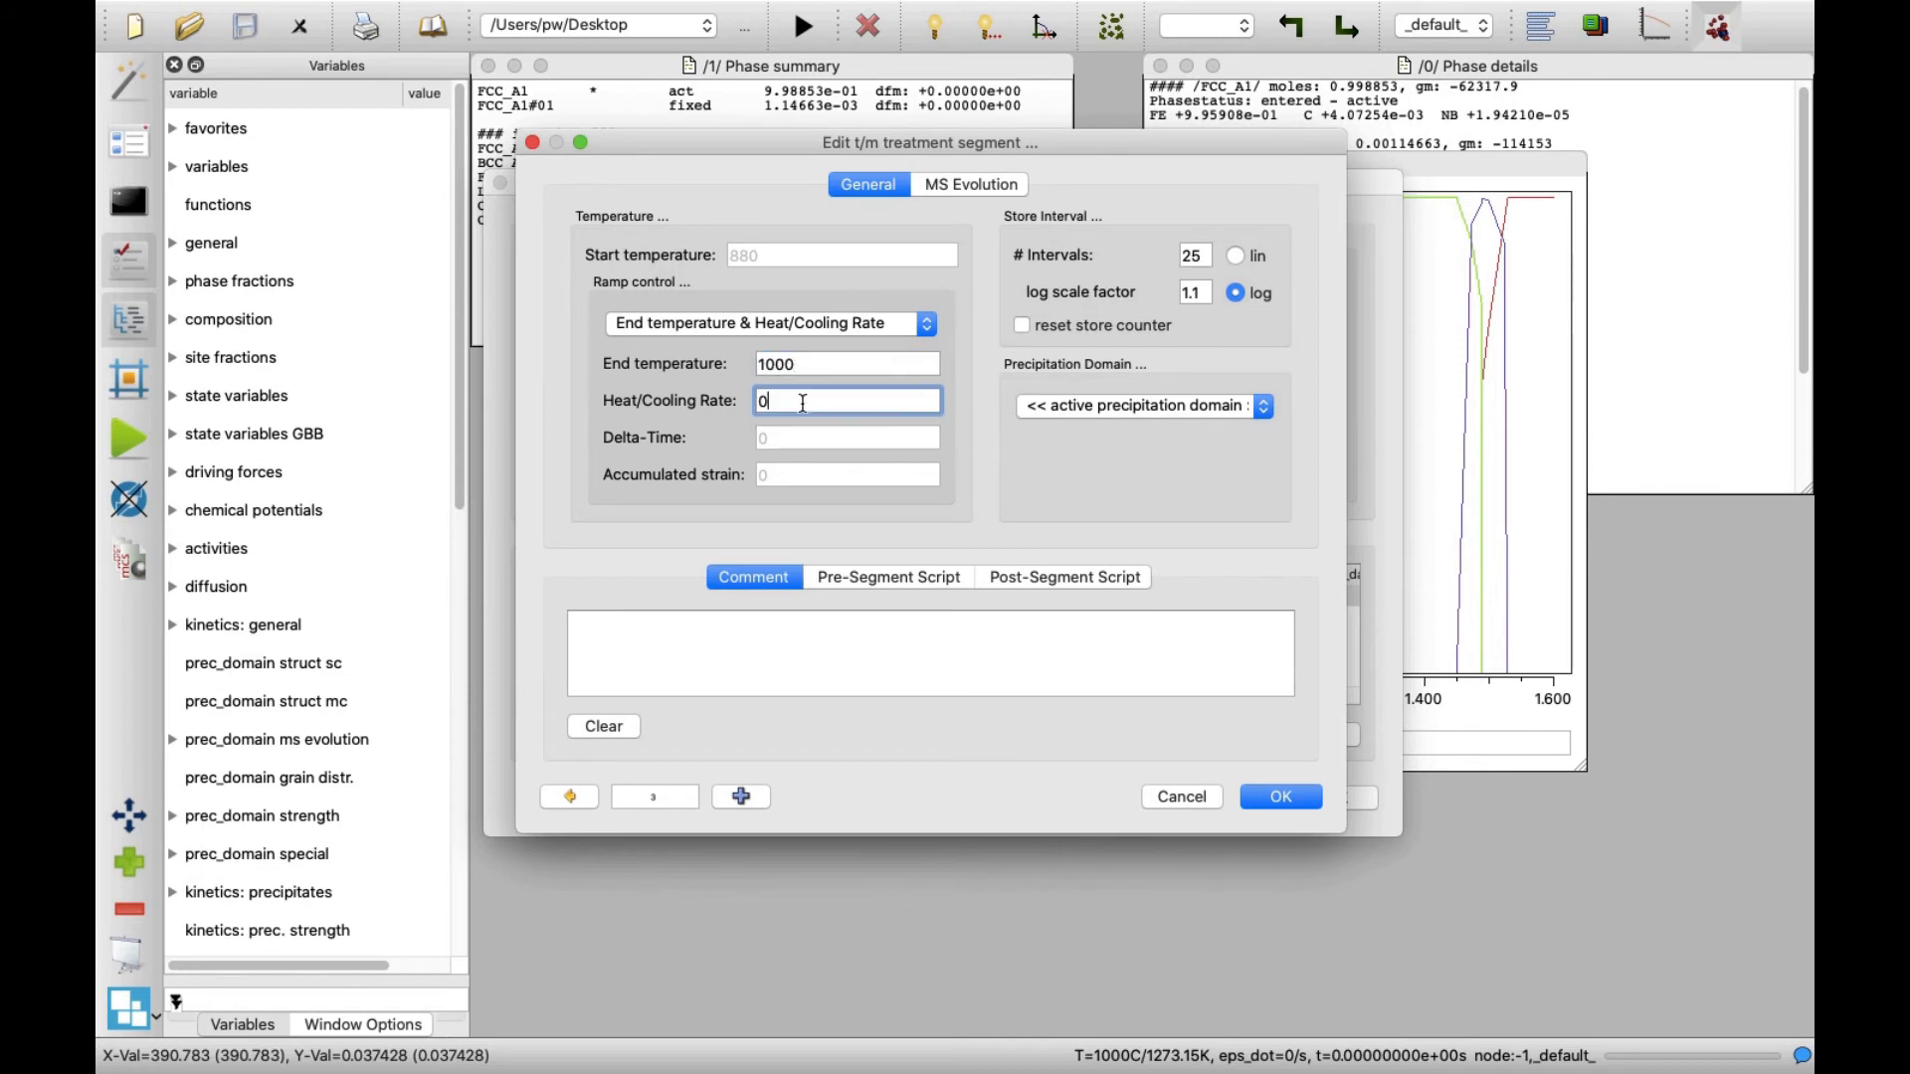
type("1")
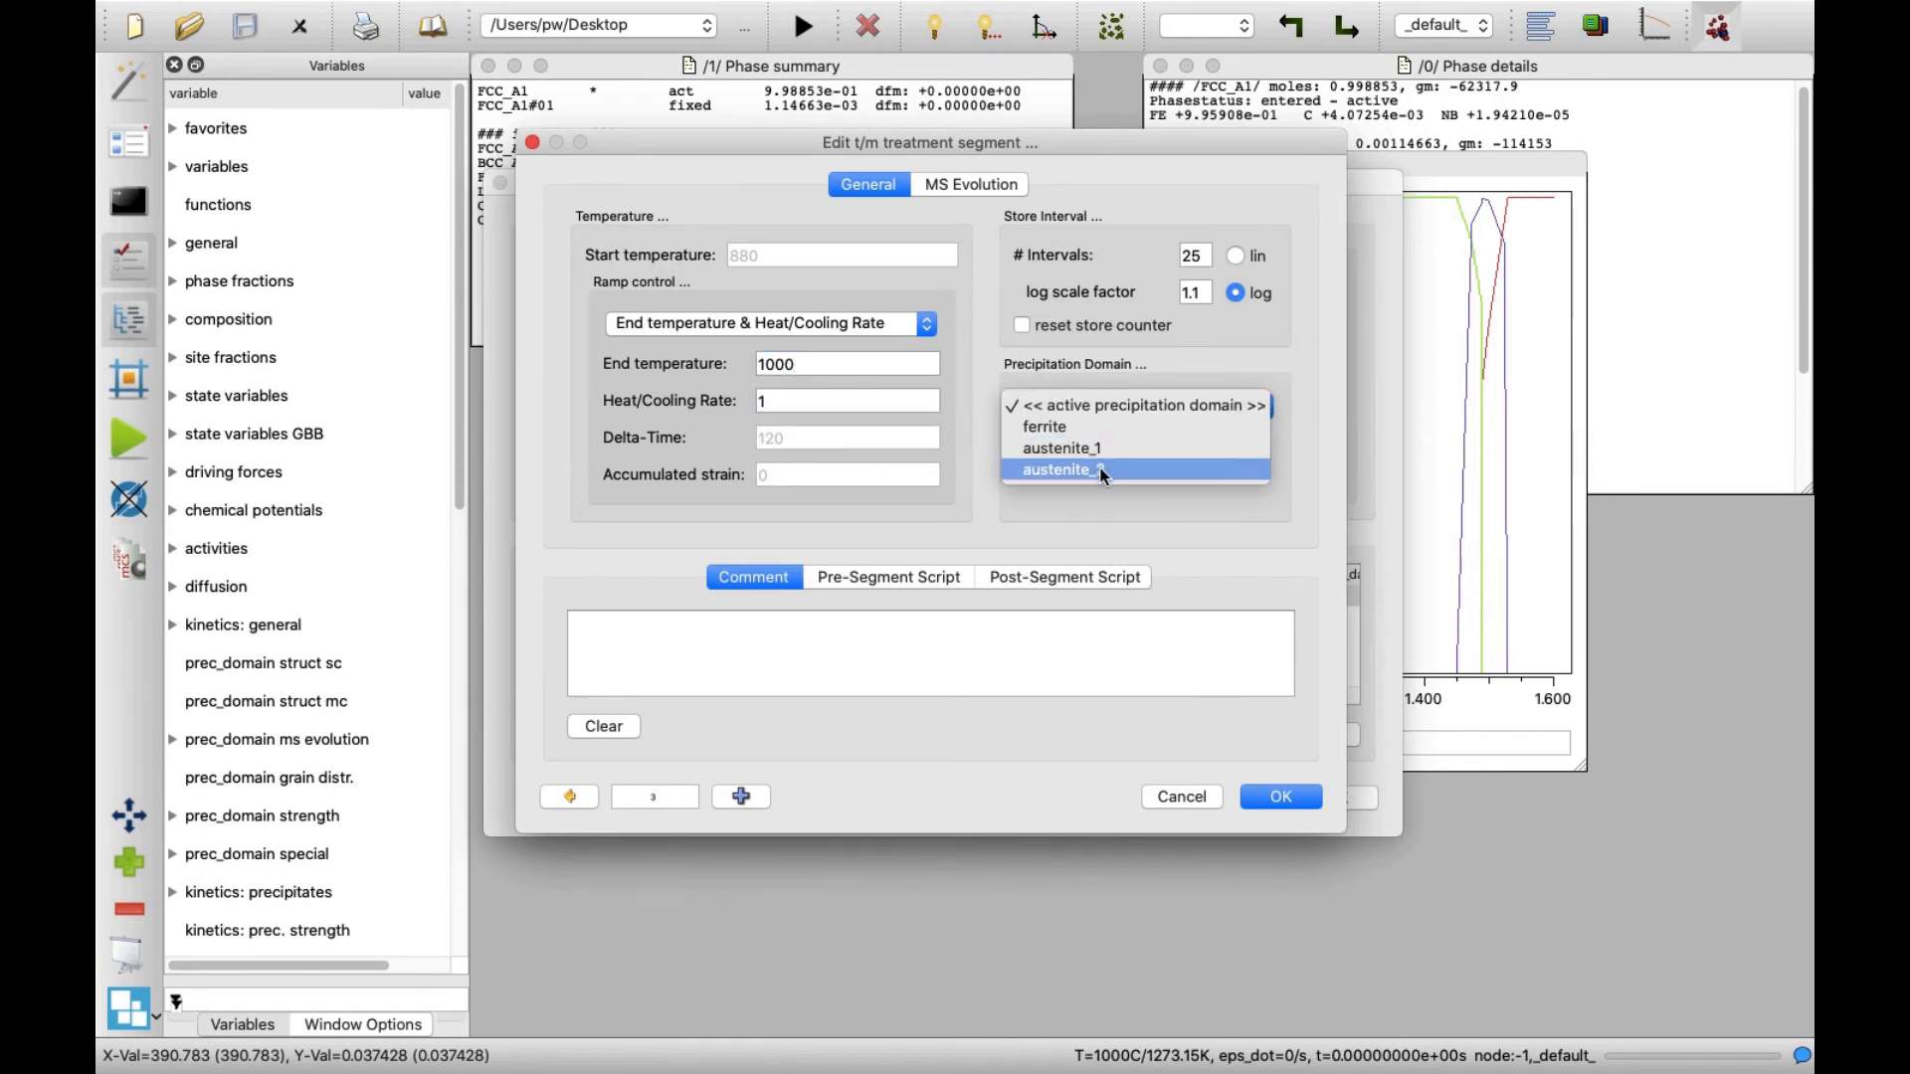
left_click(1062, 469)
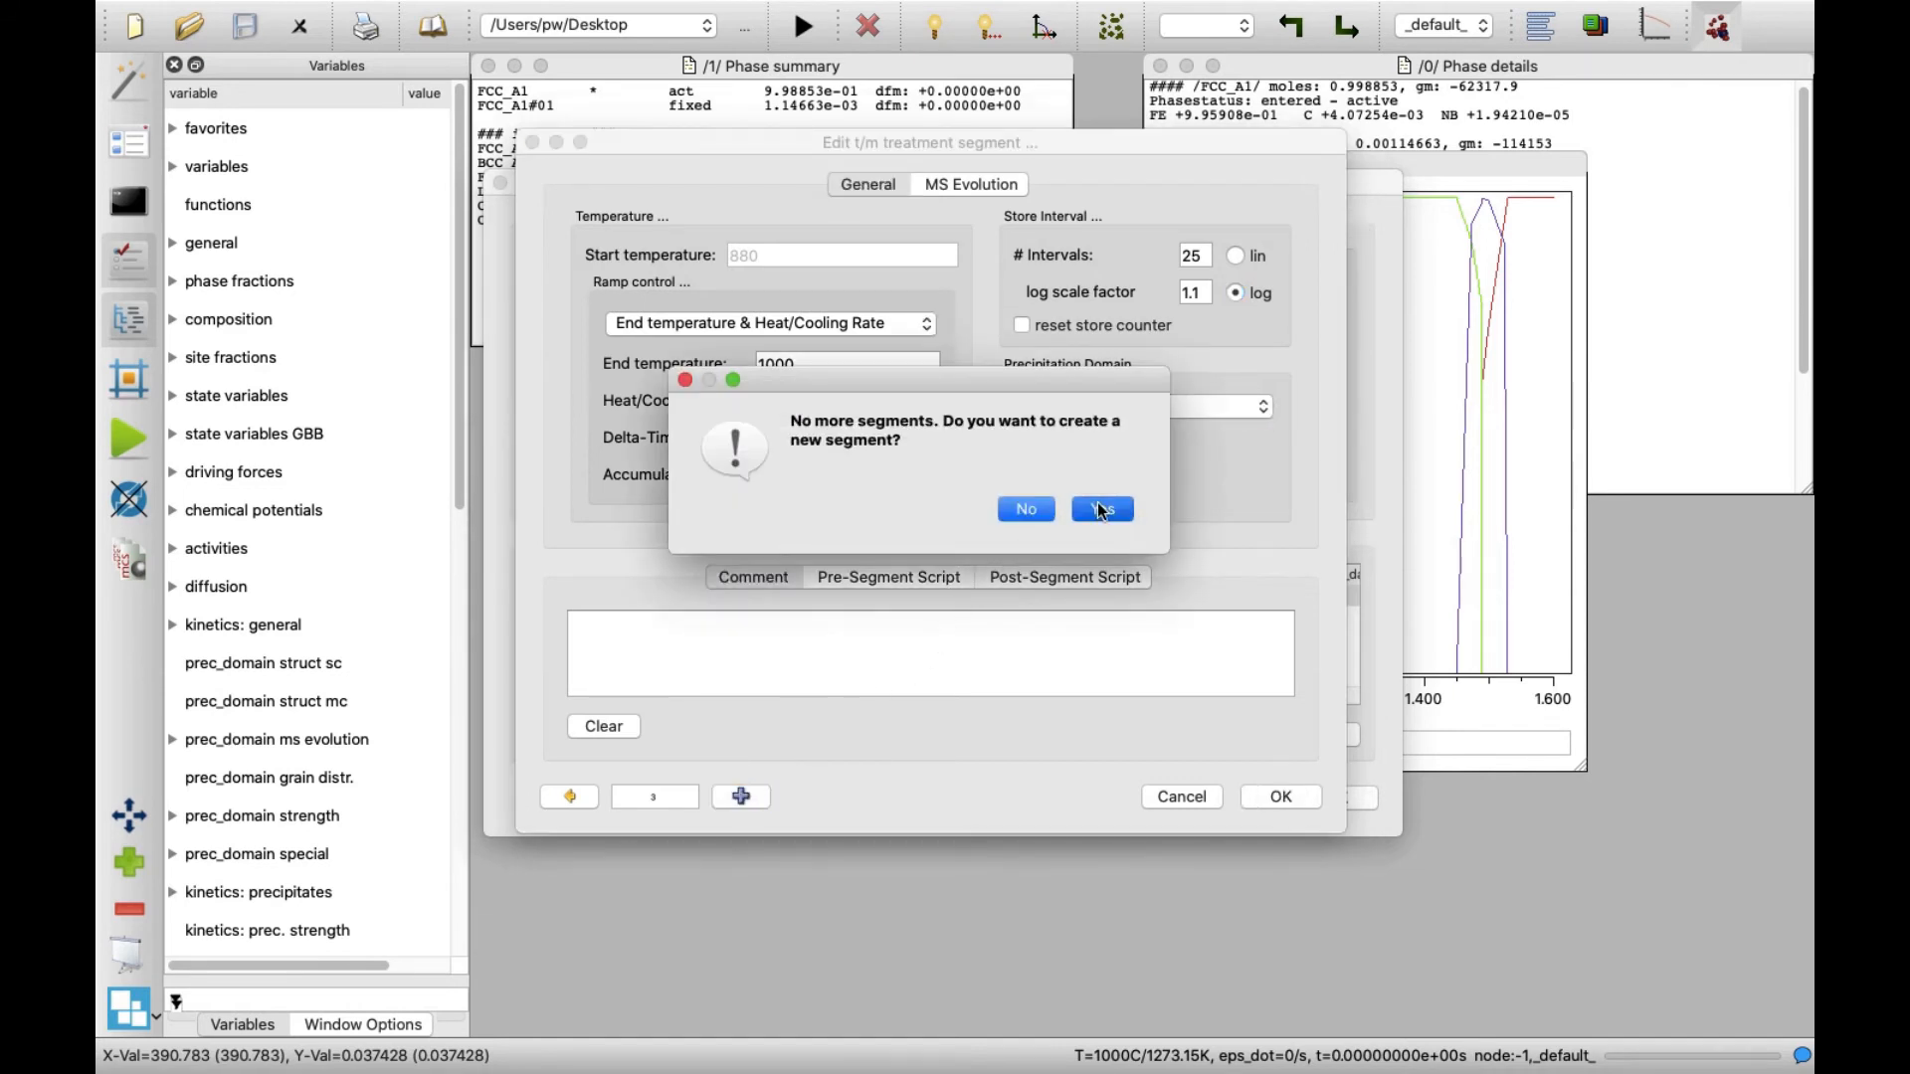
Step: Add a final hold segment with rate 0 and Delta-Time 30*60, then finish the segment editor
left_click(1101, 507)
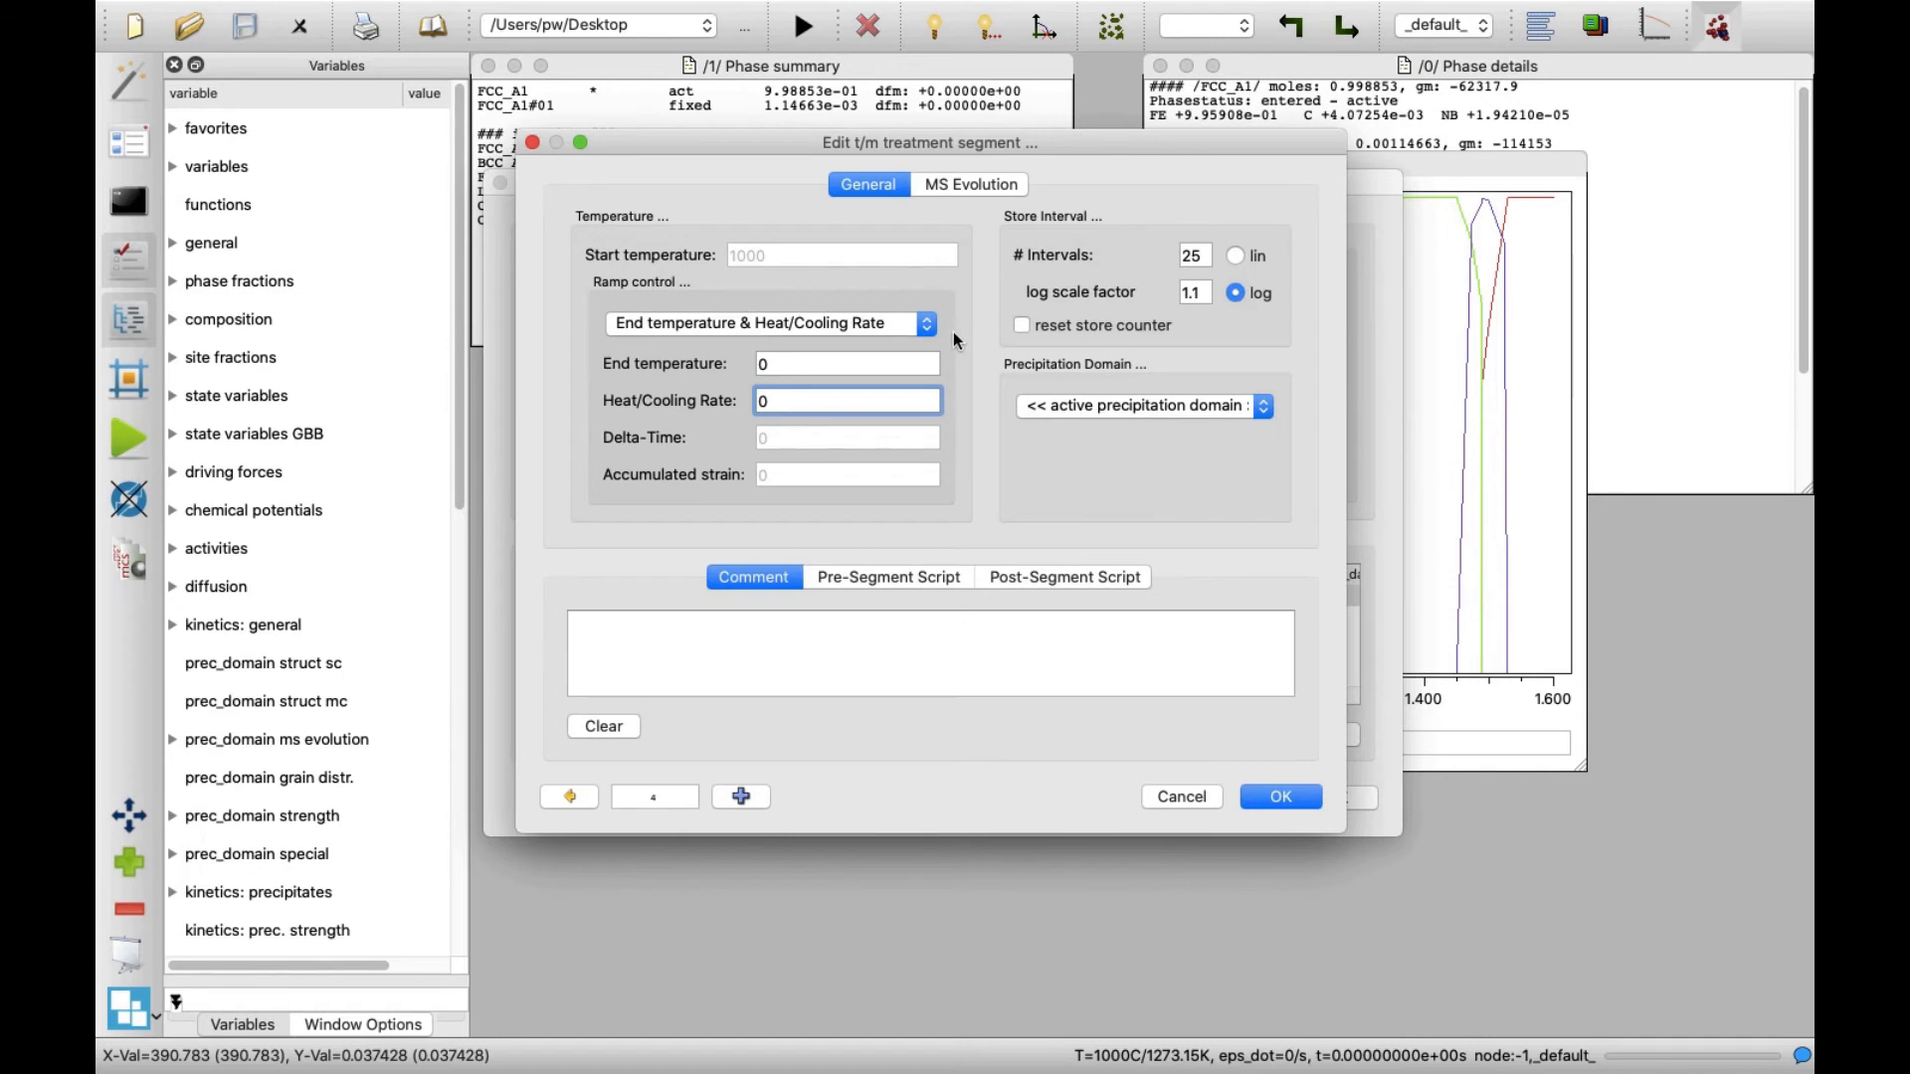
left_click(925, 322)
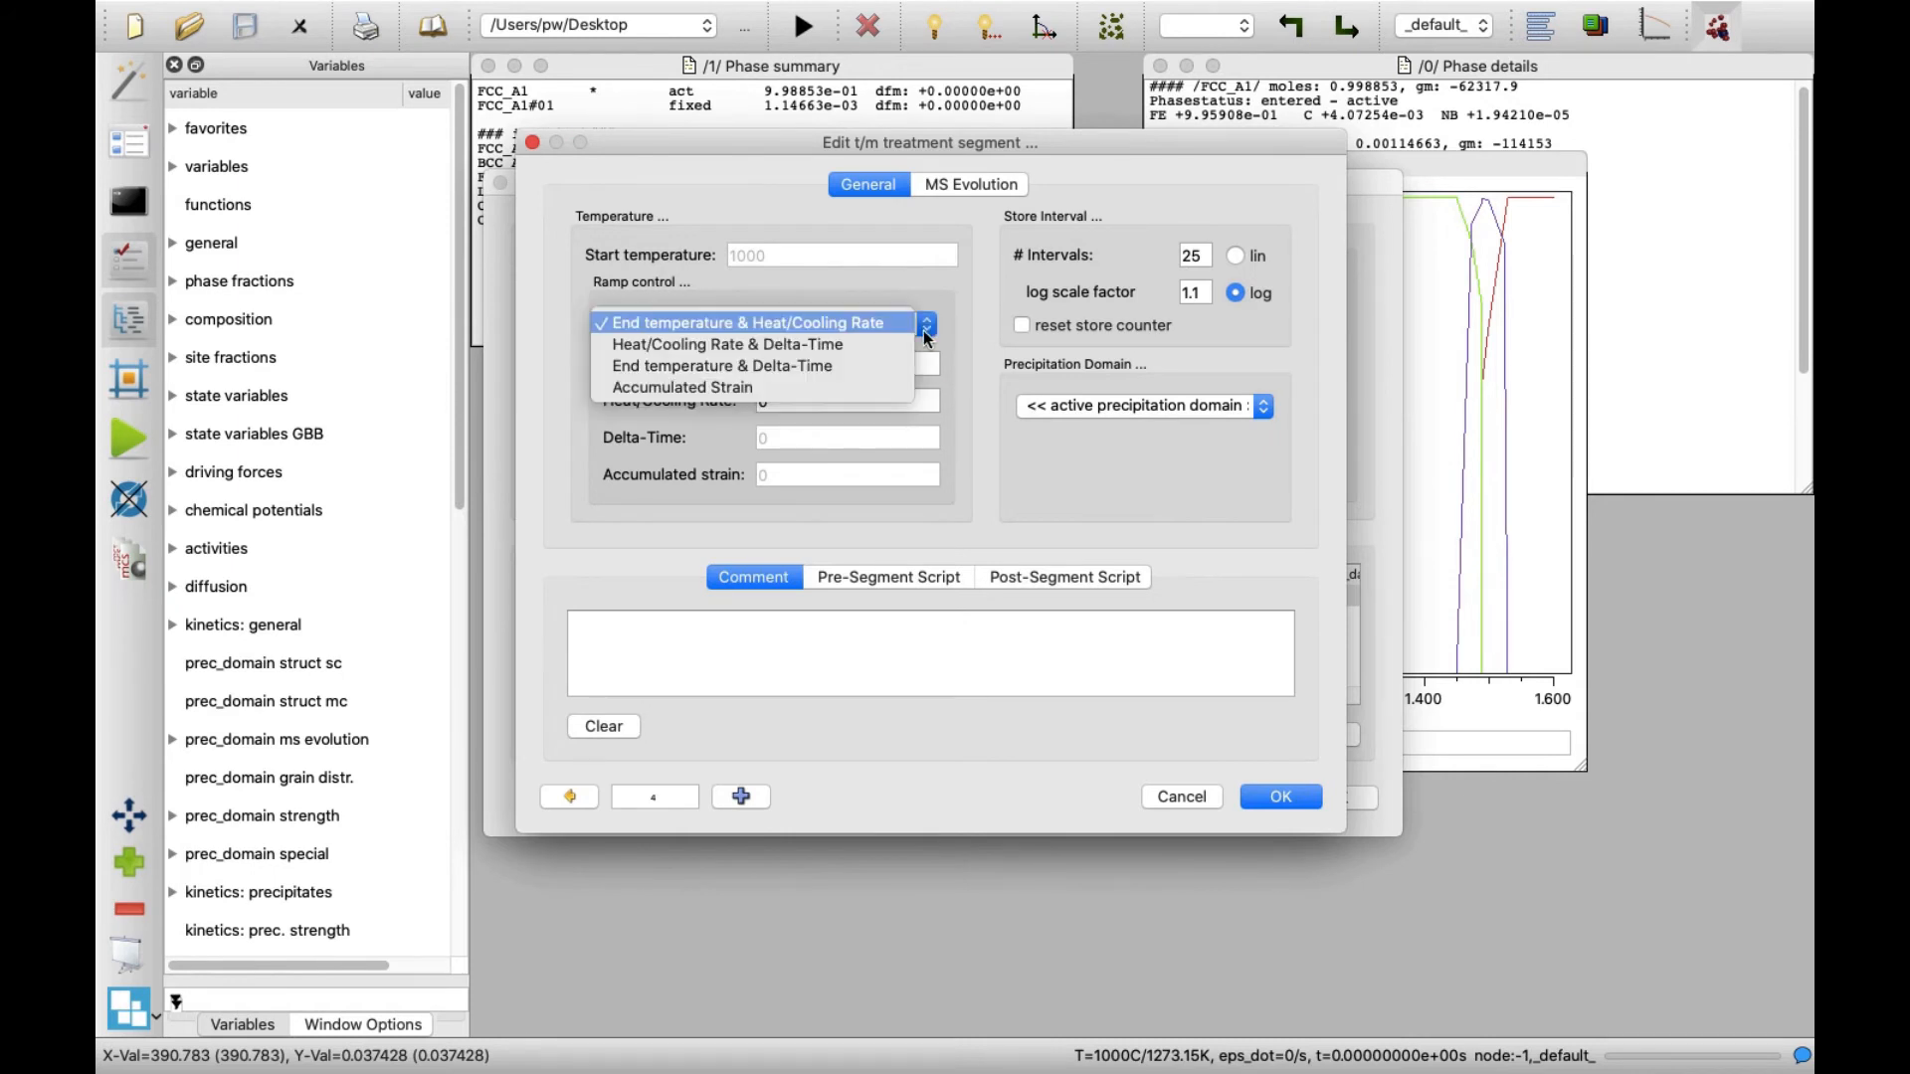
left_click(726, 344)
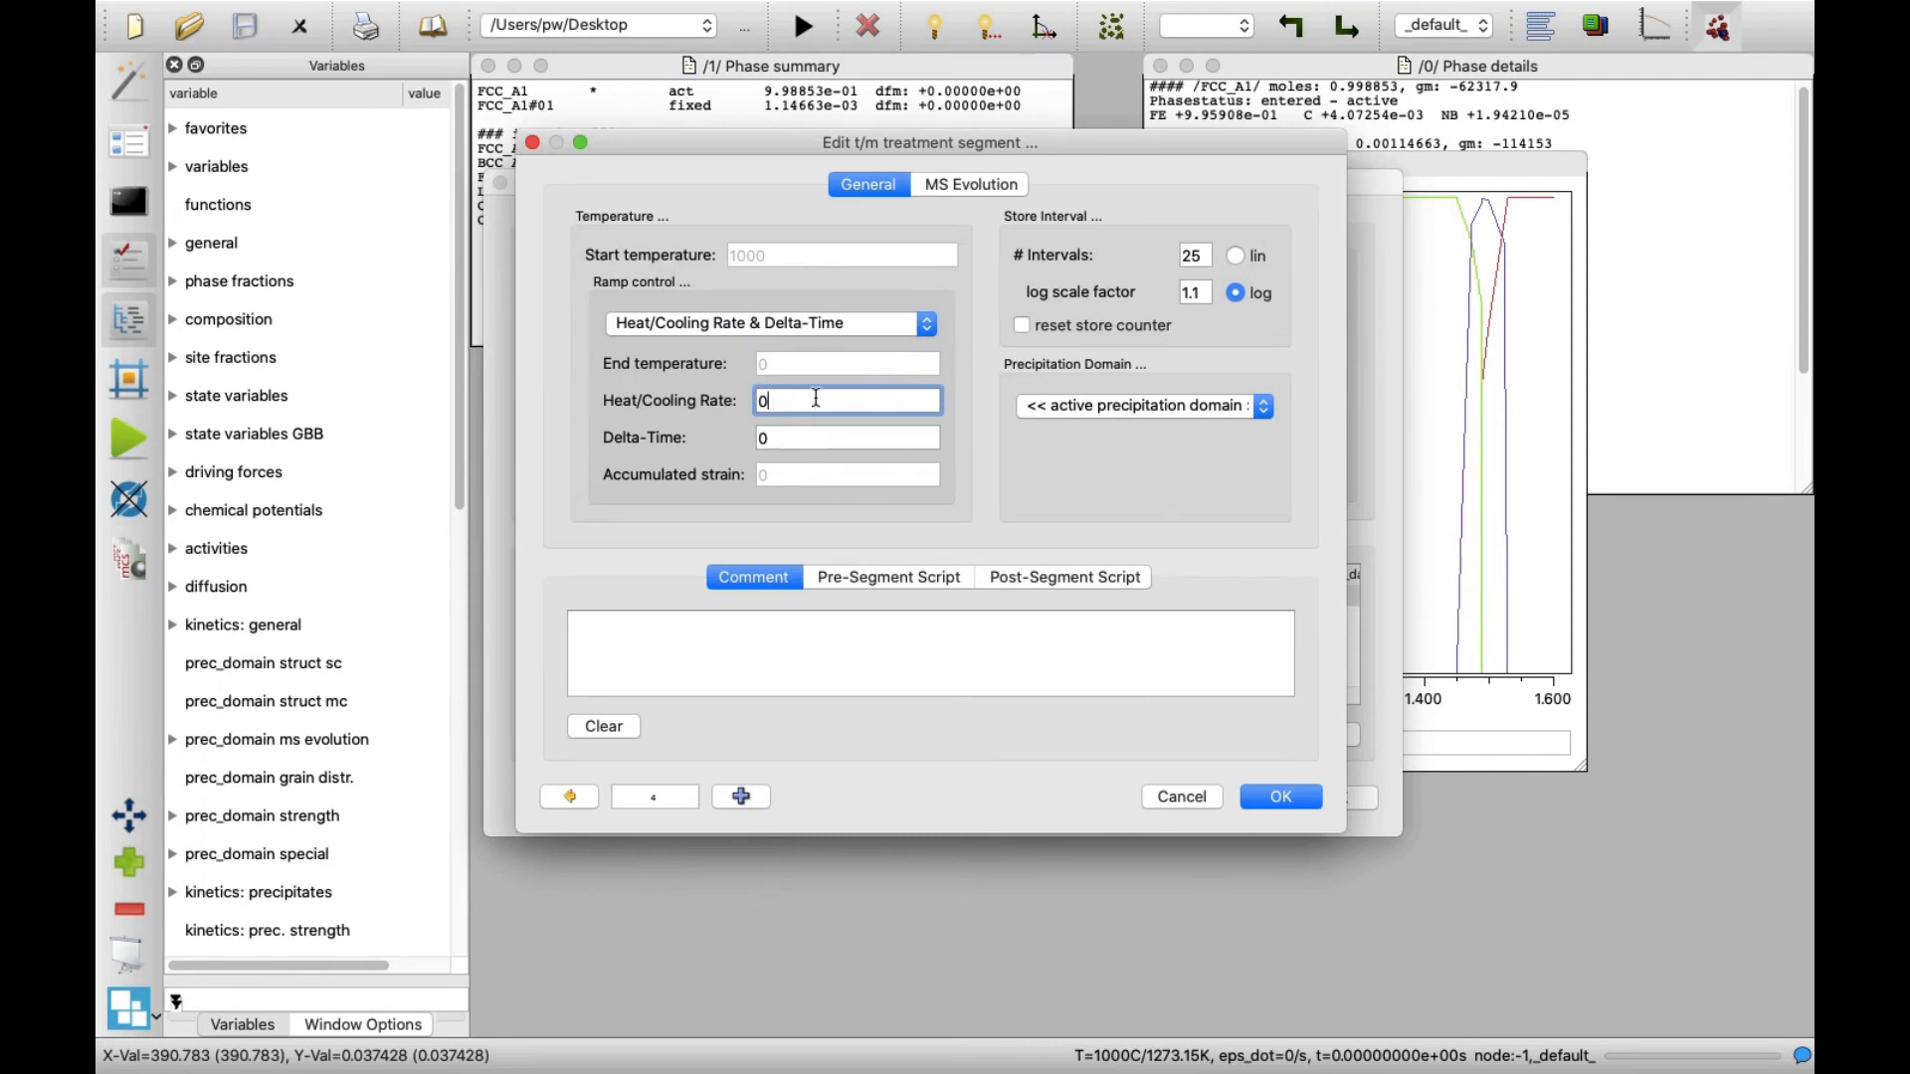
left_click(847, 437)
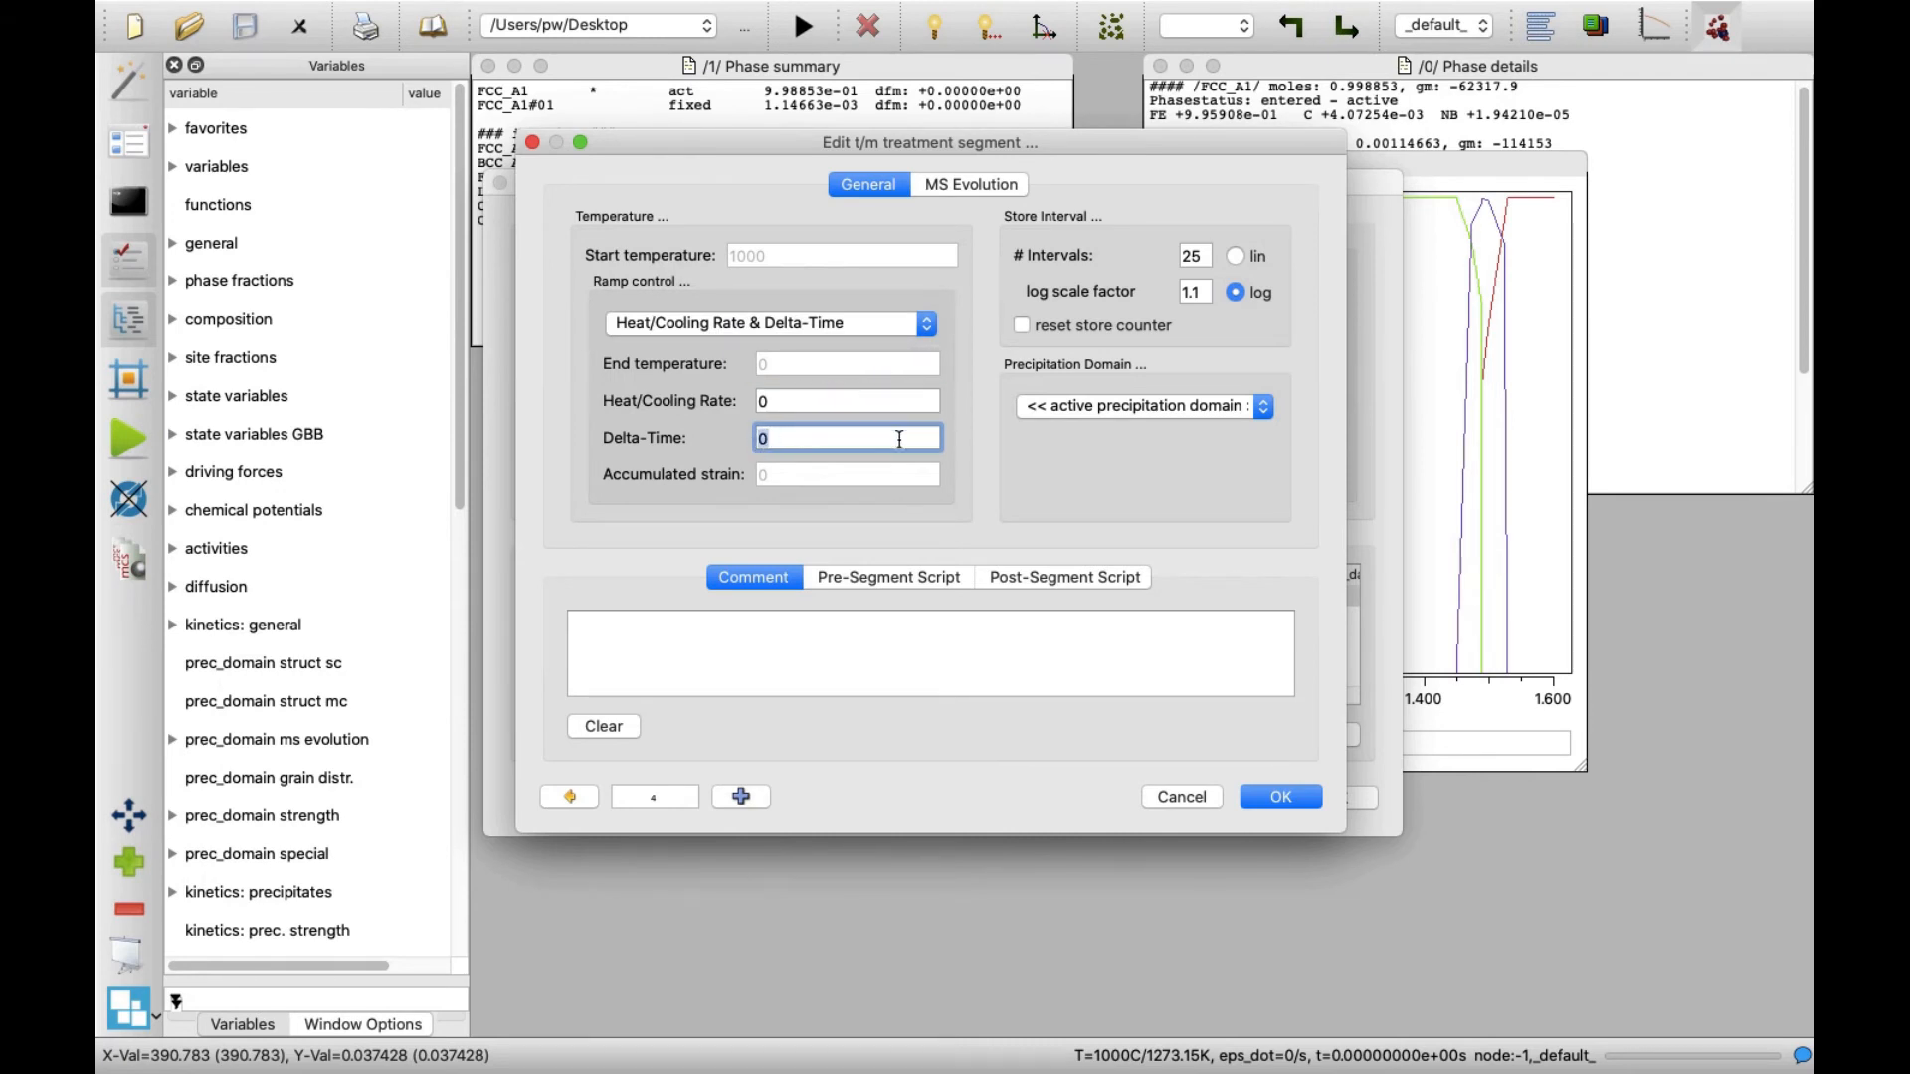
type("30*")
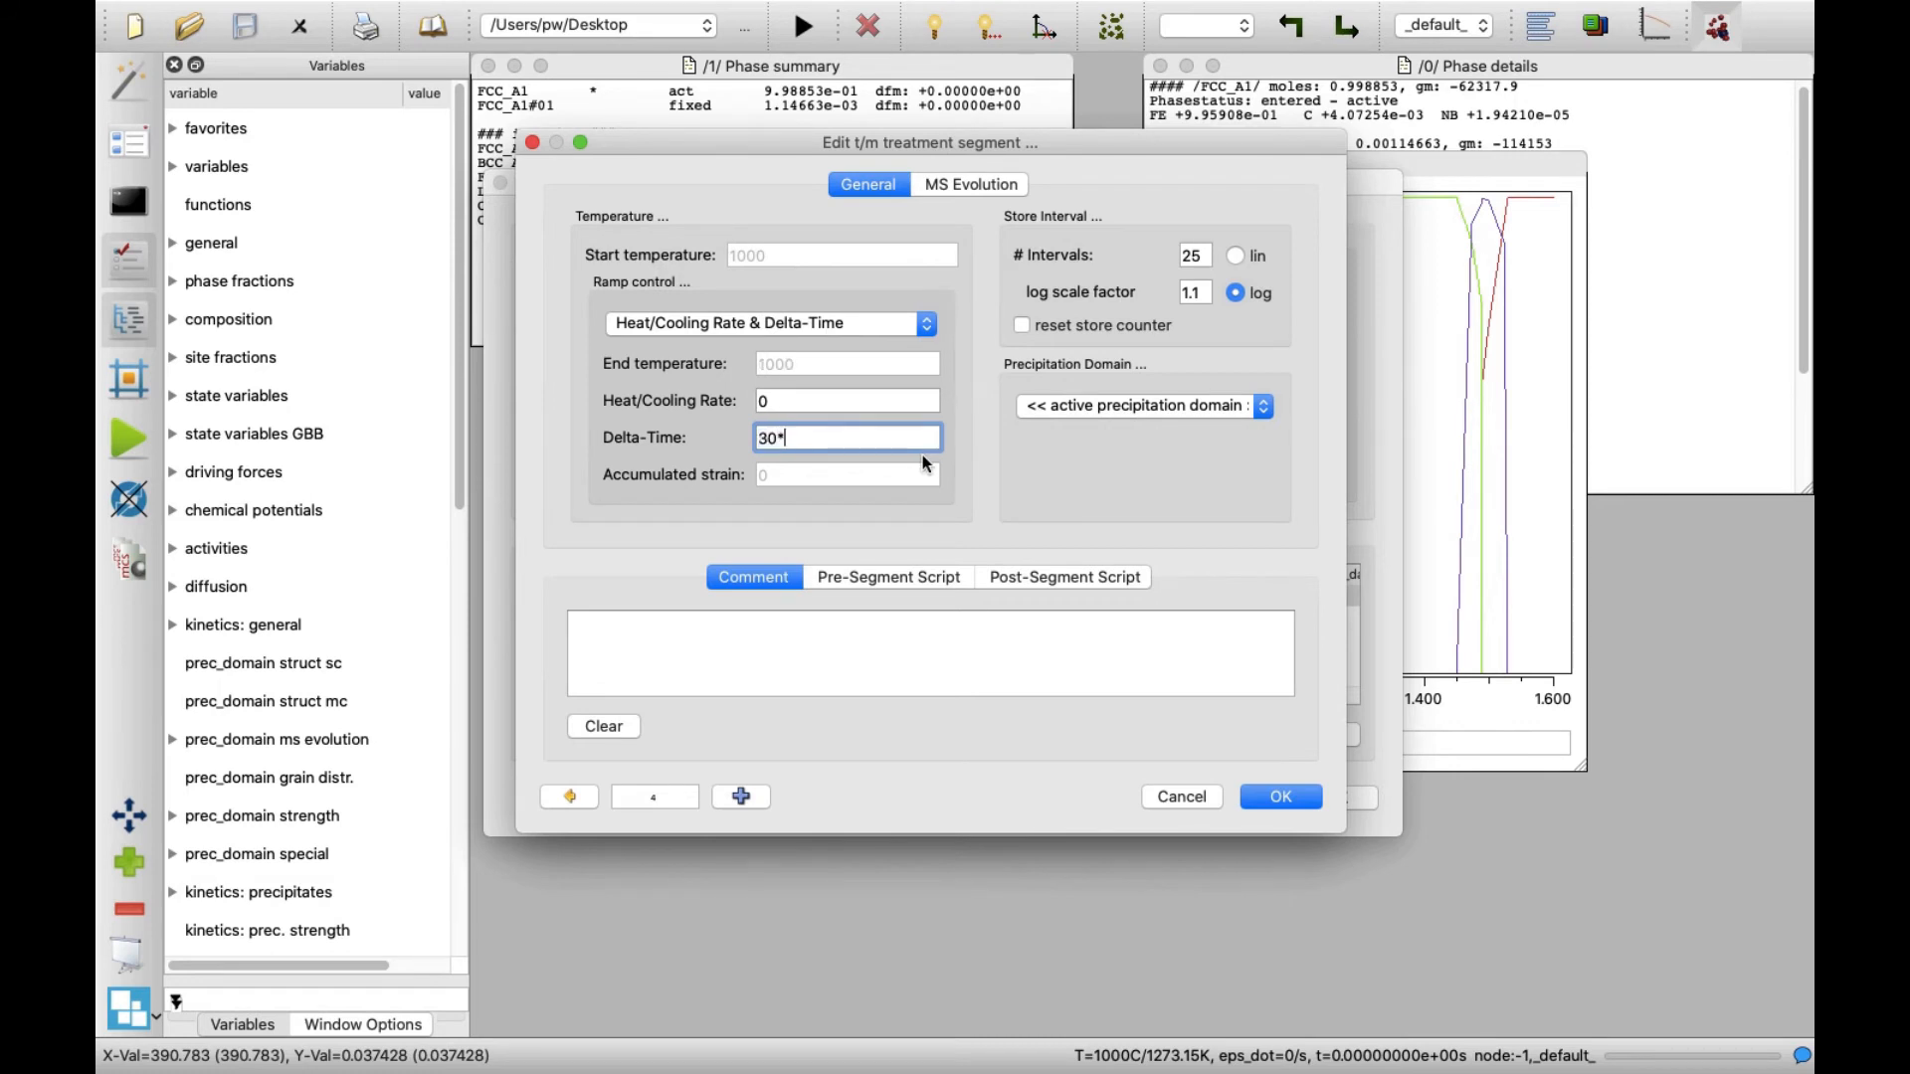
type("60")
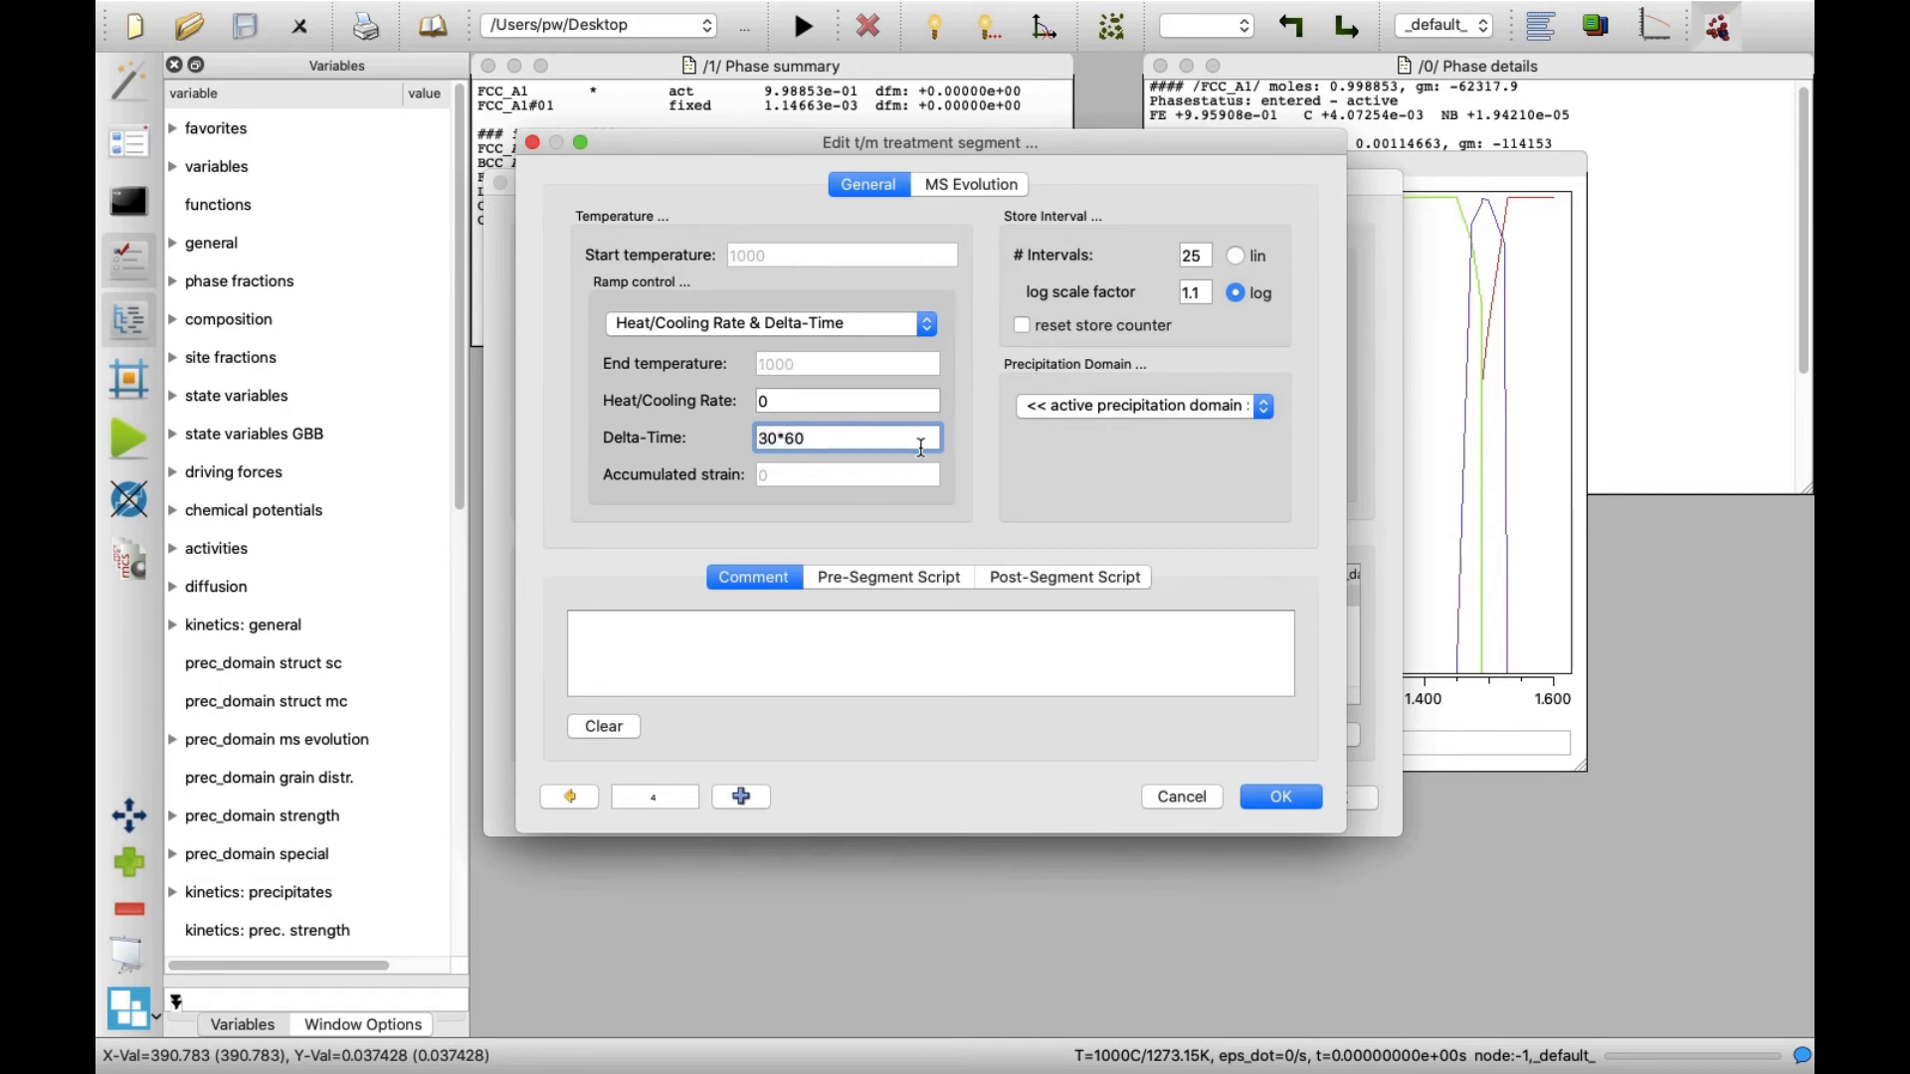
mouse_move(1035, 553)
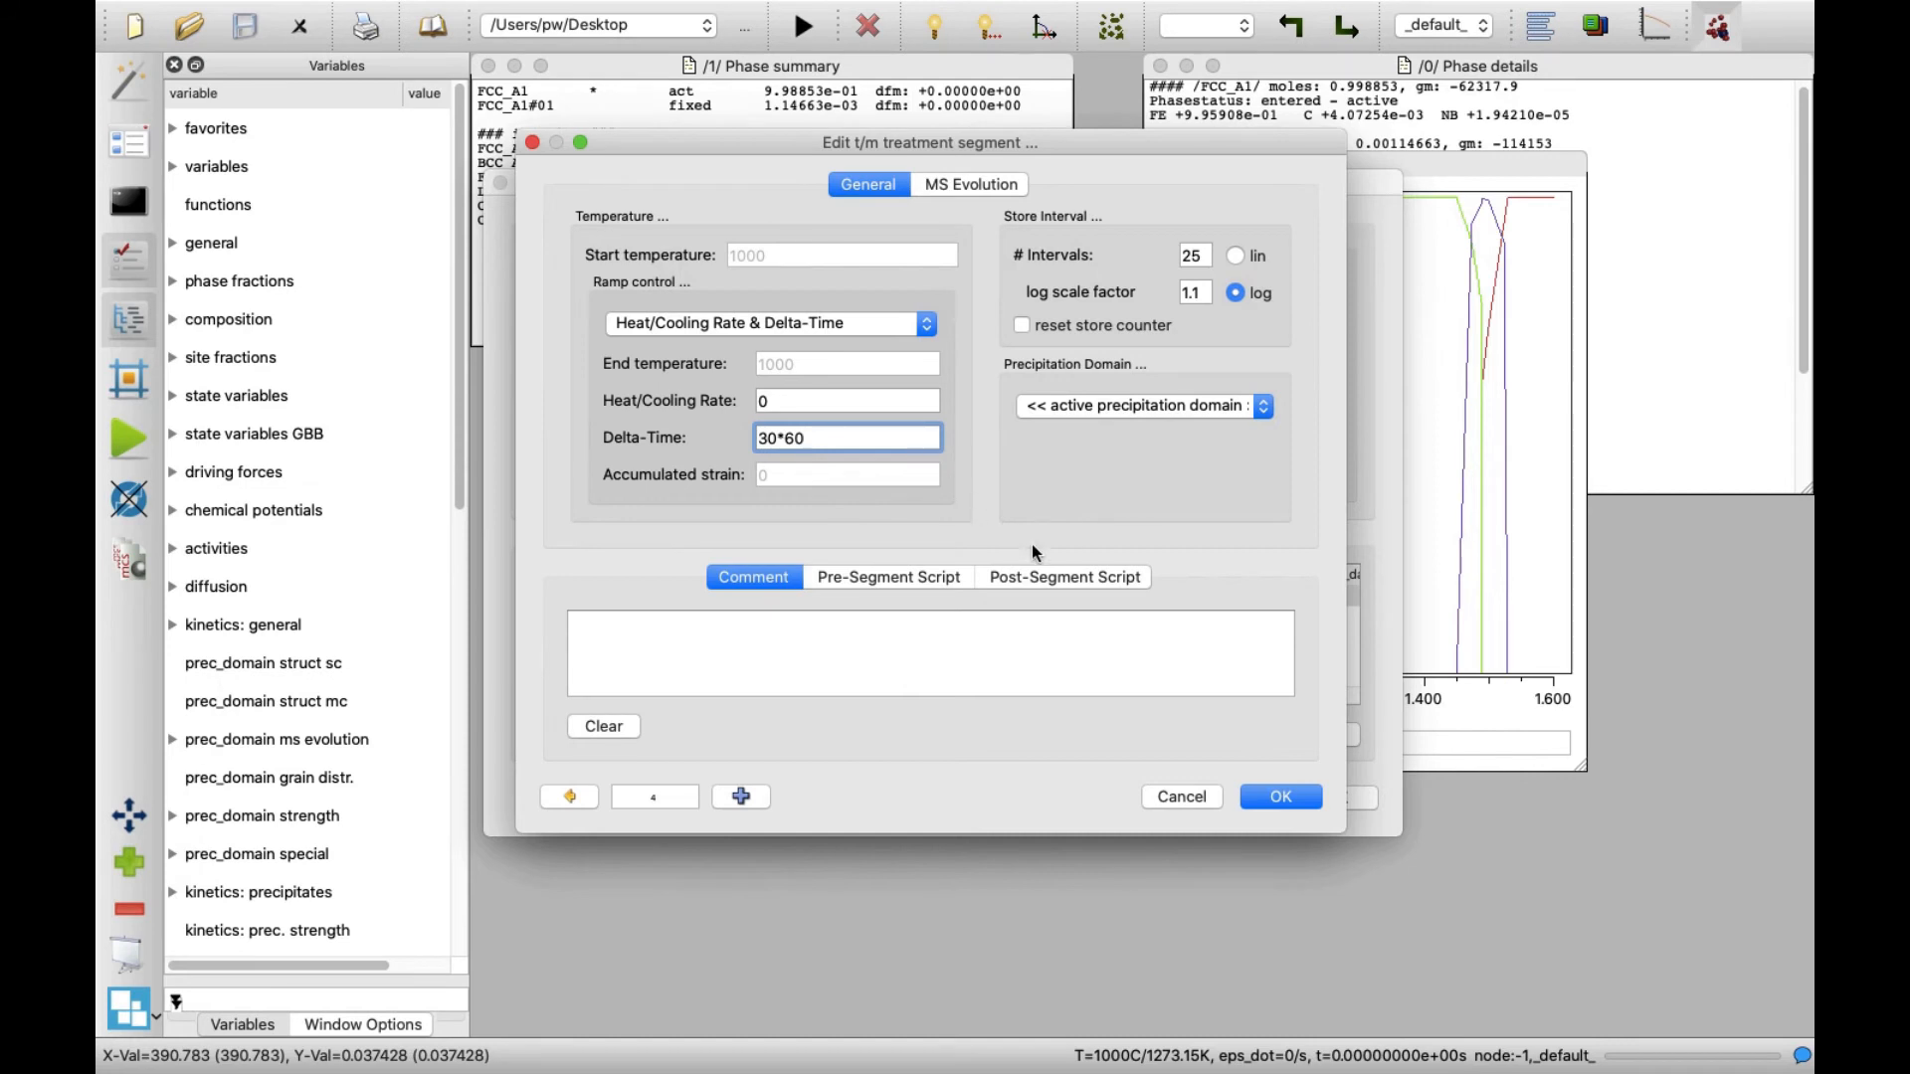
left_click(1279, 796)
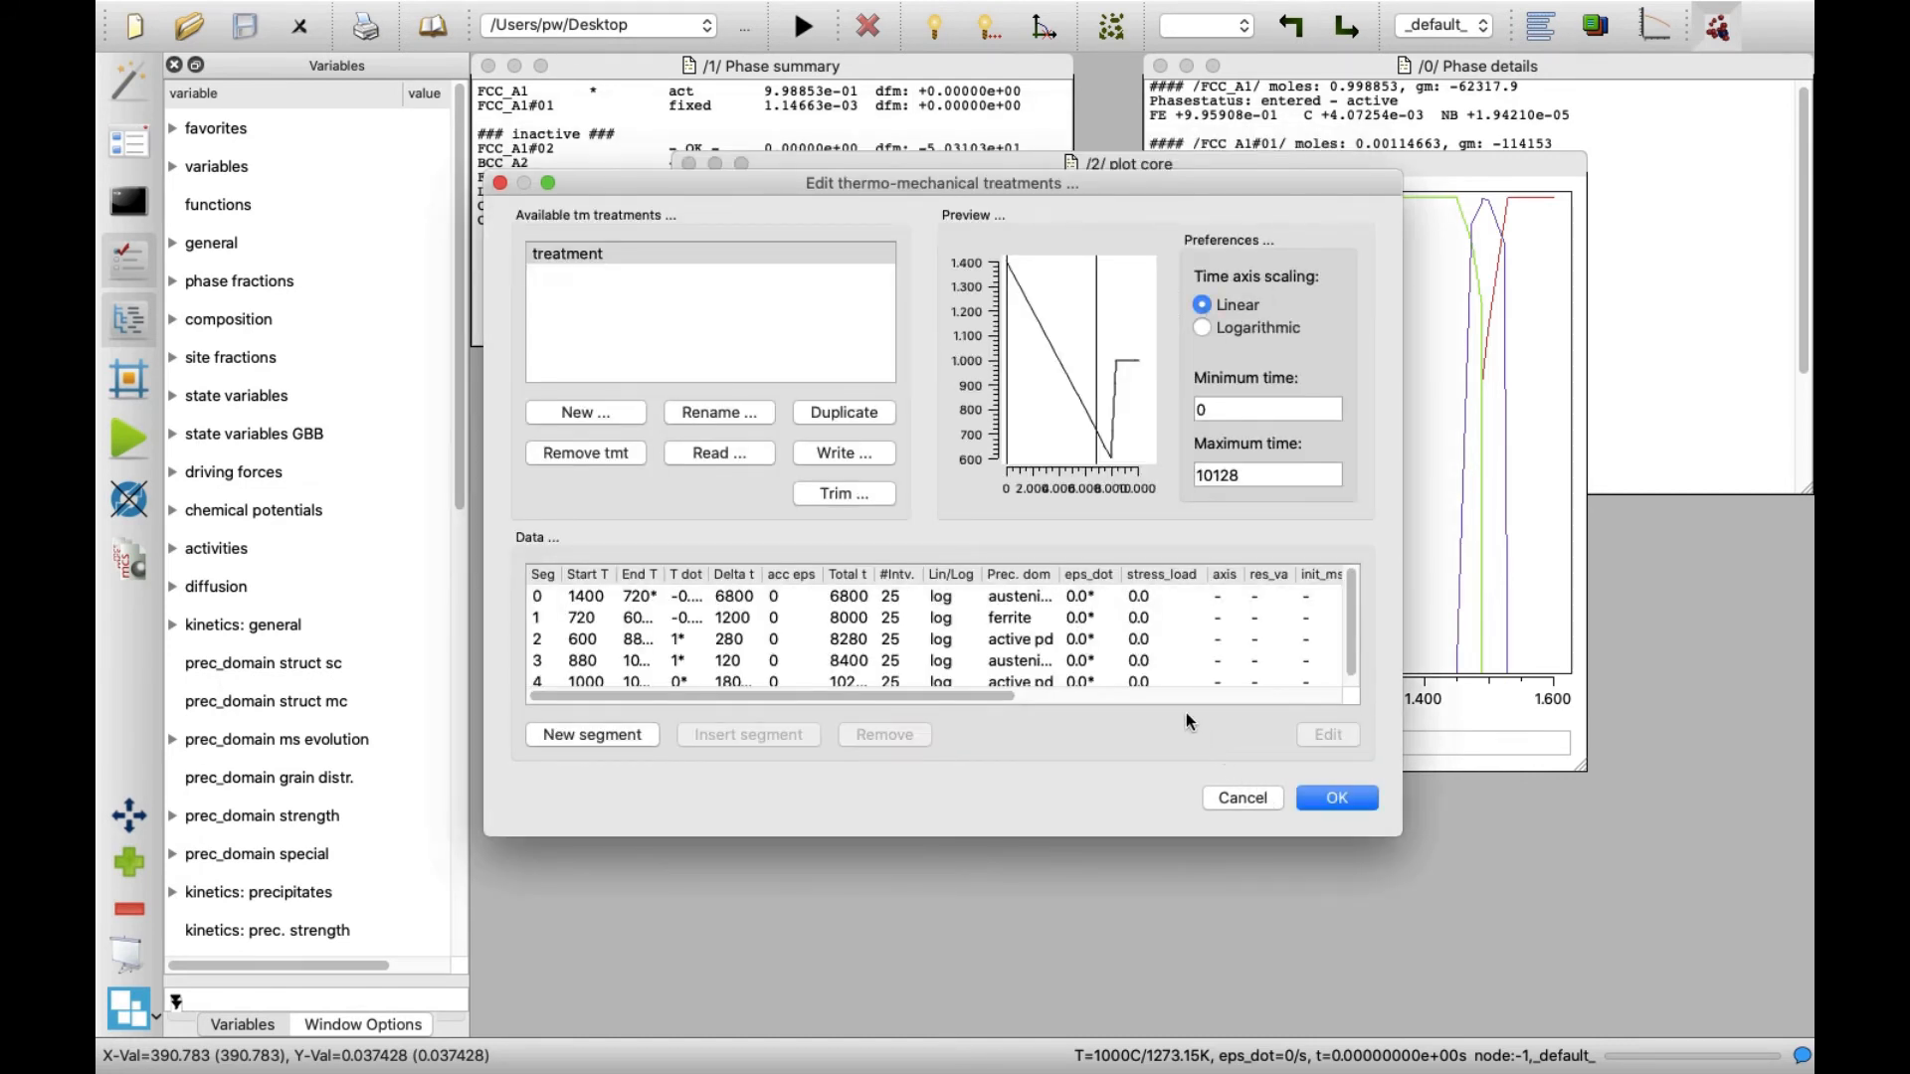
mouse_move(1062, 356)
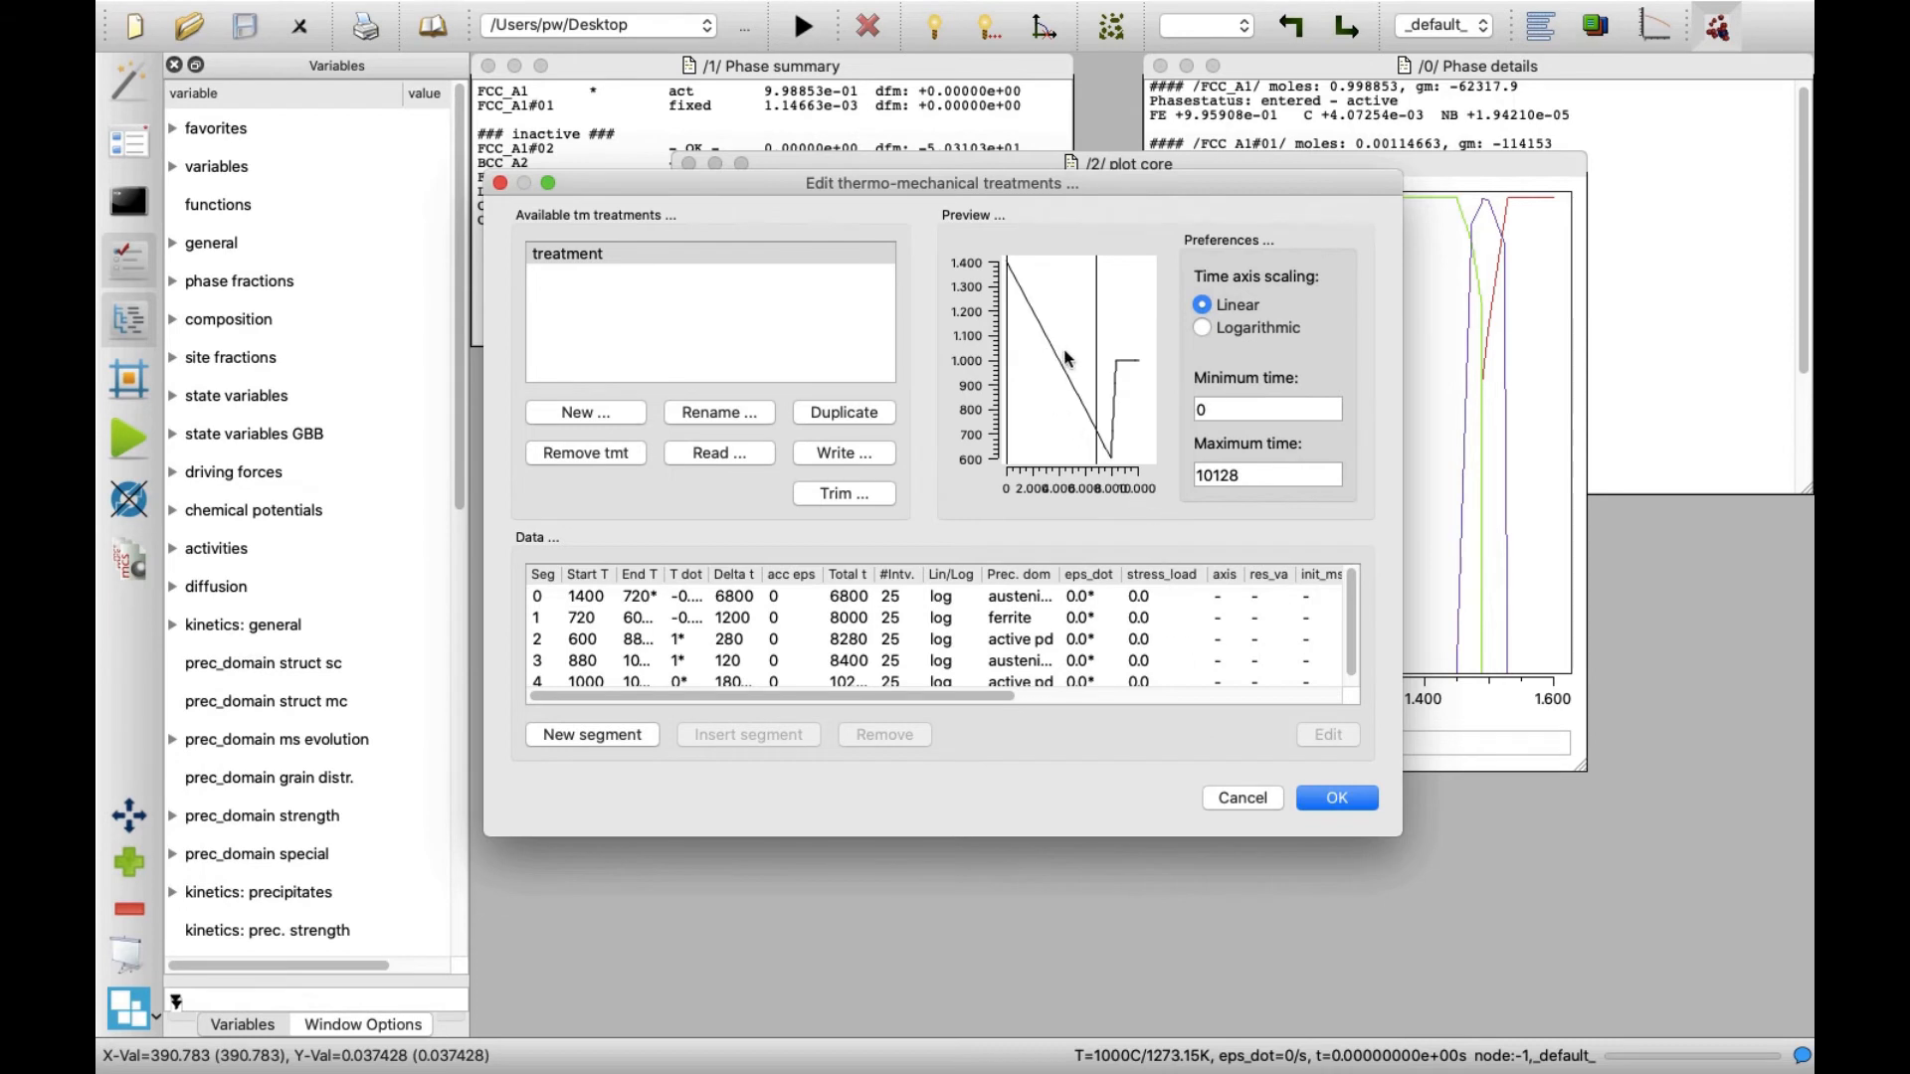
mouse_move(1063, 569)
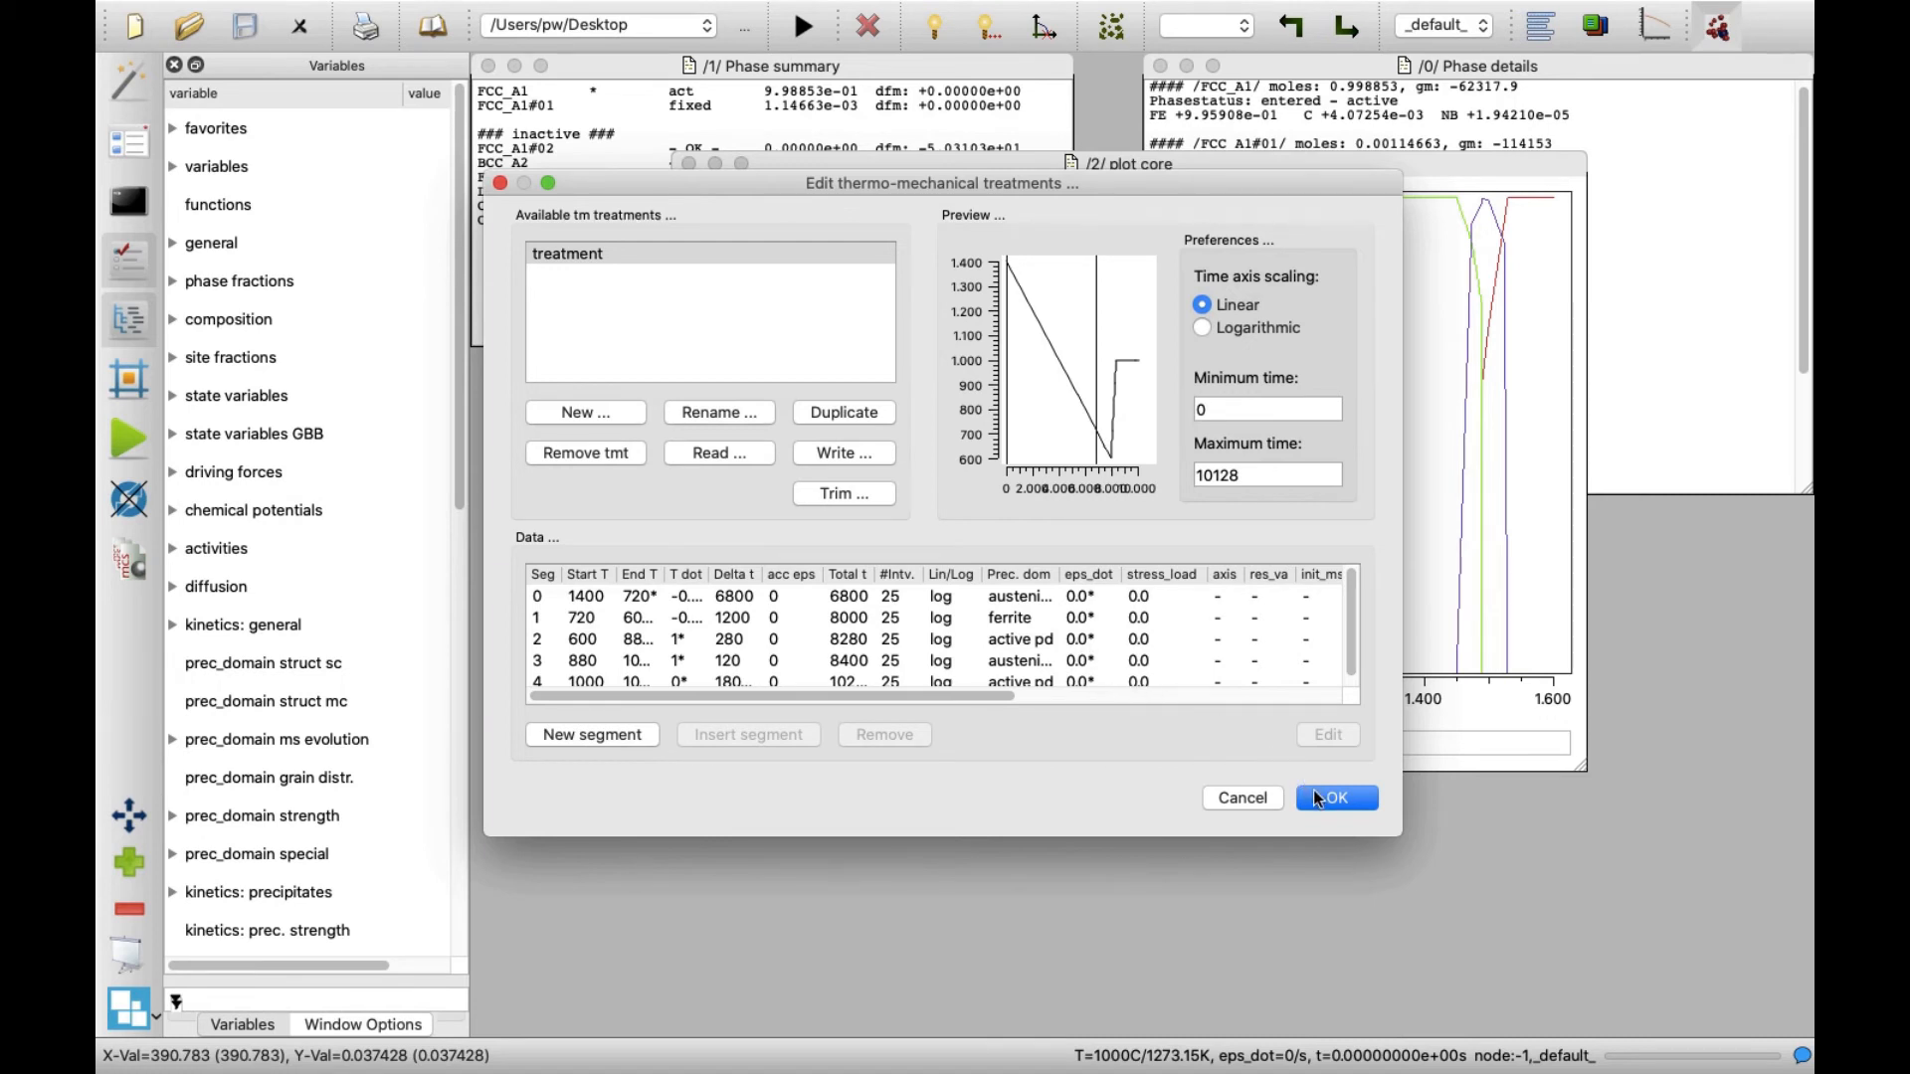
Step: Accept the five-segment treatment and close the treatments editor
left_click(1335, 798)
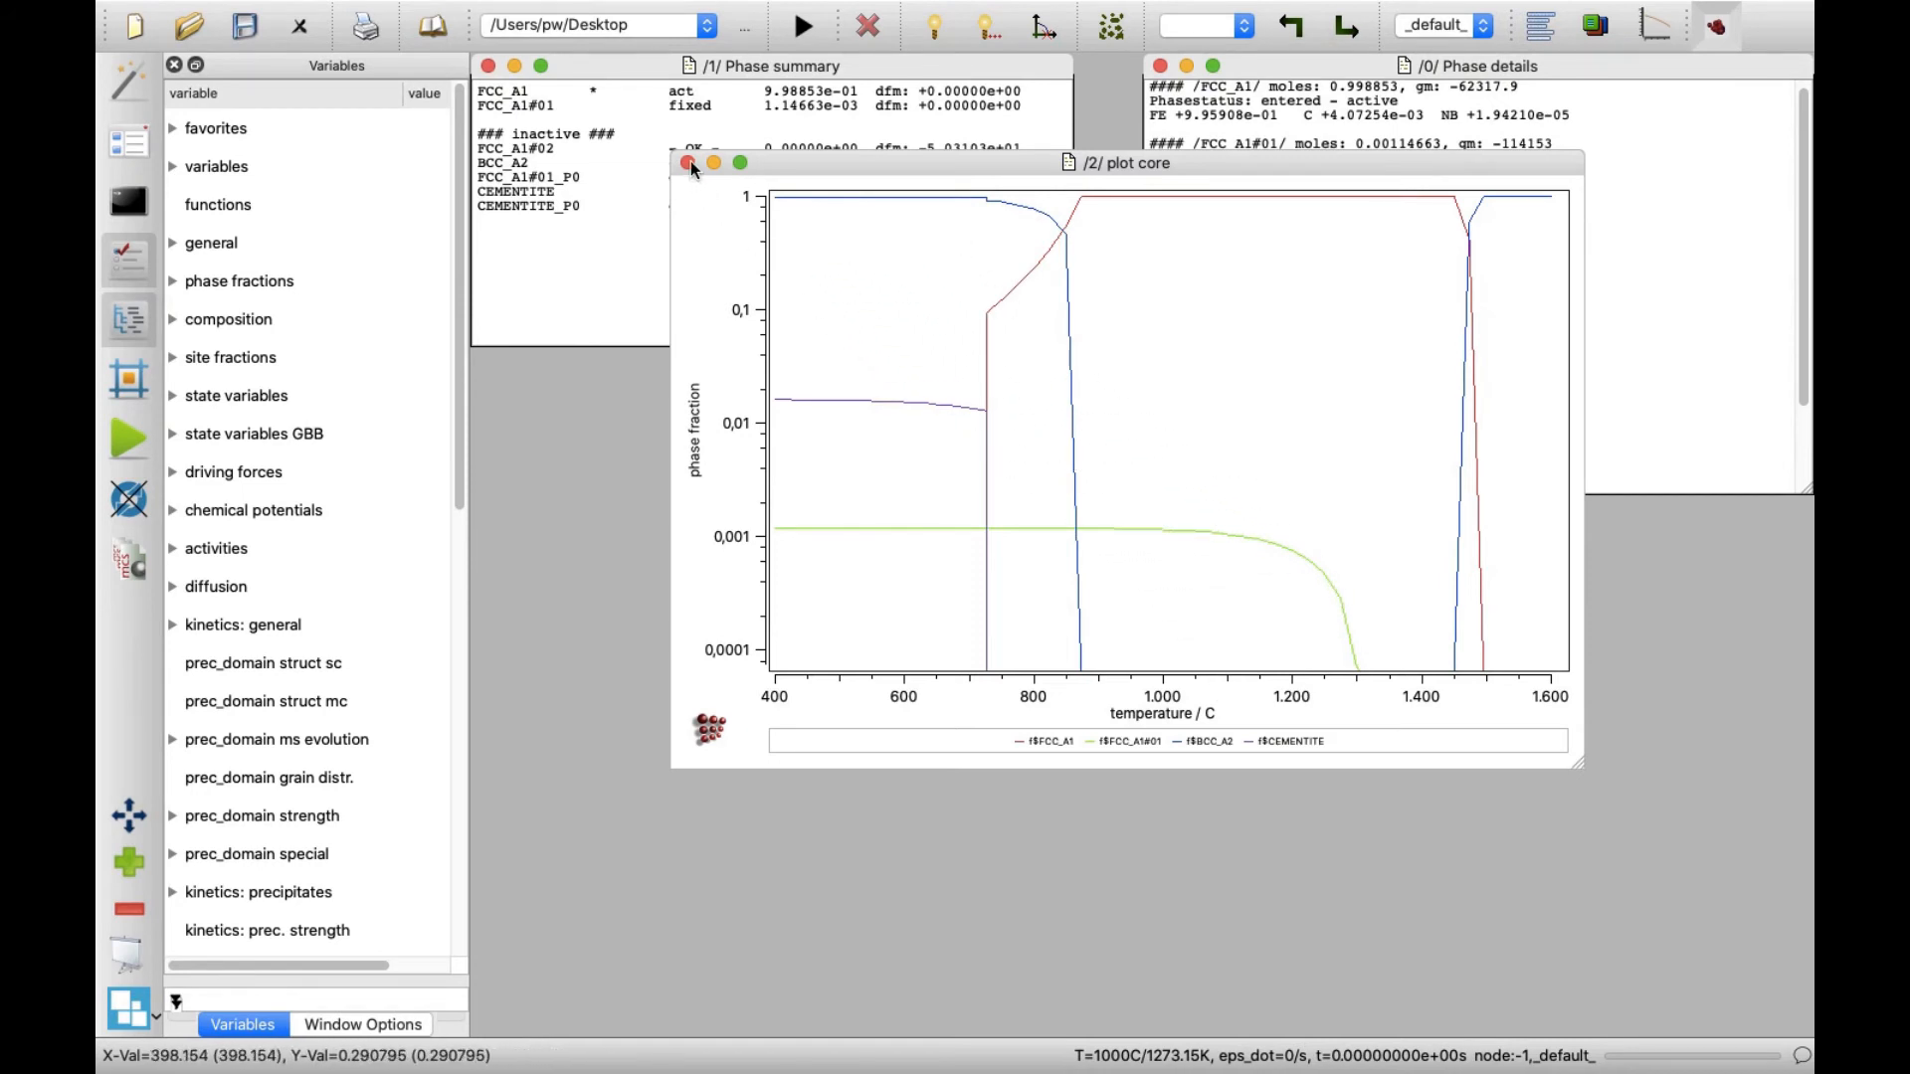
mouse_move(686, 161)
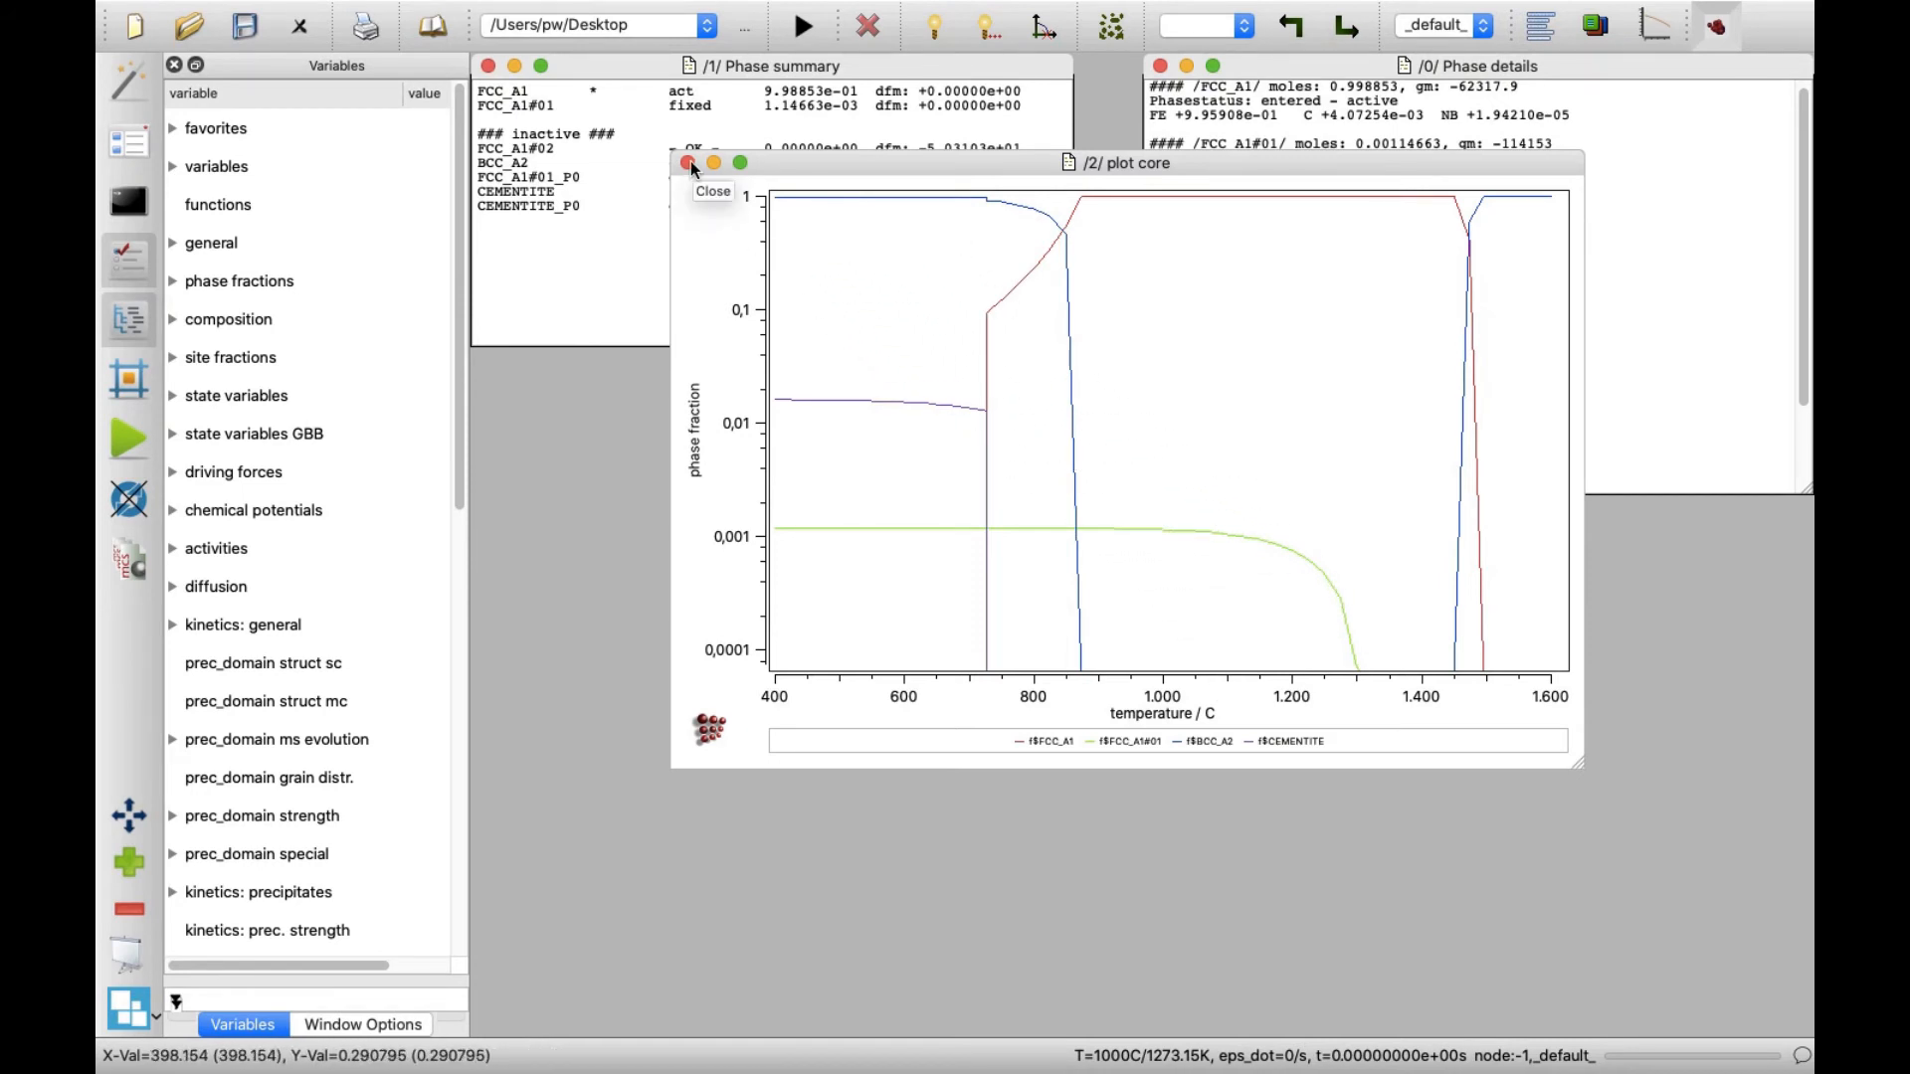
Step: Run a precipitation simulation with temperature from the tm treatment, overwriting the results buffer
left_click(687, 161)
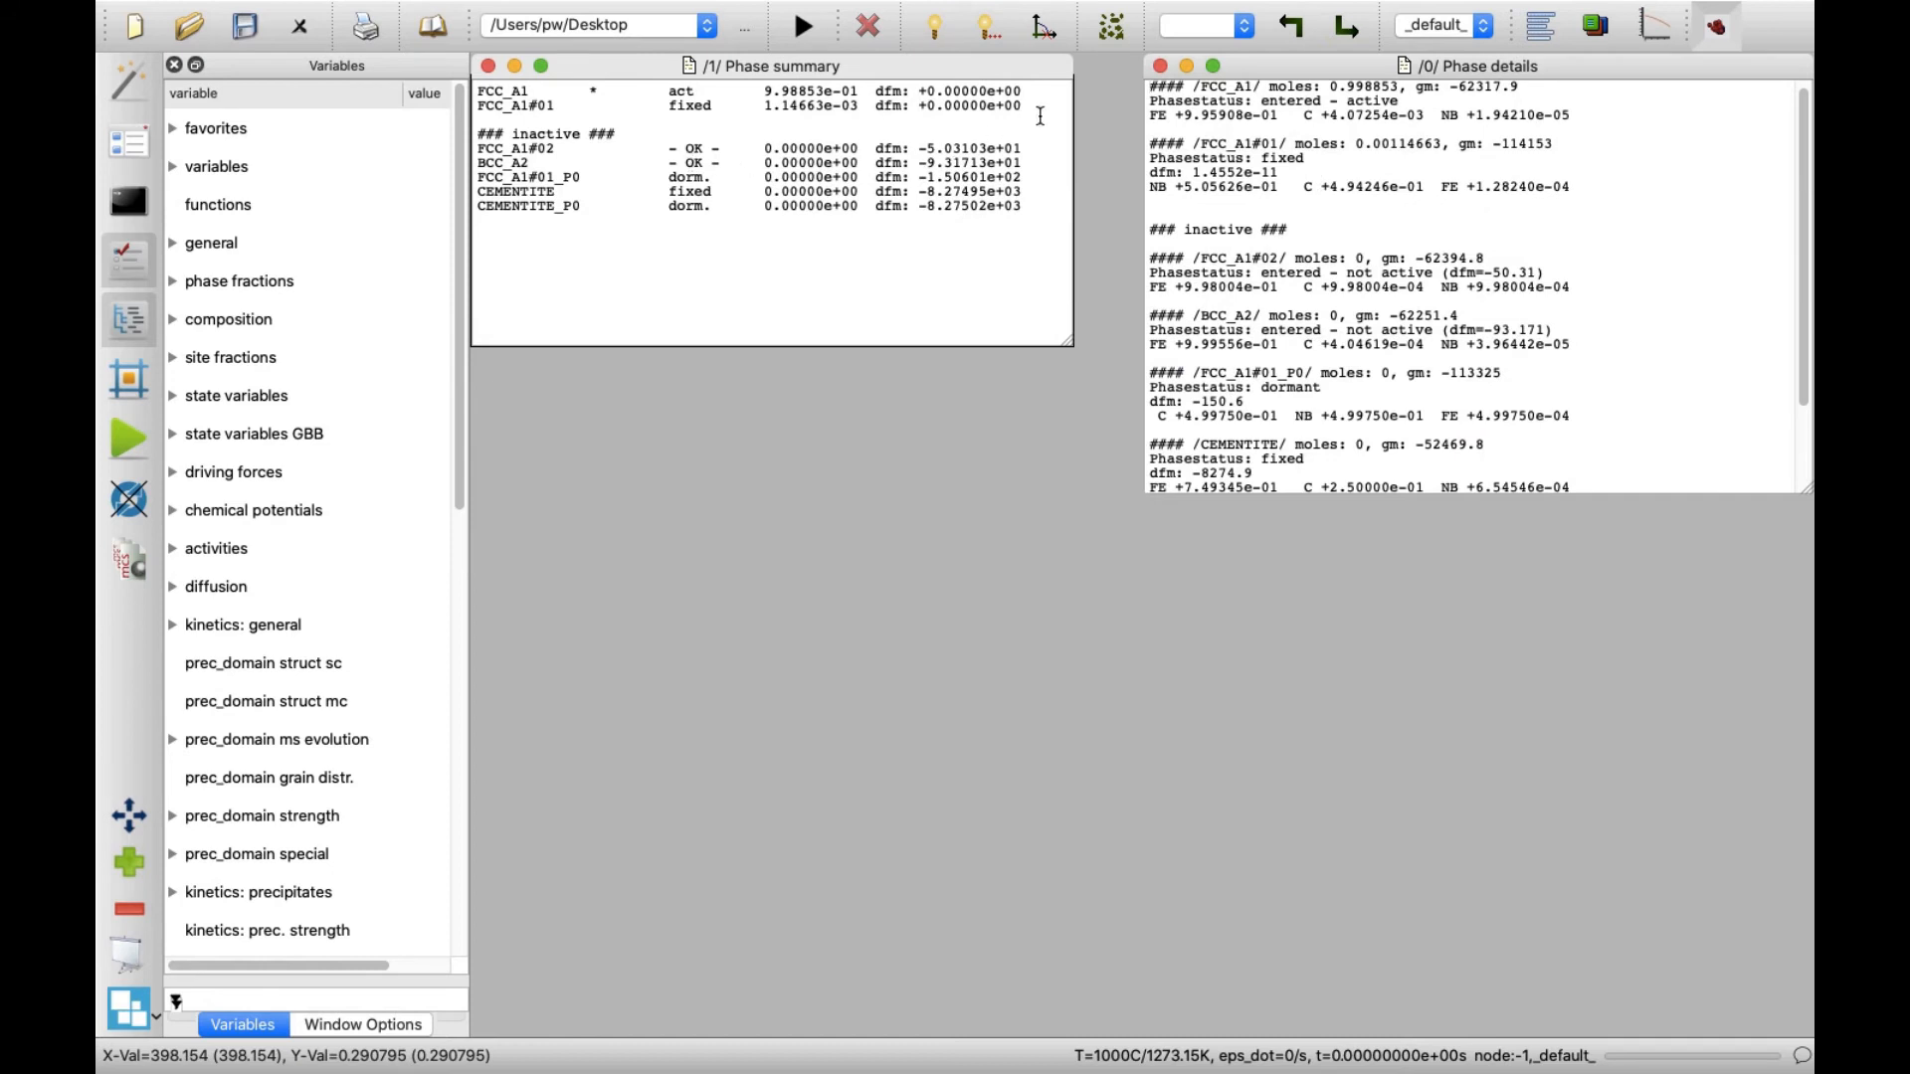
mouse_move(1110, 26)
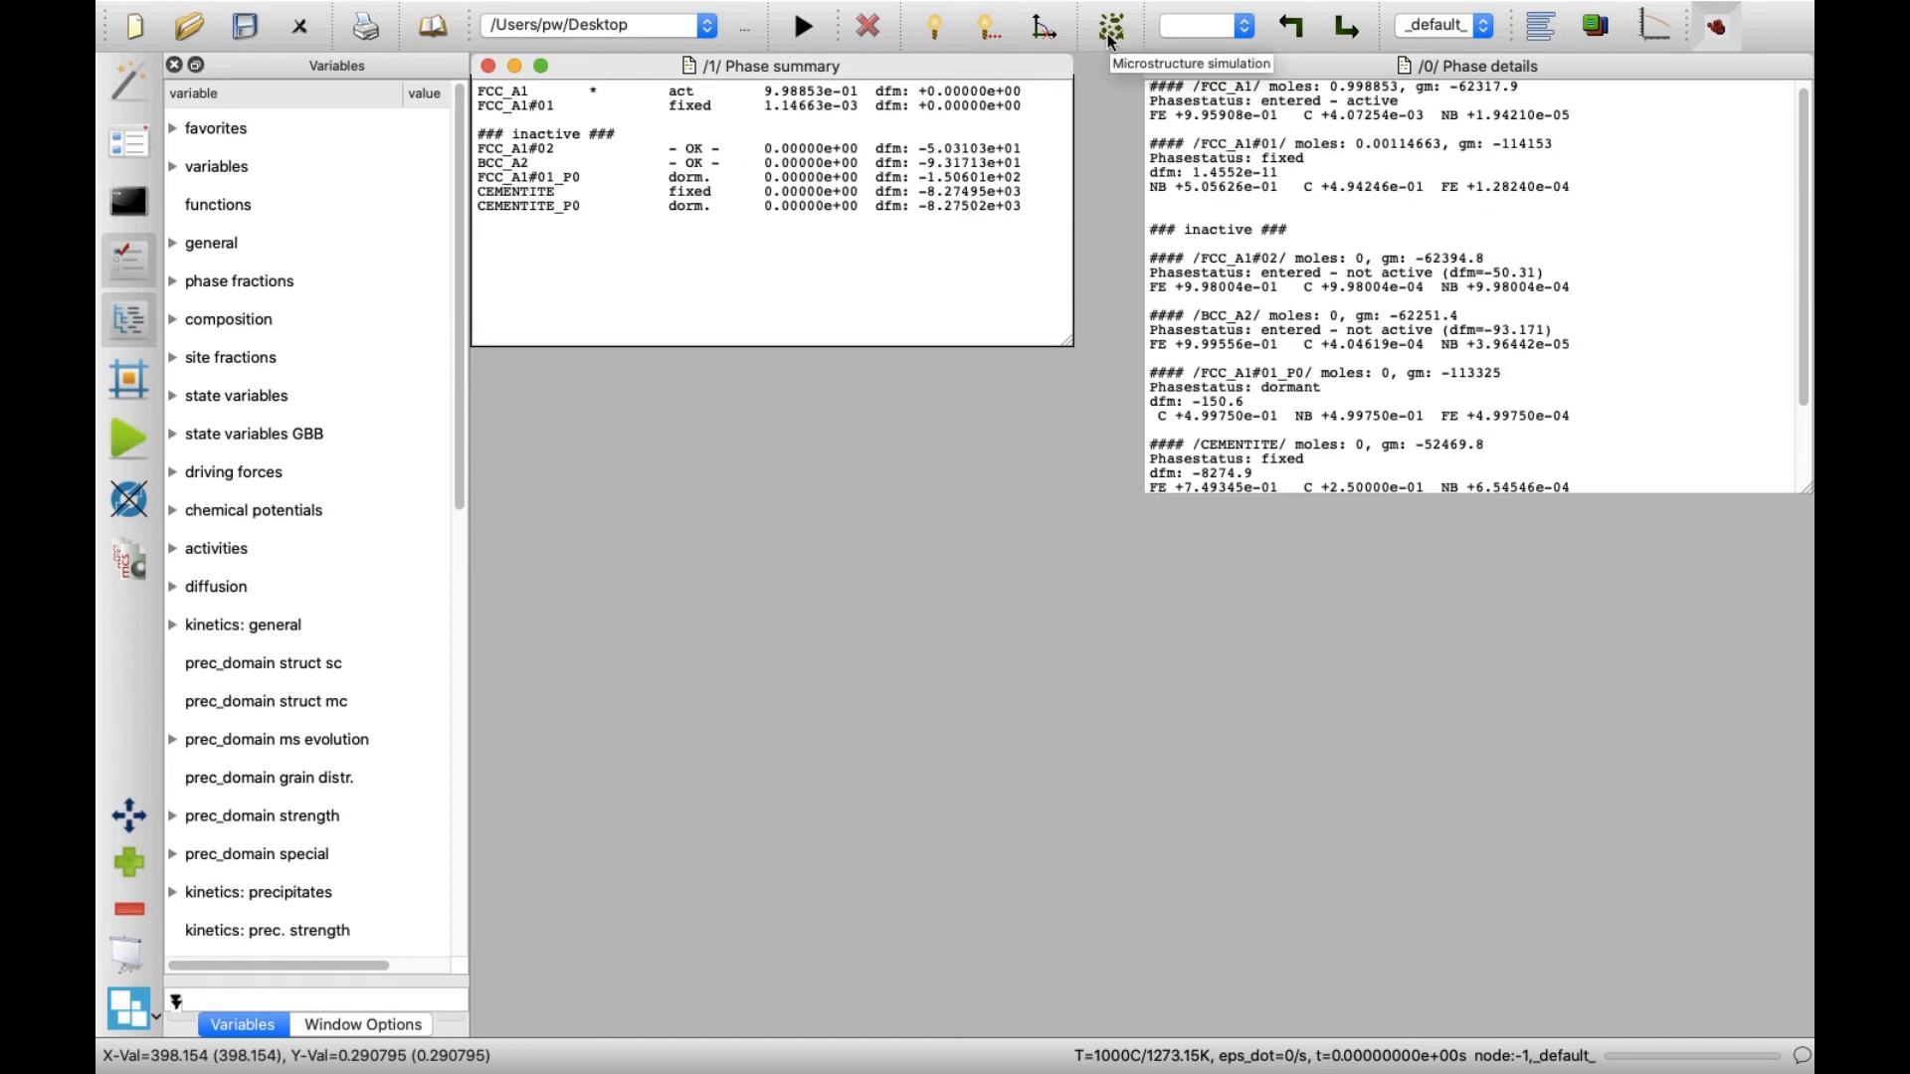
left_click(1108, 24)
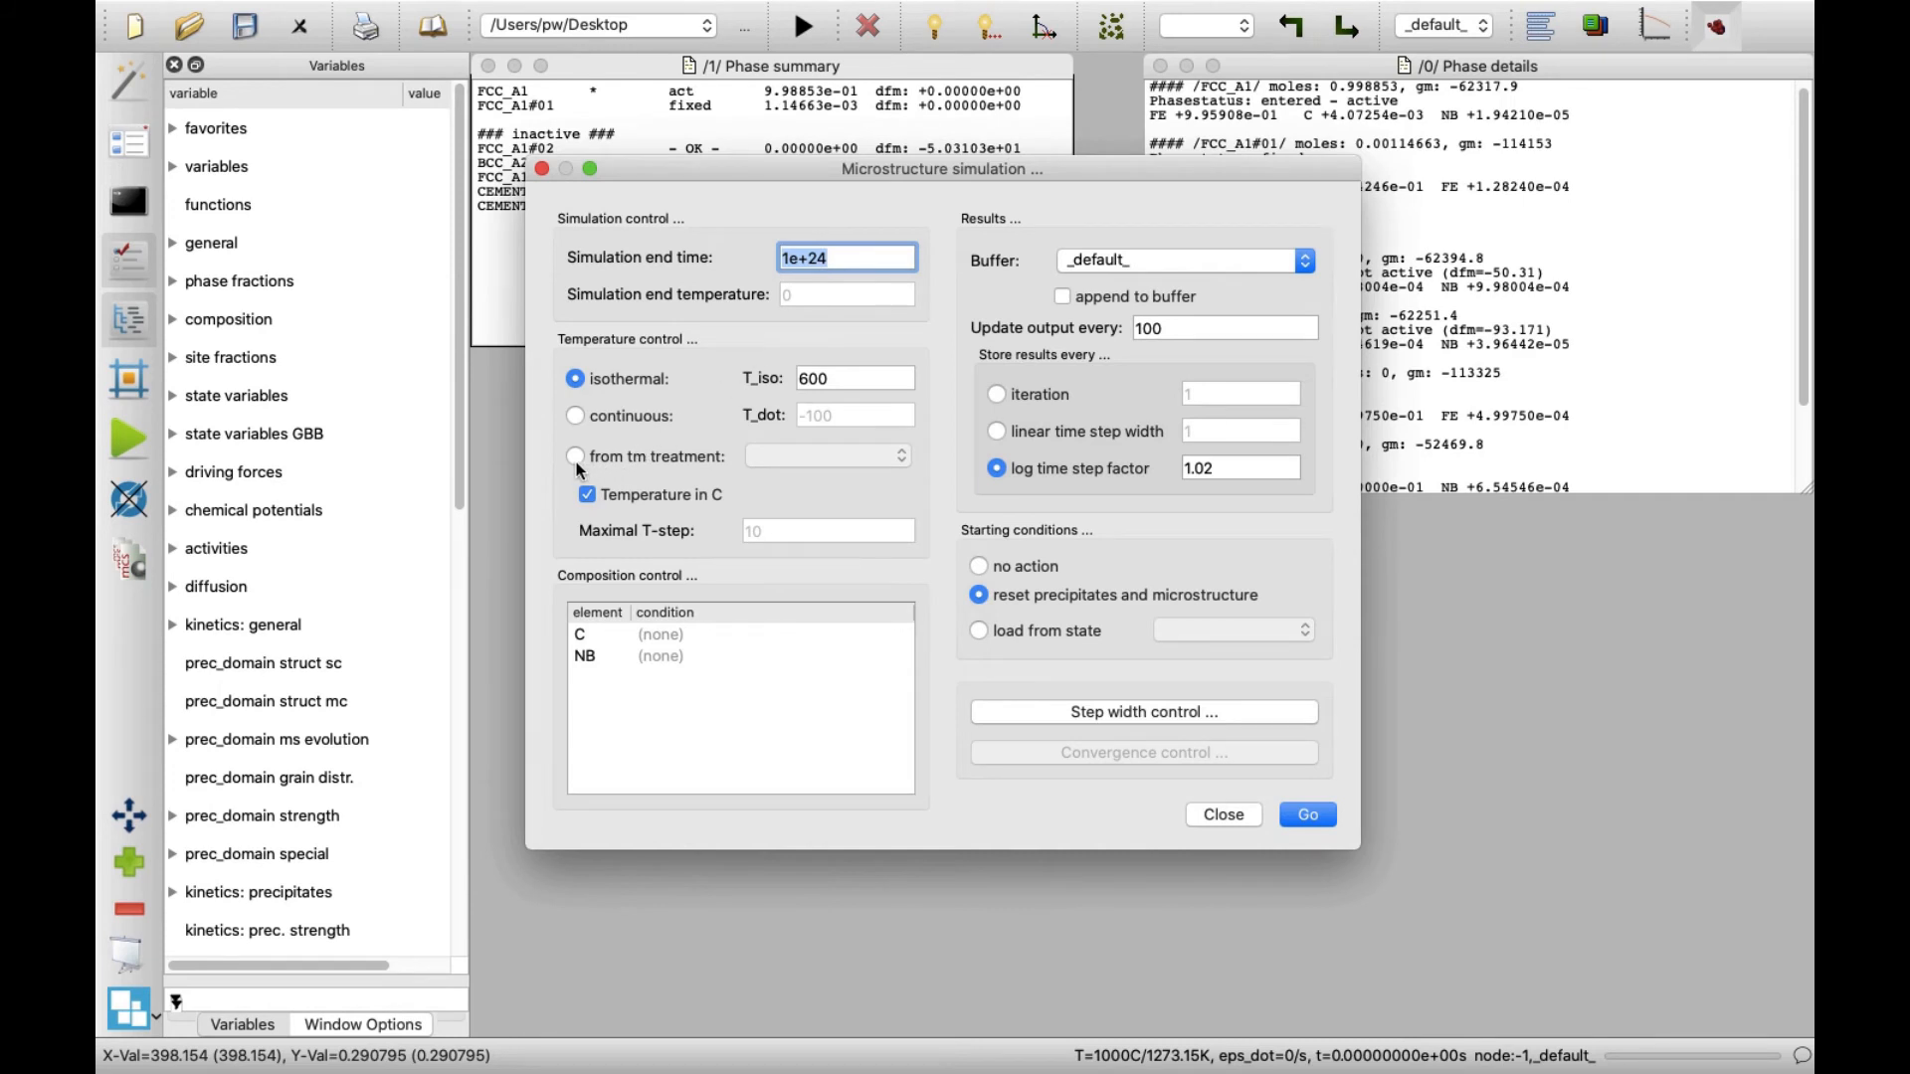
left_click(575, 456)
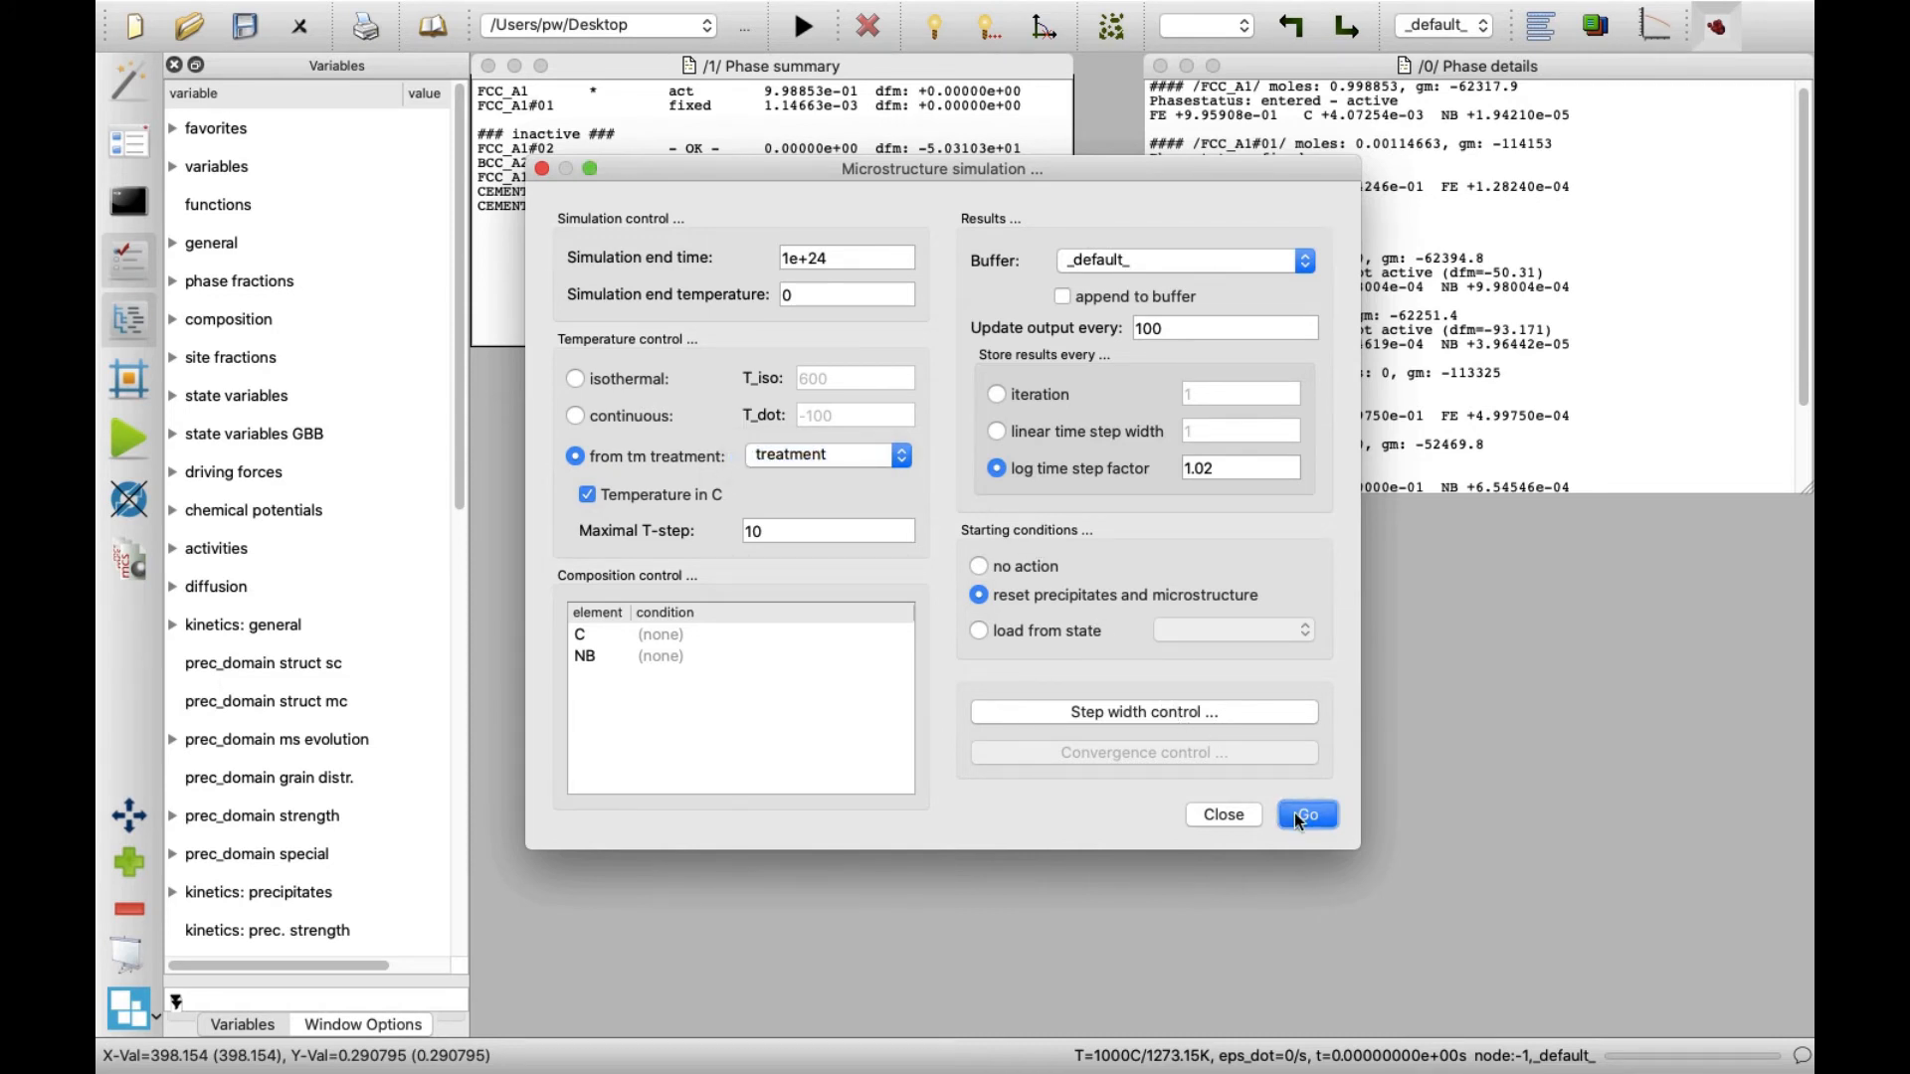
left_click(1305, 813)
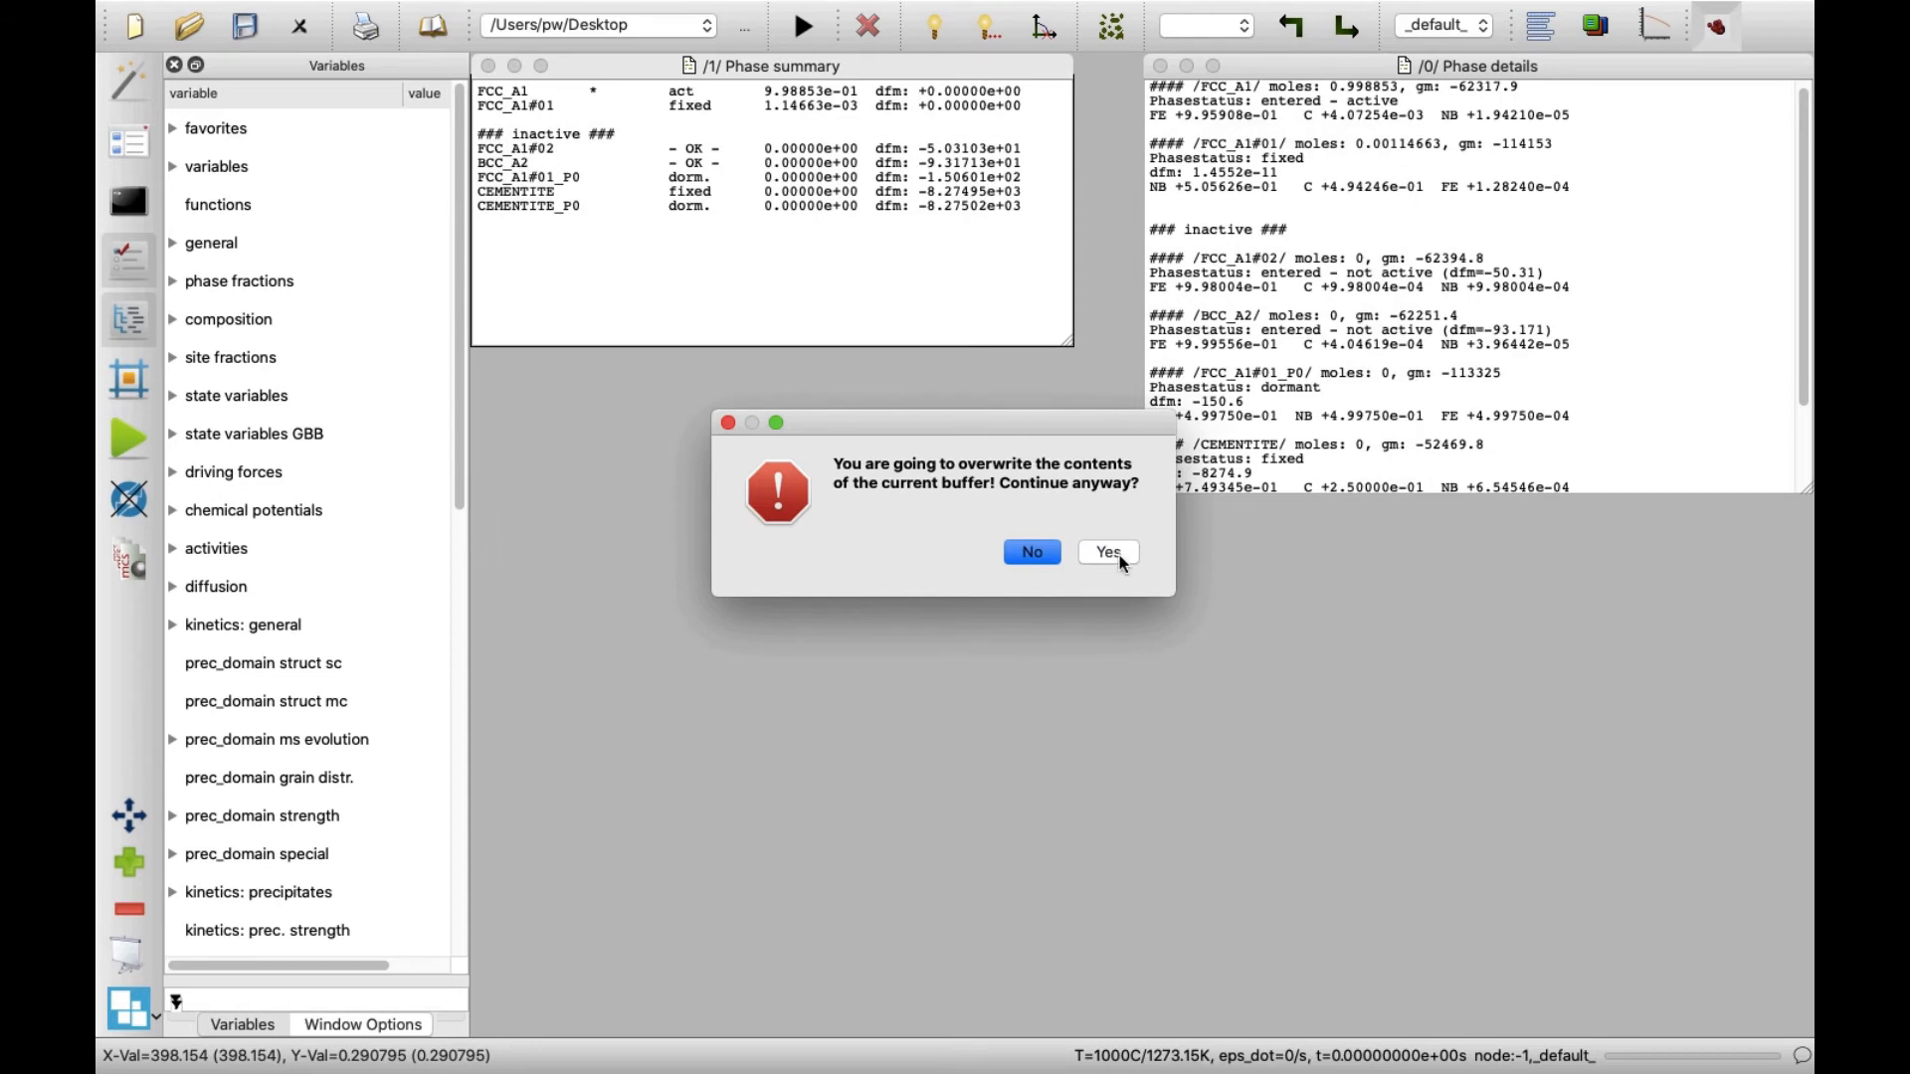
left_click(1108, 551)
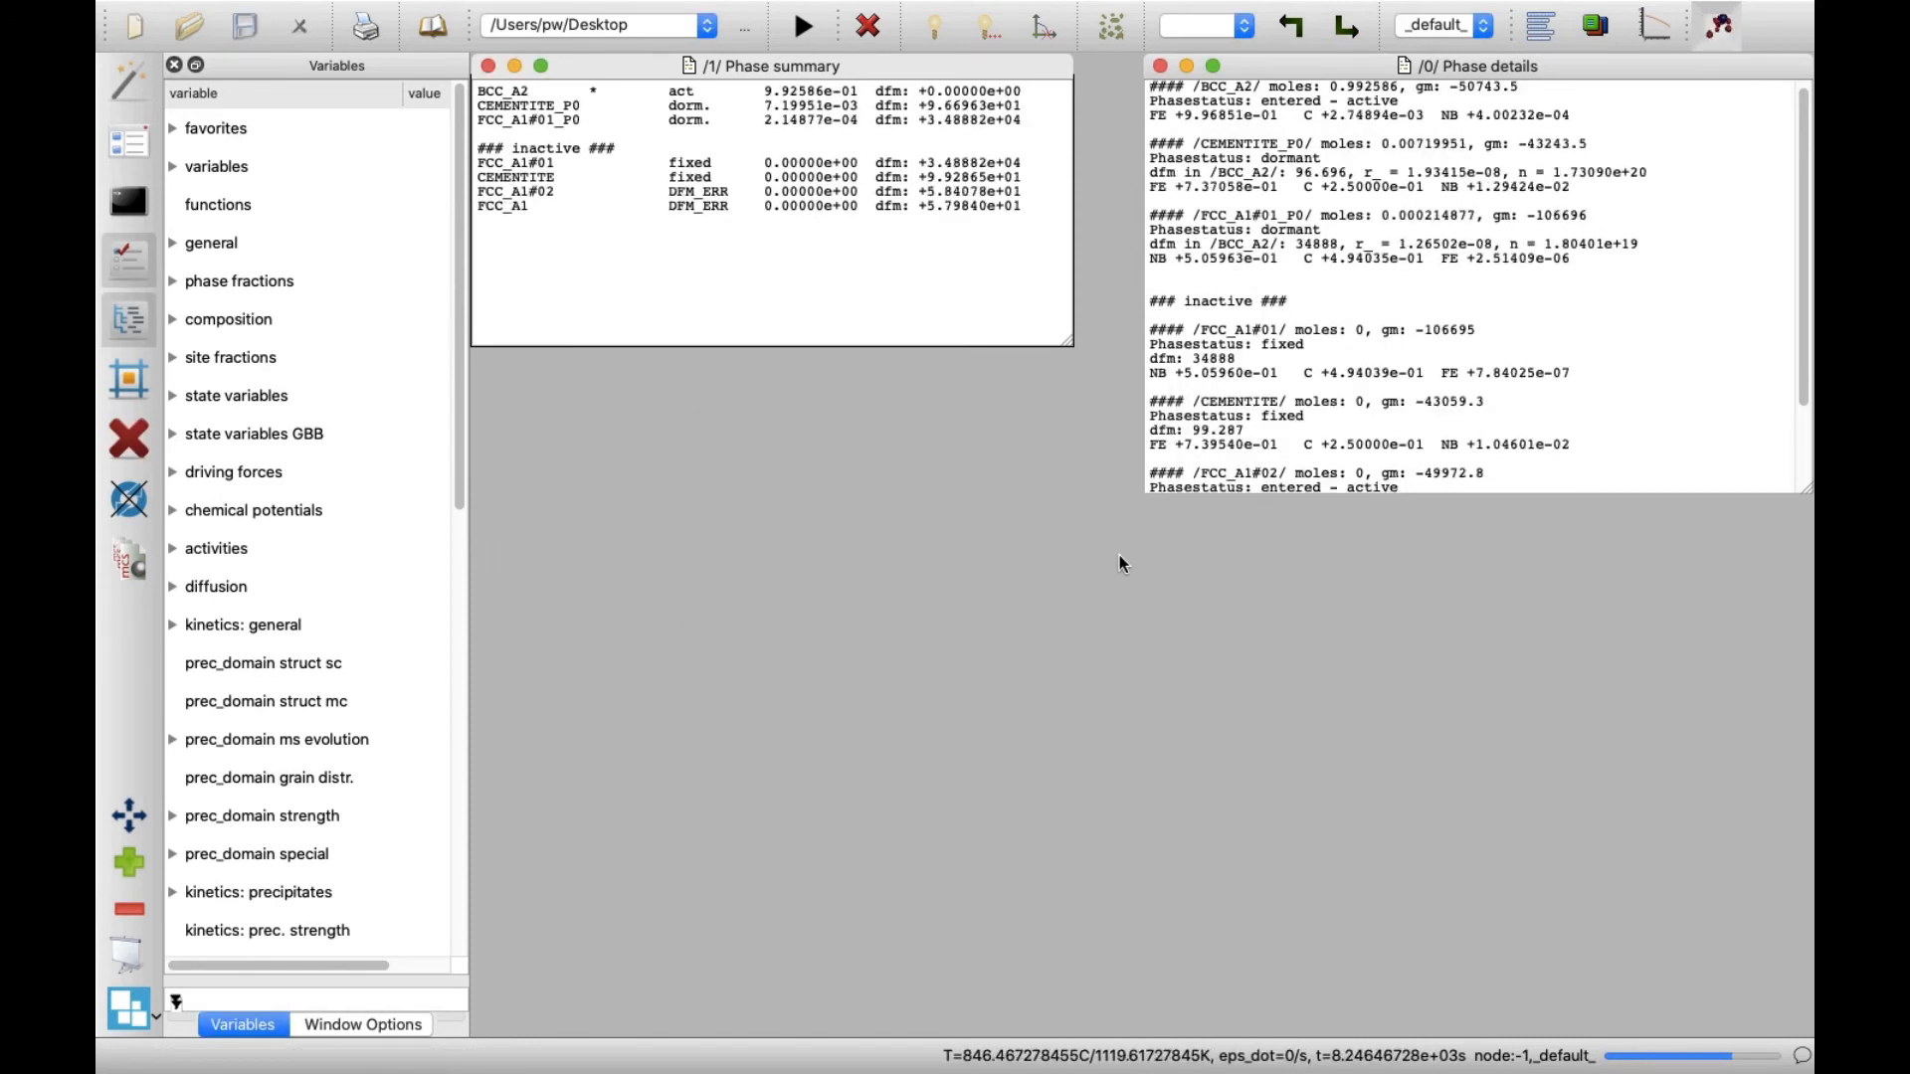
Step: Let the treatment simulation run and watch the phase summary update
left_click(800, 24)
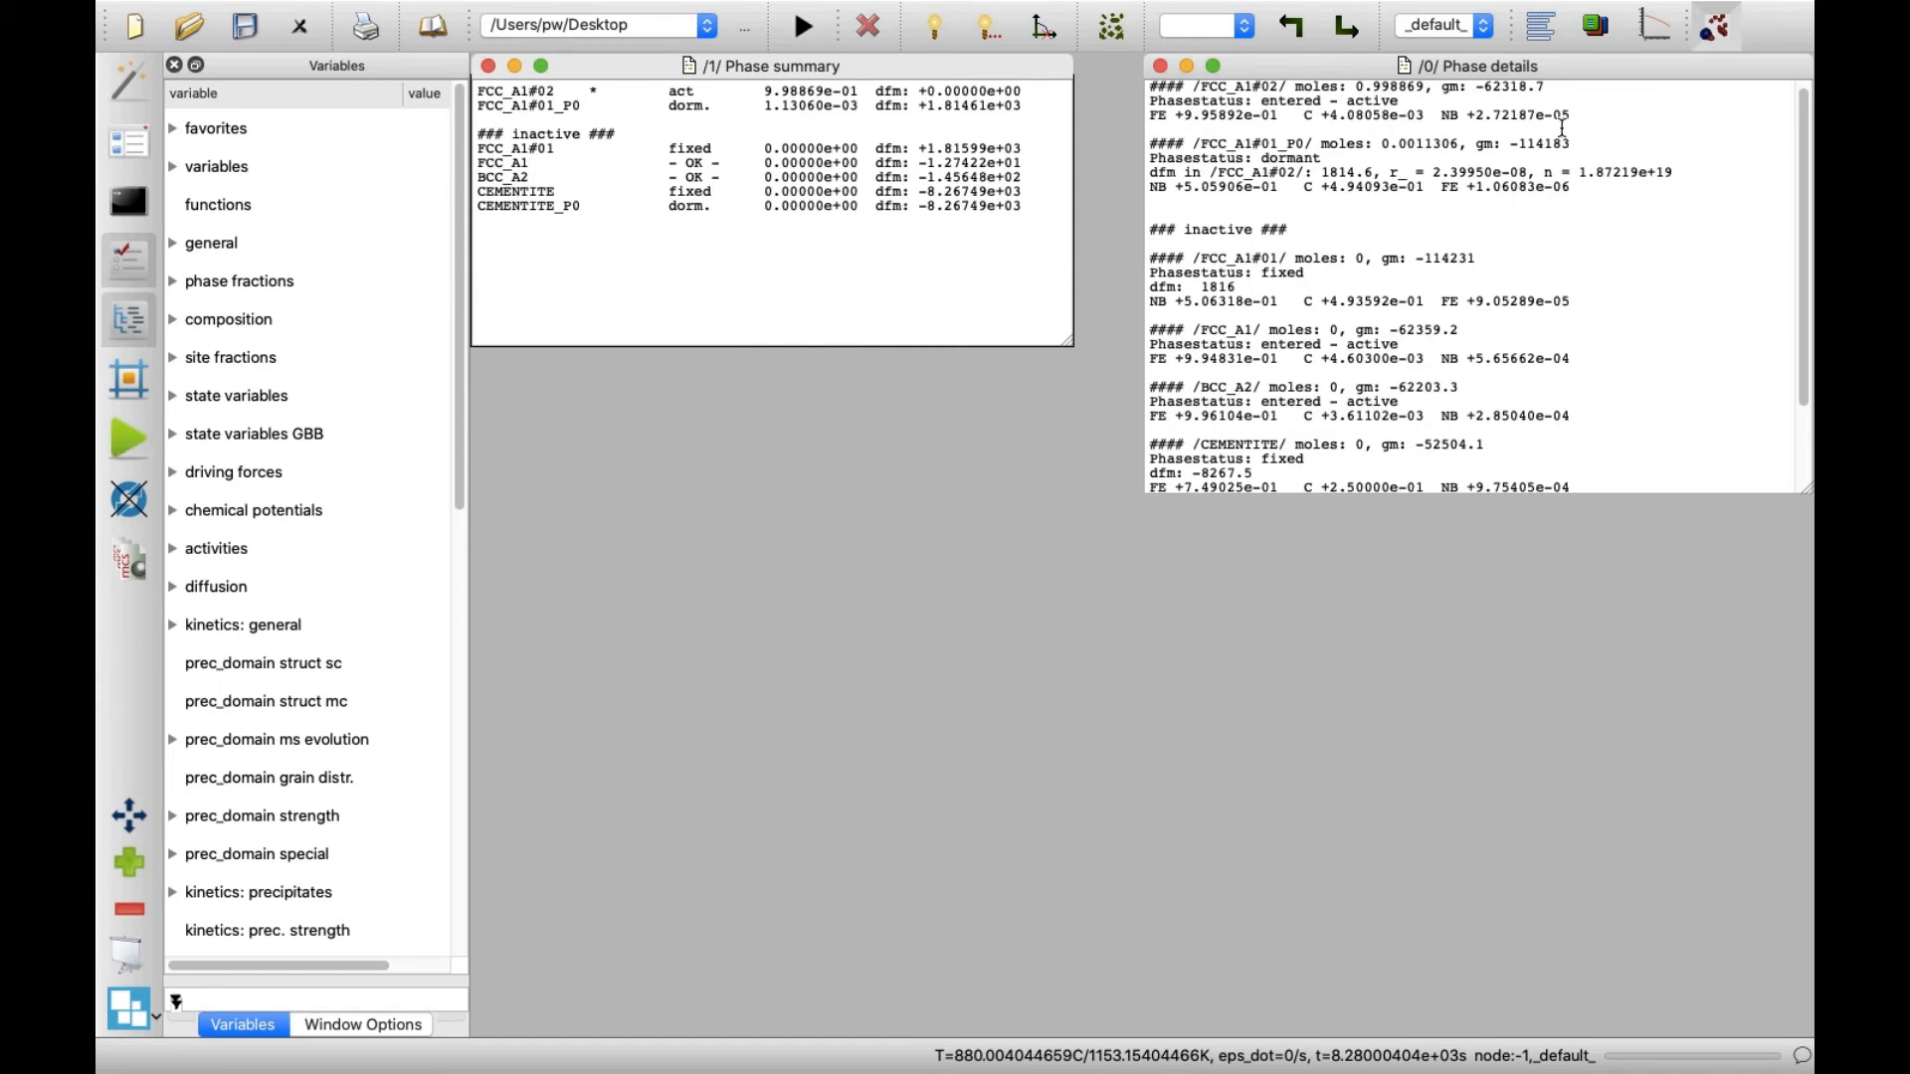
mouse_move(1594, 24)
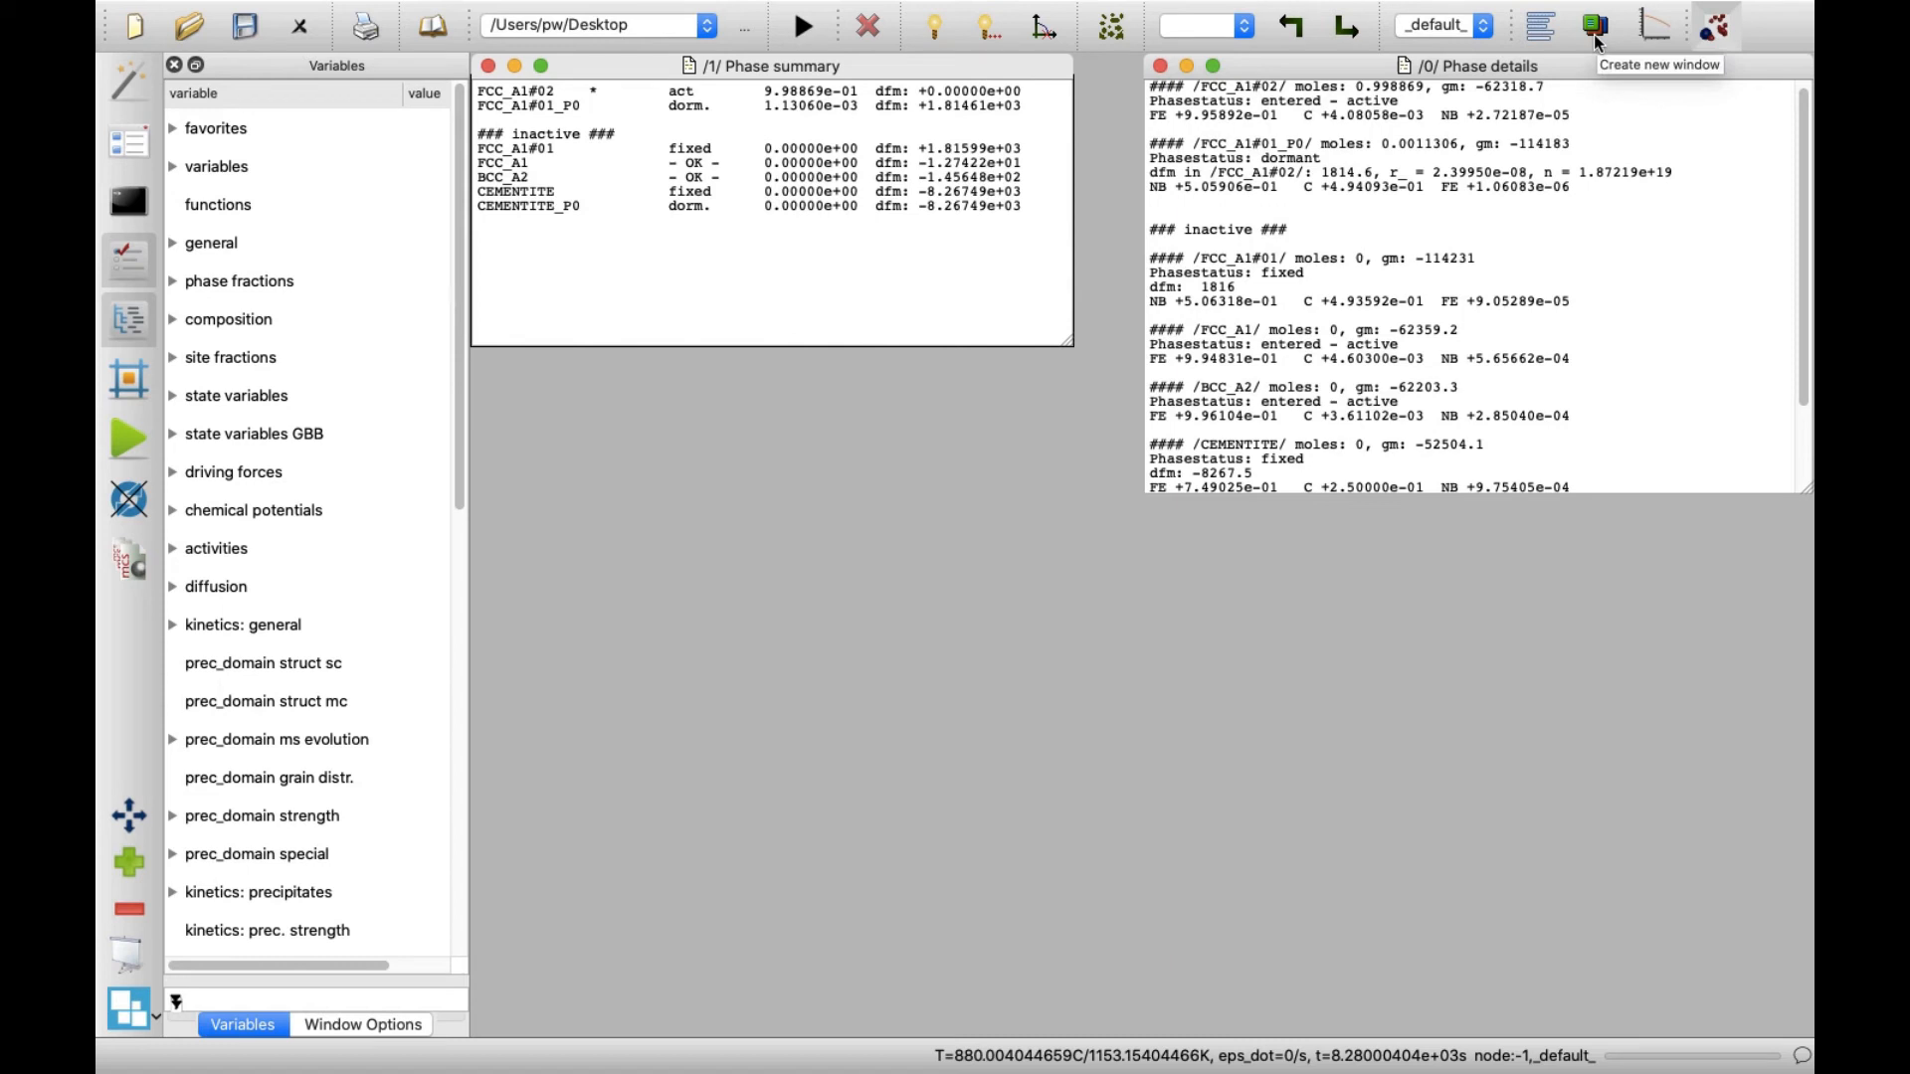
Step: Create a new window from the user-defined template 03_kinetics_4_frames_T_f_n_r_linX
left_click(1595, 24)
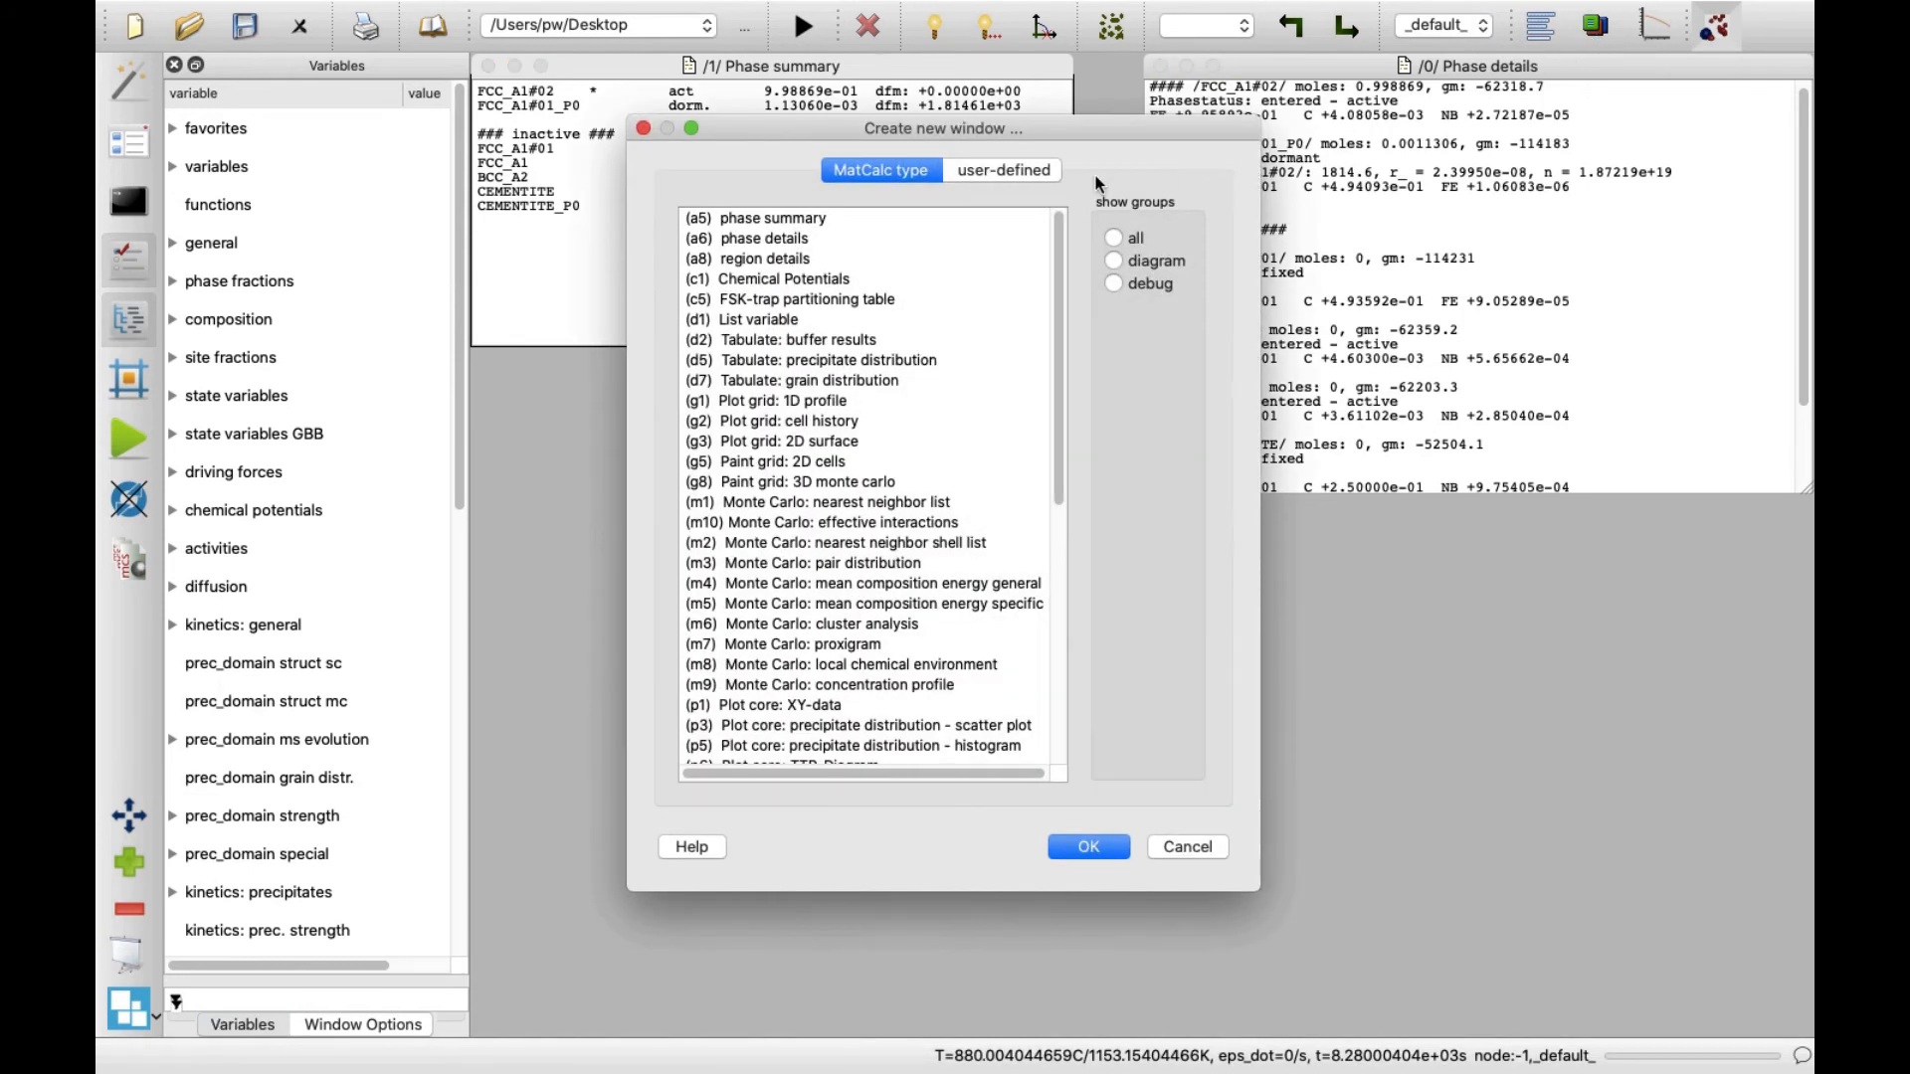
left_click(1002, 169)
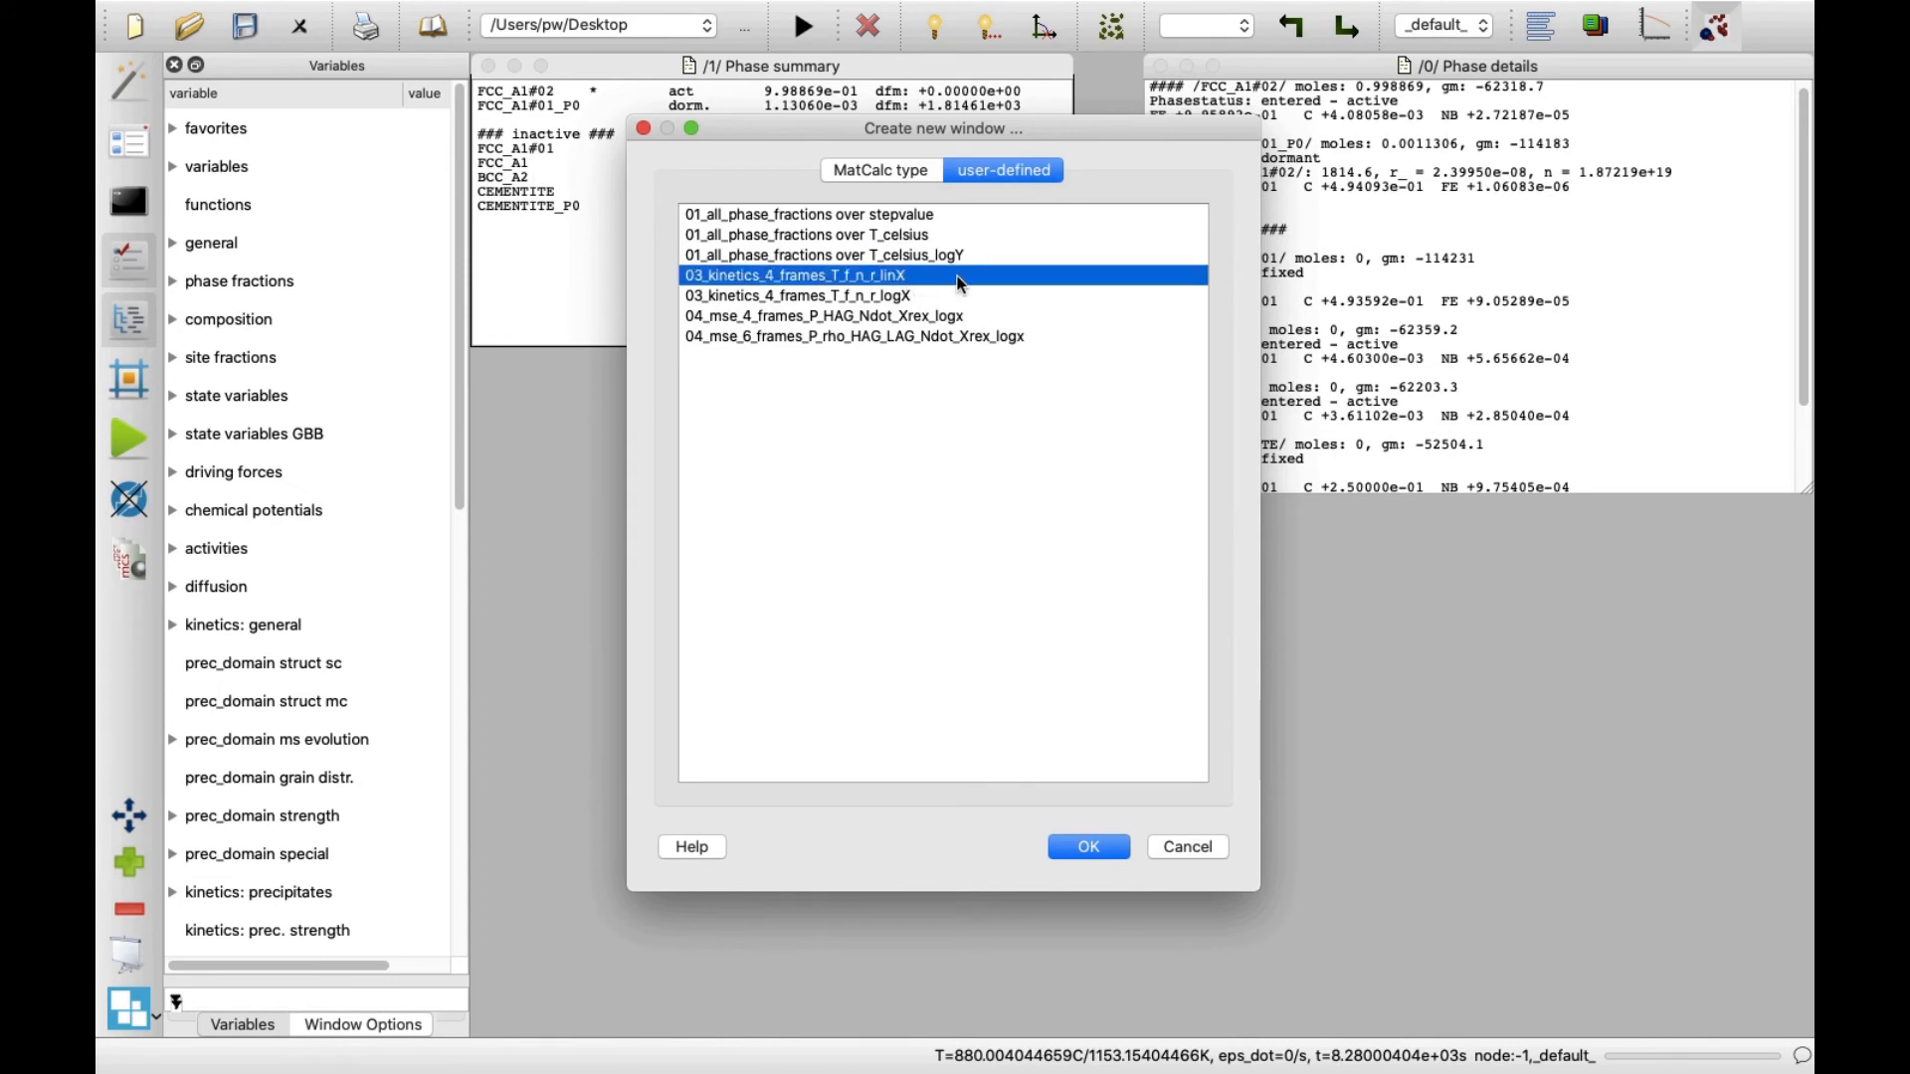
mouse_move(1062, 284)
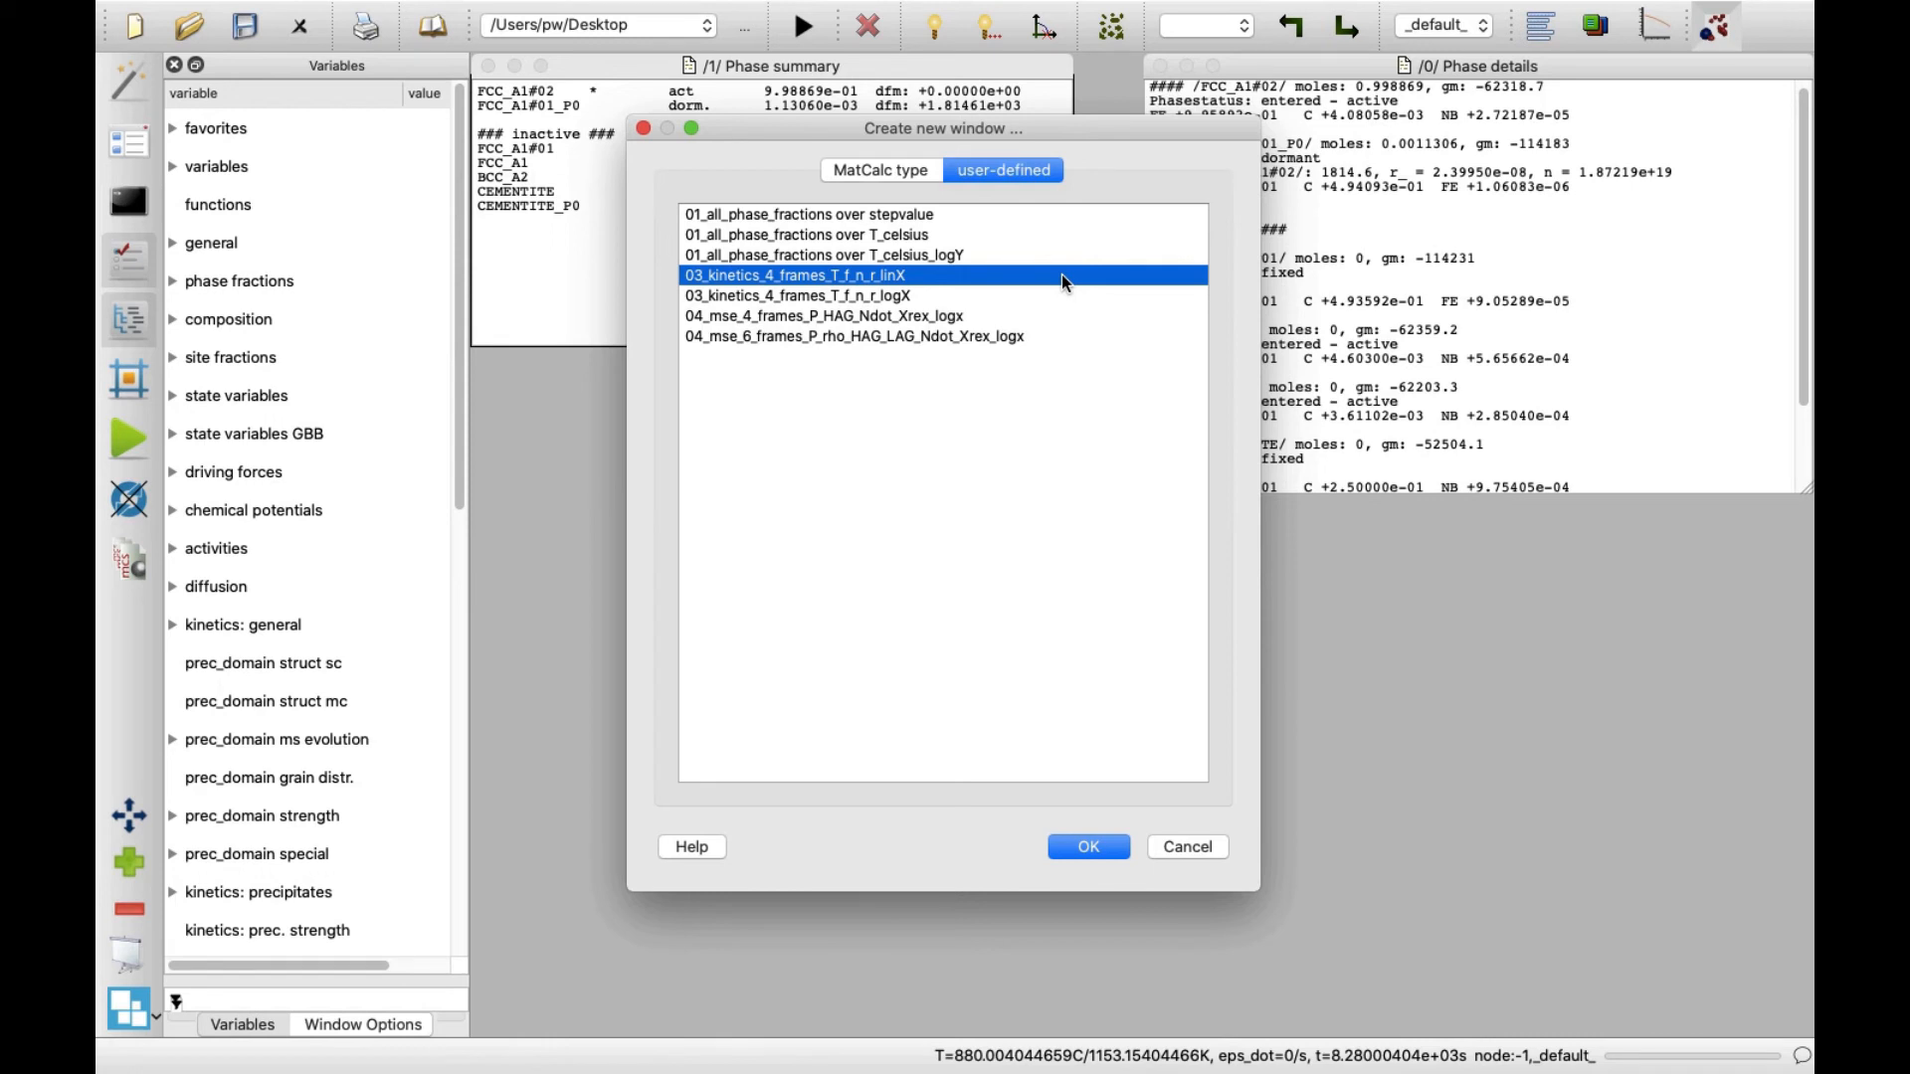
mouse_move(1062, 324)
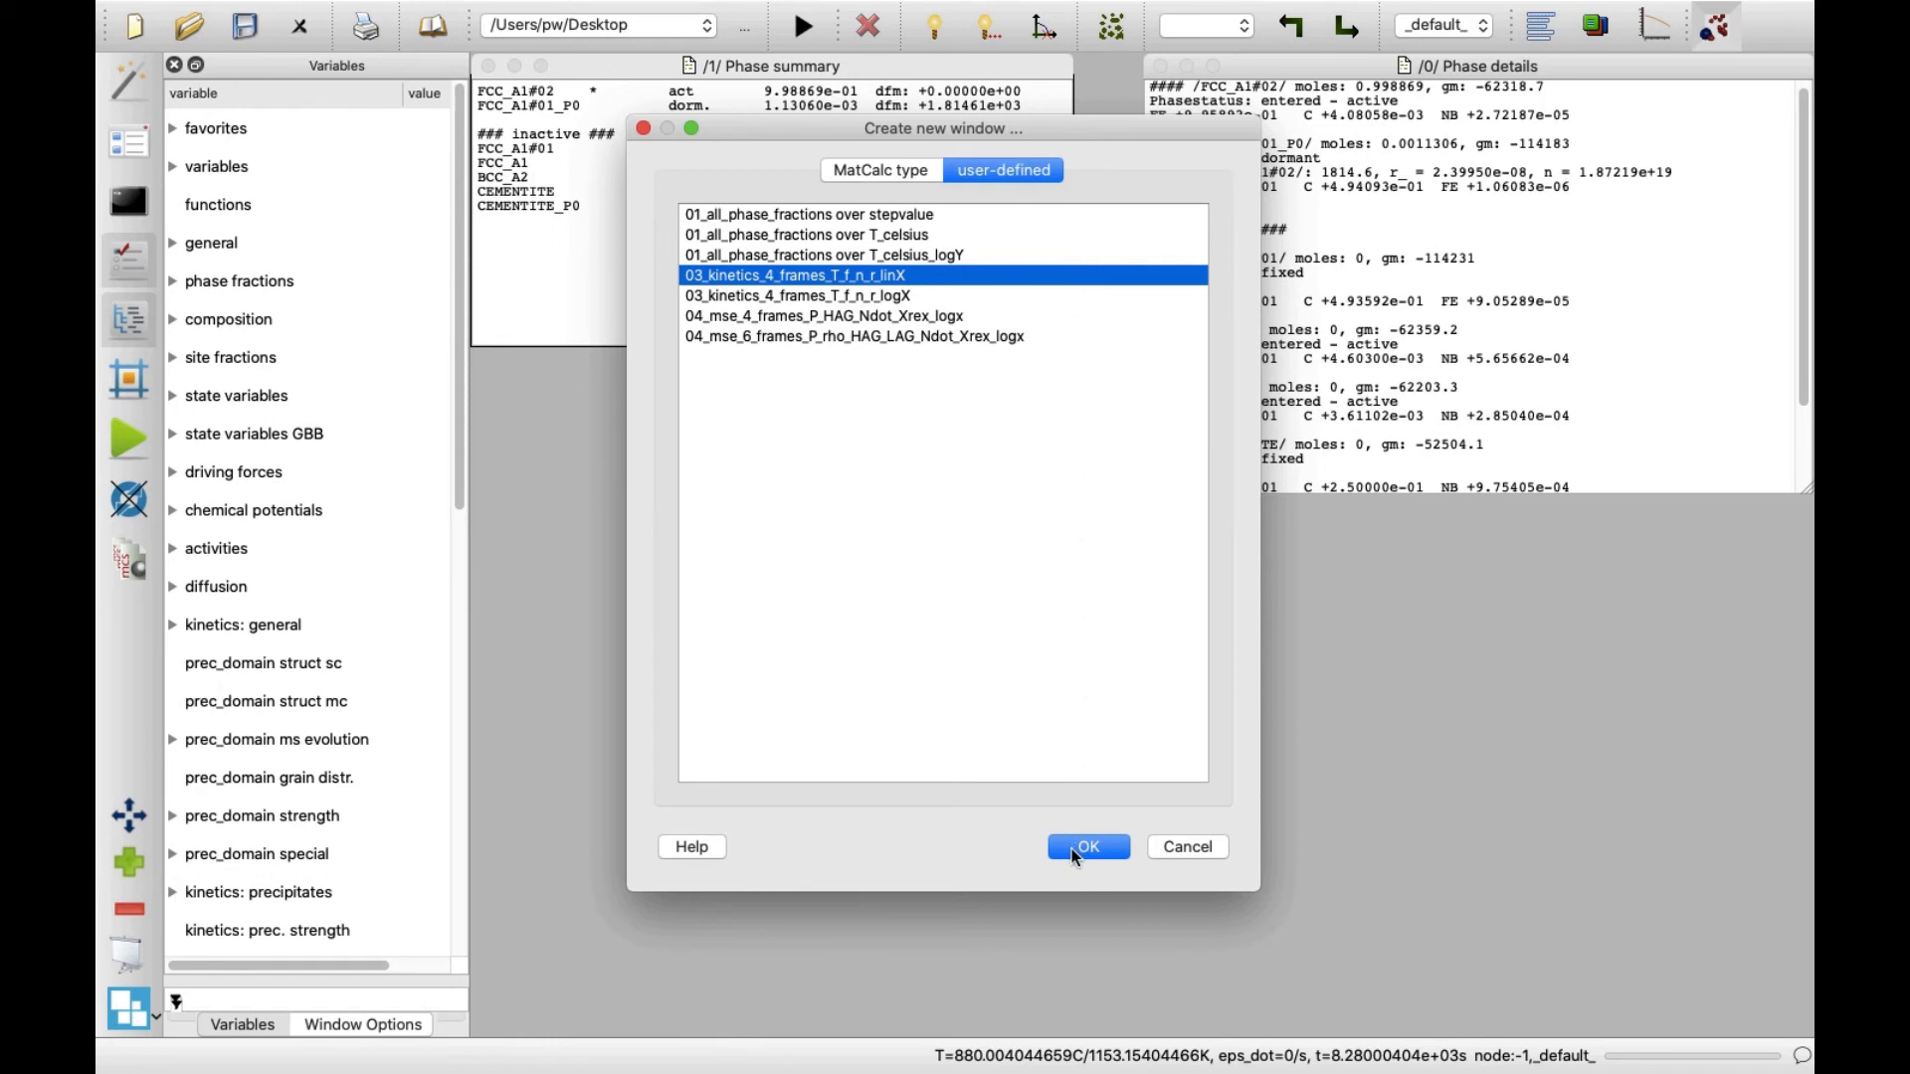
left_click(1087, 848)
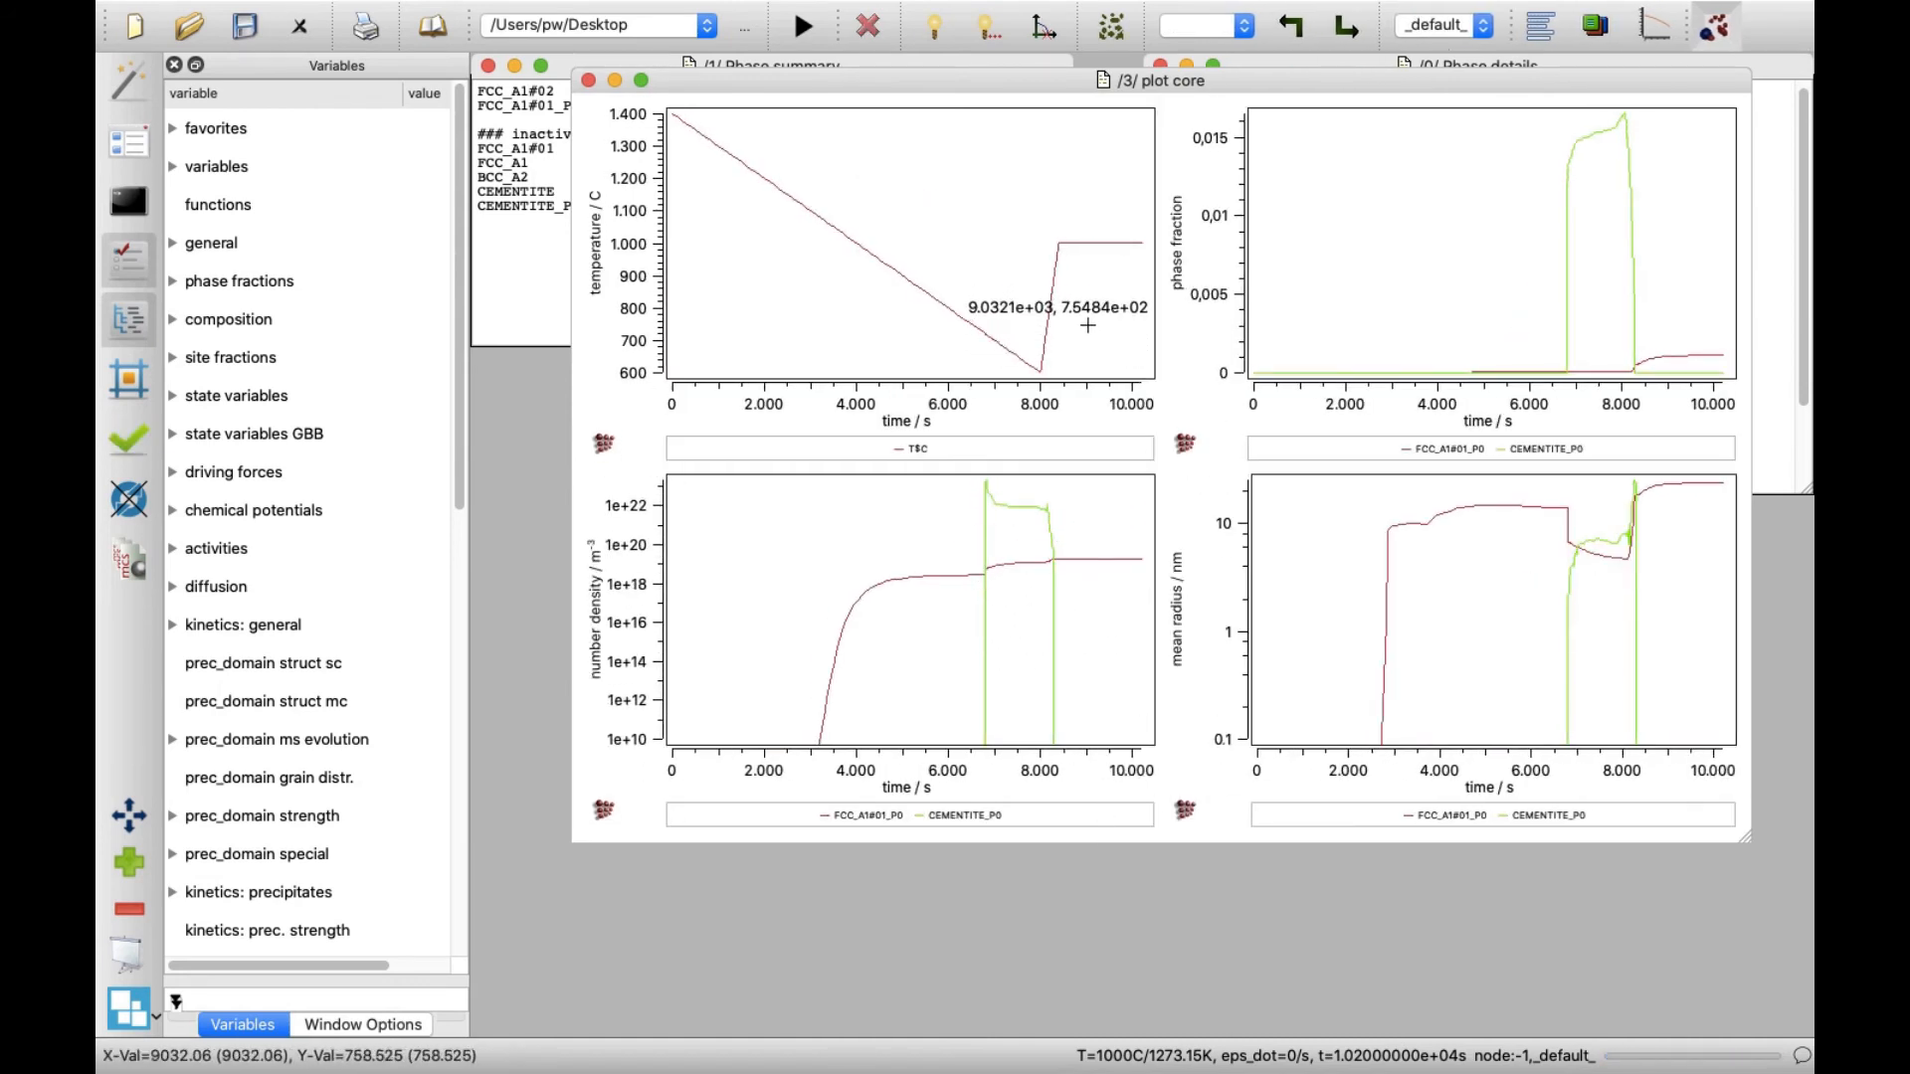
mouse_move(1295, 325)
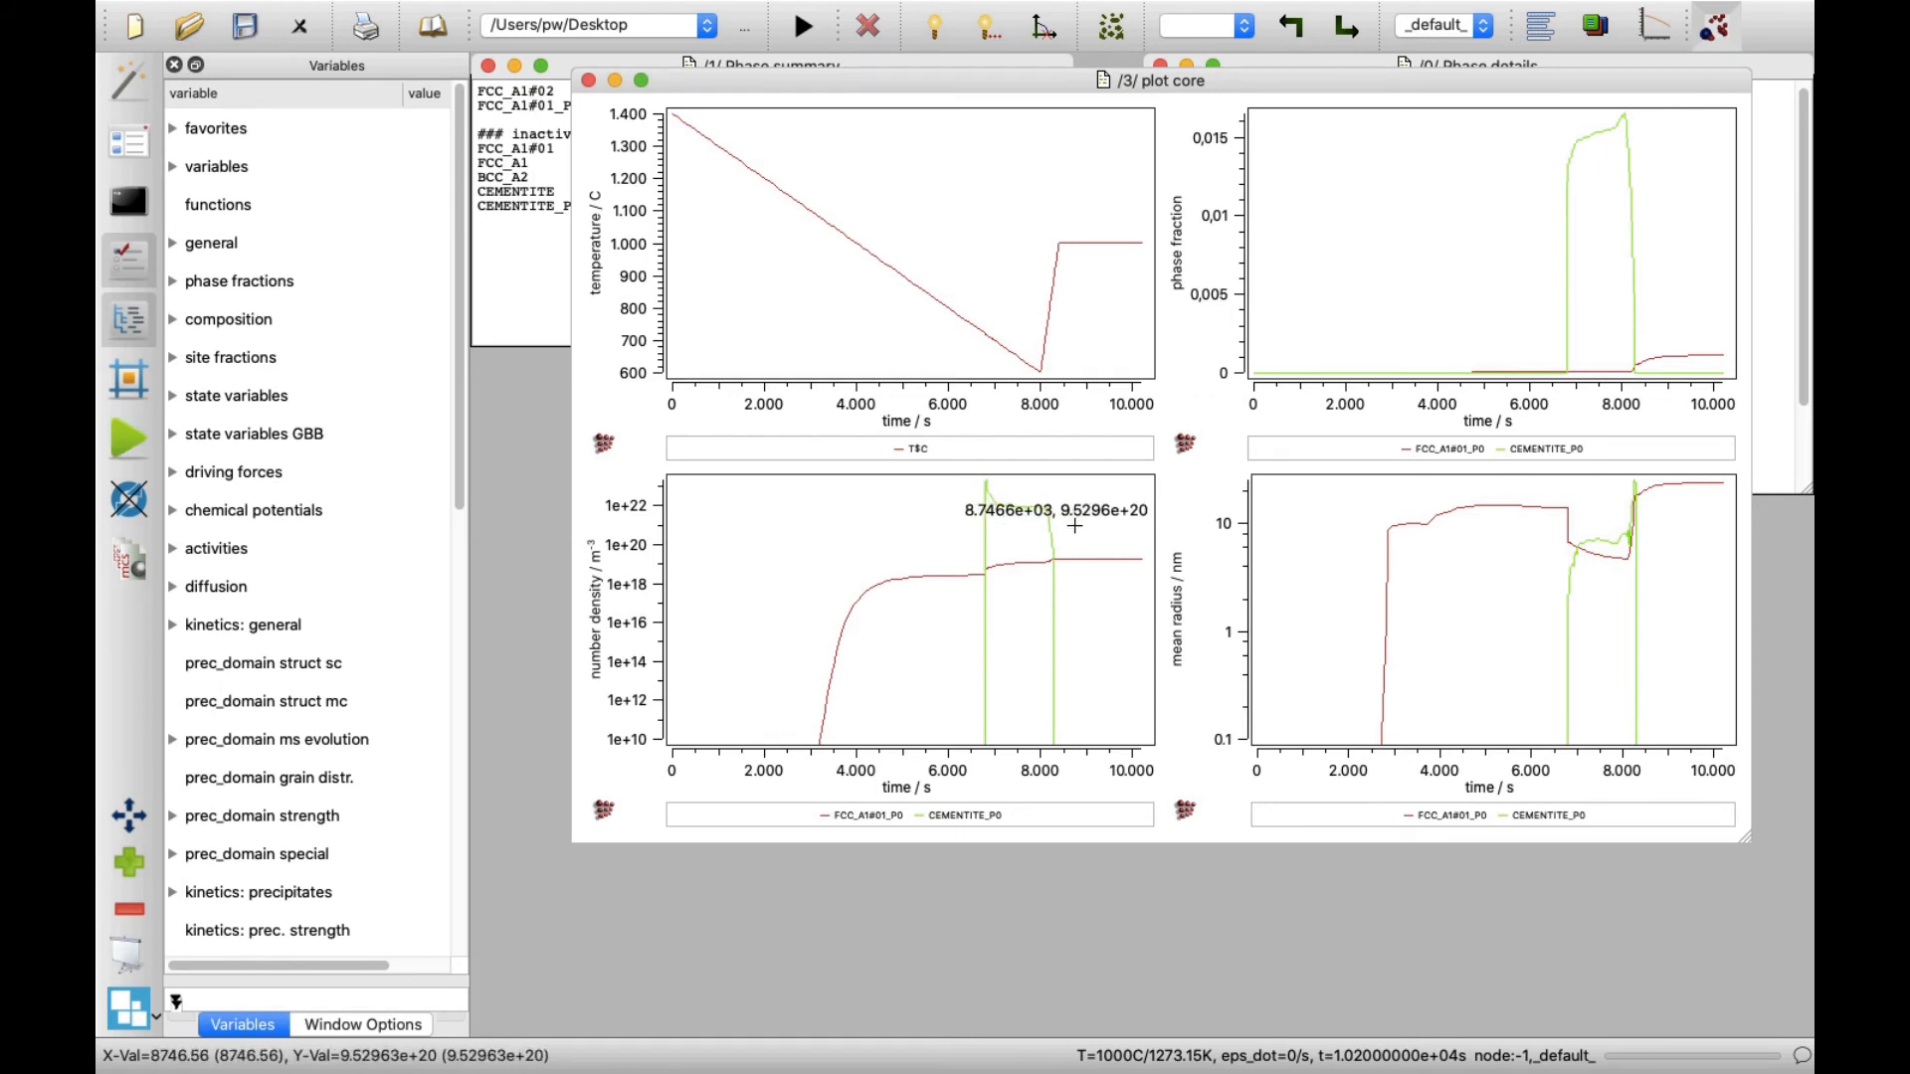
mouse_move(1279, 522)
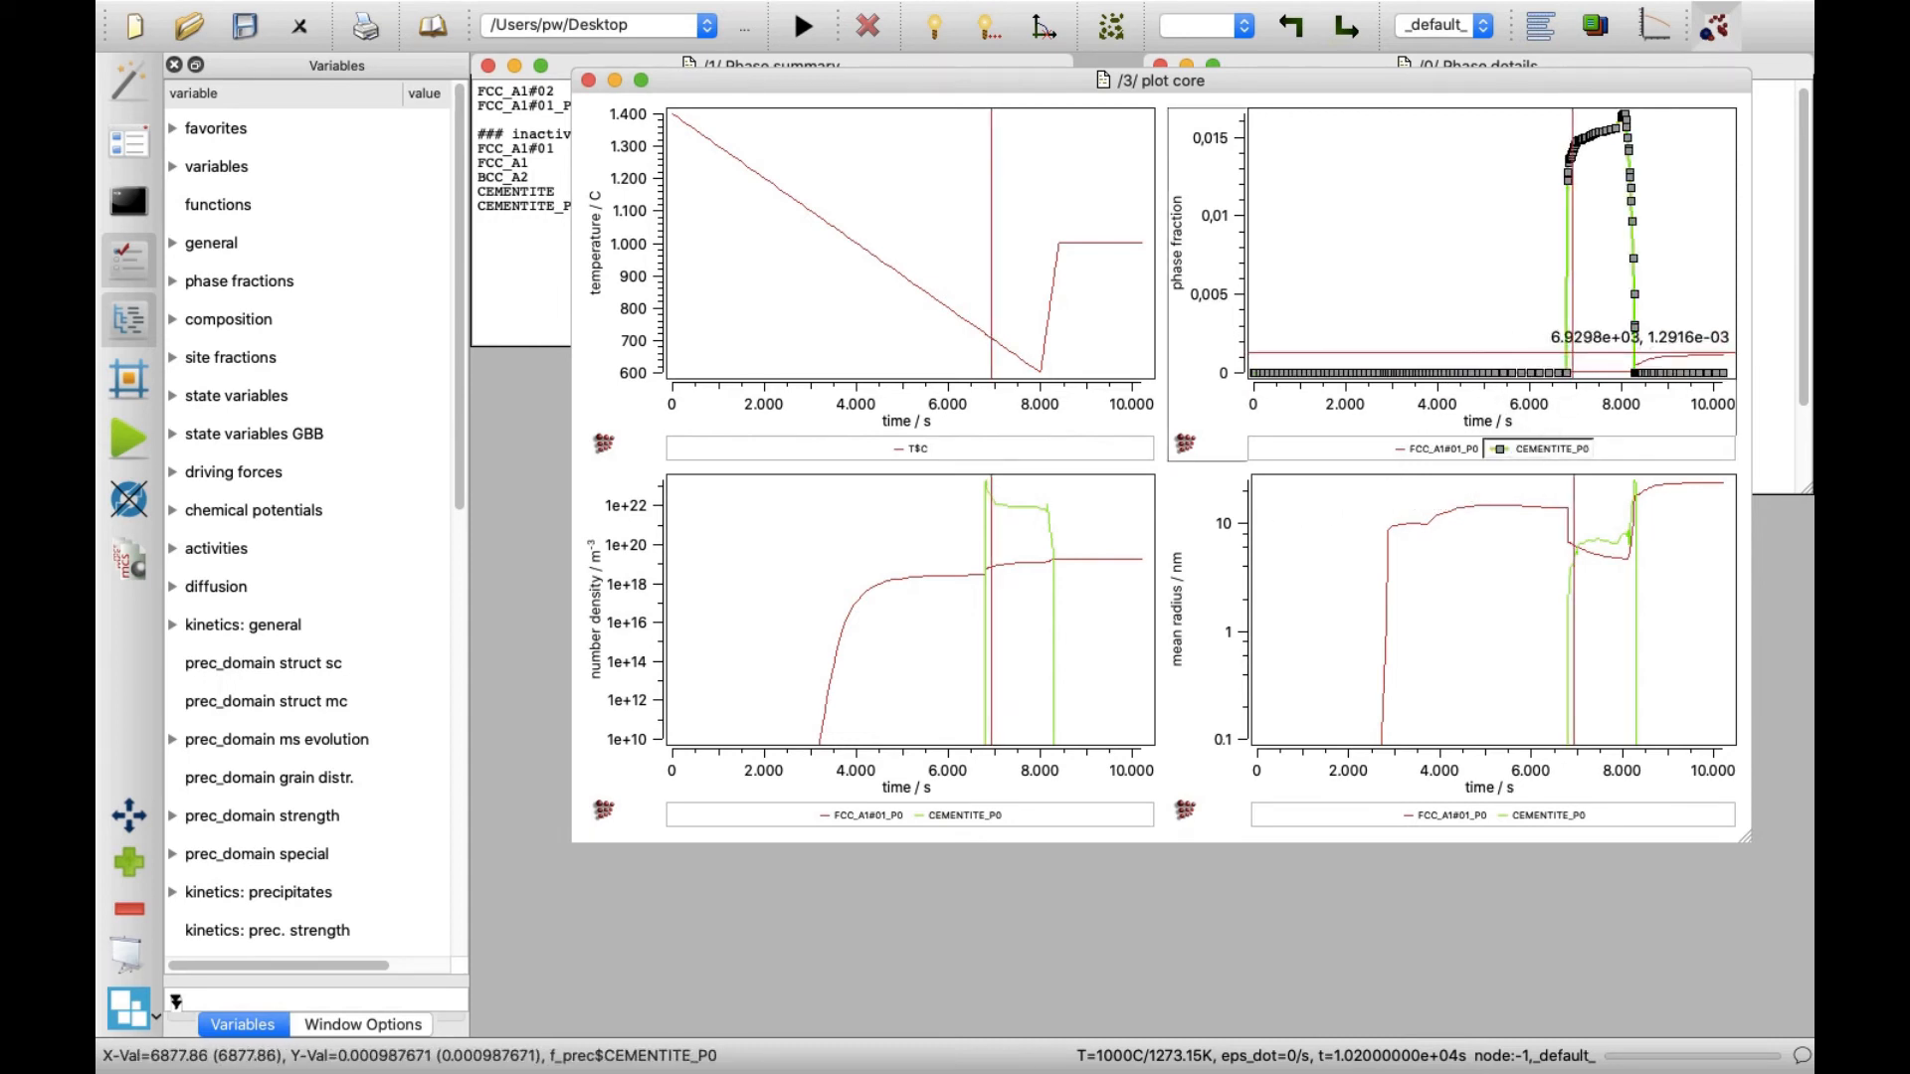
mouse_move(1632, 341)
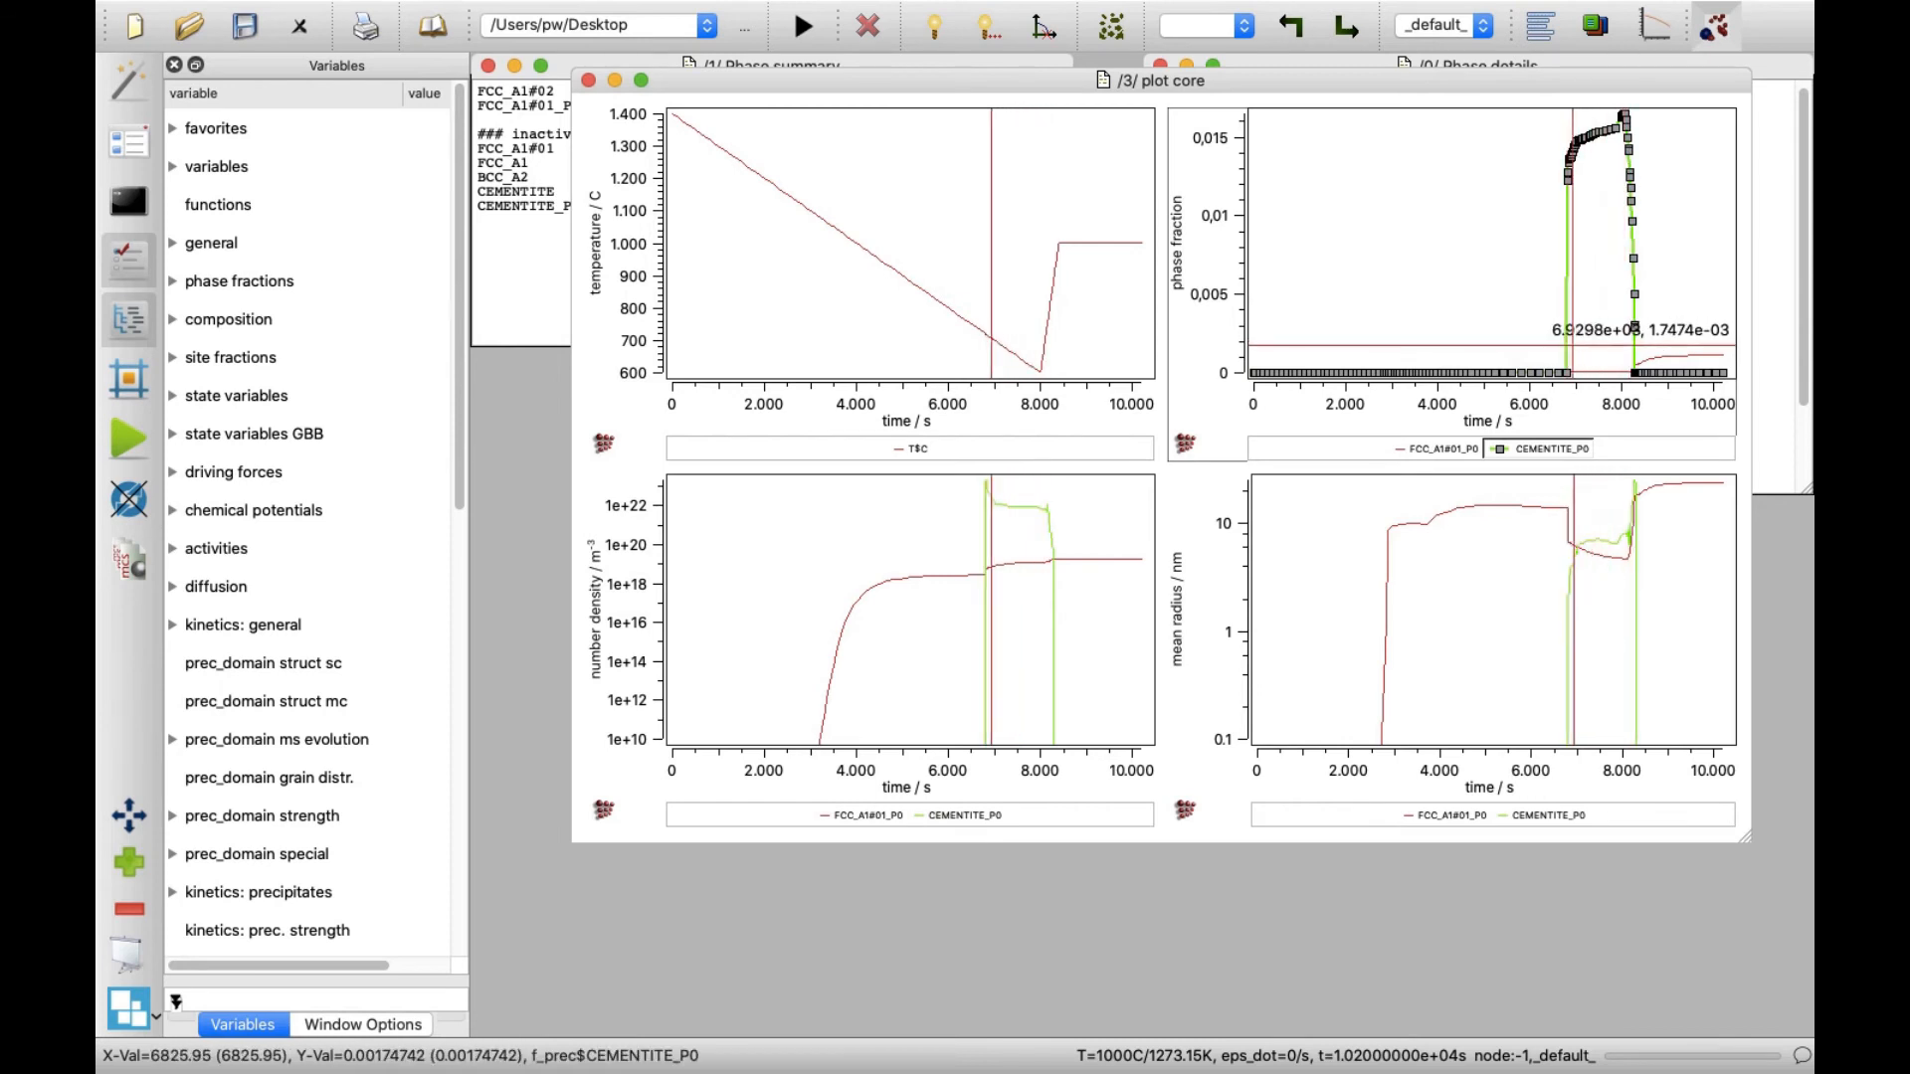
mouse_move(999, 242)
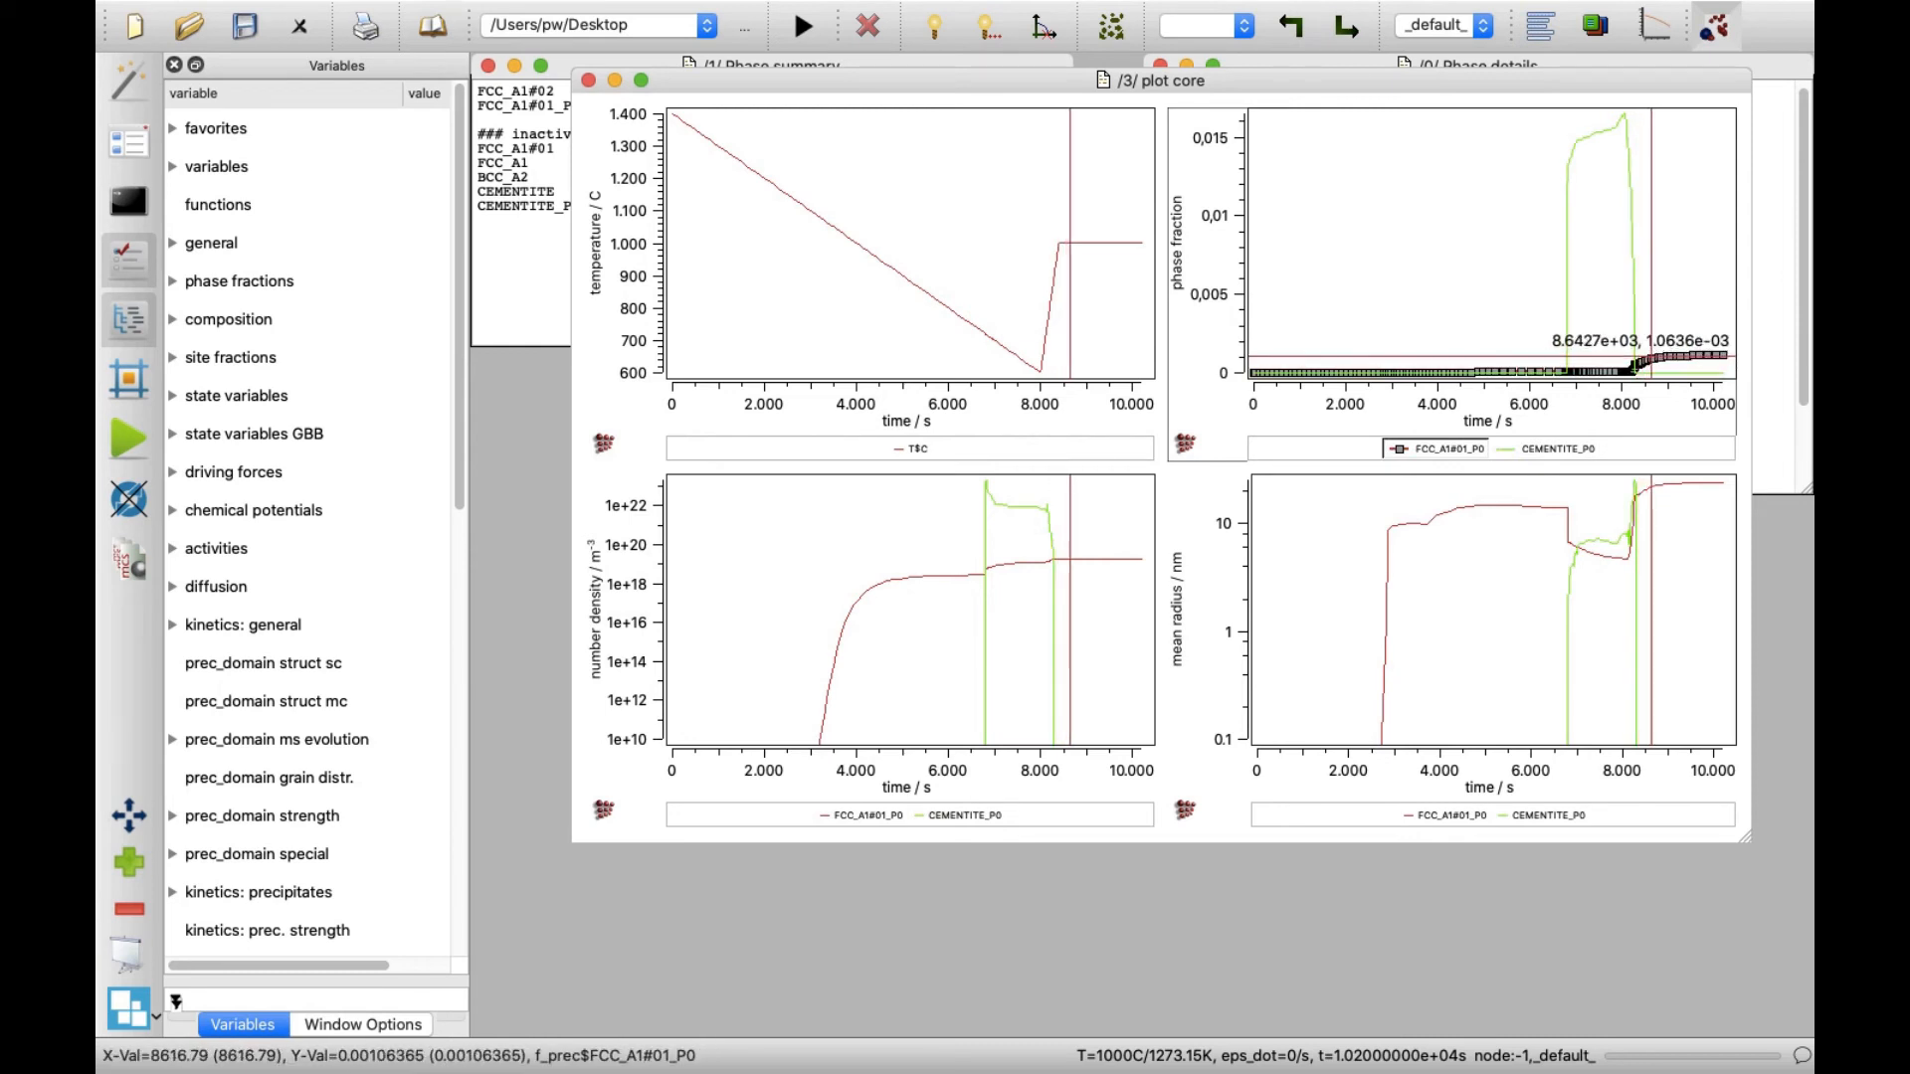
mouse_move(1632, 366)
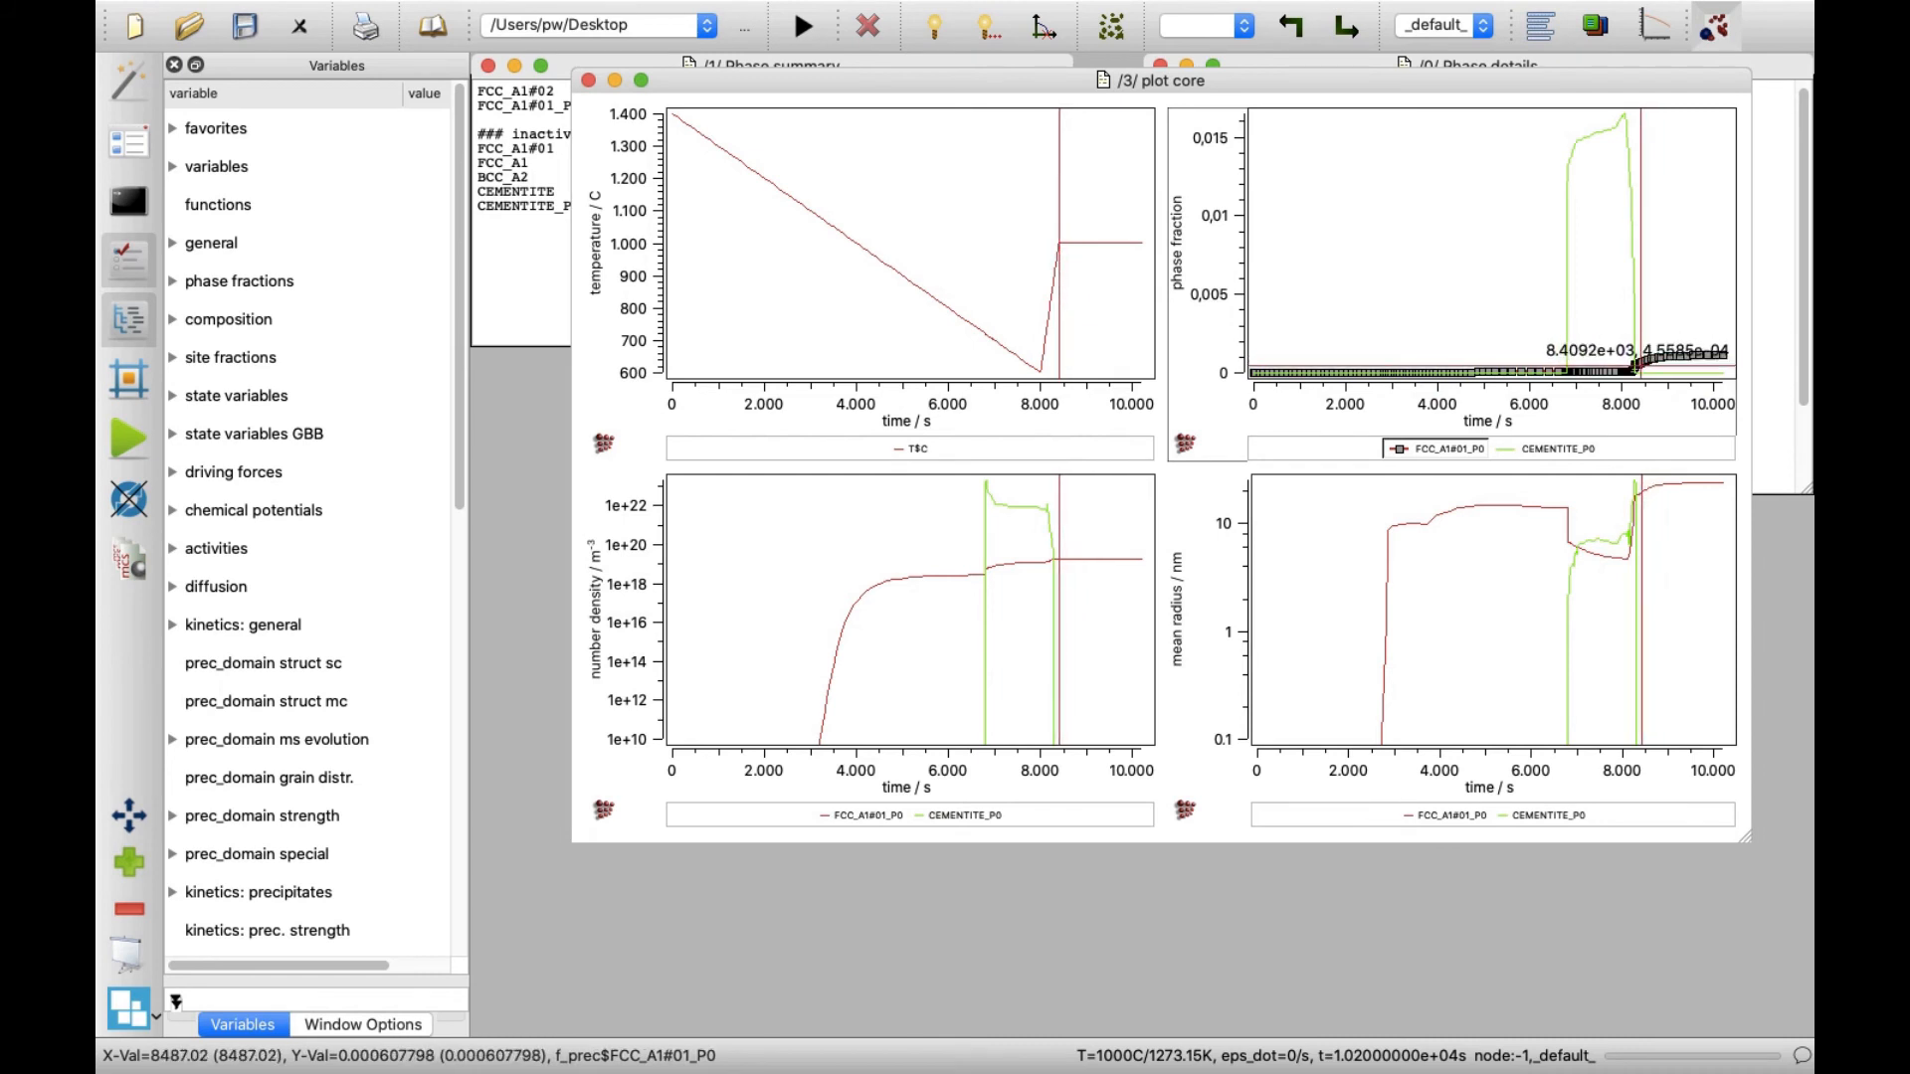
mouse_move(1623, 370)
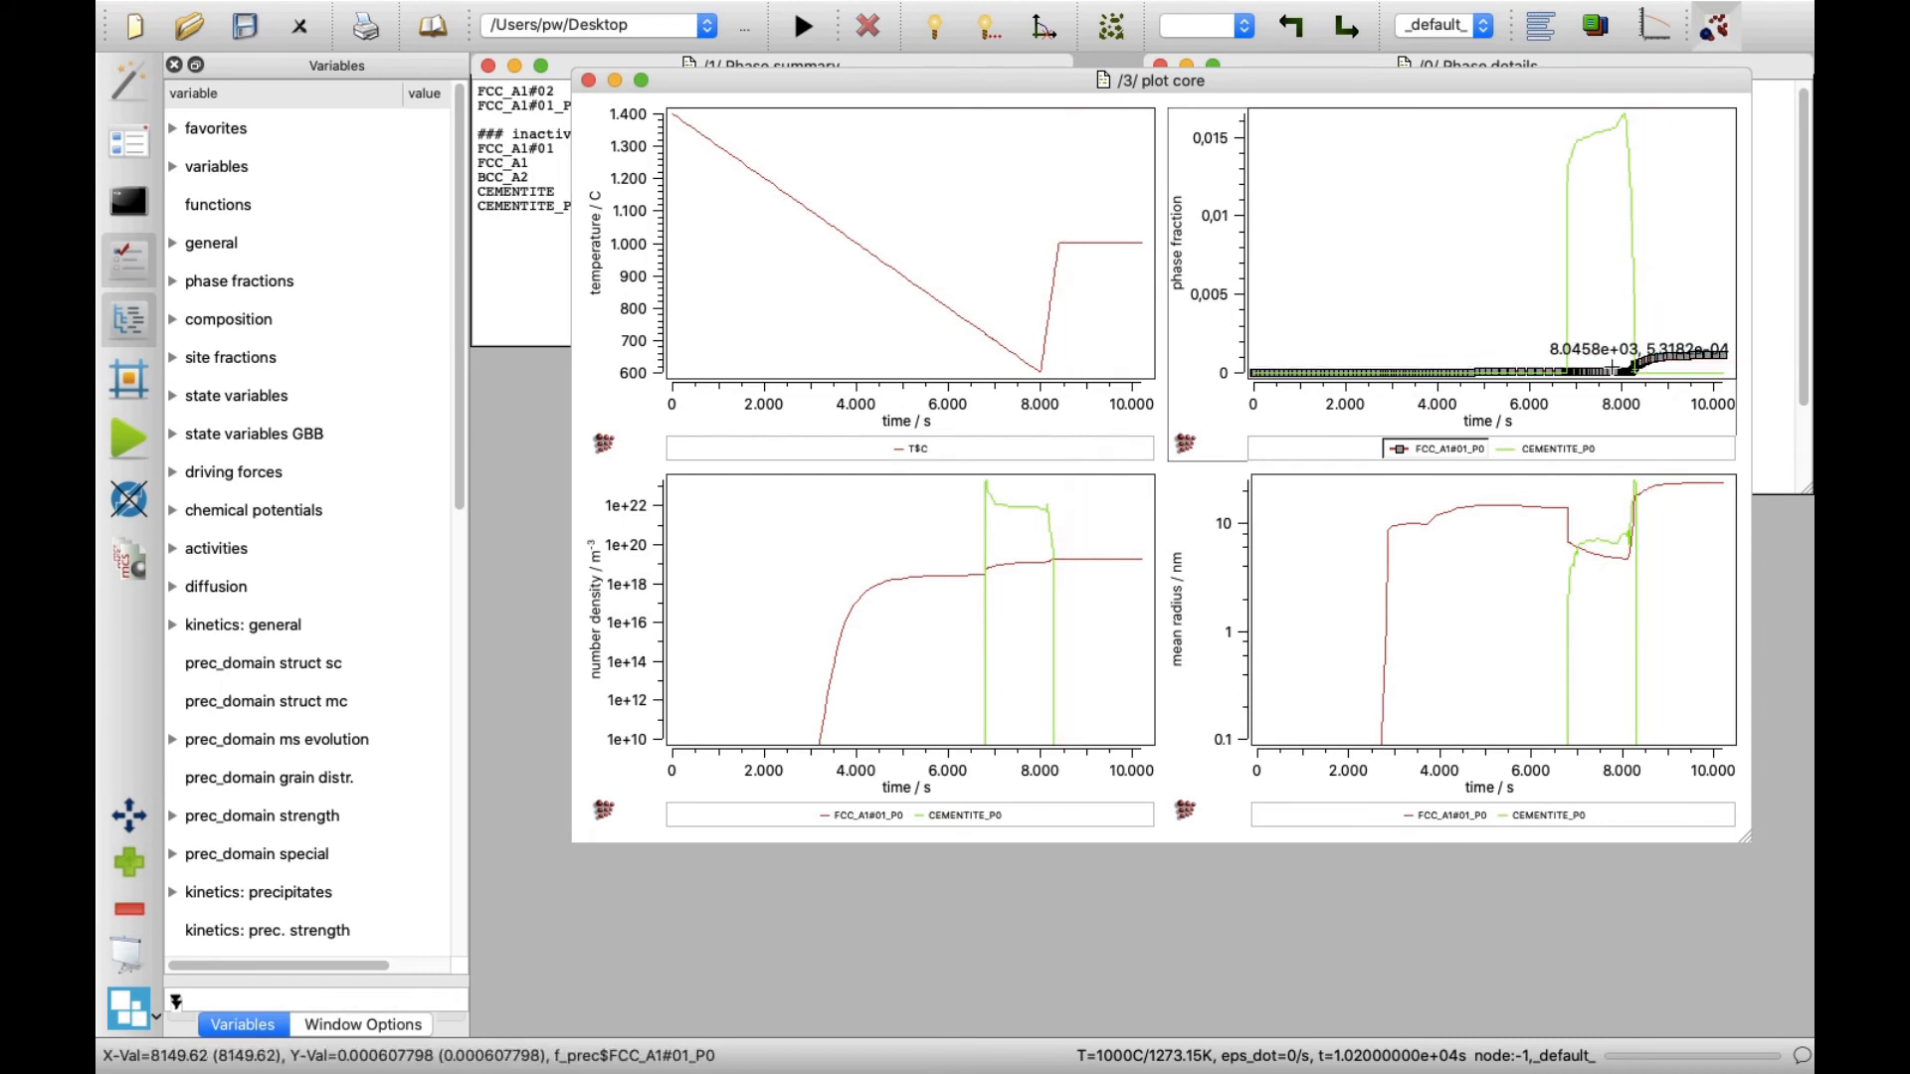
mouse_move(905, 579)
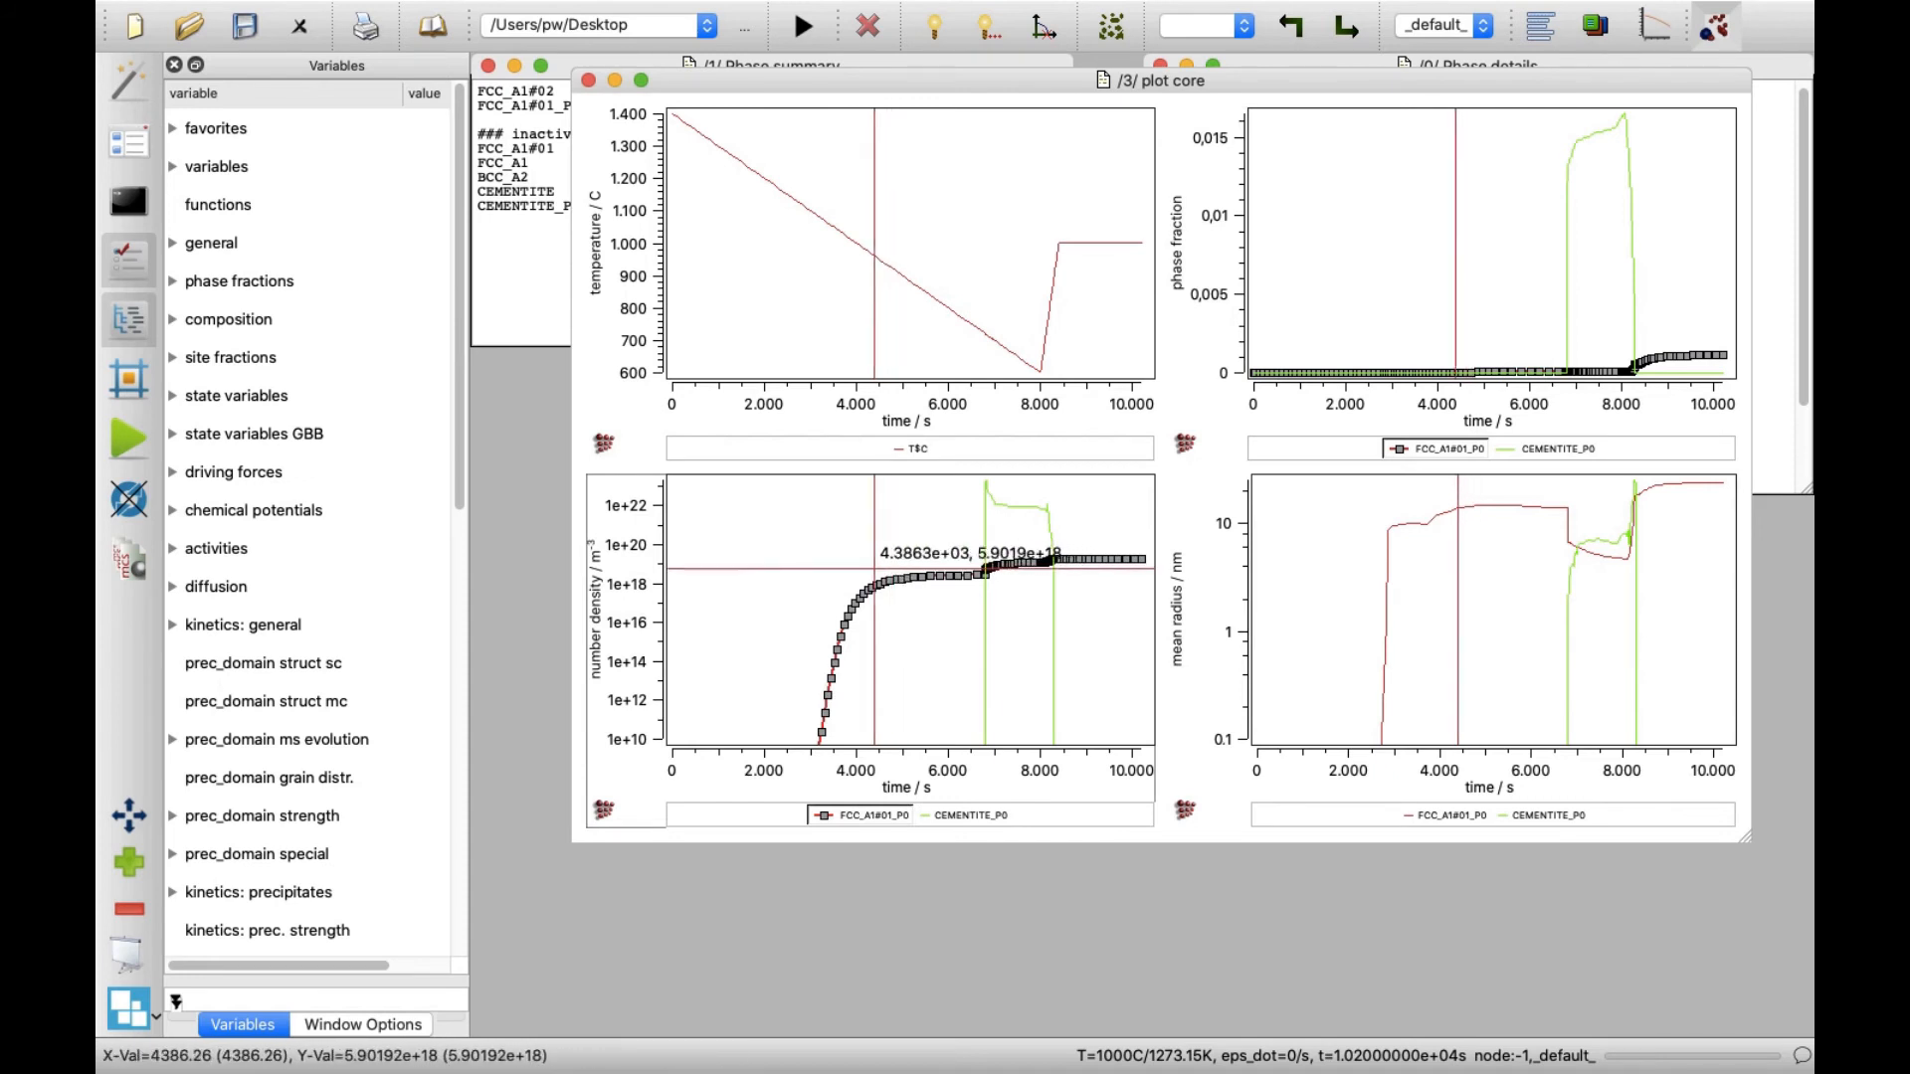
mouse_move(1013, 563)
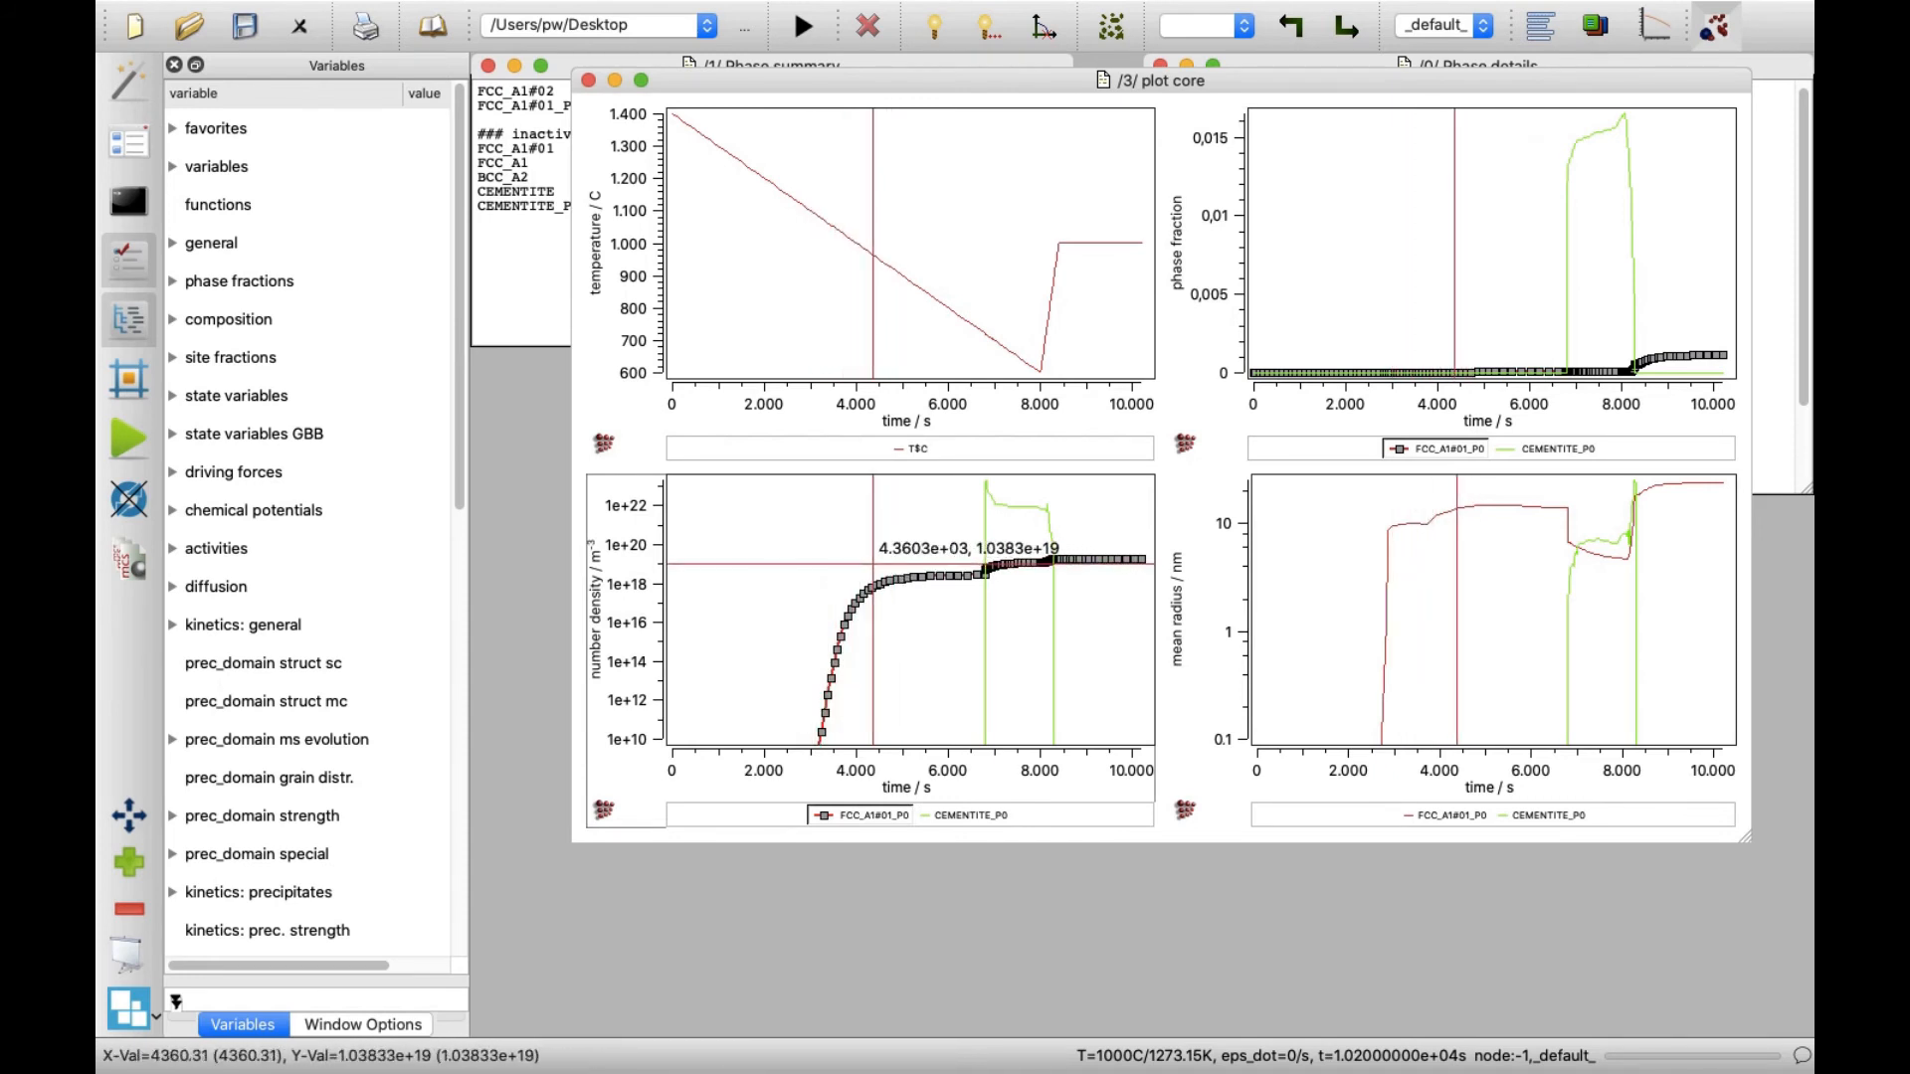
mouse_move(931, 563)
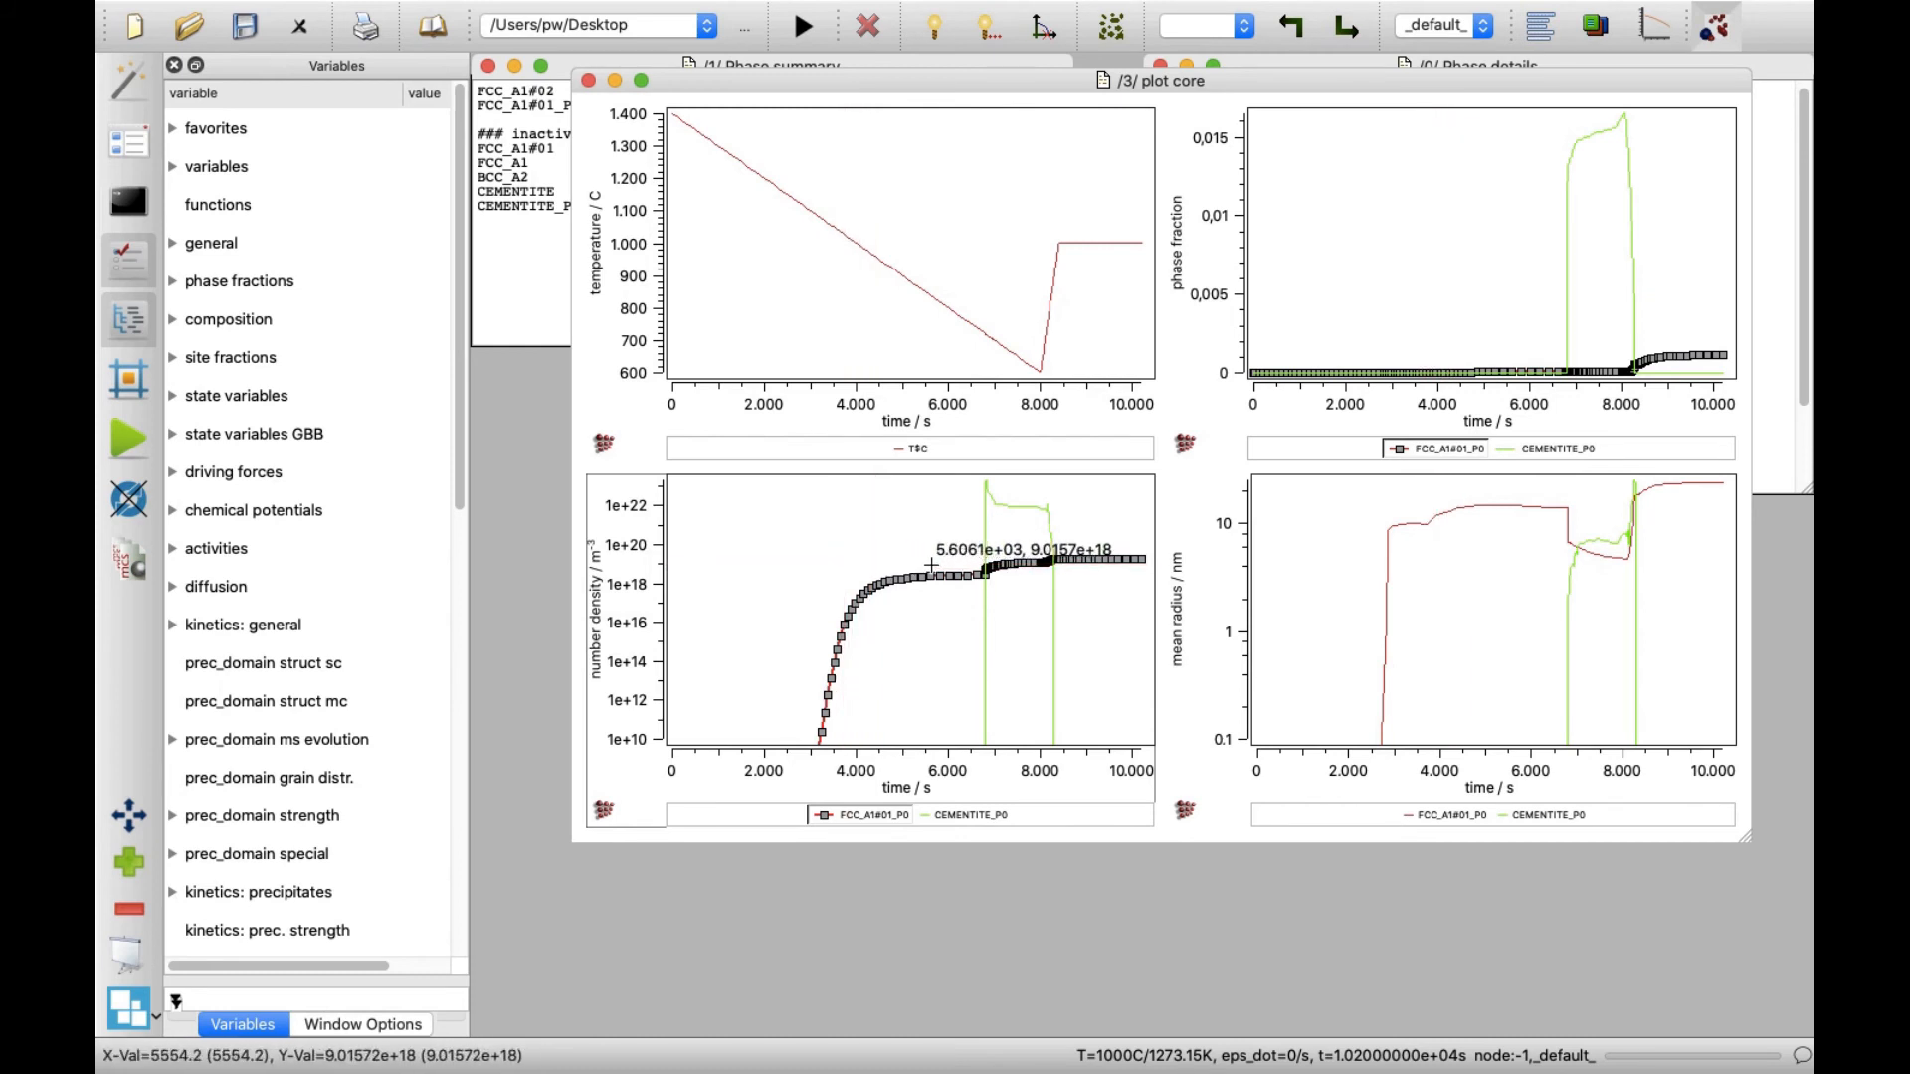
mouse_move(931, 569)
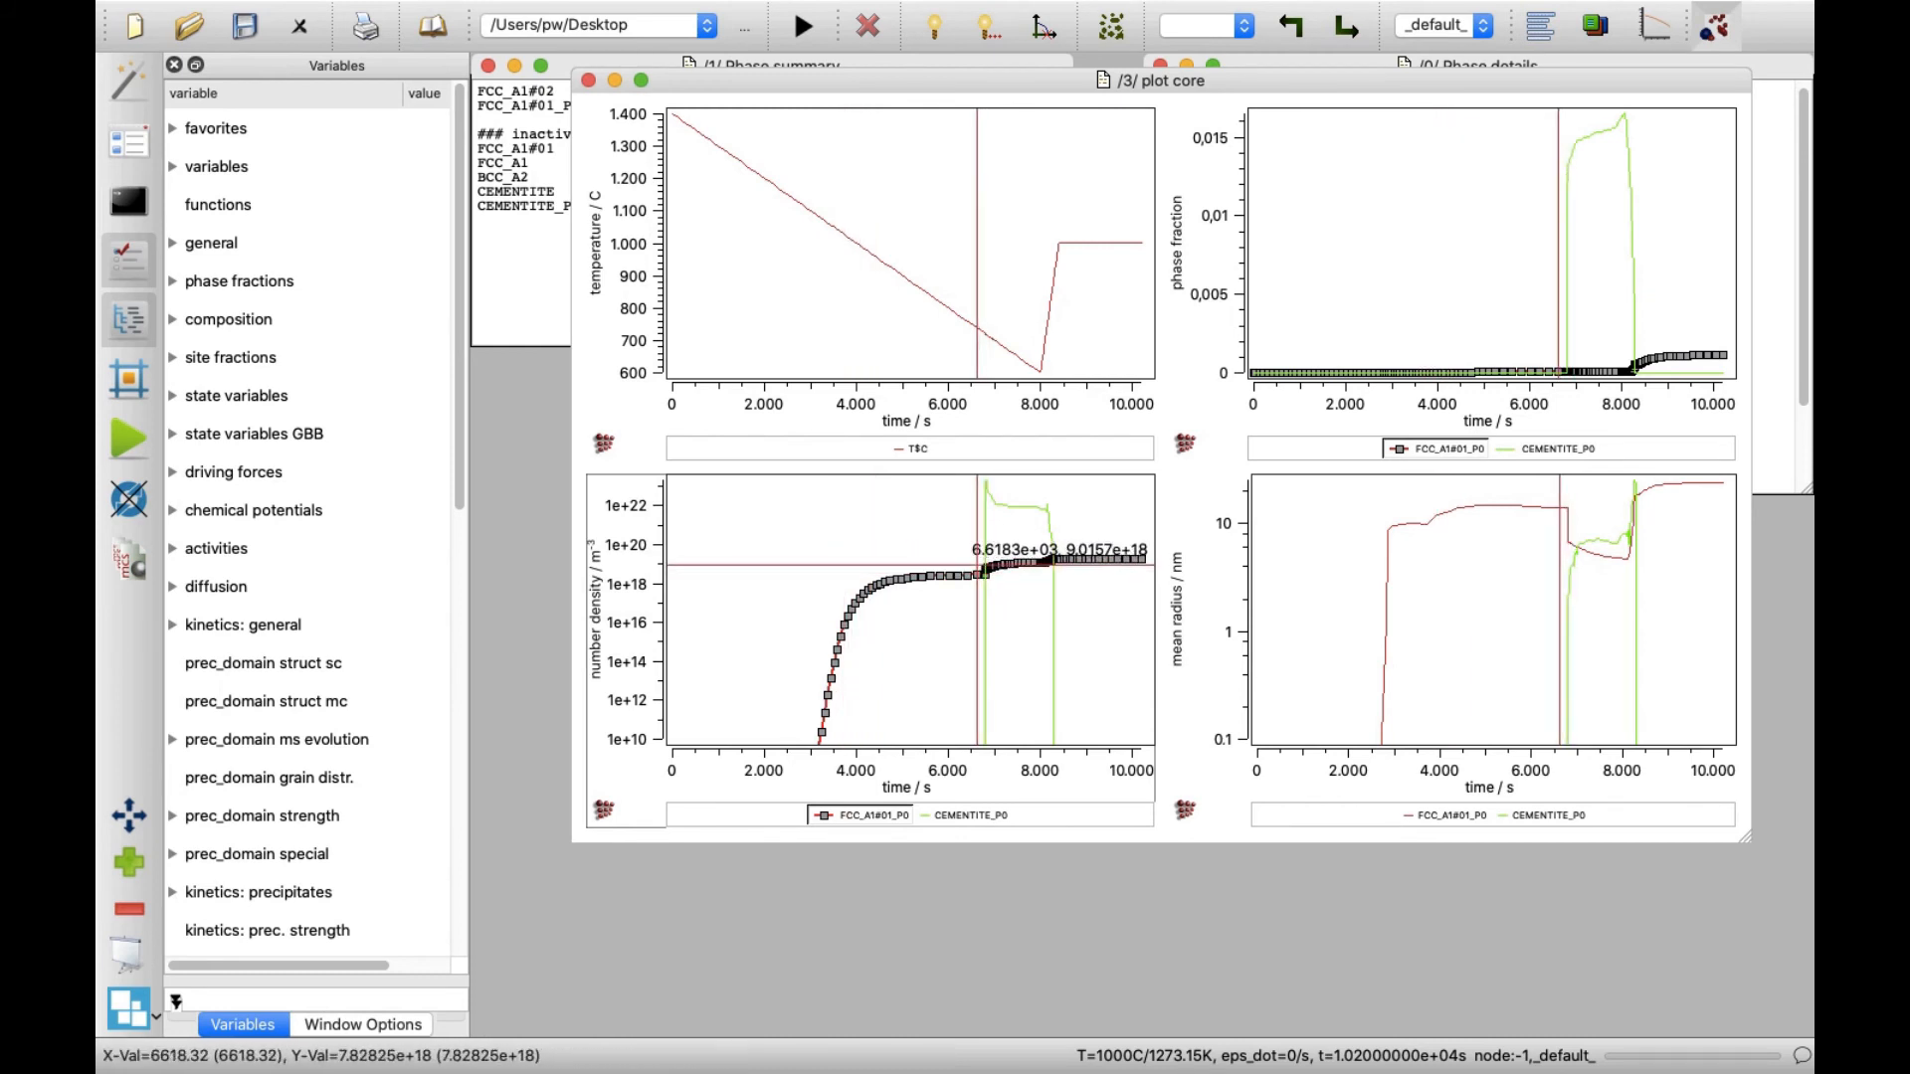
mouse_move(986, 551)
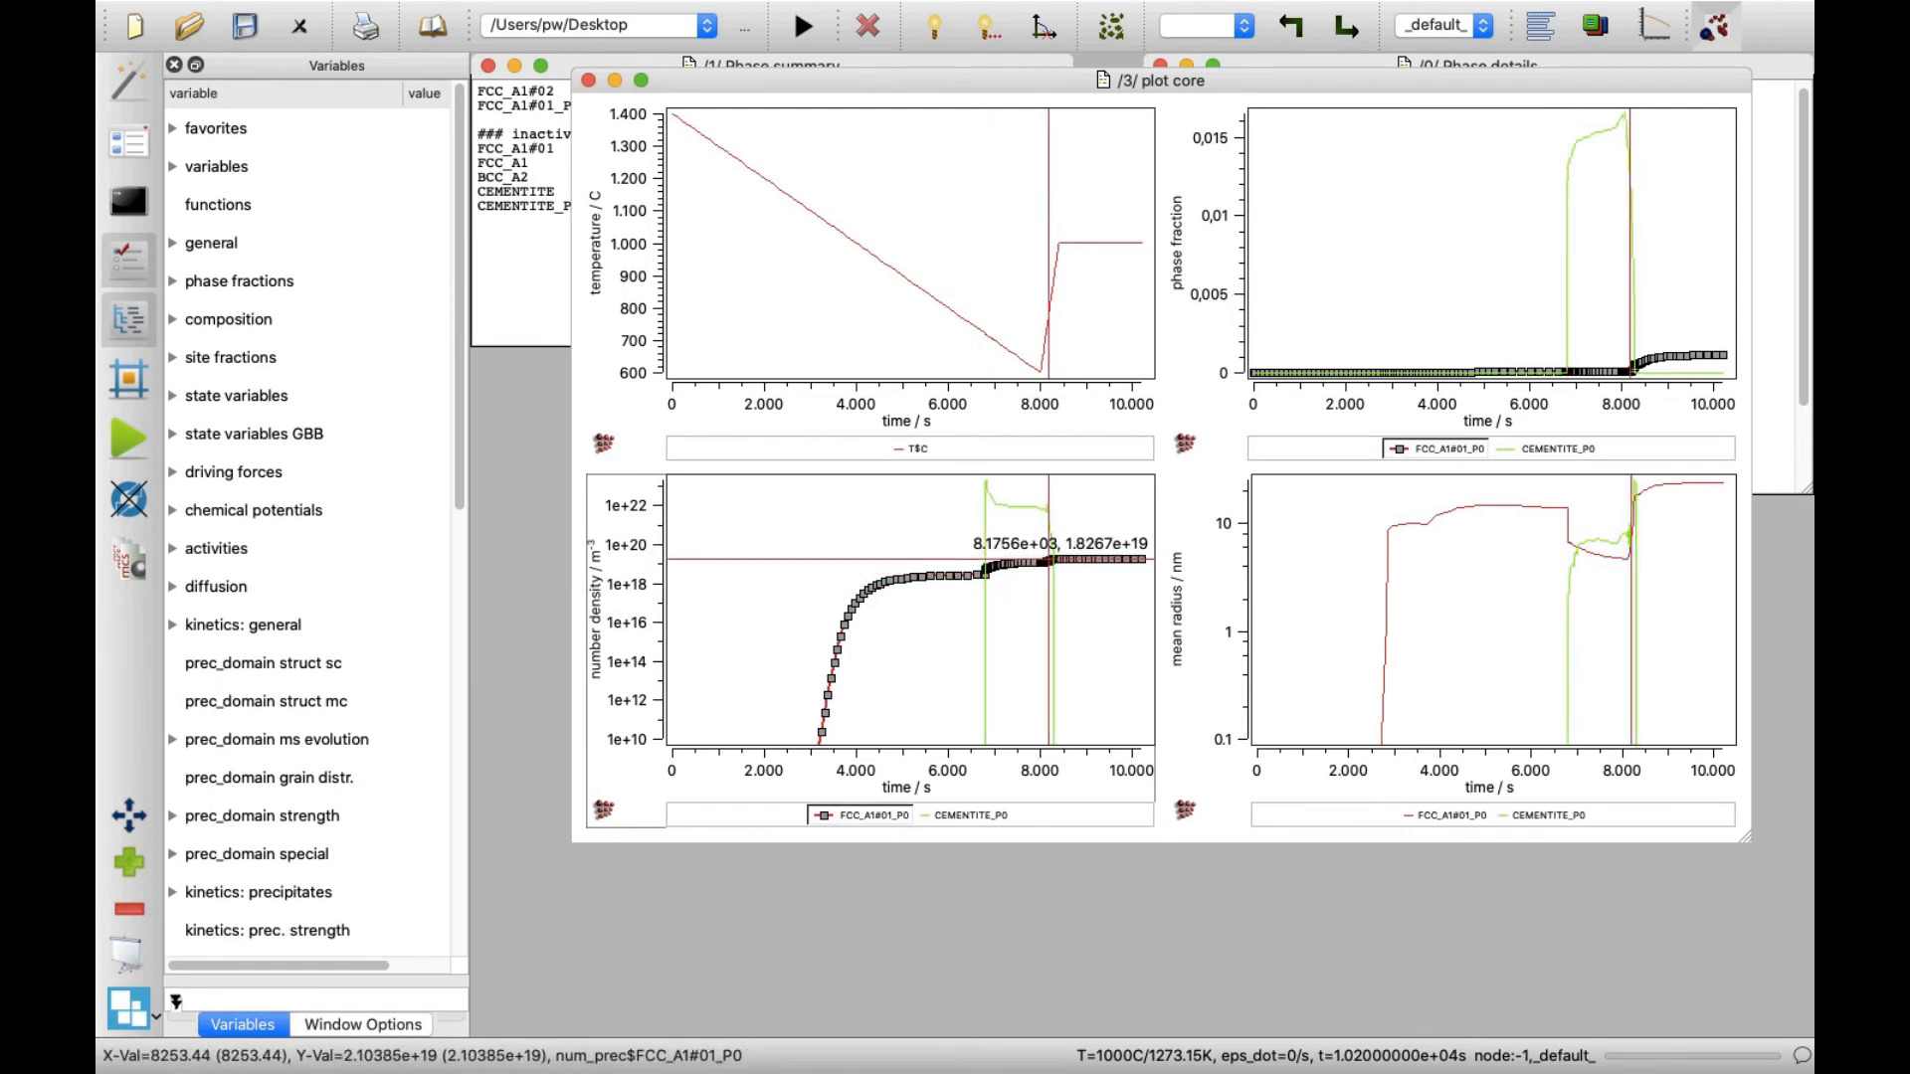
mouse_move(1050, 561)
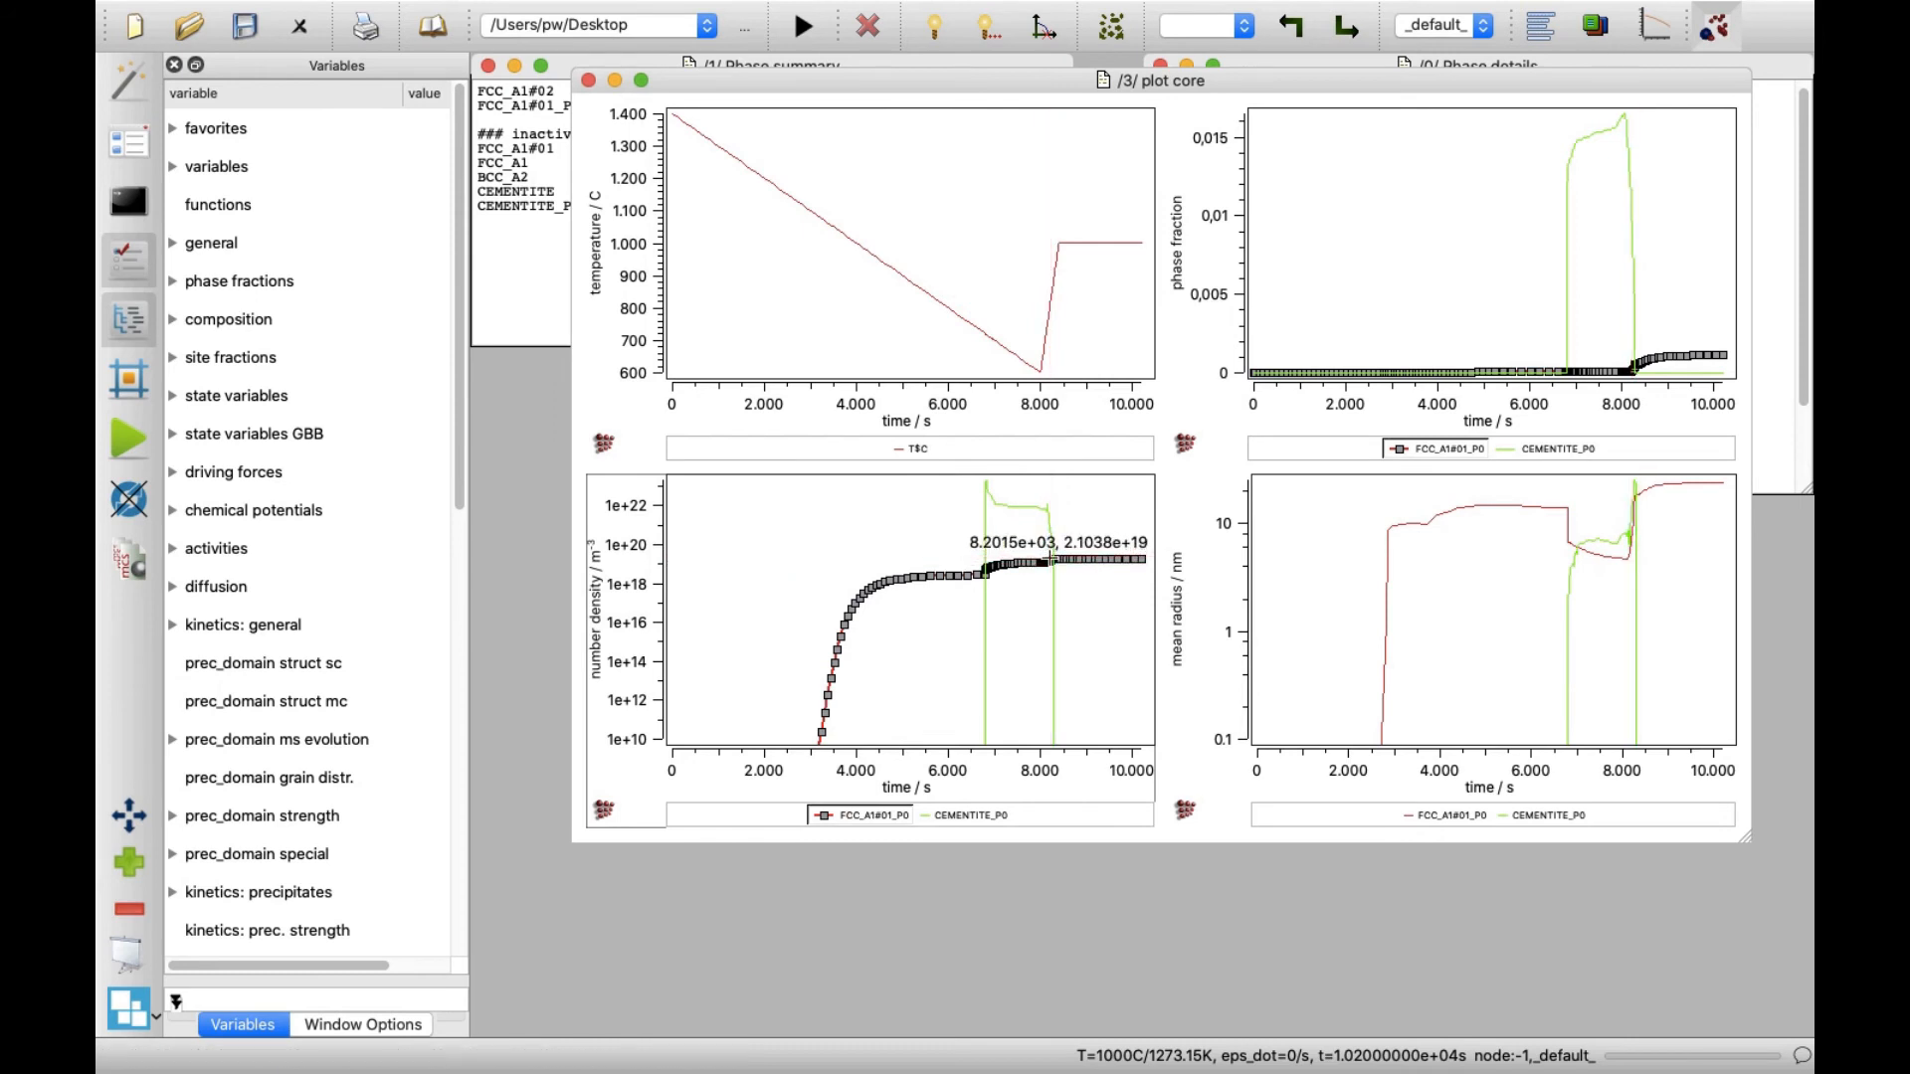
mouse_move(1592, 557)
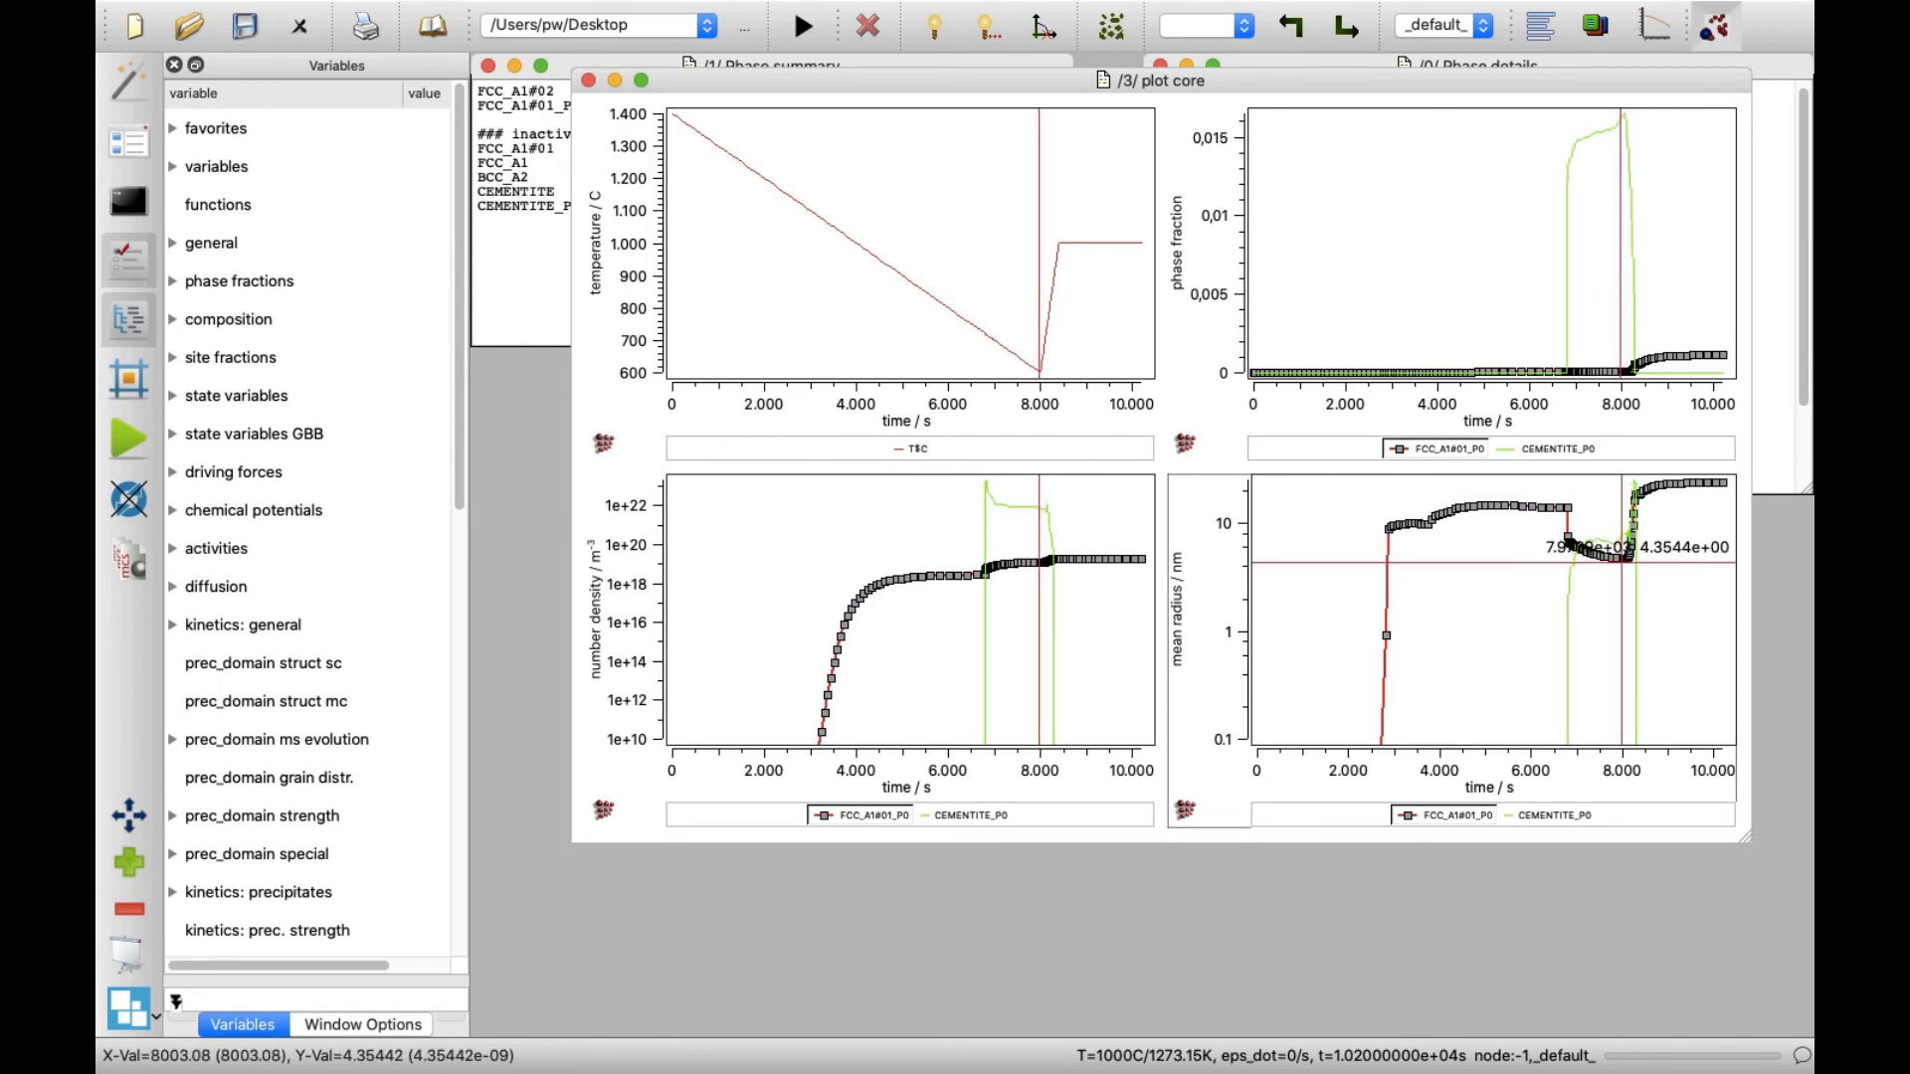
mouse_move(1624, 557)
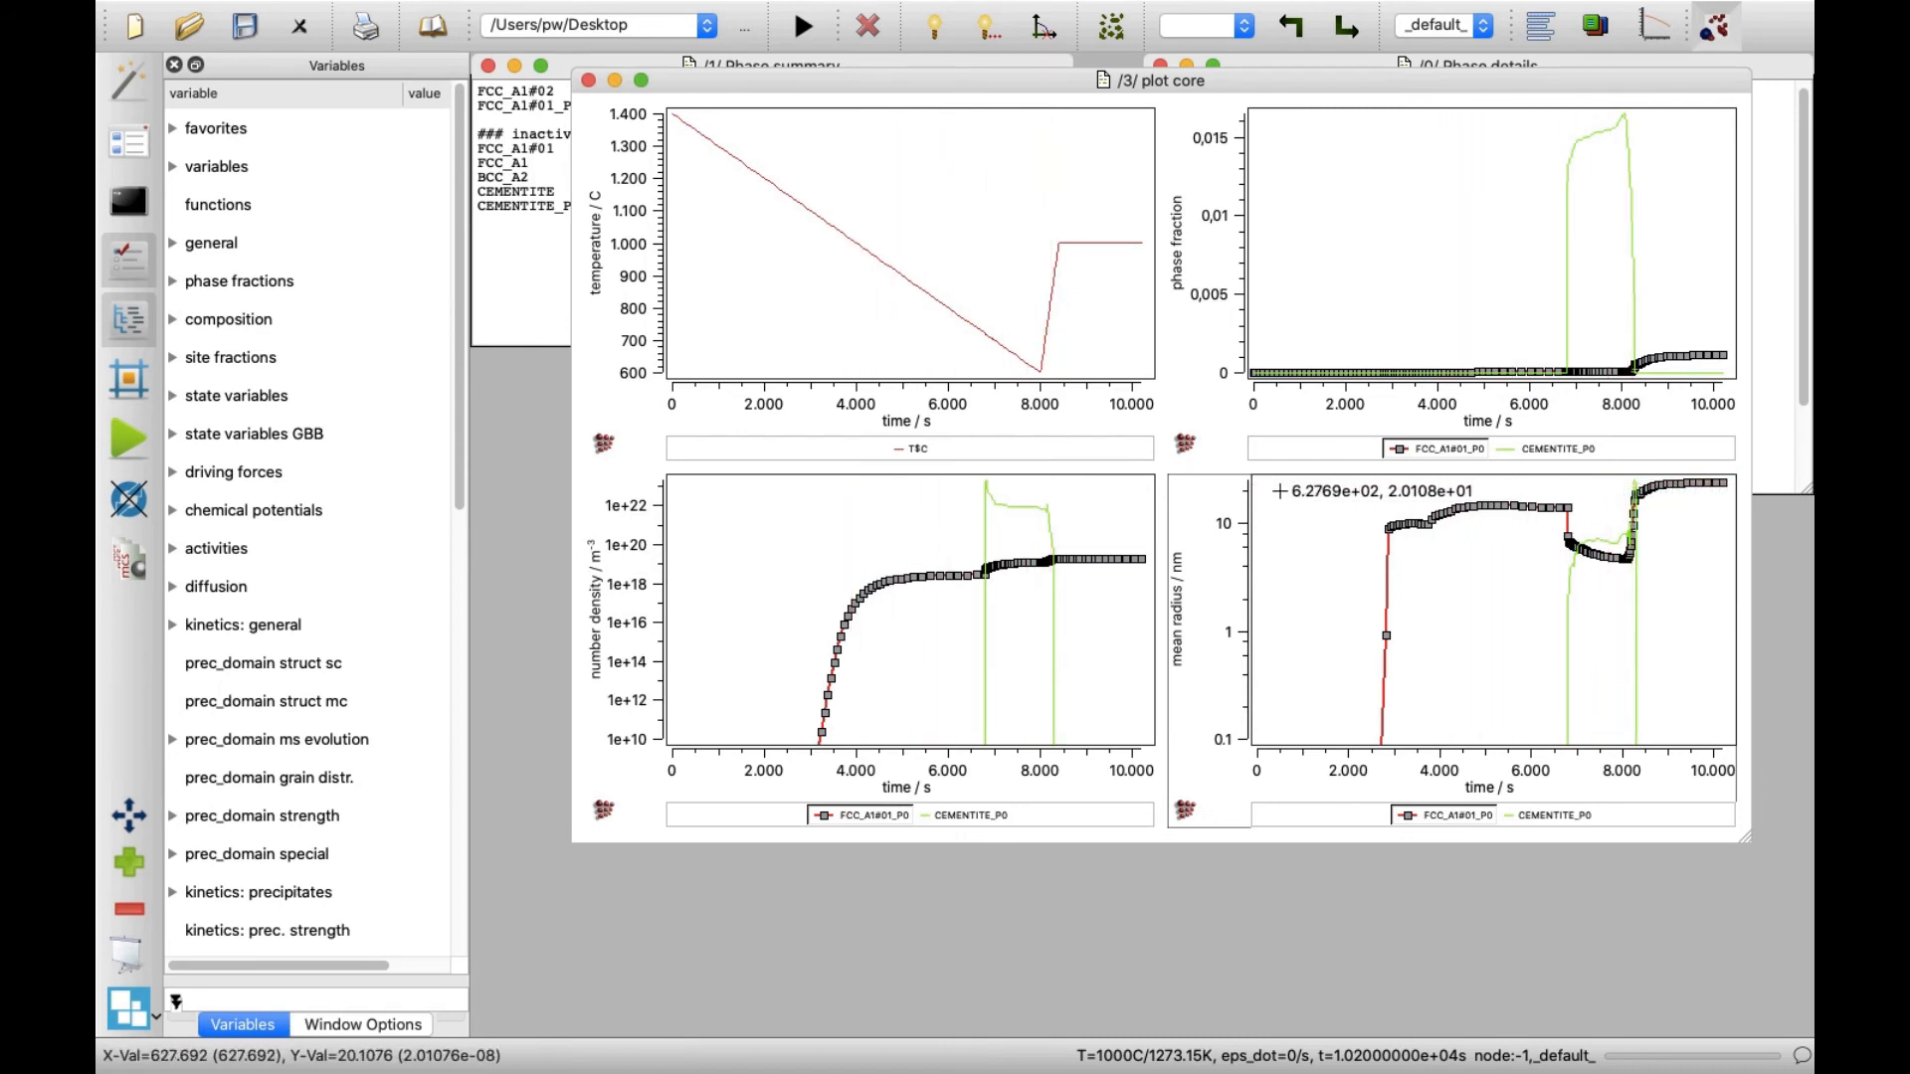
Step: Add a fifth empty plot frame to the kinetics window
right_click(1229, 505)
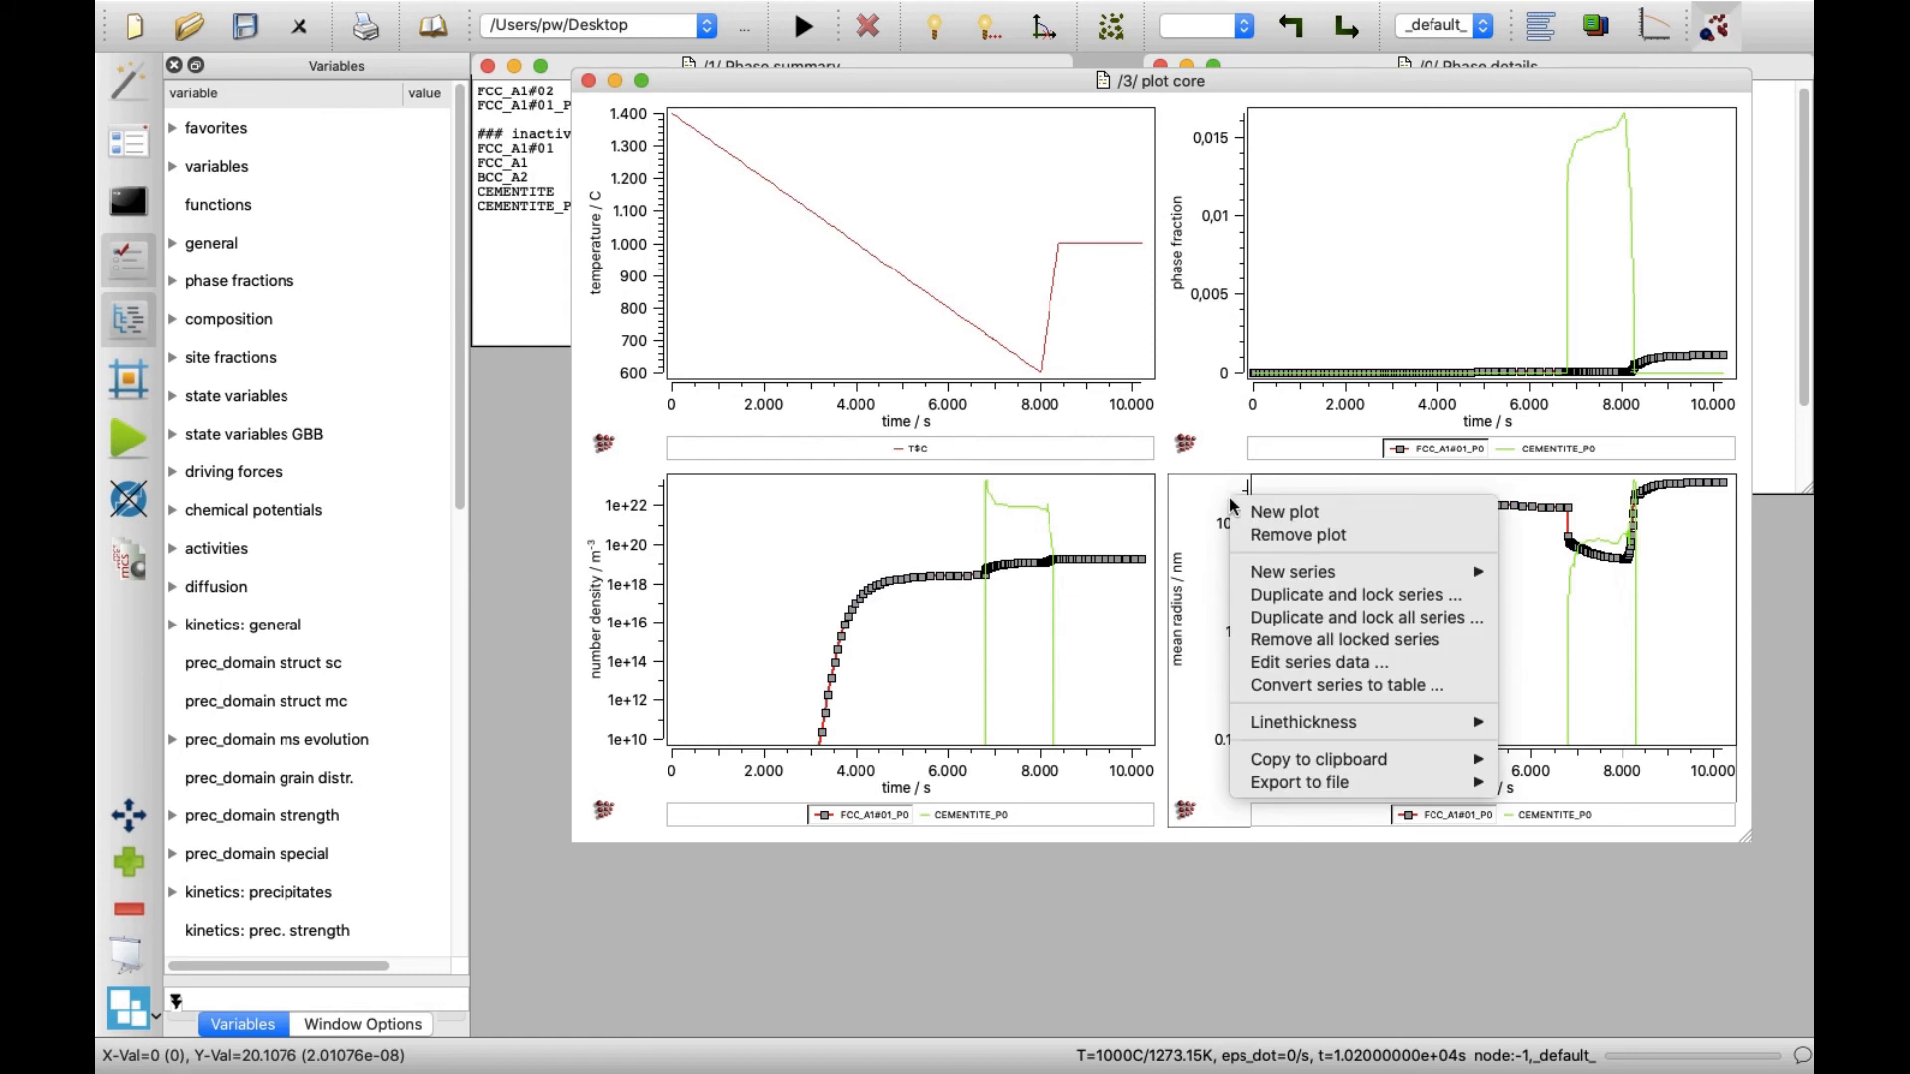
left_click(1283, 511)
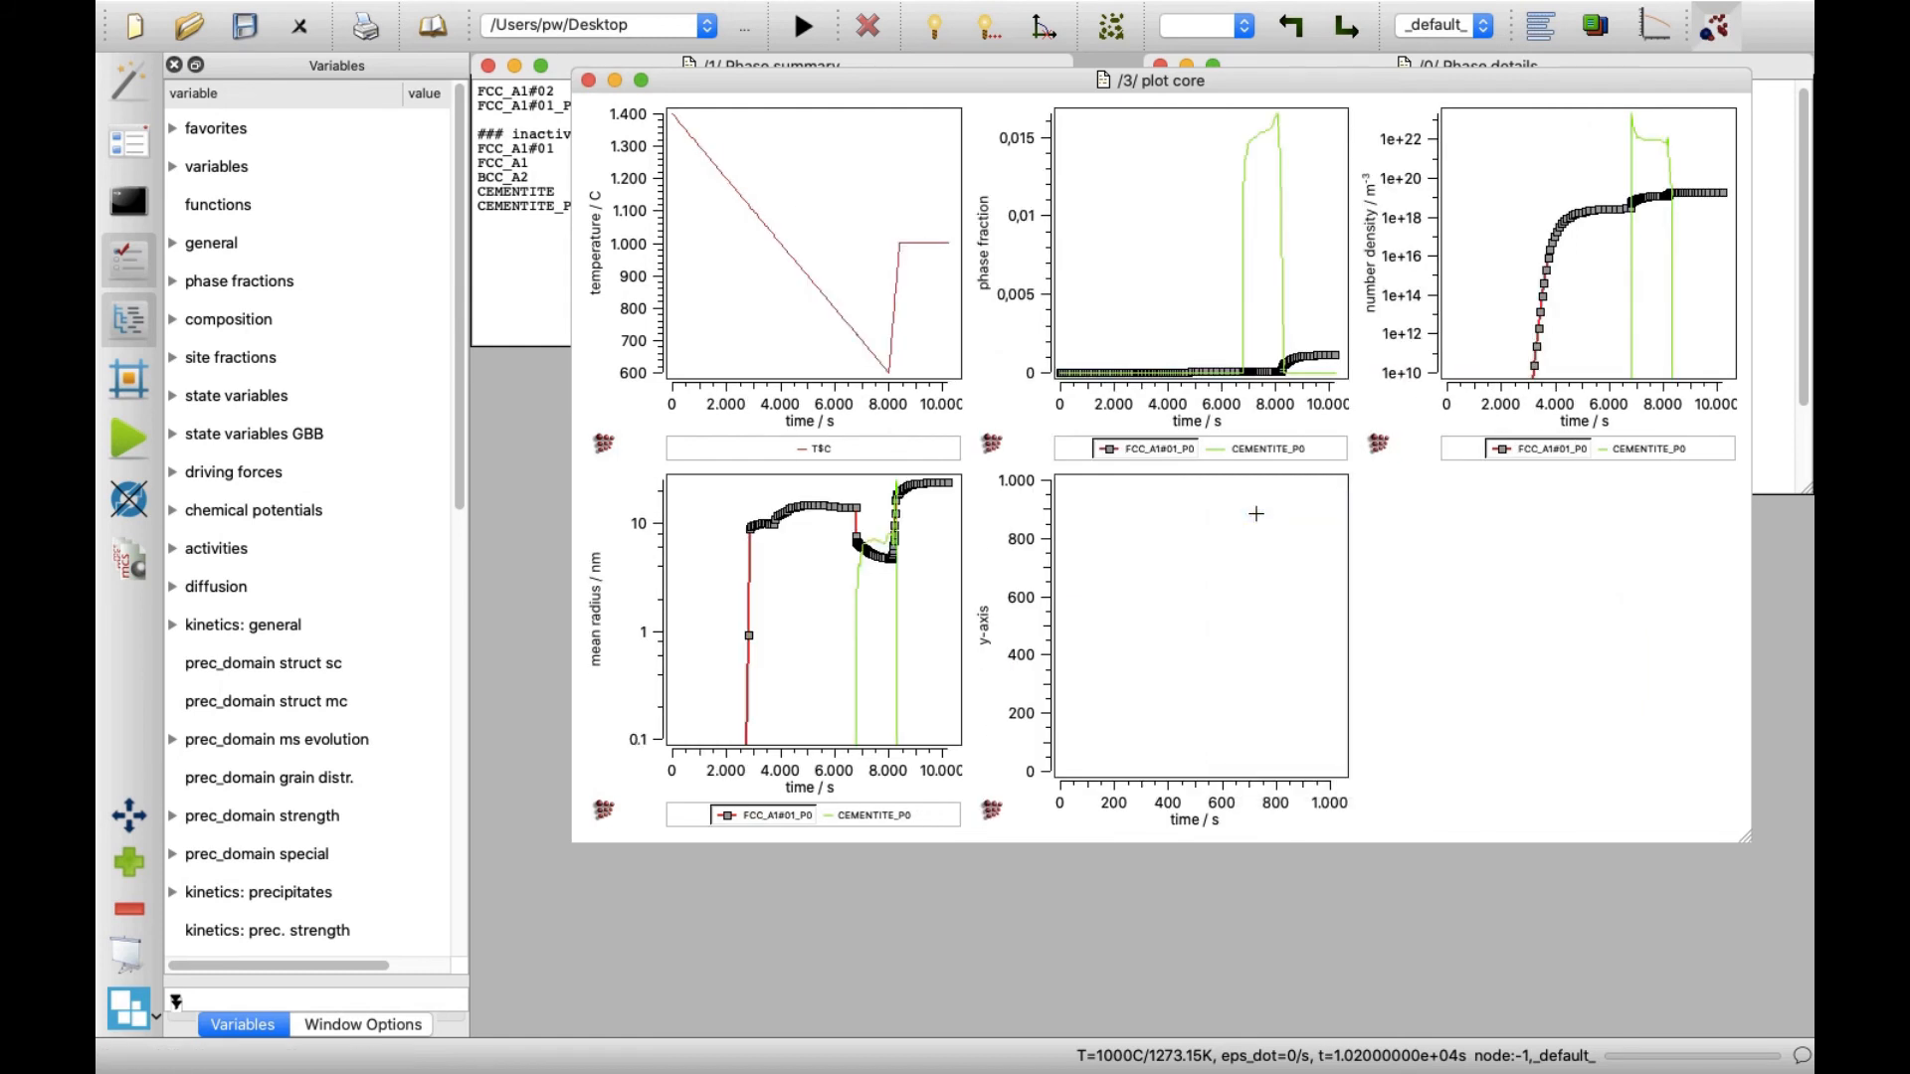
mouse_move(1018, 639)
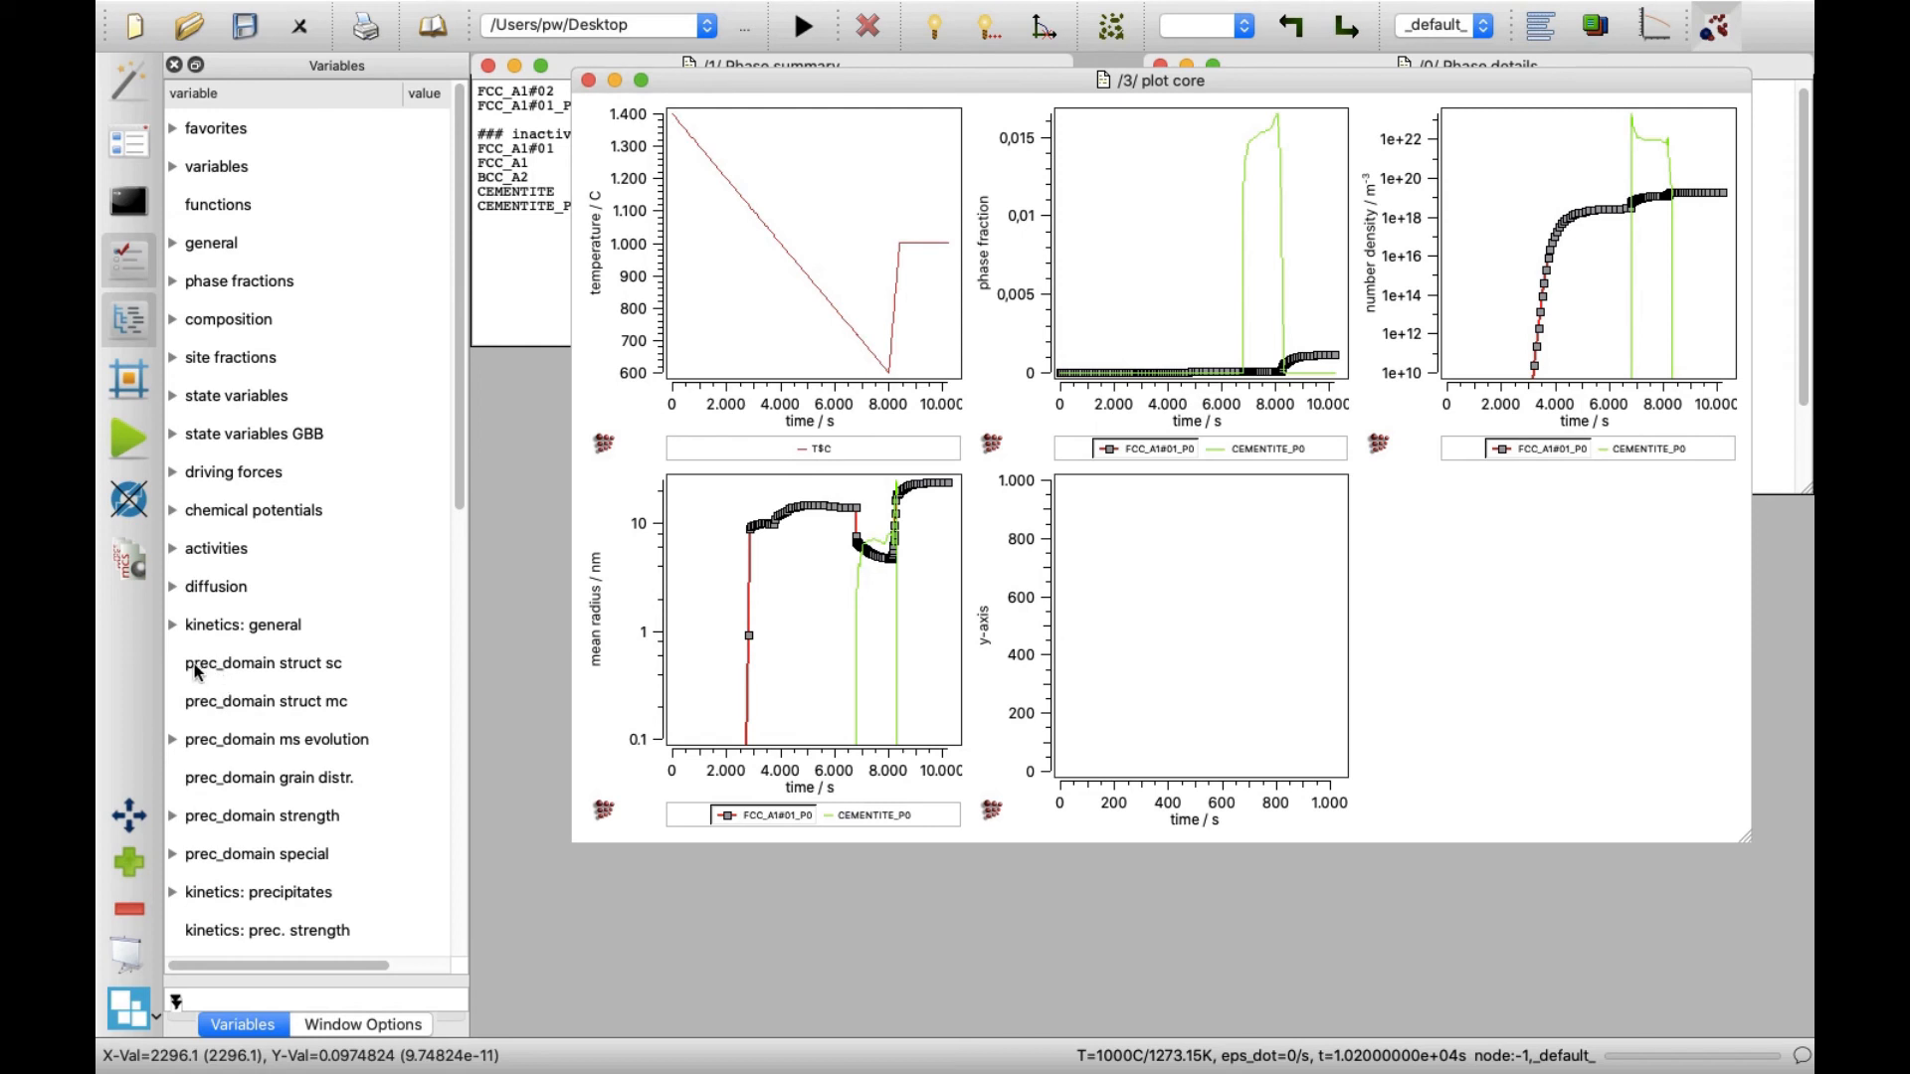
Step: Plot GD$austenite_2 from the prec_domain GD$* variables into the fifth frame
left_click(175, 663)
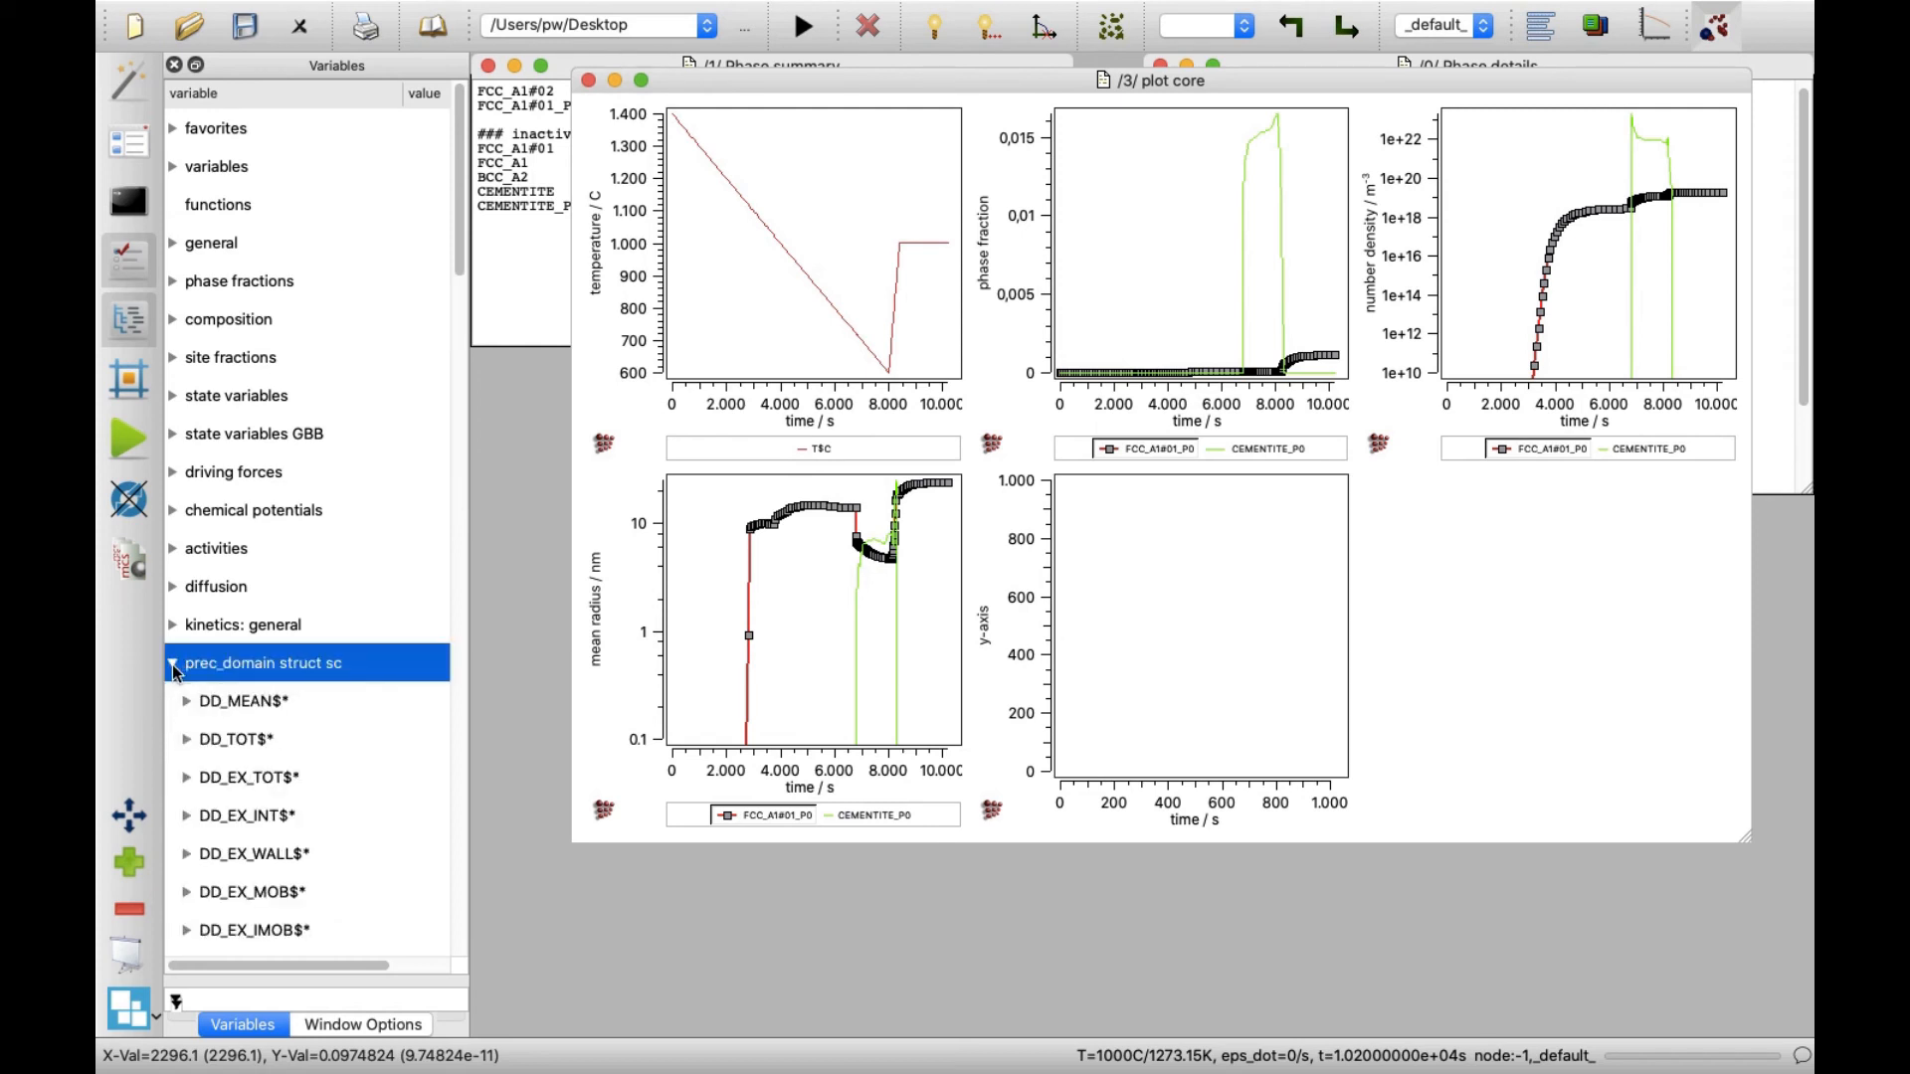
scroll("down", 3)
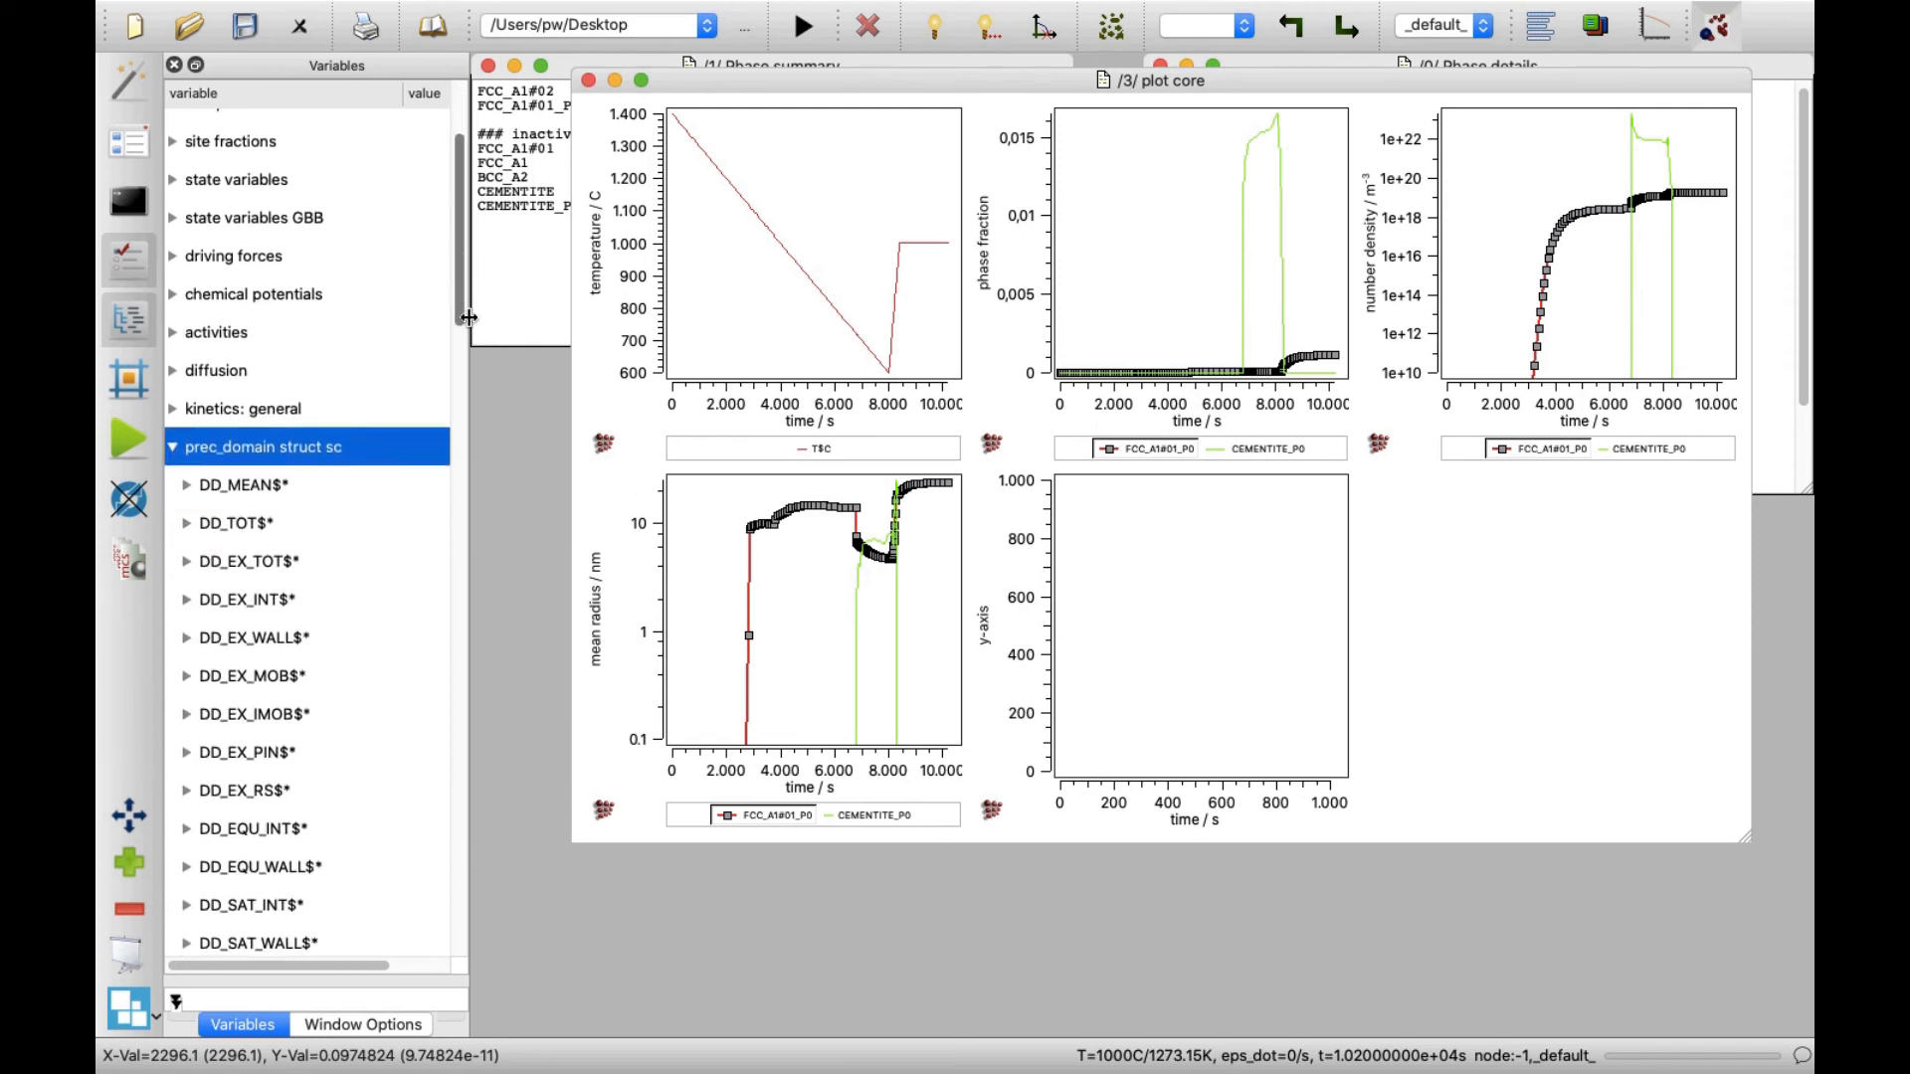
scroll("down", 3)
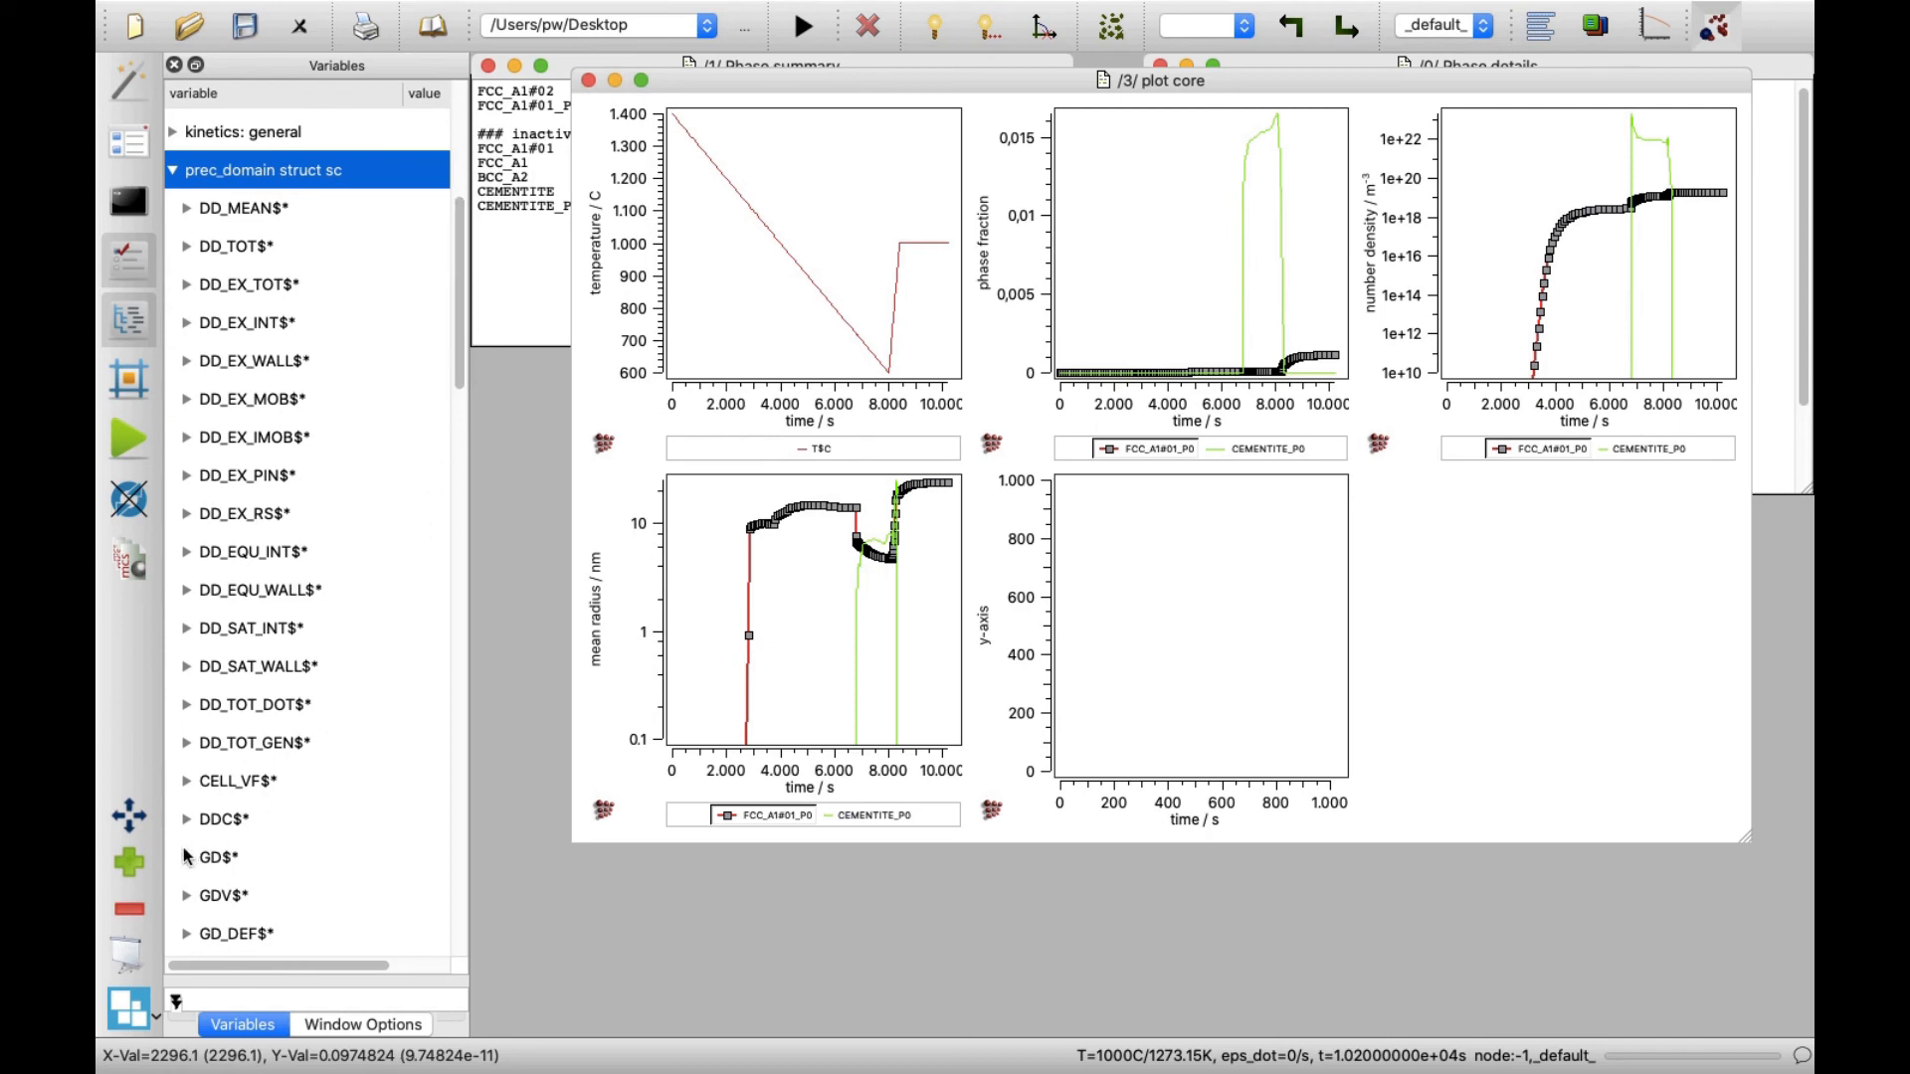
left_click(217, 856)
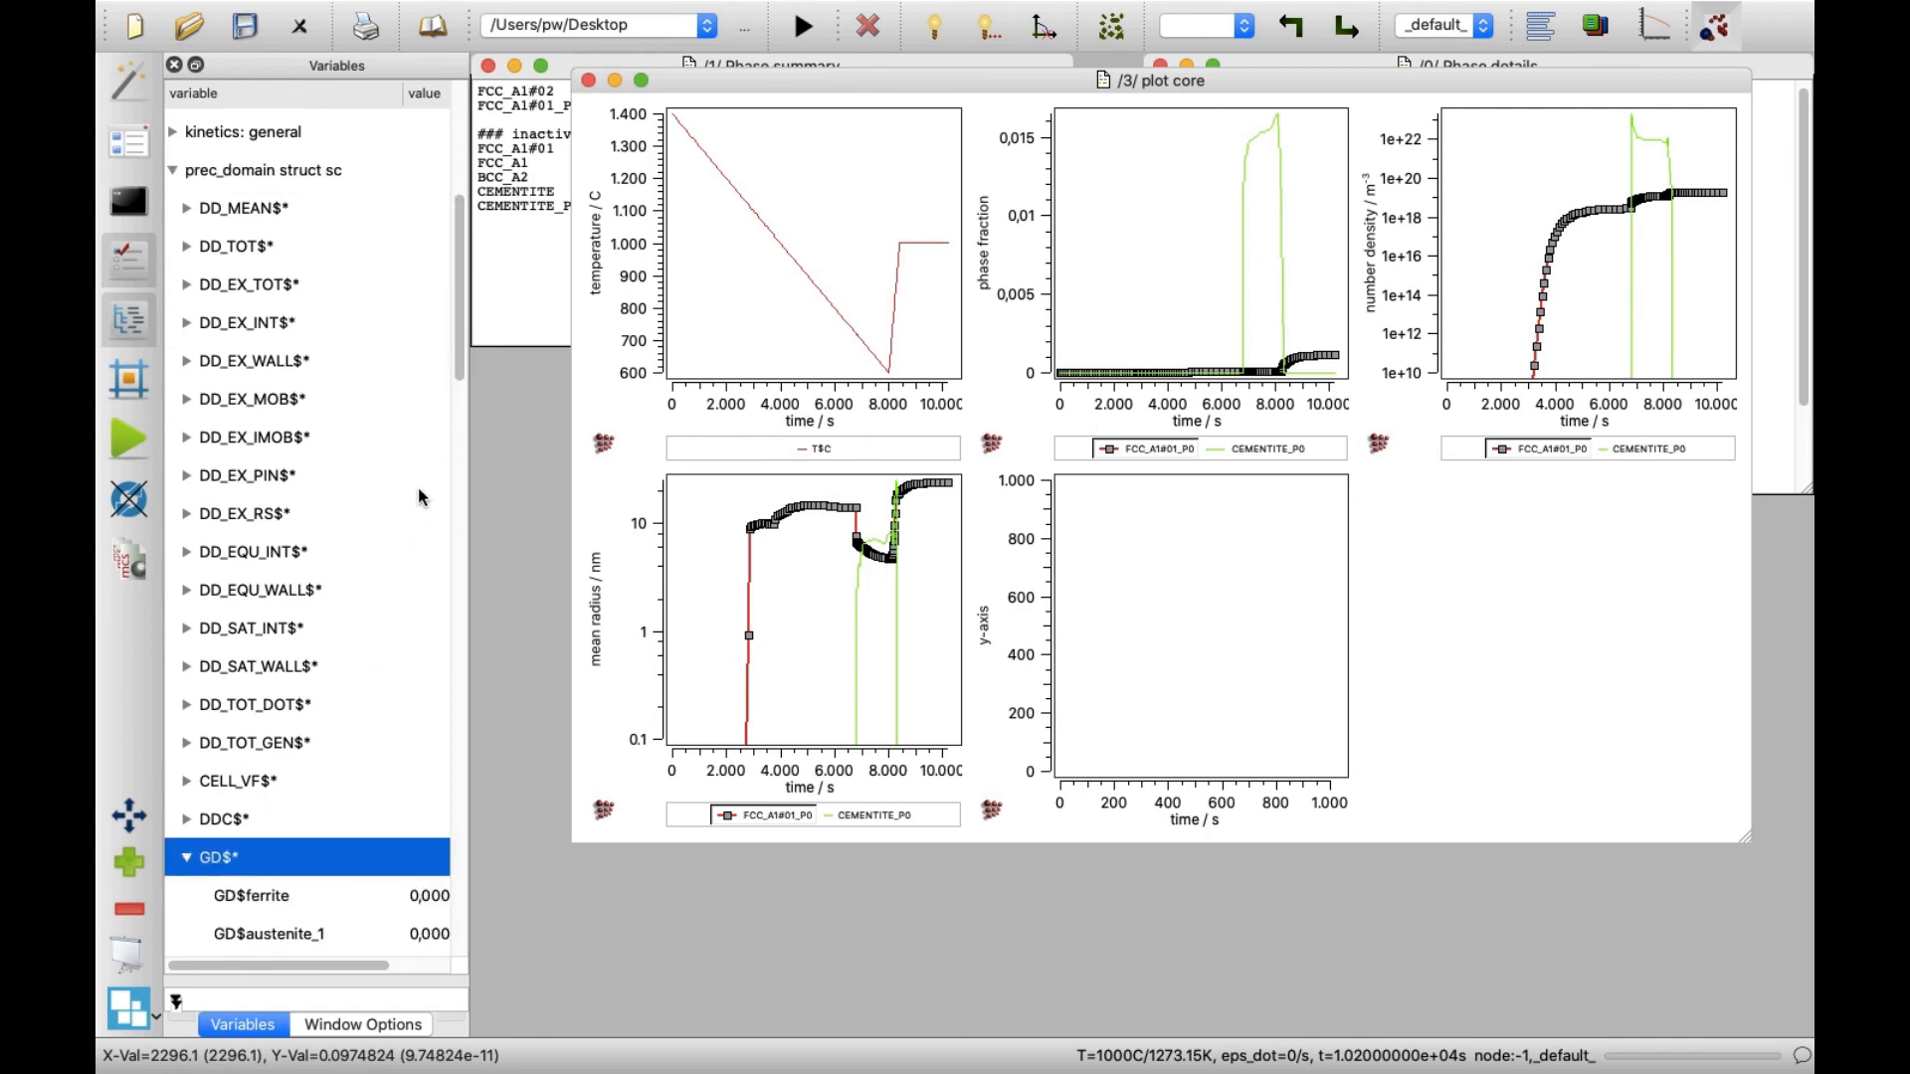
scroll("down", 3)
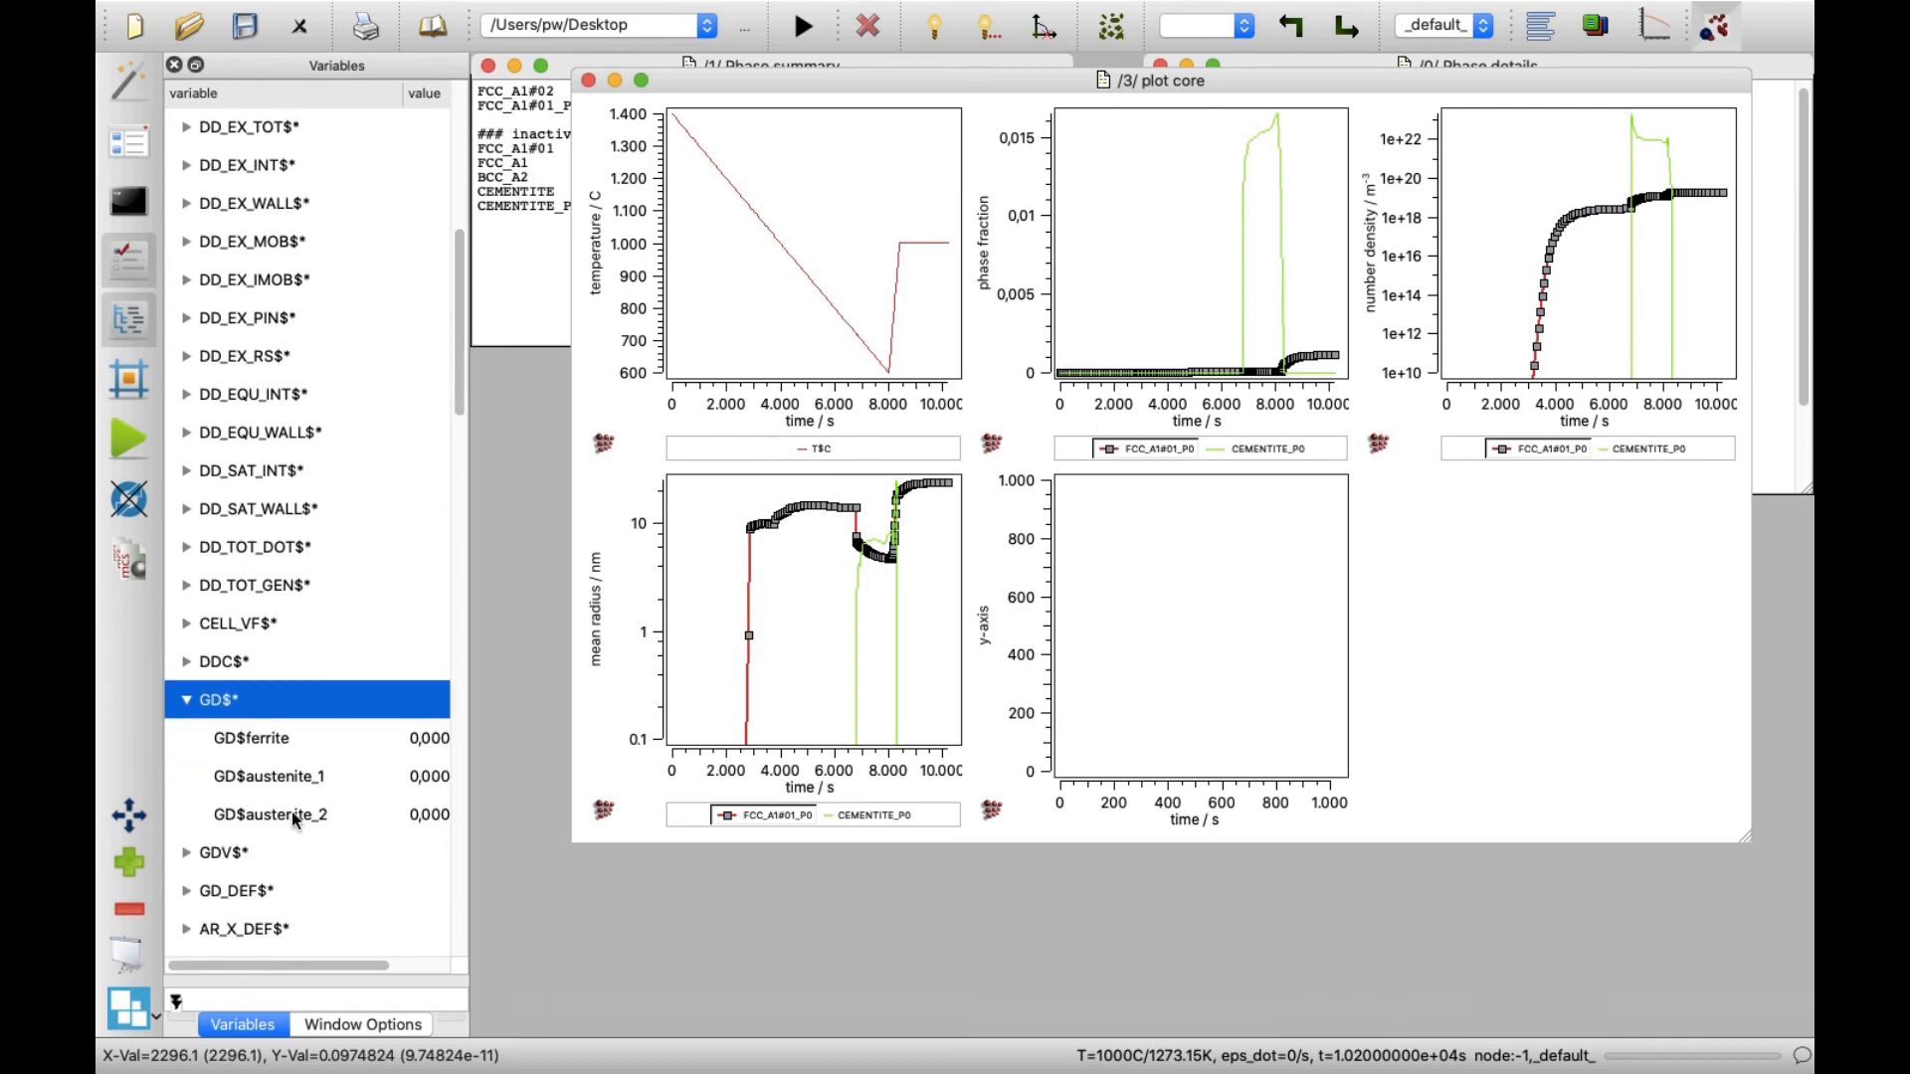
left_click(268, 813)
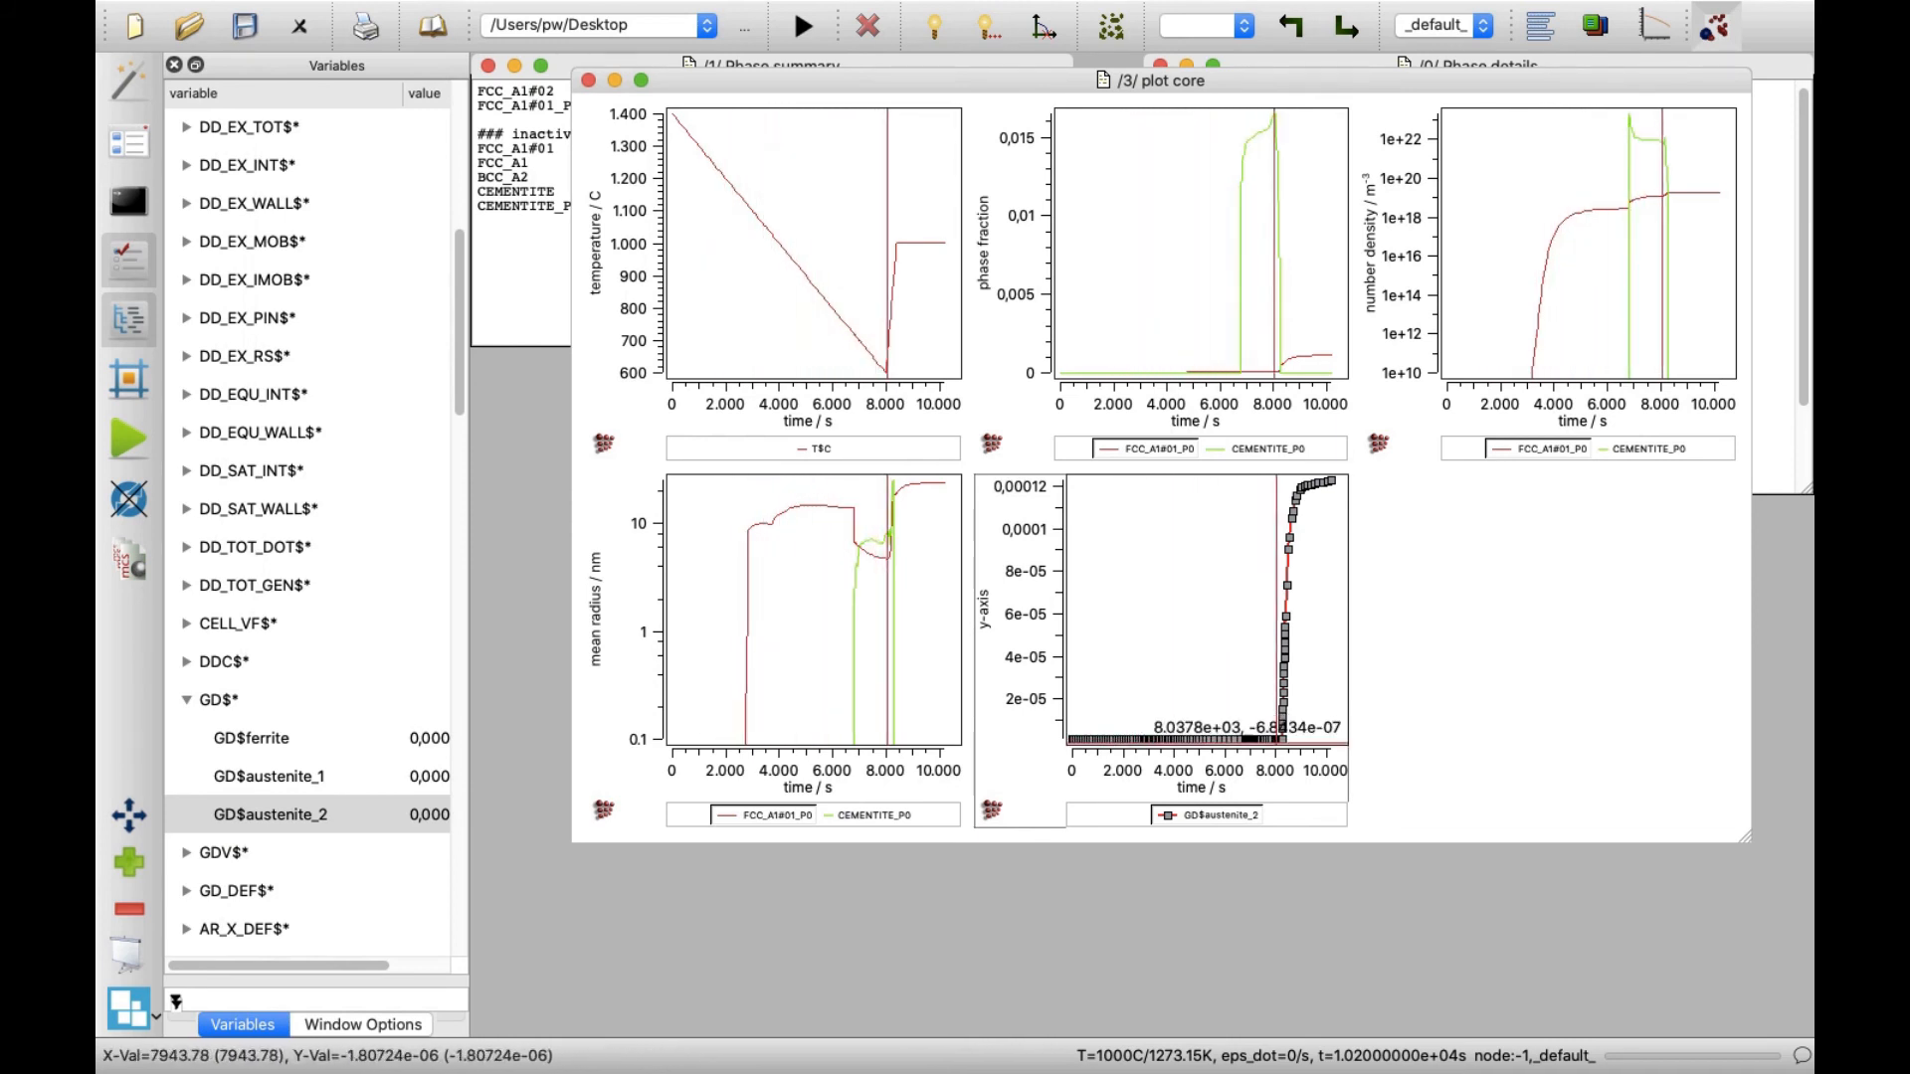
mouse_move(1283, 521)
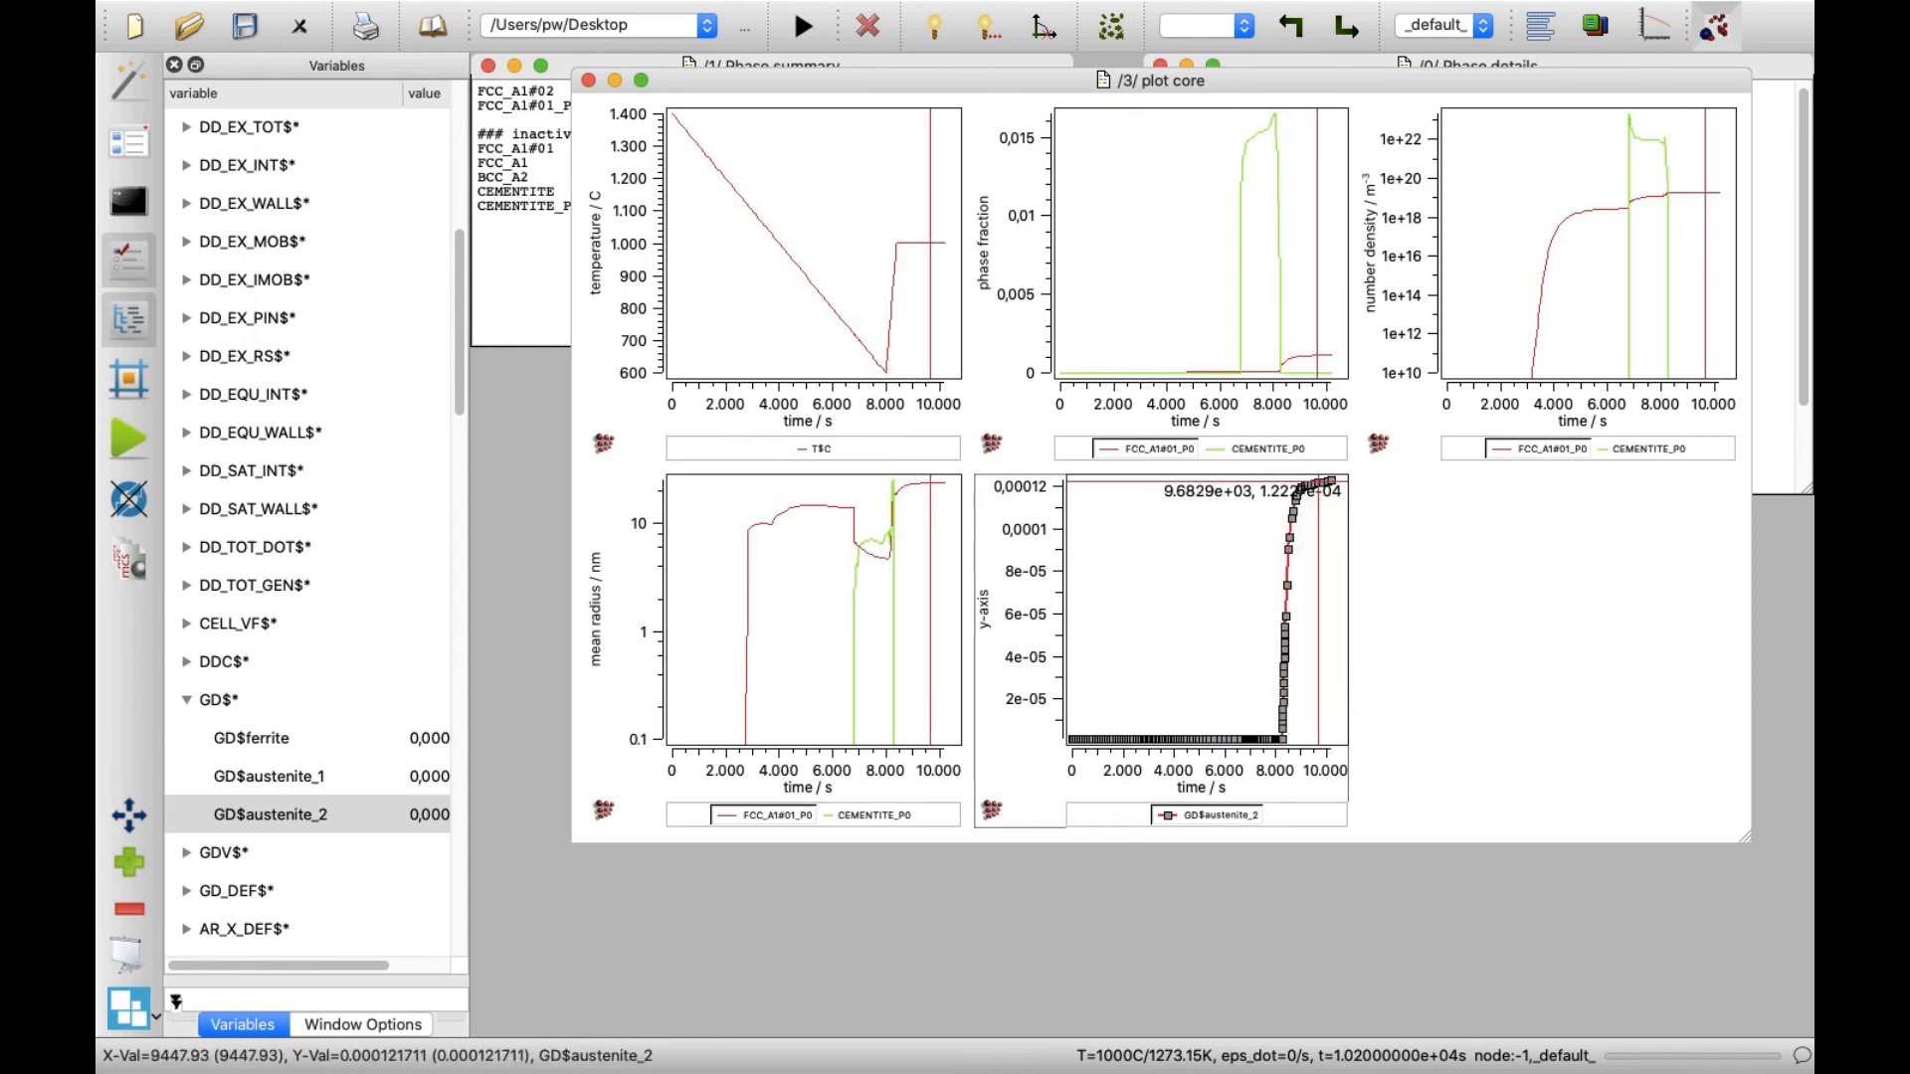
mouse_move(1212, 511)
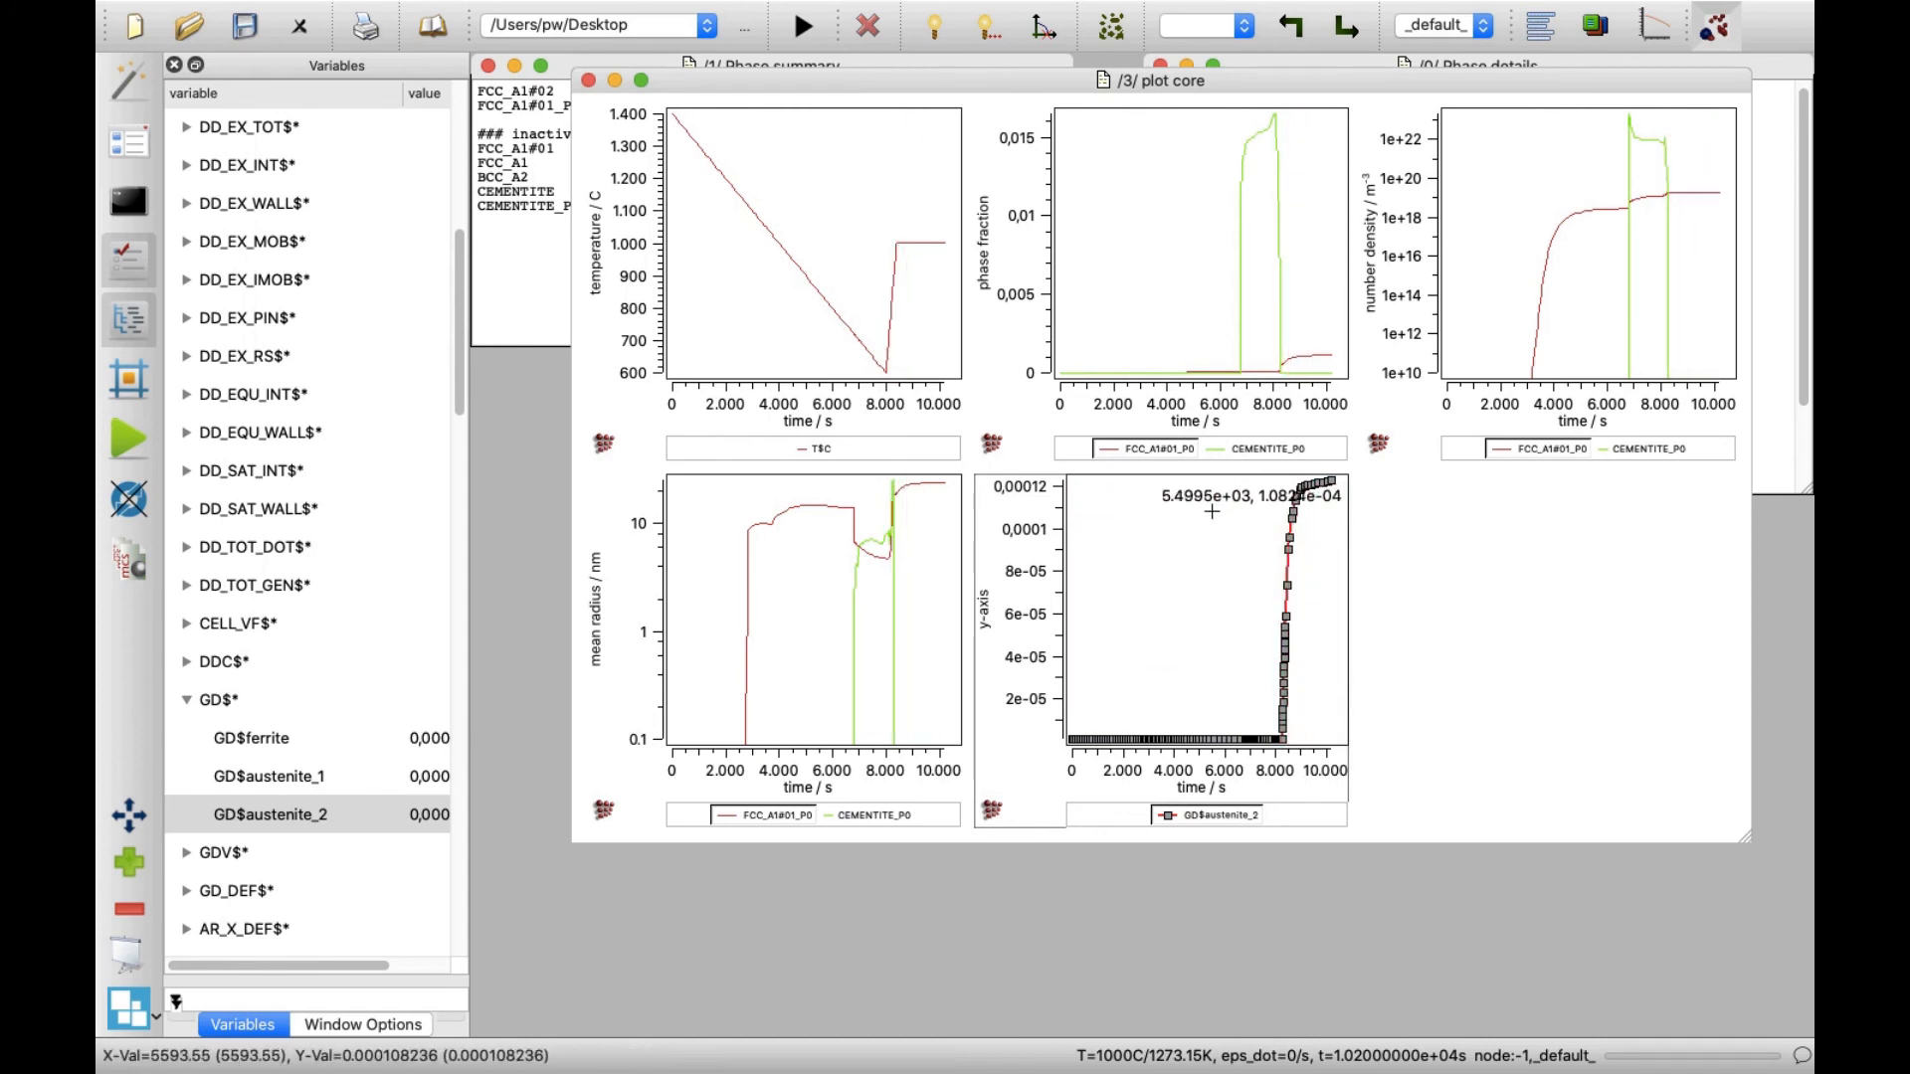
mouse_move(1050, 557)
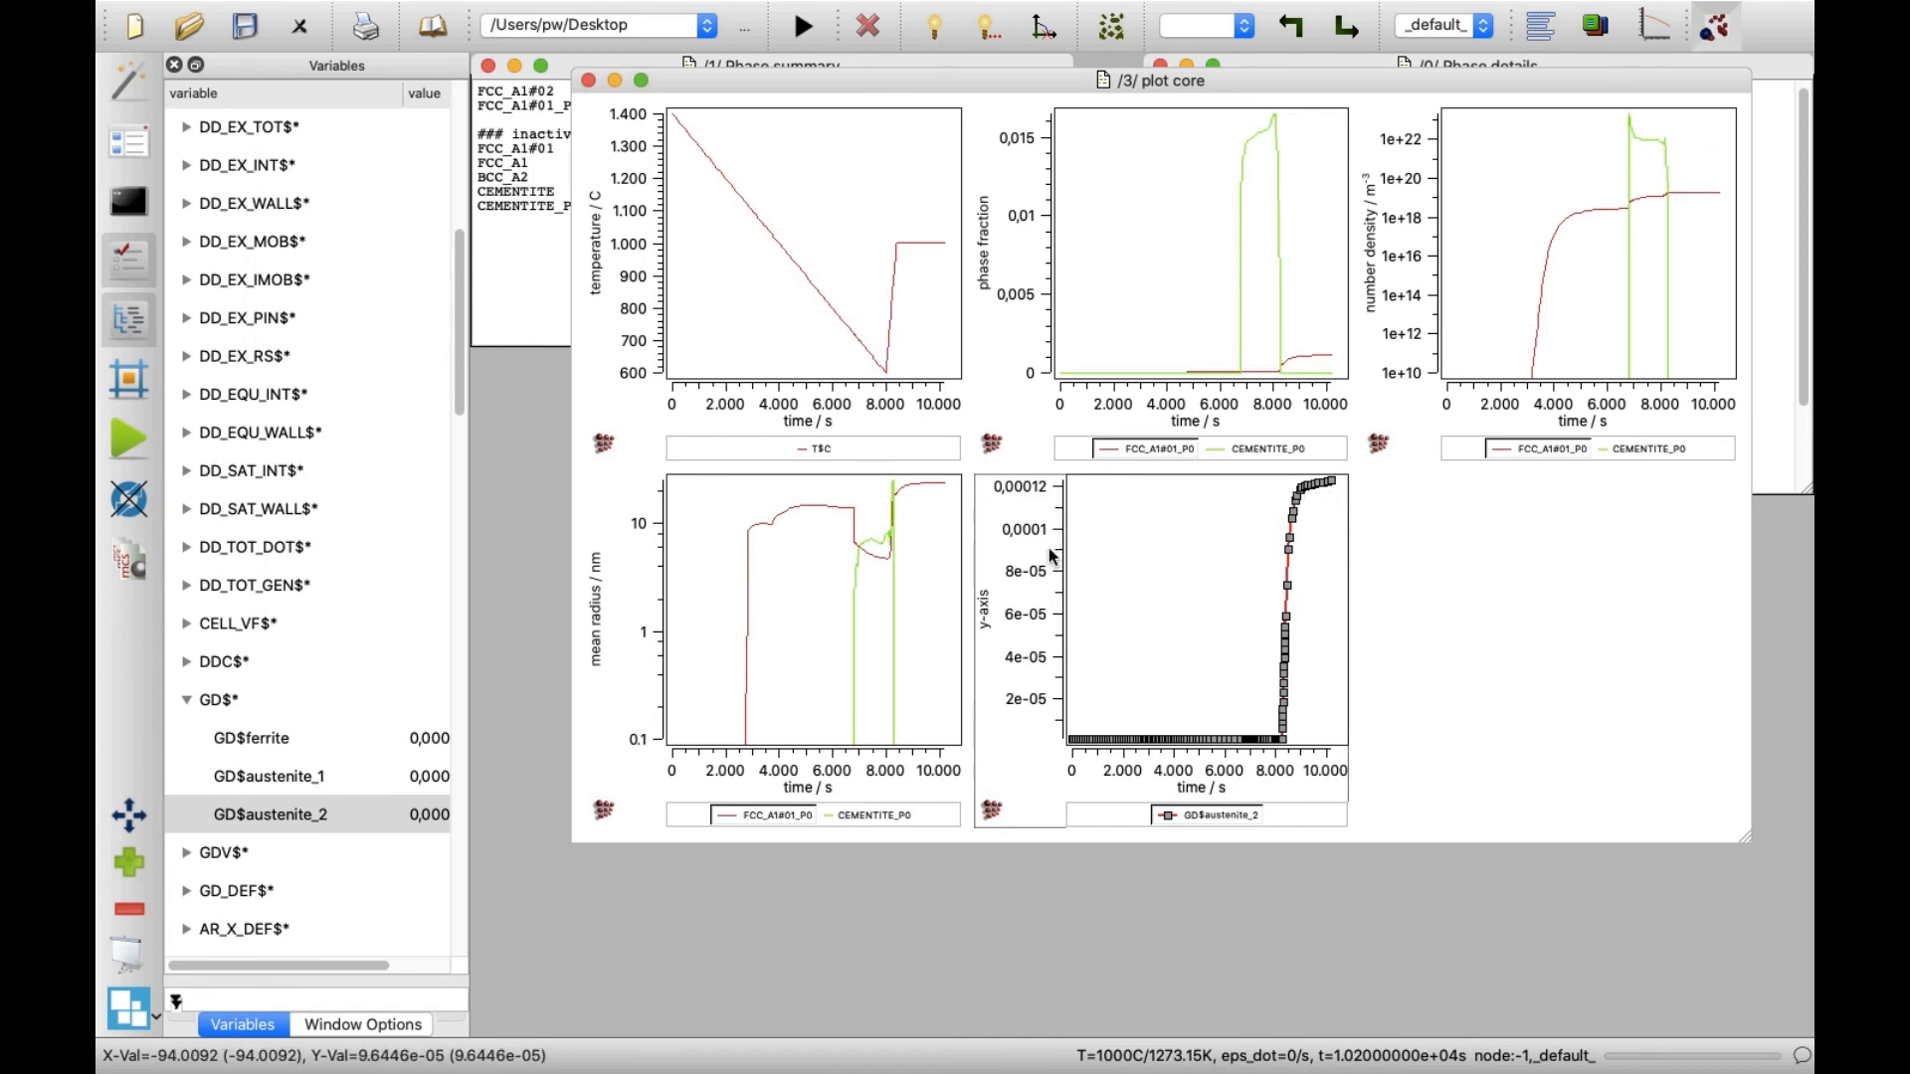
mouse_move(986, 619)
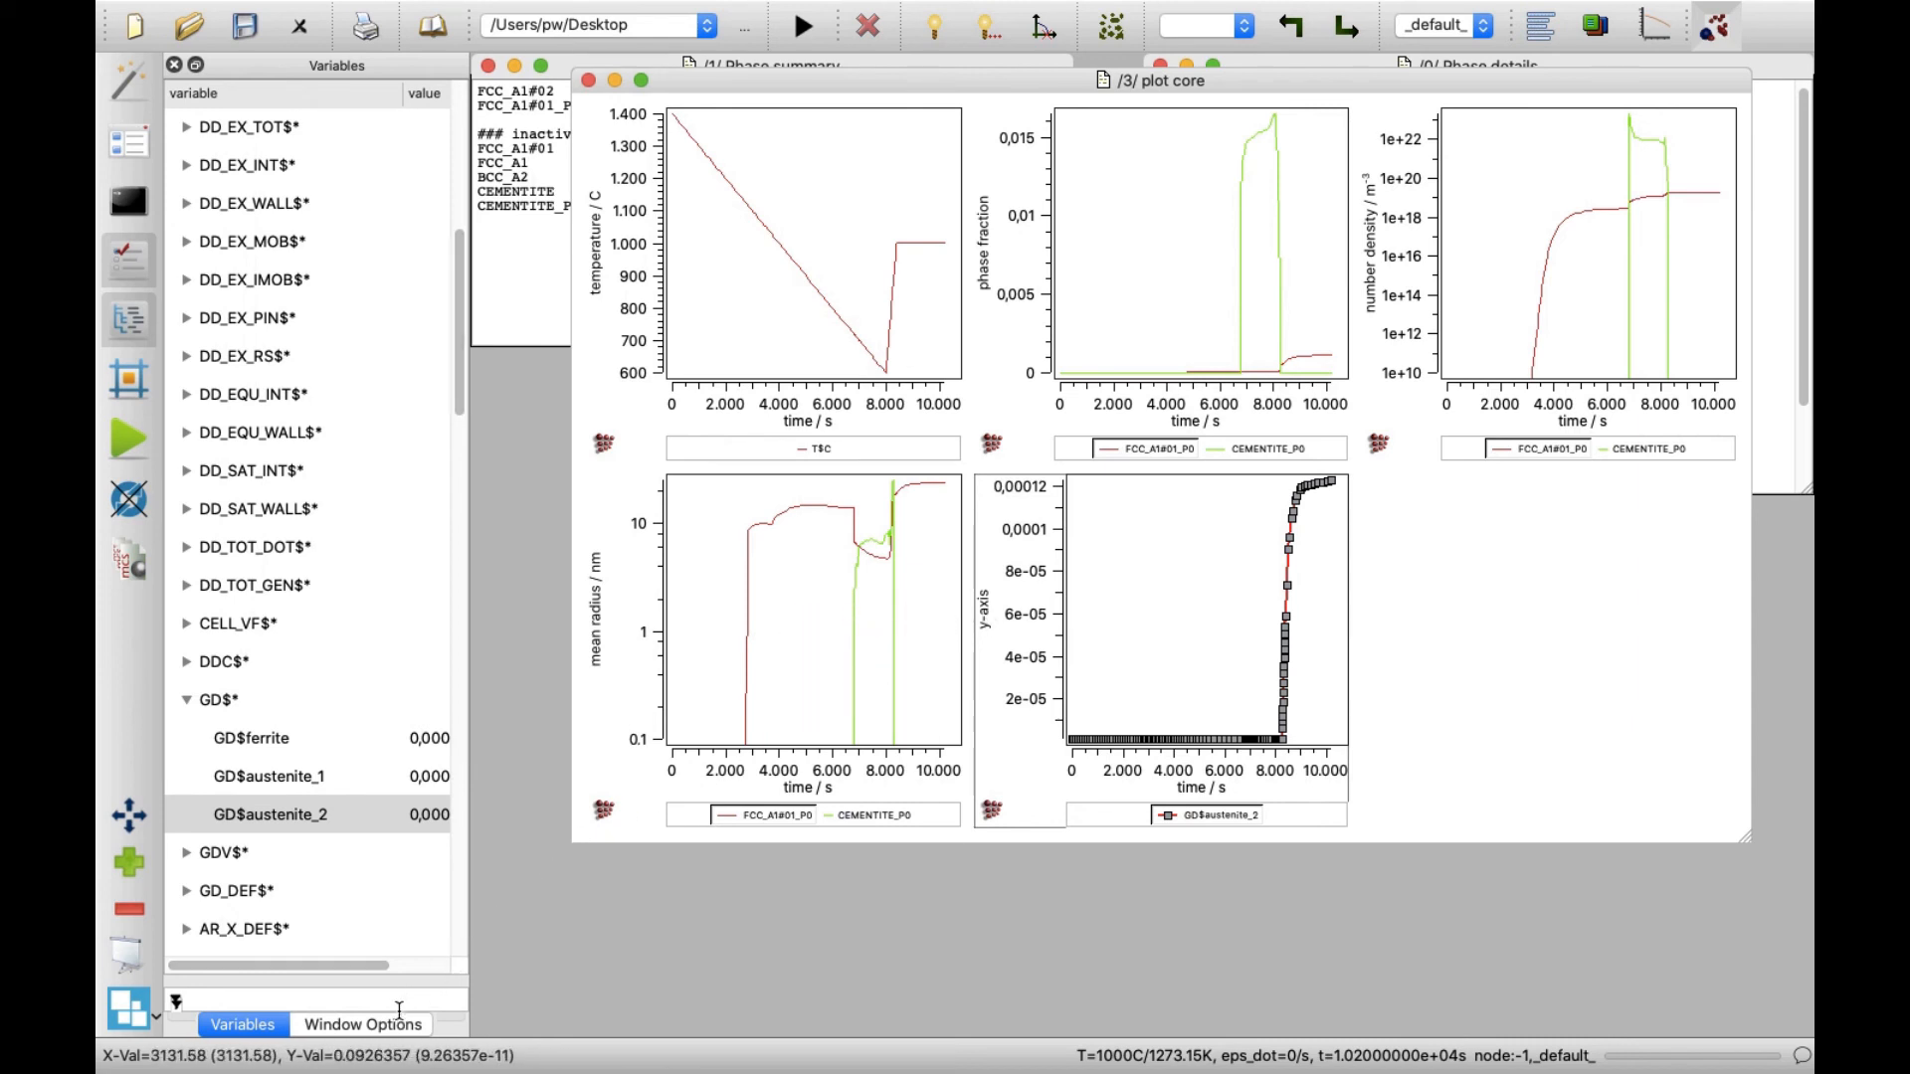
Step: Set the fifth plot's y-axis factor to 1e6 and title it 'grain diameter /<html>&mu;m'
left_click(360, 1025)
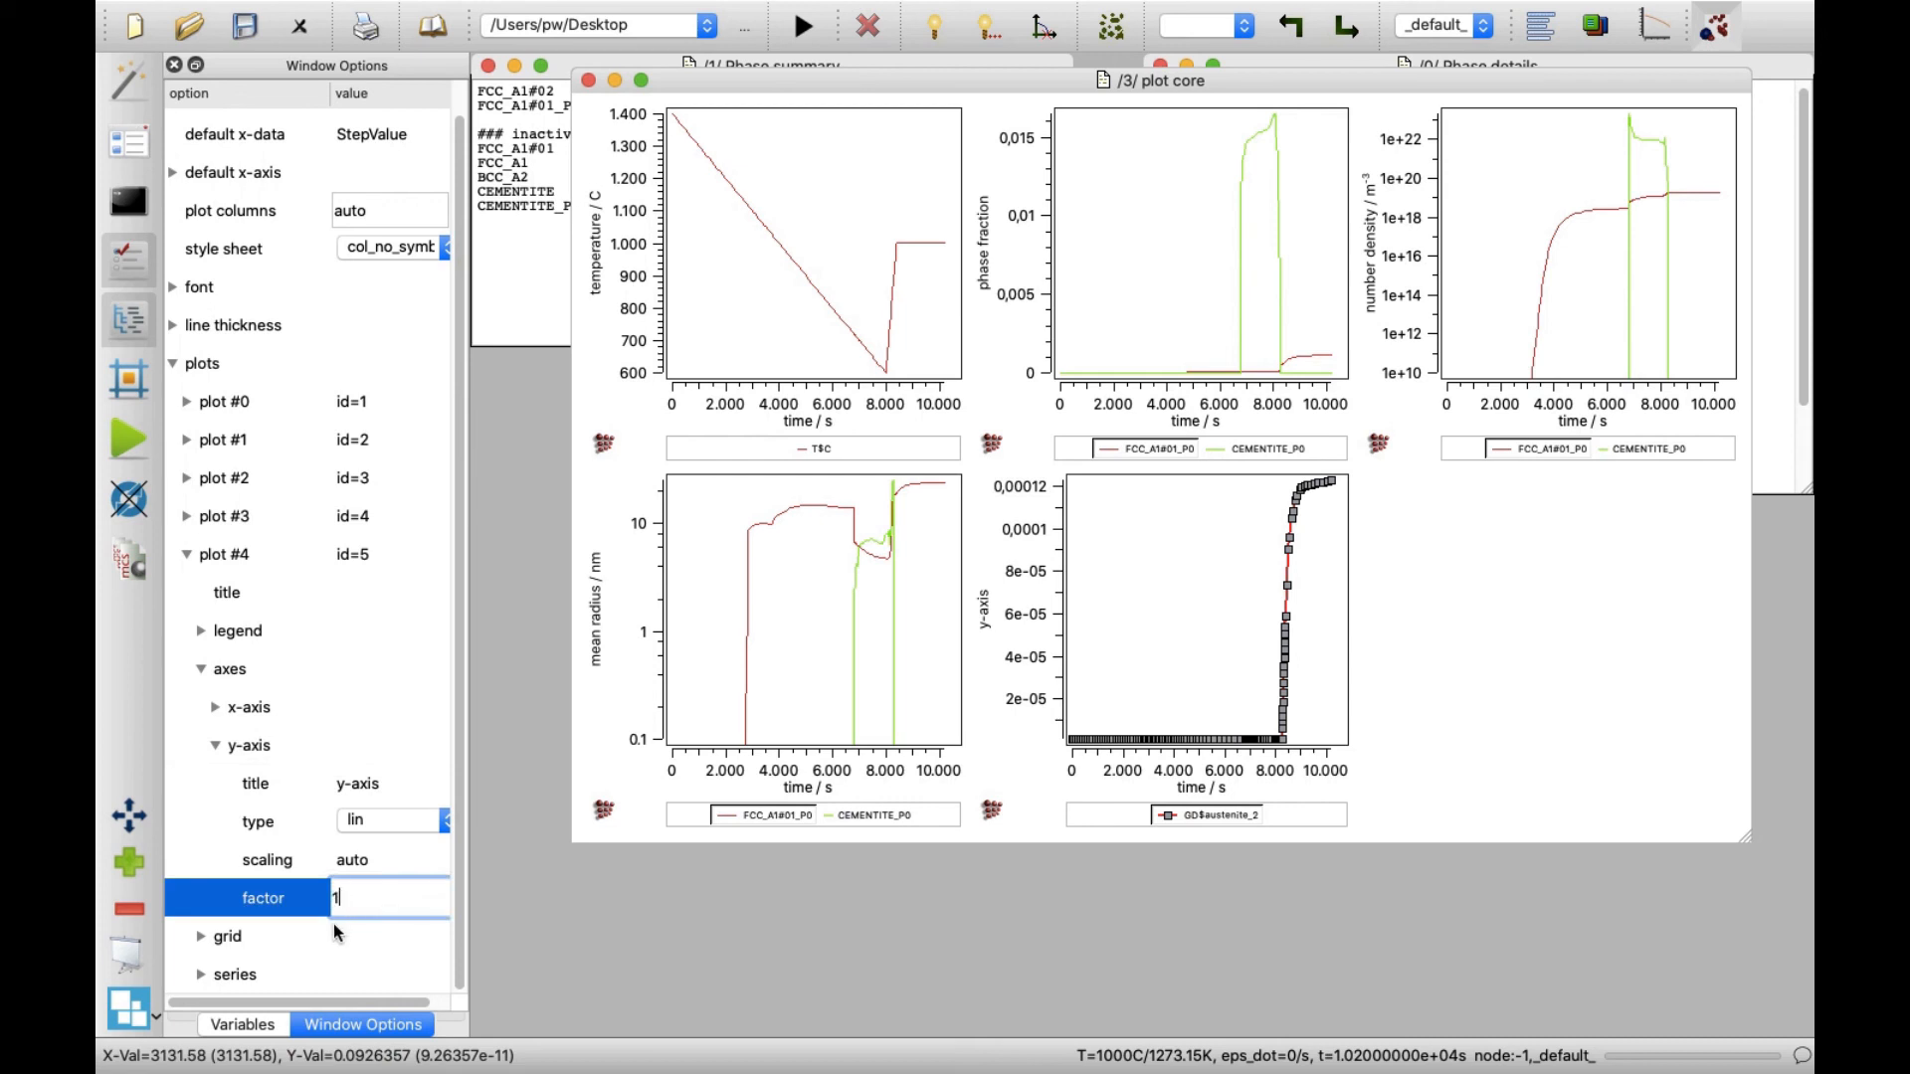
type("e6")
left_click(390, 782)
type("grain diameter")
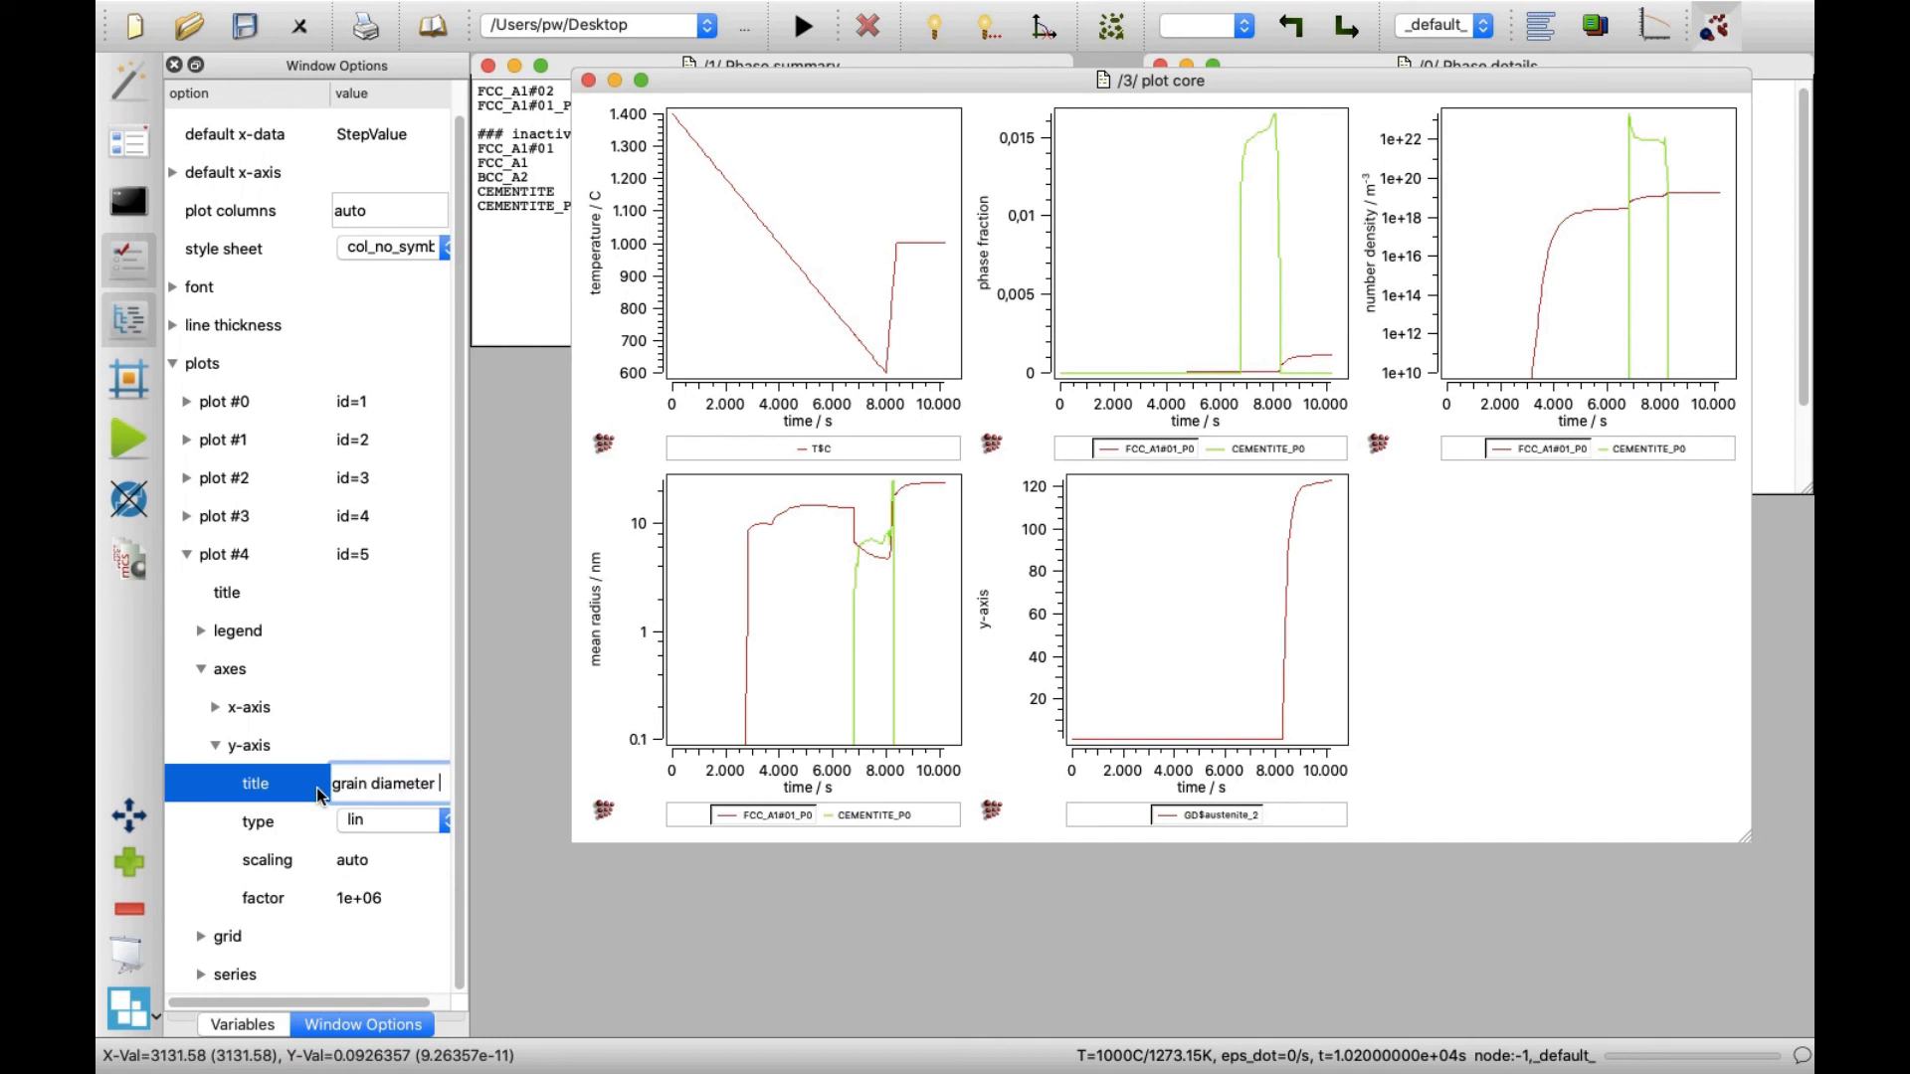
type("/")
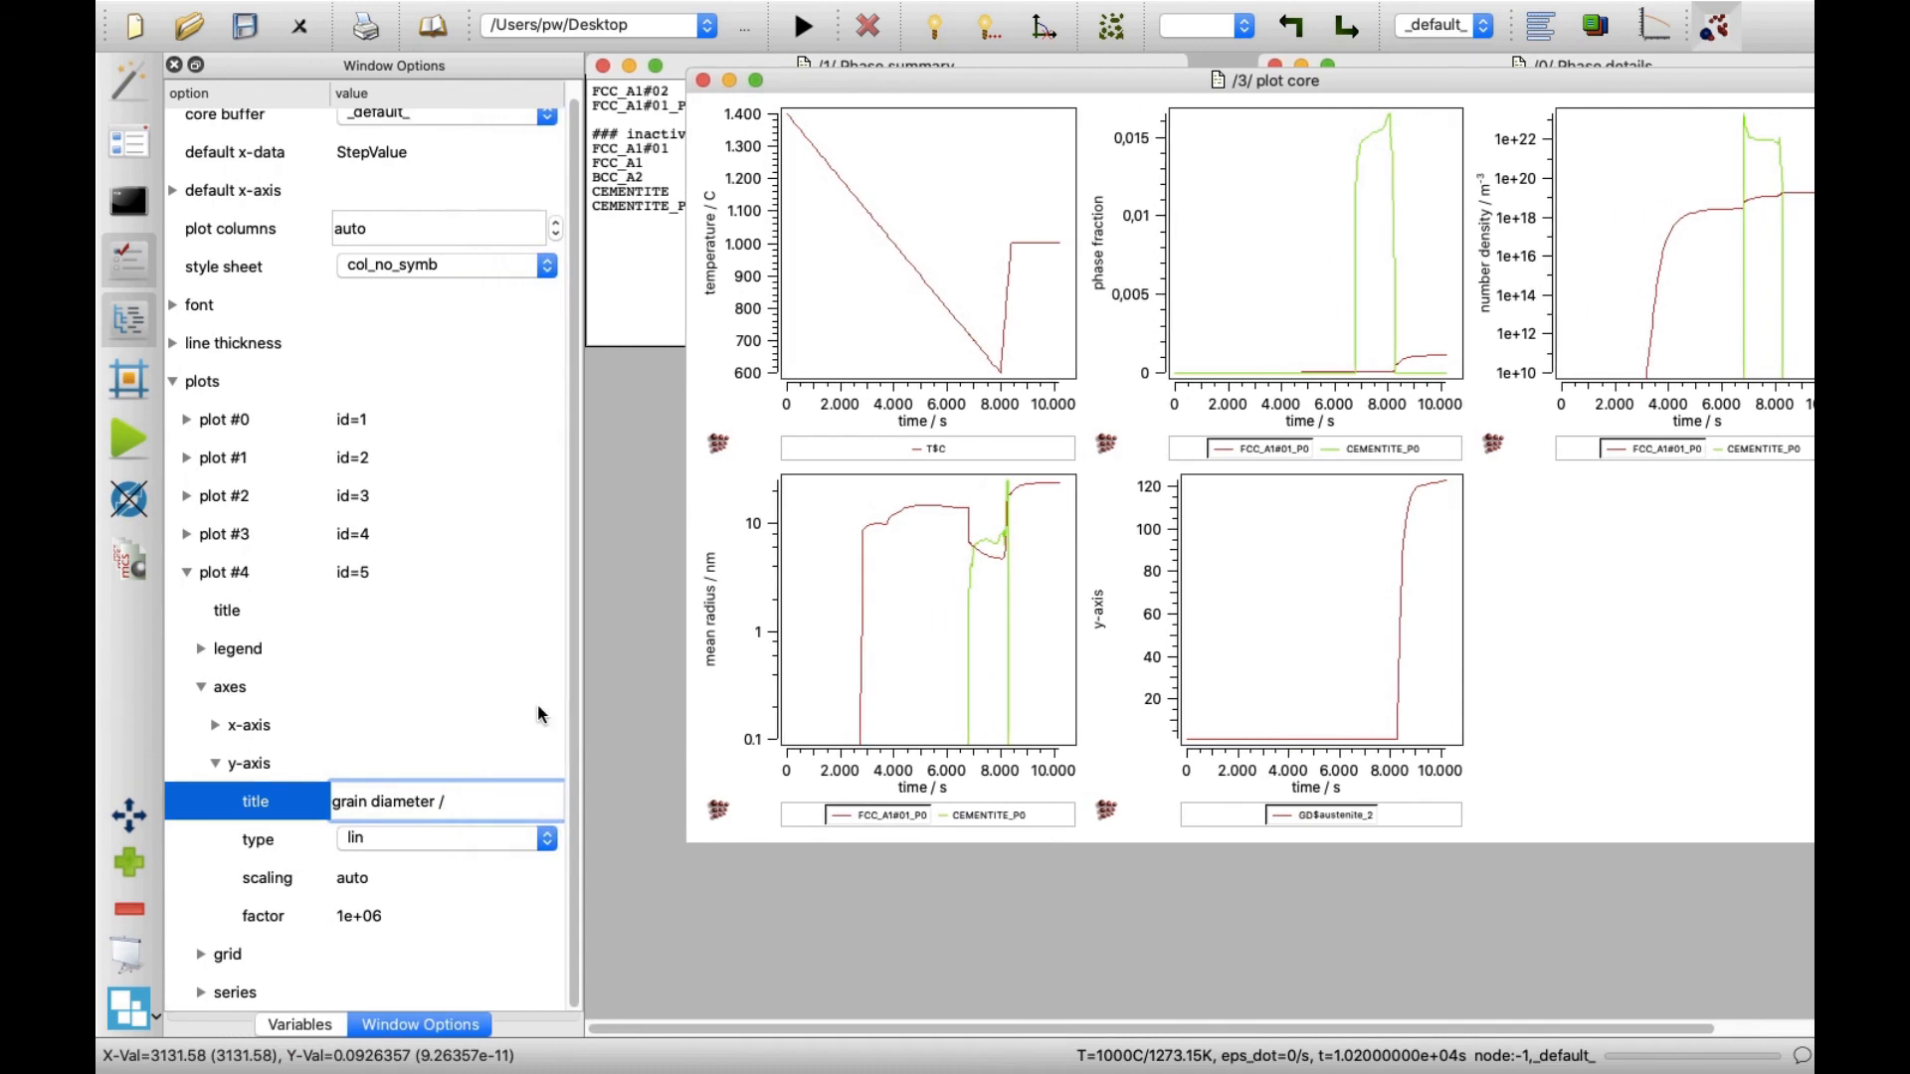
type("<h")
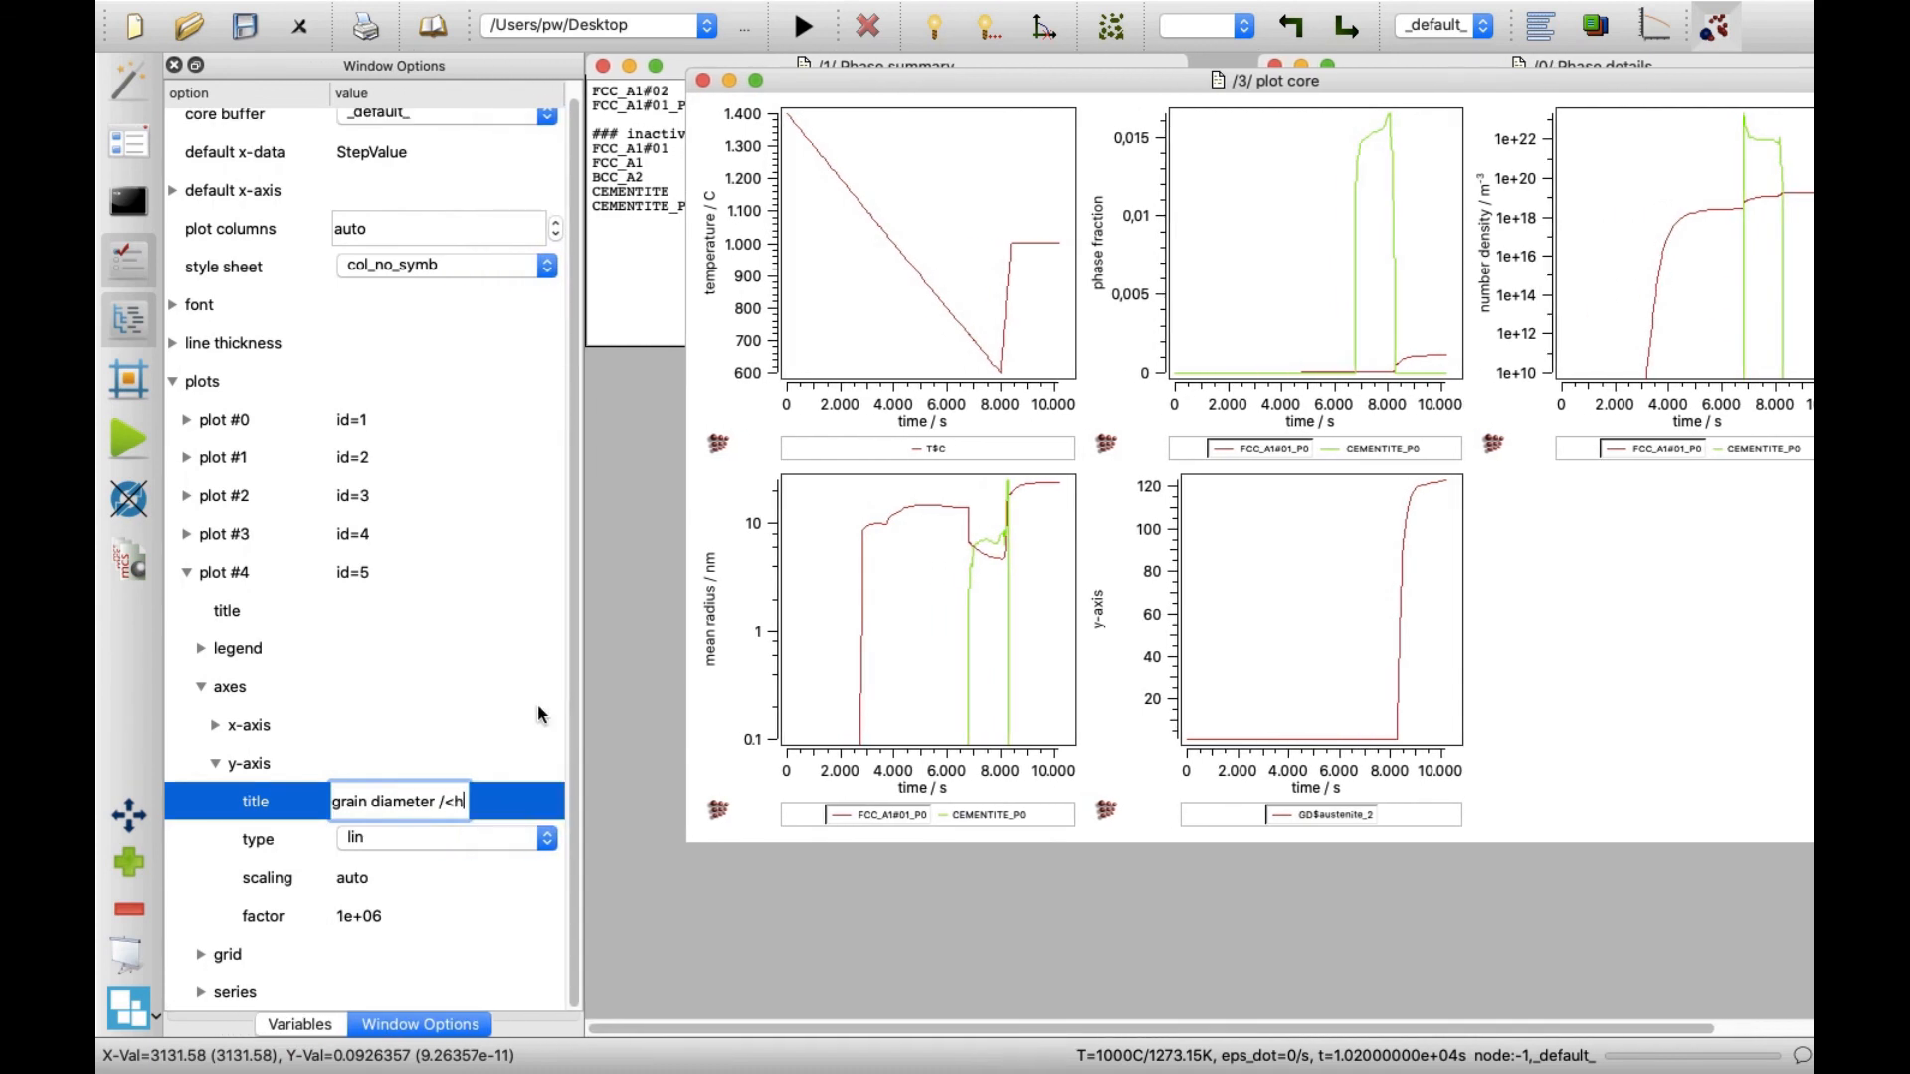
type("tml>")
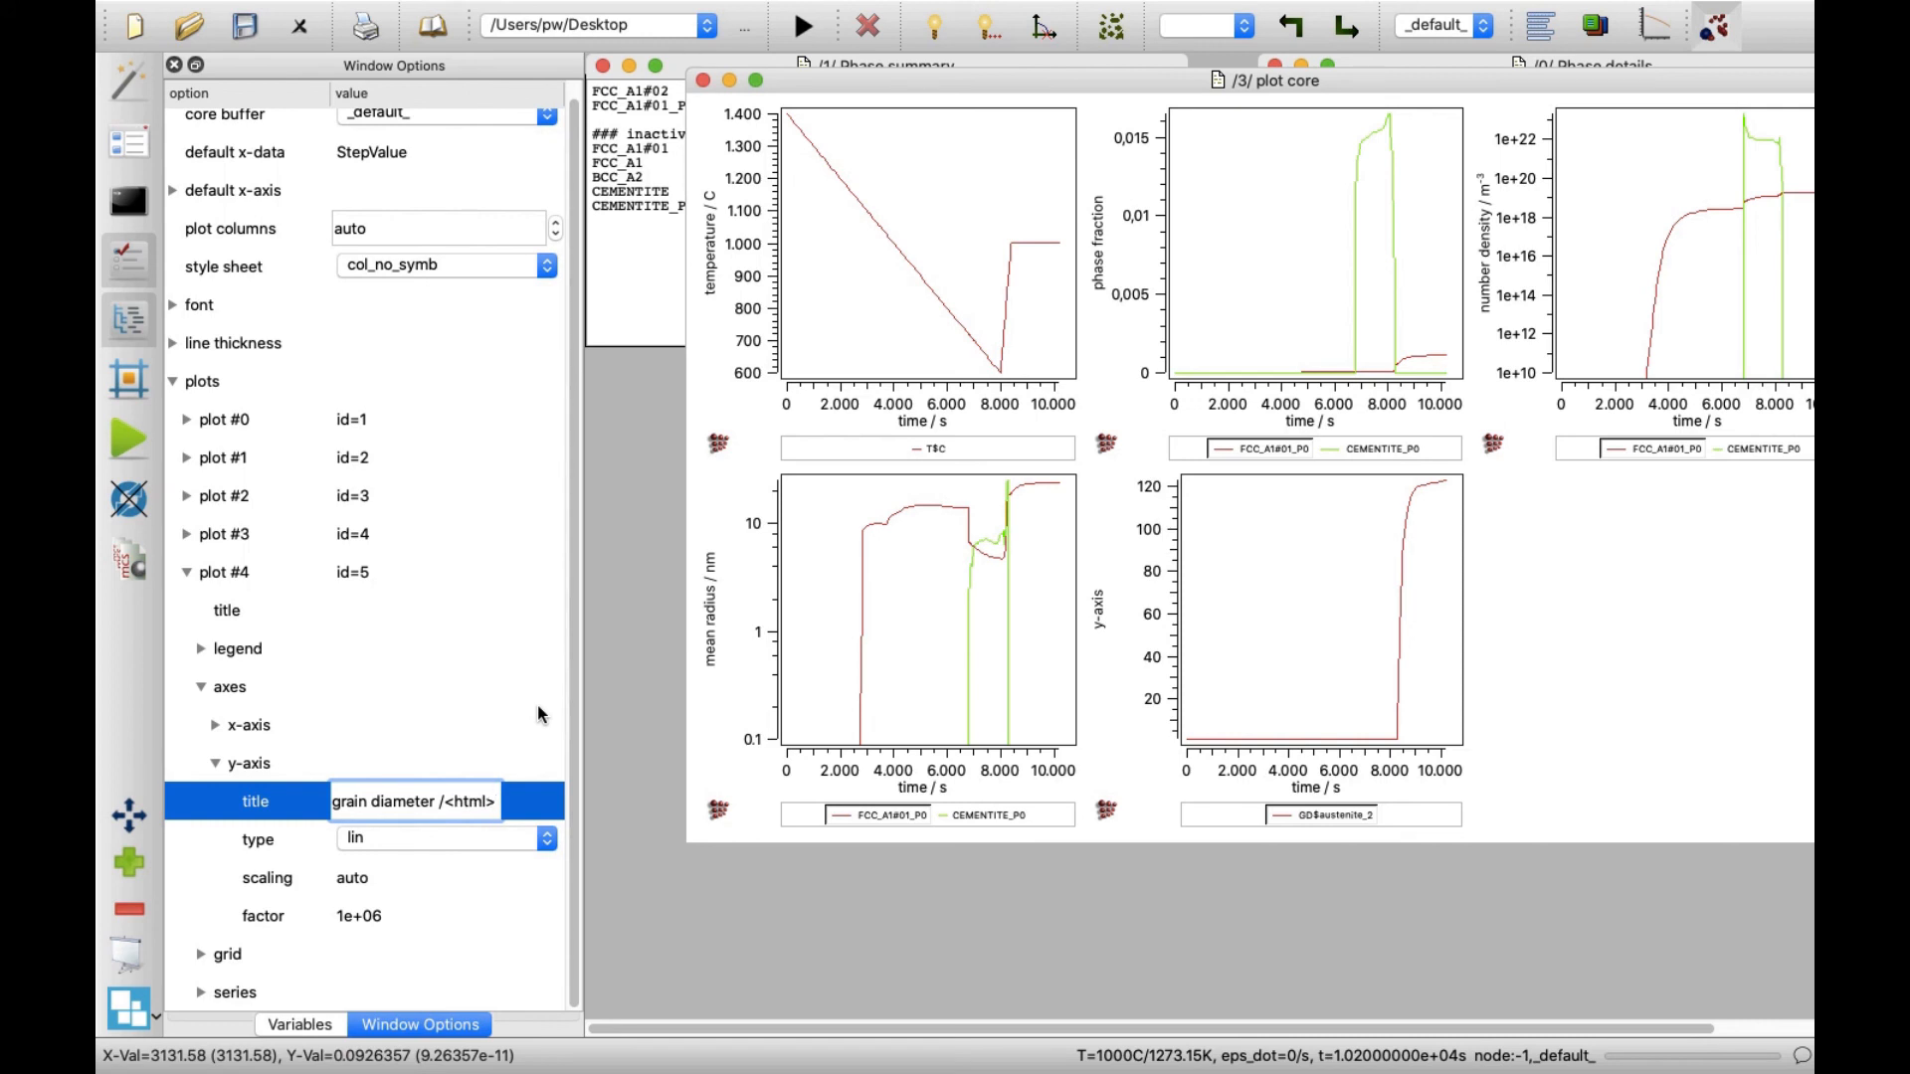
type("&mu;m")
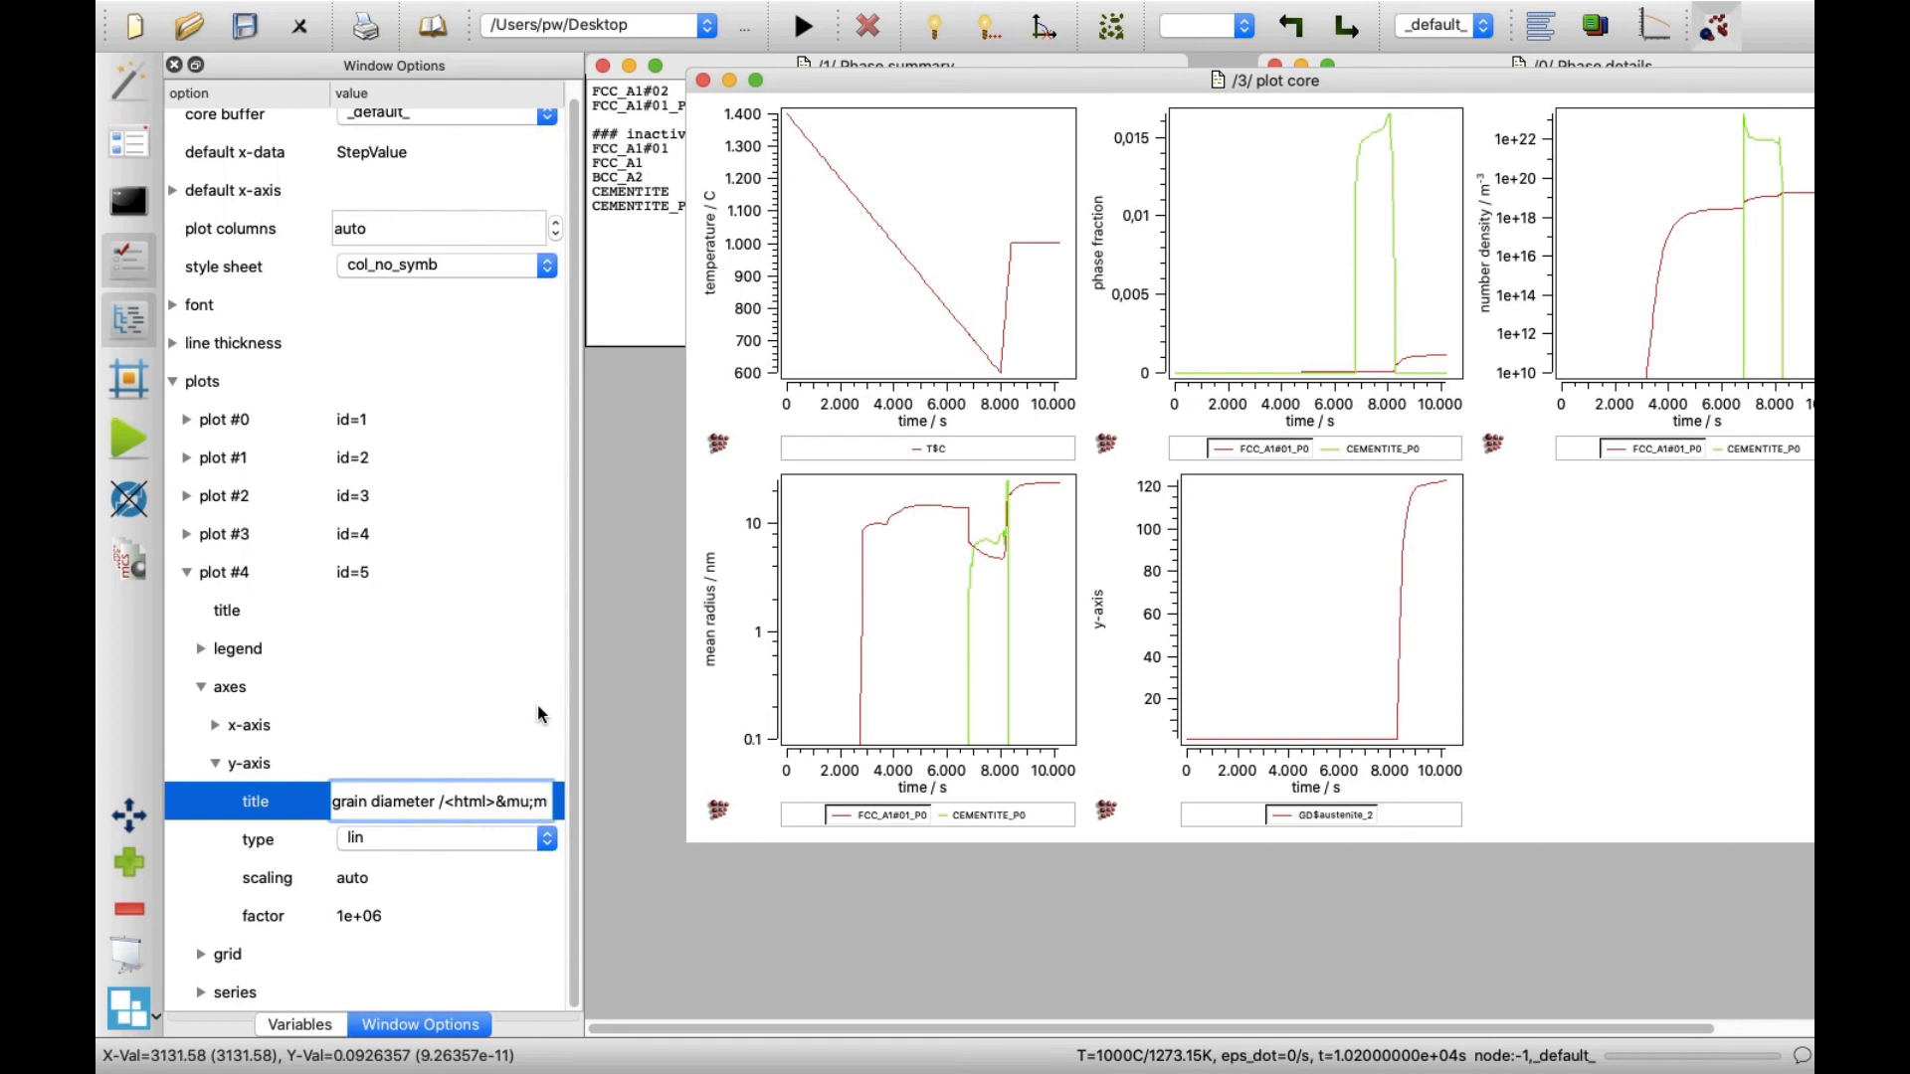
mouse_move(1076, 647)
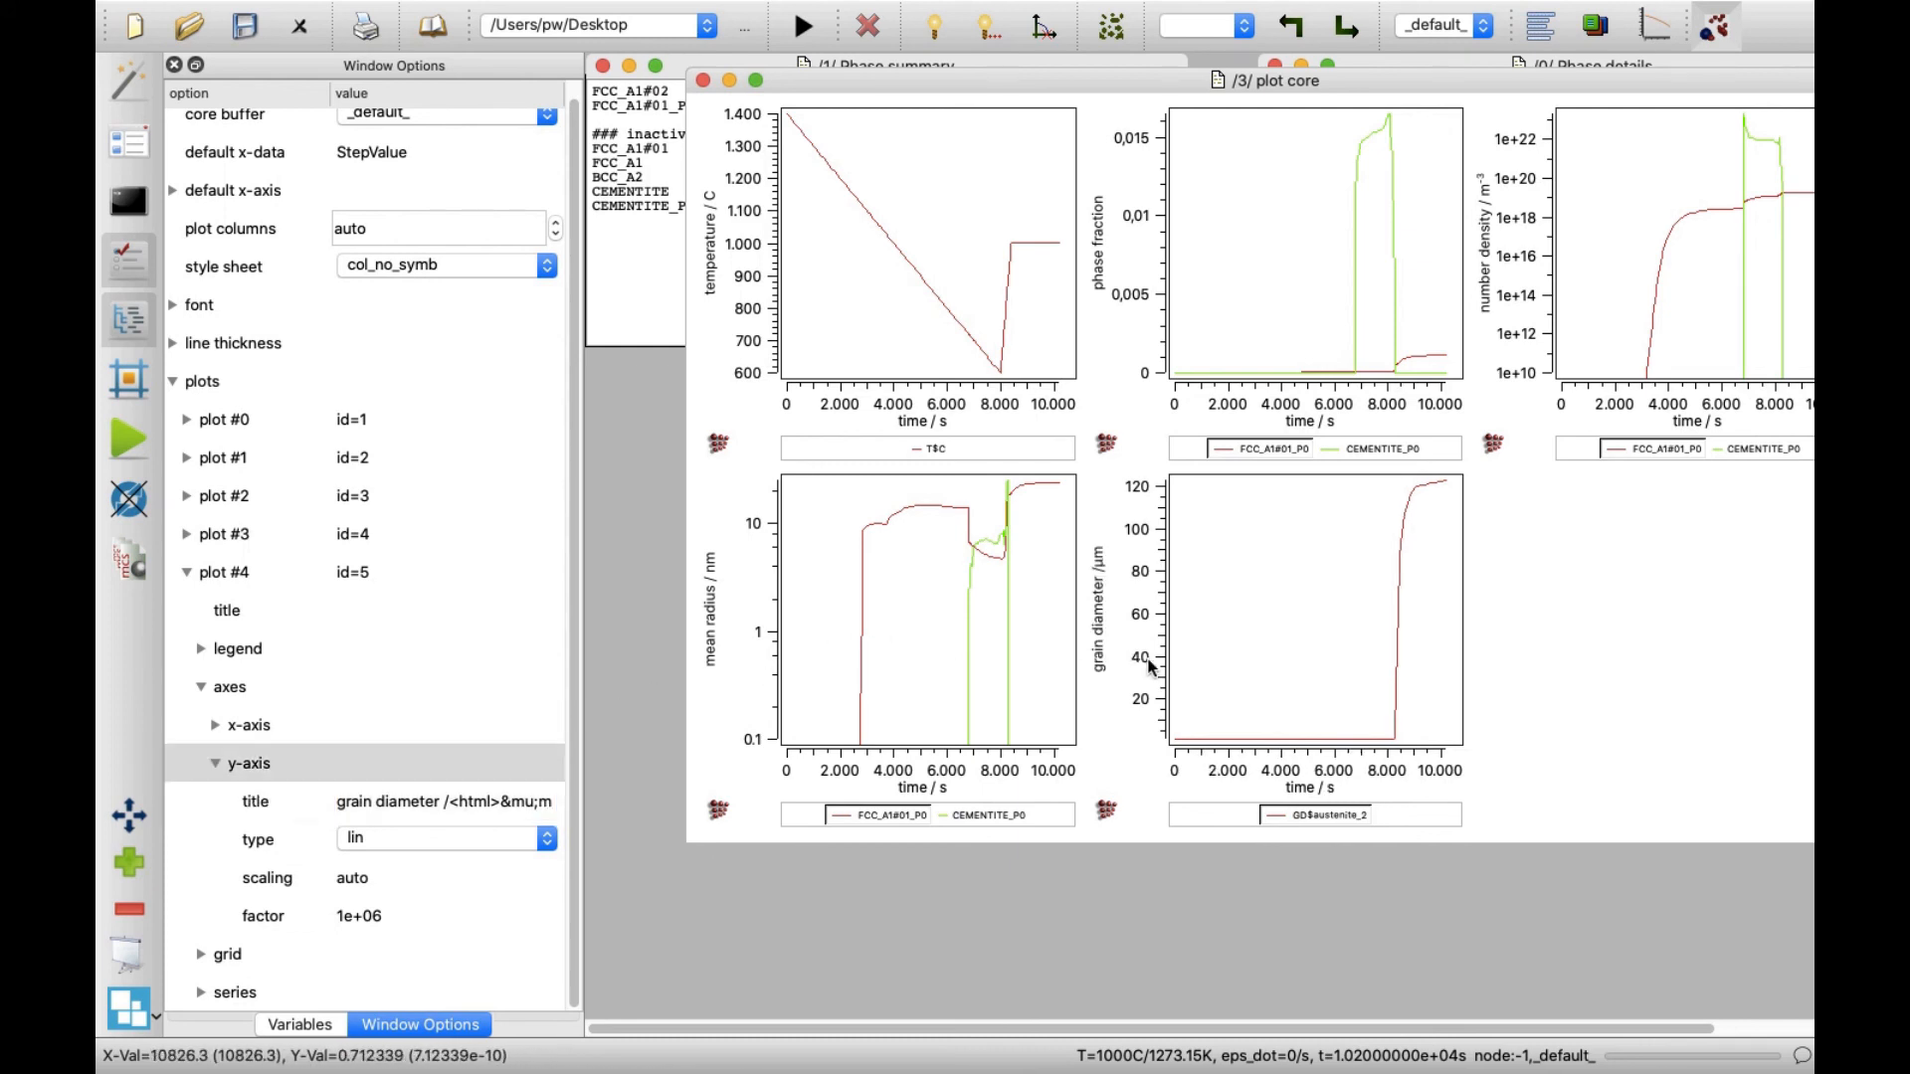
mouse_move(1154, 669)
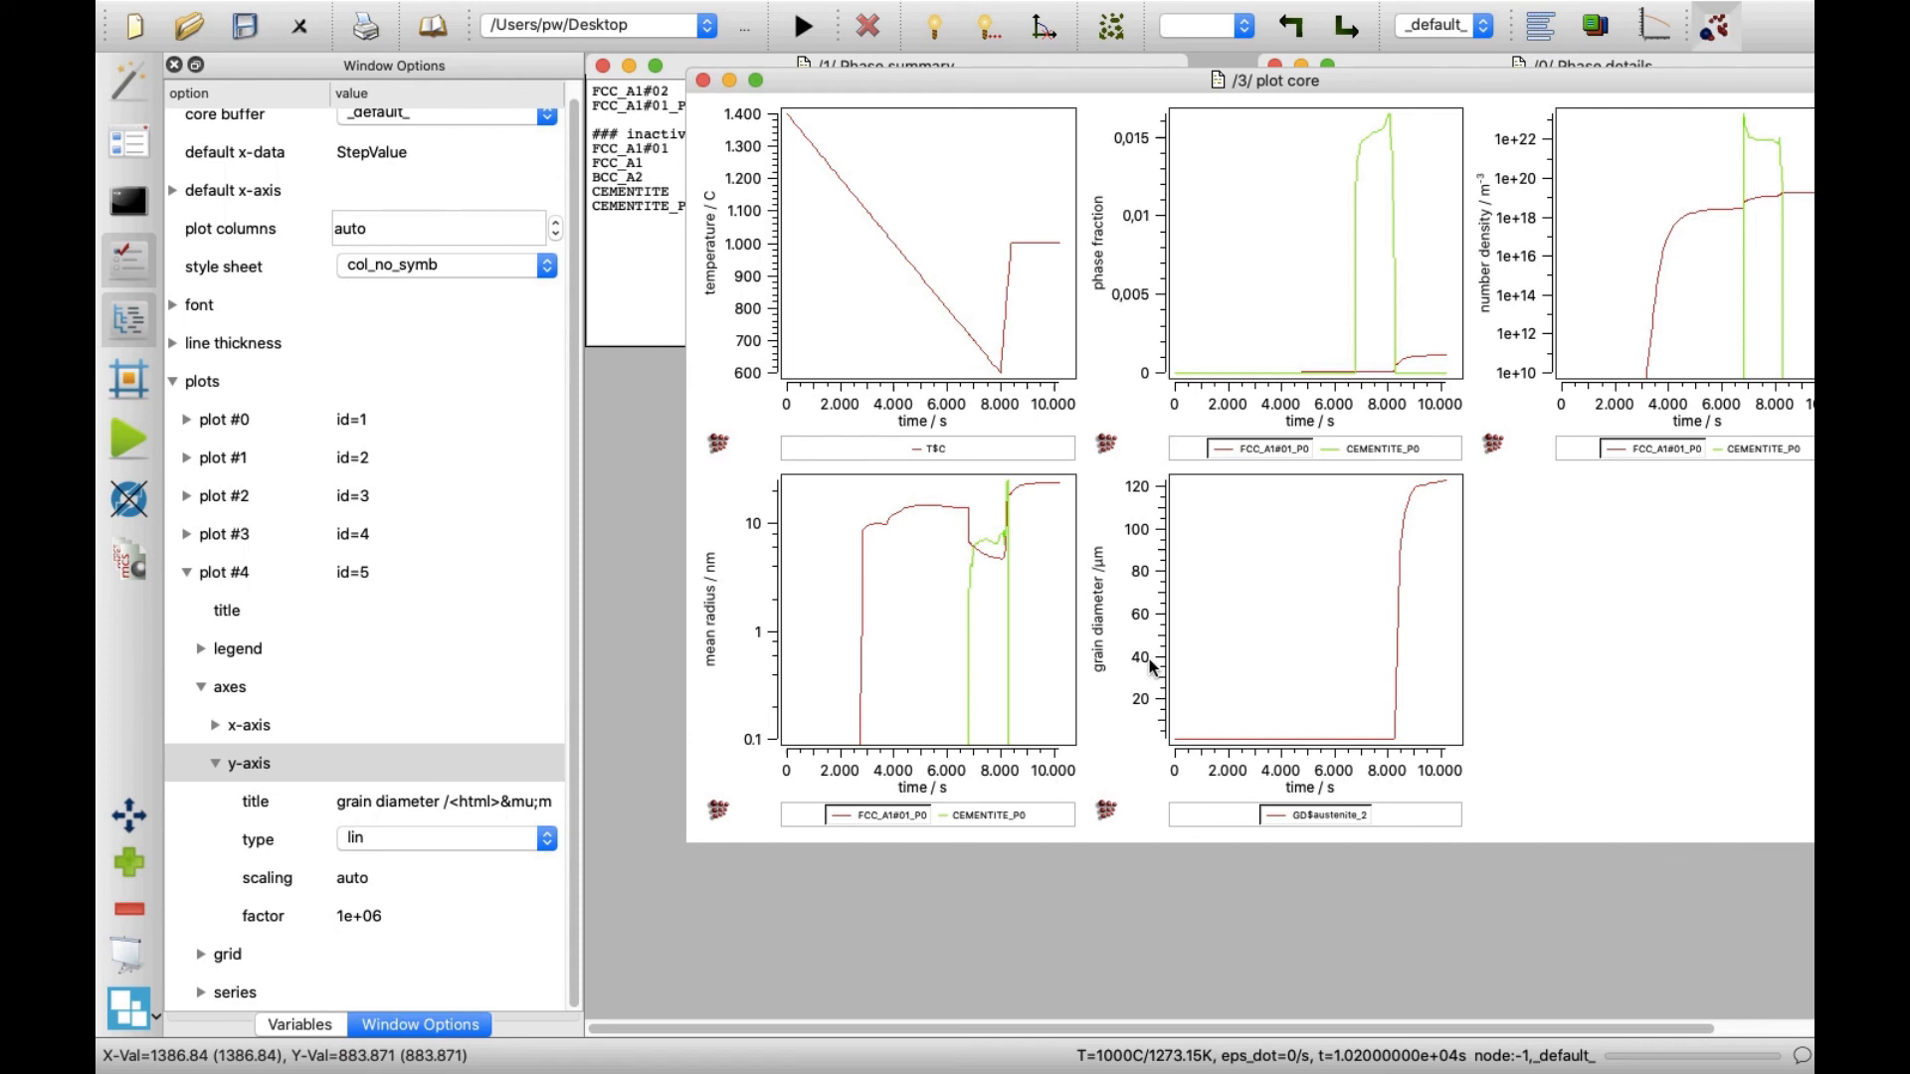
Step: Duplicate and lock all series, then set the nominal Nb amount to 1e-6
right_click(1152, 670)
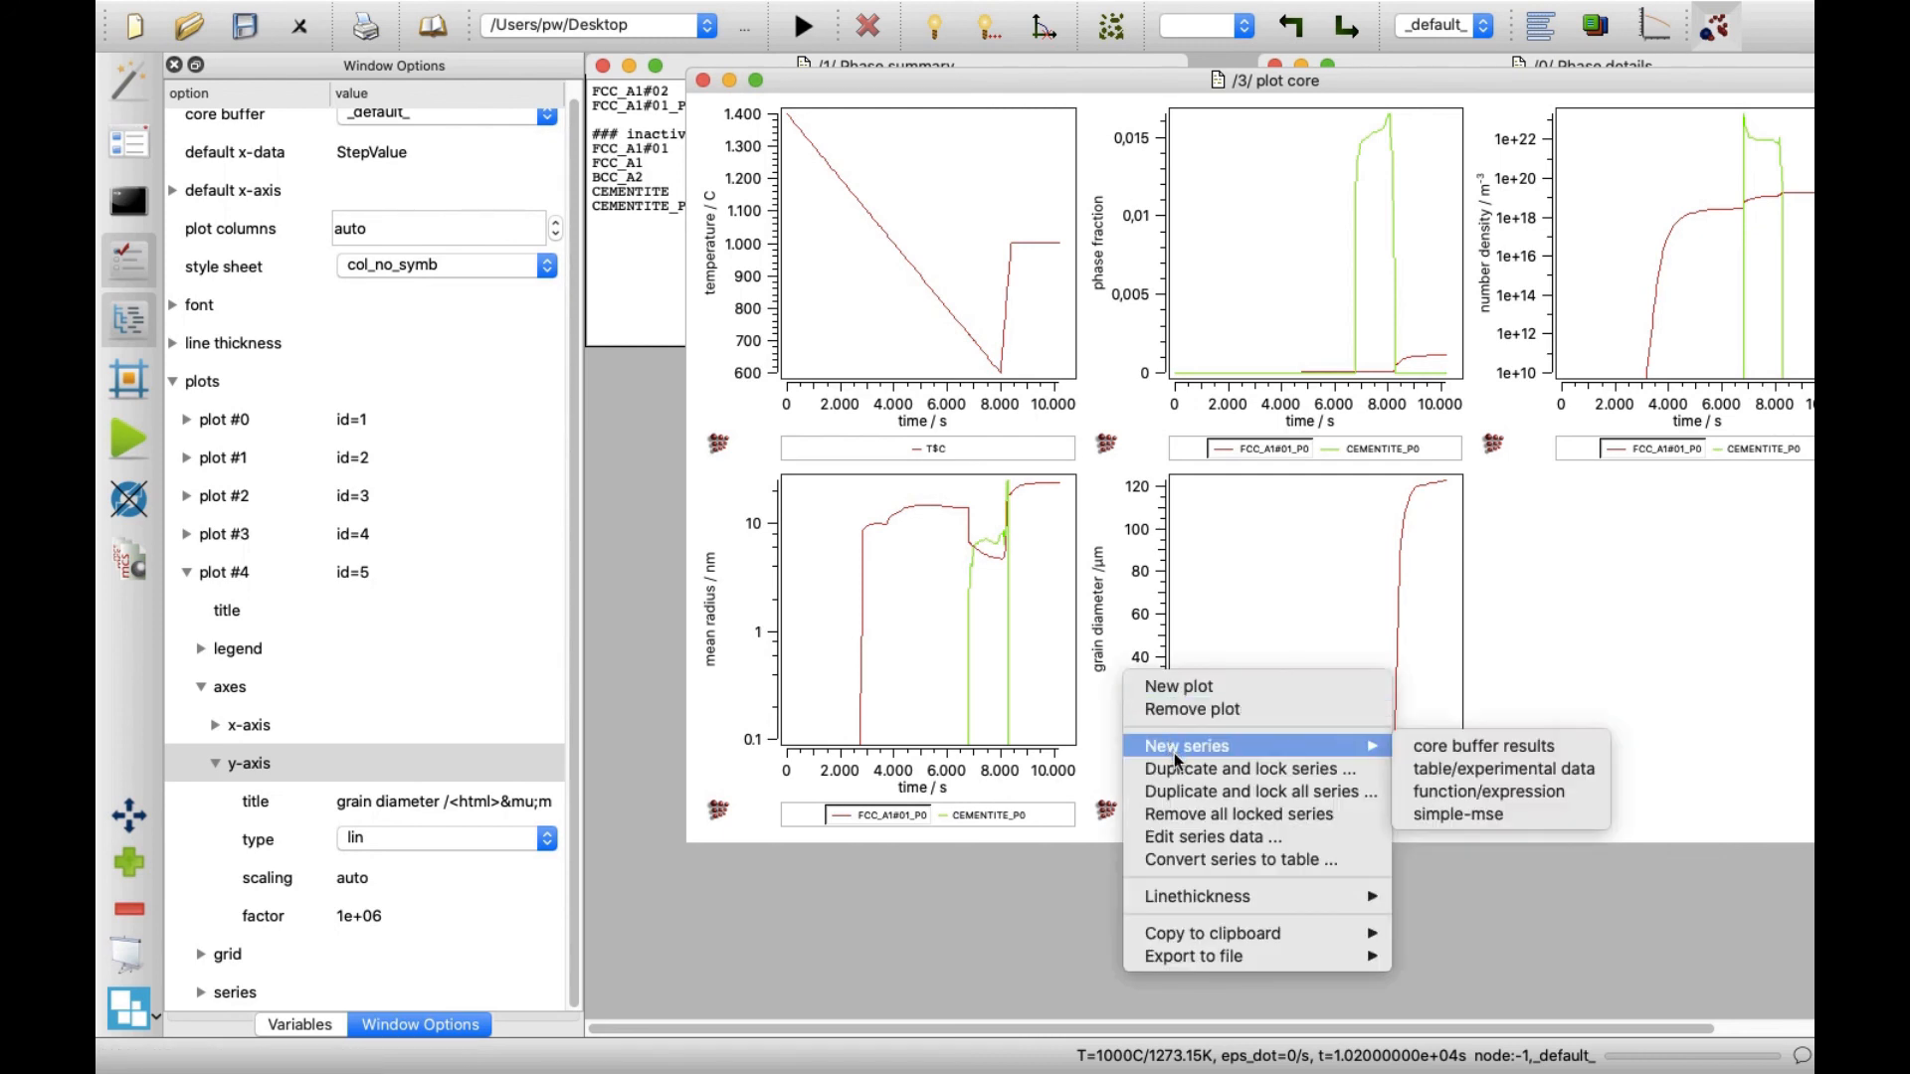
left_click(1480, 746)
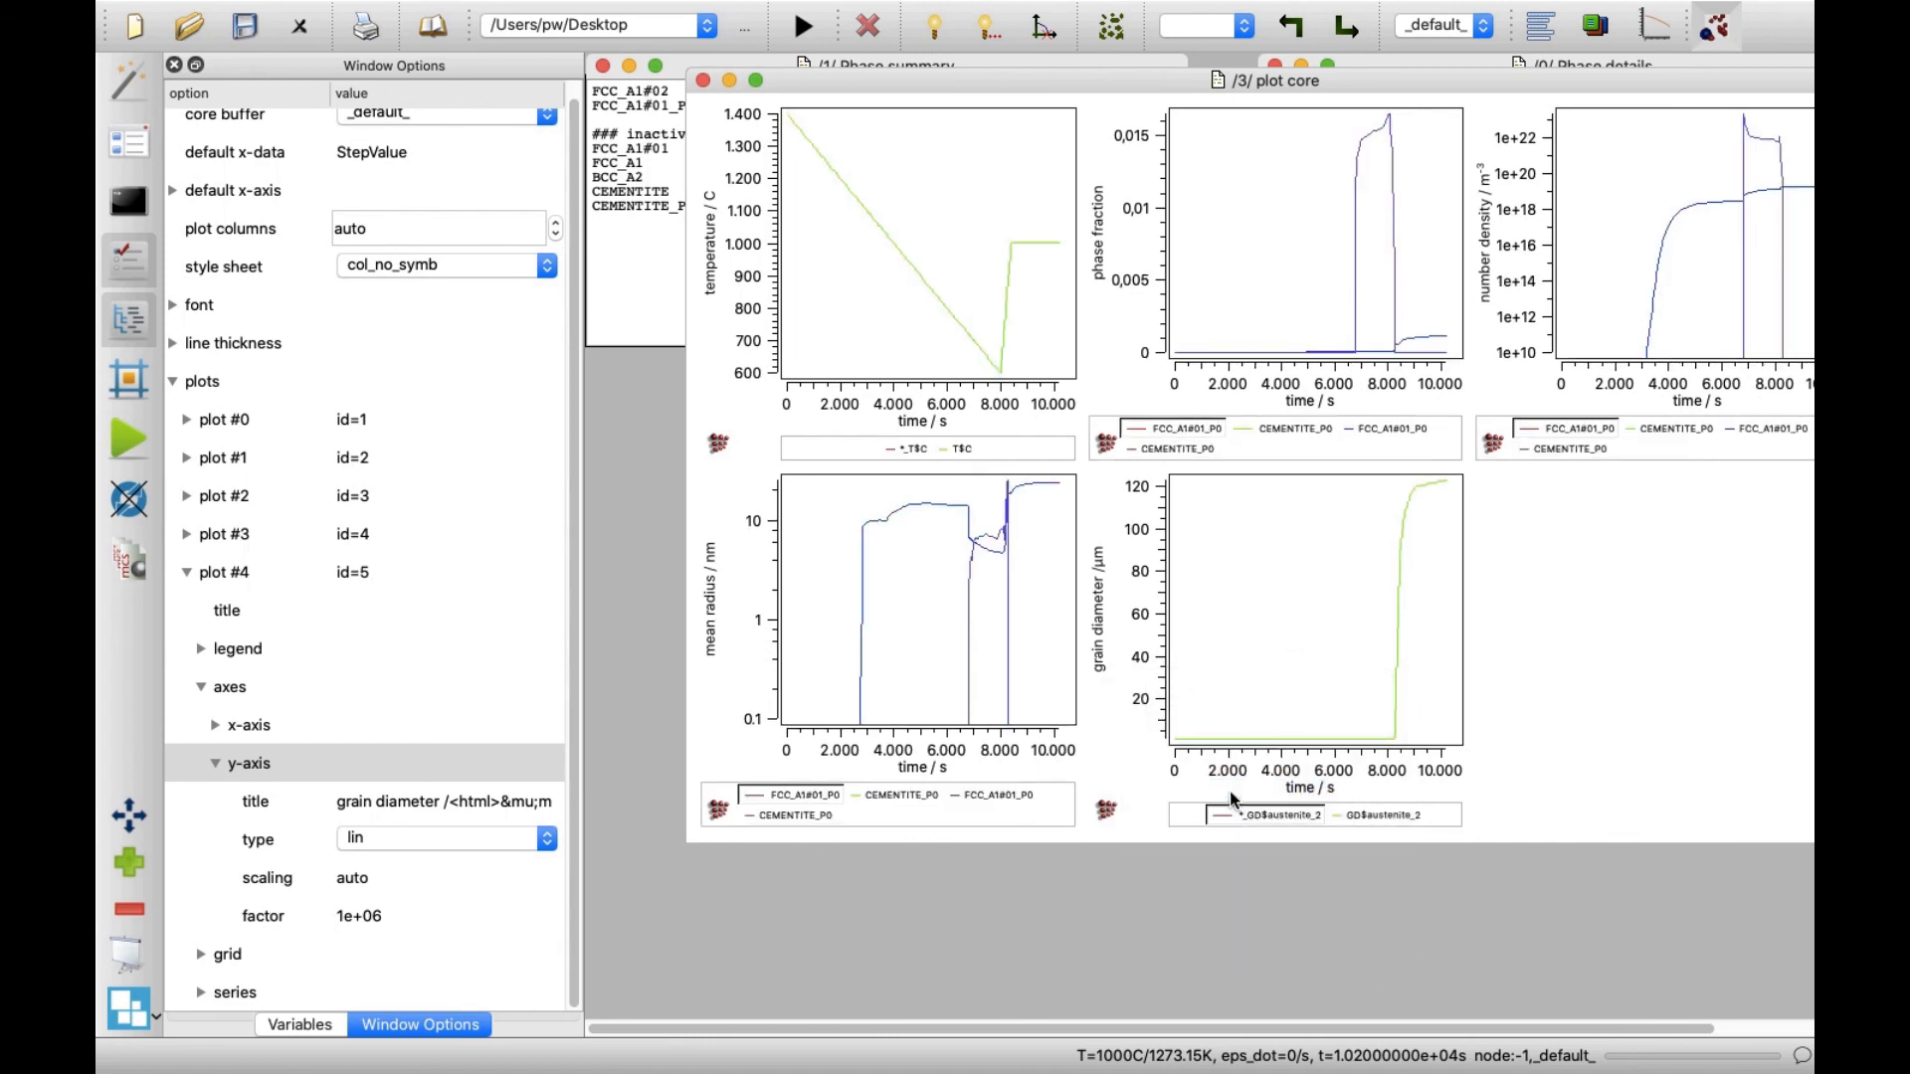
mouse_move(764, 446)
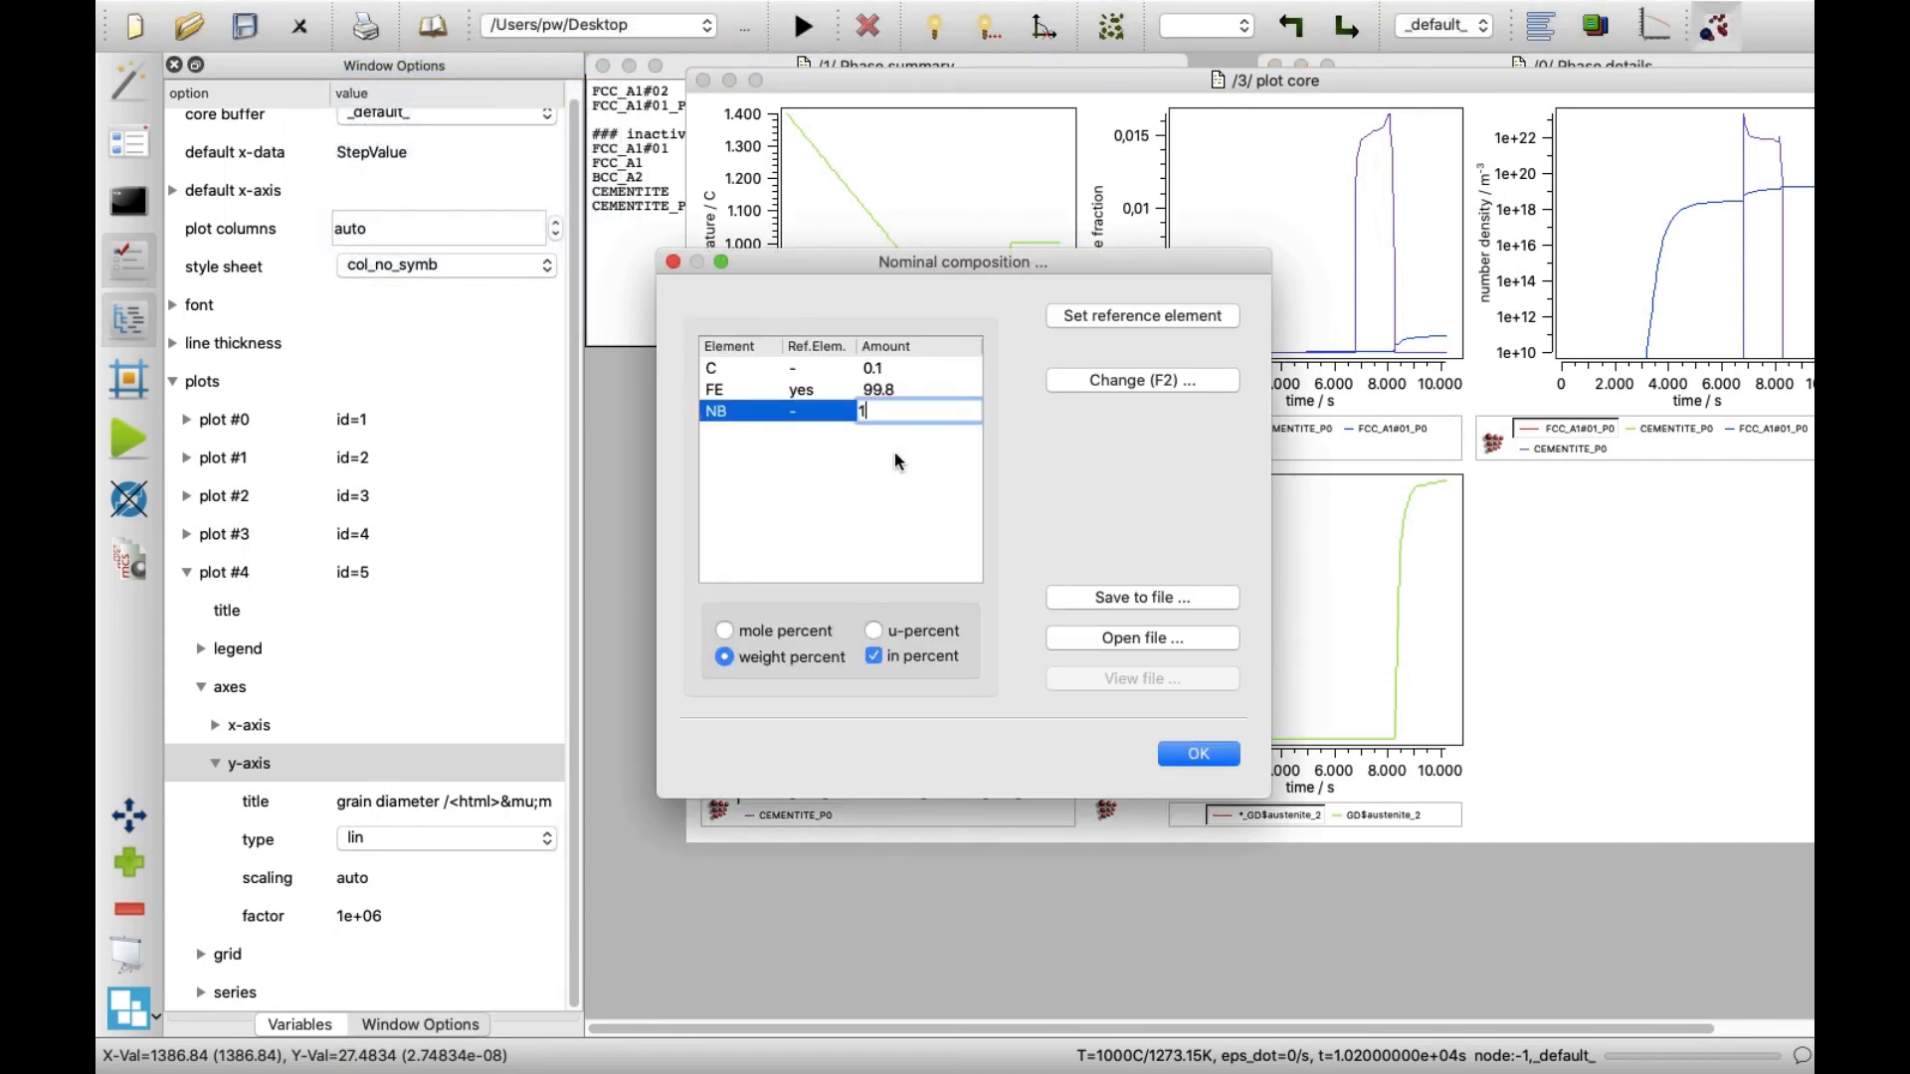
type("1e-6")
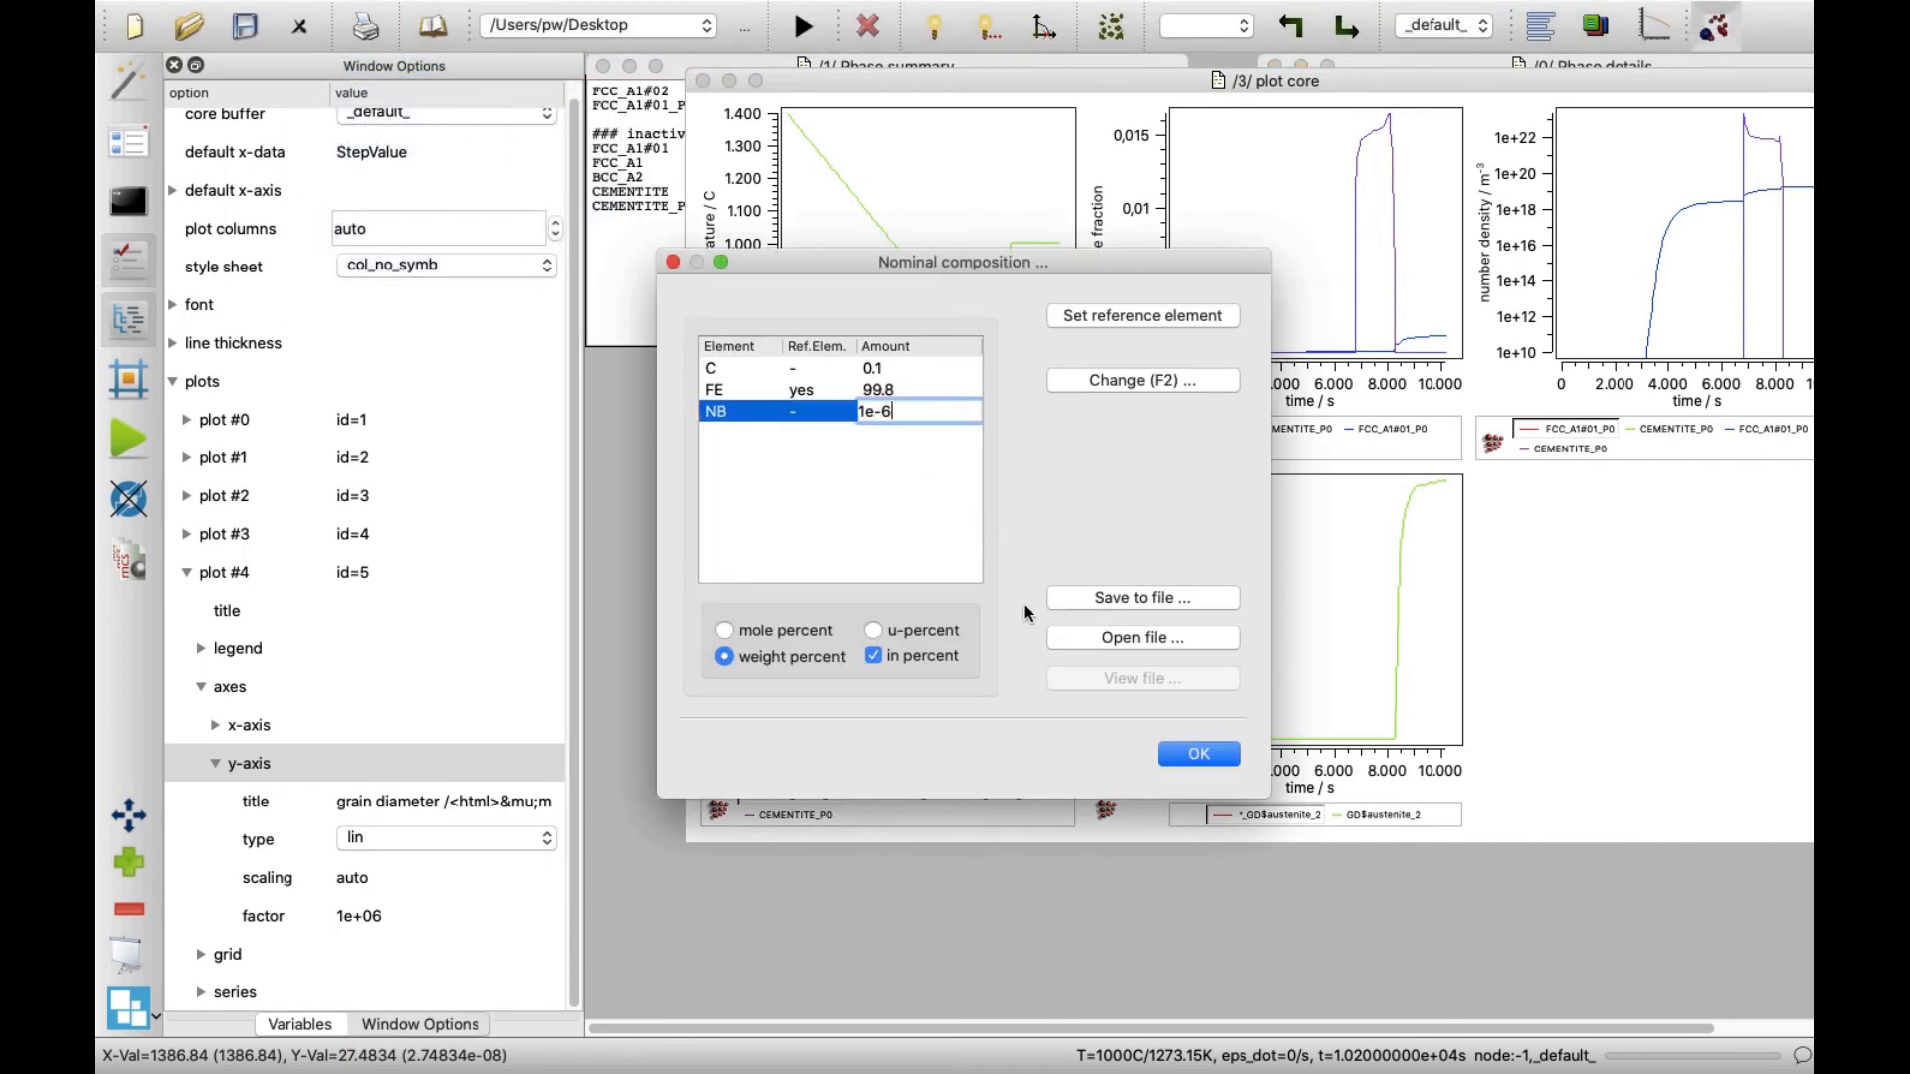
left_click(1195, 752)
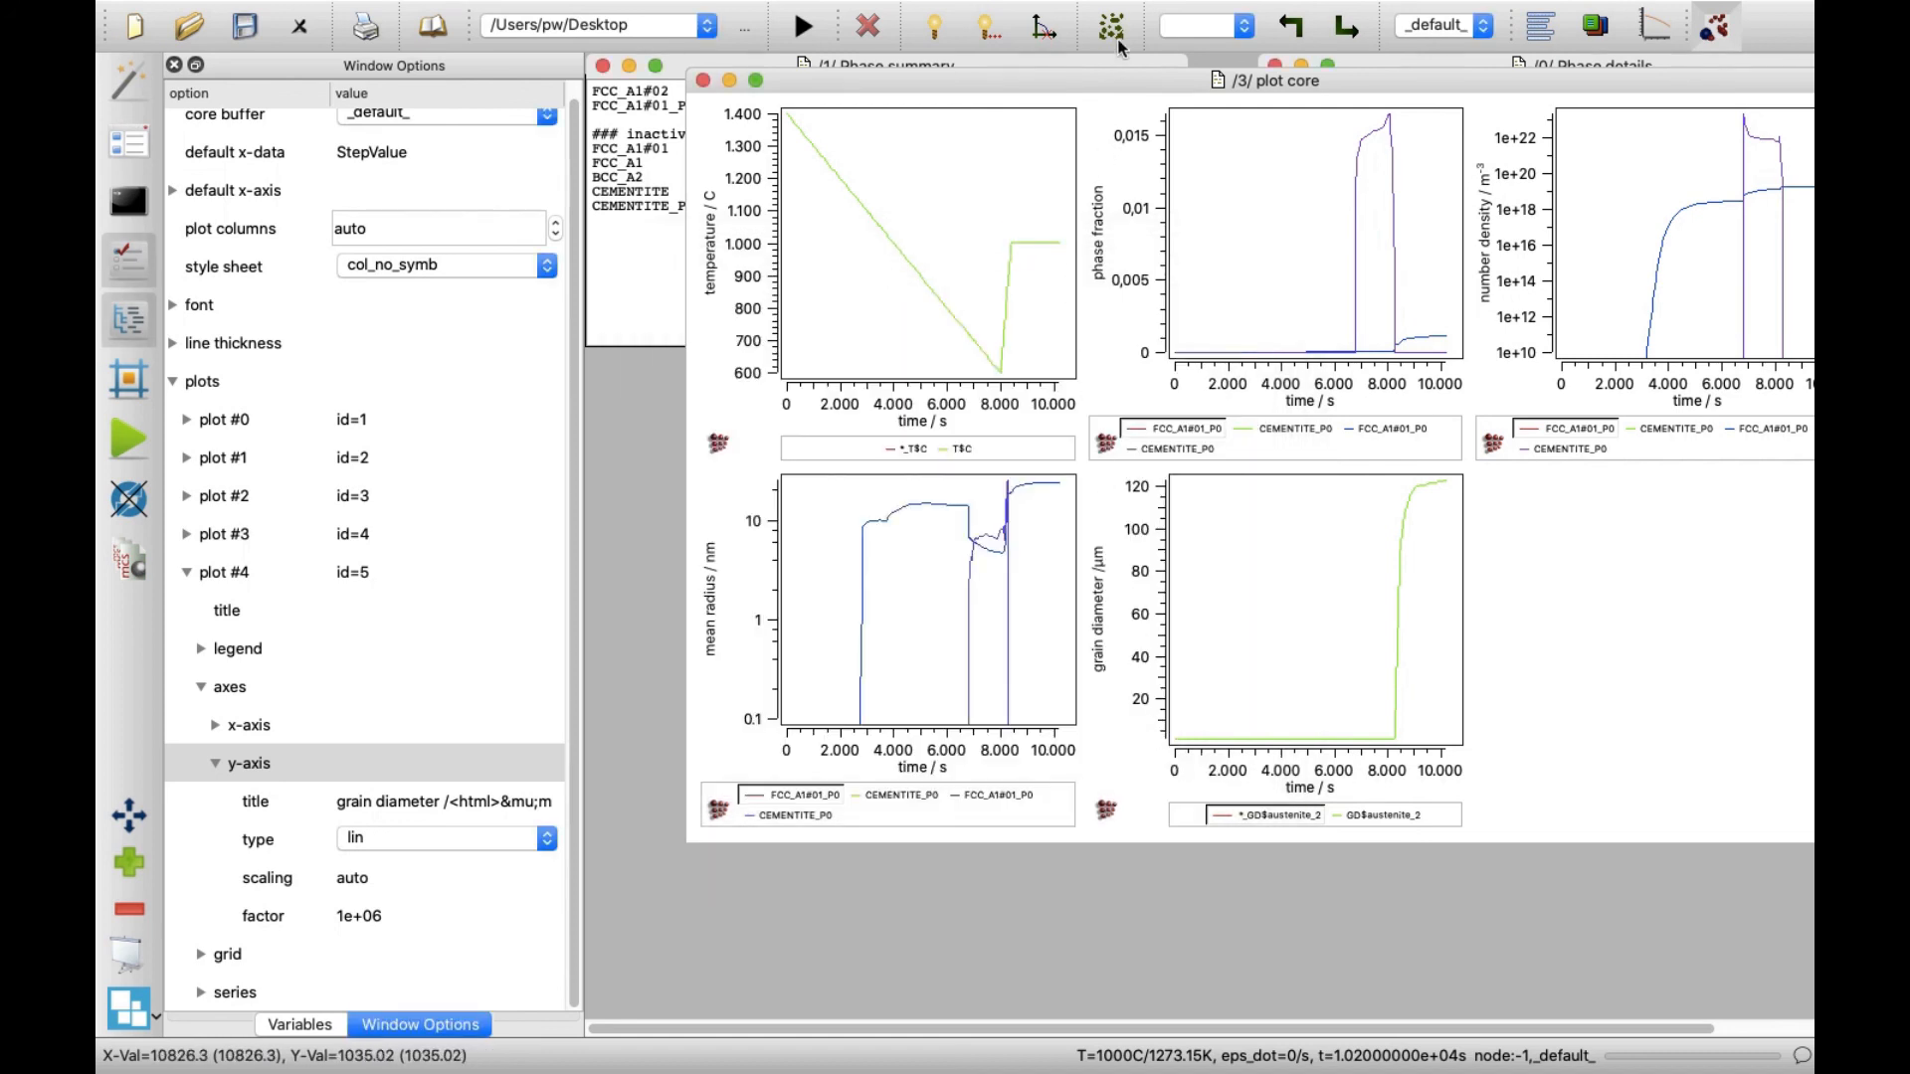
Step: Rerun the microstructure simulation overwriting the buffer and read the new grain diameter curve near 360 µm
left_click(1110, 24)
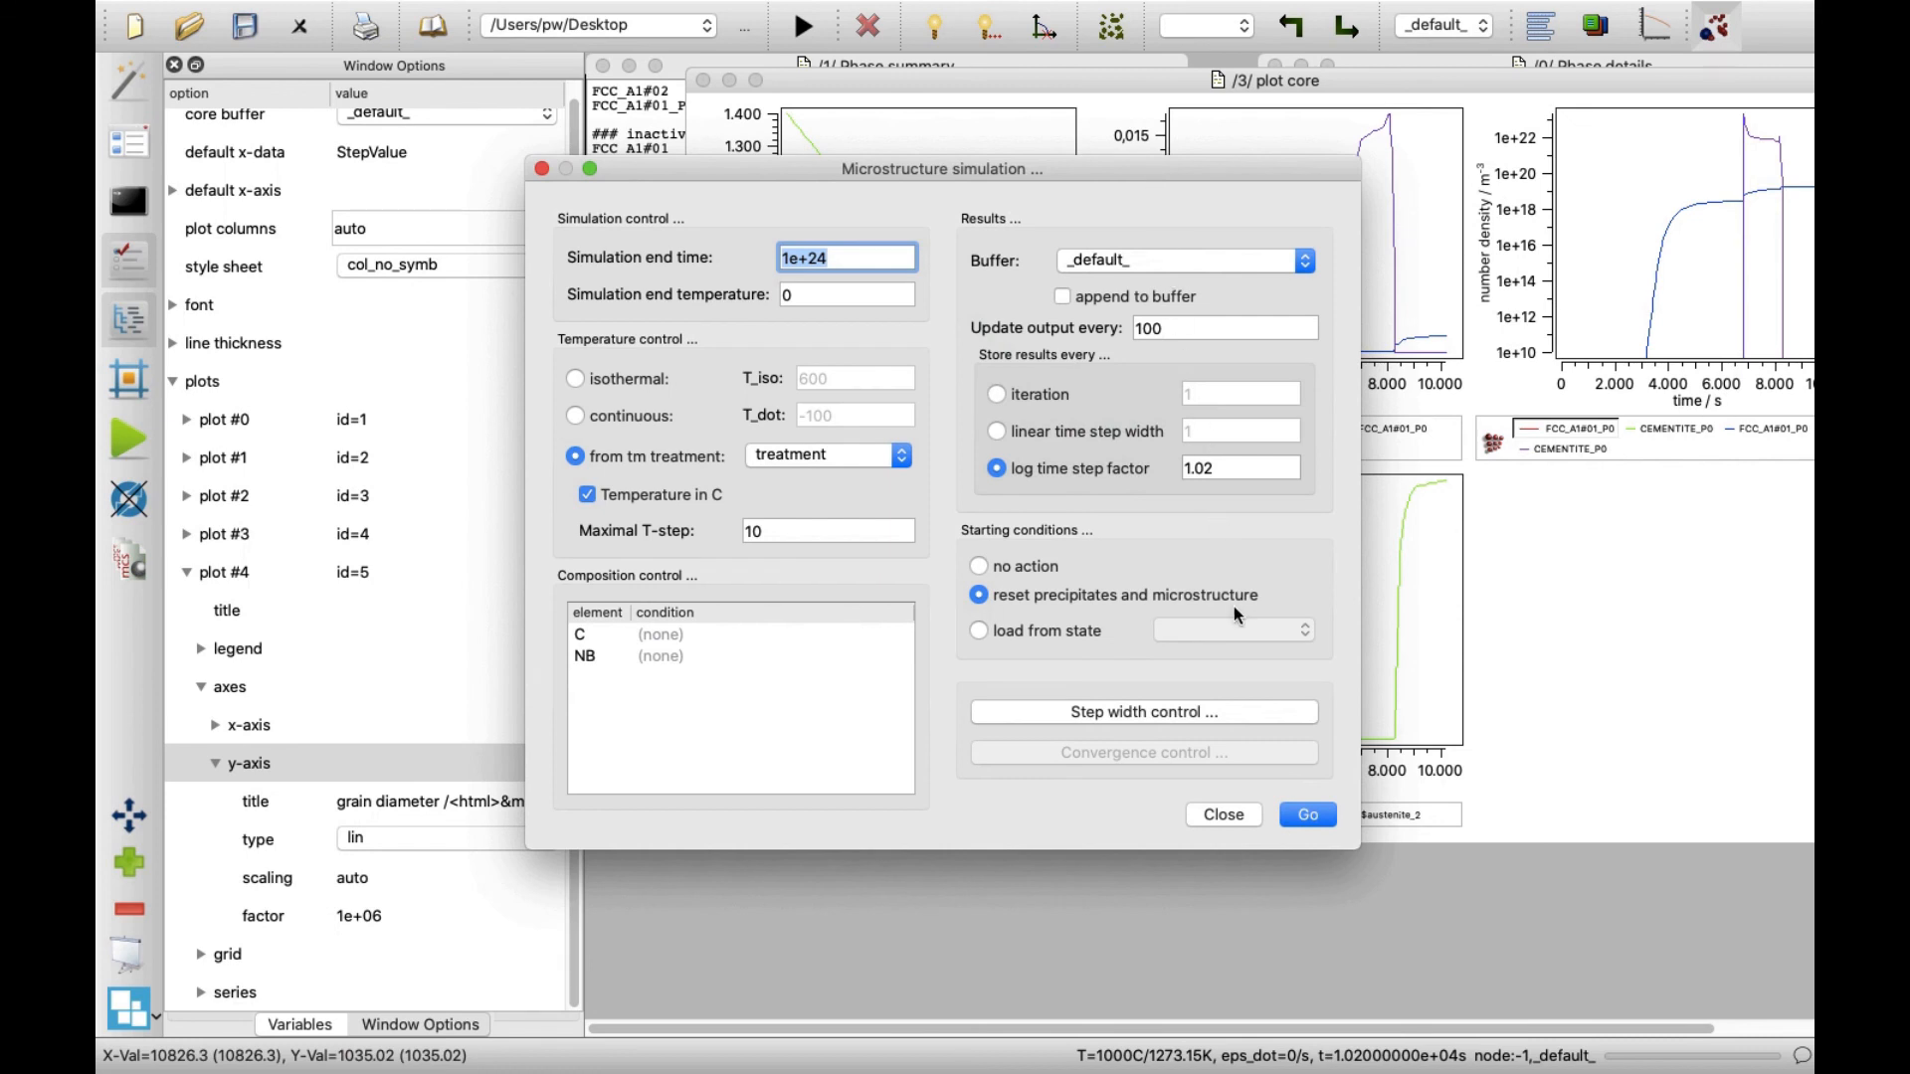
left_click(1307, 816)
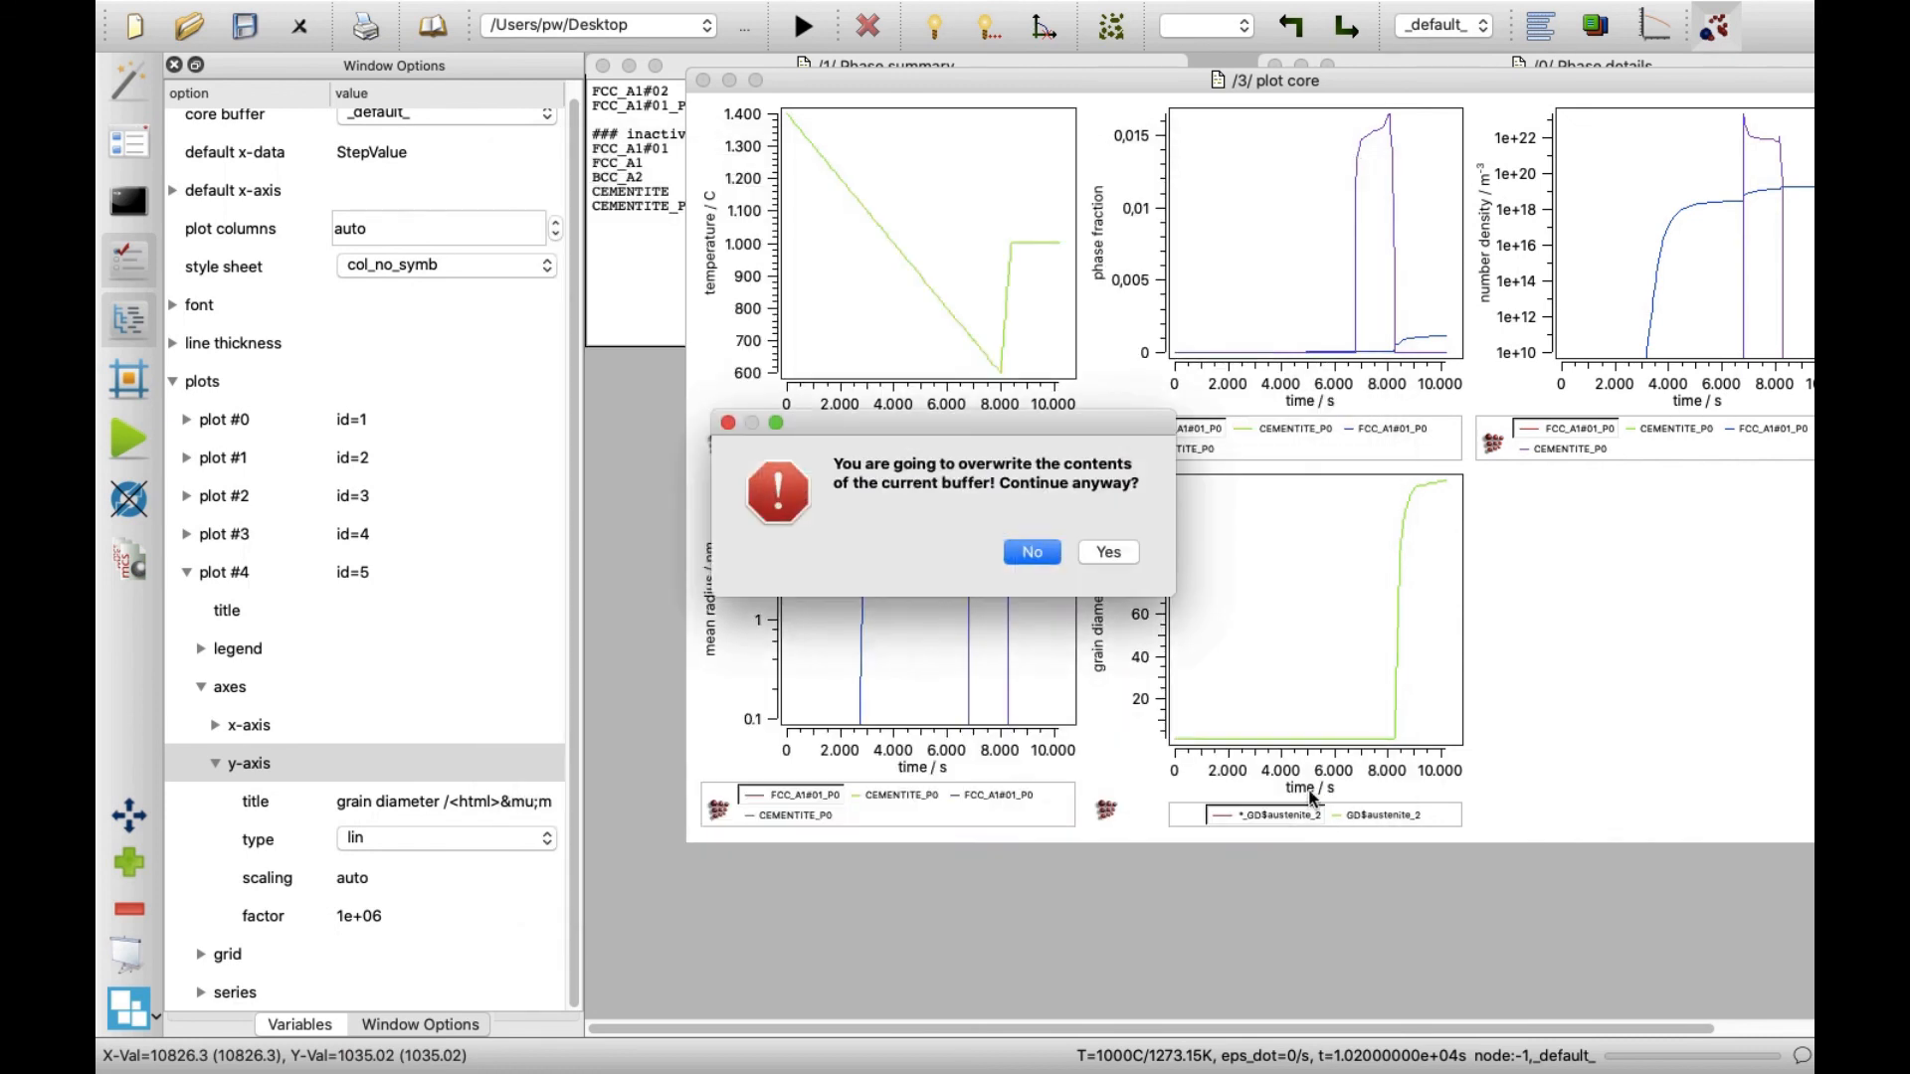
mouse_move(1128, 555)
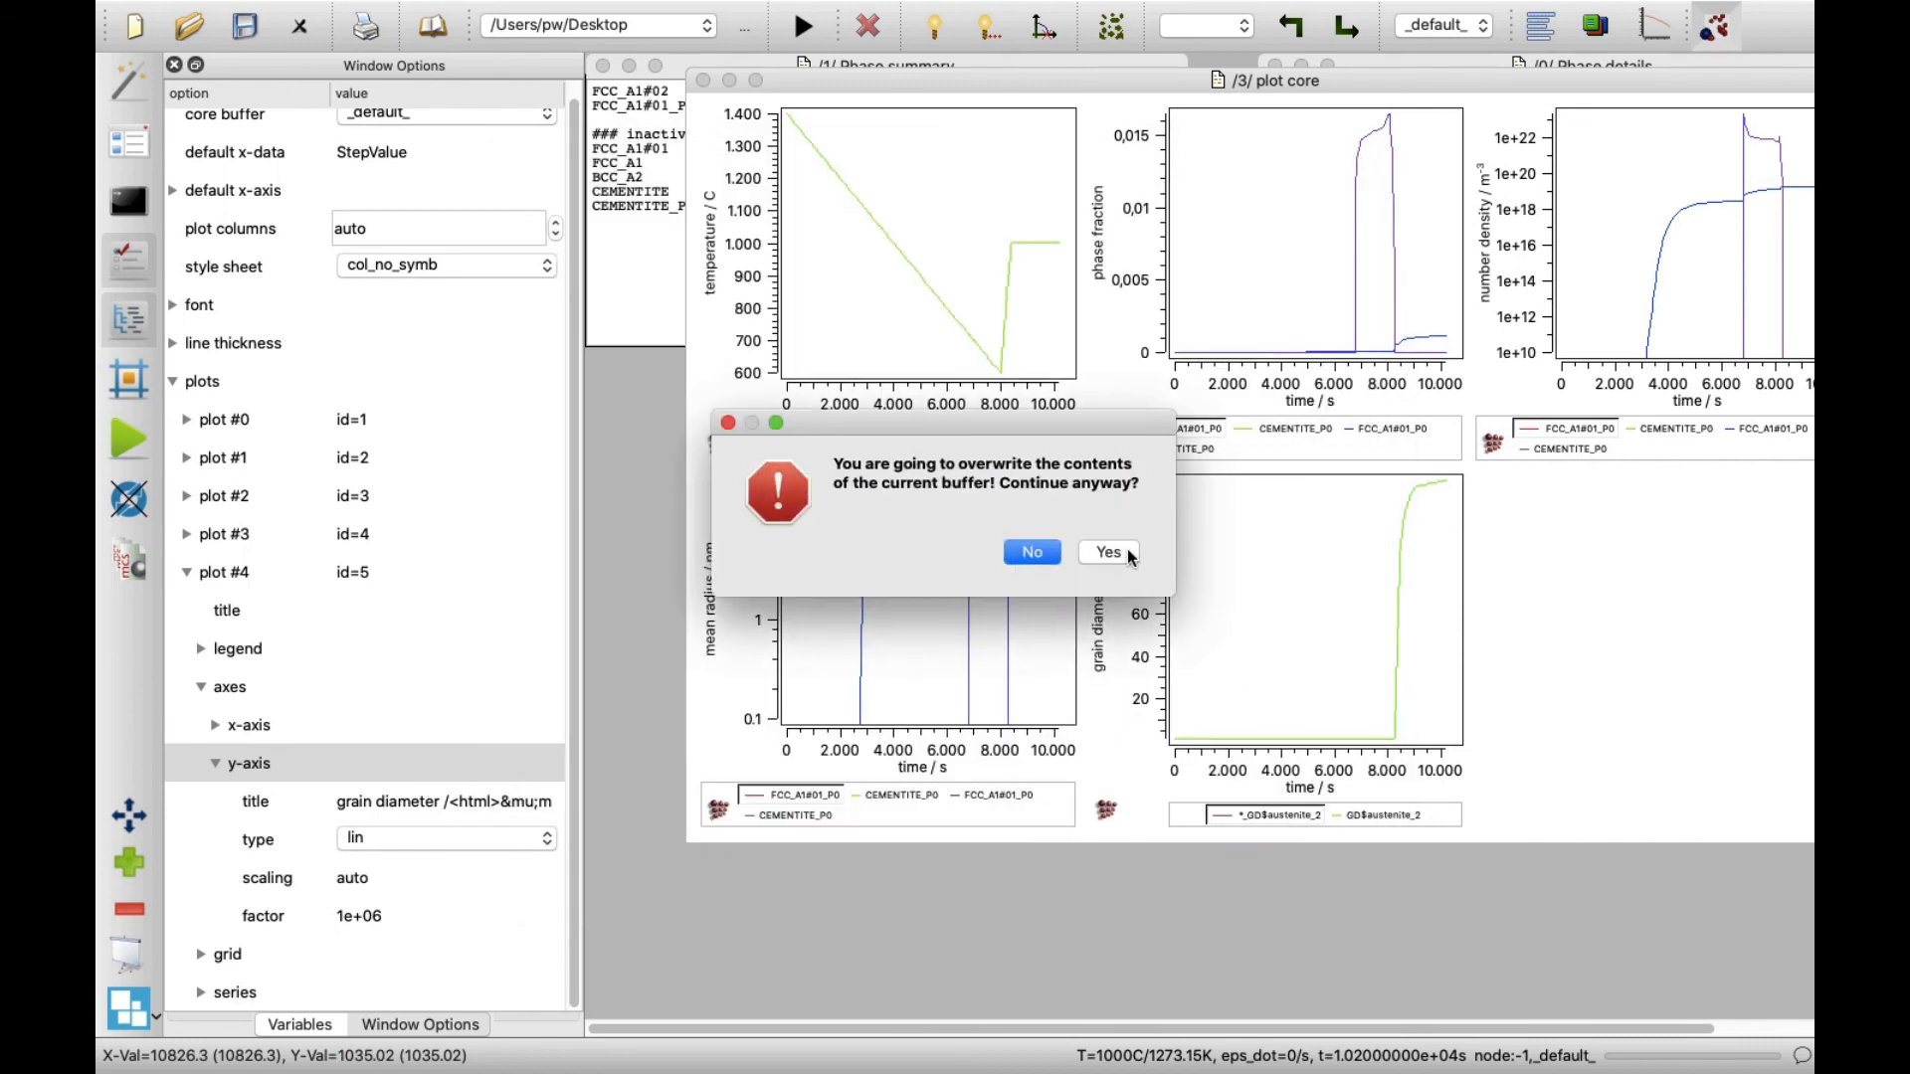
left_click(1106, 551)
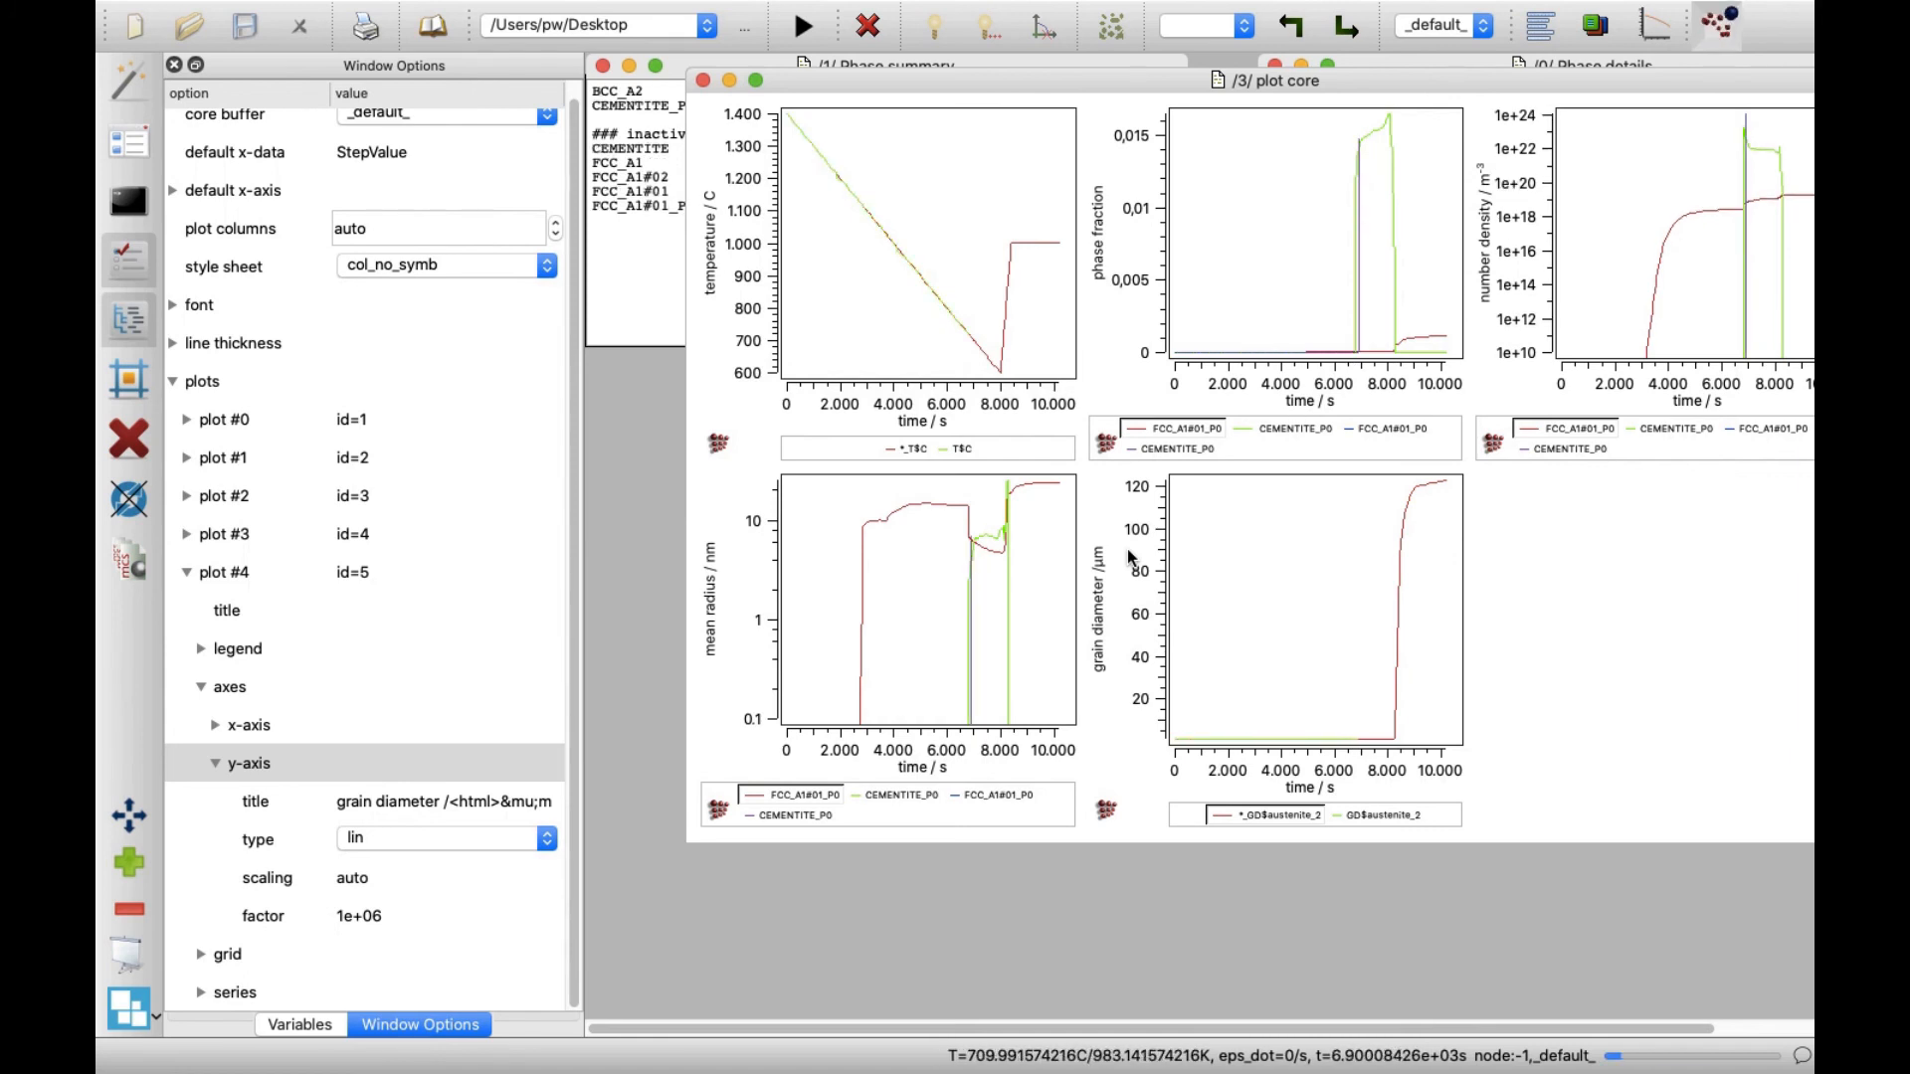
left_click(802, 24)
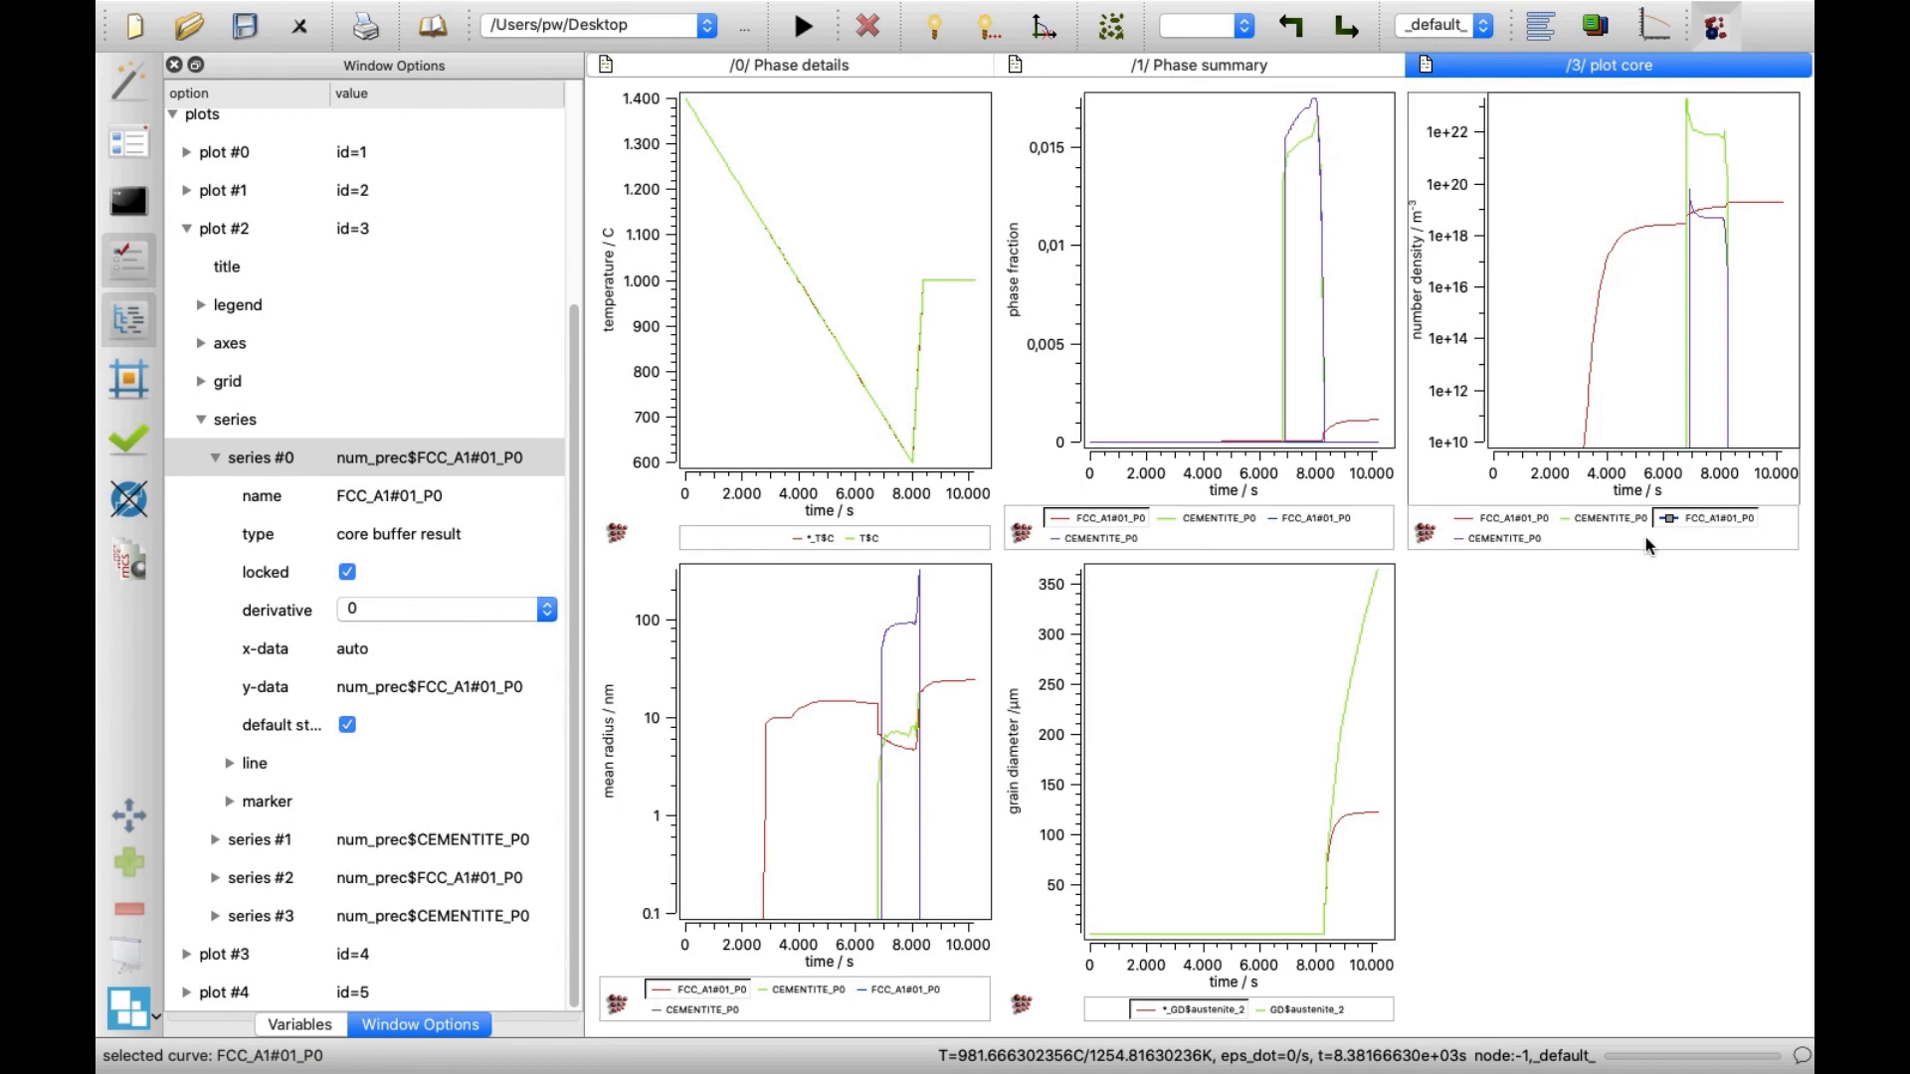
left_click(1313, 1008)
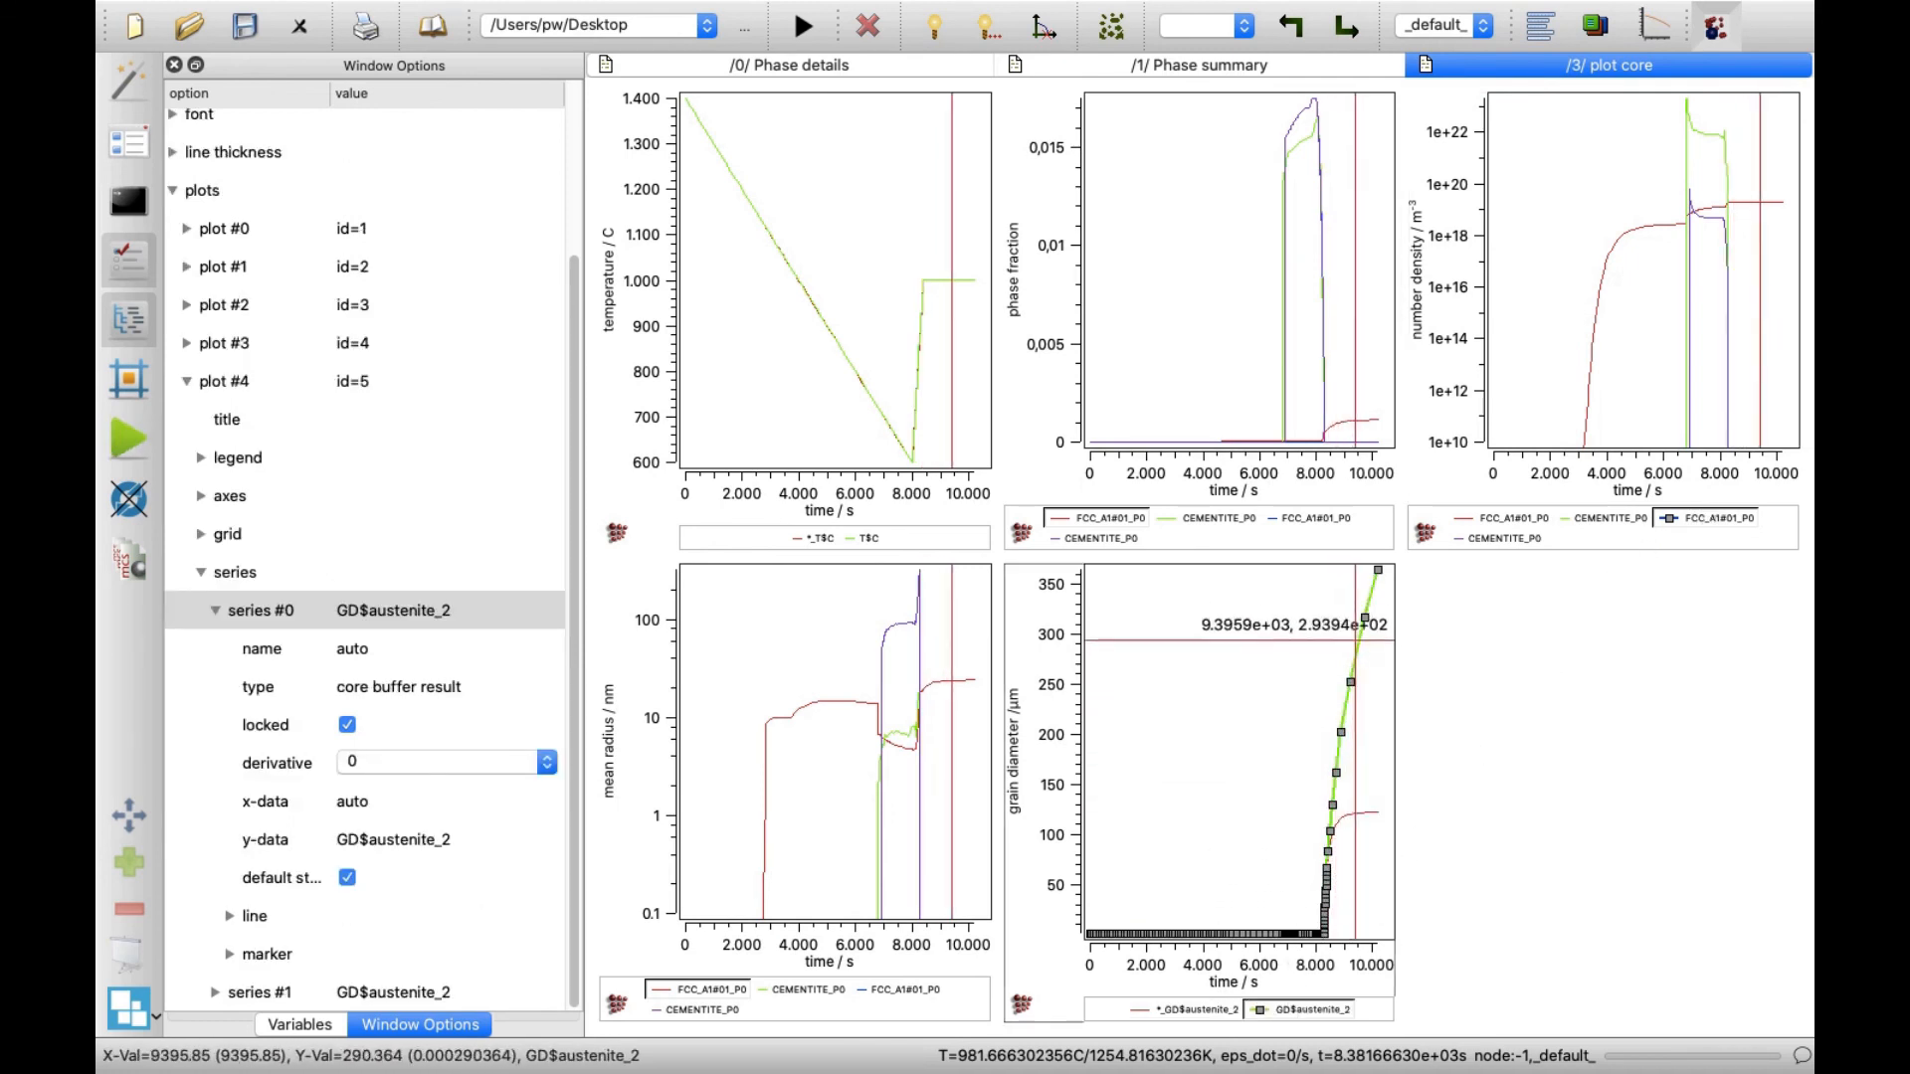
mouse_move(1354, 567)
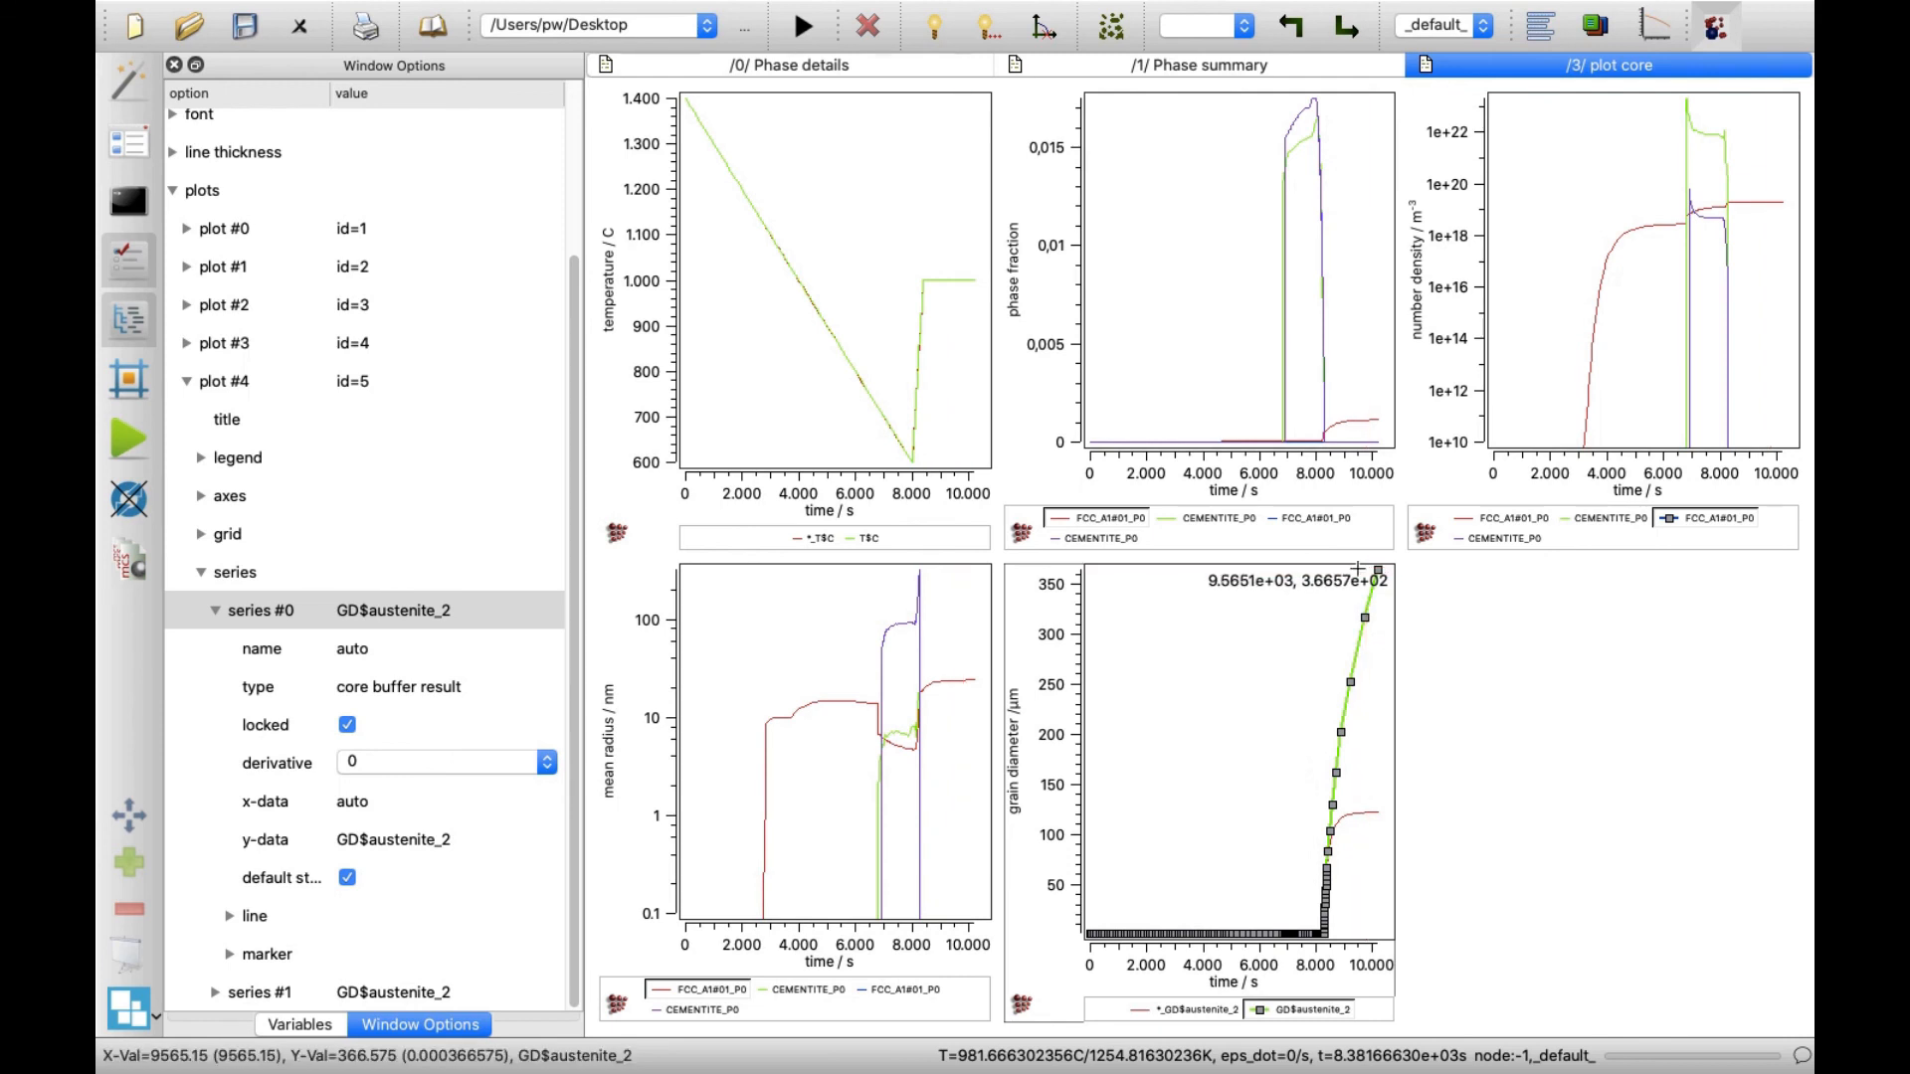